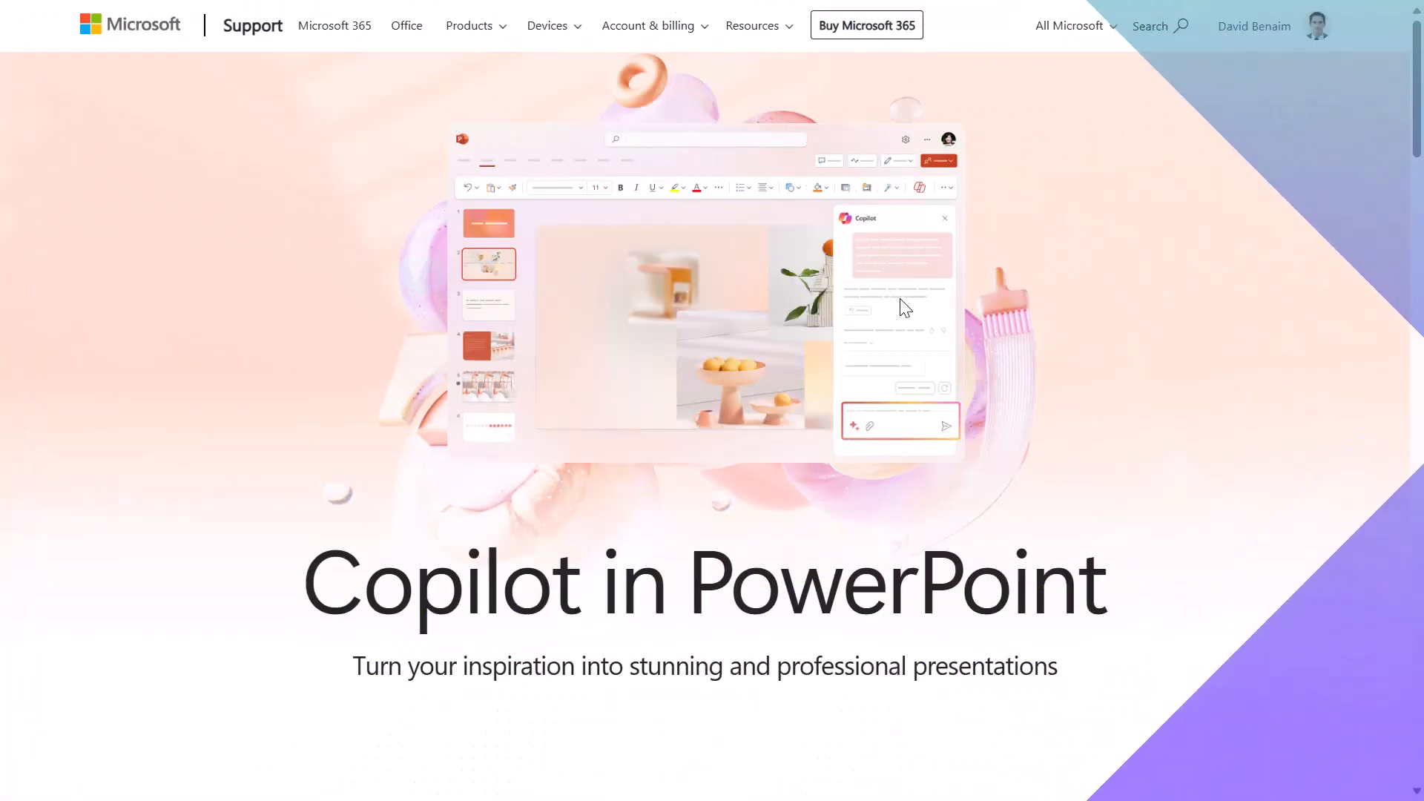
- Browse the Copilot in PowerPoint support page down to its prompt examples and back to 'Summarize your presentation'
scroll("down", 3)
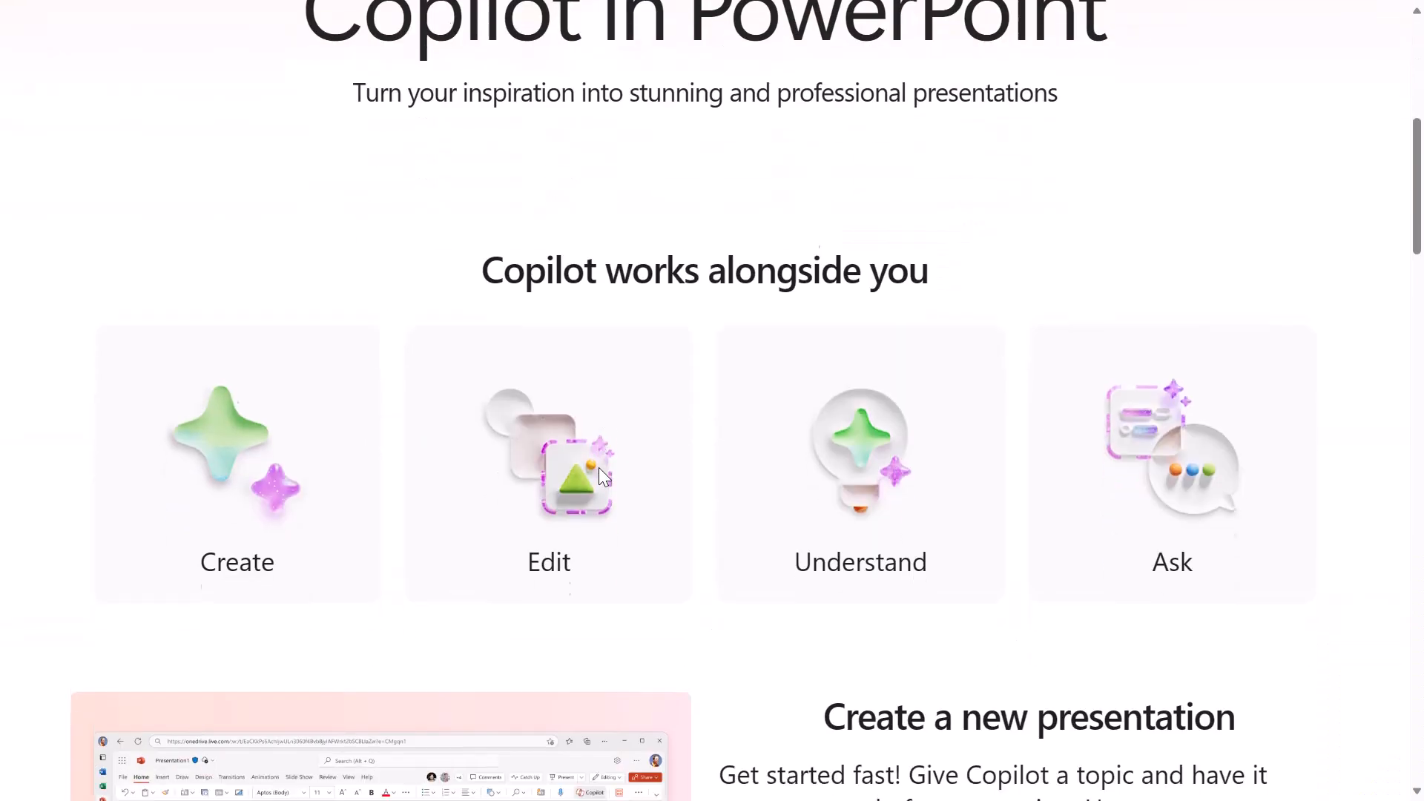
scroll("down", 3)
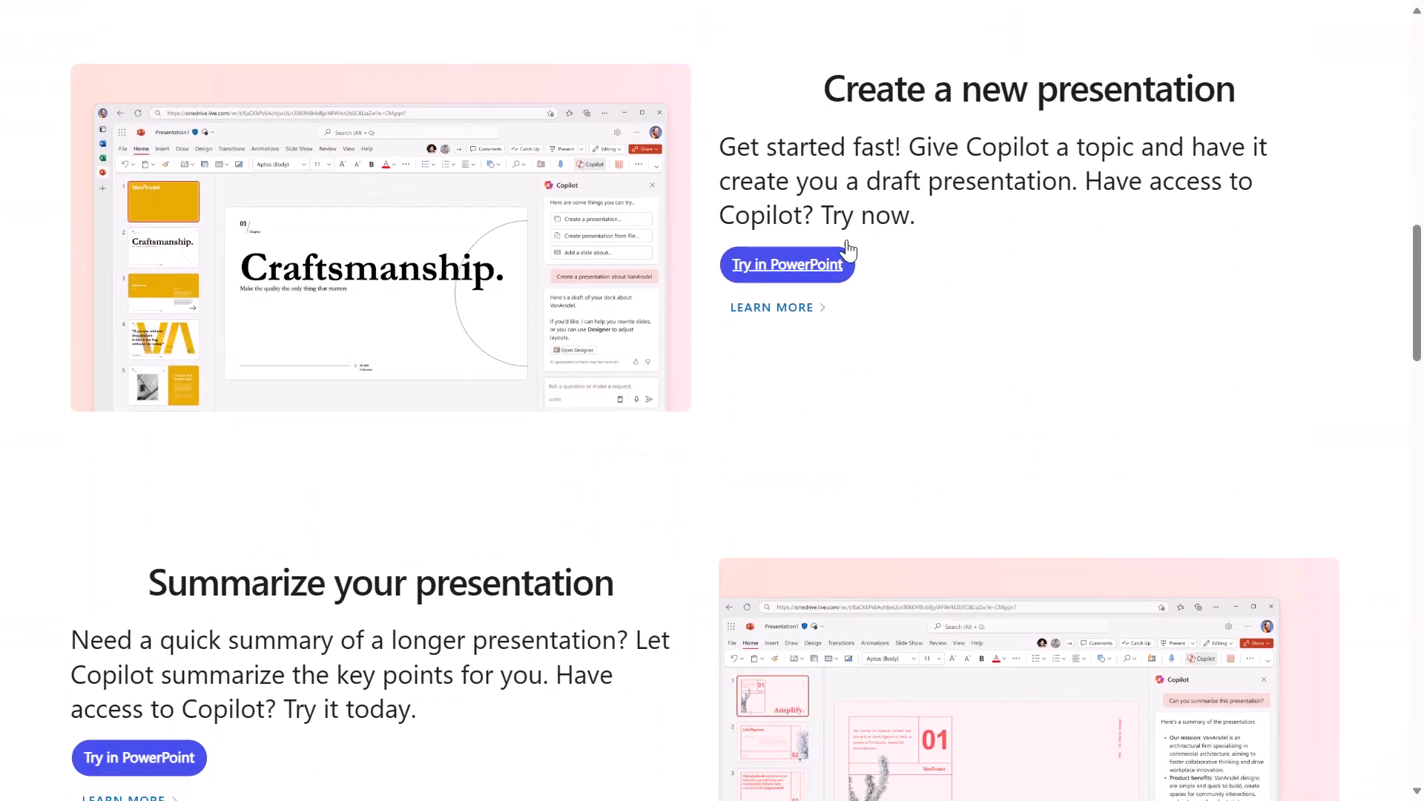
scroll("down", 3)
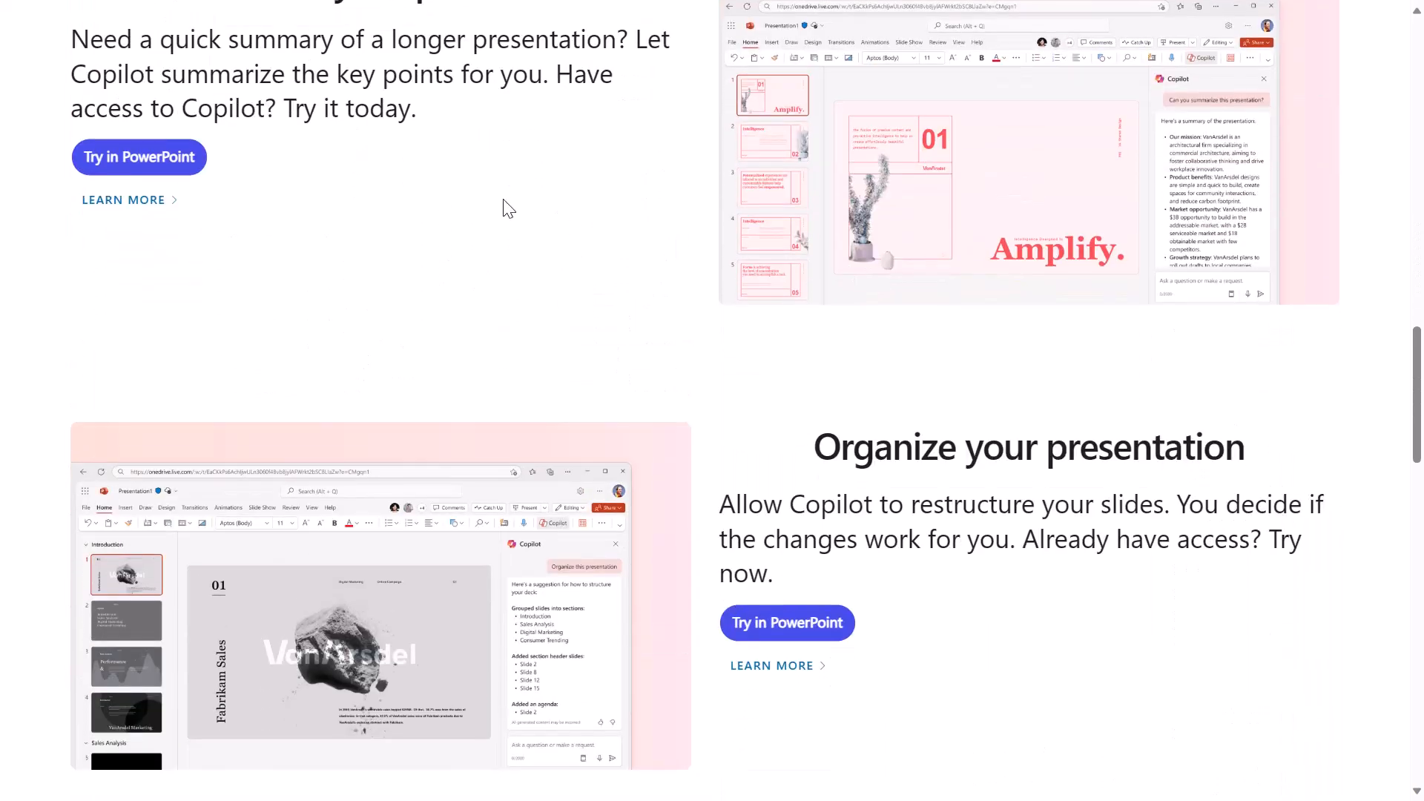
mouse_move(1014, 550)
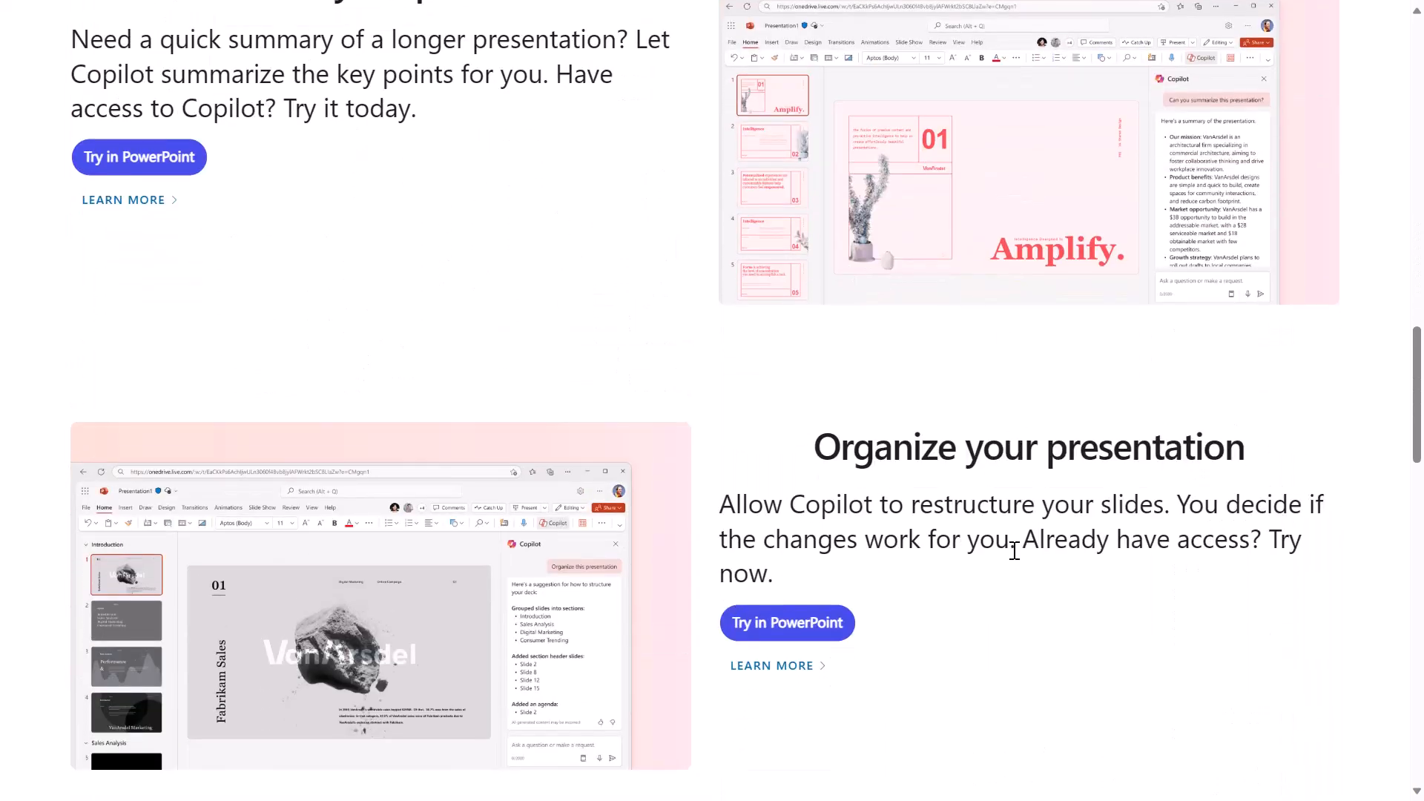
scroll("down", 3)
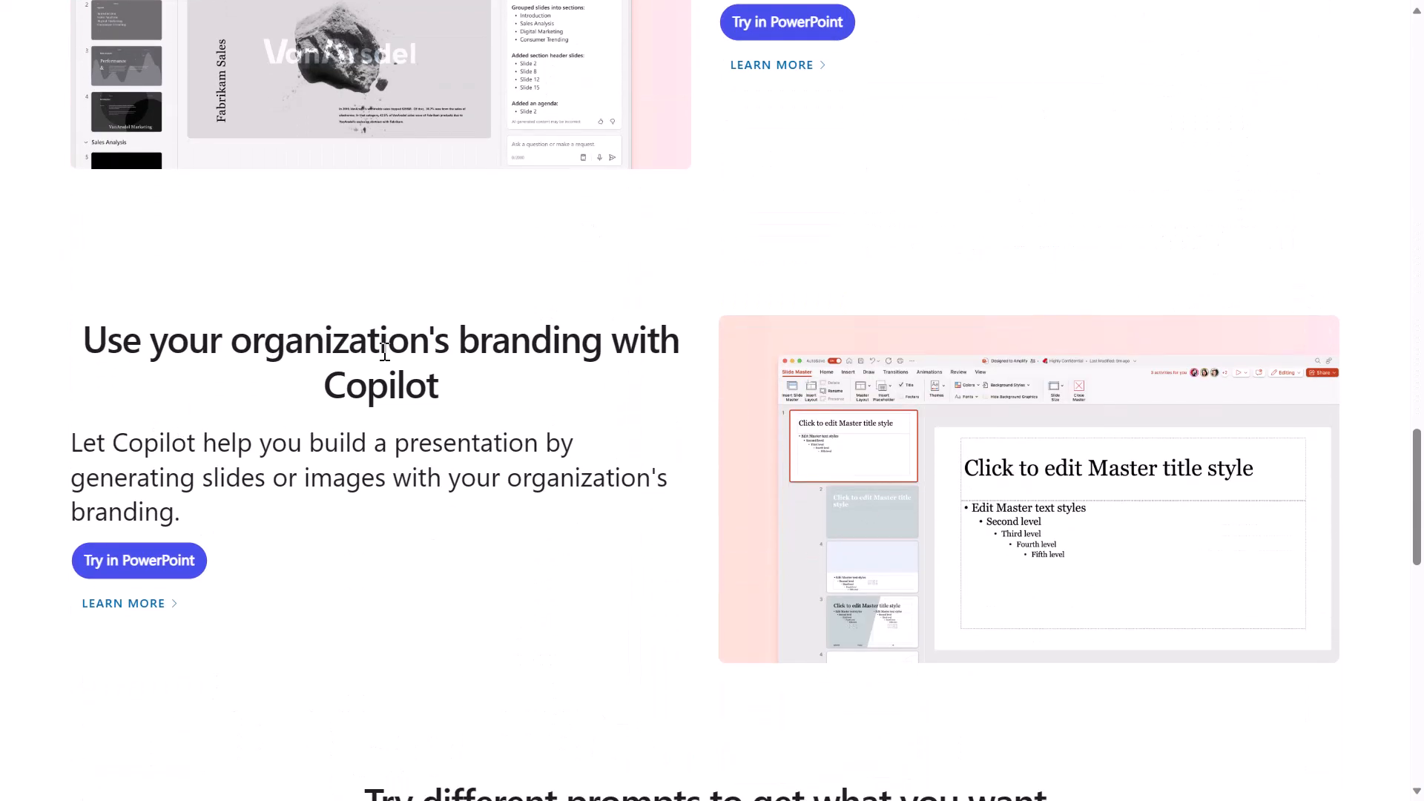
scroll("down", 3)
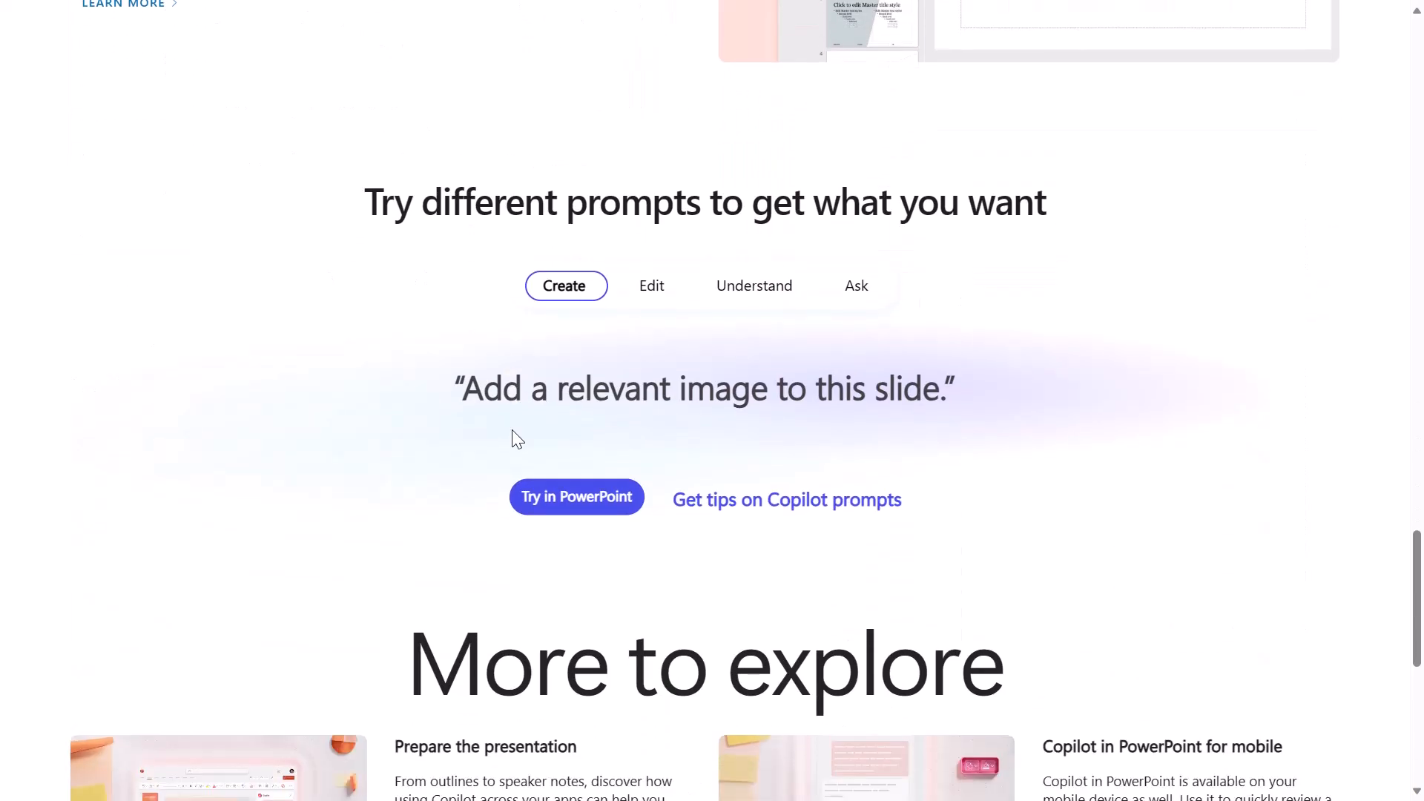
left_click(753, 285)
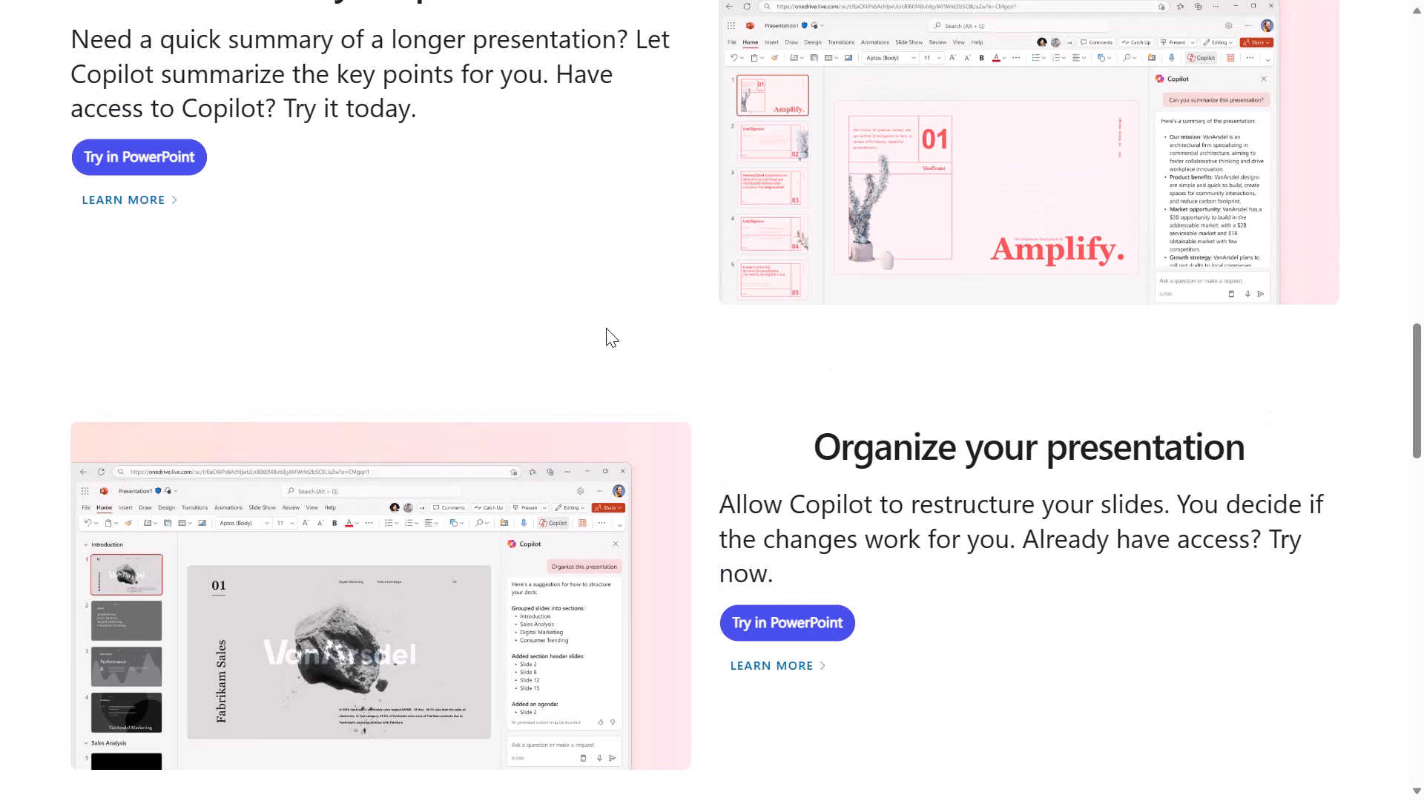
mouse_move(1183, 191)
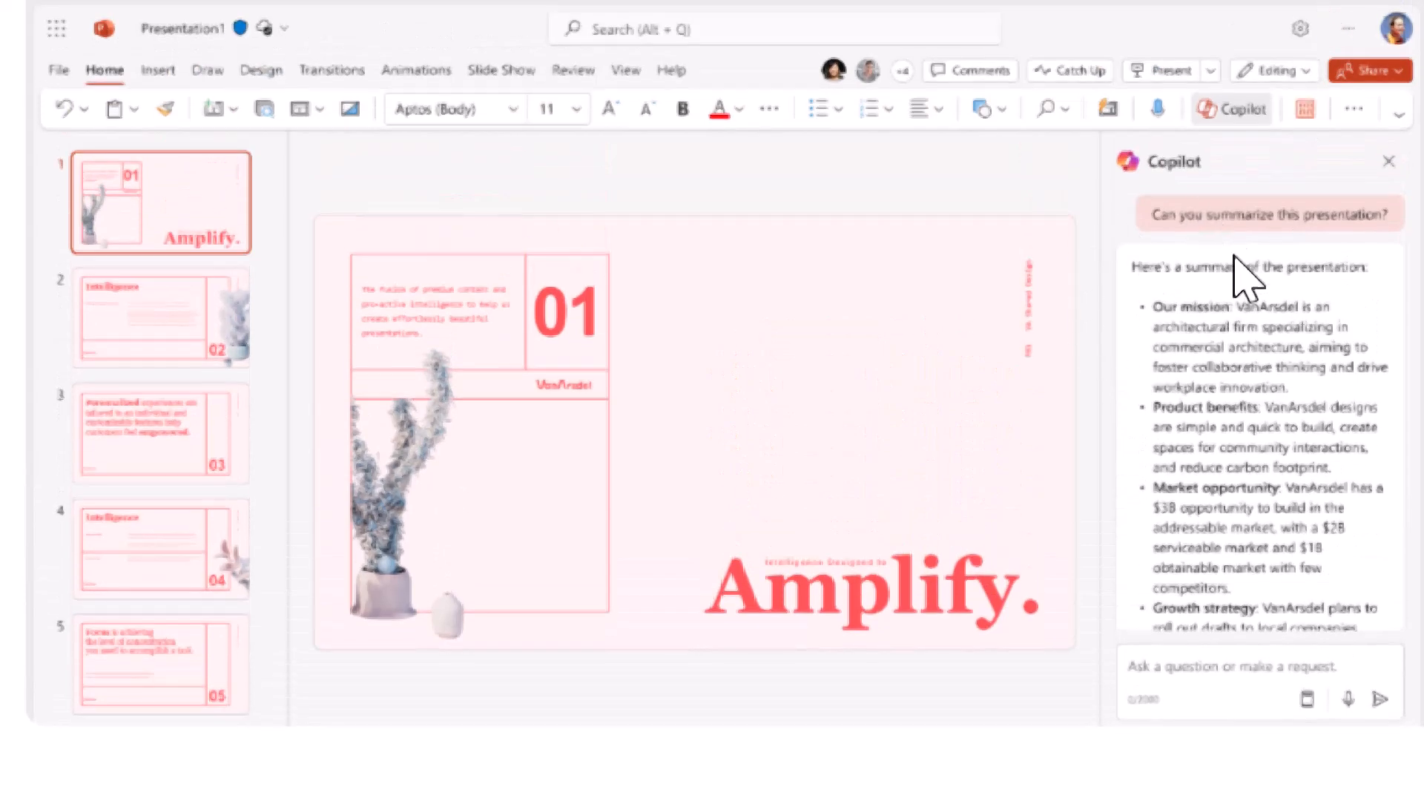
mouse_move(1249, 573)
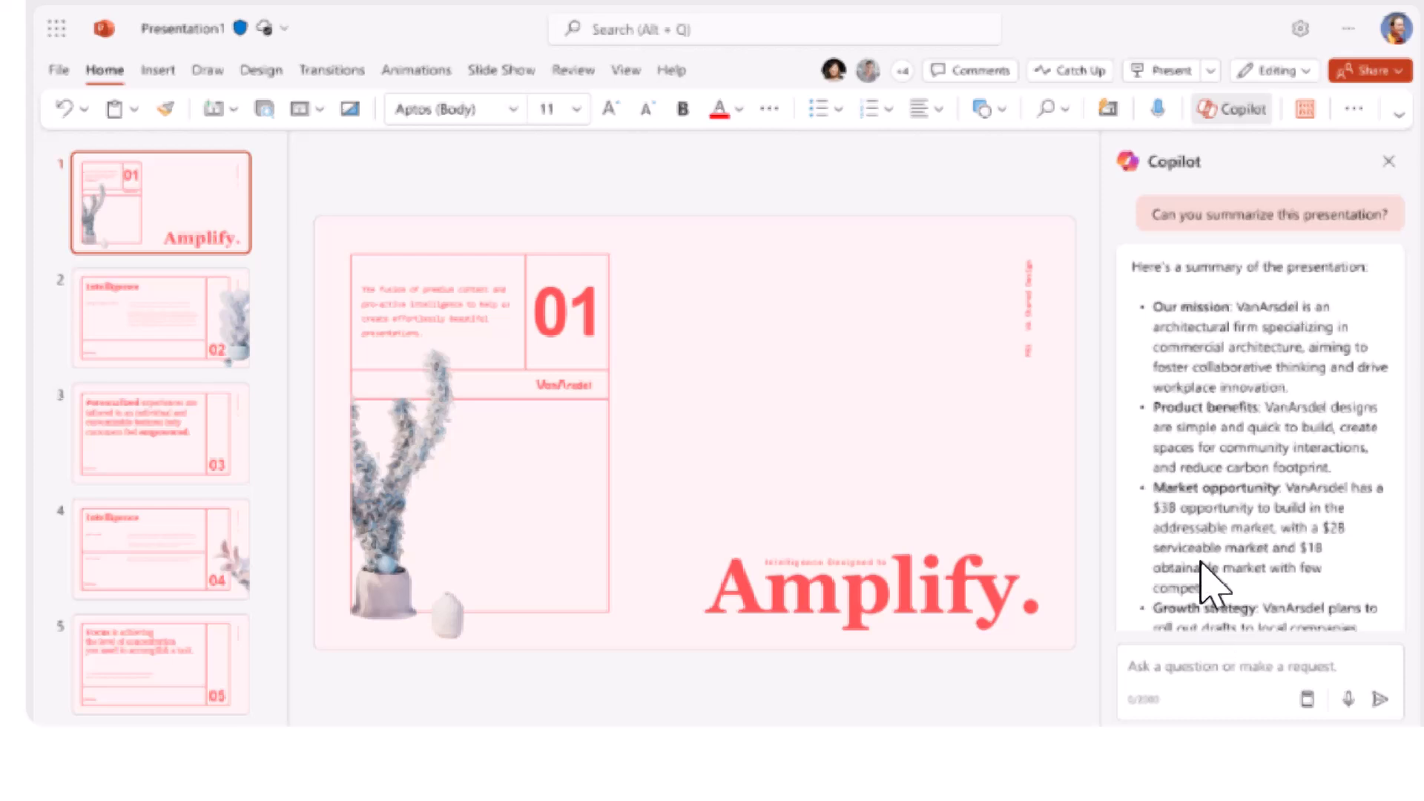
mouse_move(1212, 577)
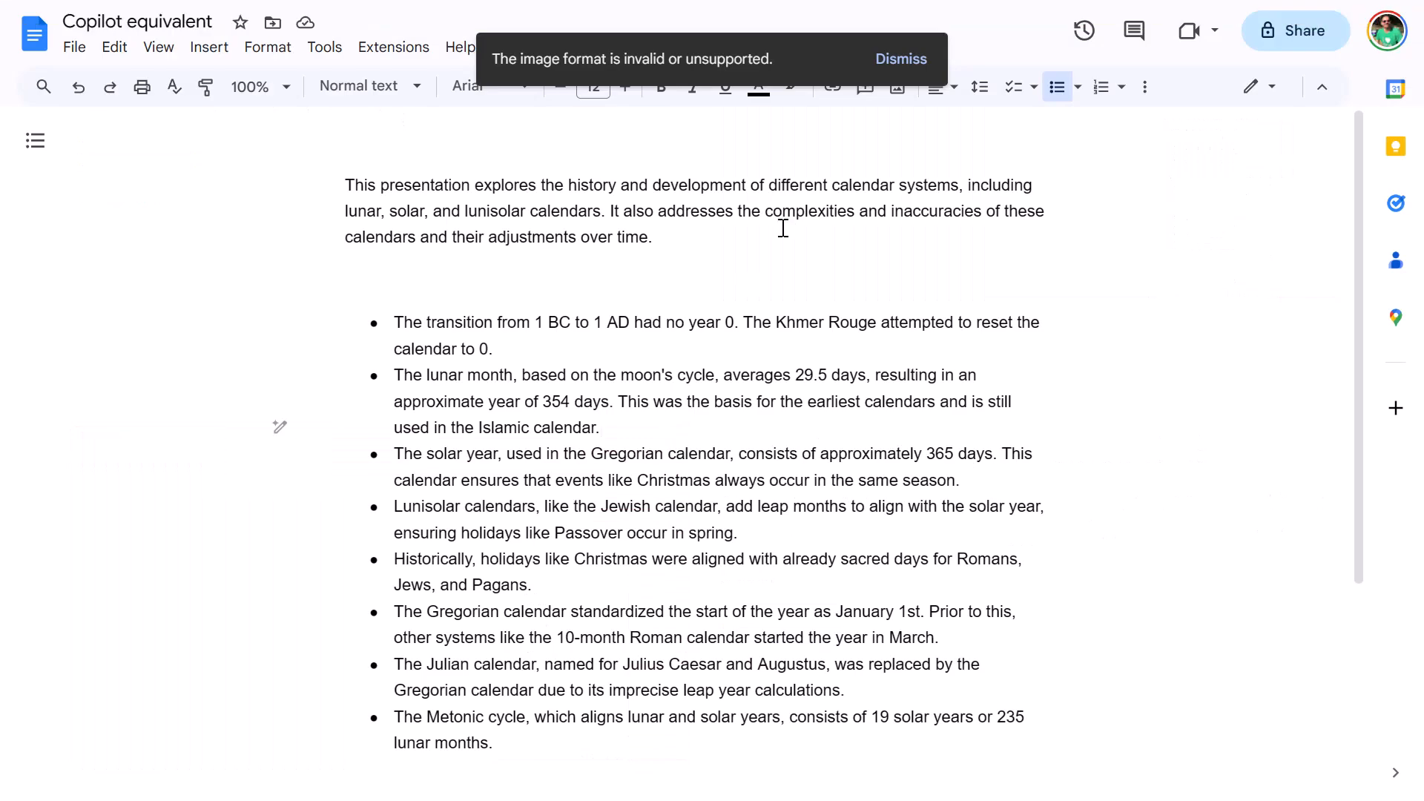
mouse_move(712, 294)
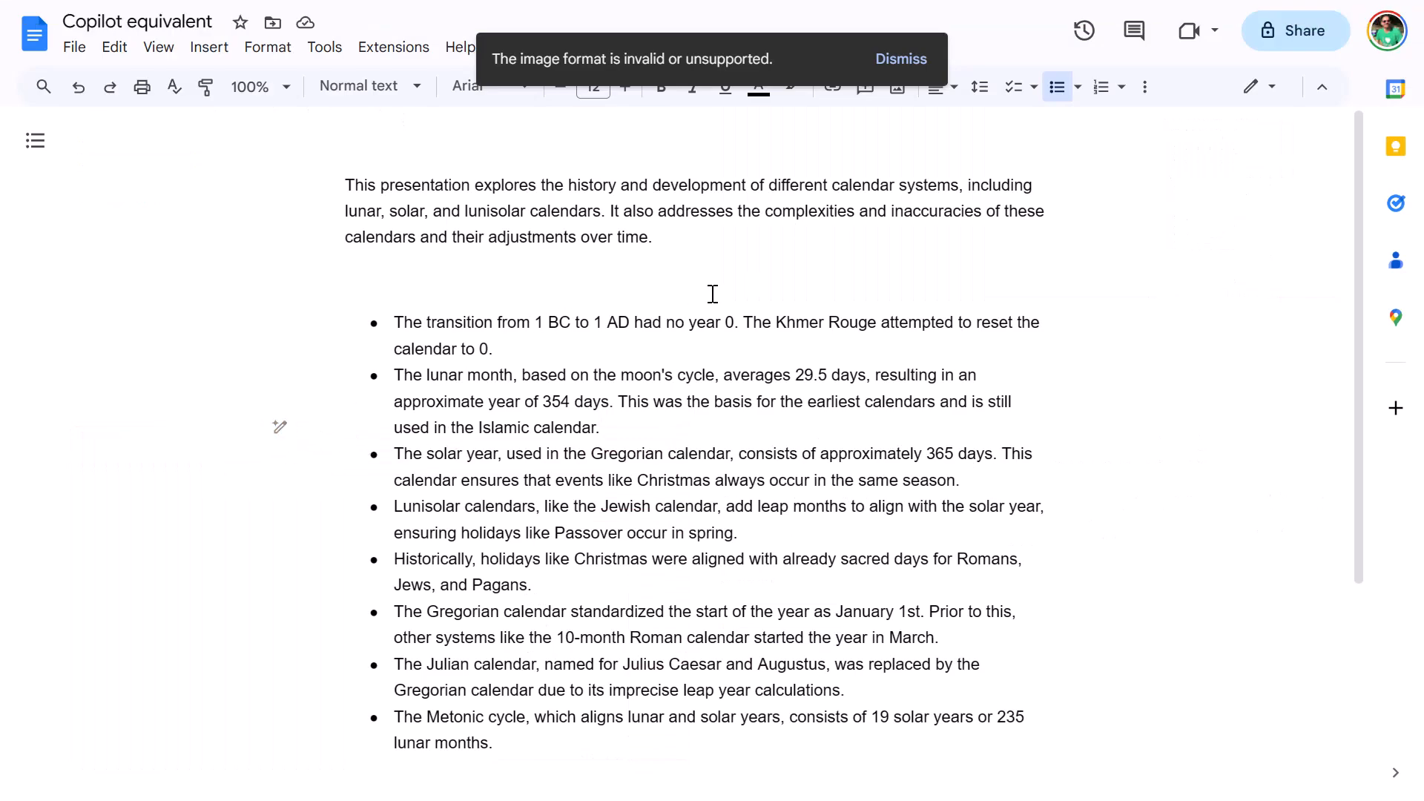
- Select every bullet of the calendar-systems summary, from the first bullet to the last
left_click(495, 349)
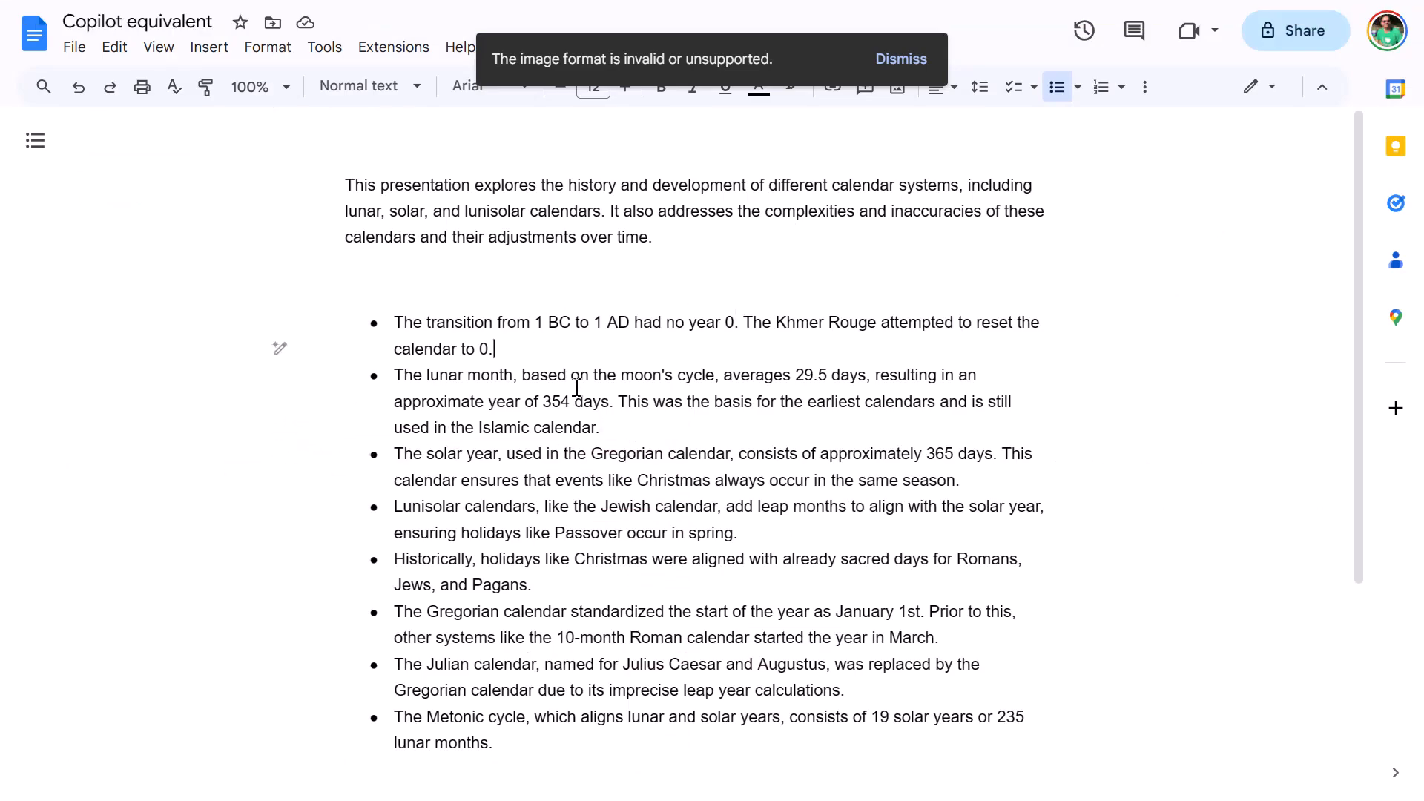
mouse_move(279, 348)
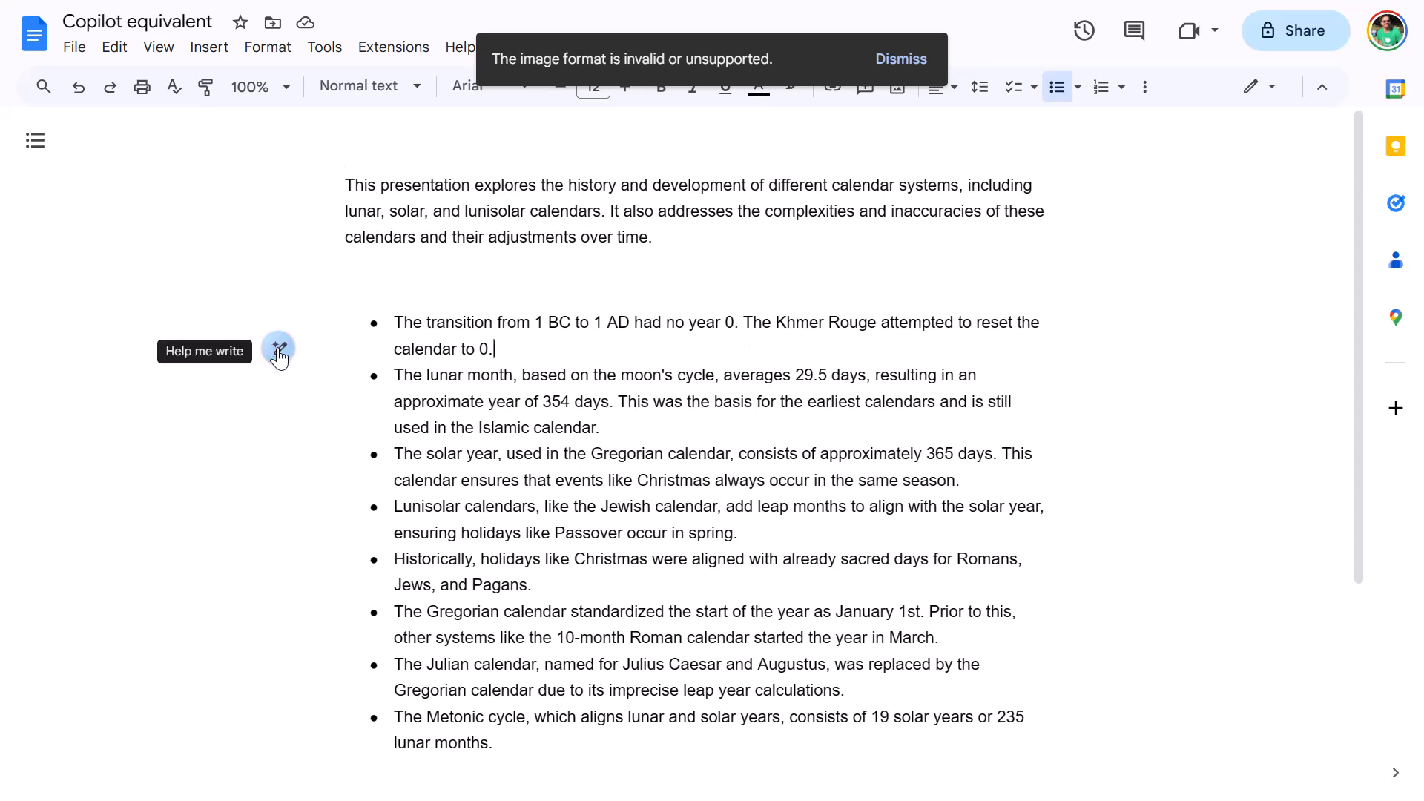
left_click(279, 348)
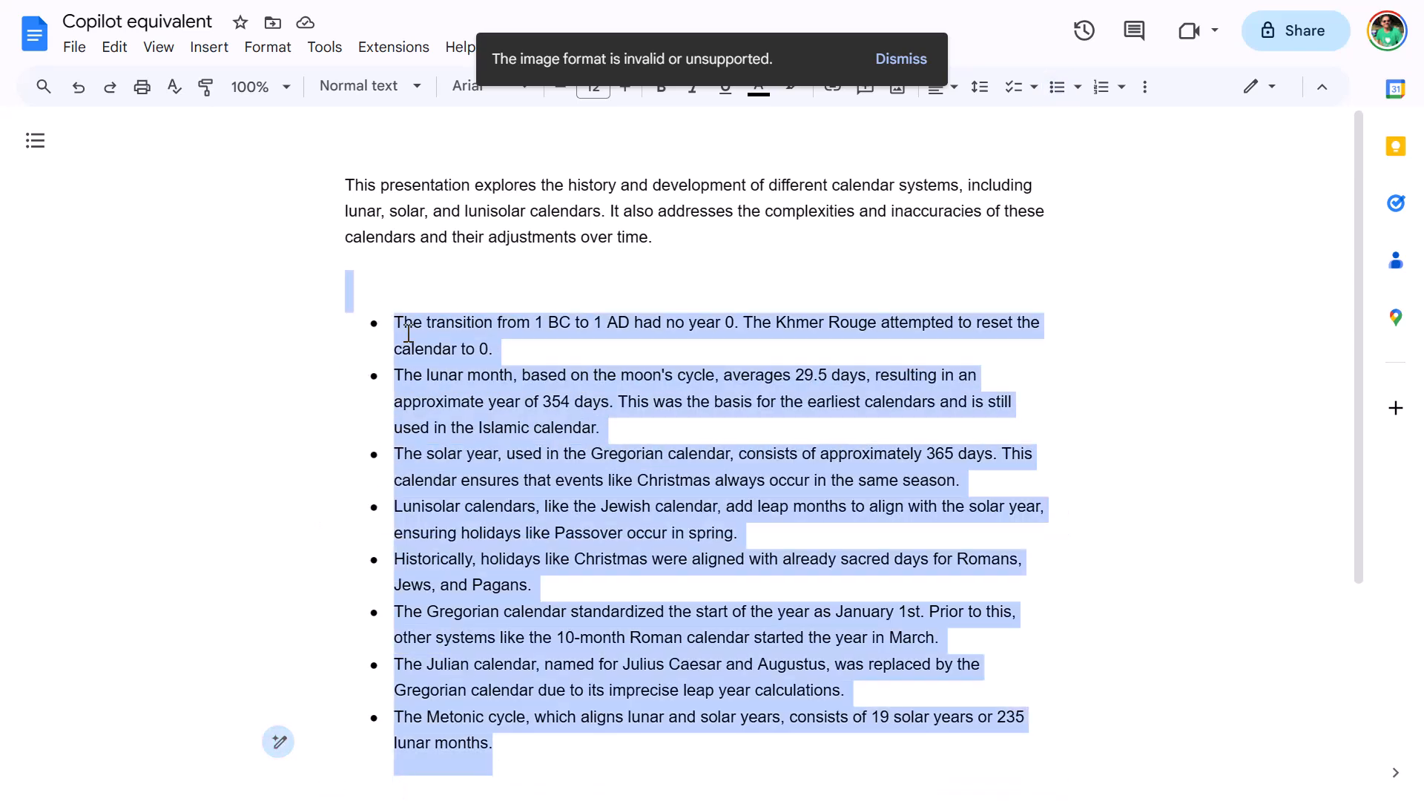
left_click(278, 741)
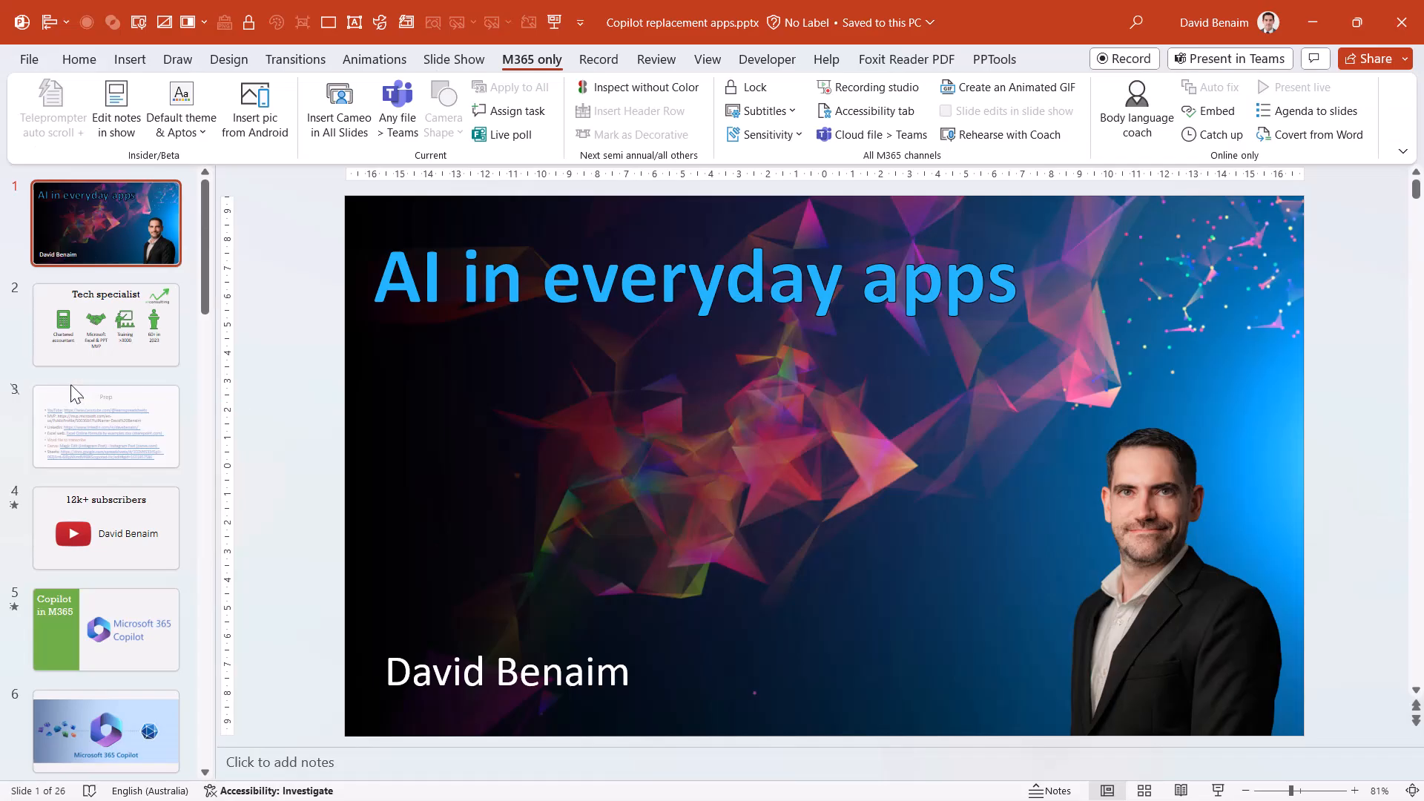
- Review slides 4 and 5, set the insertion point between them, and show the Insert ribbon
left_click(106, 528)
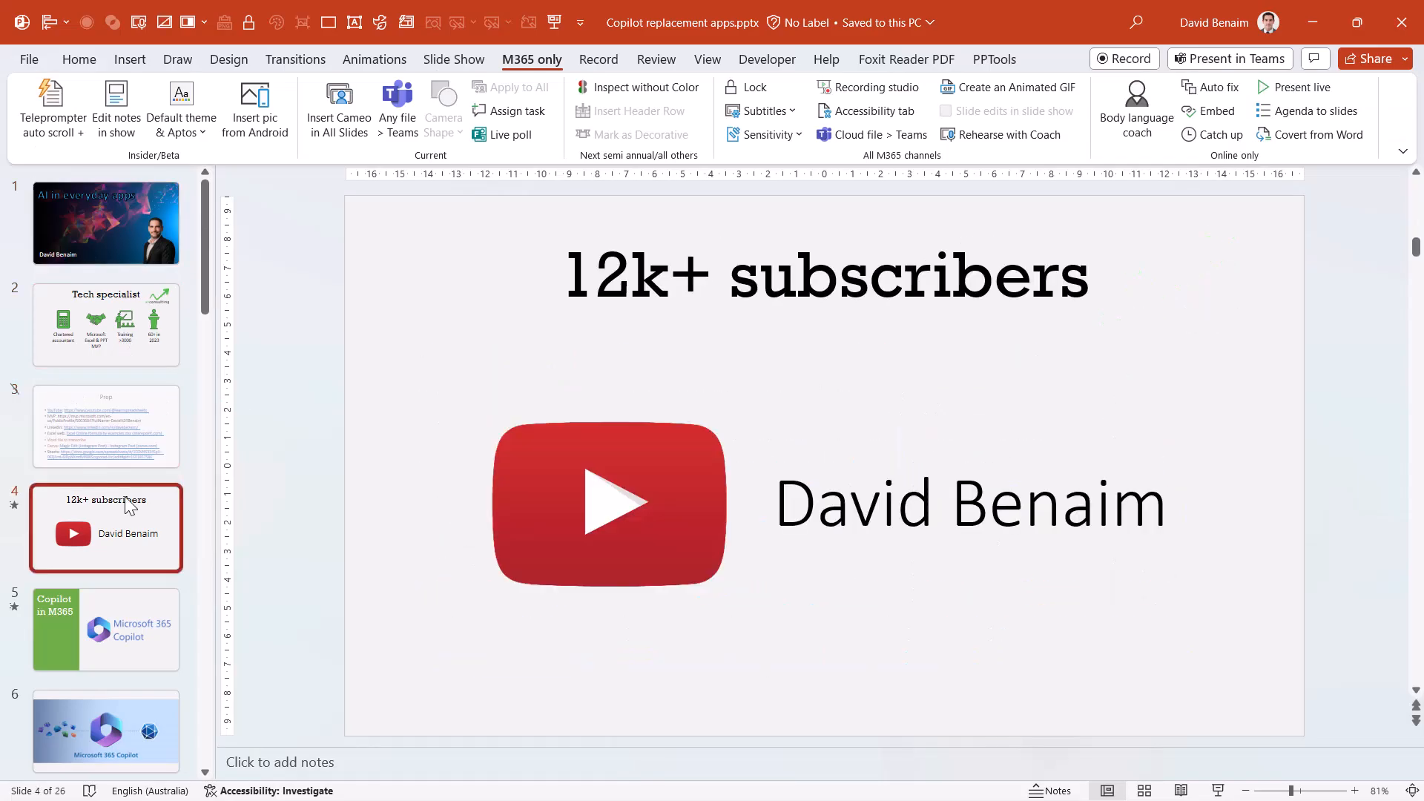
left_click(105, 629)
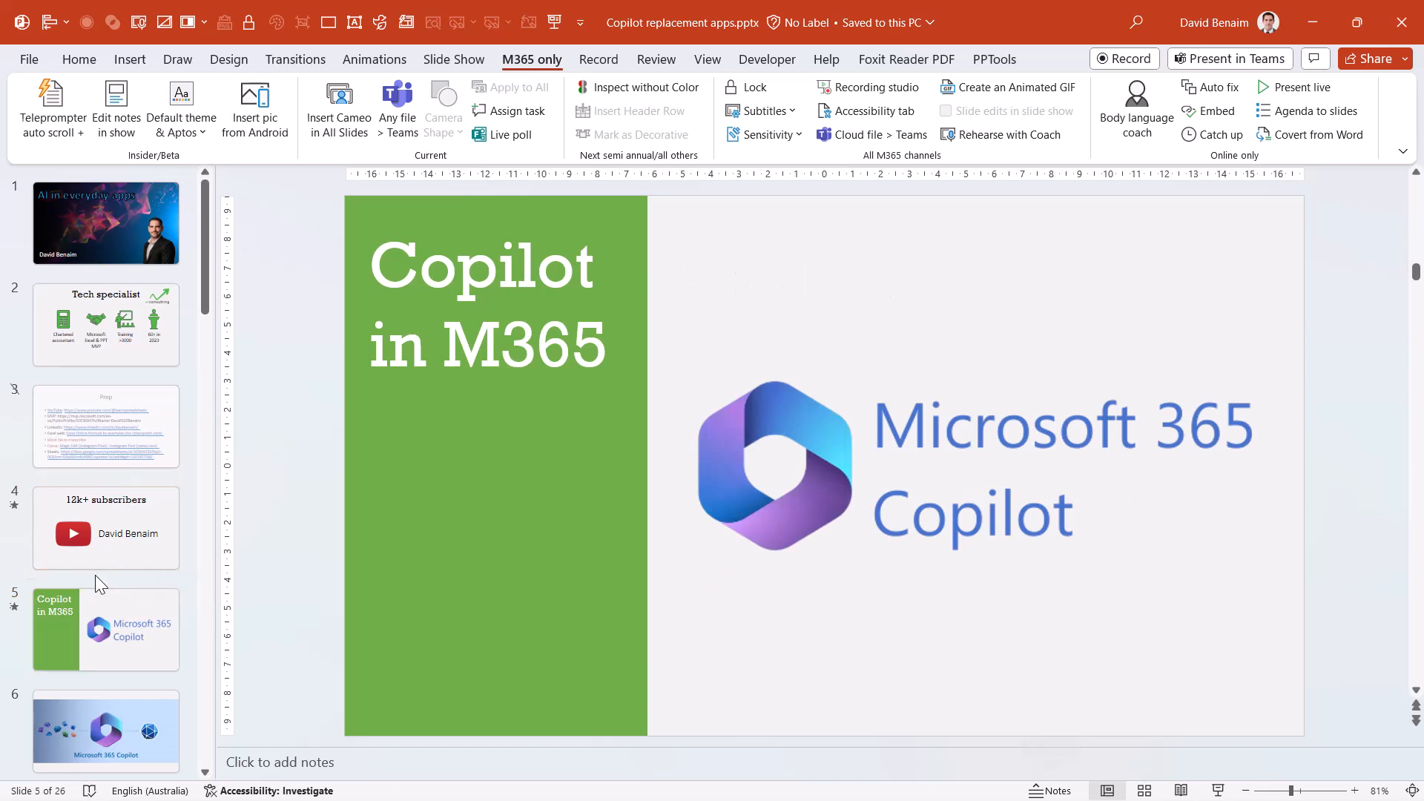
left_click(105, 526)
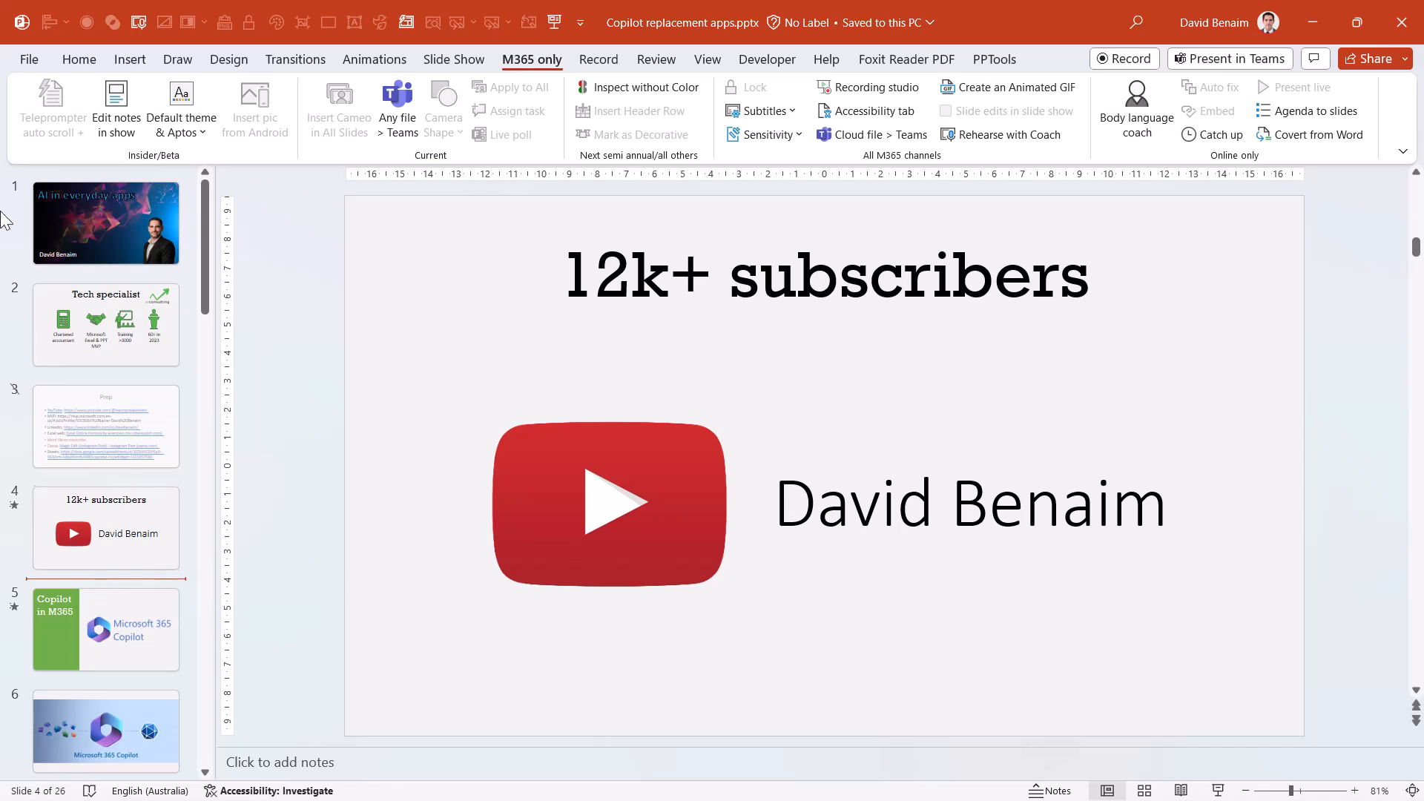
mouse_move(88, 77)
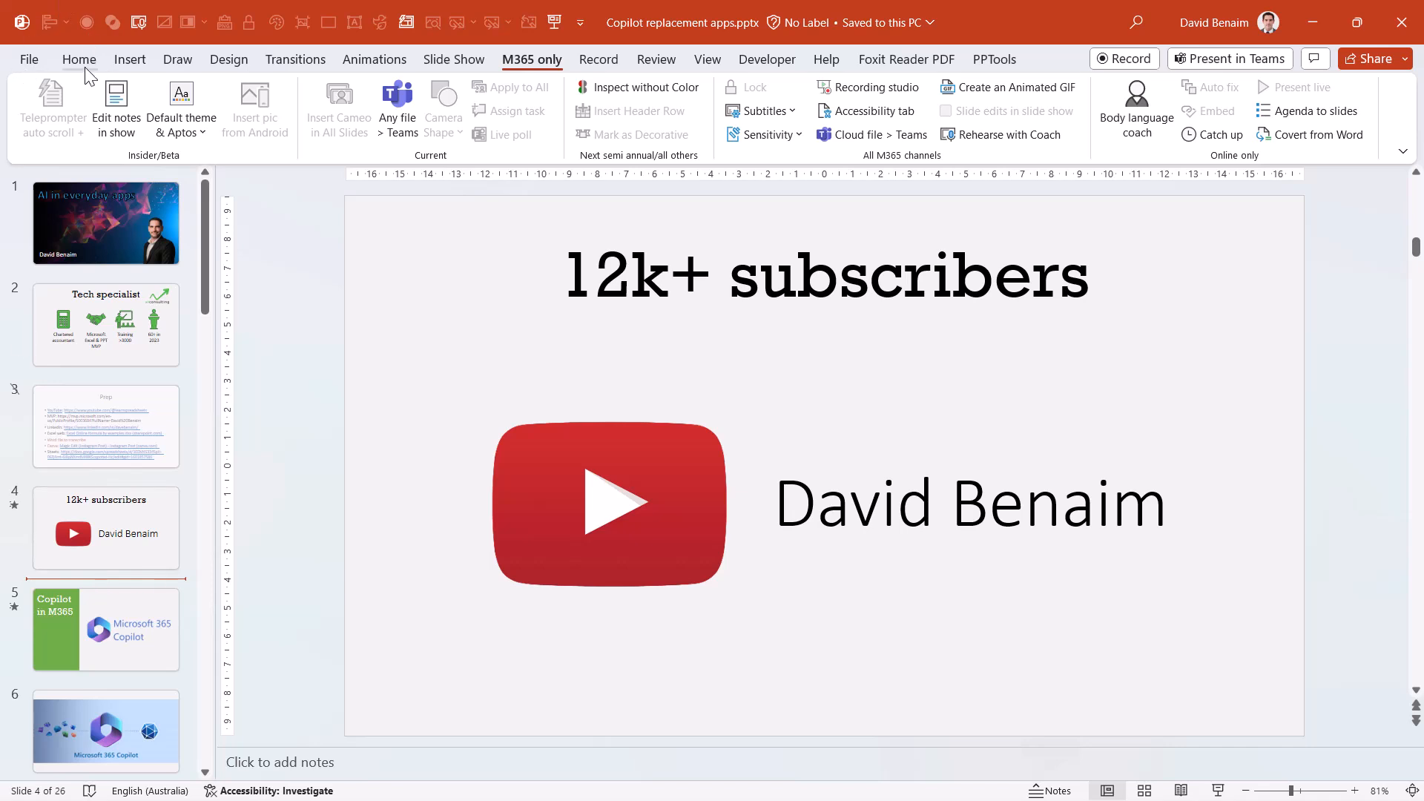
mouse_move(108, 590)
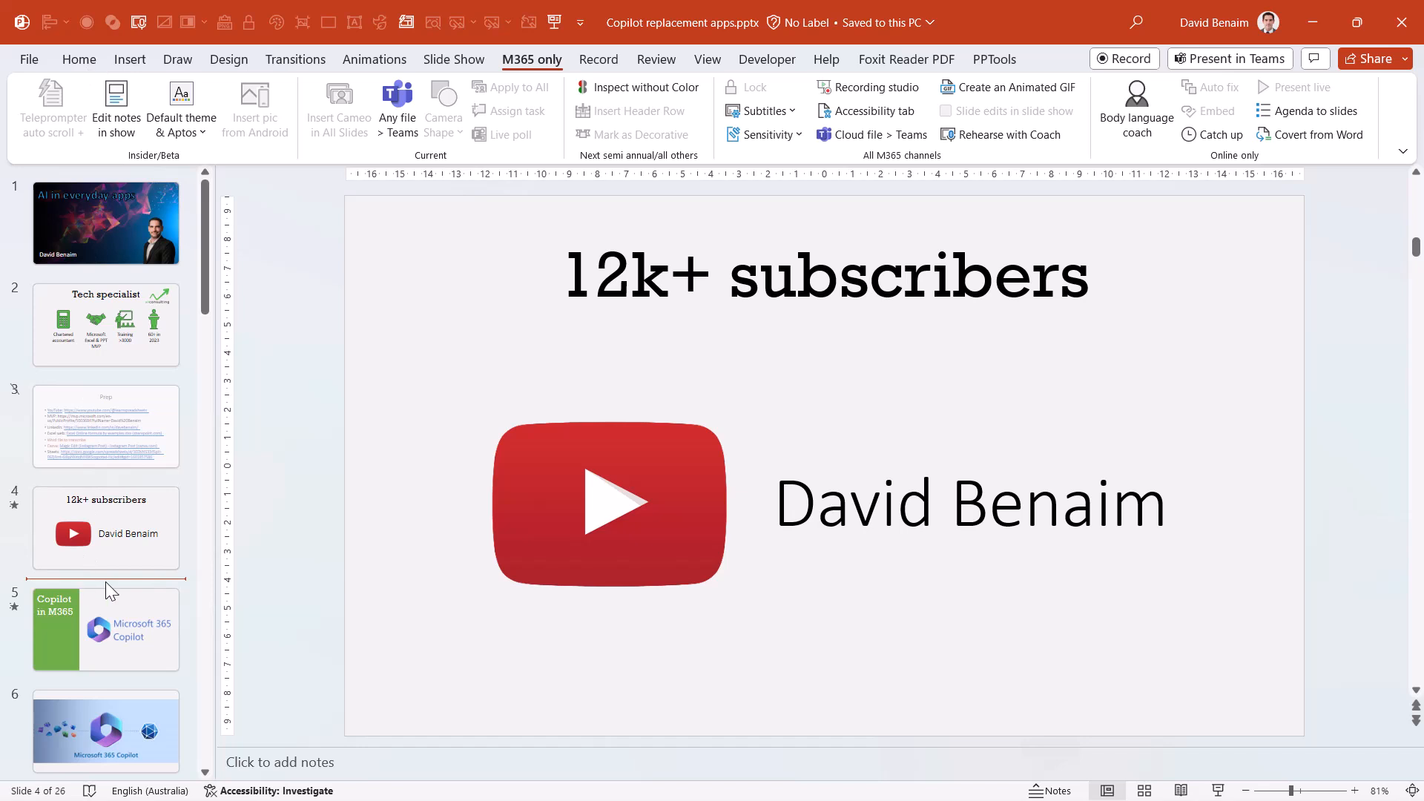
mouse_move(82, 586)
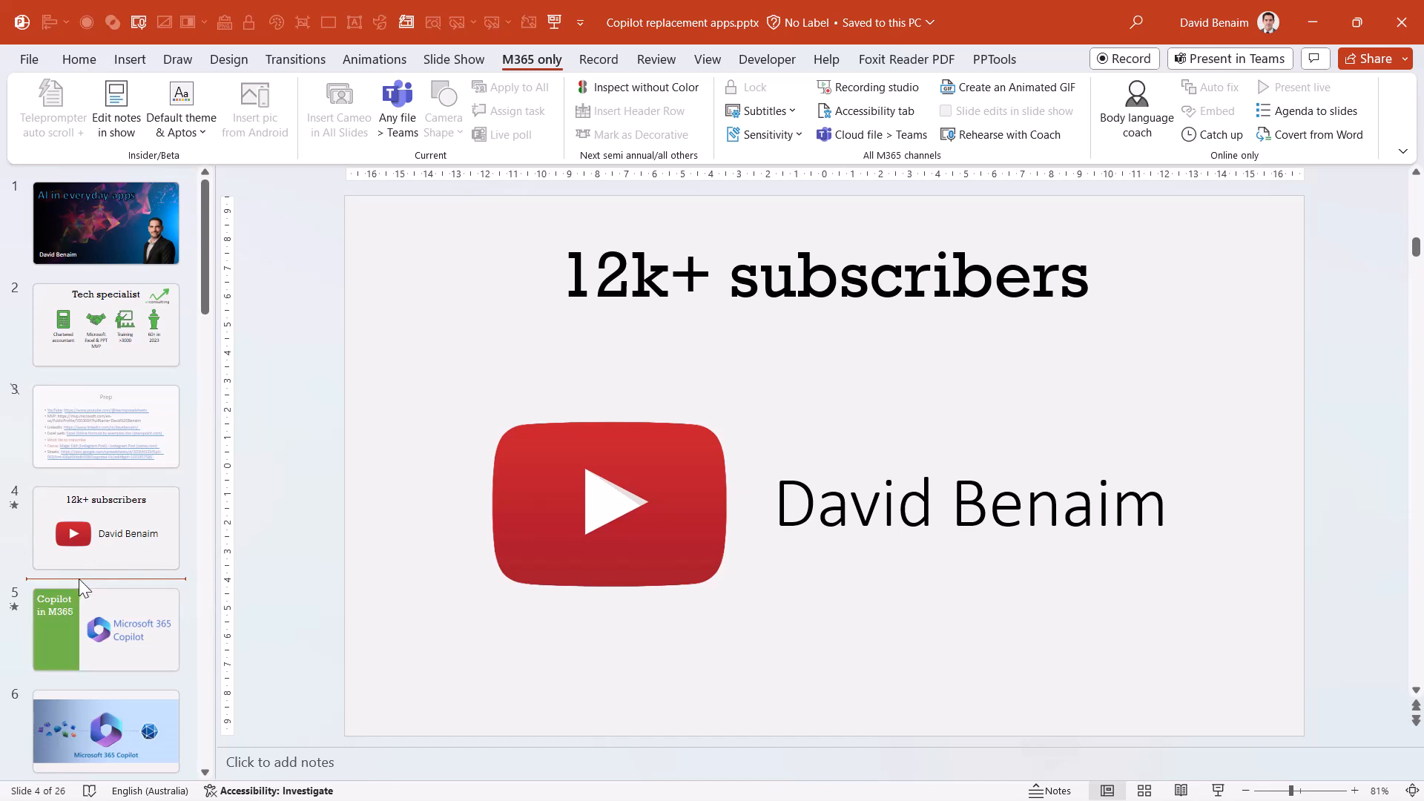
left_click(129, 59)
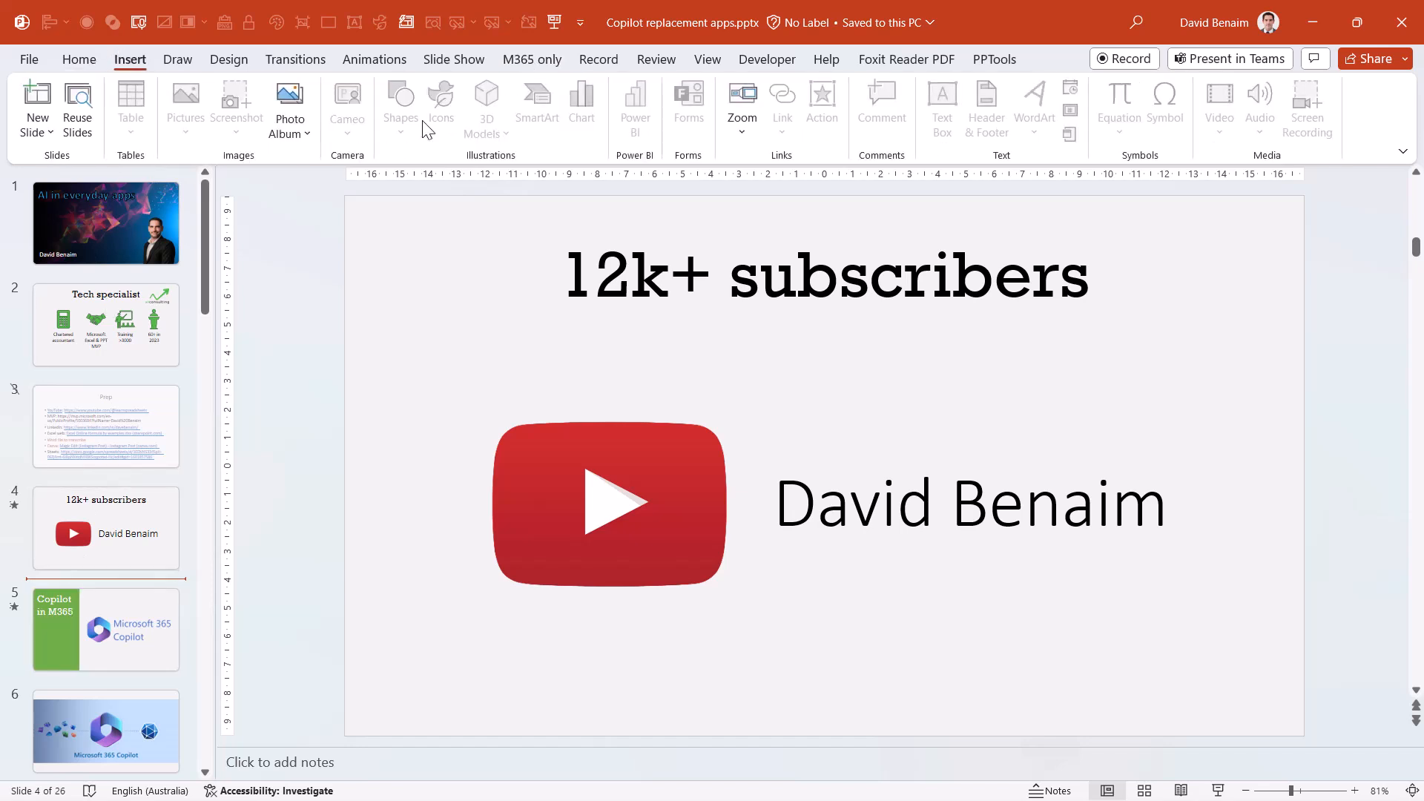
- Insert a Summary Zoom linking the Copilot, Excel, Google Docs, Remove.bg, Canva and Recap slides
left_click(742, 100)
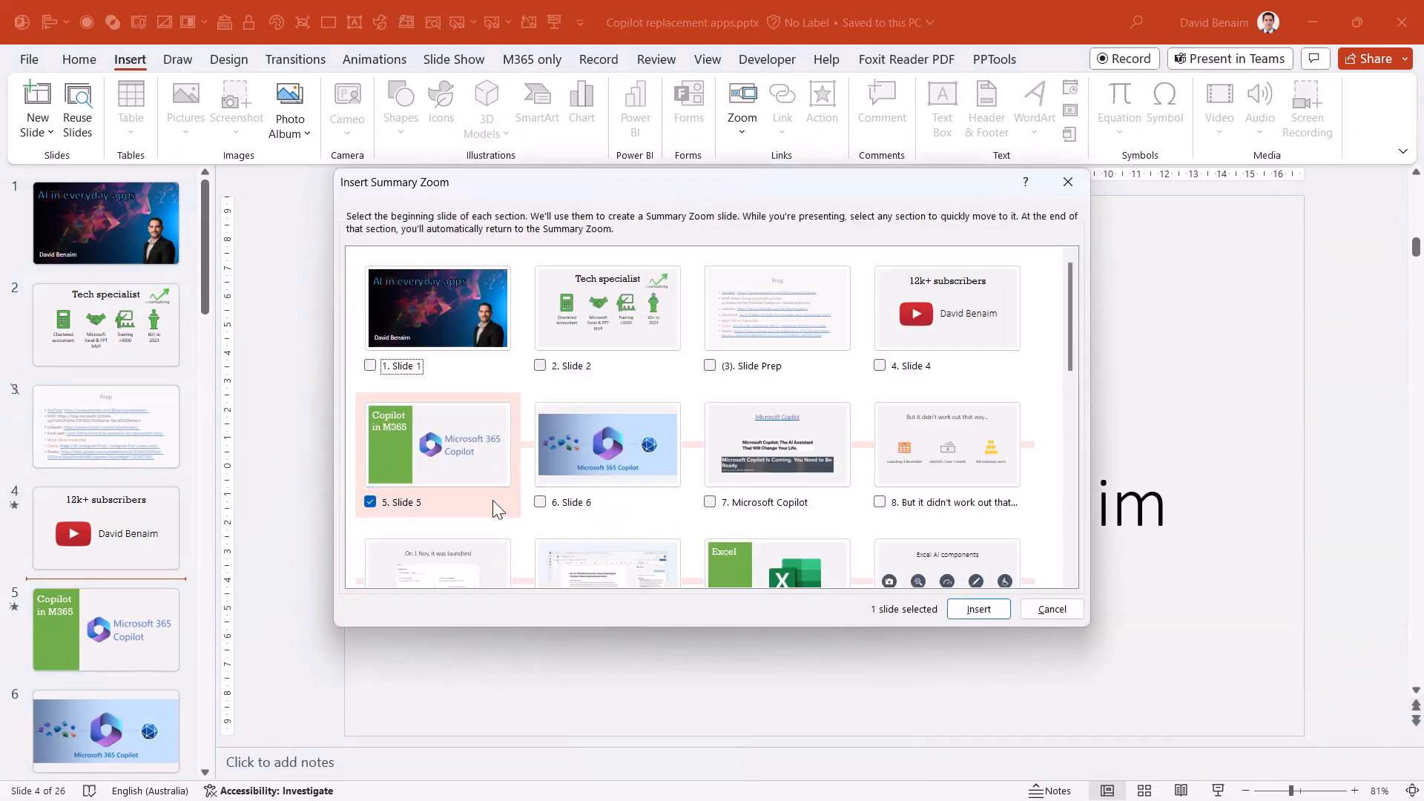
left_click(710, 415)
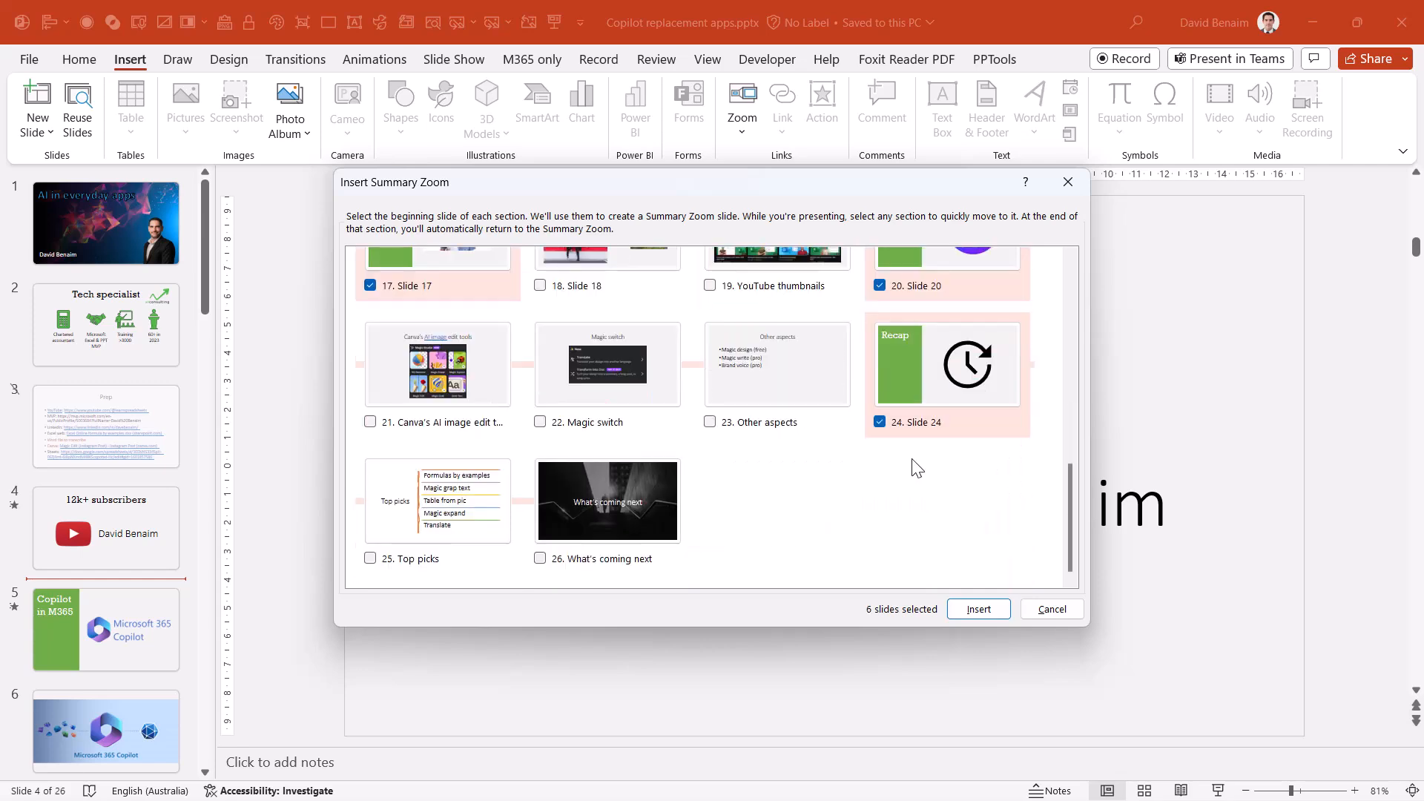
scroll("up", 3)
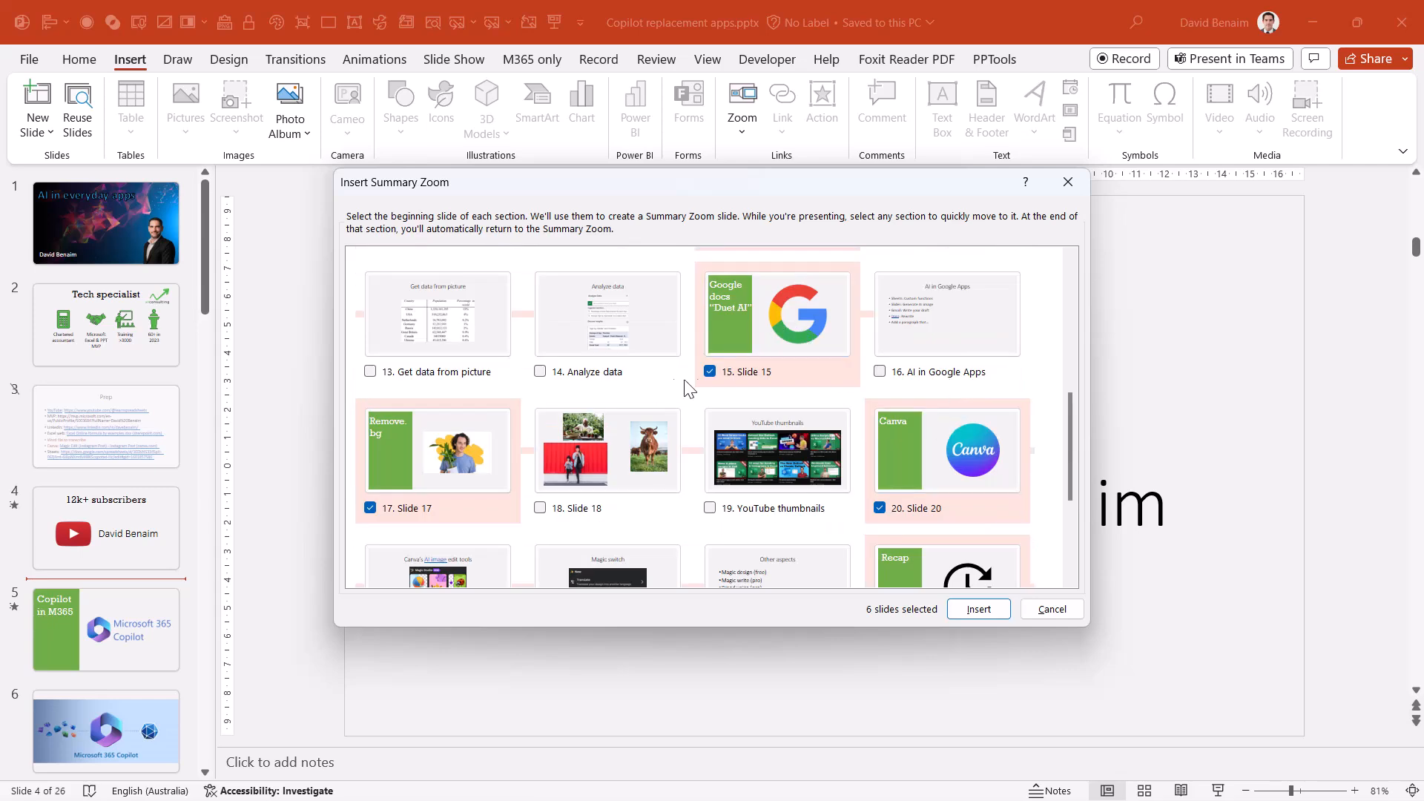
scroll("up", 3)
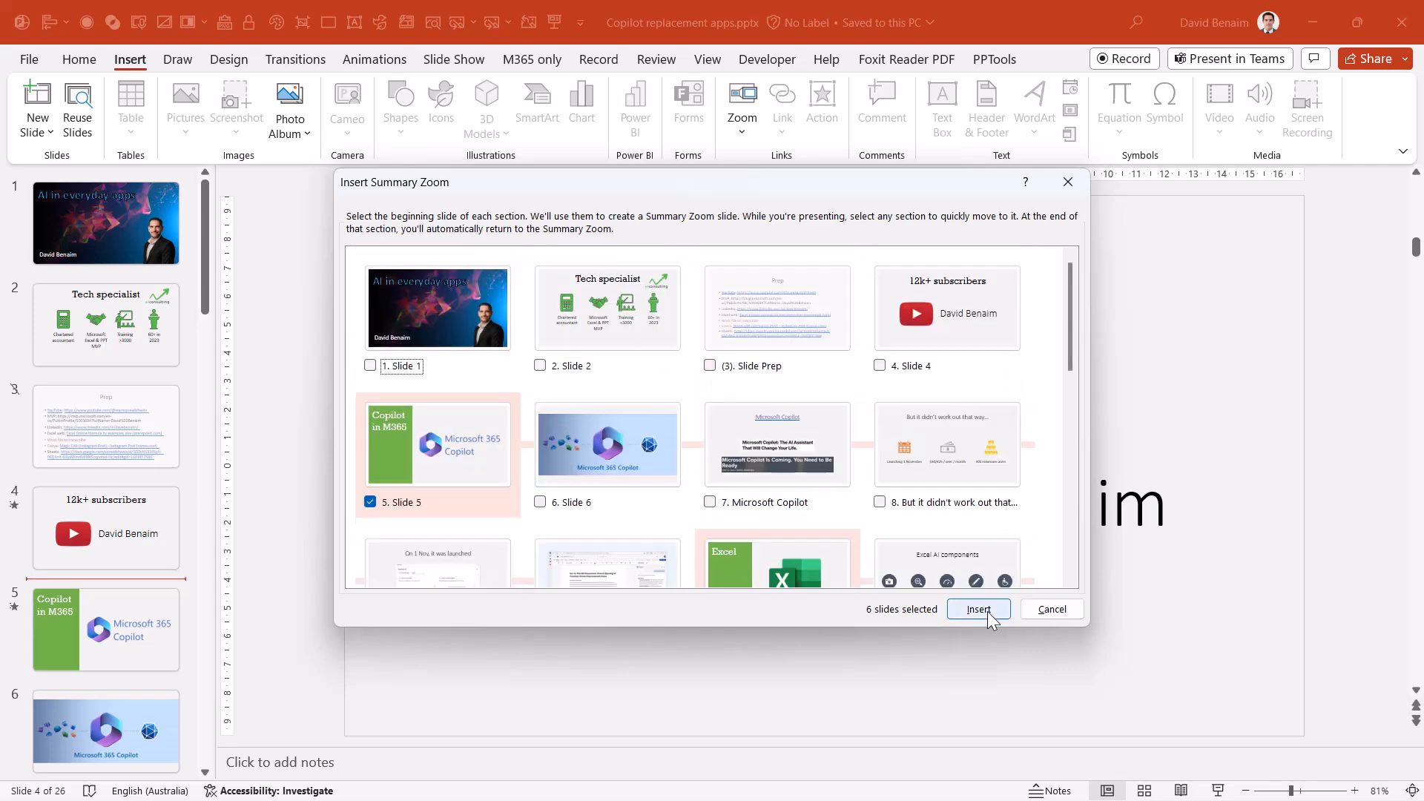
left_click(979, 609)
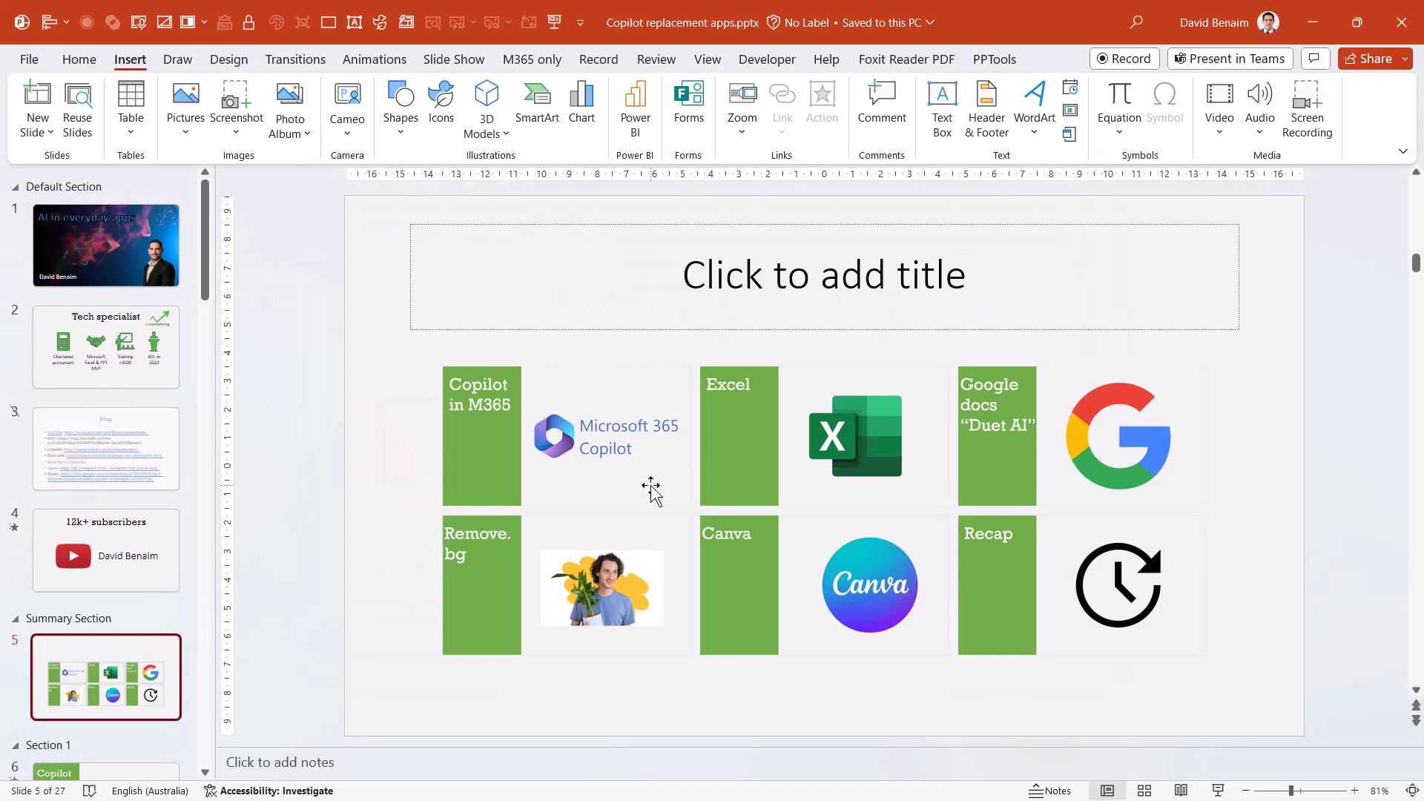
left_click(996, 435)
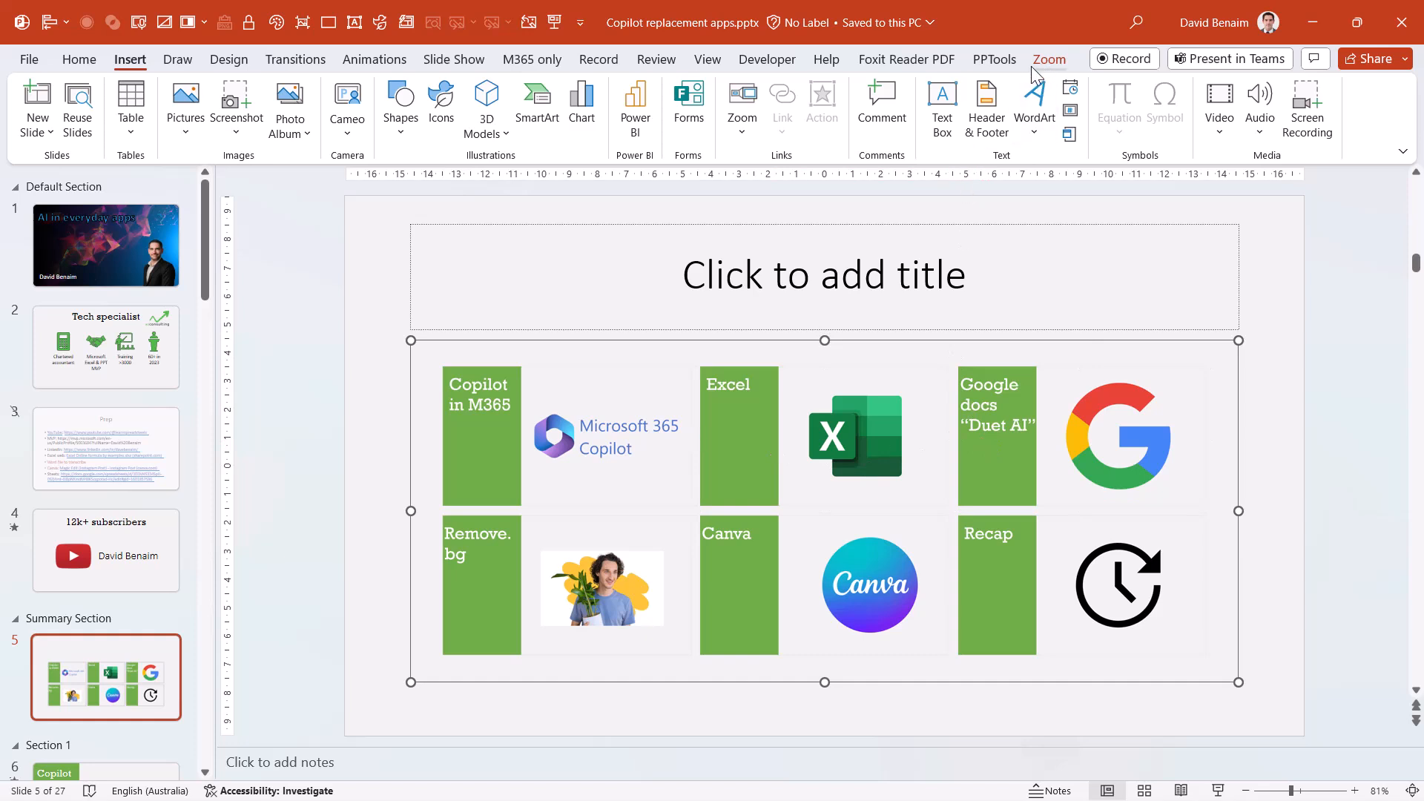
mouse_move(1139, 745)
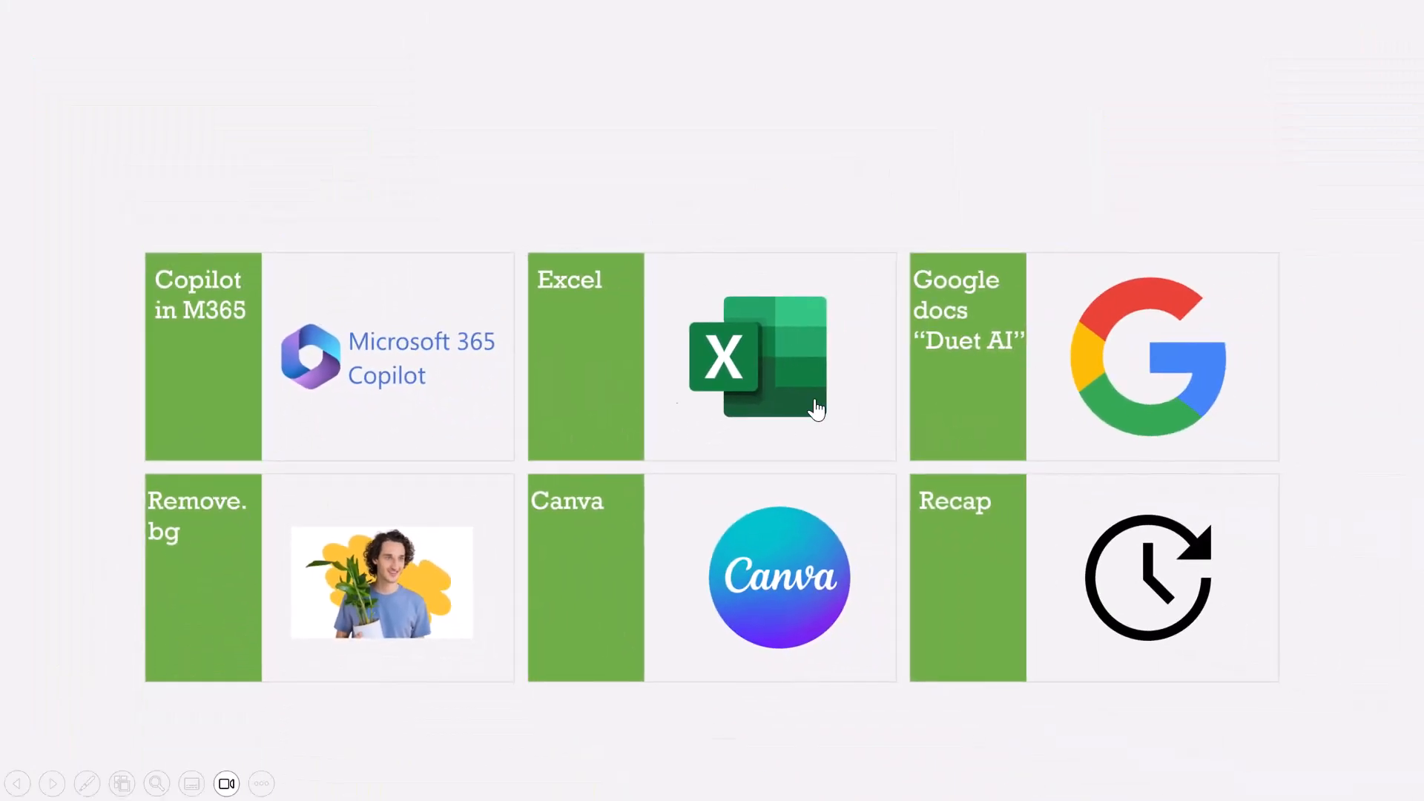
mouse_move(638, 547)
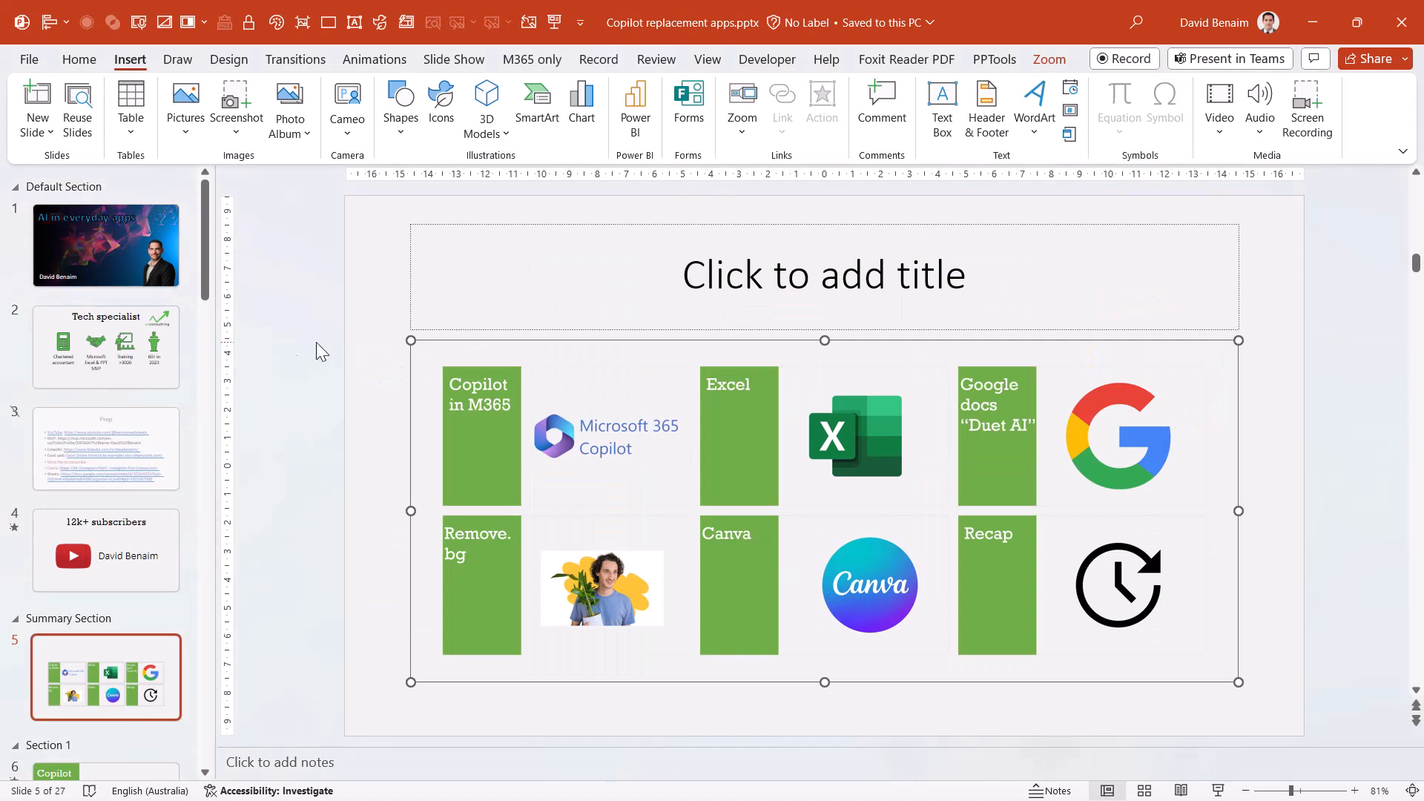
- Start a new presentation from the QuickStarter 'Start an outline' template via File > New
left_click(381, 343)
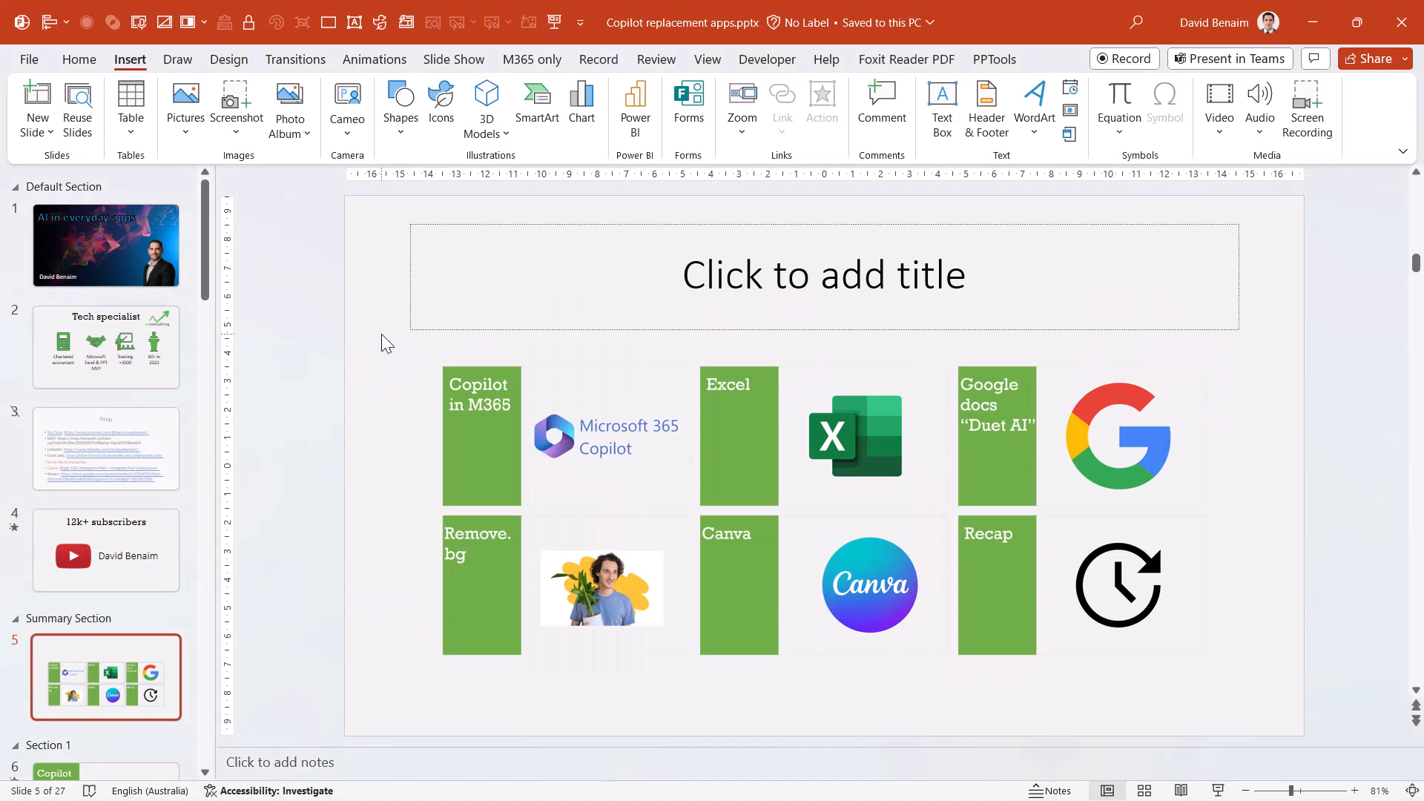
mouse_move(657, 226)
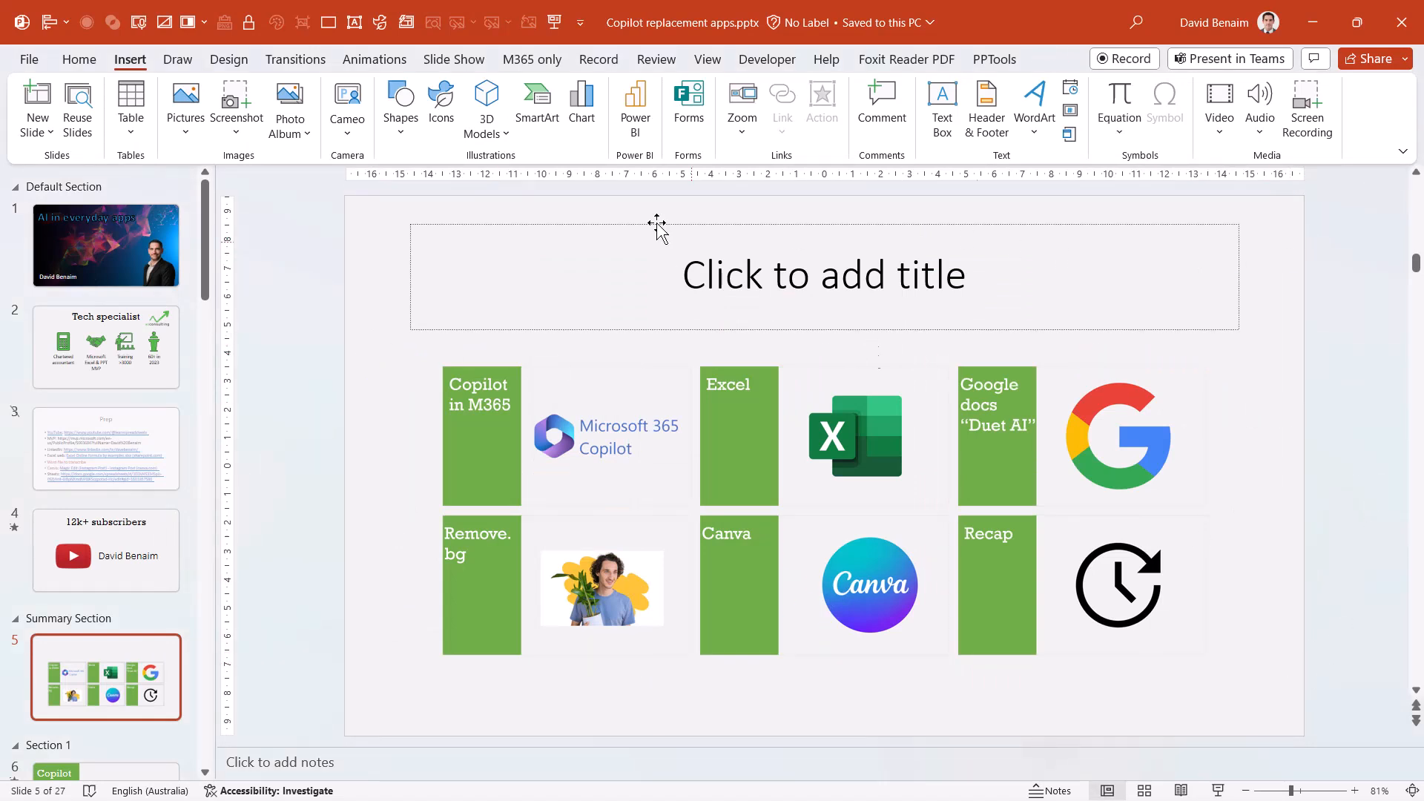
left_click(741, 104)
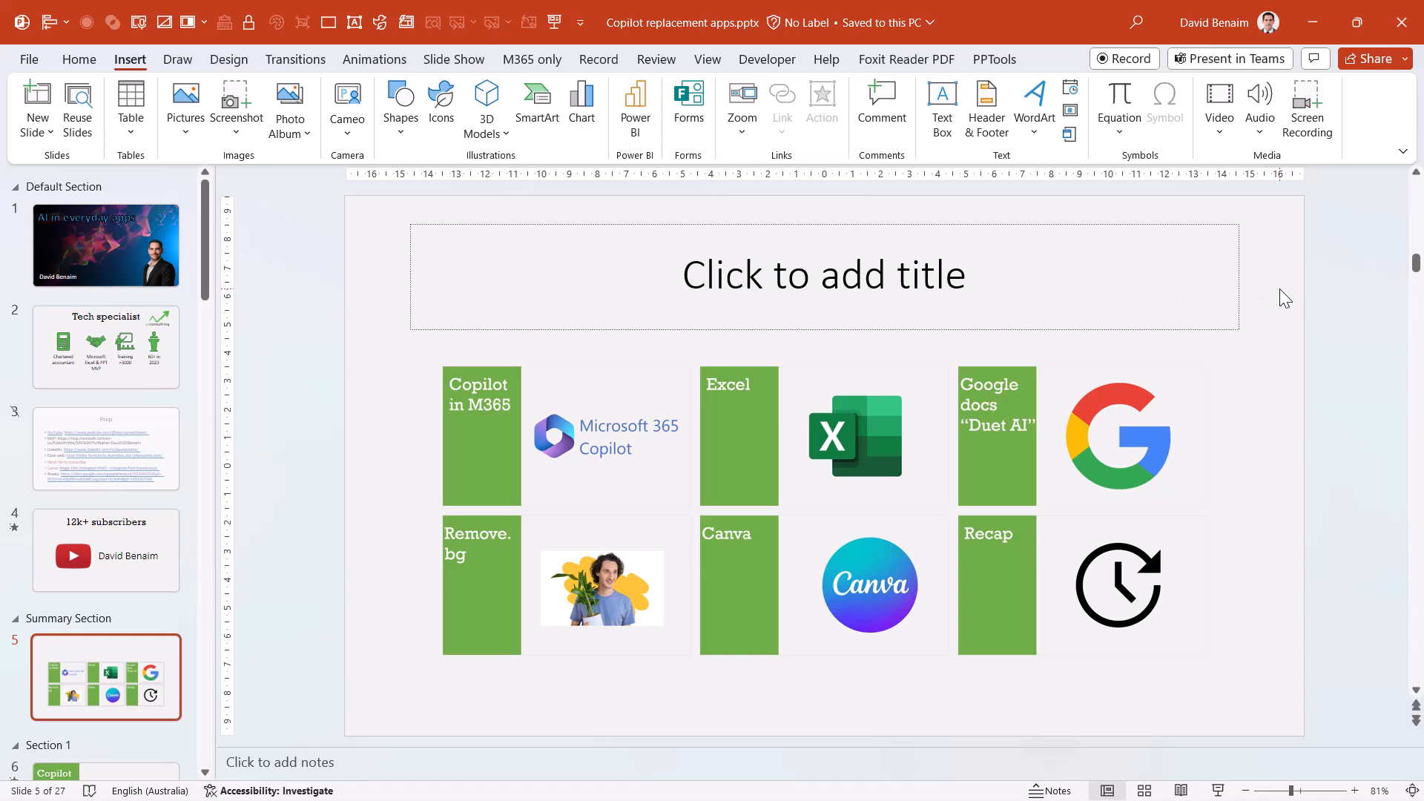
mouse_move(1207, 407)
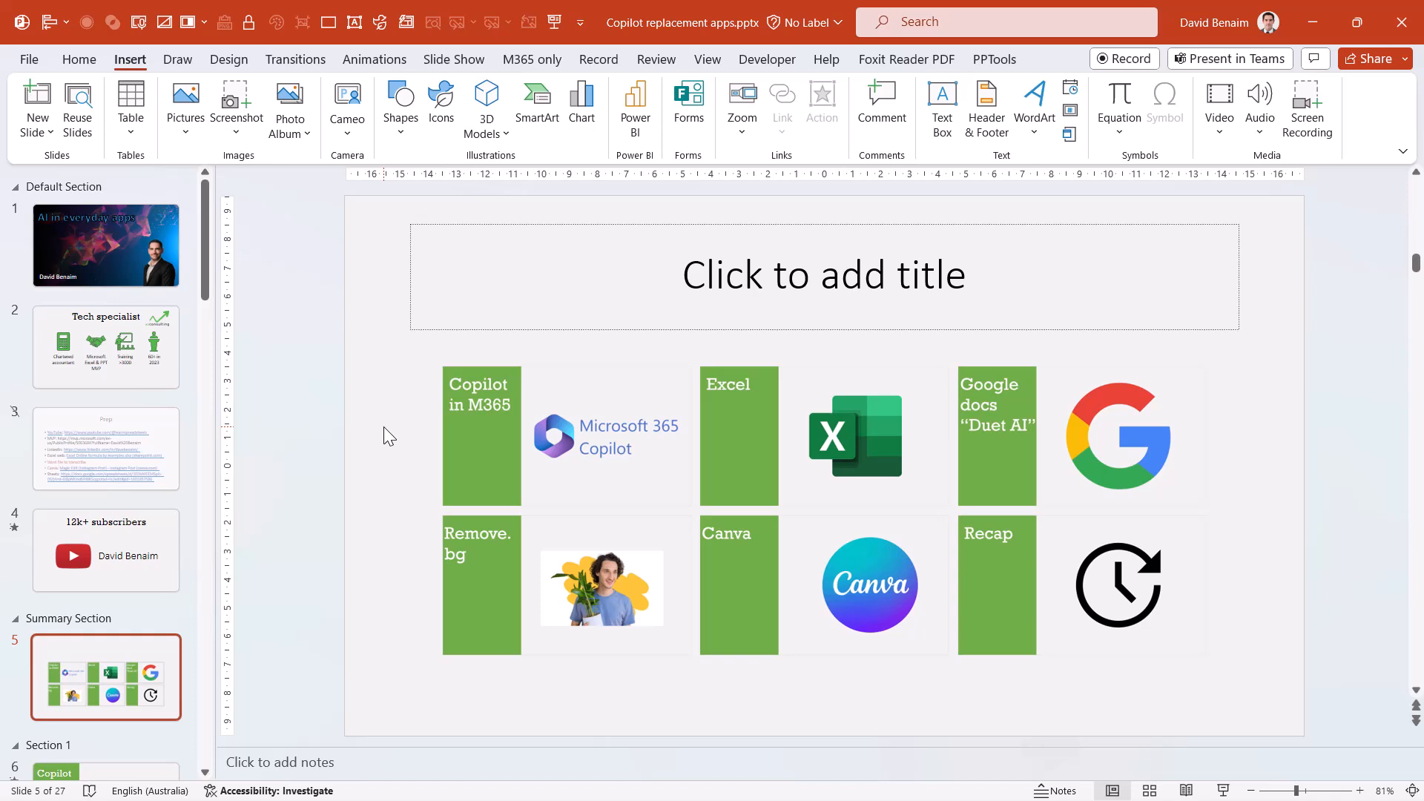
mouse_move(317, 116)
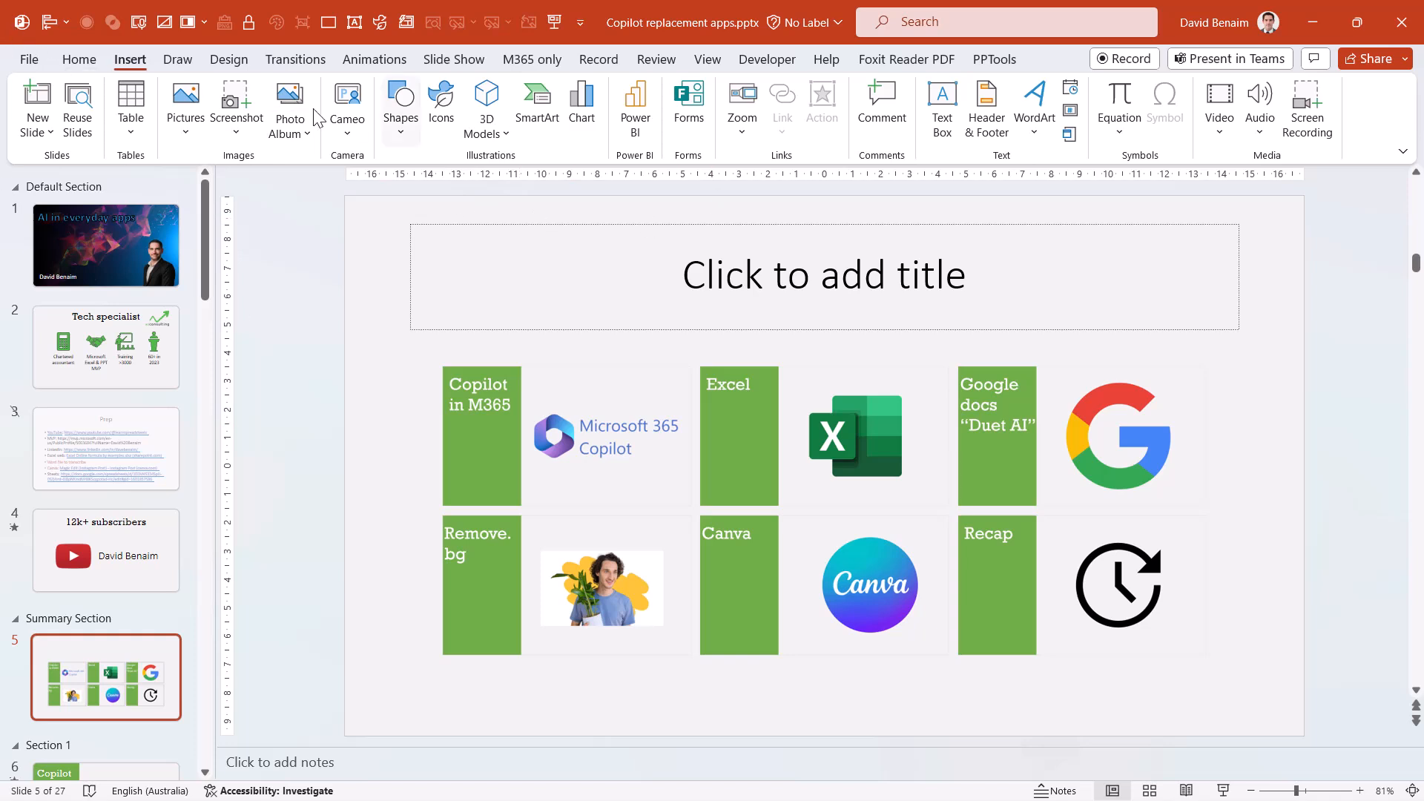
left_click(28, 59)
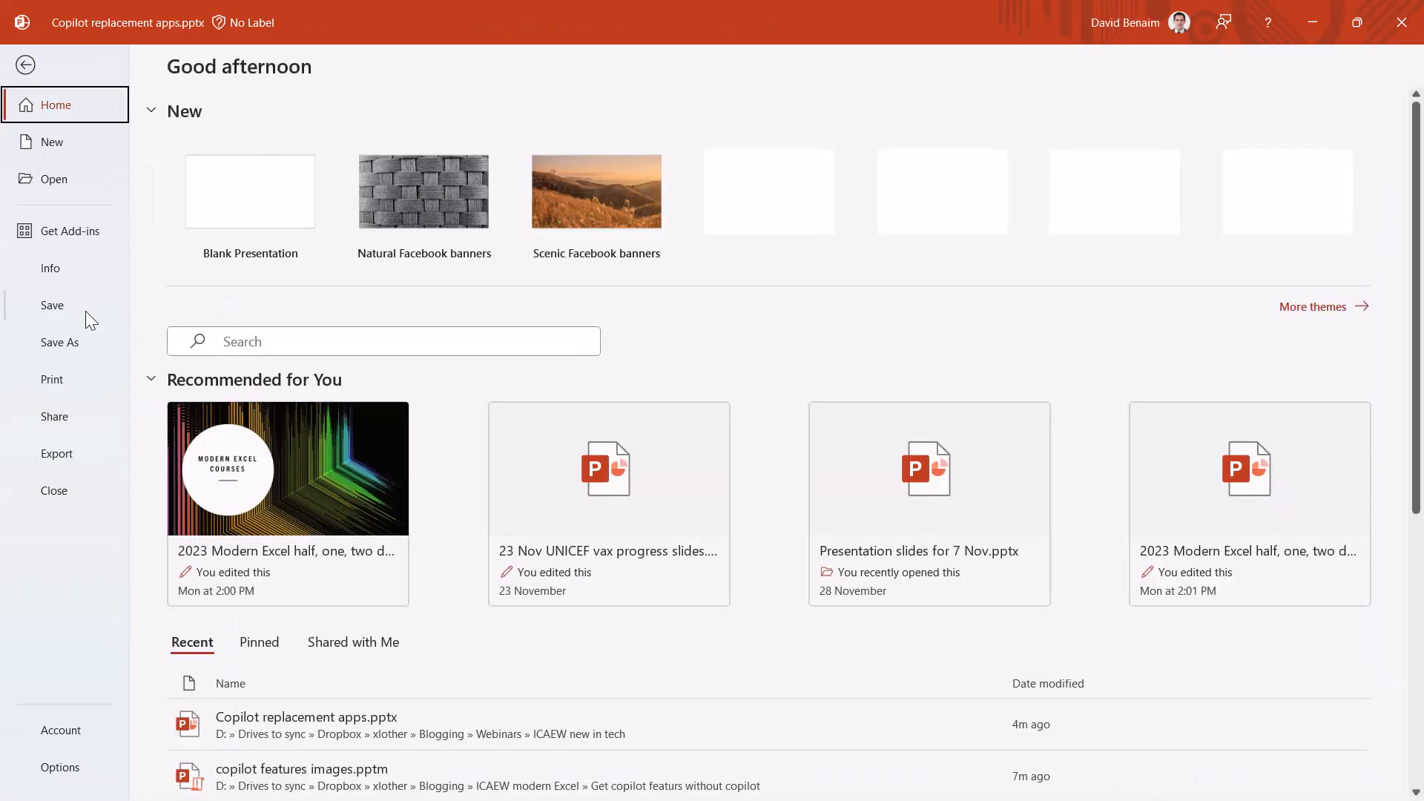
left_click(51, 142)
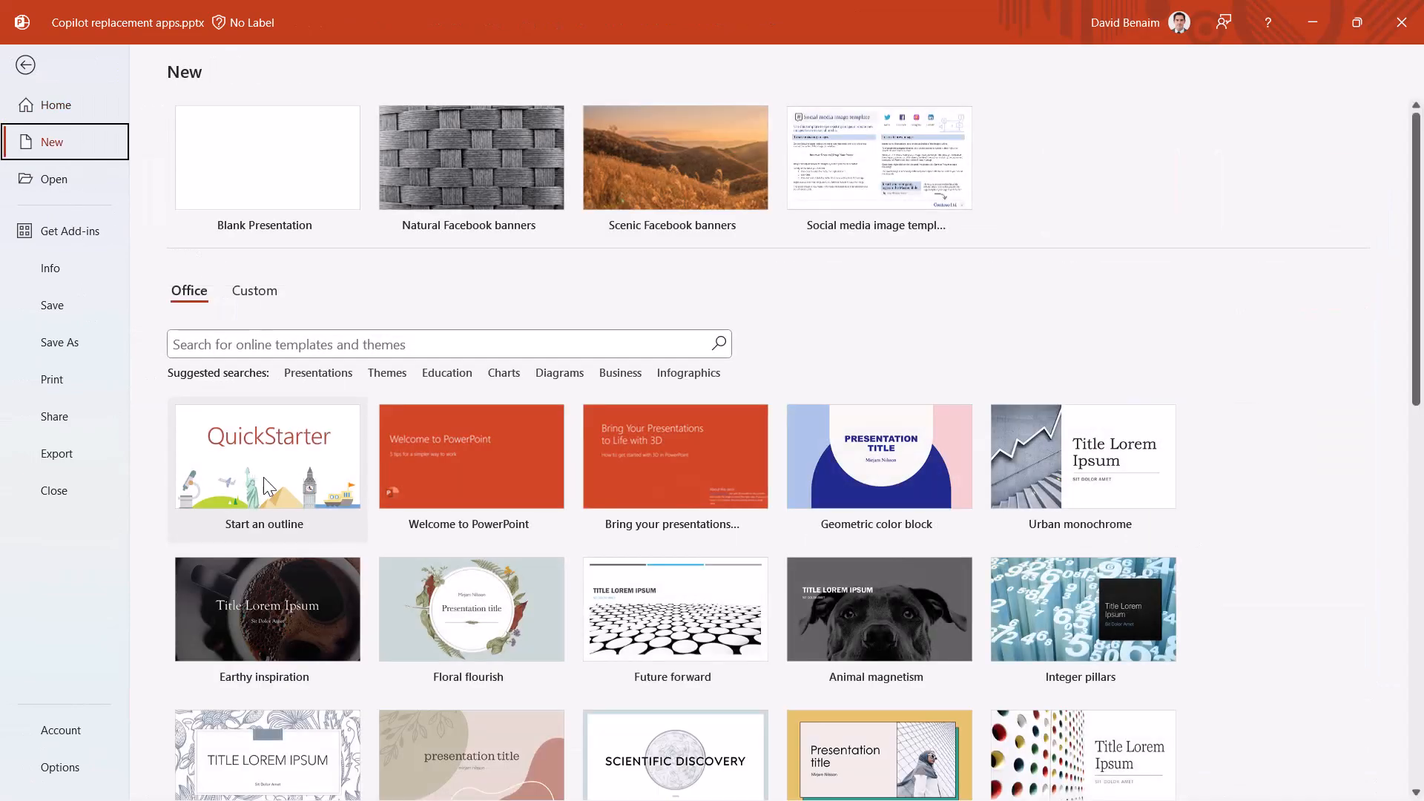
left_click(267, 456)
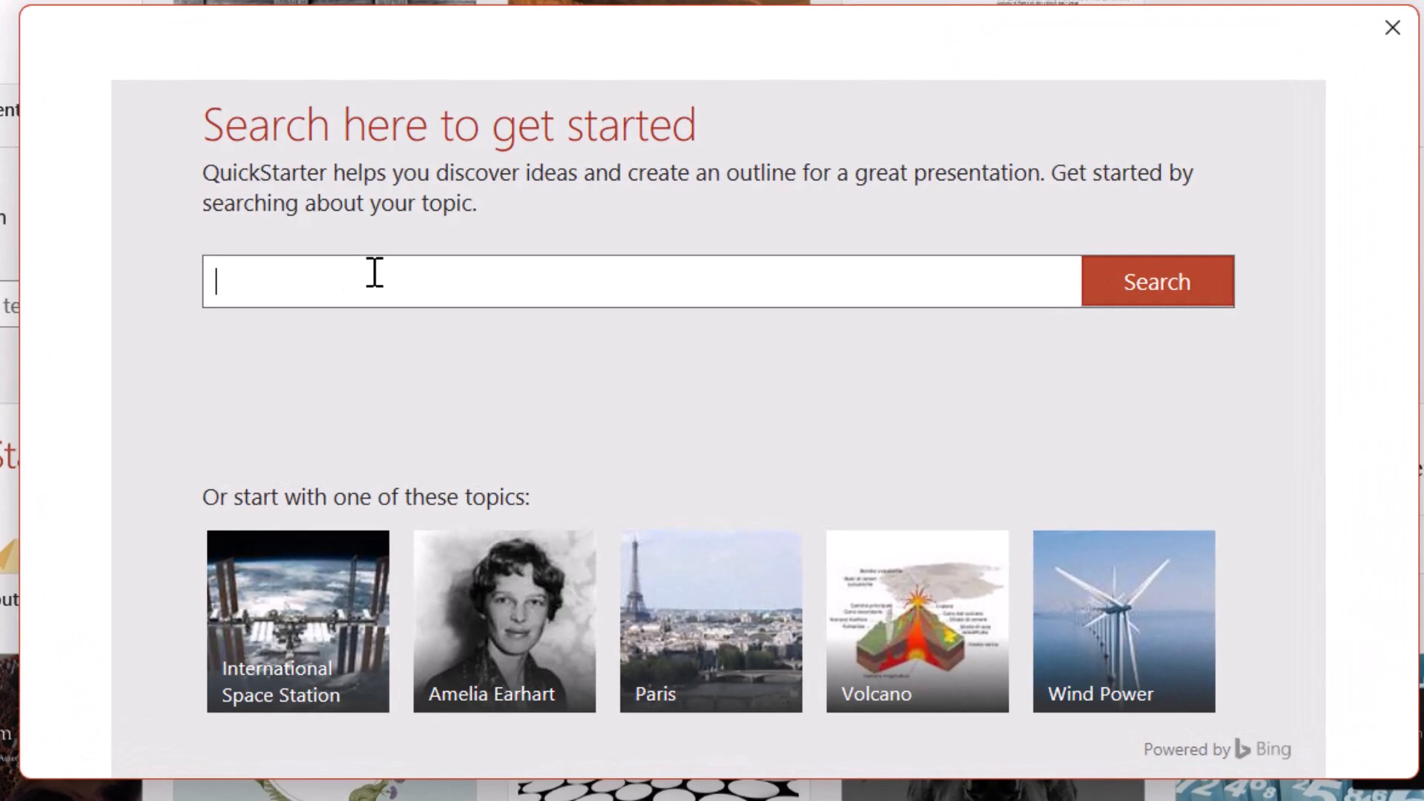
- Search QuickStarter for 'history of british royal family' and keep the four starter slides checked
type("history of")
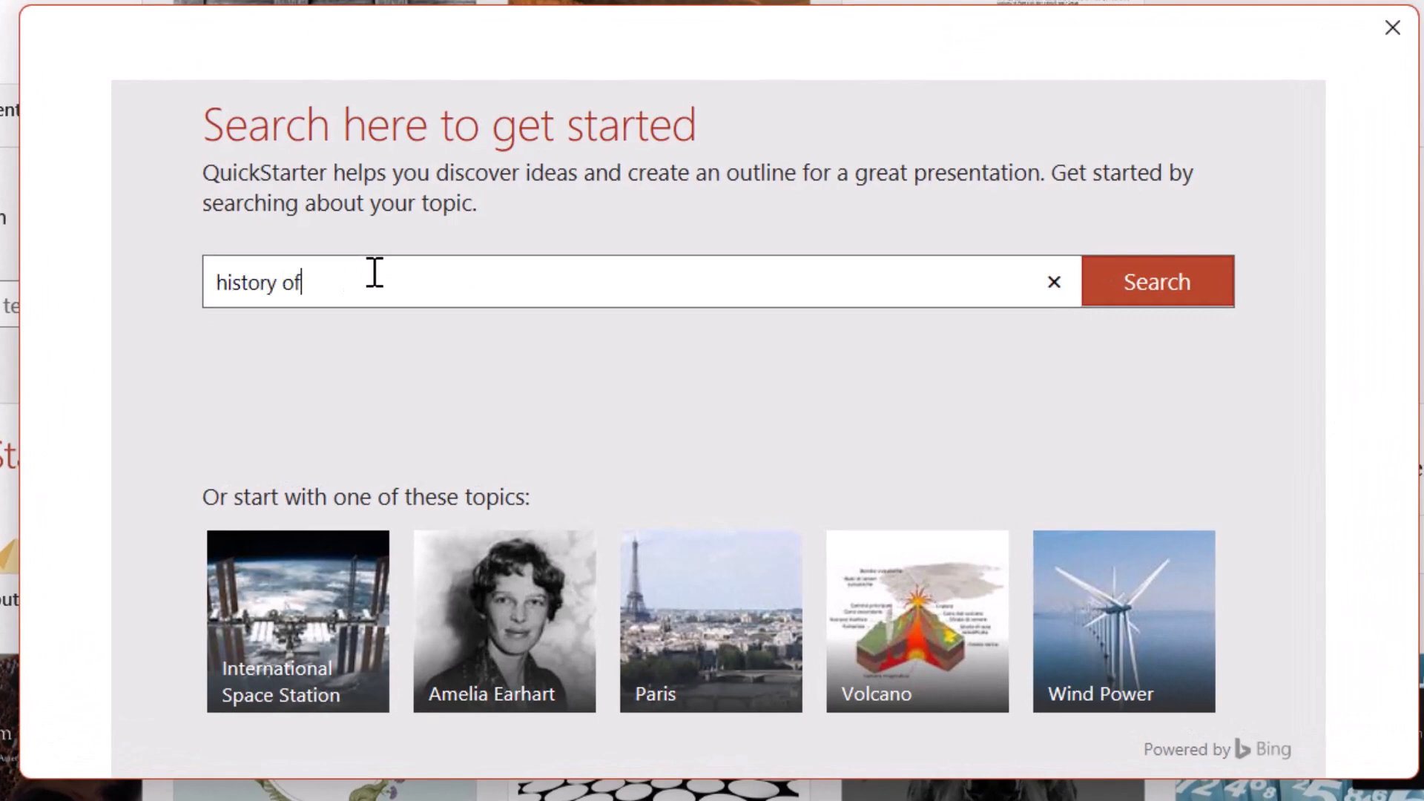
type("british royal")
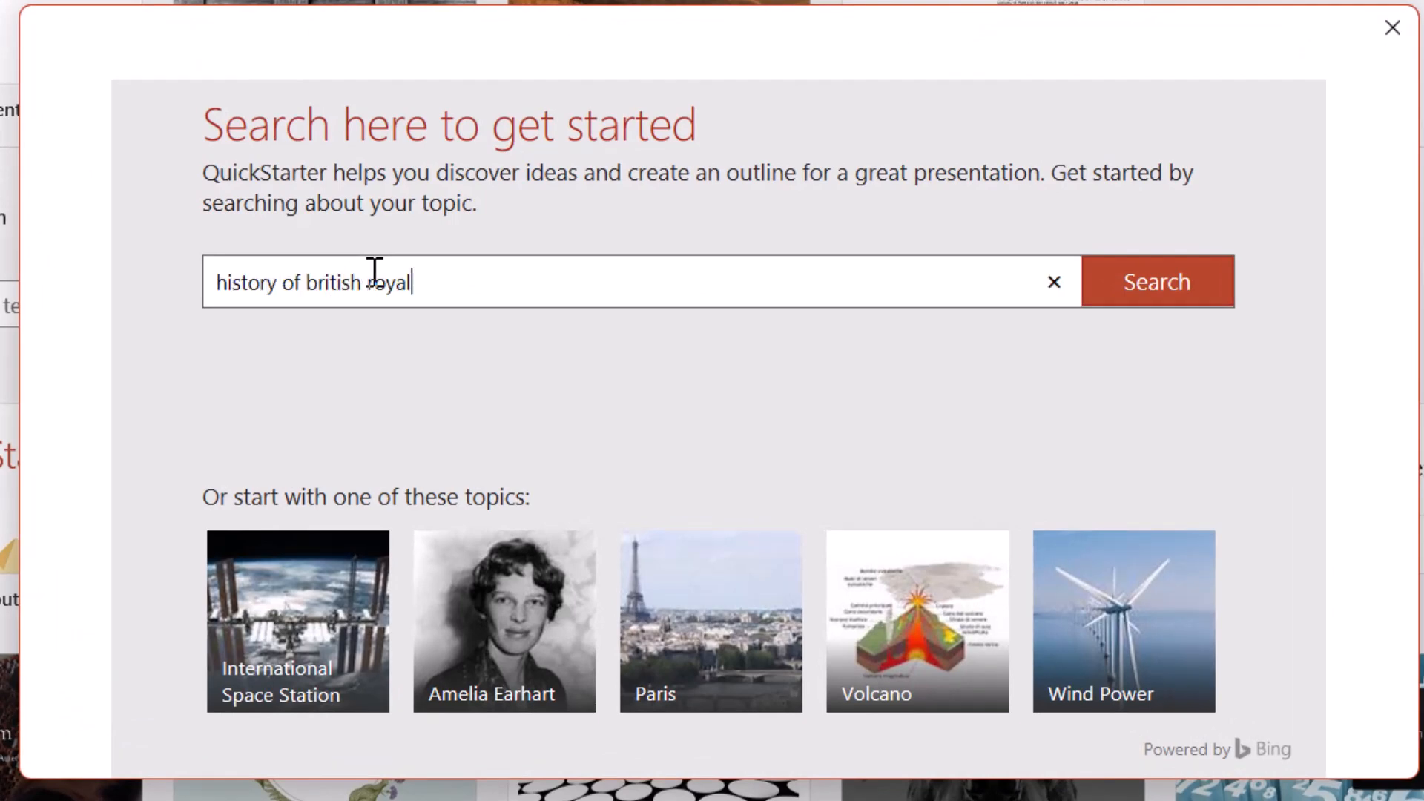
type("fam")
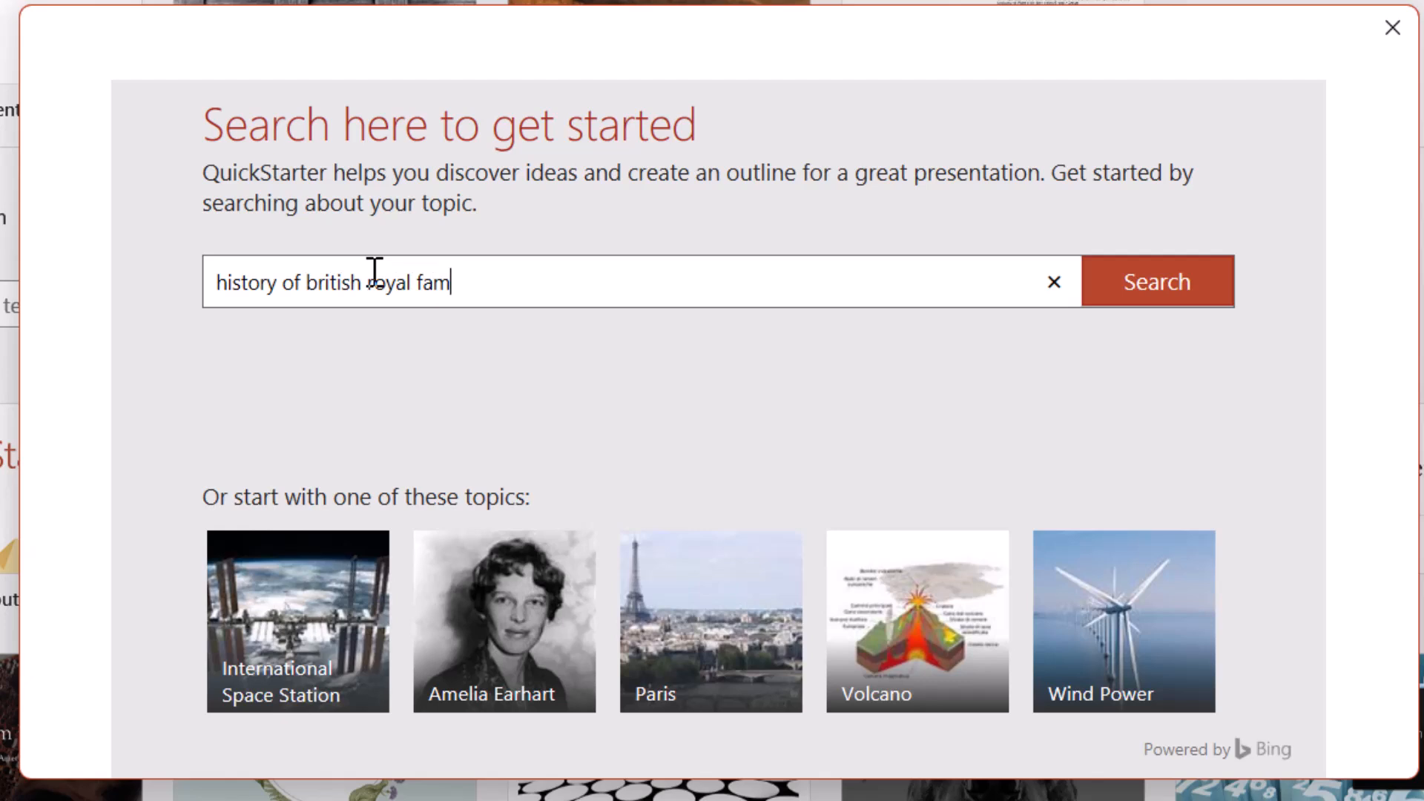
left_click(1155, 280)
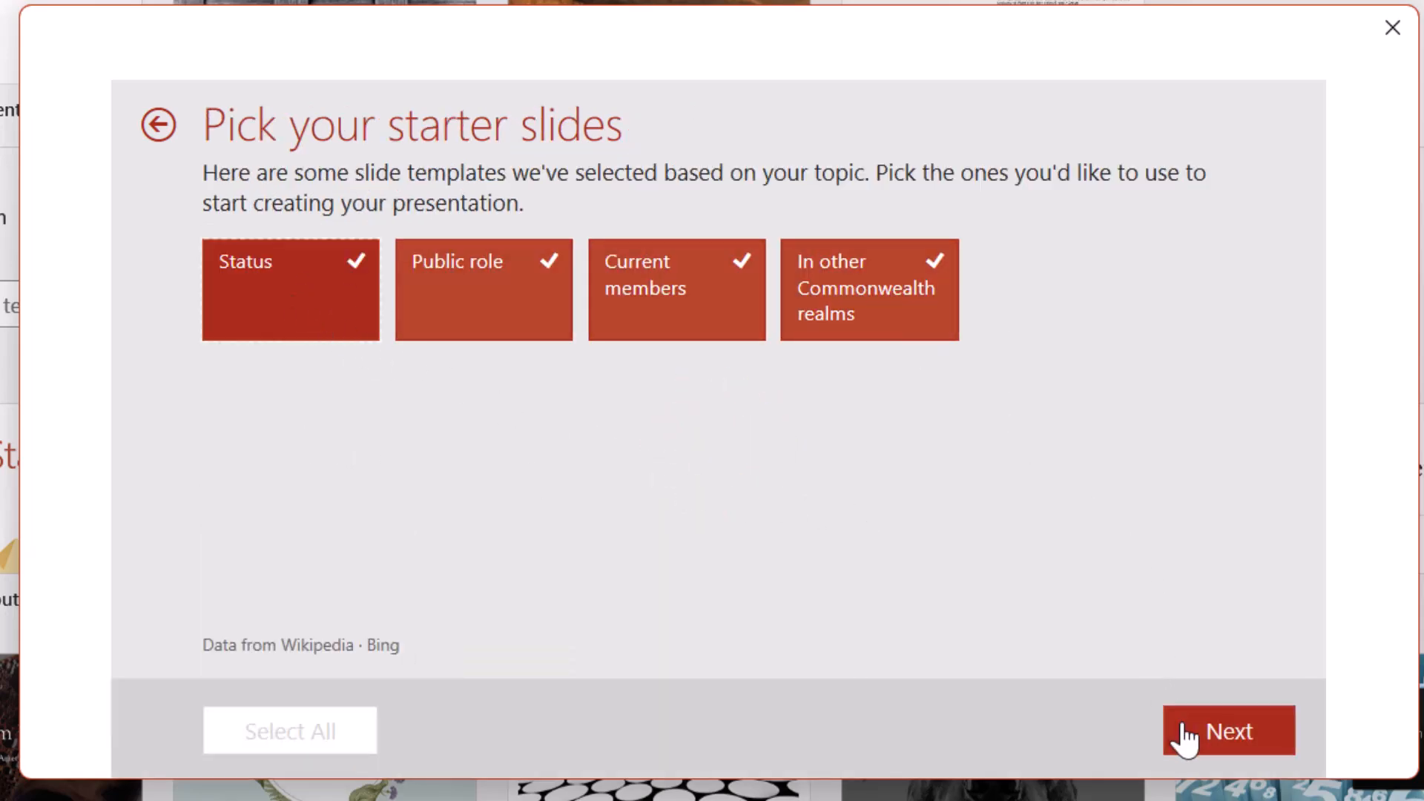
- Build the 9-slide royal family deck and review its contents, related-topics and outline slides
left_click(1228, 730)
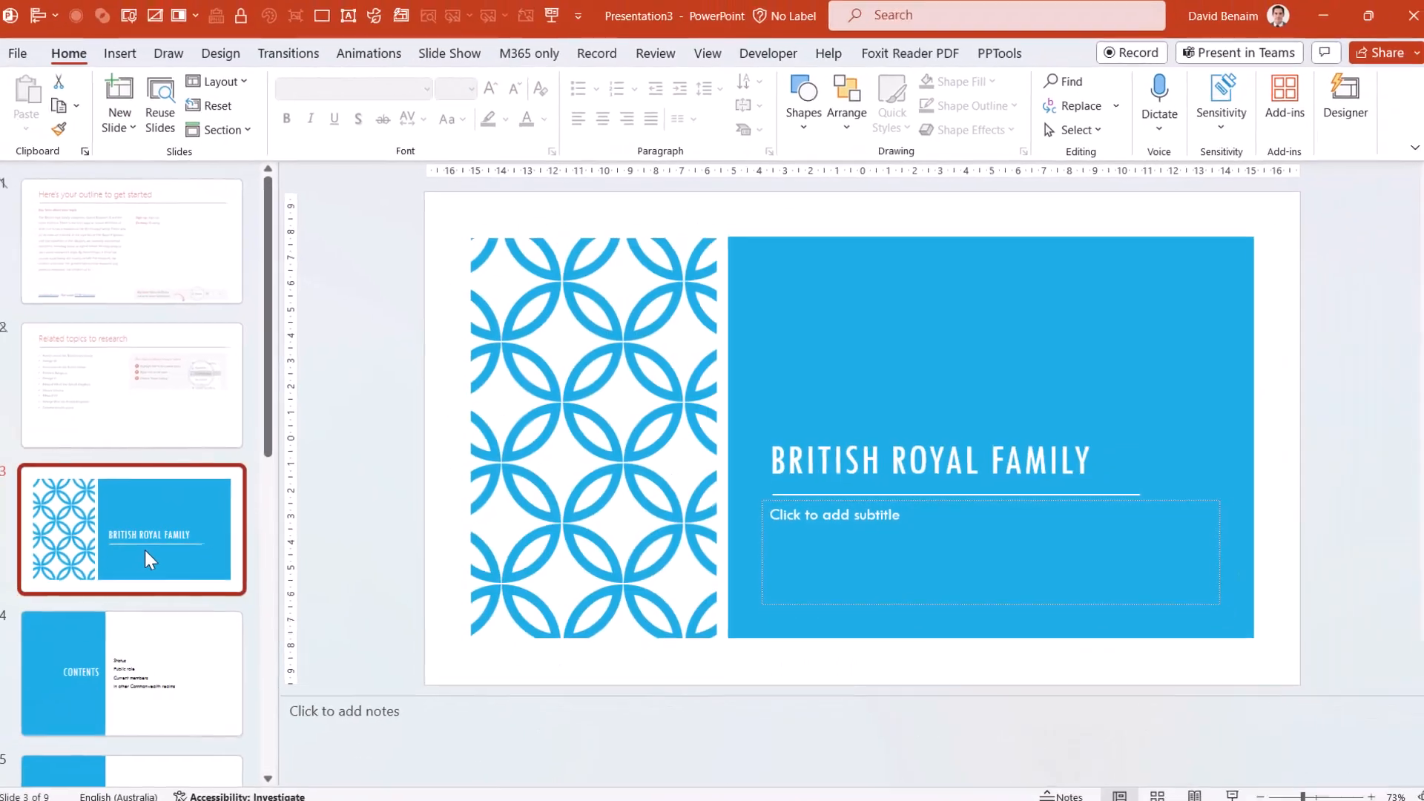
left_click(131, 672)
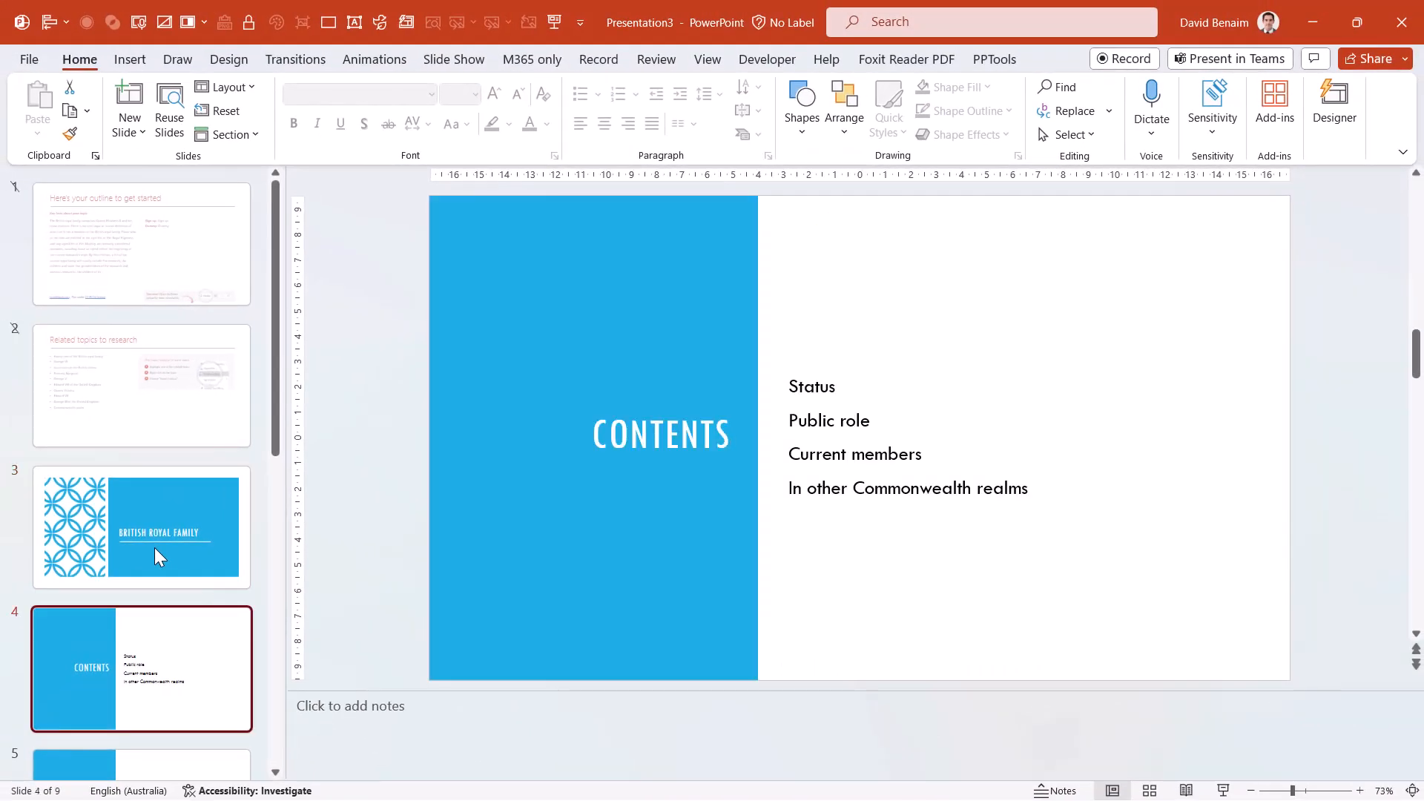
left_click(907, 453)
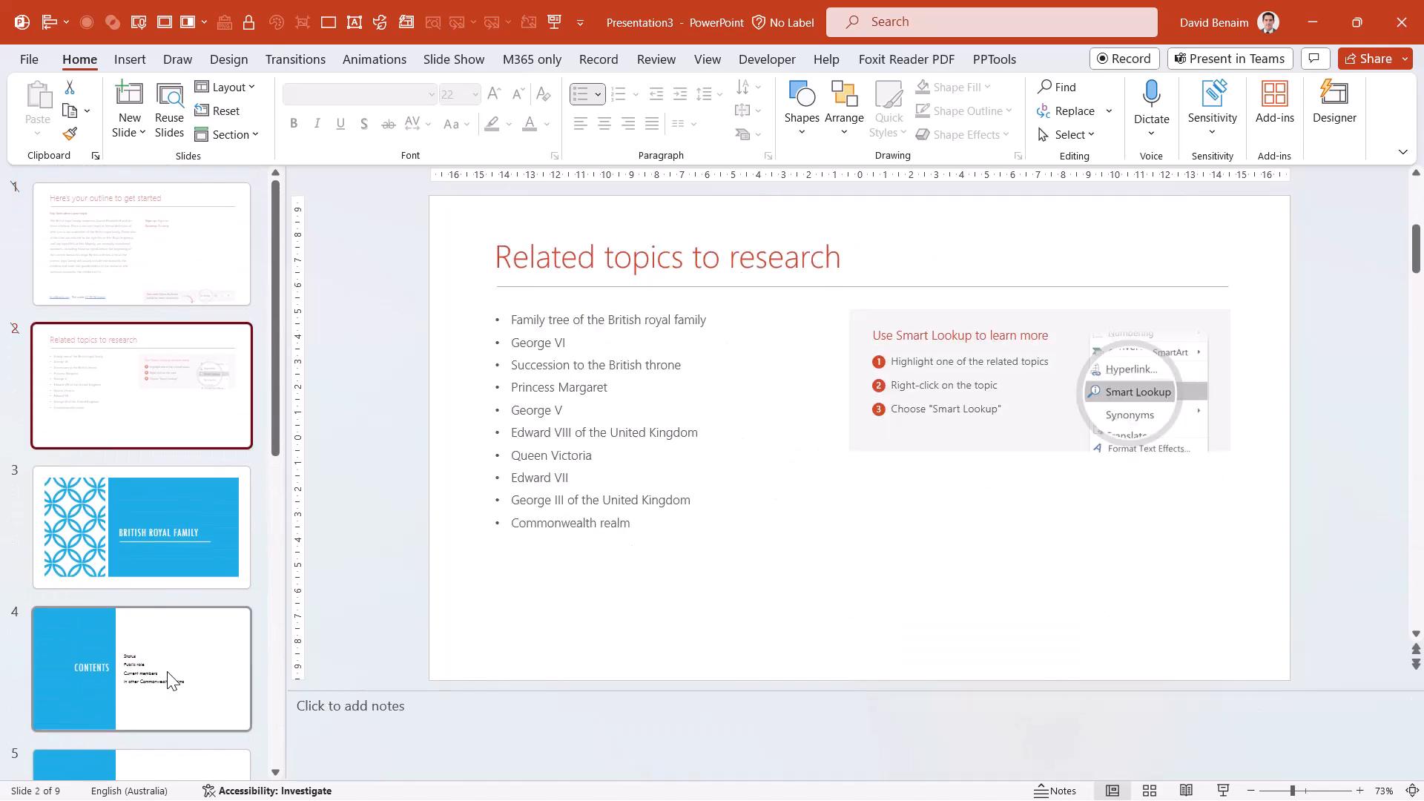
left_click(141, 243)
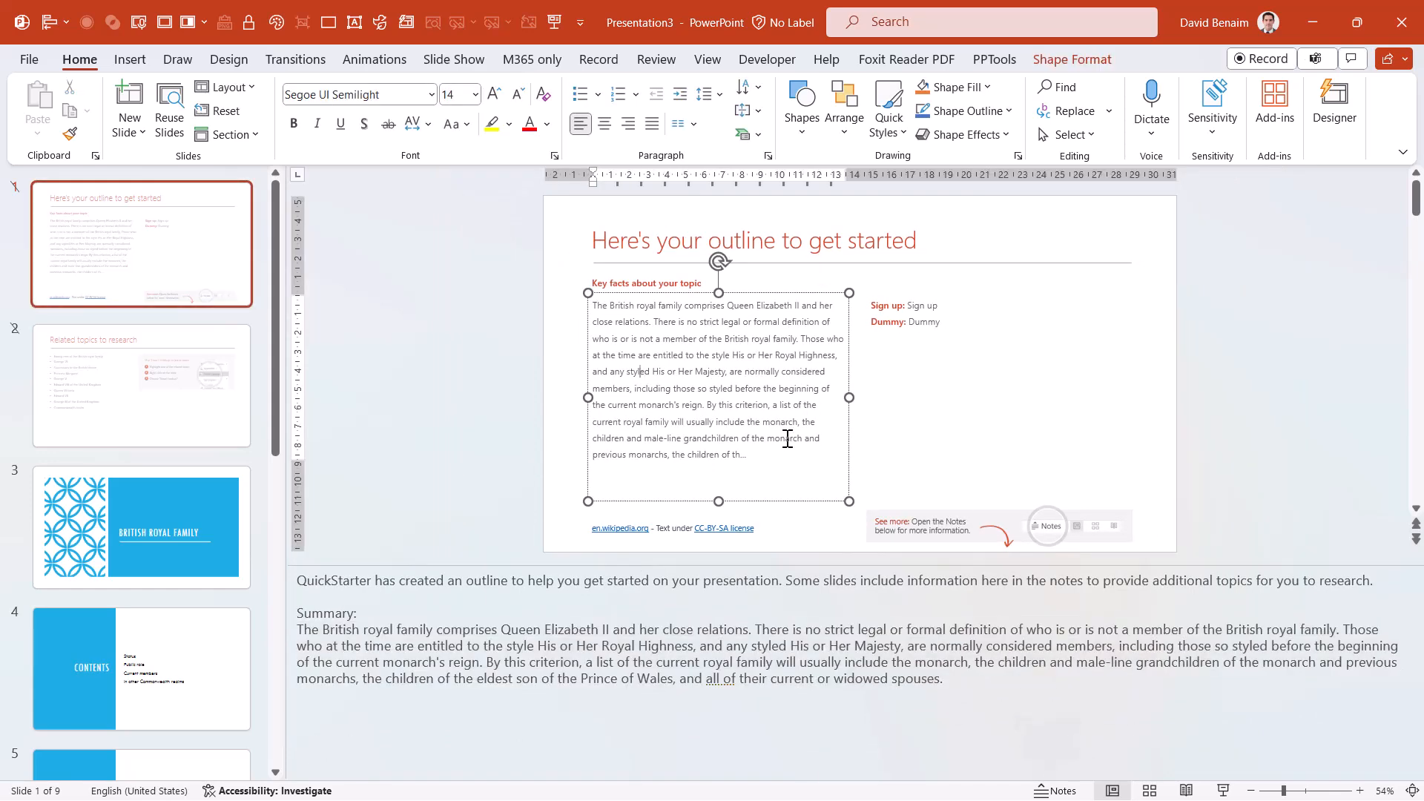
left_click(140, 385)
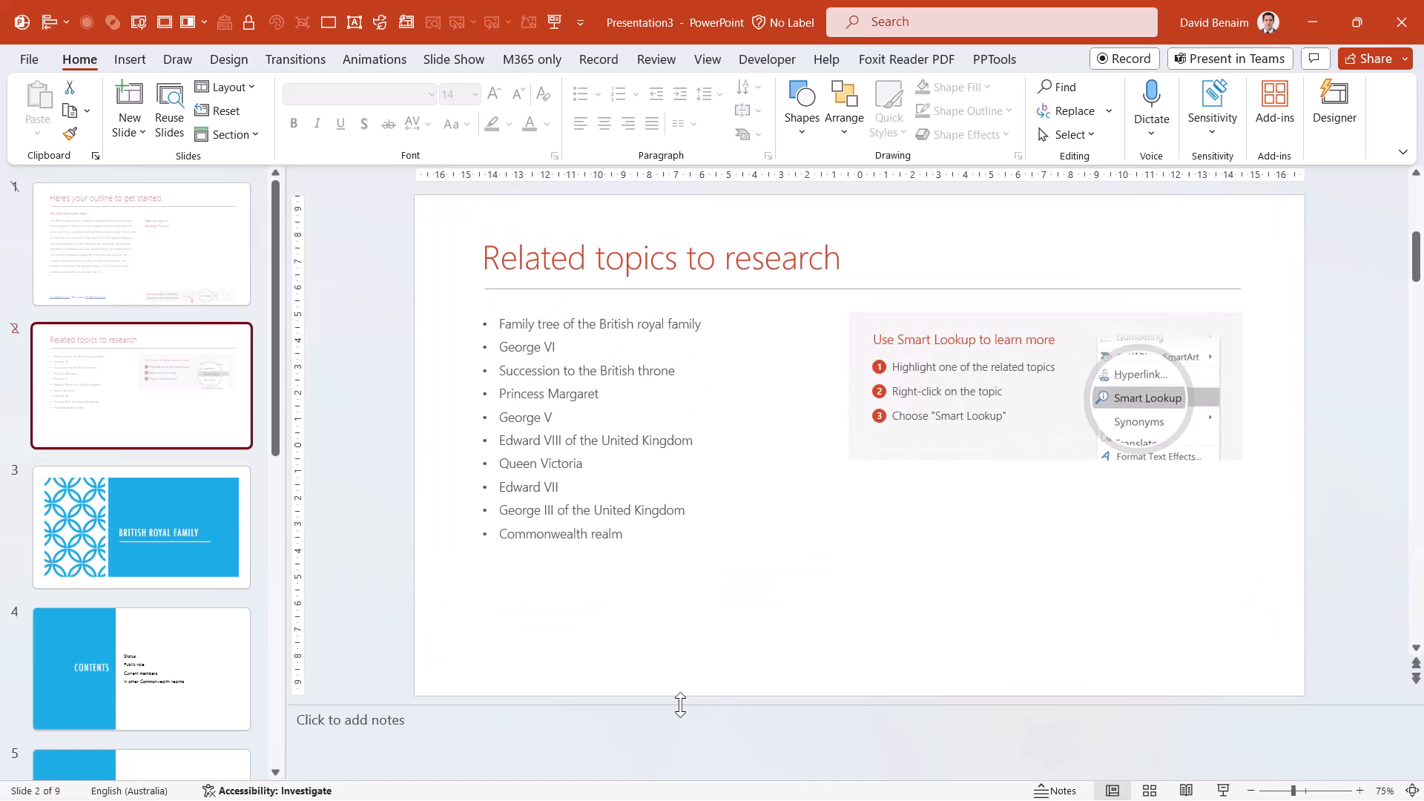
mouse_move(356, 317)
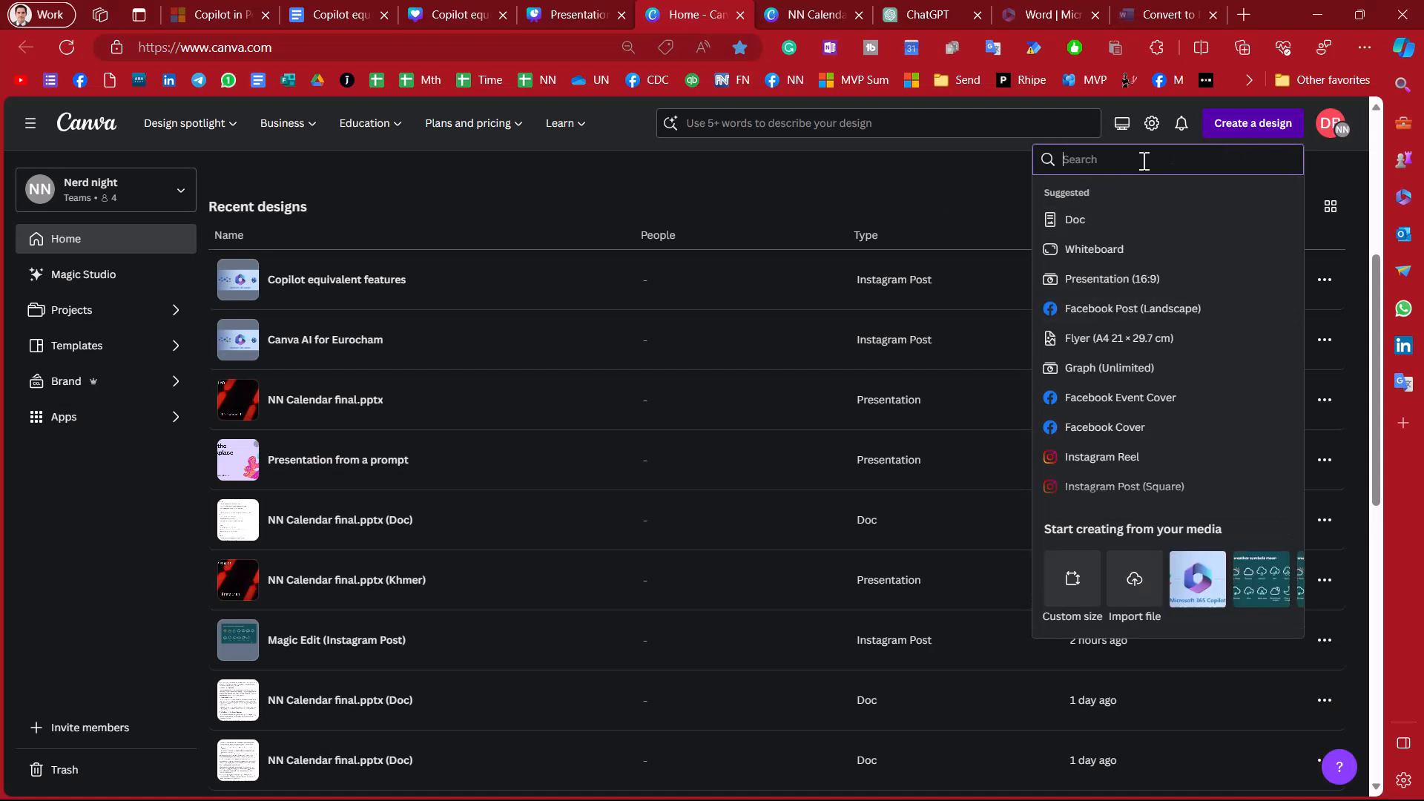
- Create a blank Presentation and search the Design panel for 'history of british royal family since 1500'
type("presentat")
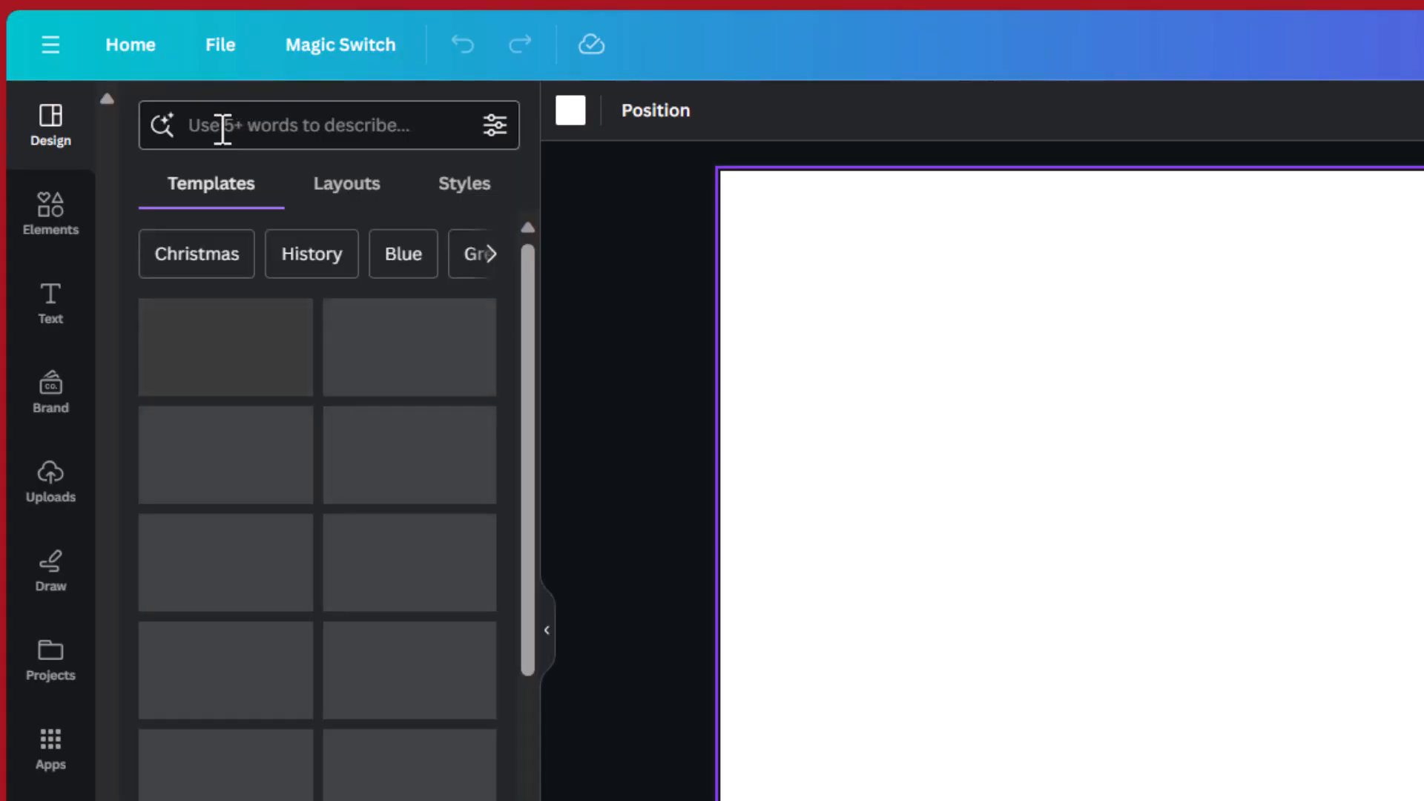
left_click(317, 125)
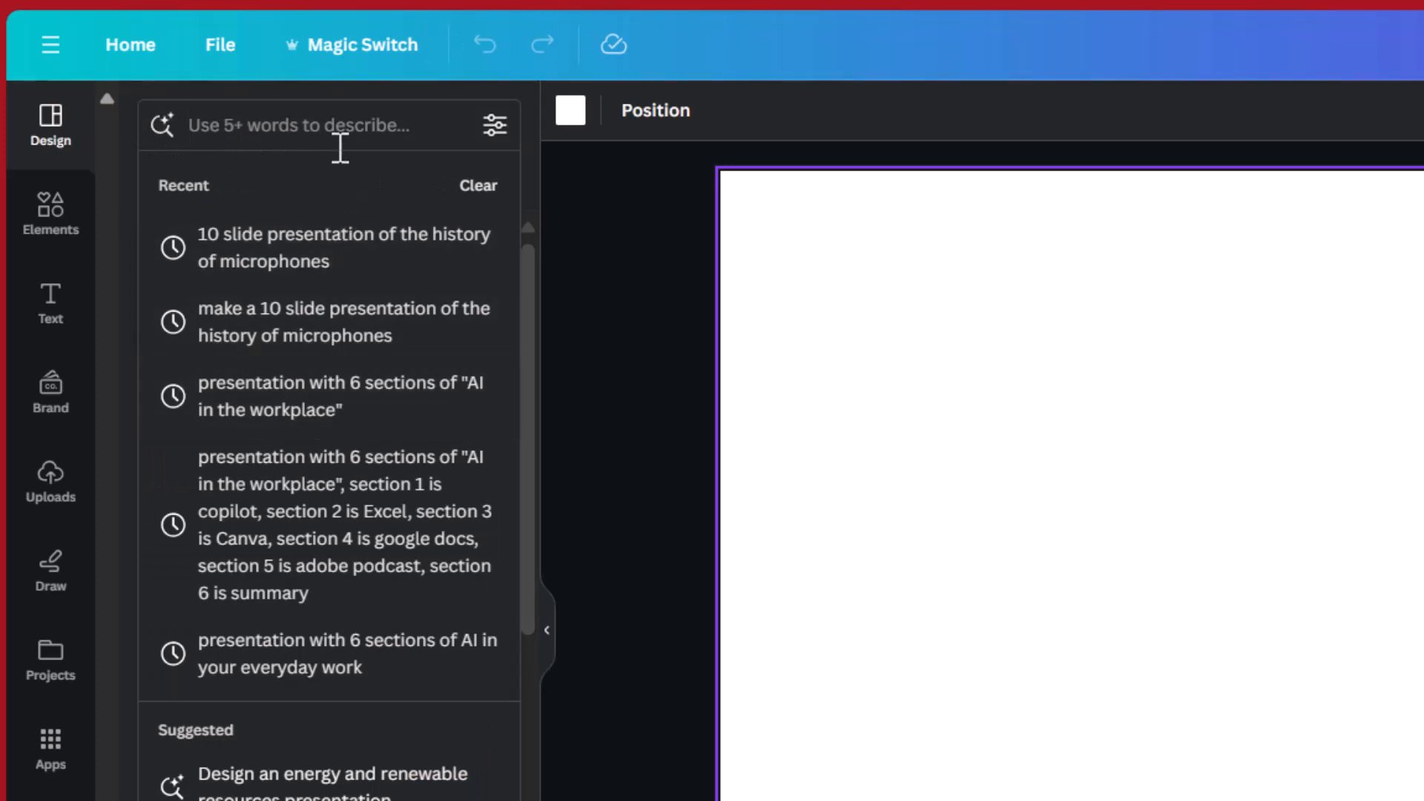
mouse_move(326, 127)
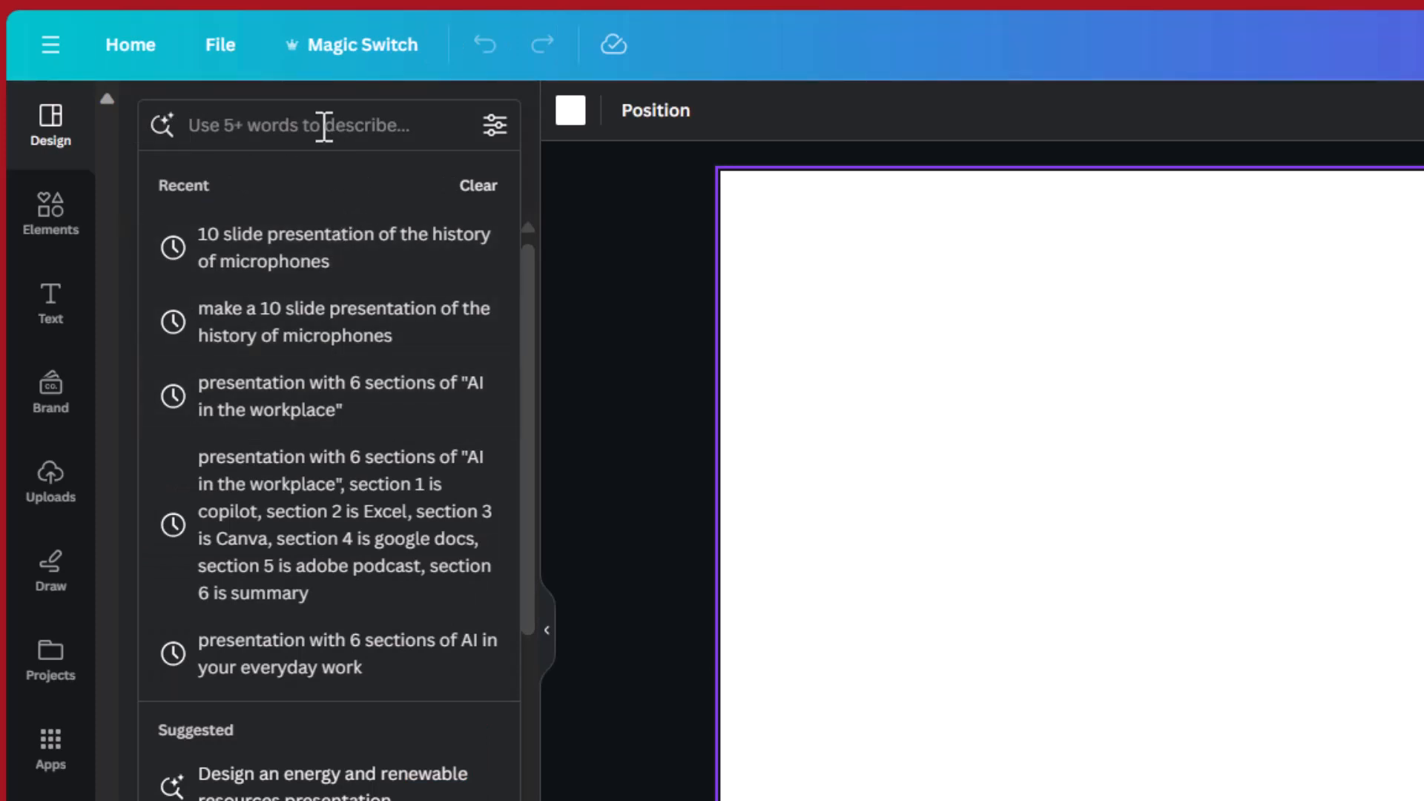
type("hirstory of")
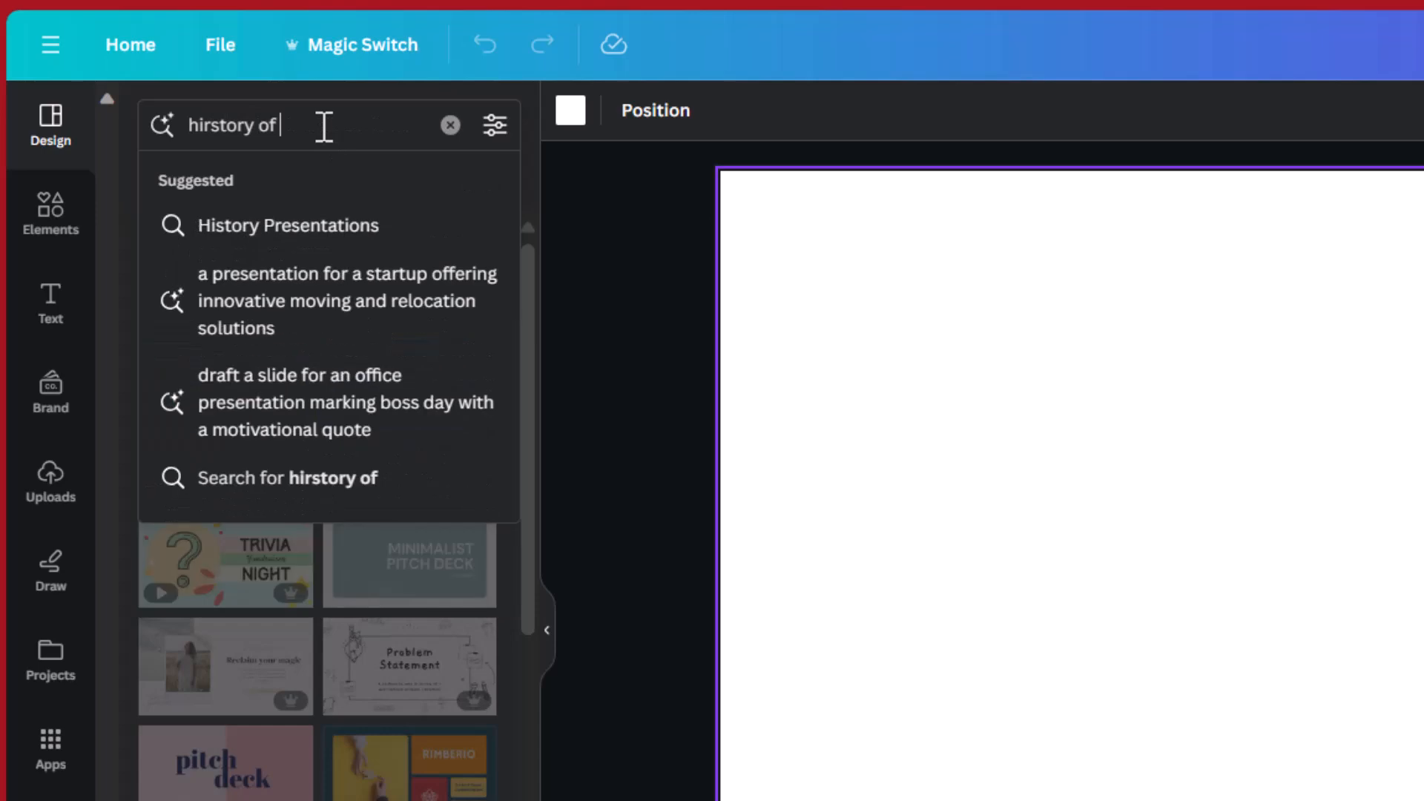
type("british royal")
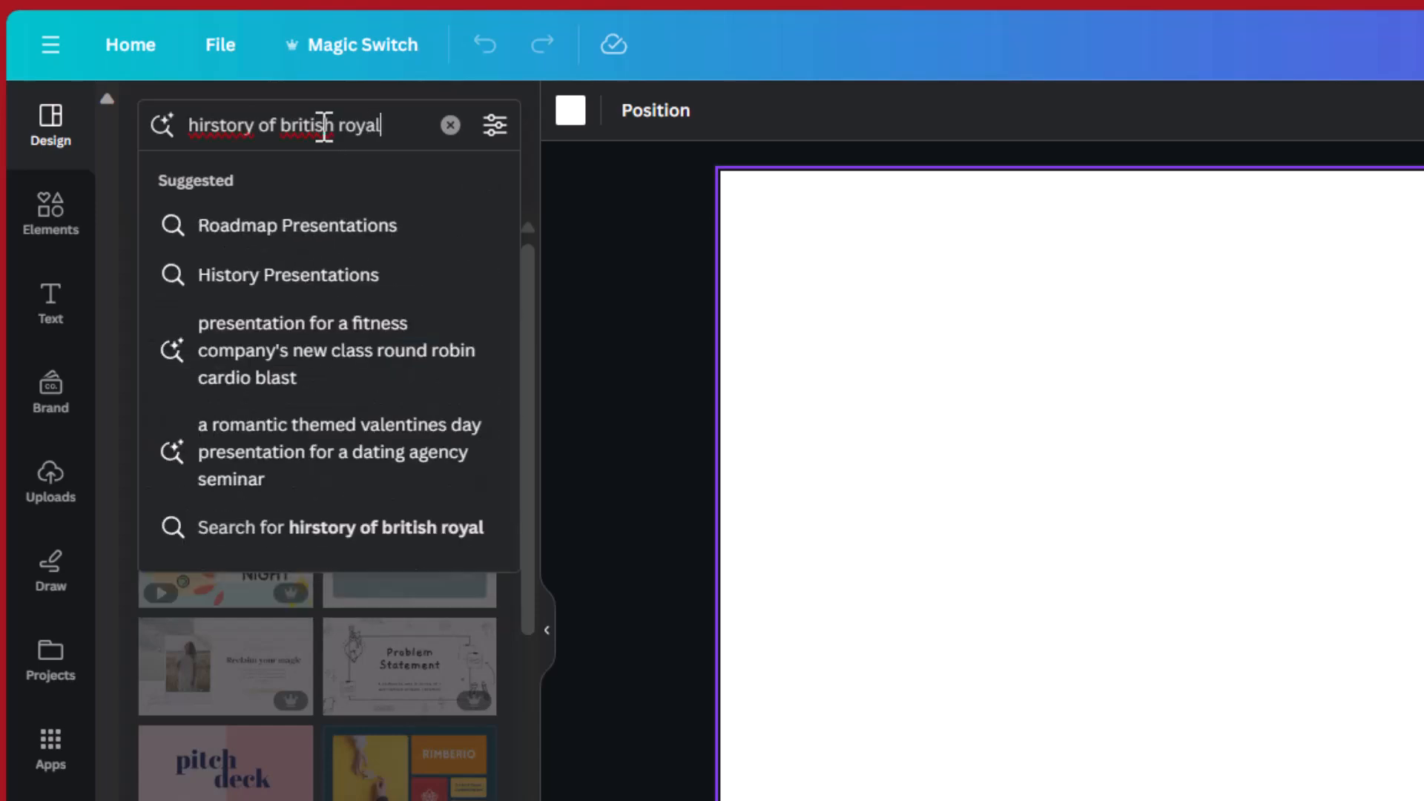
type("family since 1500")
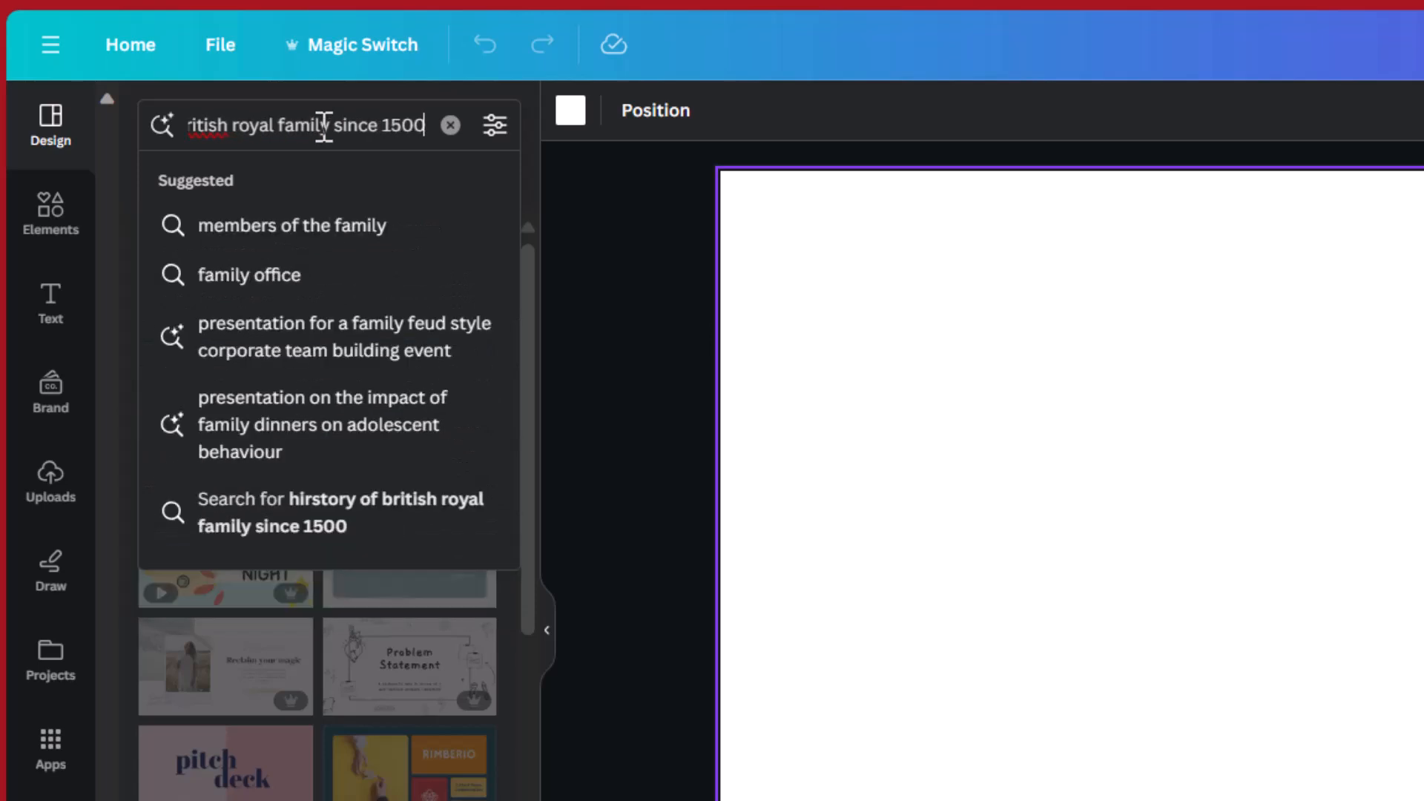
left_click(341, 511)
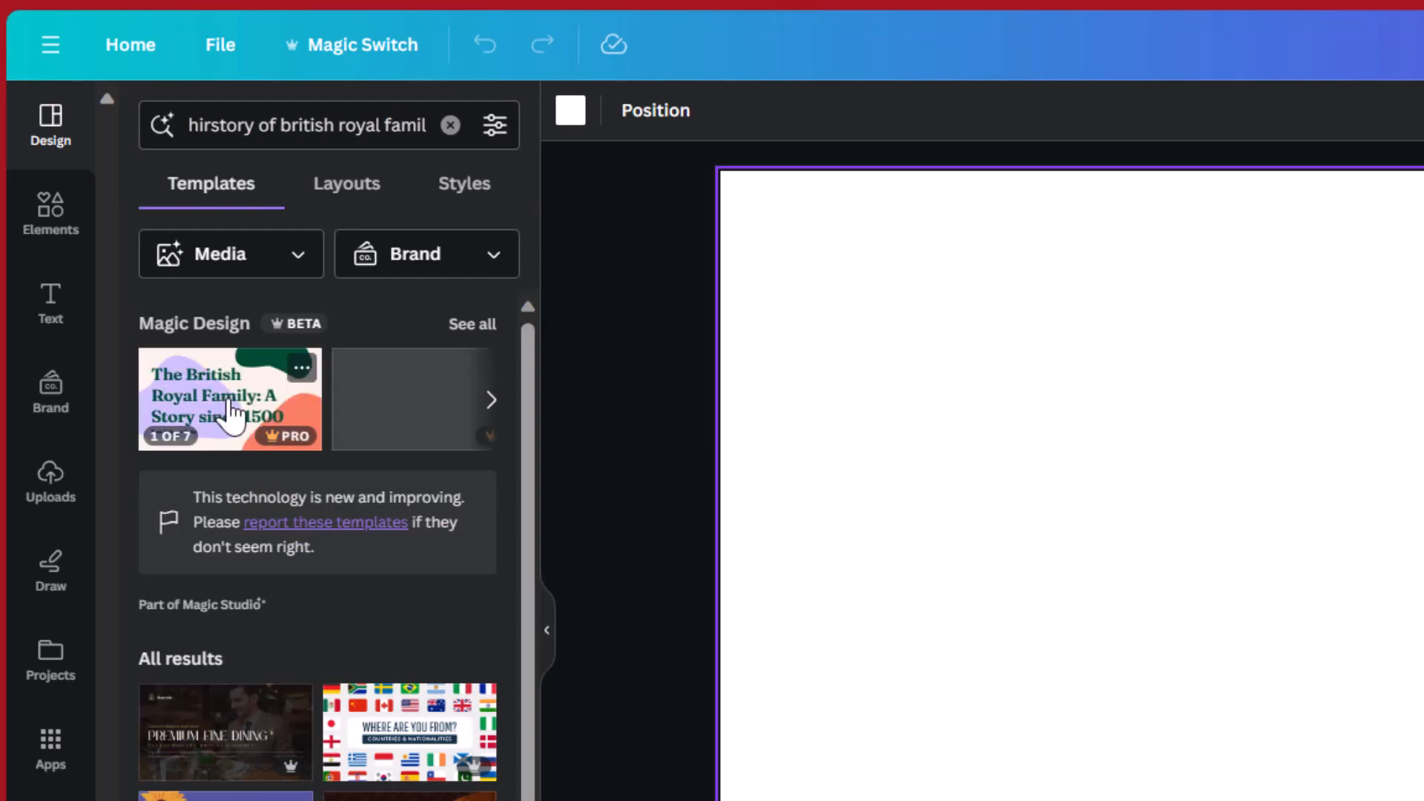
- Apply The British Monarchy Magic Design and view its pages 6 and 7, ending on 'The Royal Family'
left_click(490, 399)
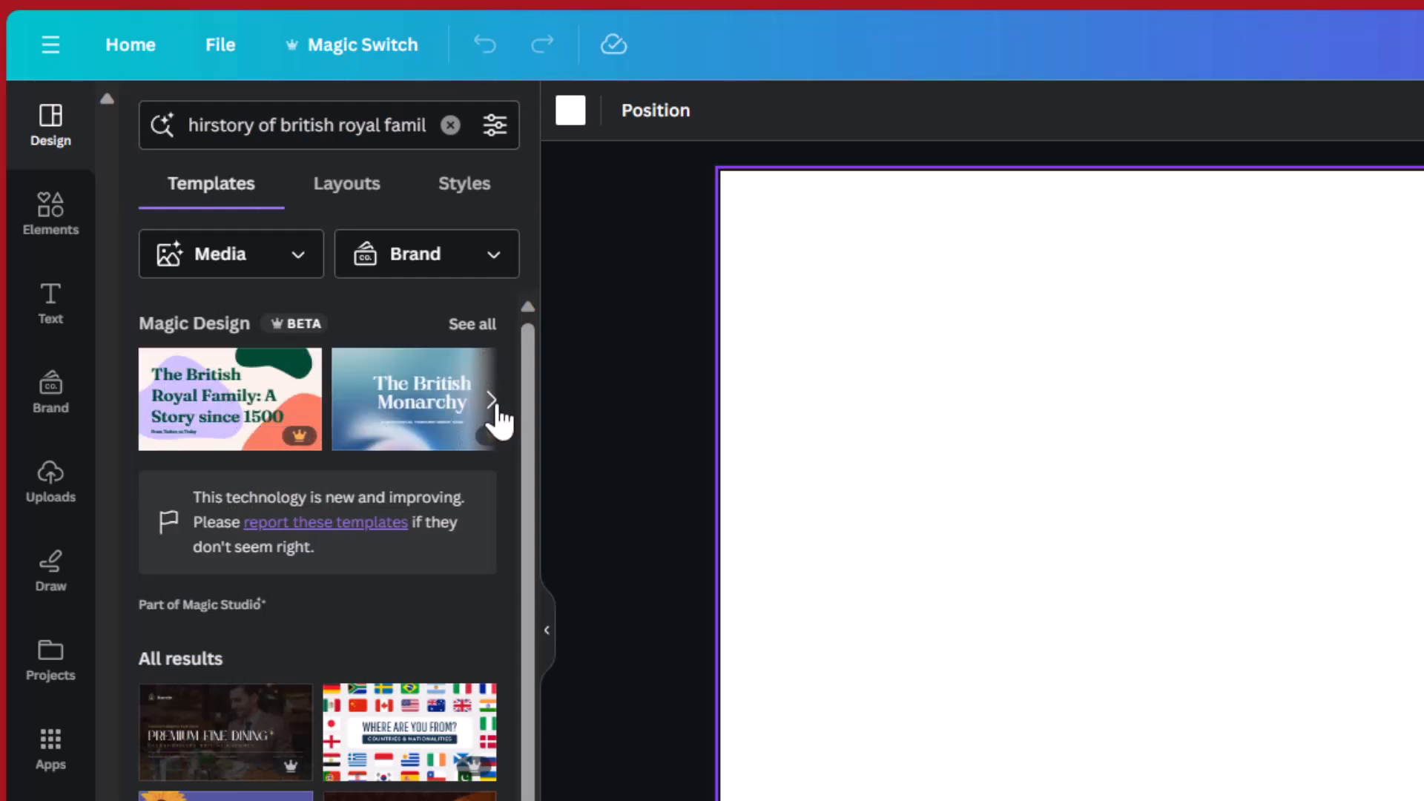
left_click(472, 324)
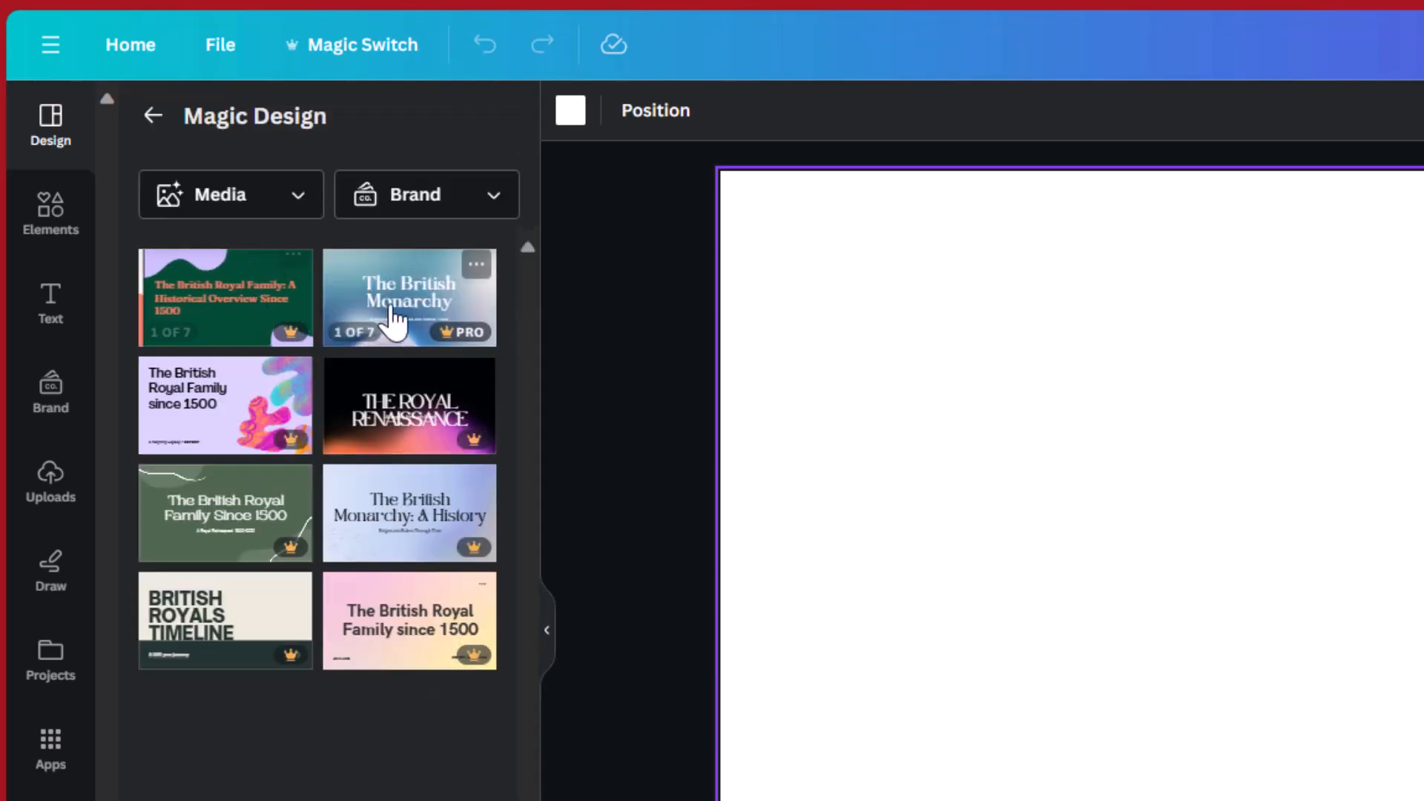
left_click(410, 296)
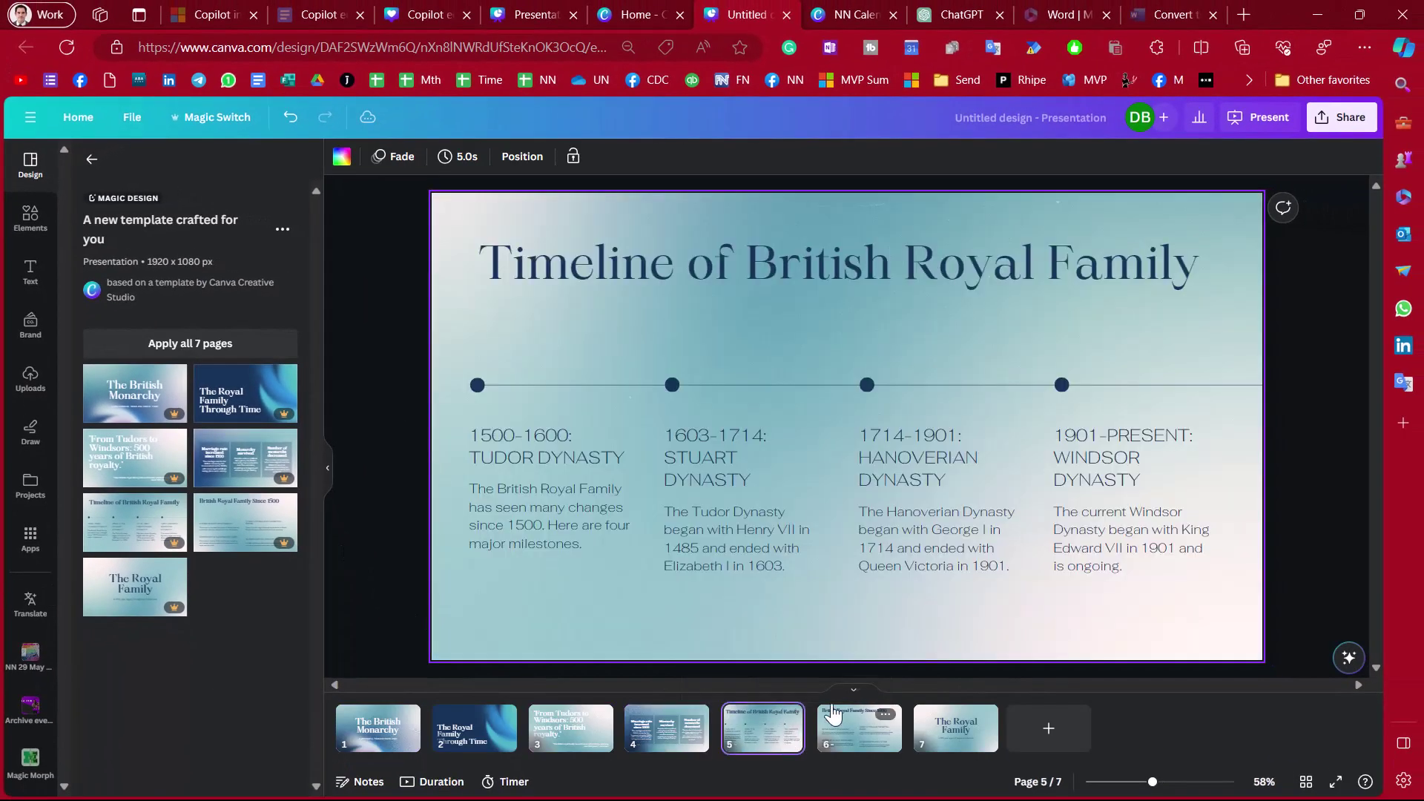
left_click(859, 726)
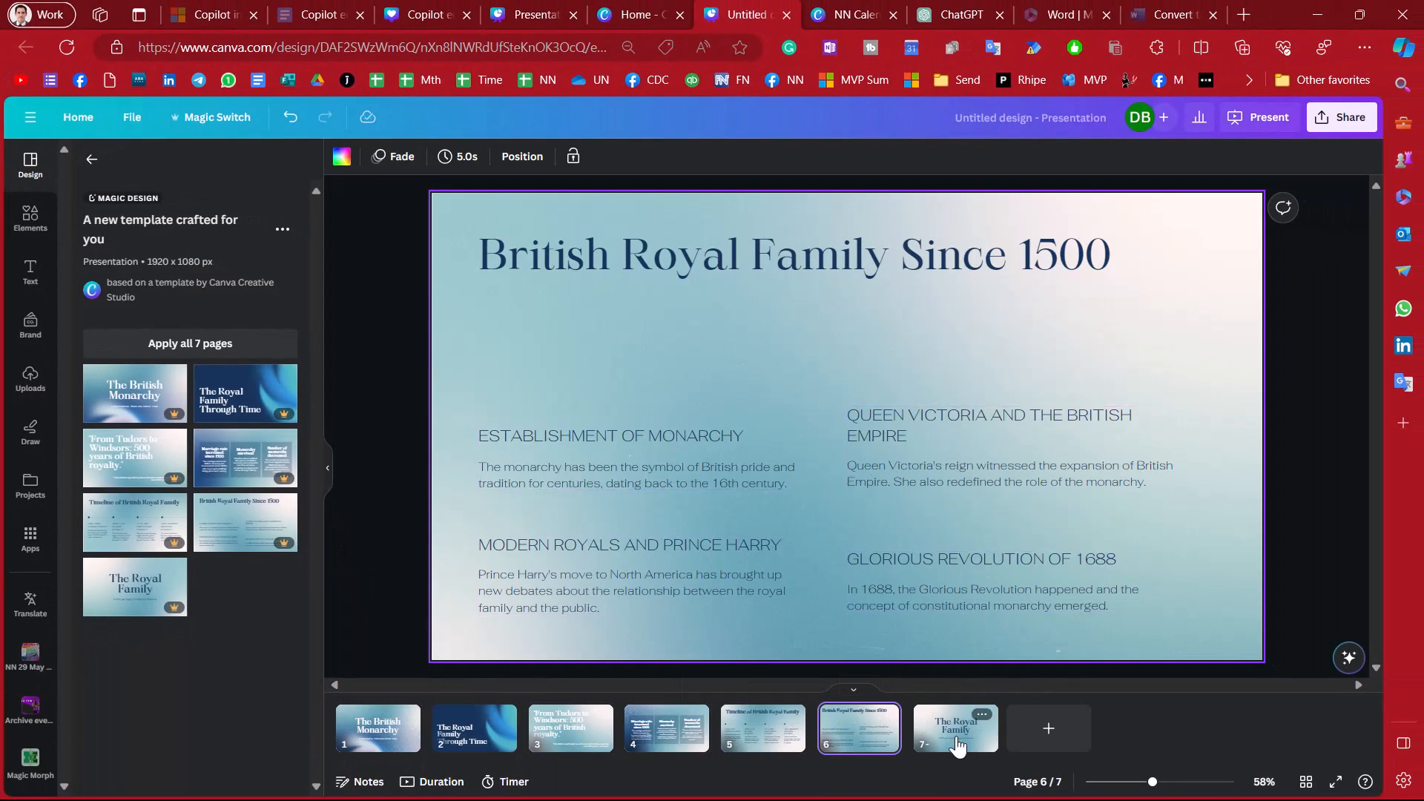
left_click(953, 727)
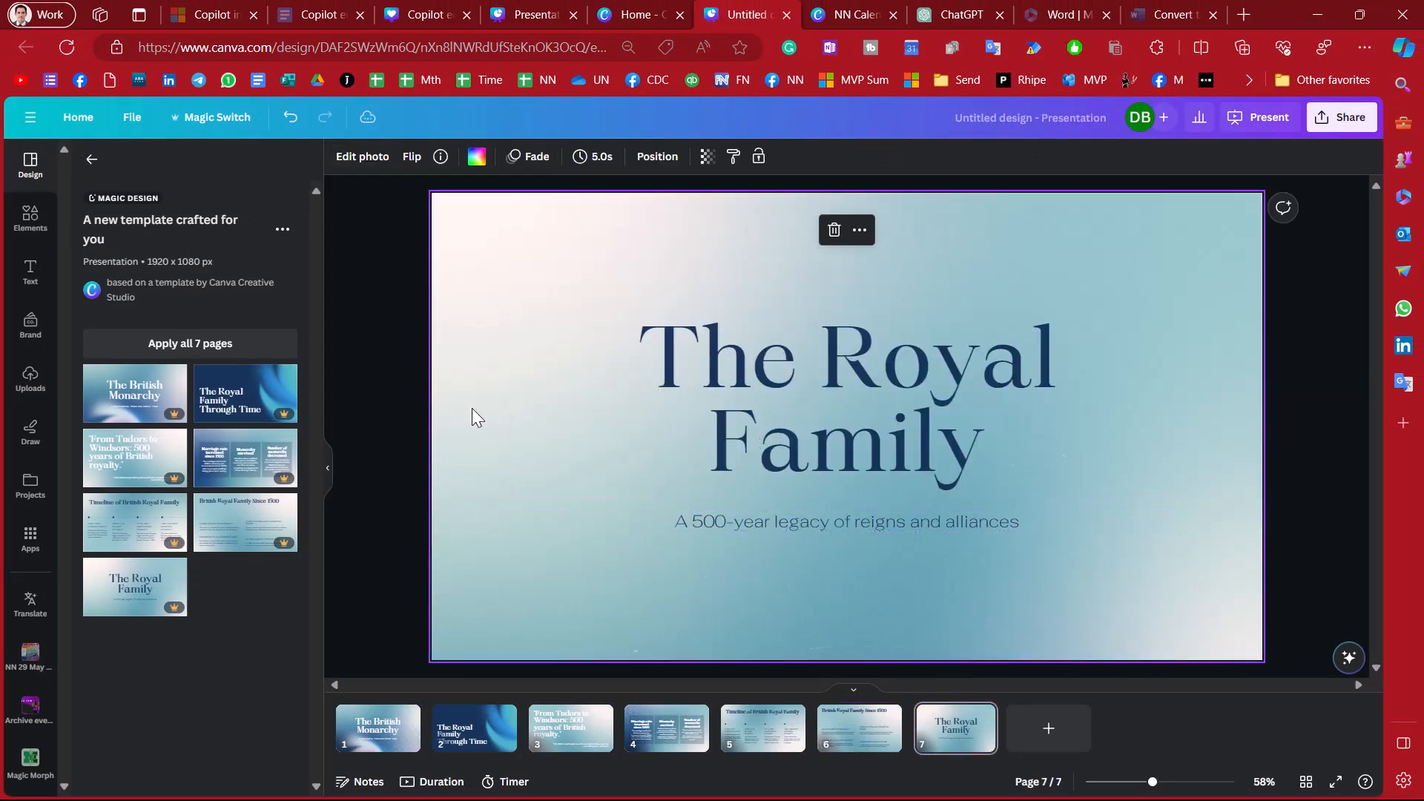
mouse_move(464, 242)
type("w")
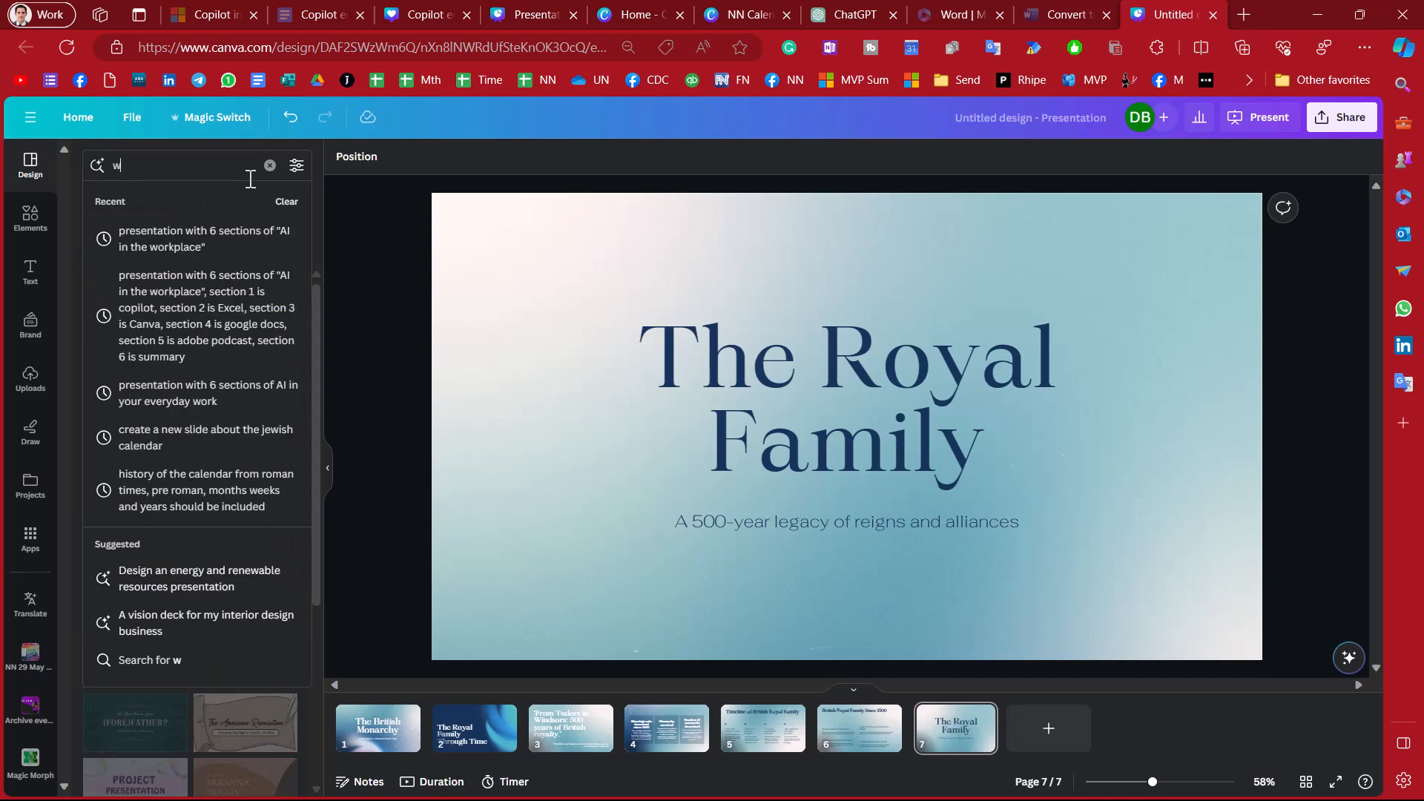
- Search 'war of the roses' and add the Participants layout (1455–1487, York vs Lancaster) as page 8
type("ar of the roses")
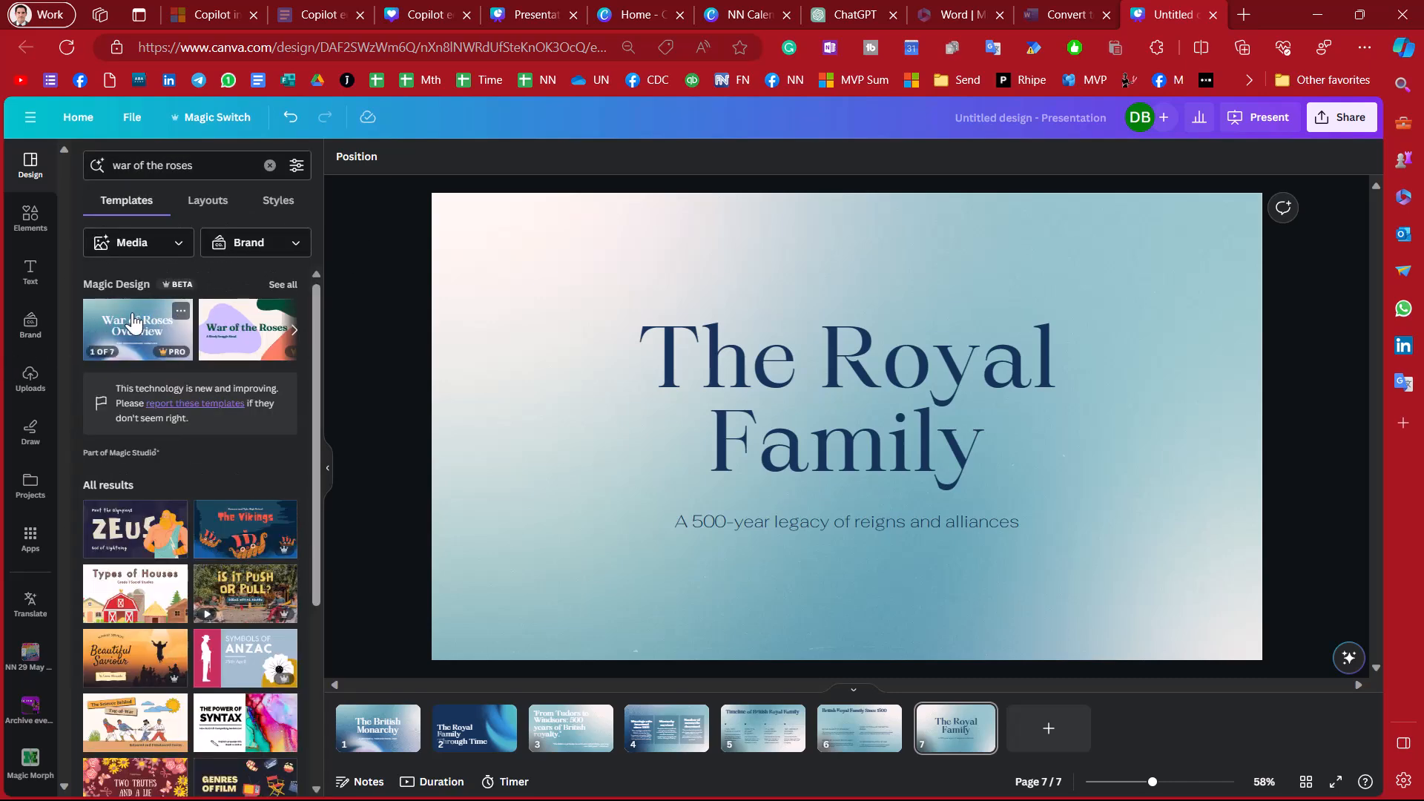
left_click(137, 329)
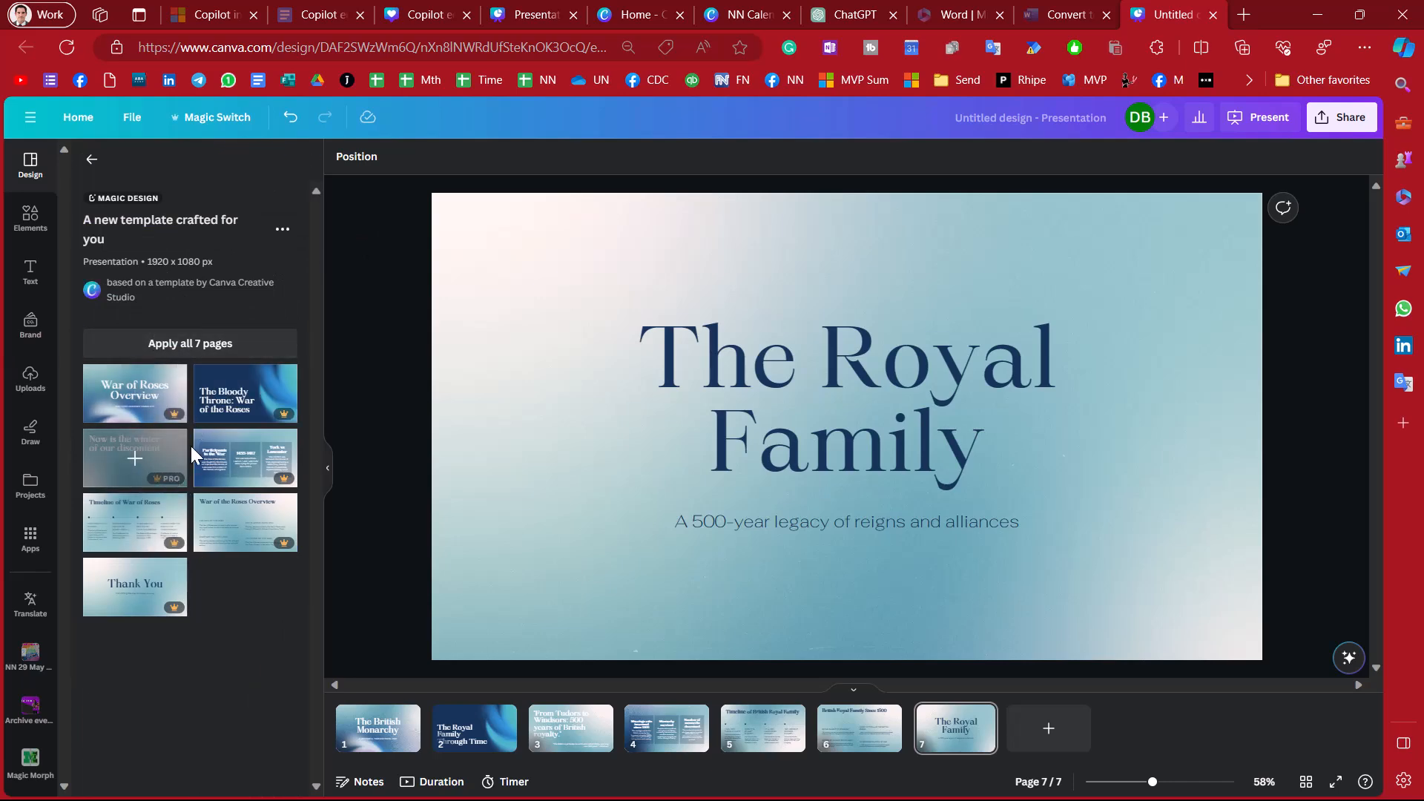
mouse_move(222, 479)
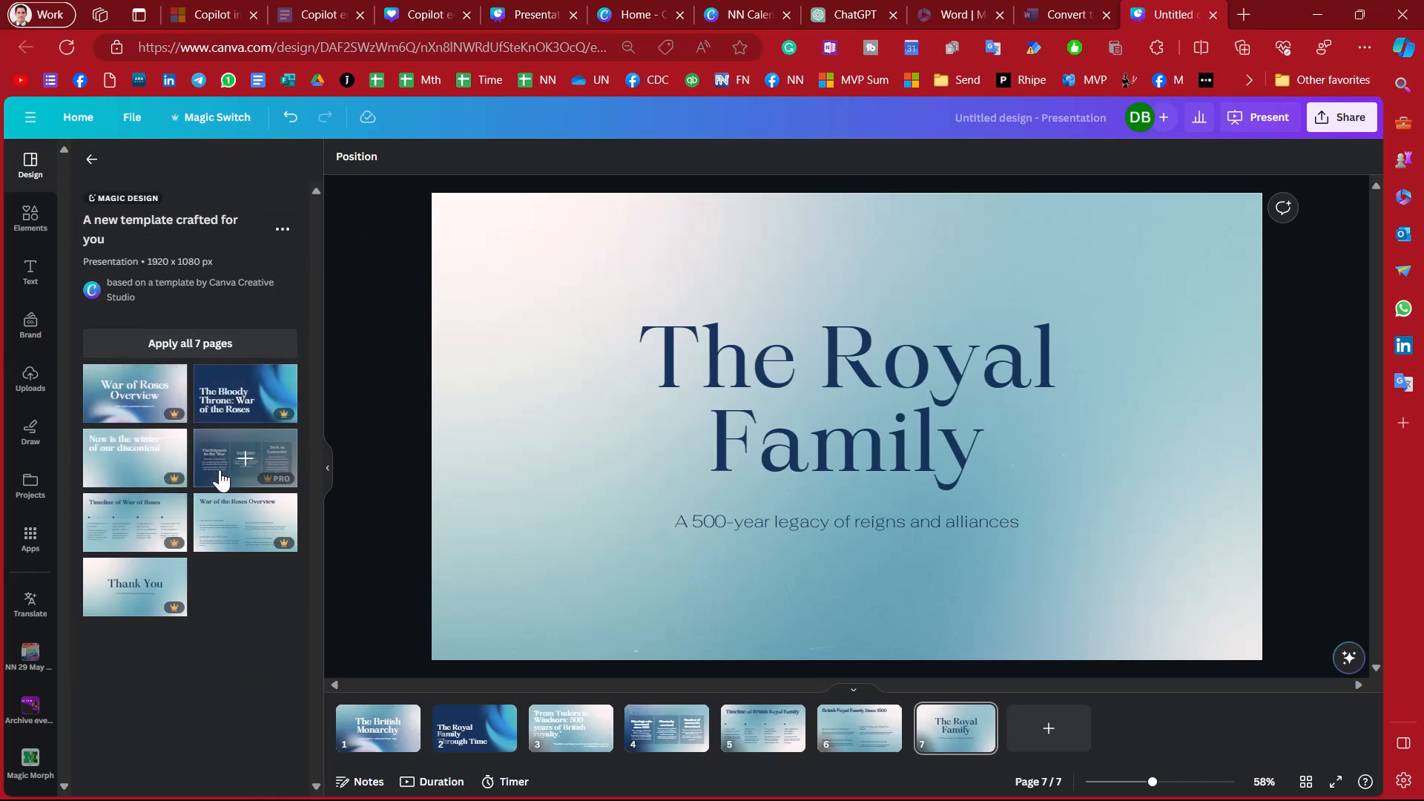
left_click(223, 459)
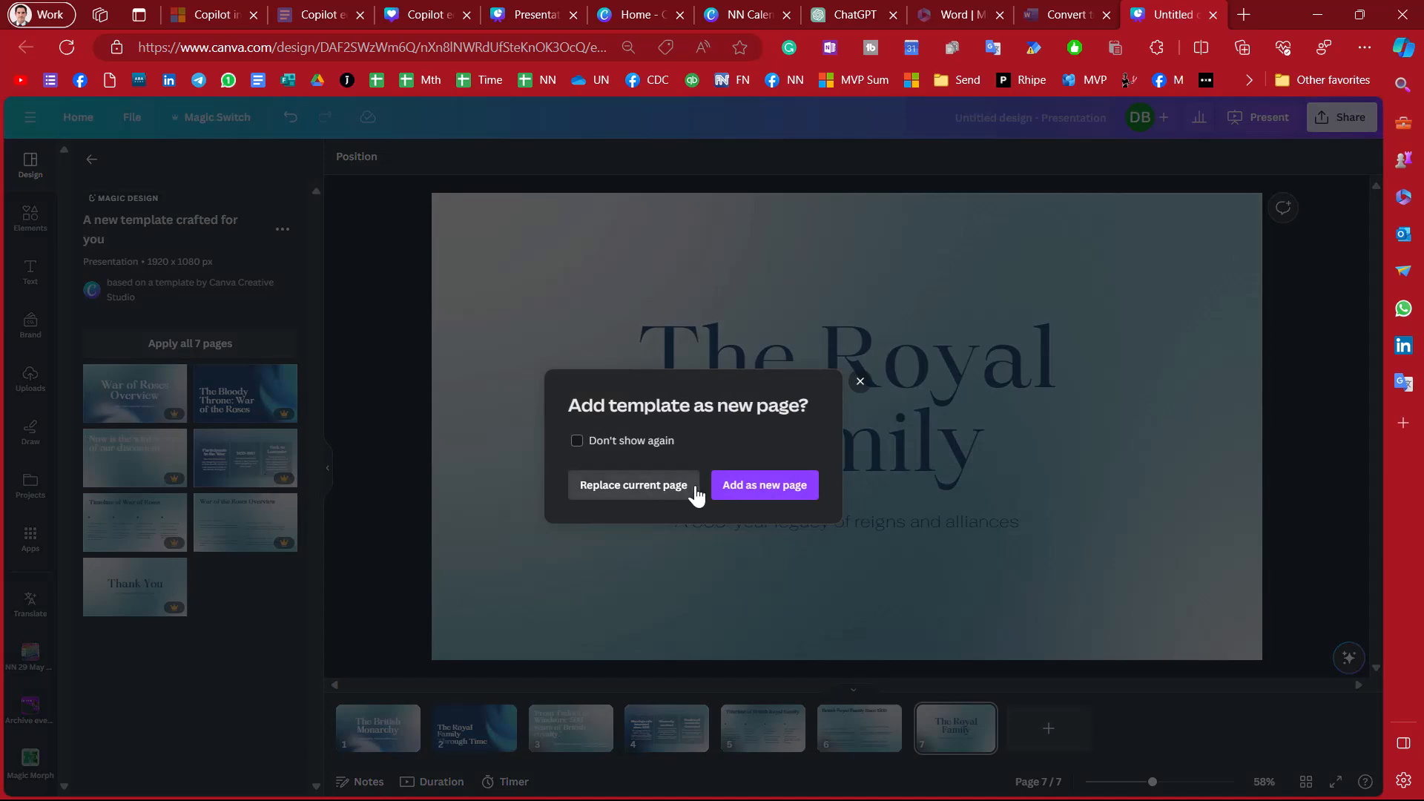
left_click(764, 483)
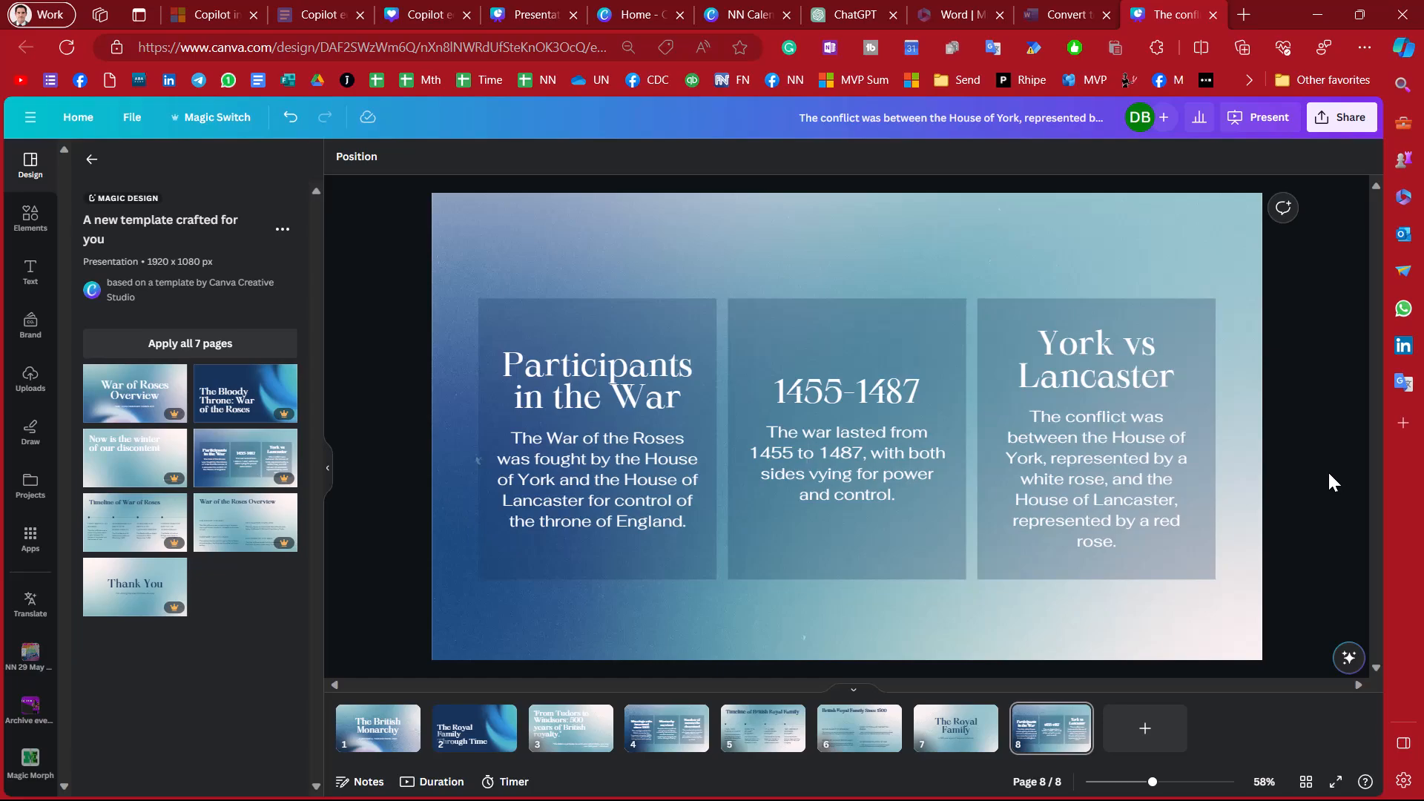
- Launch Firefox, go to remove.bg and upload the mother-and-child photo for background removal
left_click(28, 779)
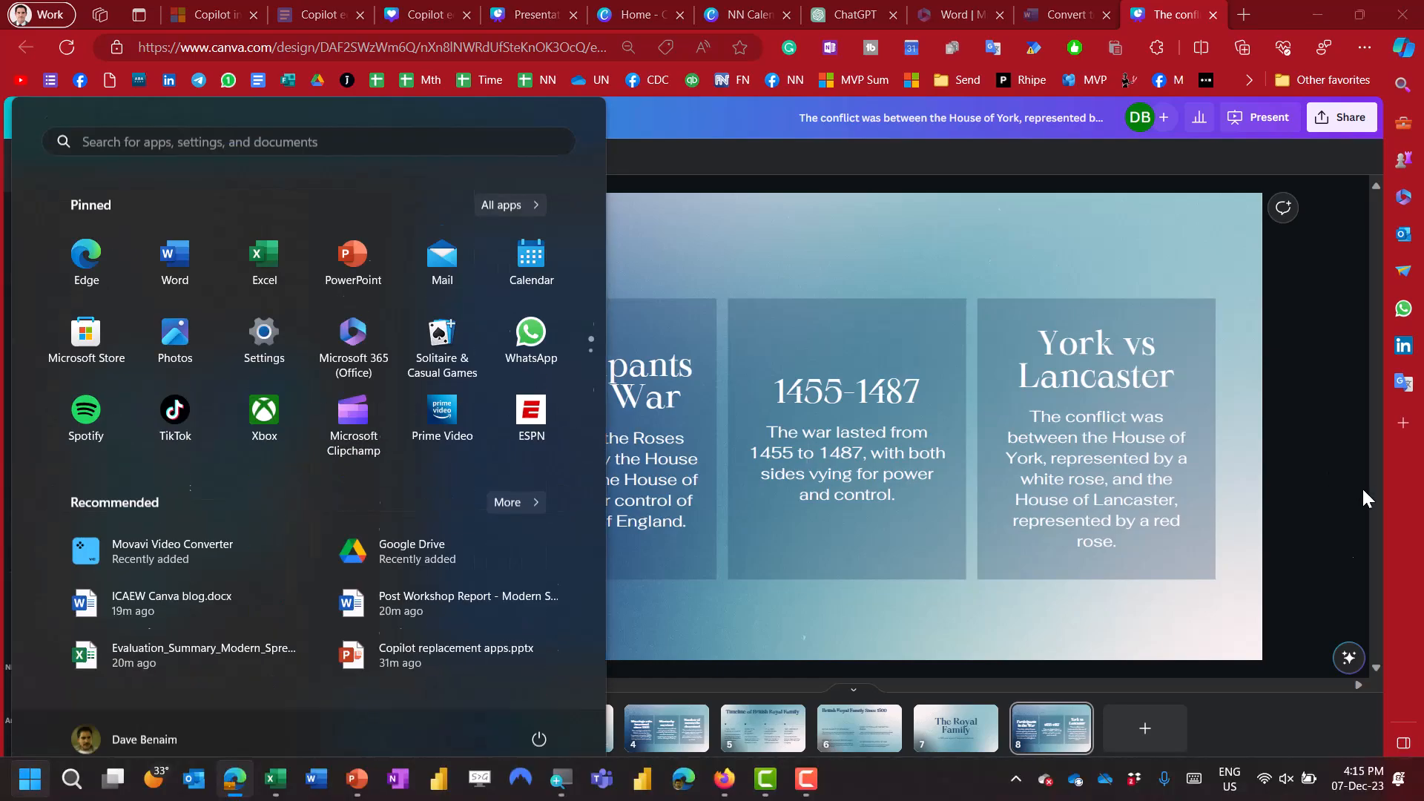
left_click(456, 654)
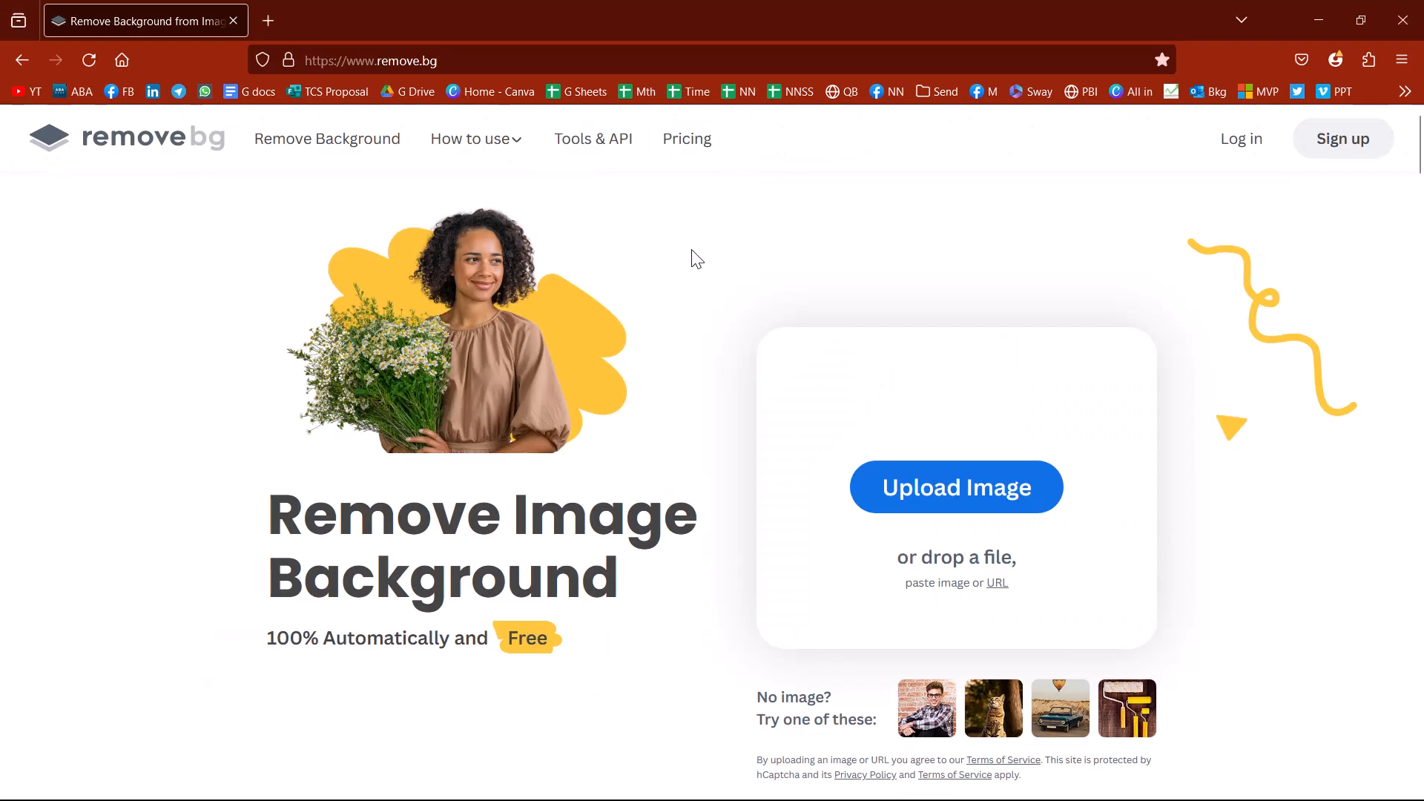
left_click(955, 486)
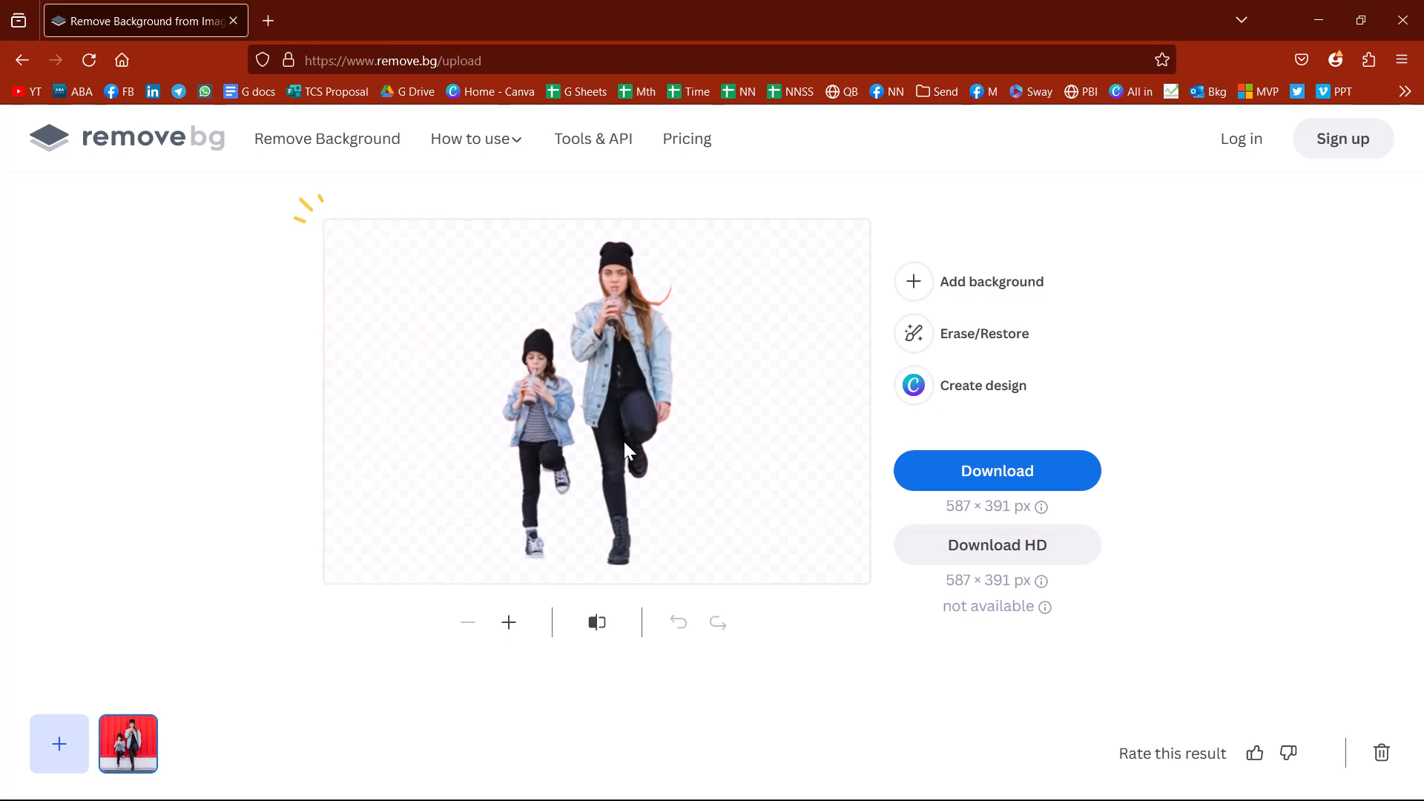
mouse_move(660, 371)
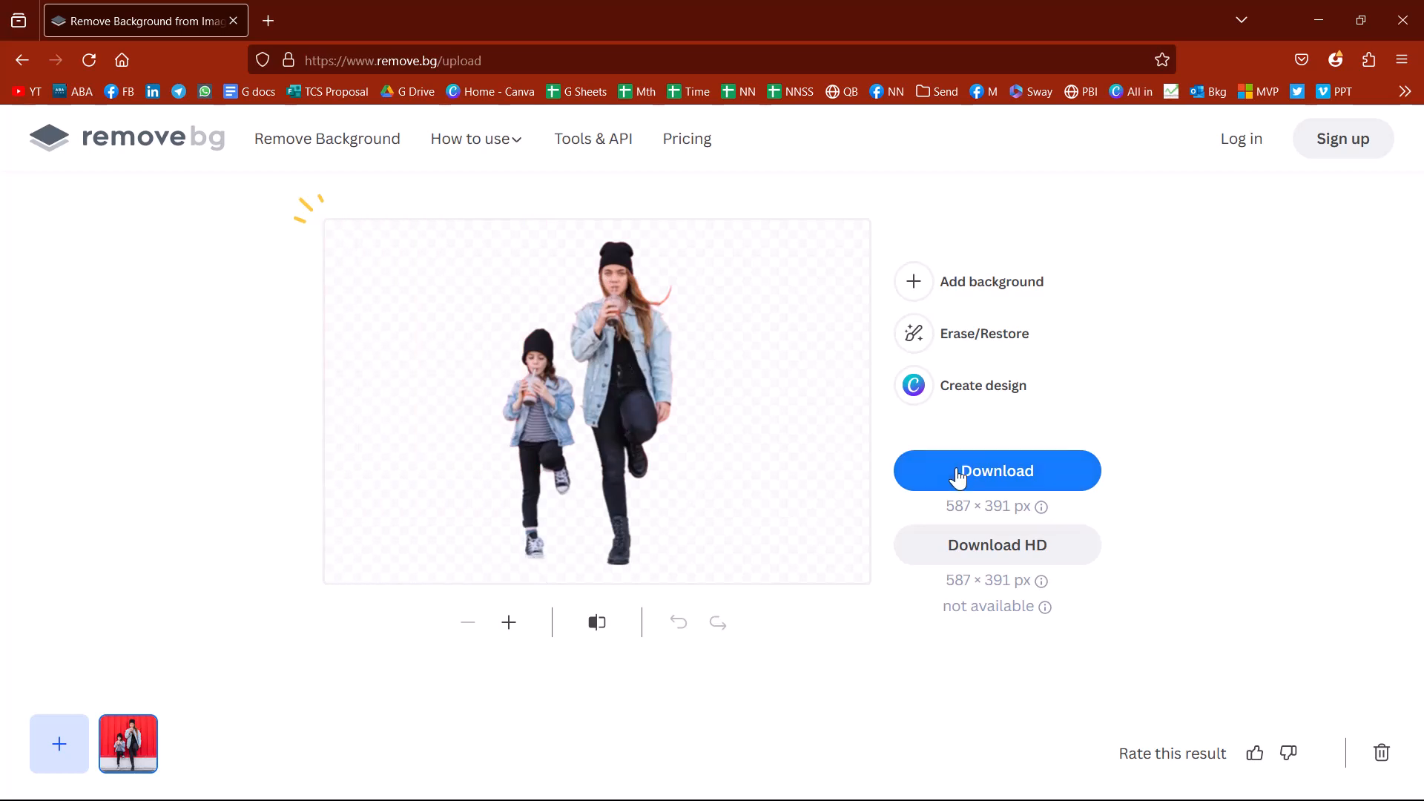
mouse_move(1146, 335)
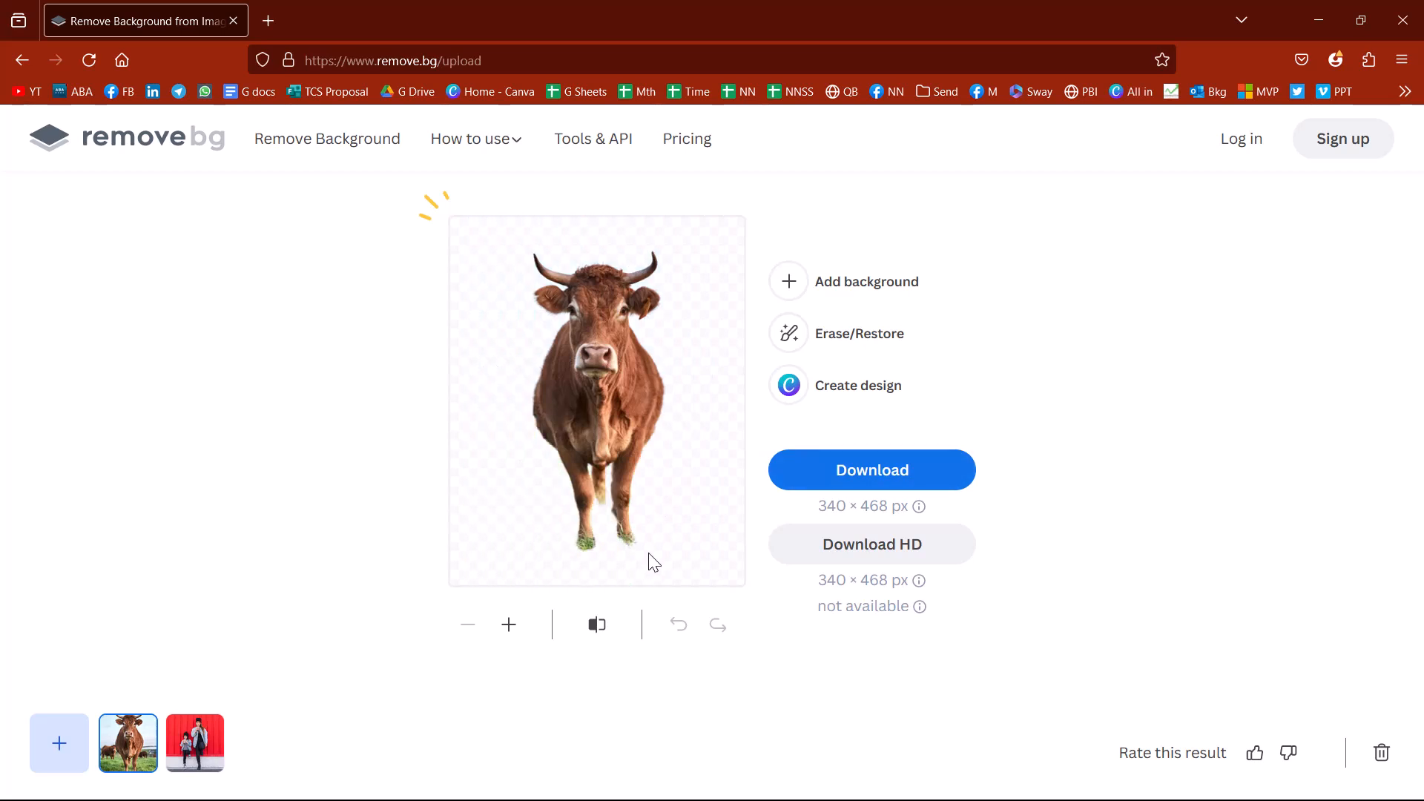
mouse_move(629, 556)
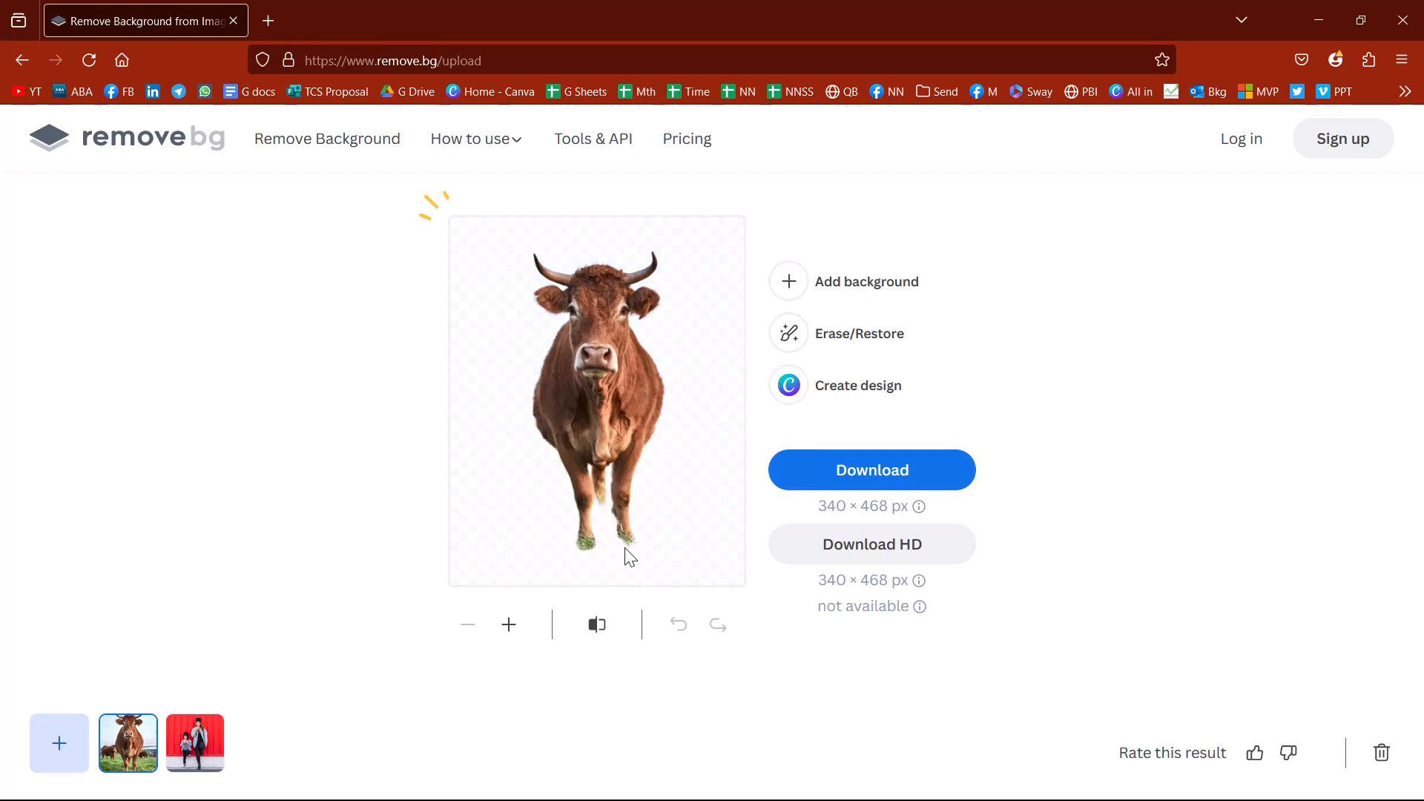
mouse_move(666, 441)
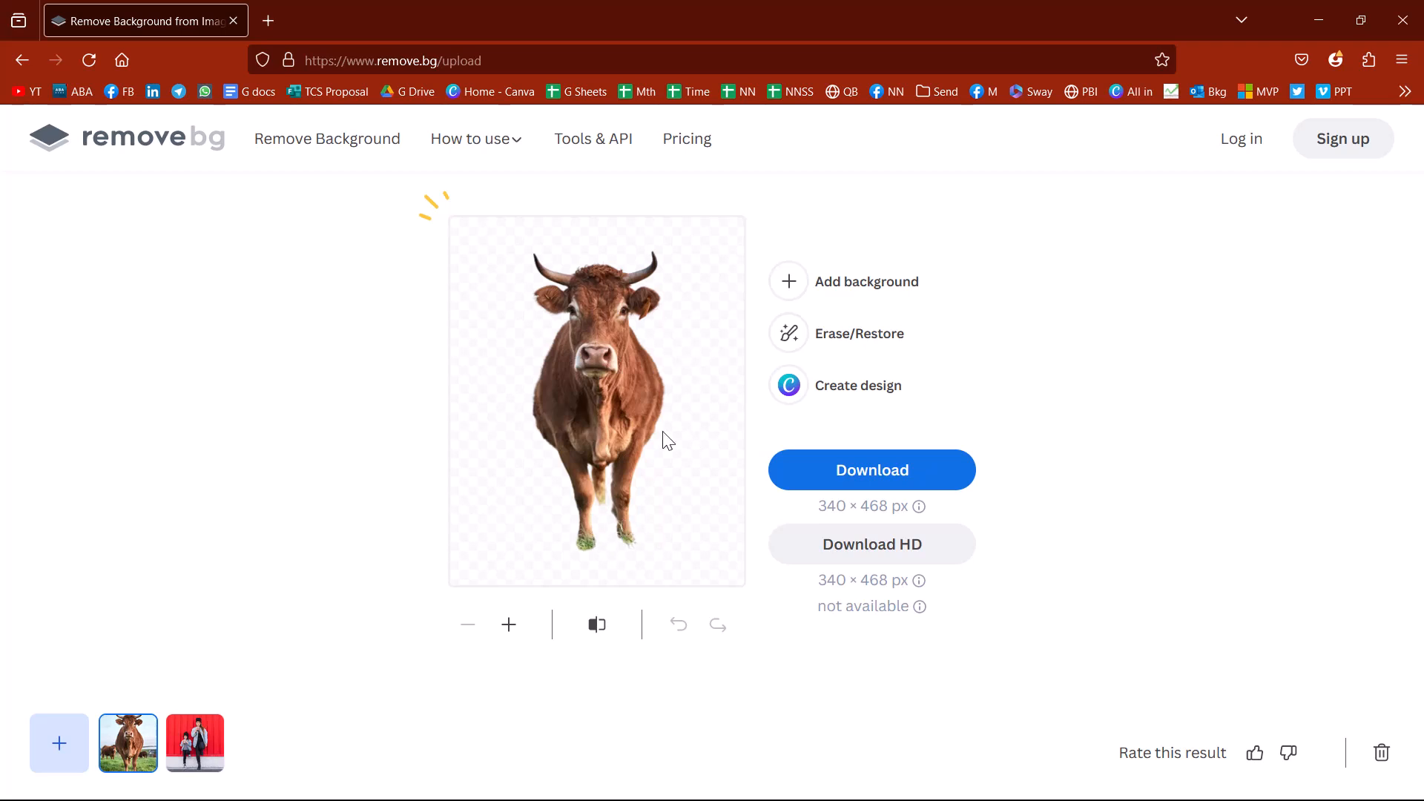
mouse_move(787, 334)
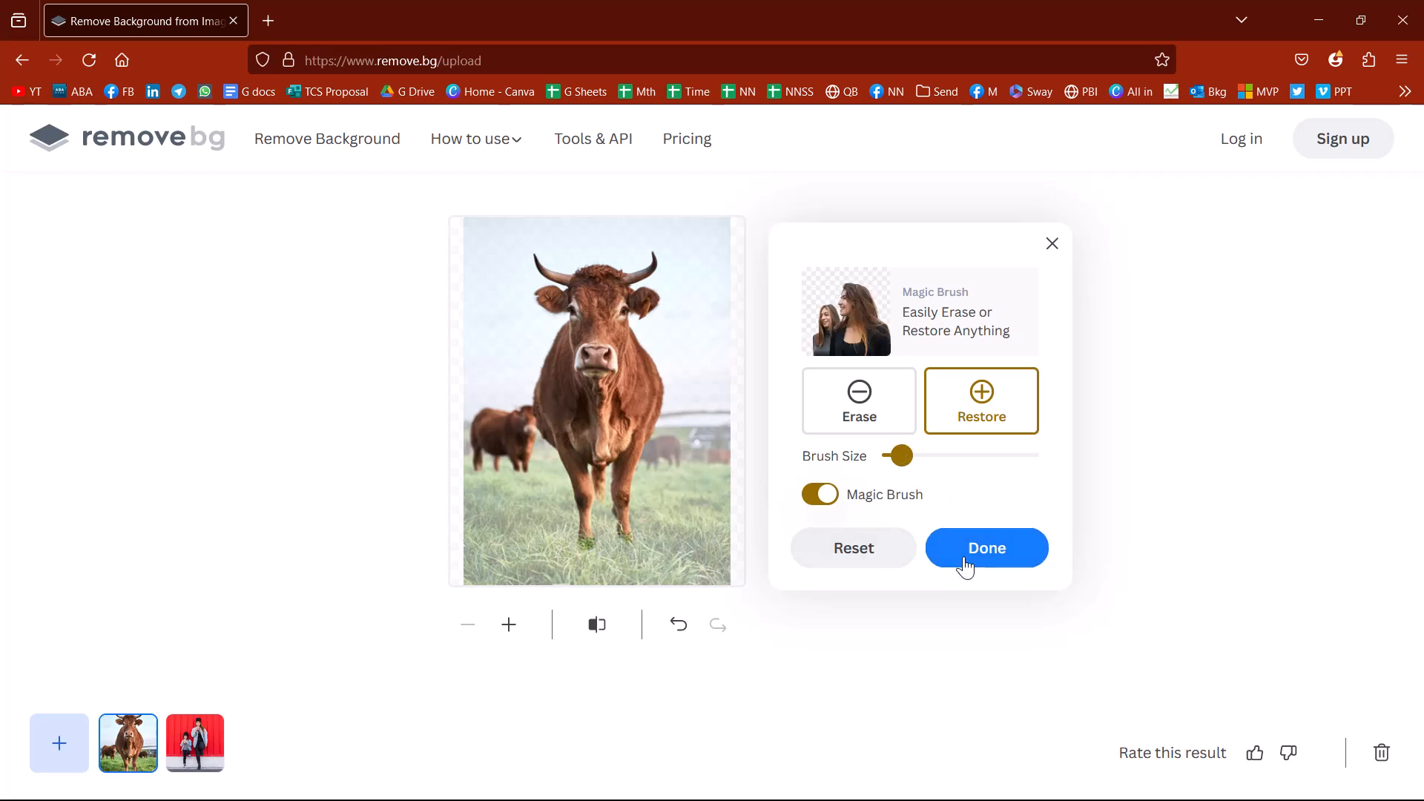
- Apply the restored second cow and download the finished cut-out as a PNG
left_click(985, 548)
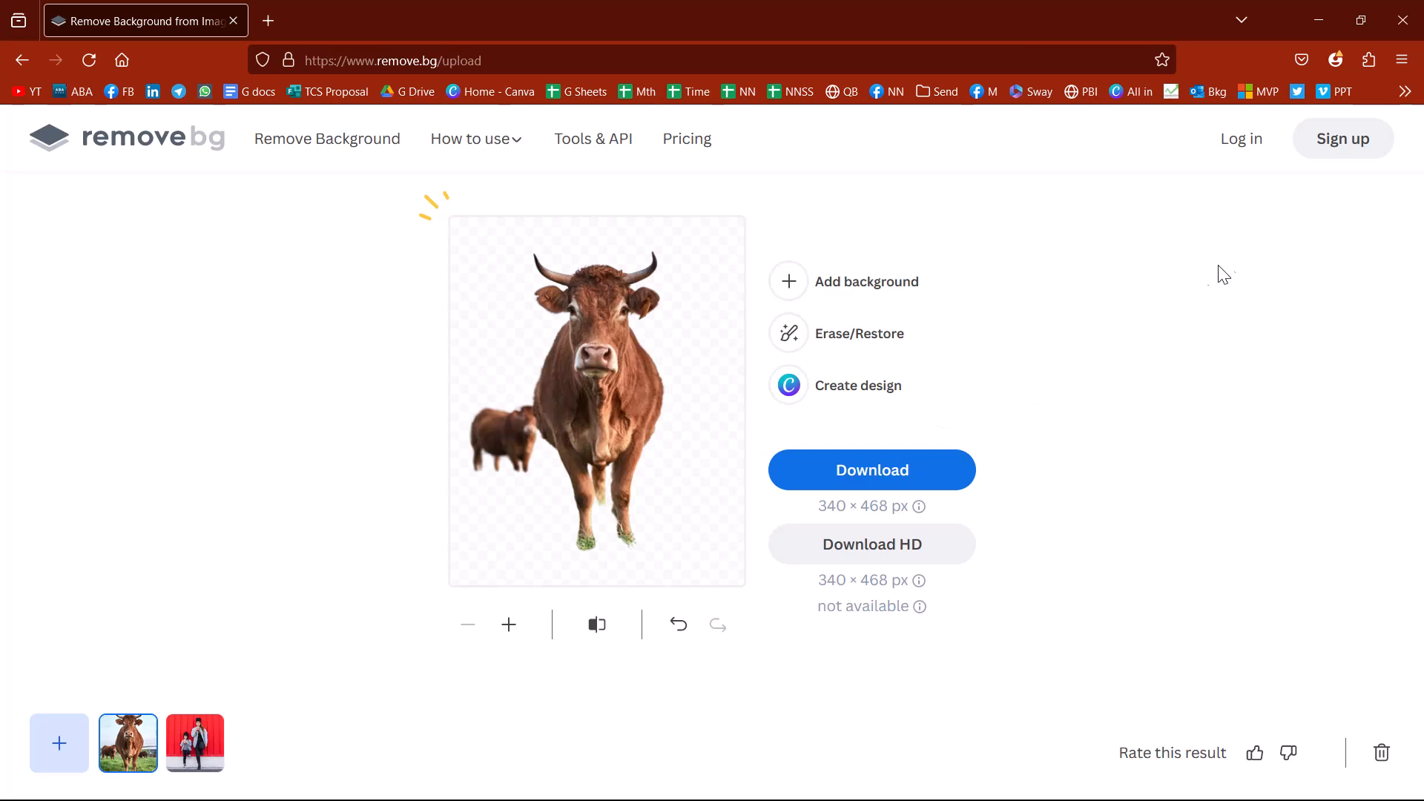
left_click(870, 470)
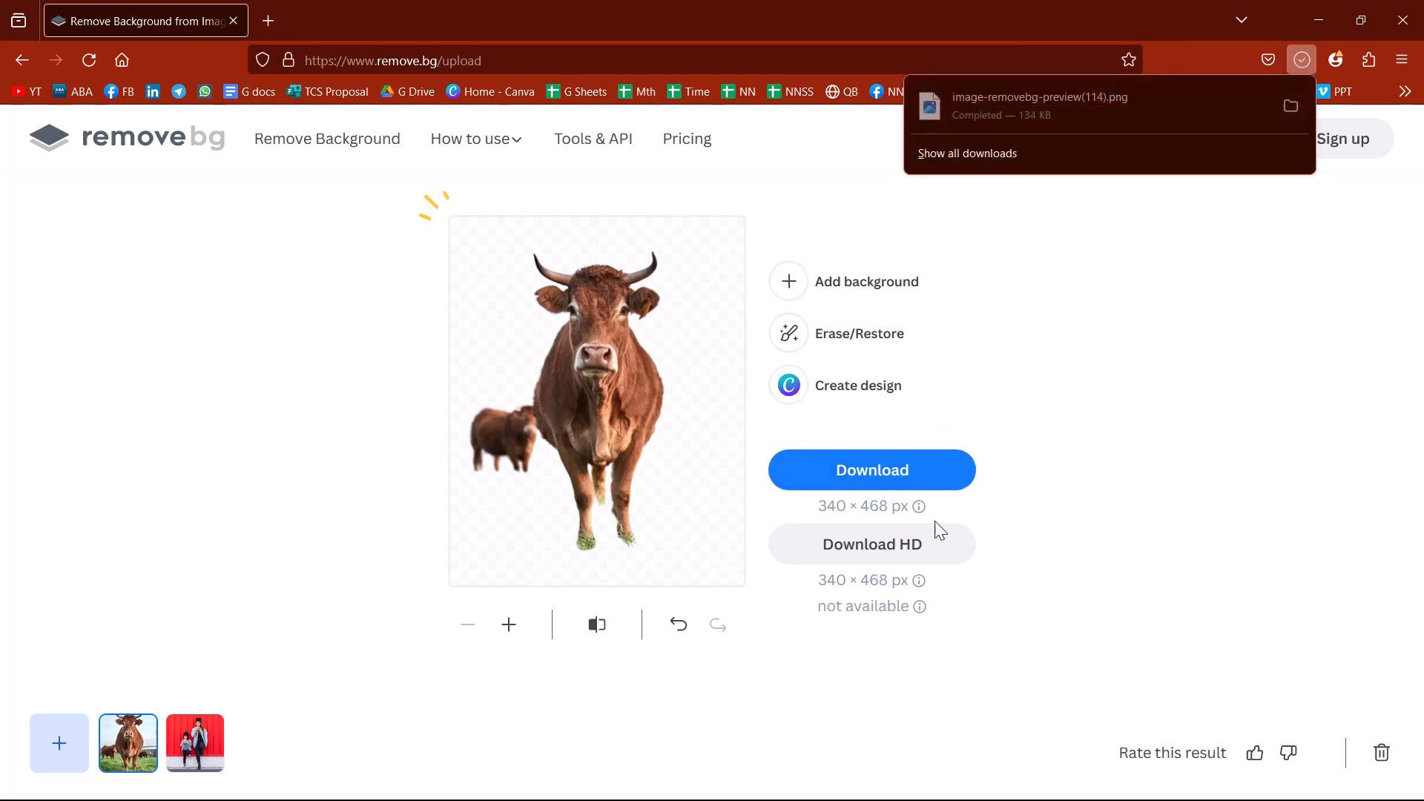
mouse_move(941, 555)
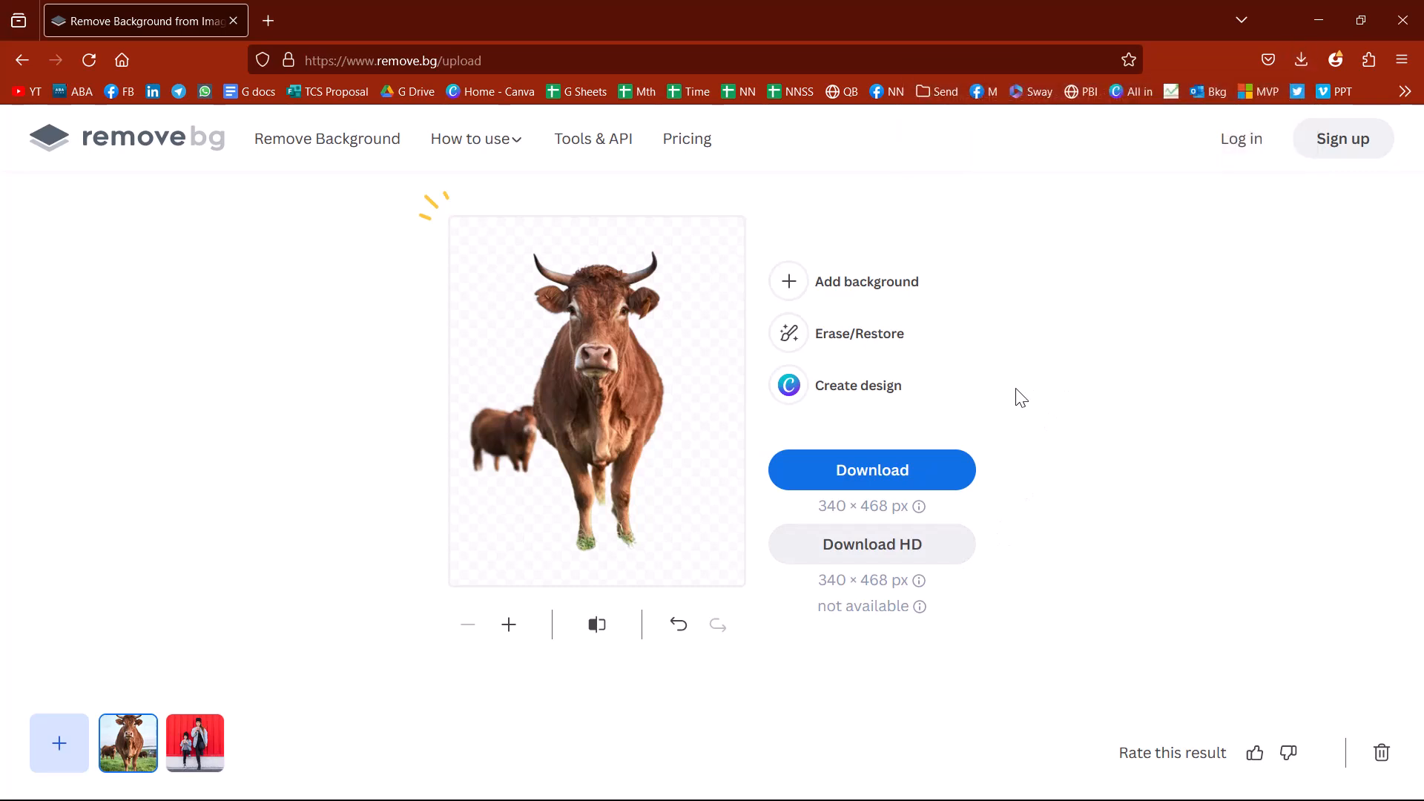
mouse_move(1090, 292)
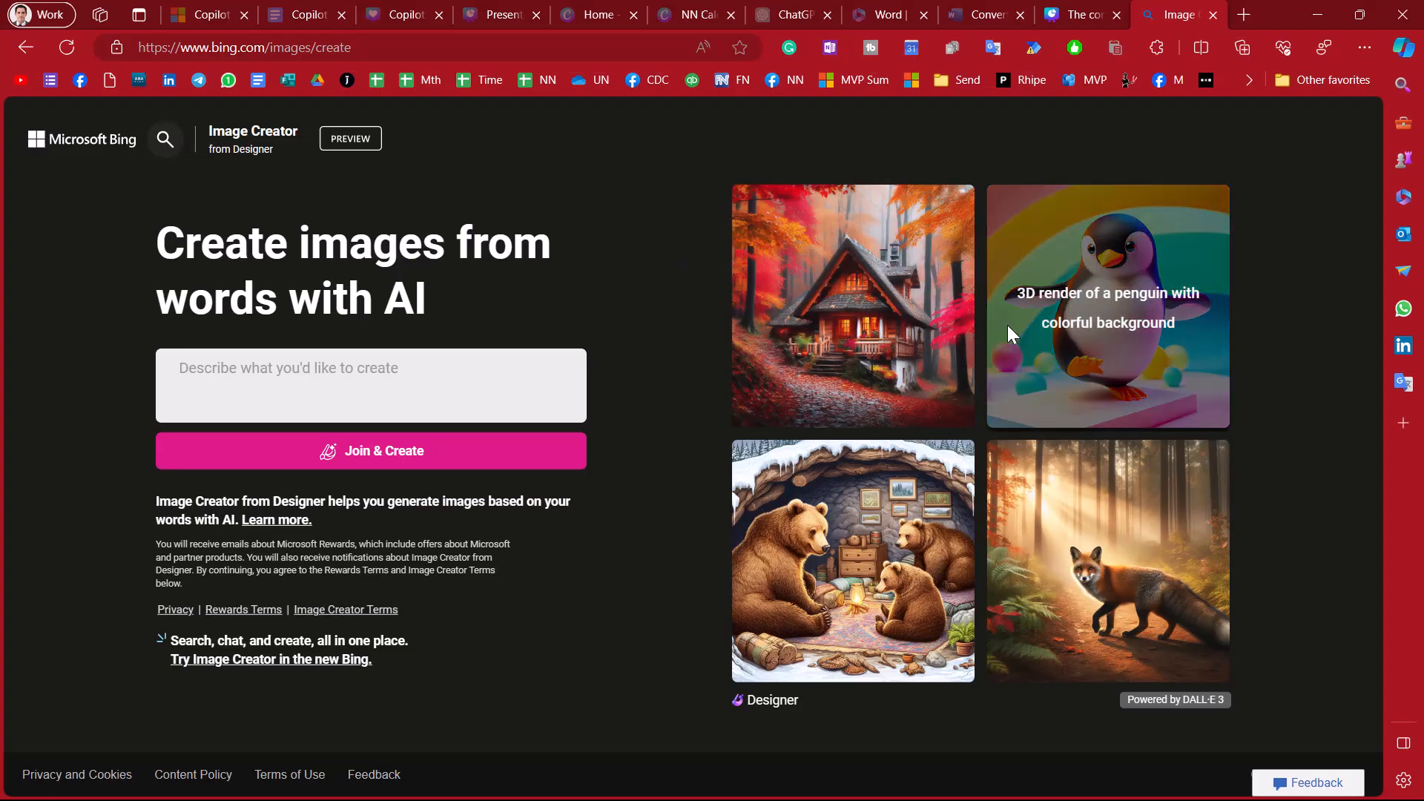
mouse_move(223, 177)
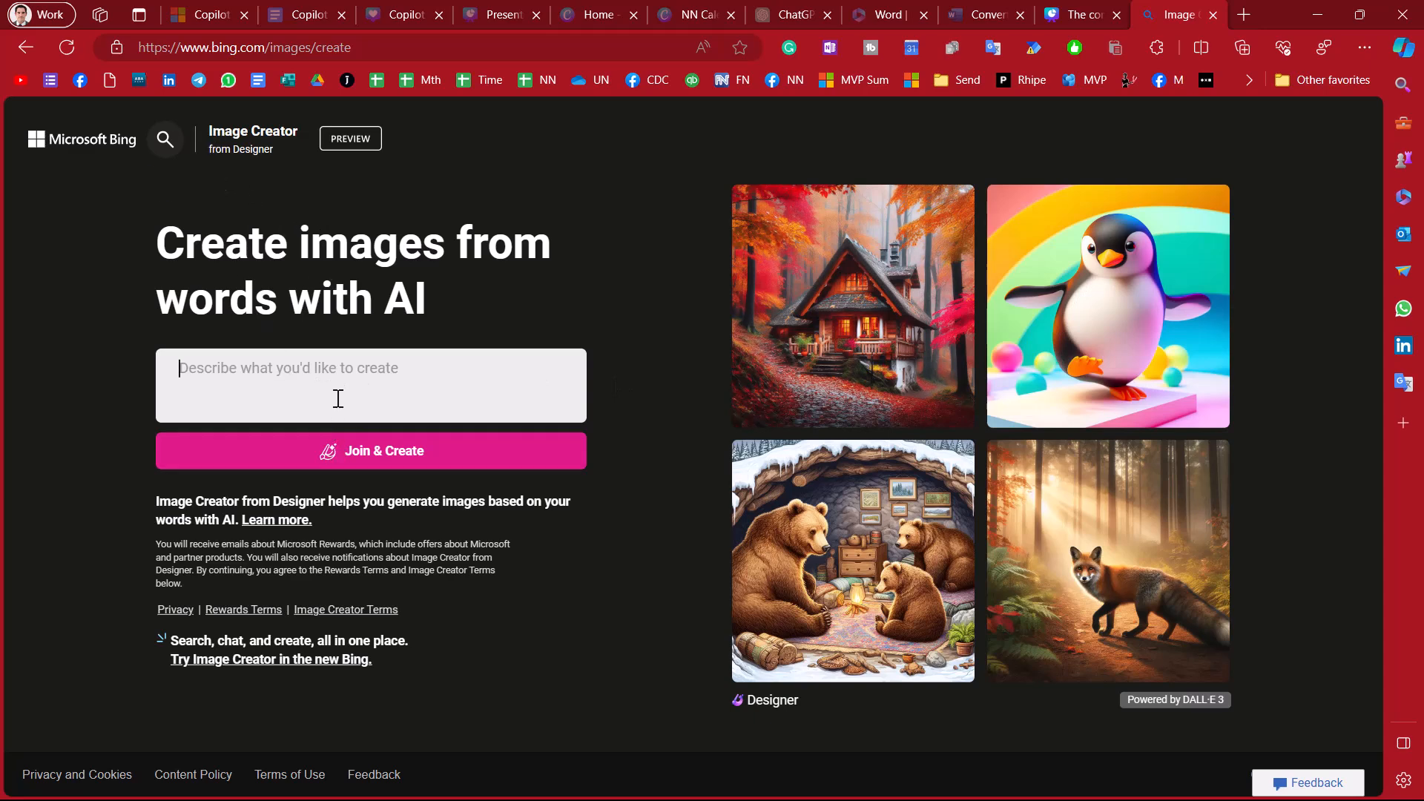
- Generate images for 'elephant on roller skates in jupiter's lakes' and view the second one full size
type("elep")
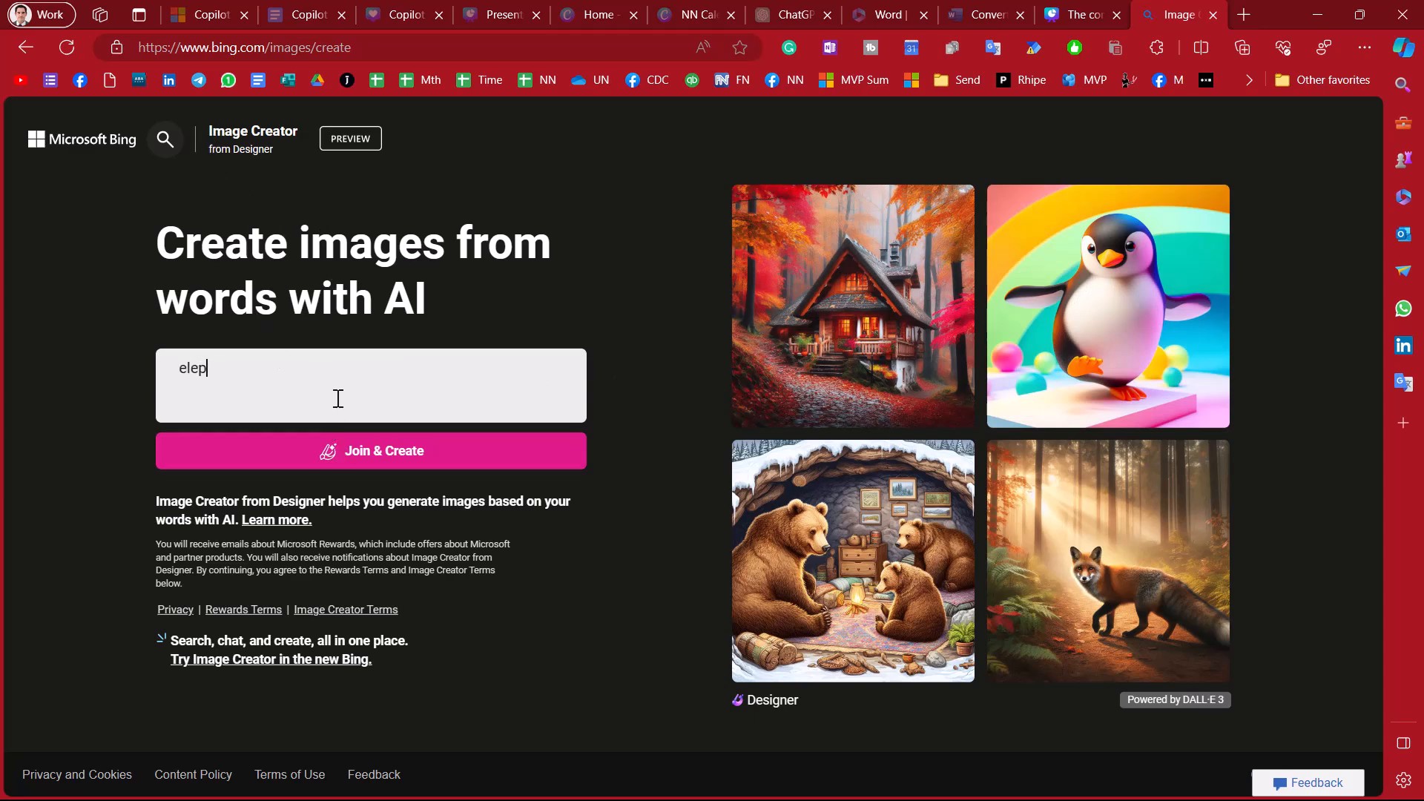
type("hant on roller")
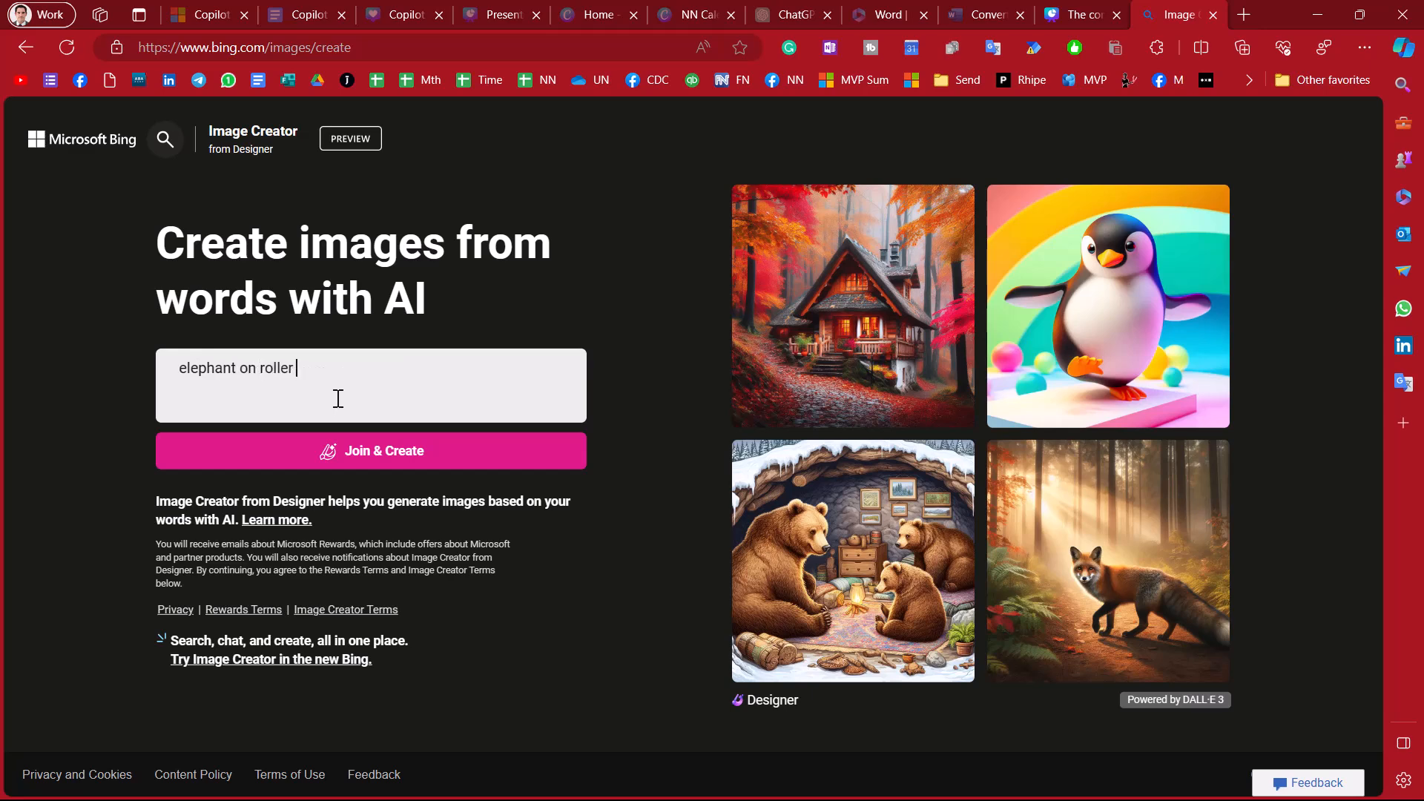
type("skates in jupiter's")
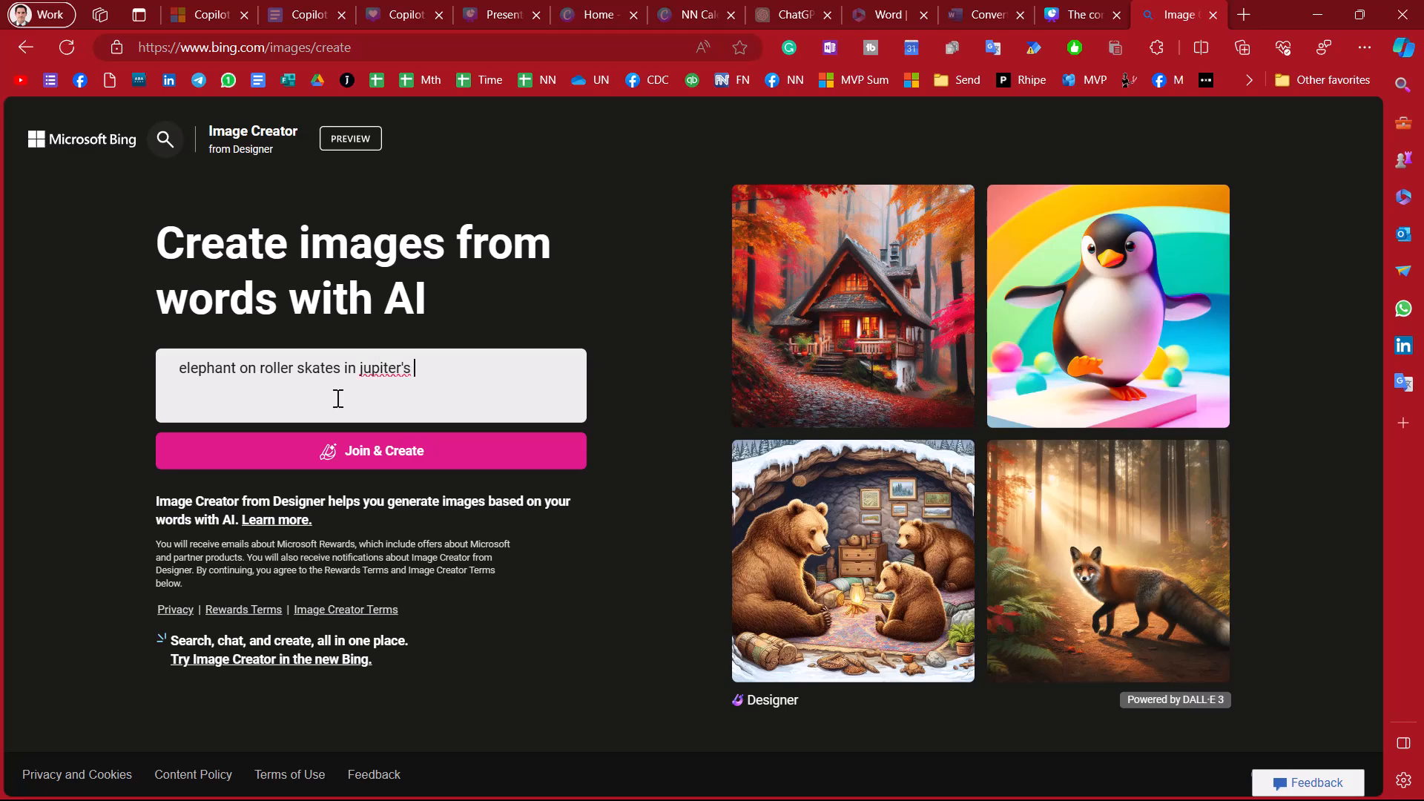
type("lakes")
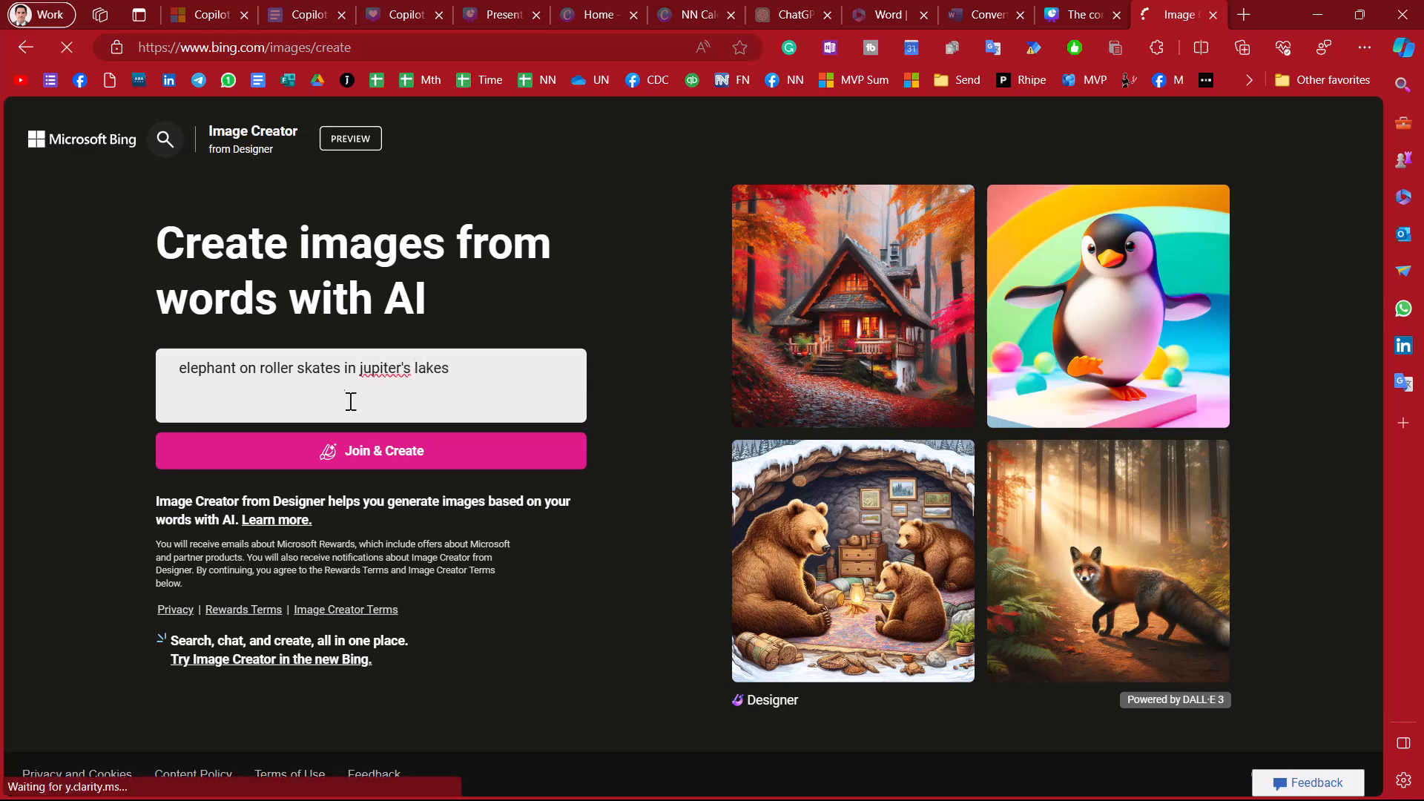
left_click(370, 450)
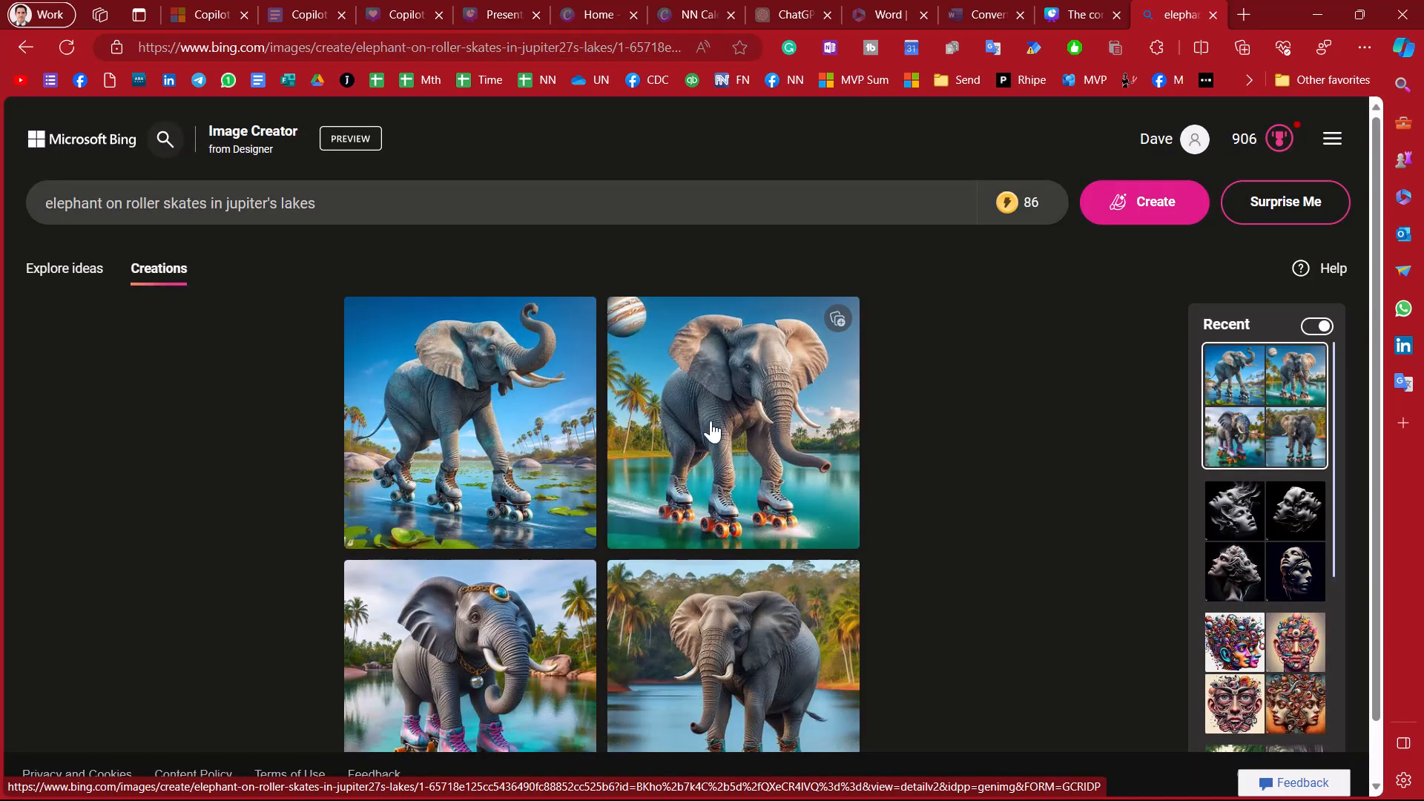
mouse_move(759, 407)
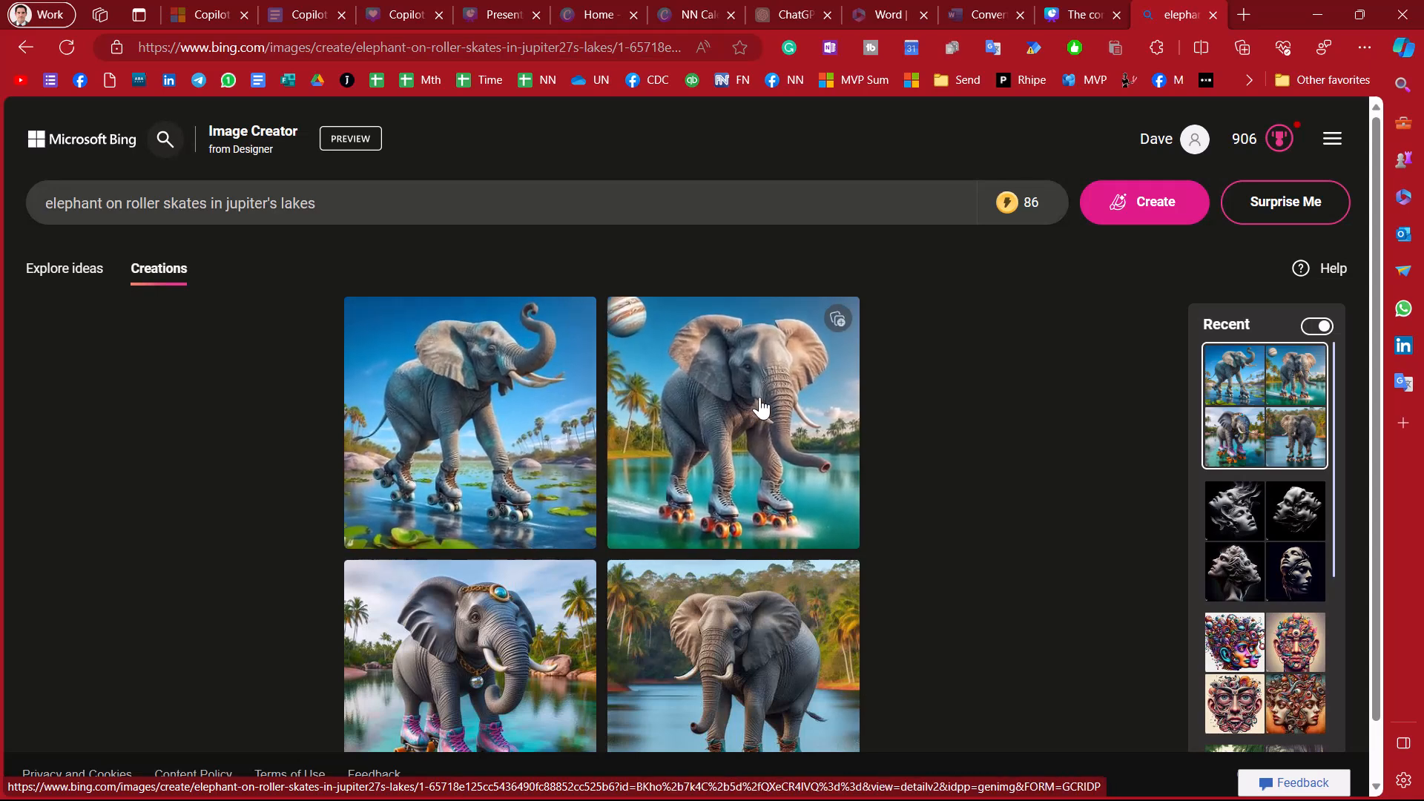
left_click(731, 423)
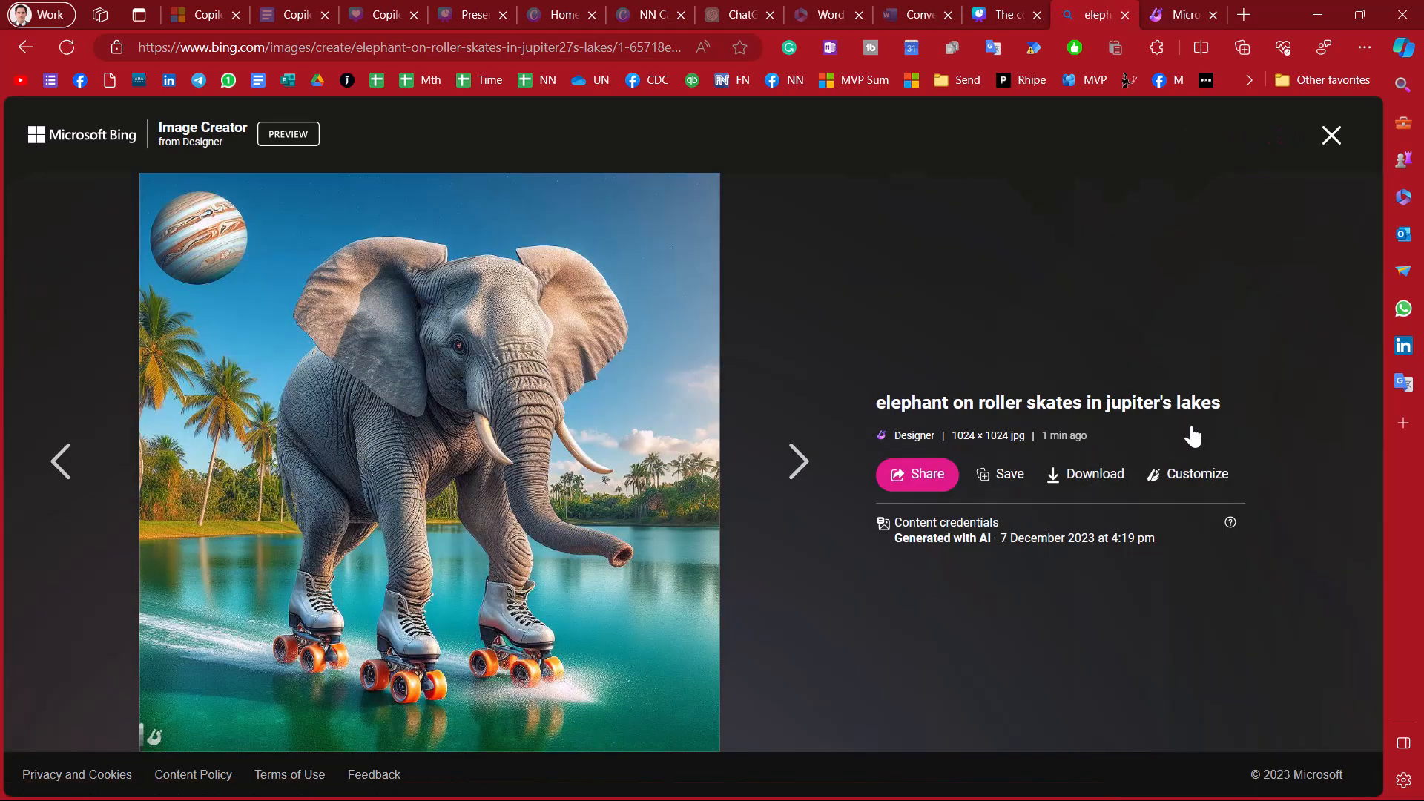
- Send the elephant image to Designer via Customize, dismiss the tip and browse the Ideas panel
left_click(1197, 473)
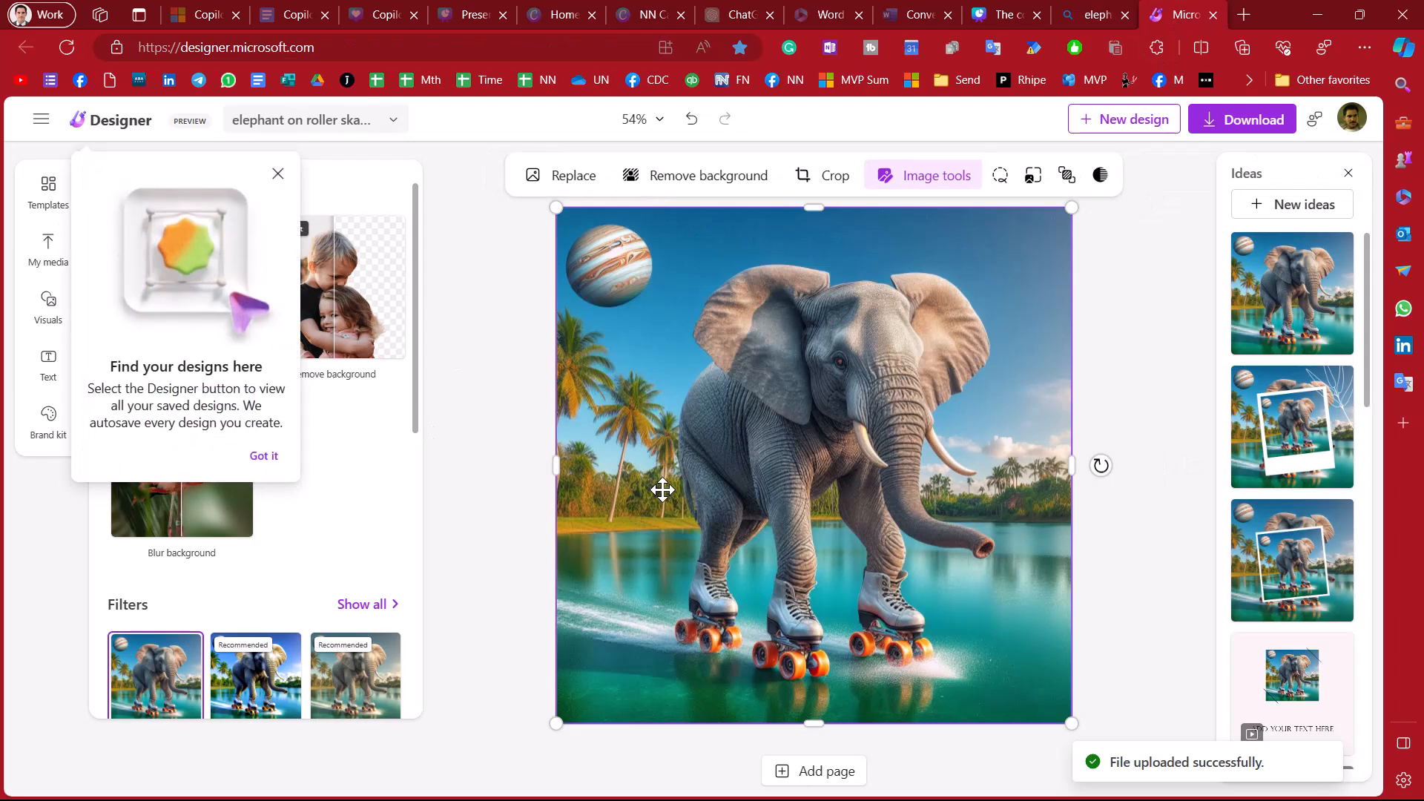
left_click(264, 456)
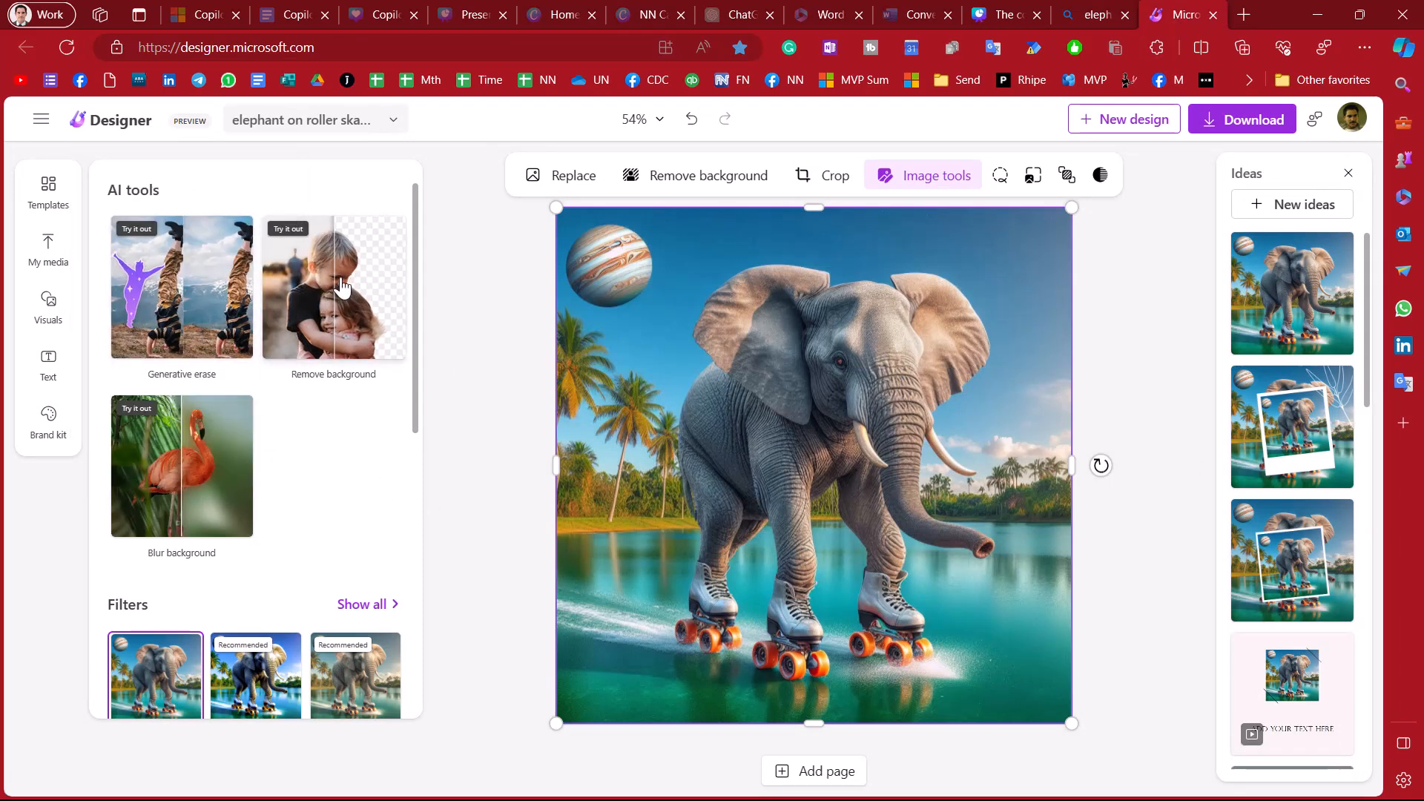
mouse_move(193, 286)
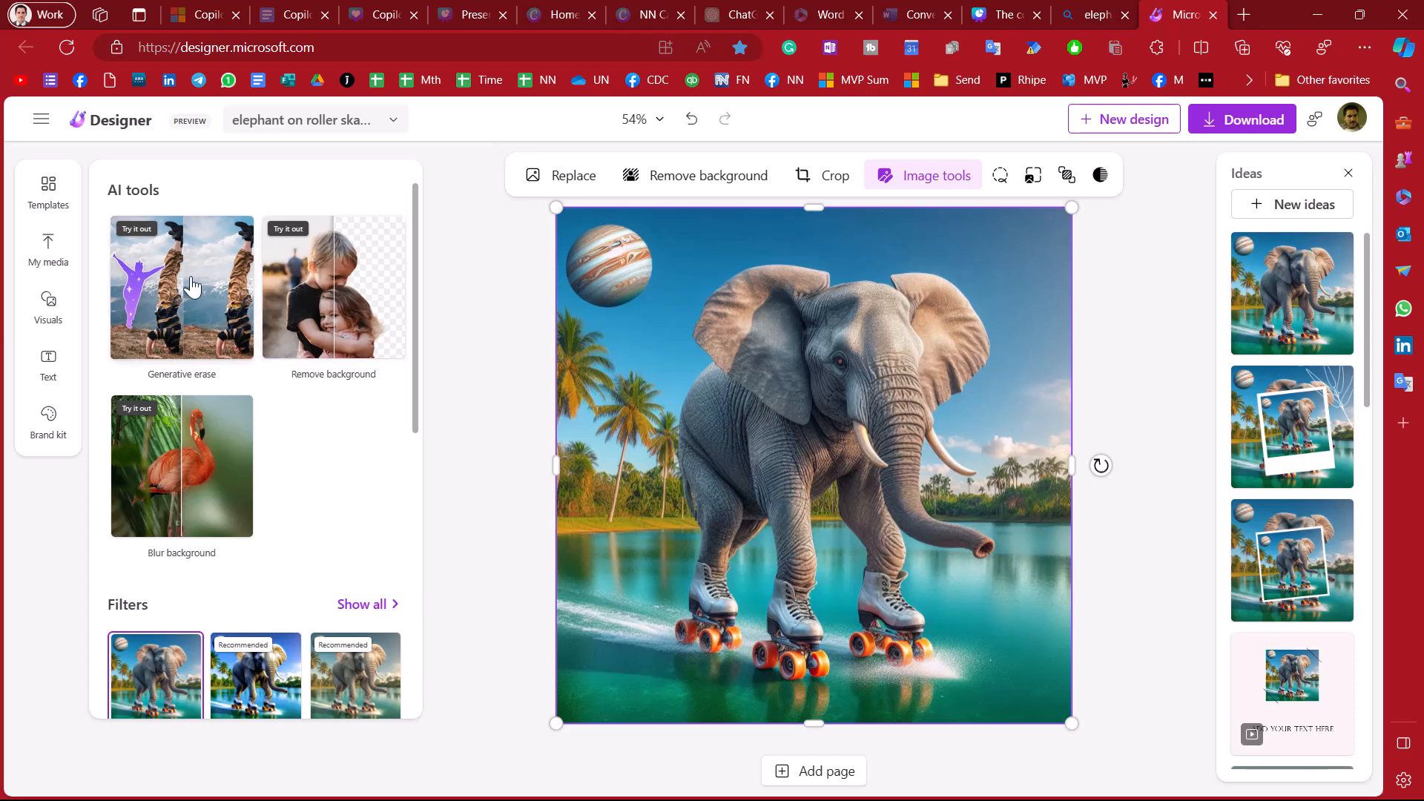
mouse_move(667, 490)
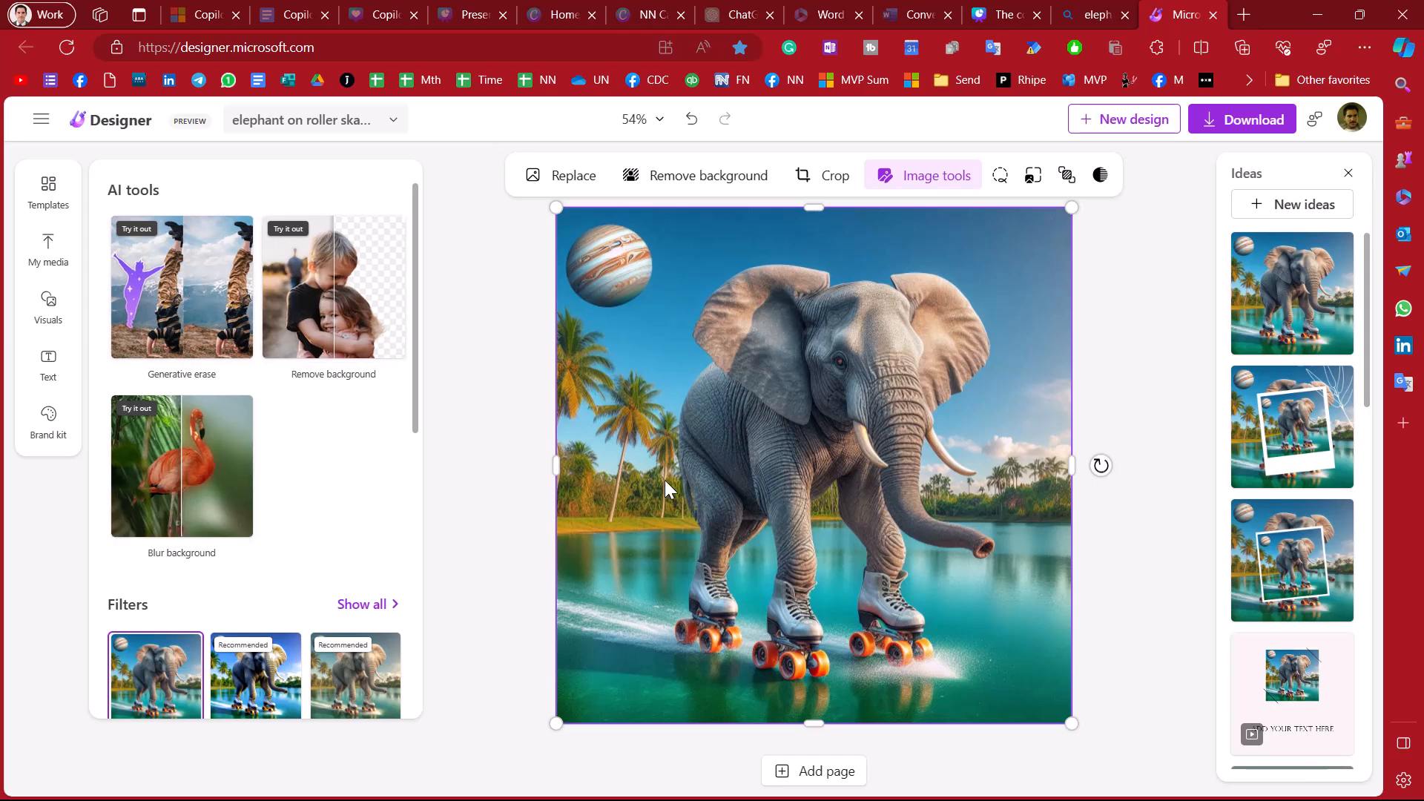
scroll("down", 3)
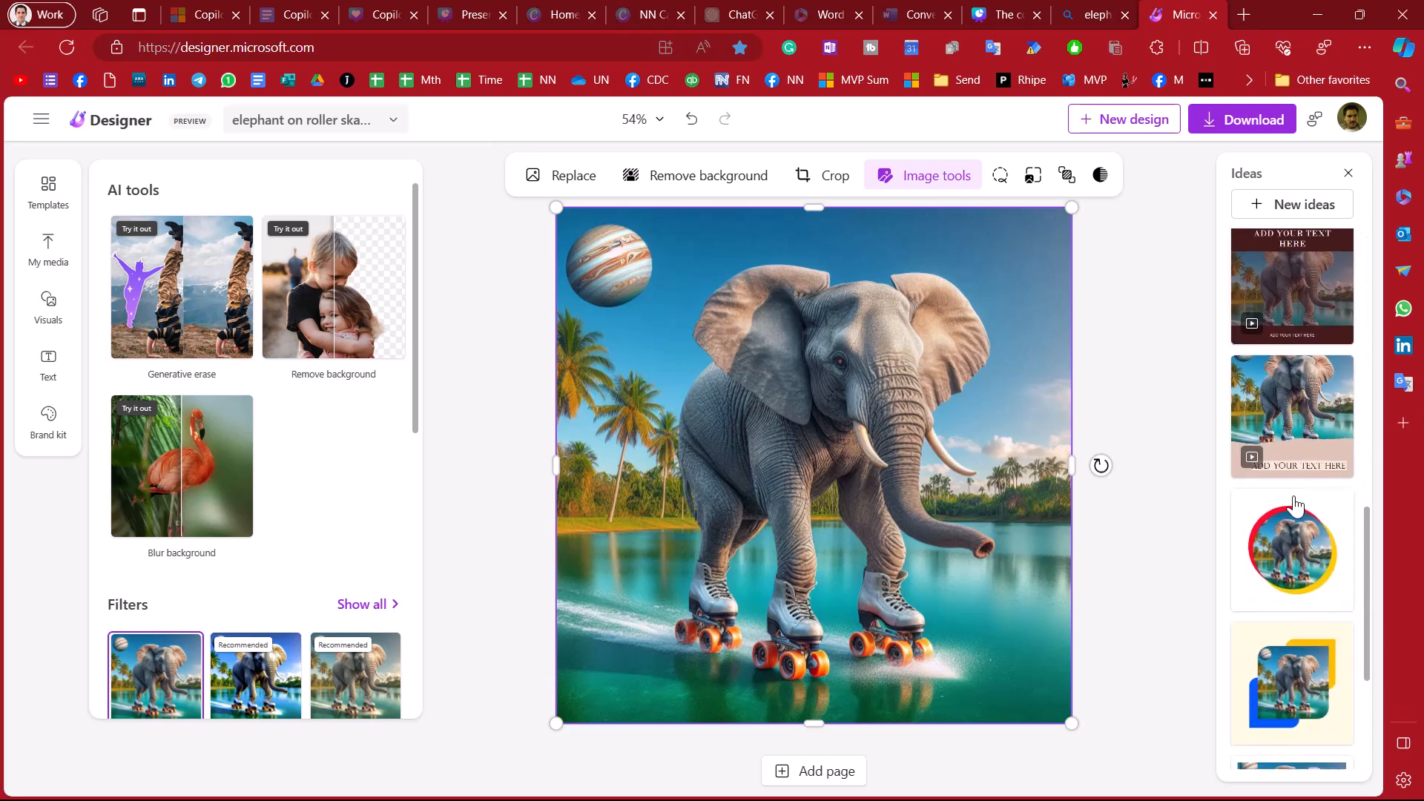
scroll("down", 3)
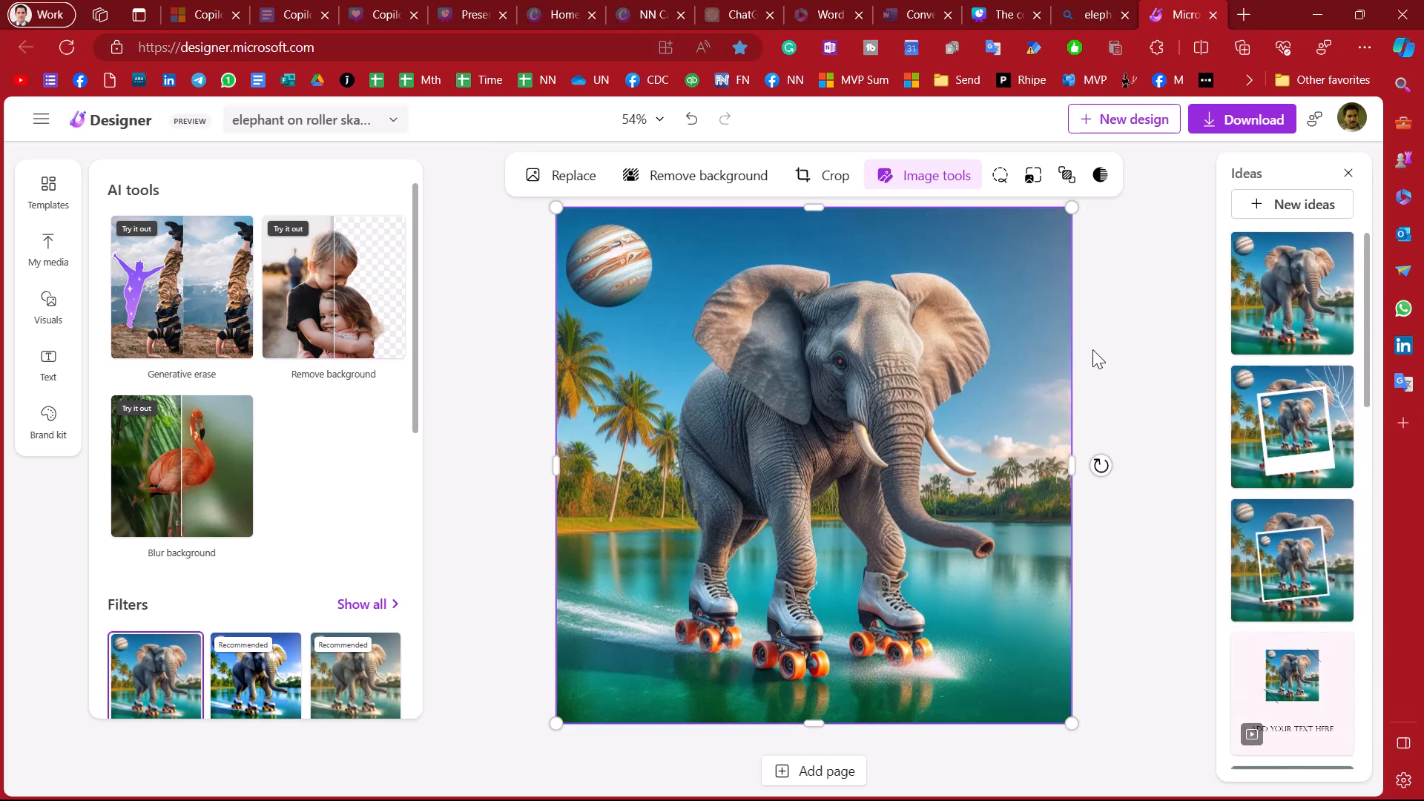
mouse_move(993, 411)
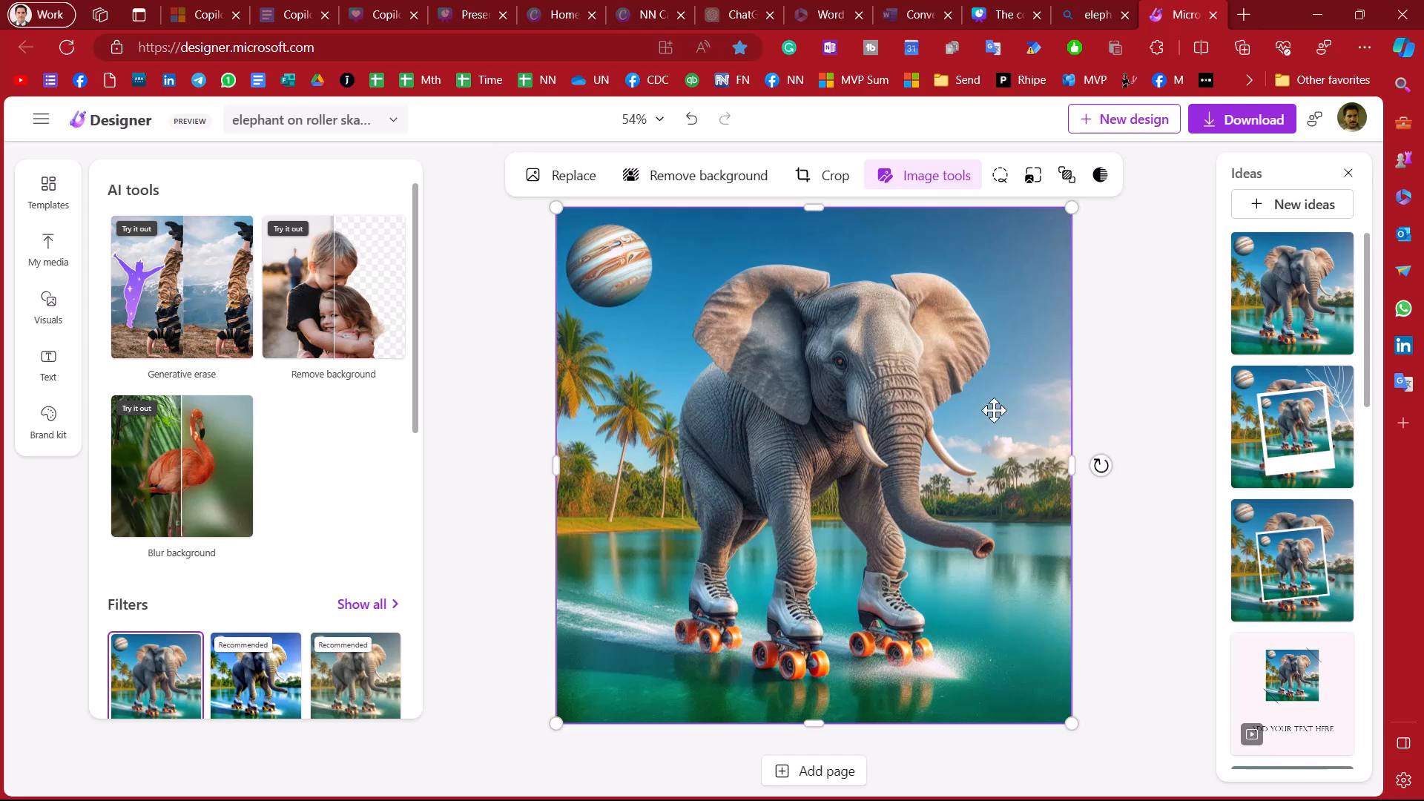
mouse_move(337, 326)
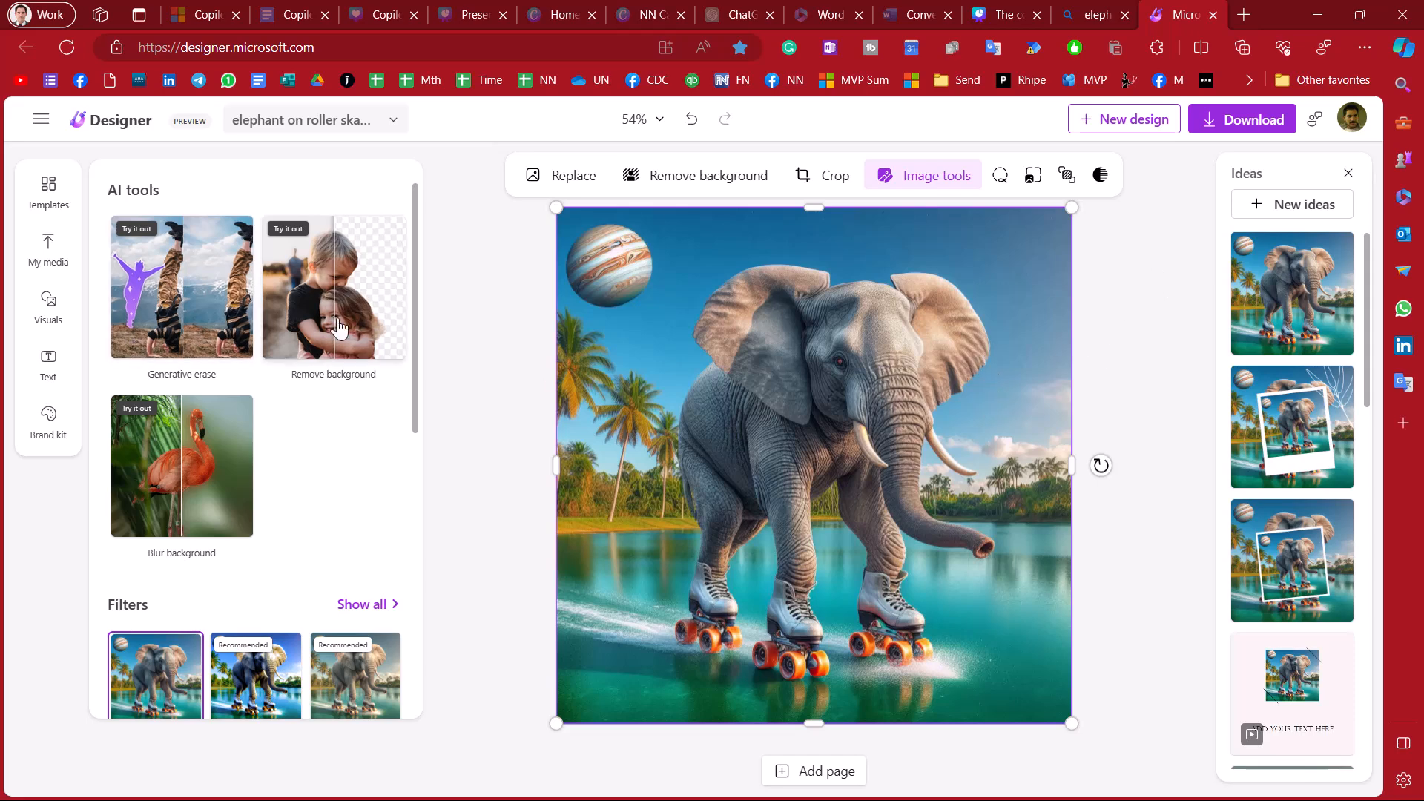
mouse_move(364, 292)
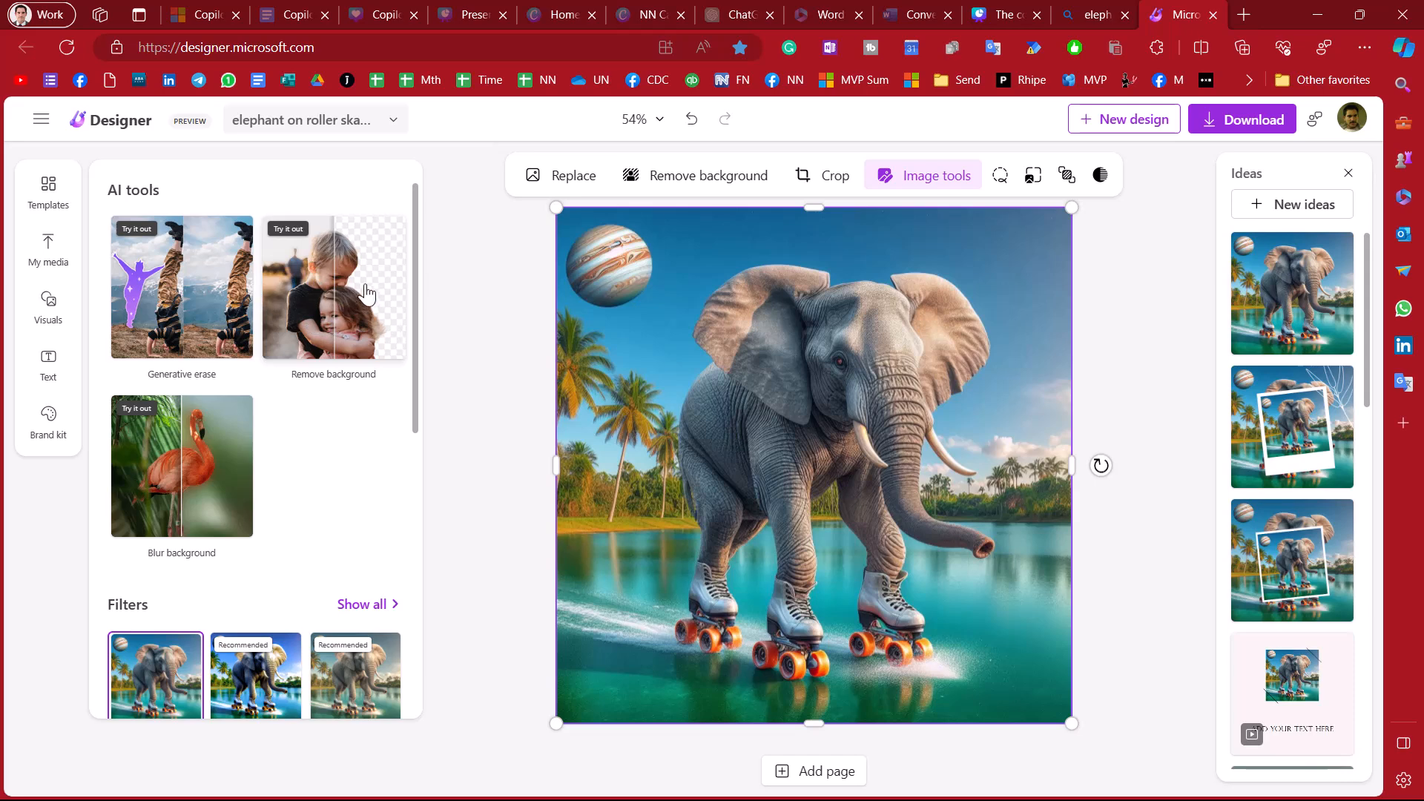
mouse_move(961, 439)
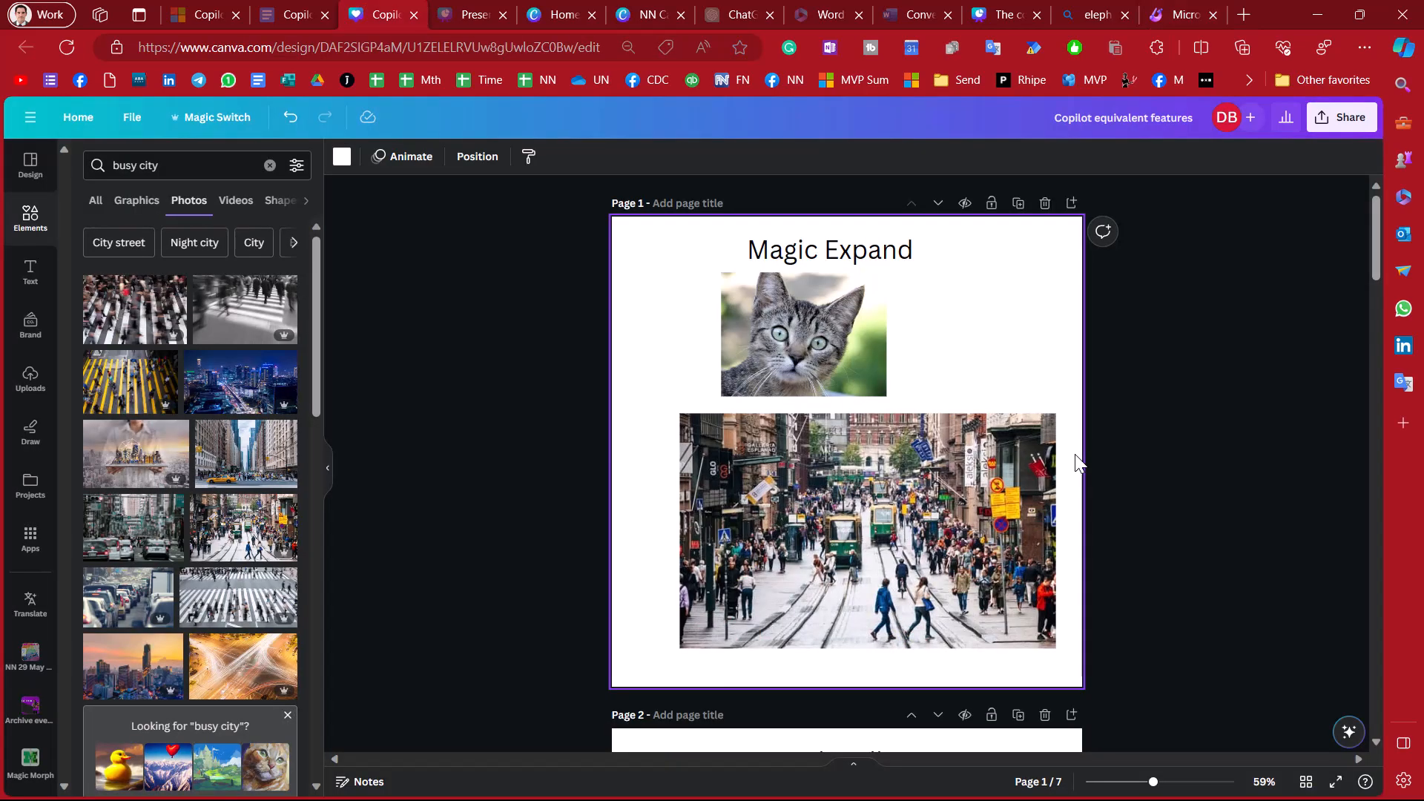
- Move the kitten photo right and run Magic Expand with a Freeform enlarged frame
left_click(802, 334)
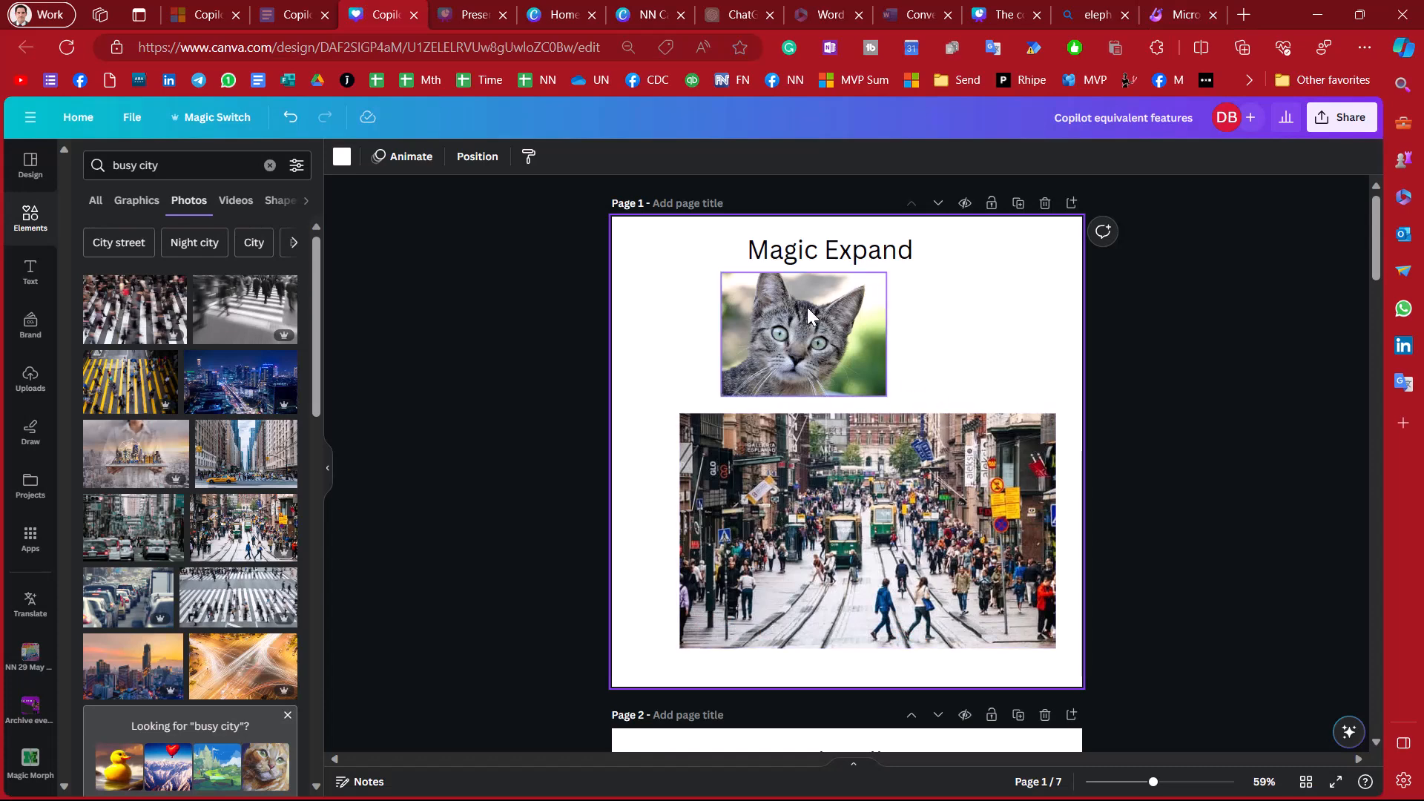
left_click(802, 333)
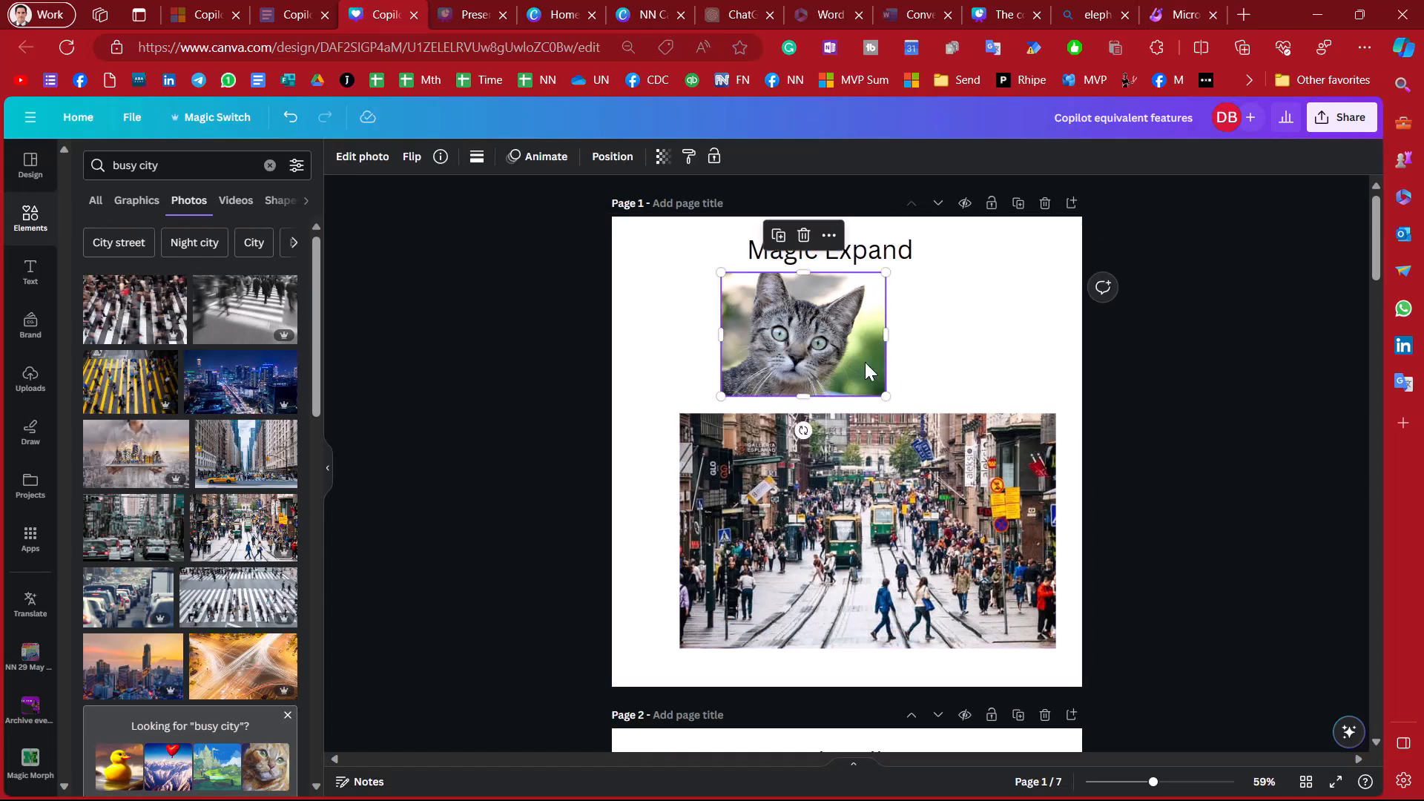
mouse_move(767, 366)
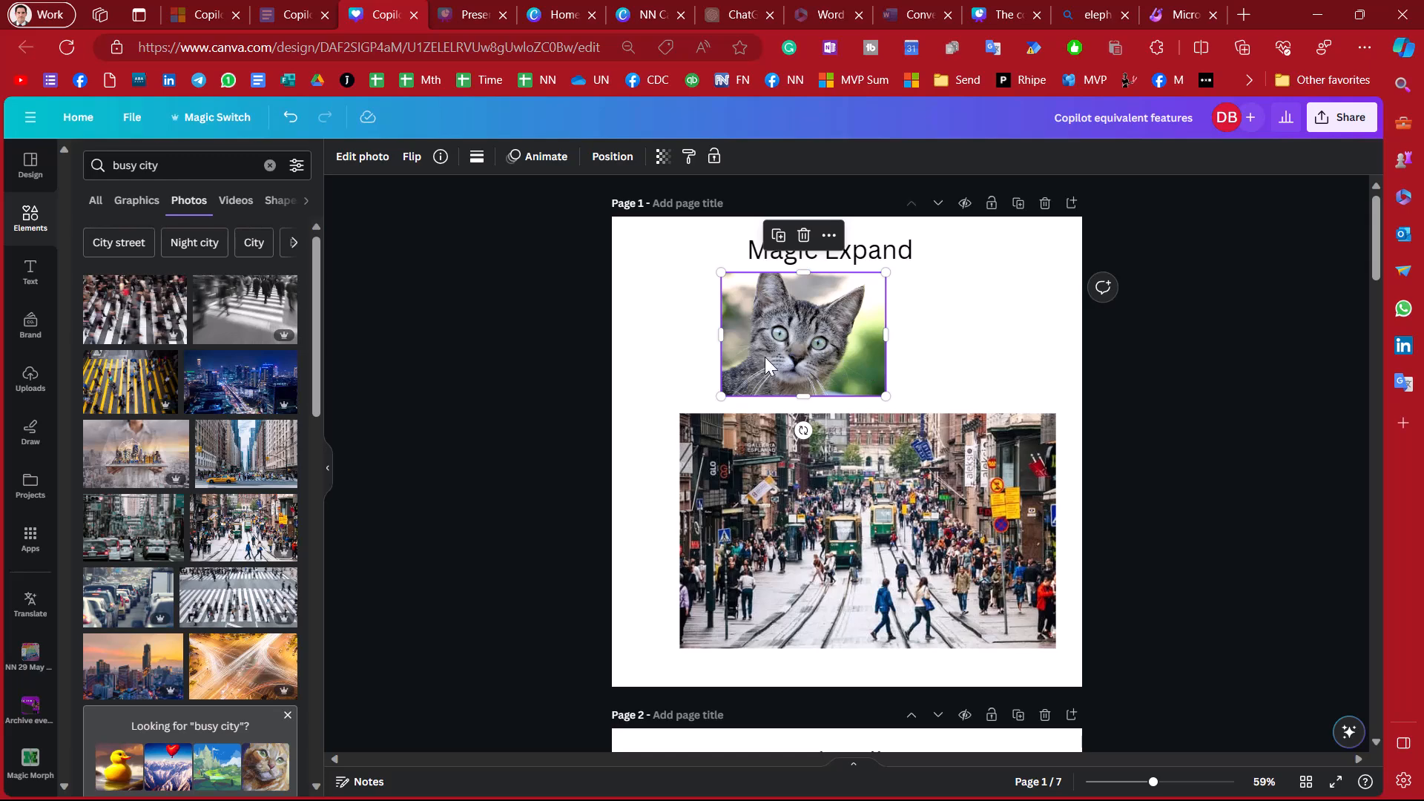
mouse_move(766, 353)
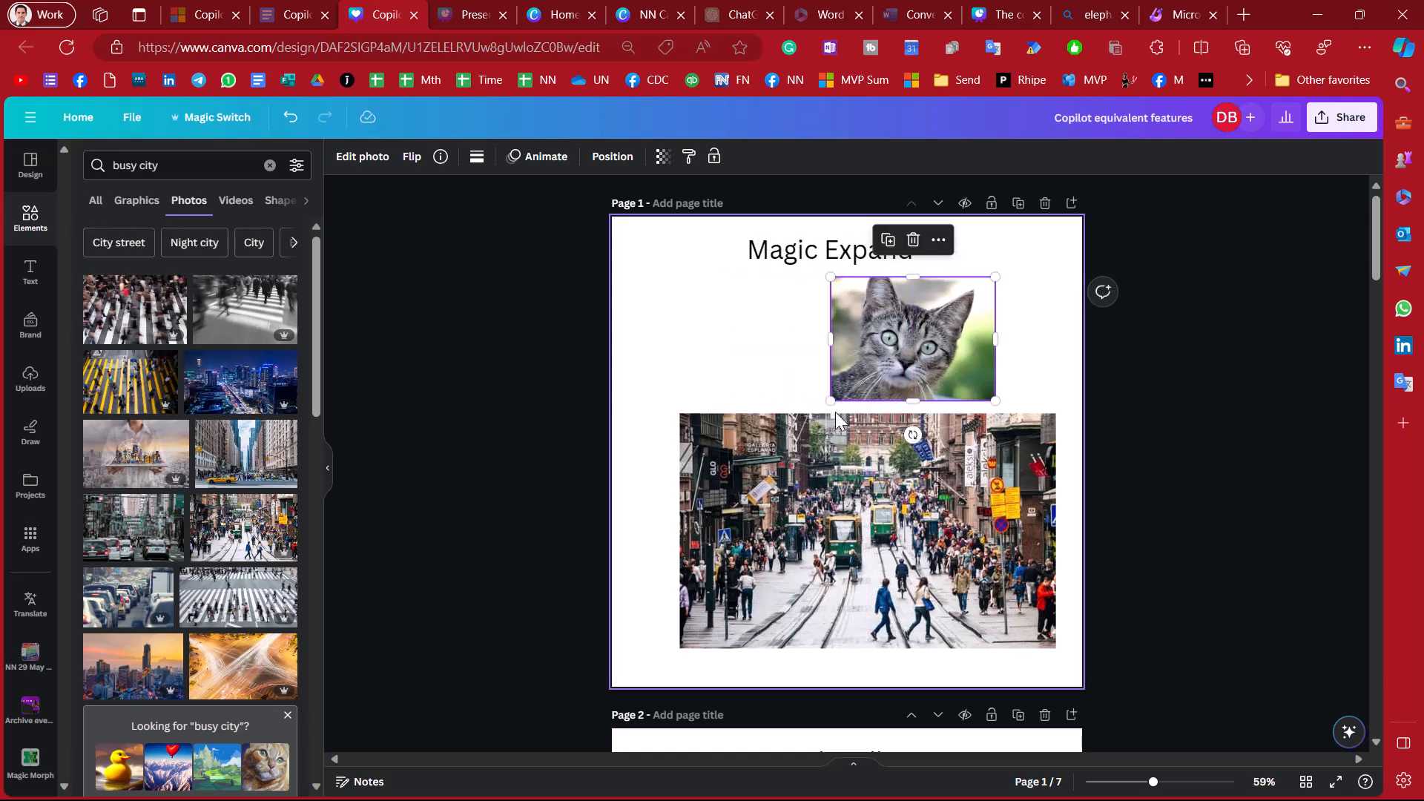
mouse_move(787, 368)
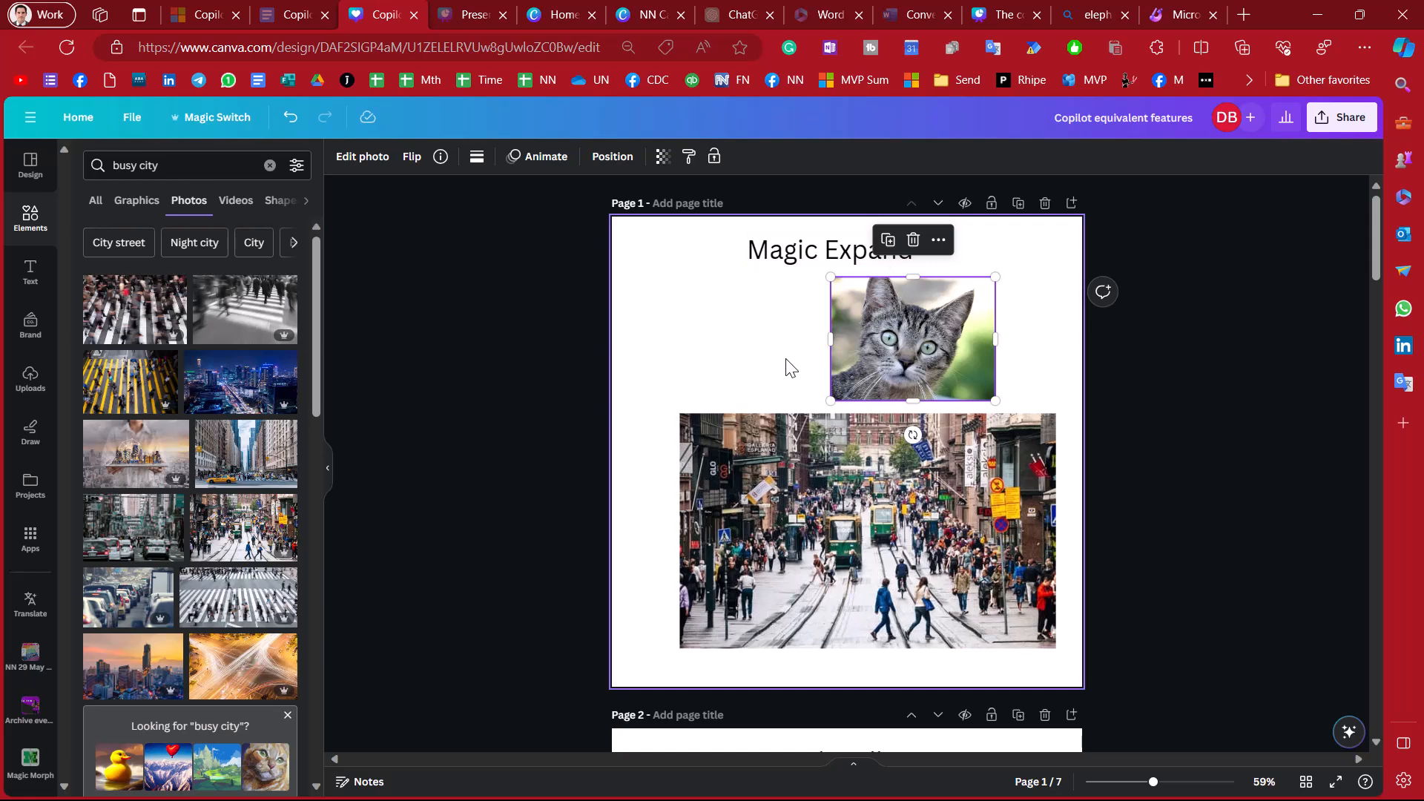
mouse_move(975, 393)
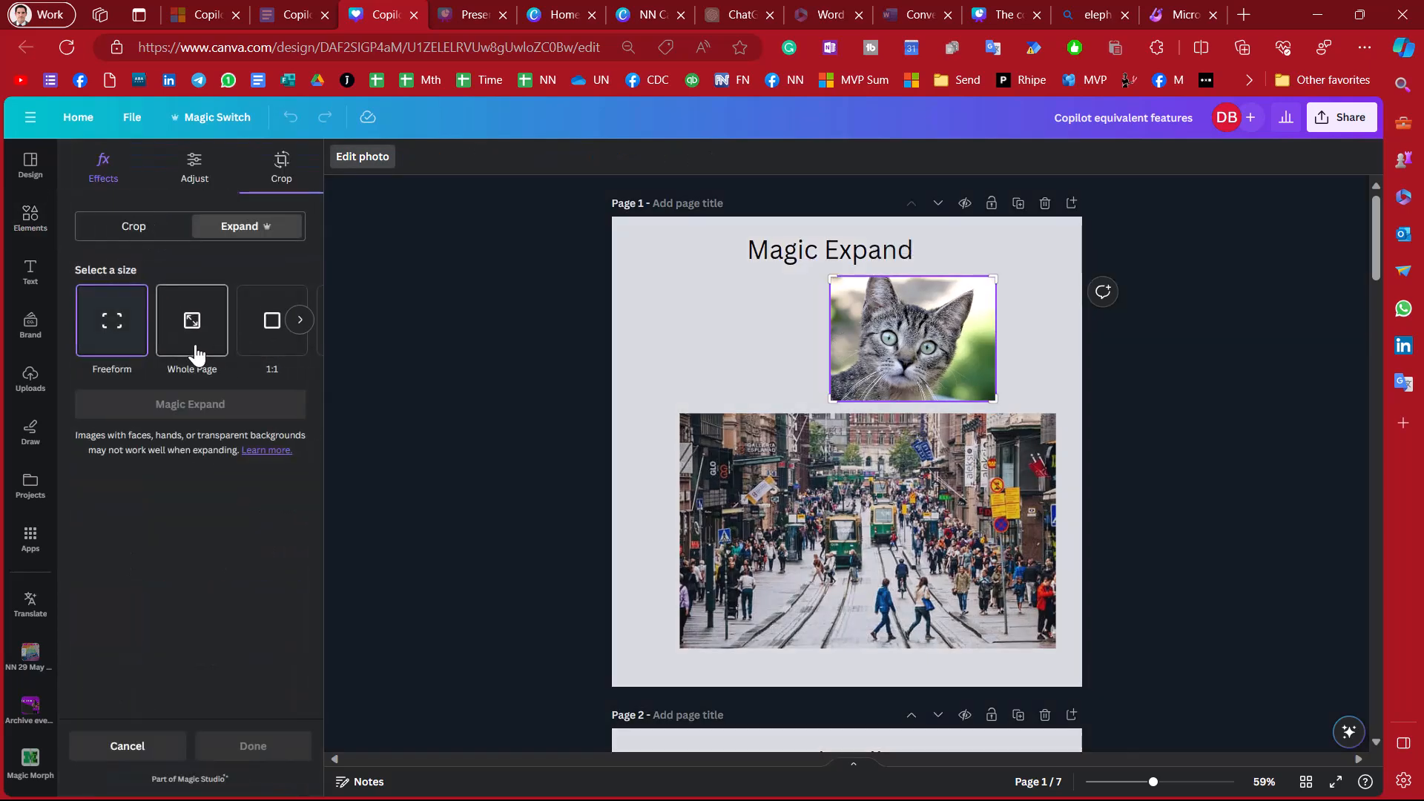
left_click(112, 320)
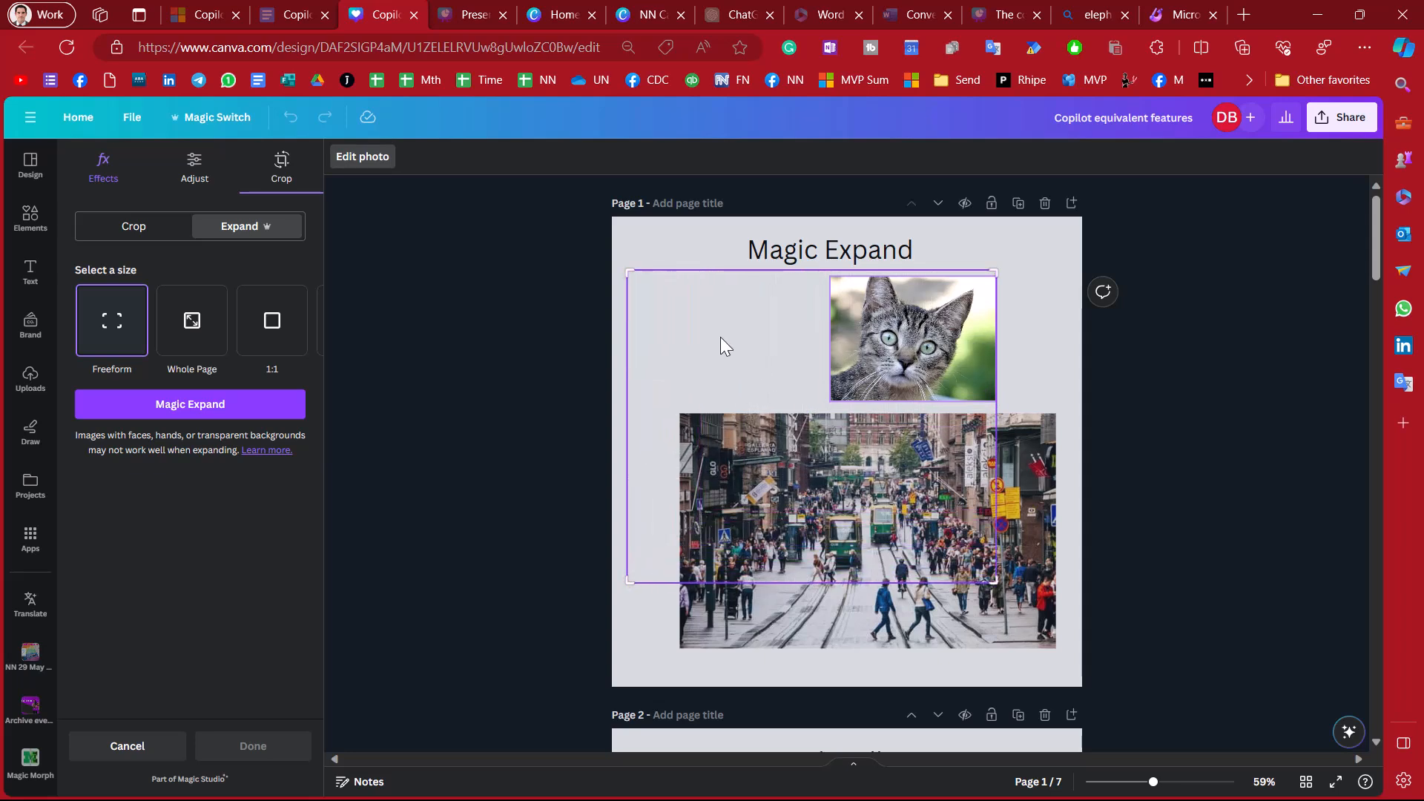
mouse_move(205, 427)
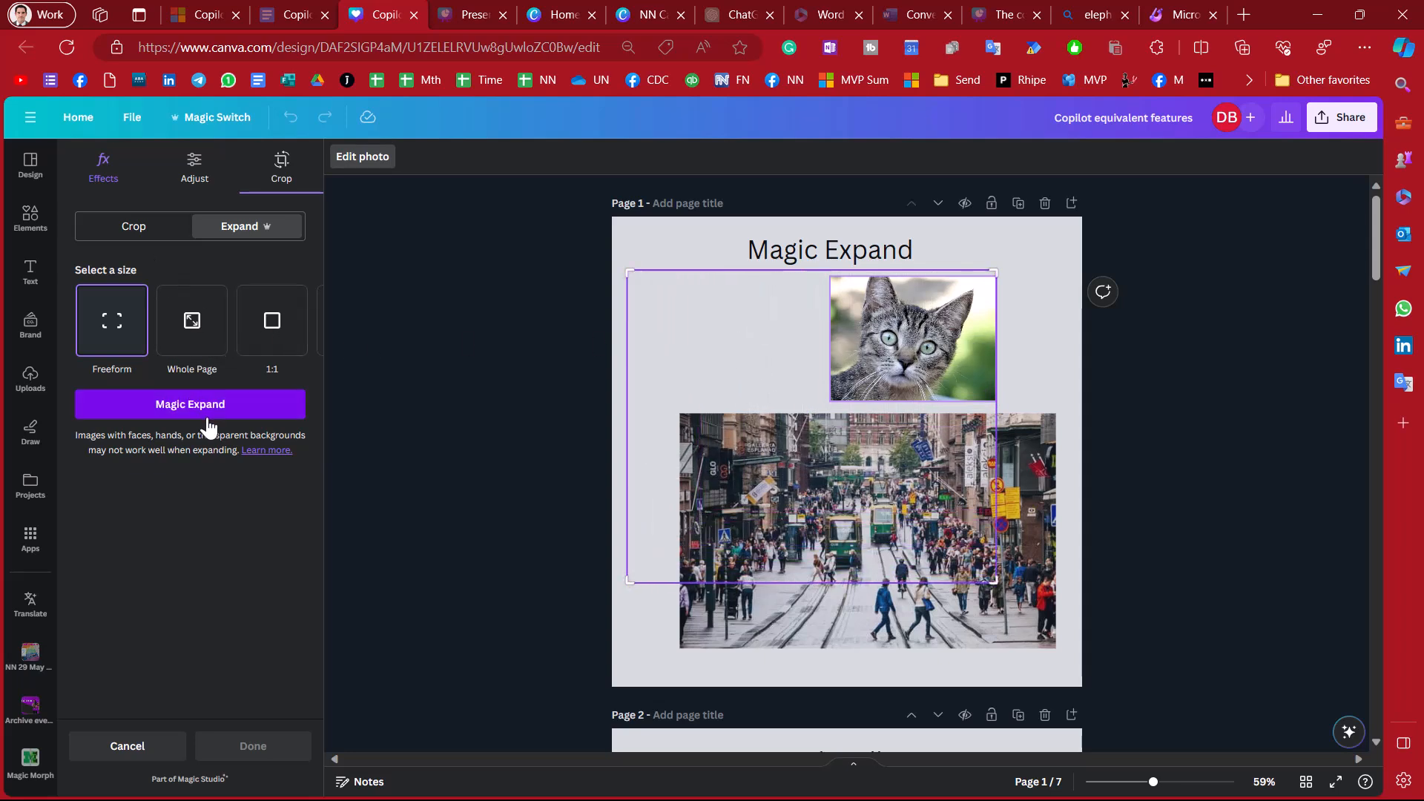
left_click(190, 403)
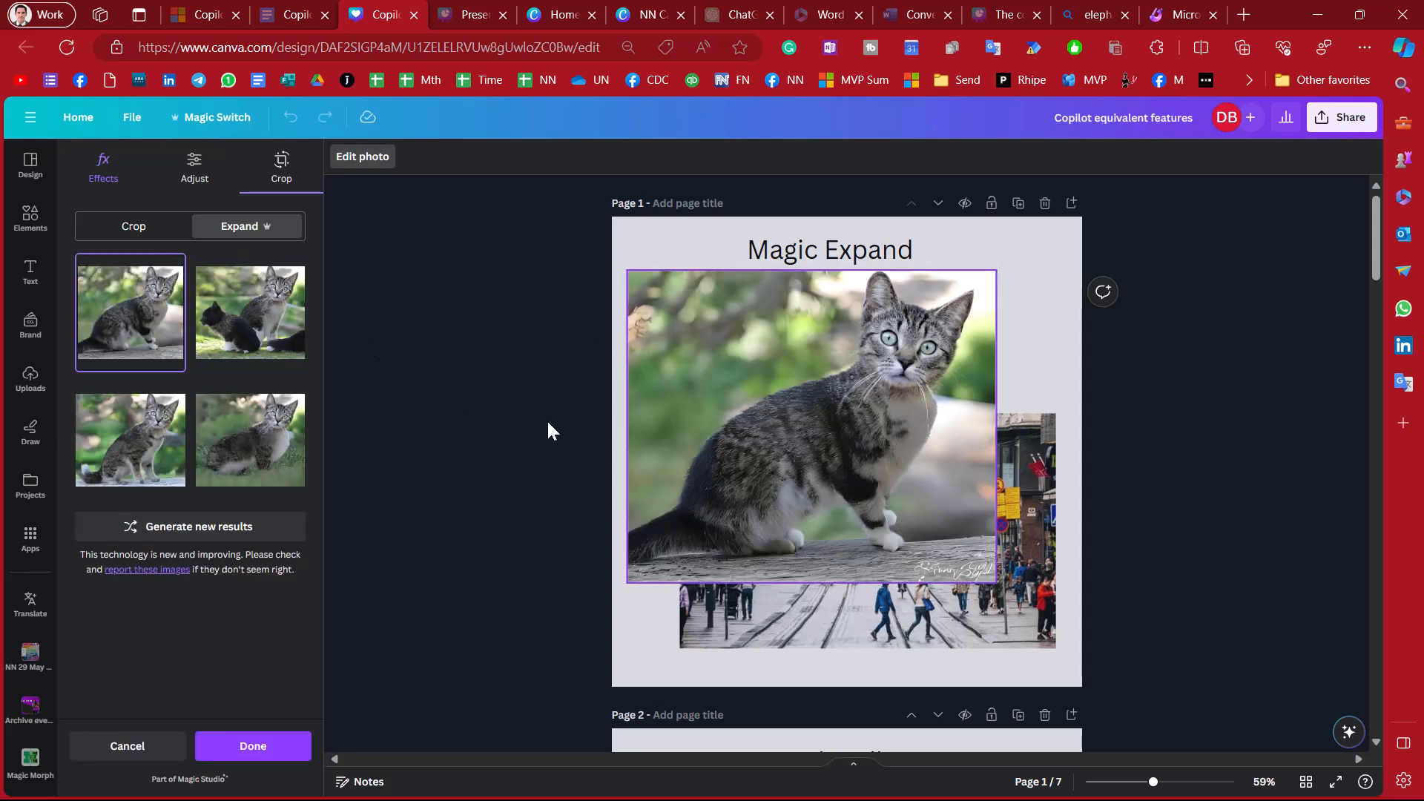
mouse_move(536, 353)
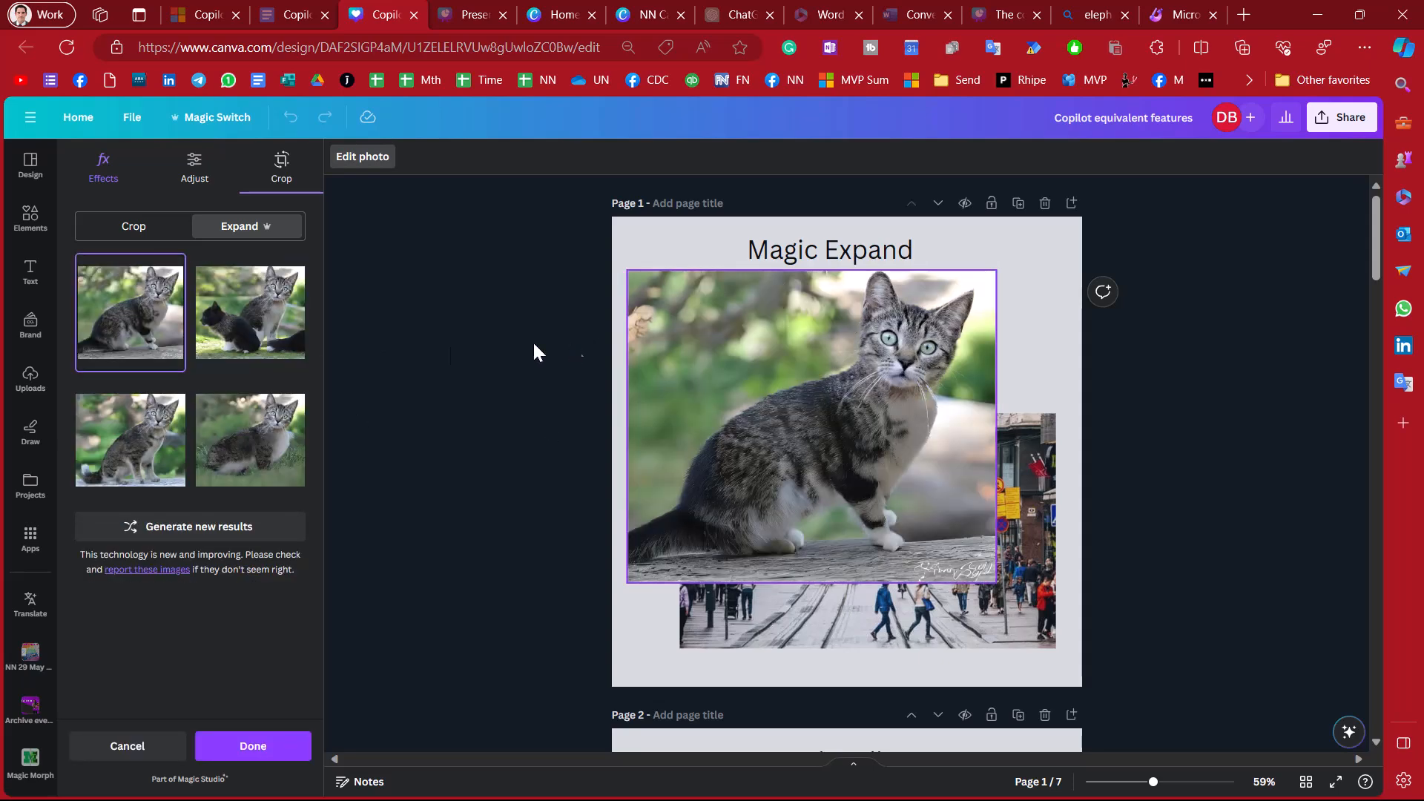
- Preview the generated expansions and apply the cat-on-the-ledge version
left_click(131, 439)
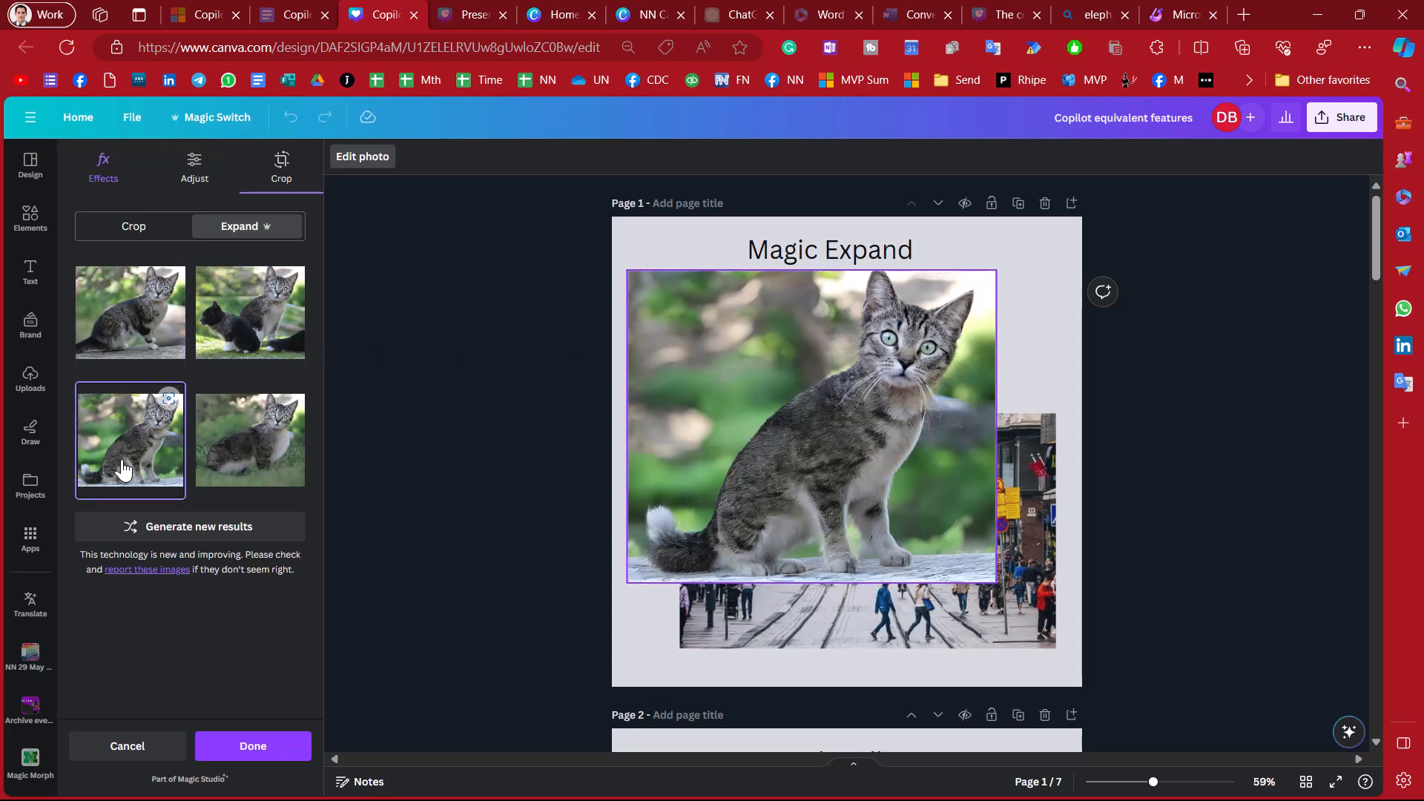
left_click(249, 439)
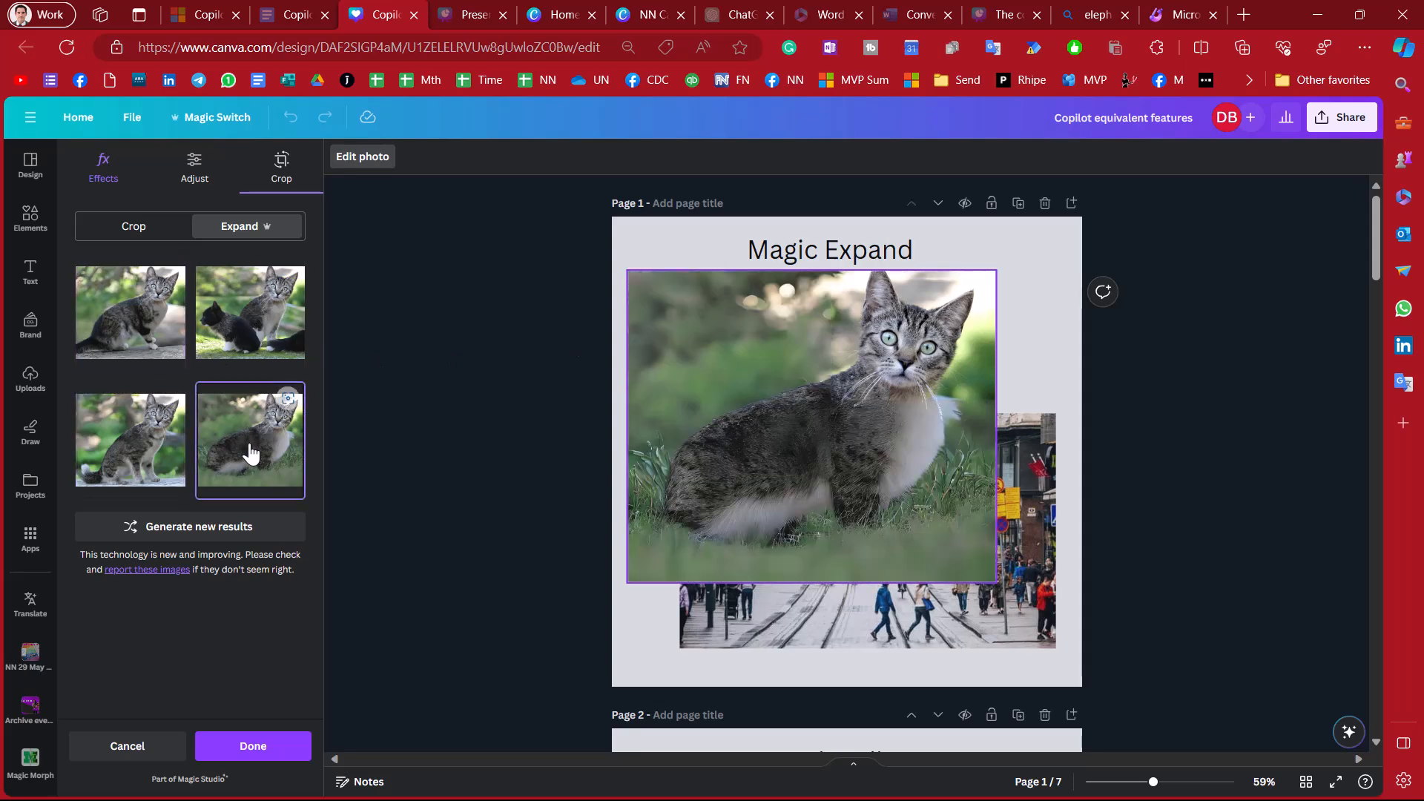
left_click(131, 312)
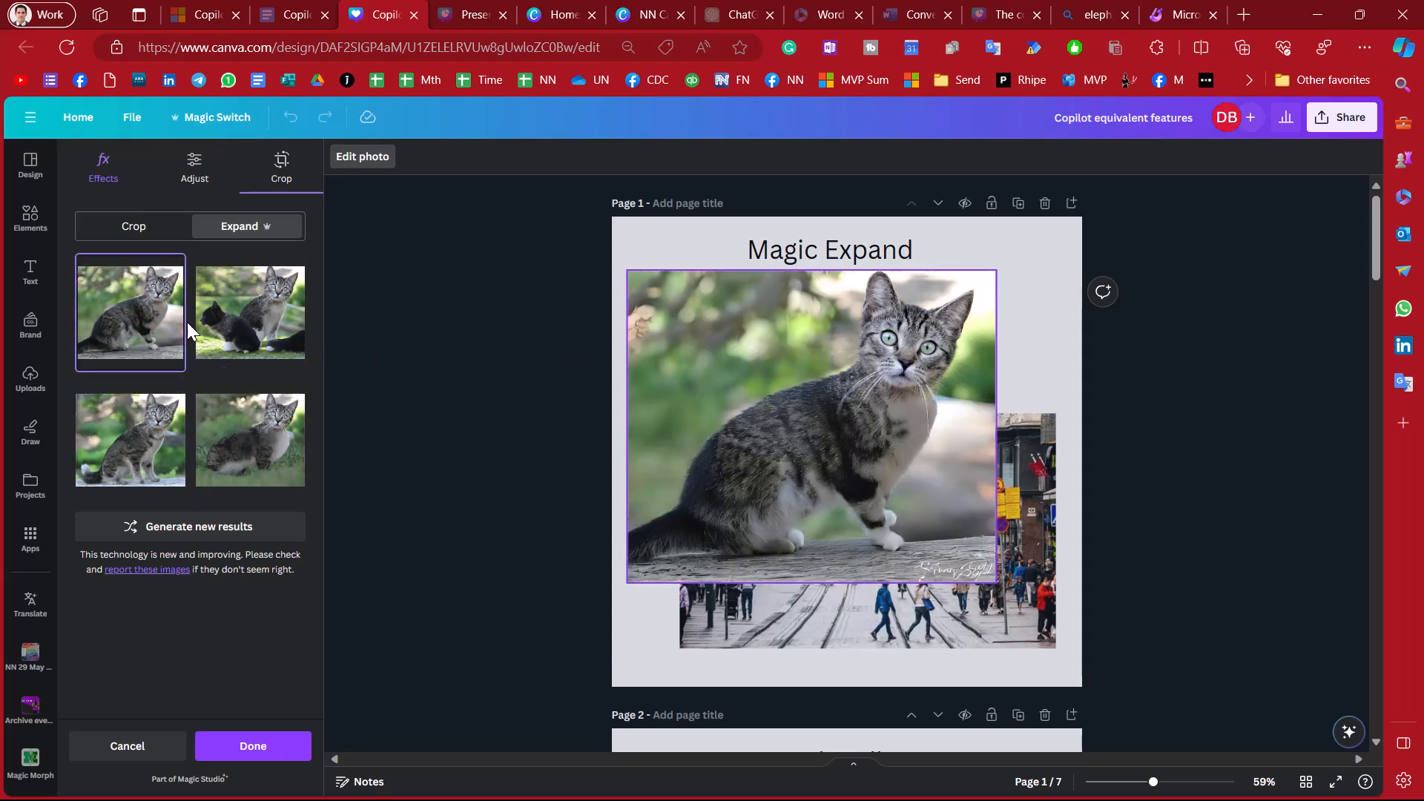
left_click(250, 313)
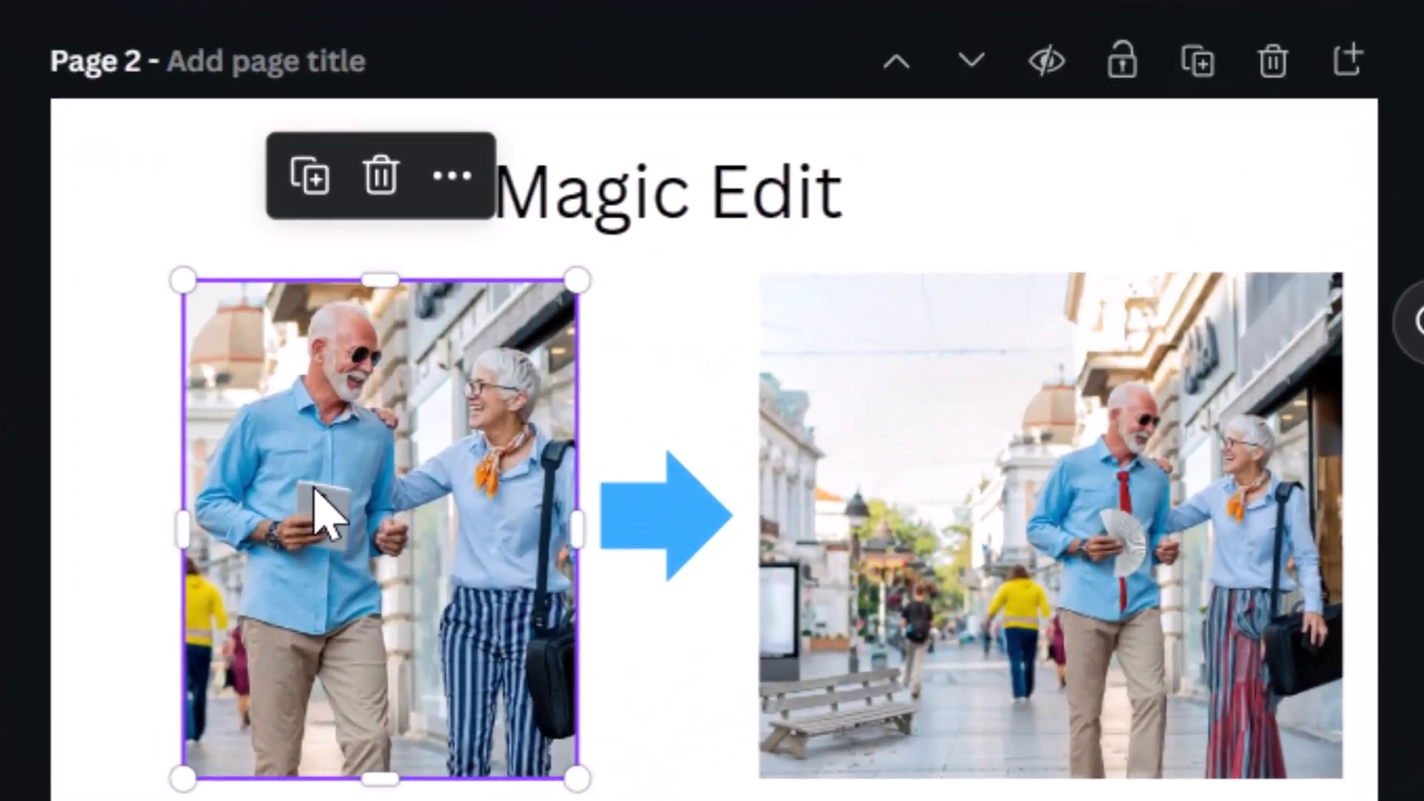
mouse_move(326, 539)
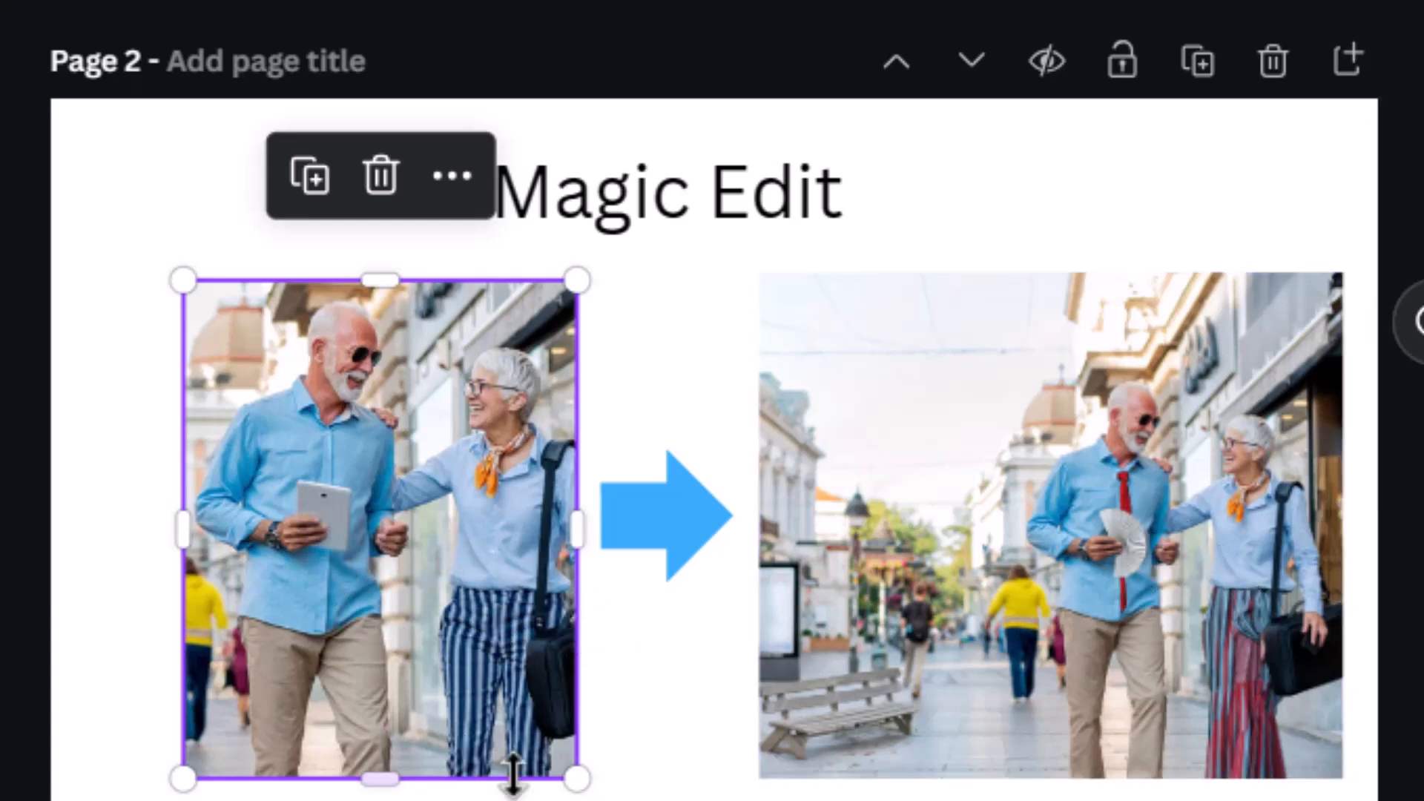
- Duplicate the couple photo, start Magic Edit and brush over the tablet in the man's hand
left_click(1216, 625)
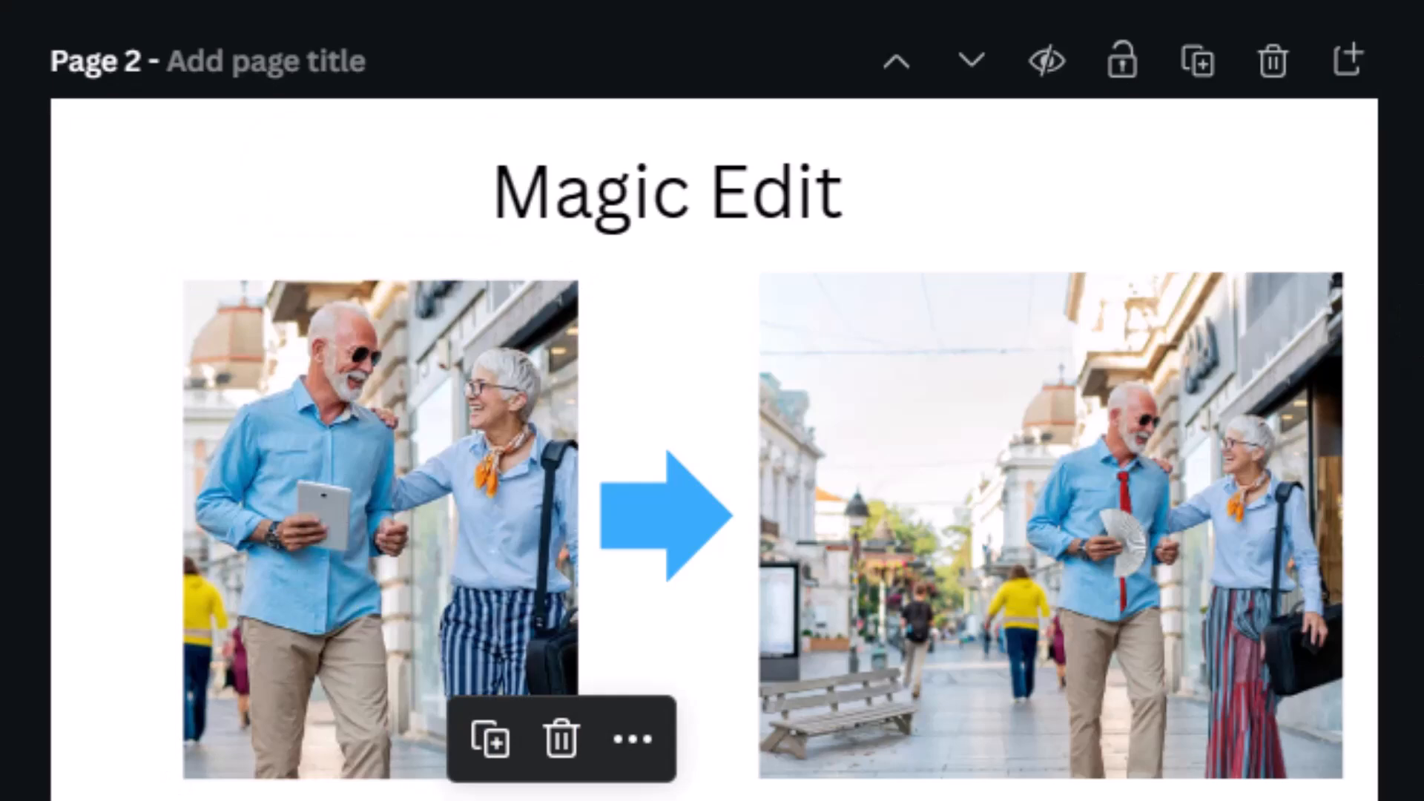
scroll("down", 3)
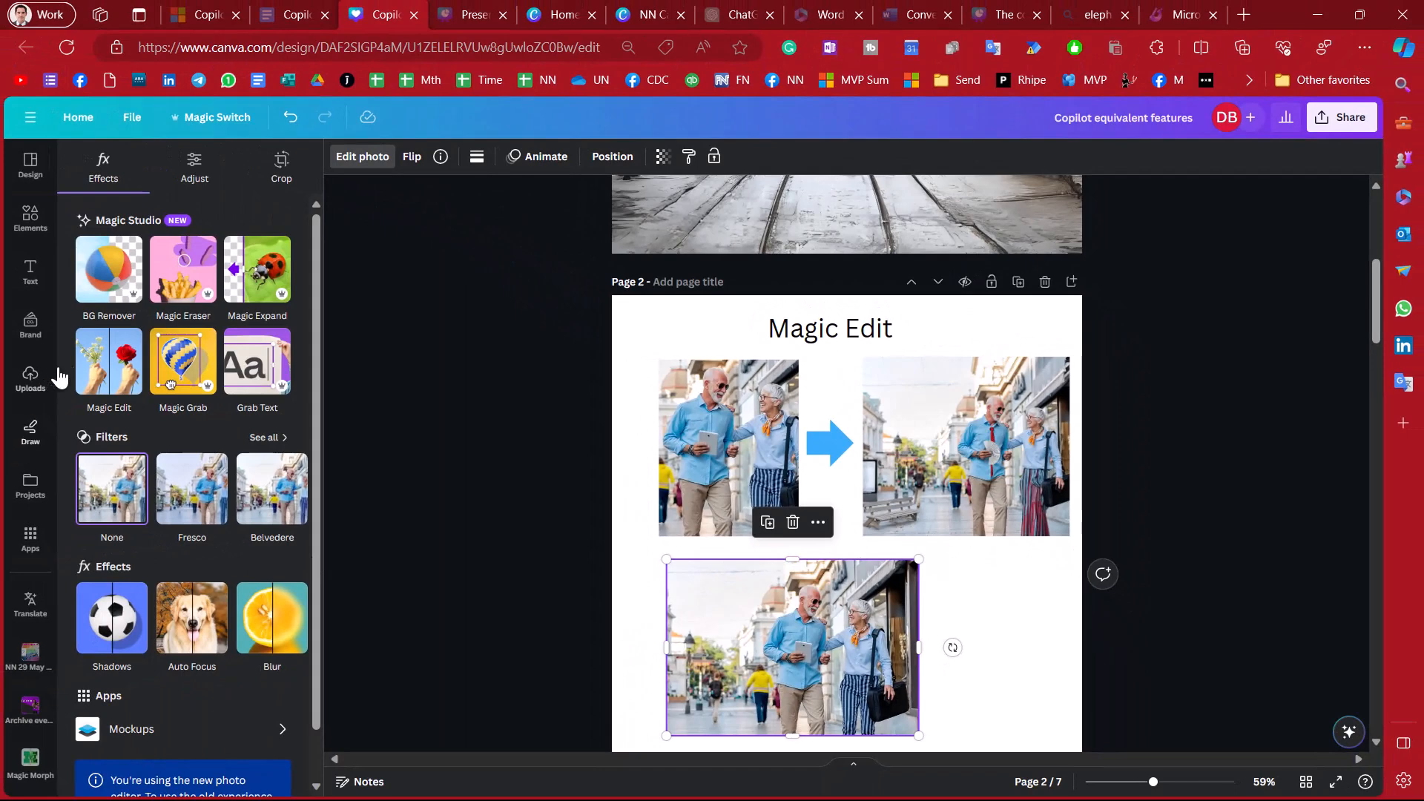
left_click(109, 362)
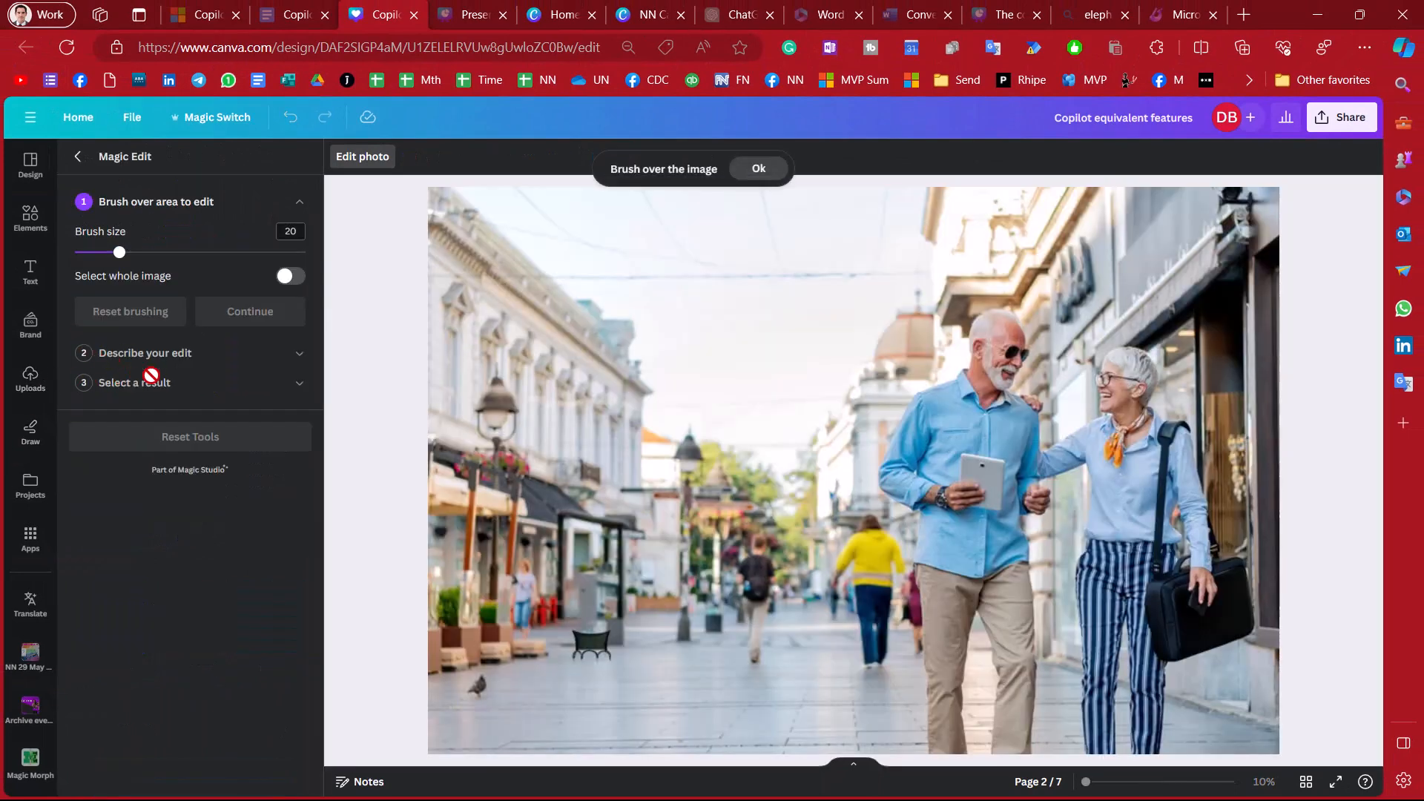
mouse_move(379, 334)
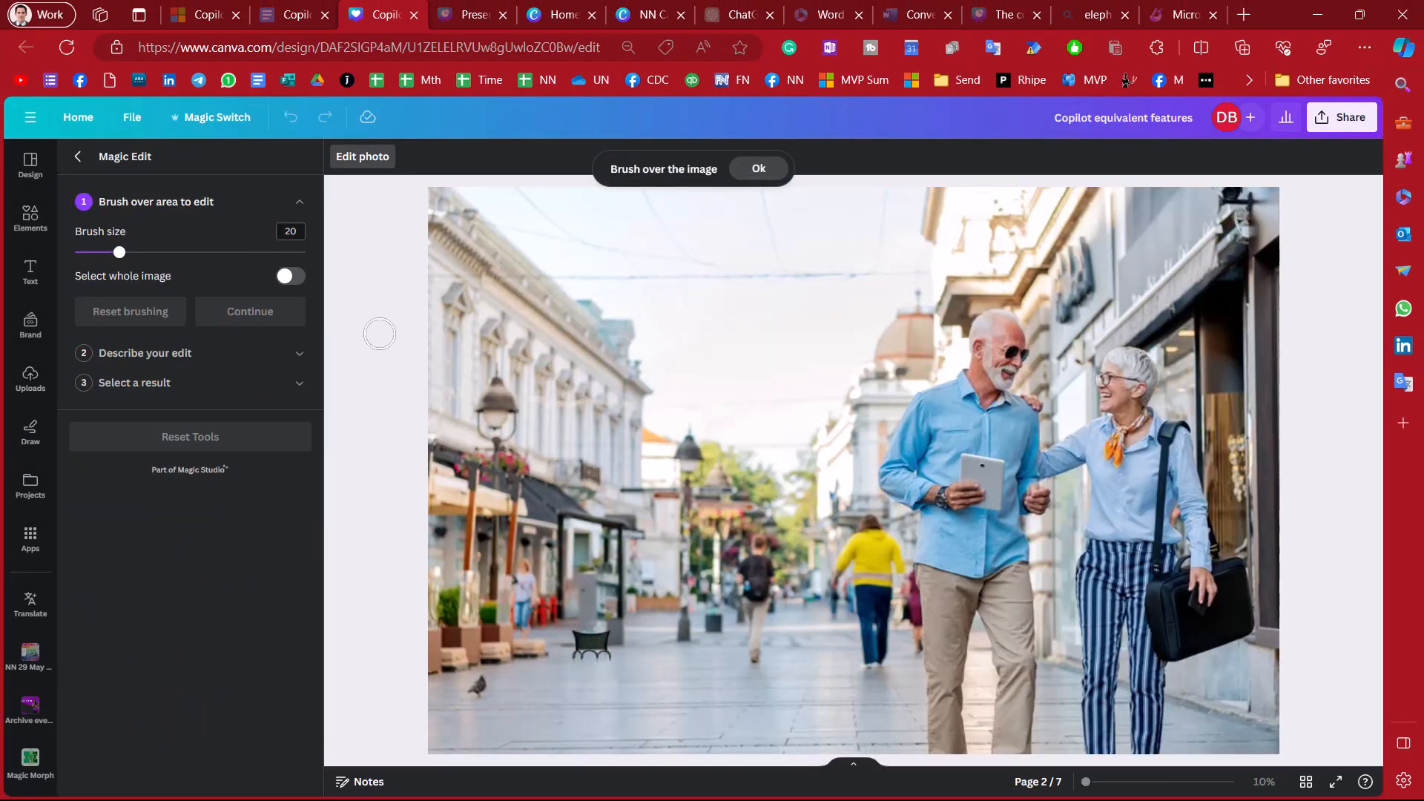
mouse_move(347, 472)
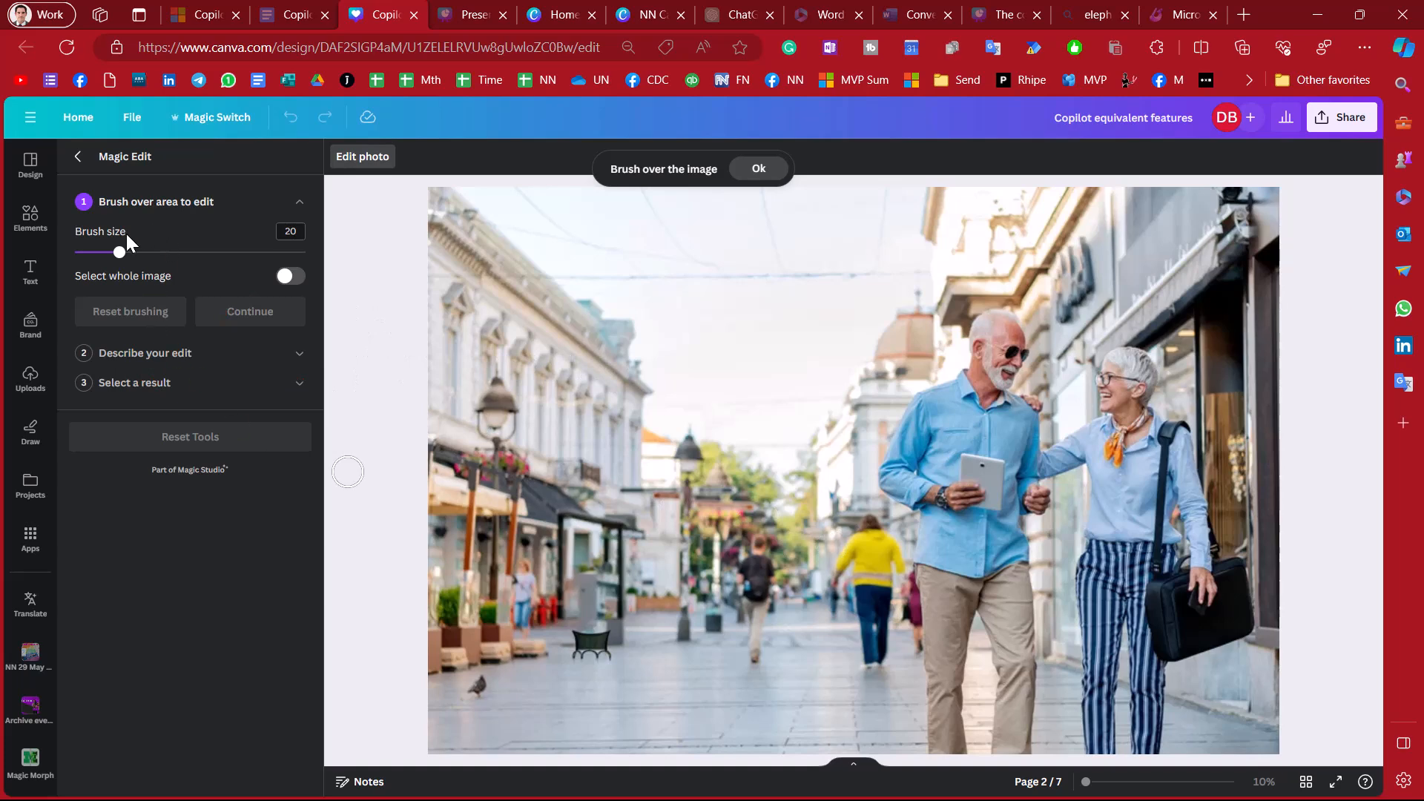
mouse_move(967, 463)
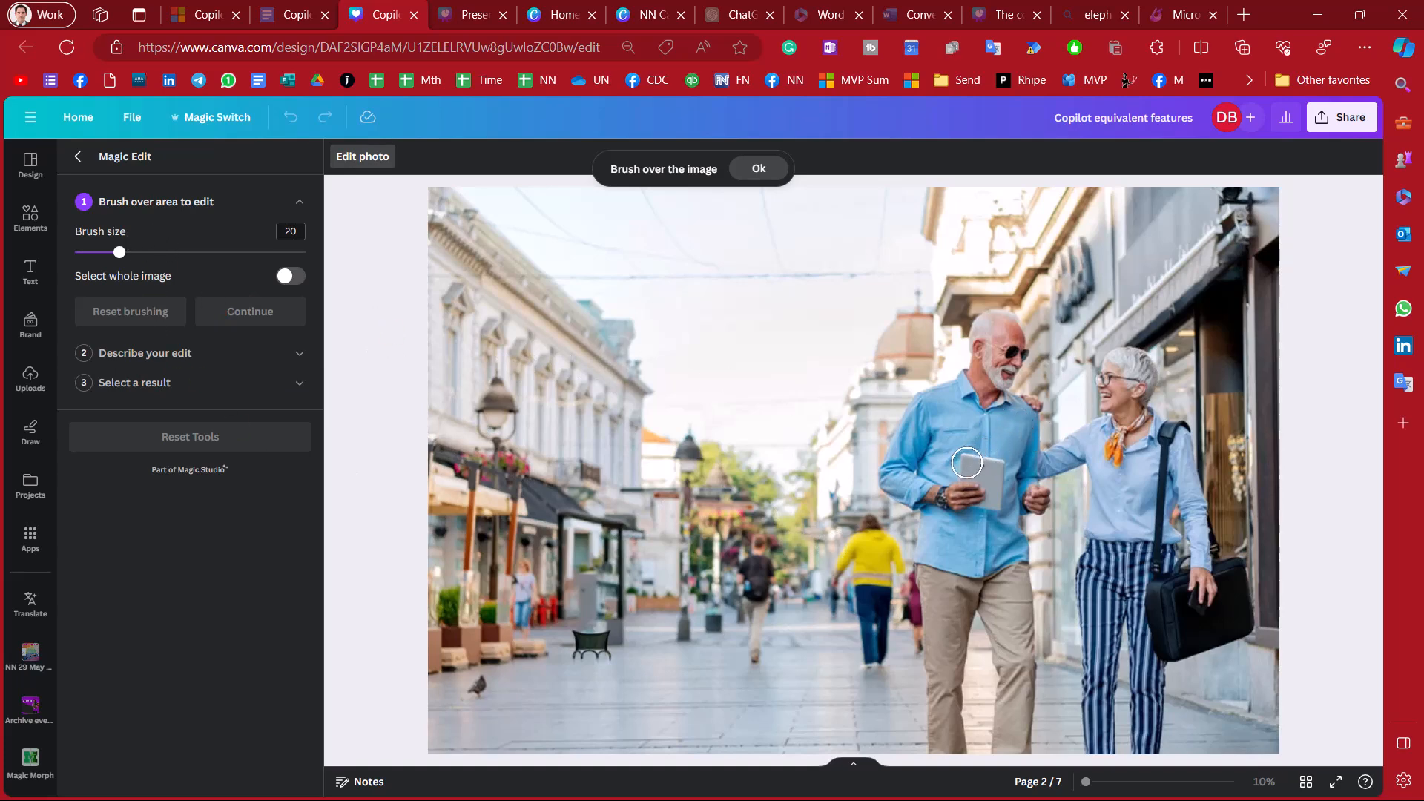
left_click(964, 464)
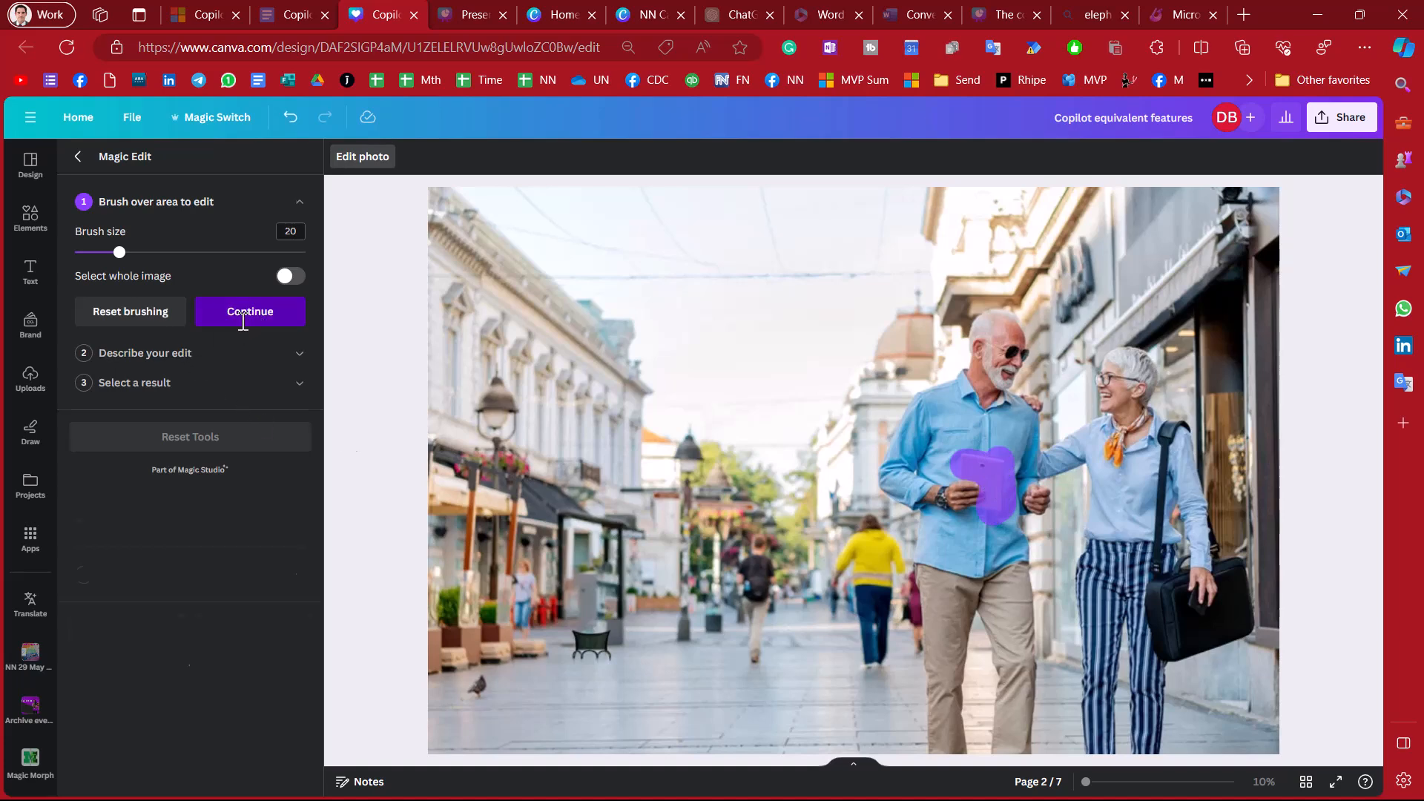
left_click(250, 312)
type("a bouquet o")
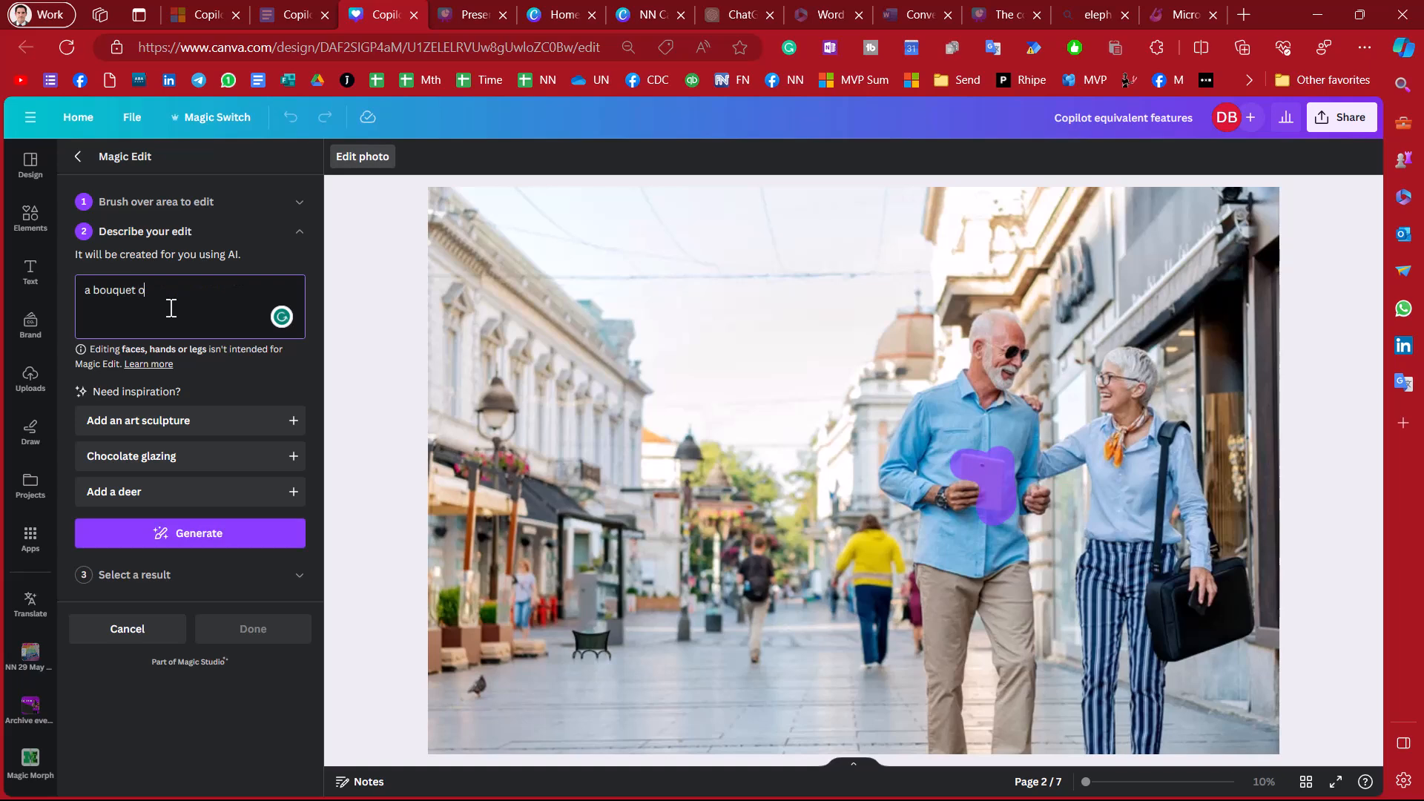
- Generate 'a bouquet of flowers' in place of the tablet and apply a chosen result
type("f flowers")
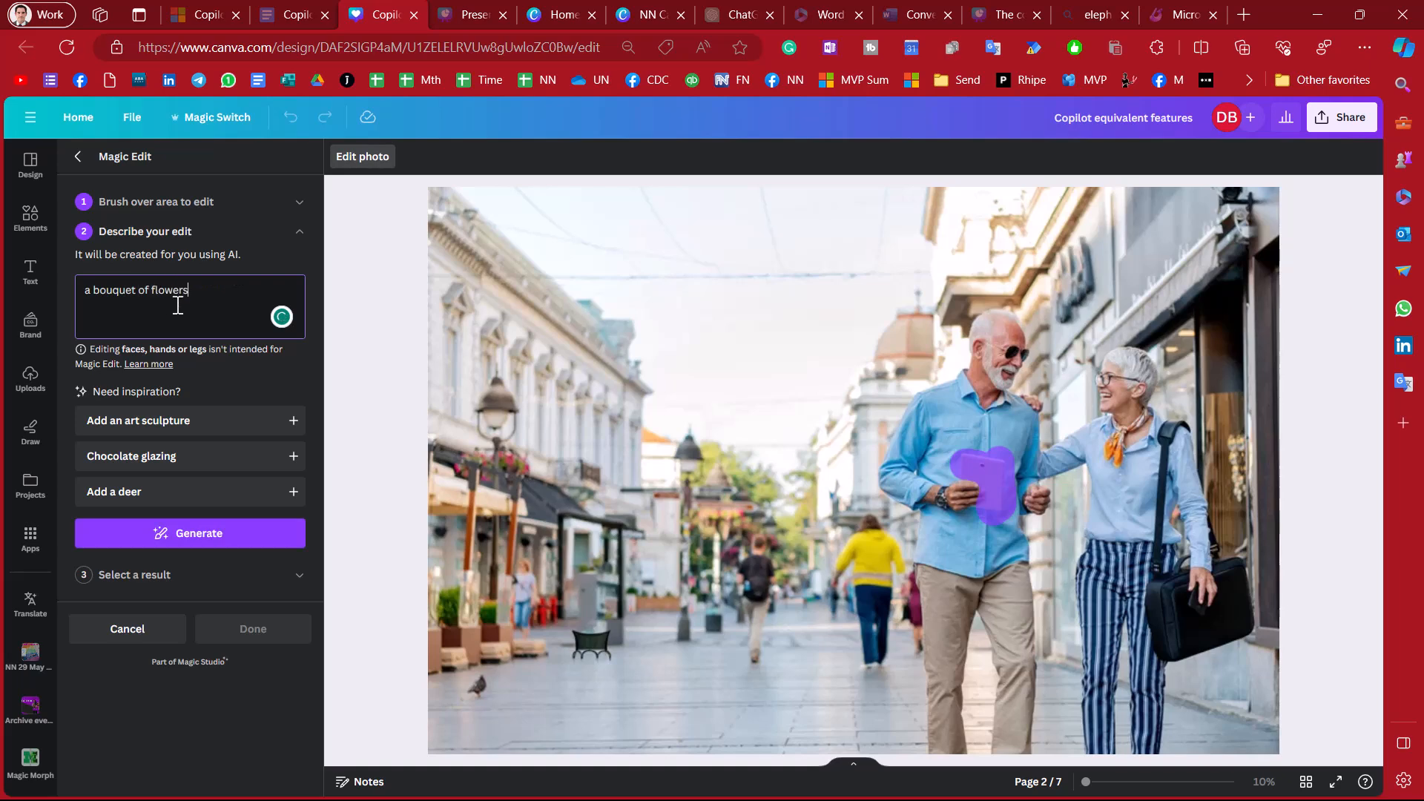
left_click(189, 533)
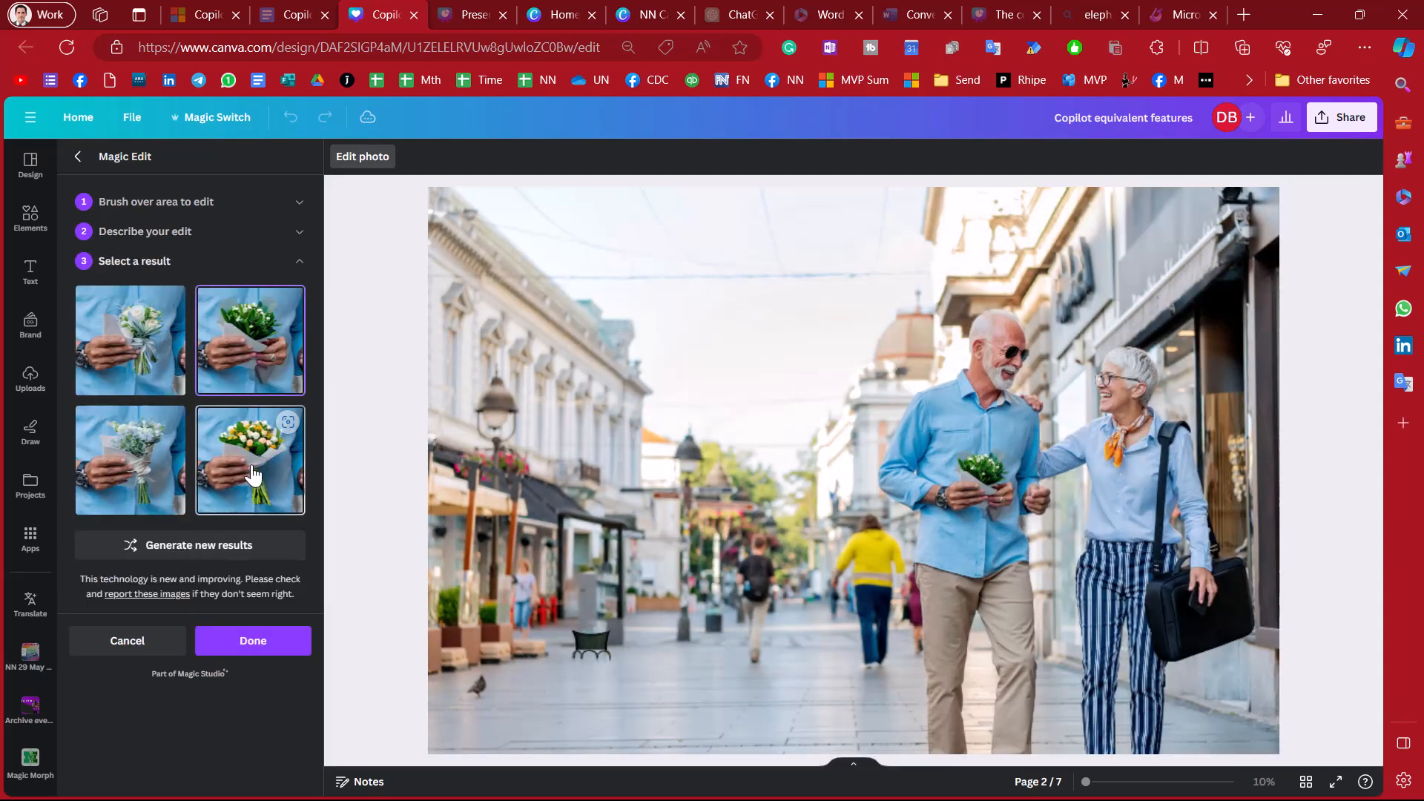
left_click(131, 459)
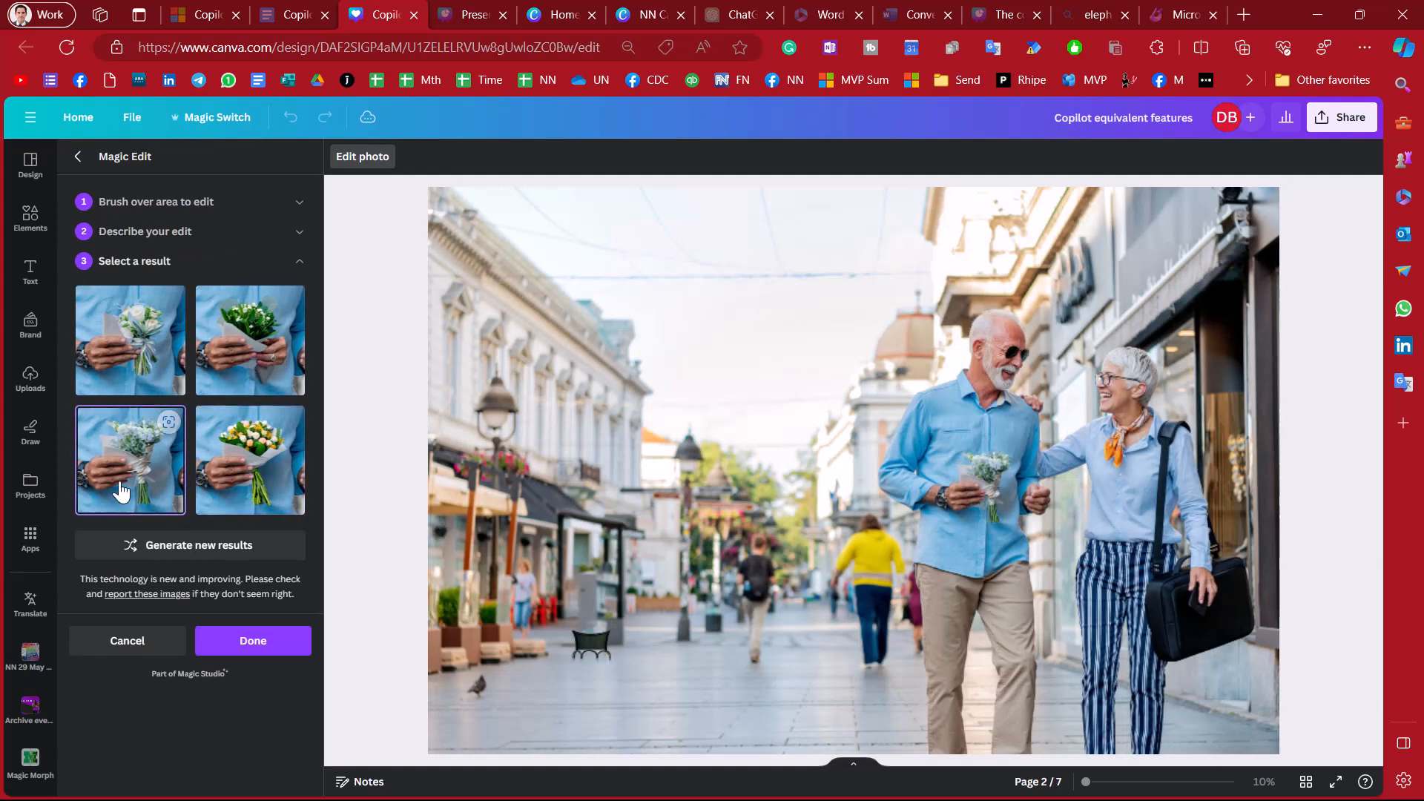
left_click(249, 338)
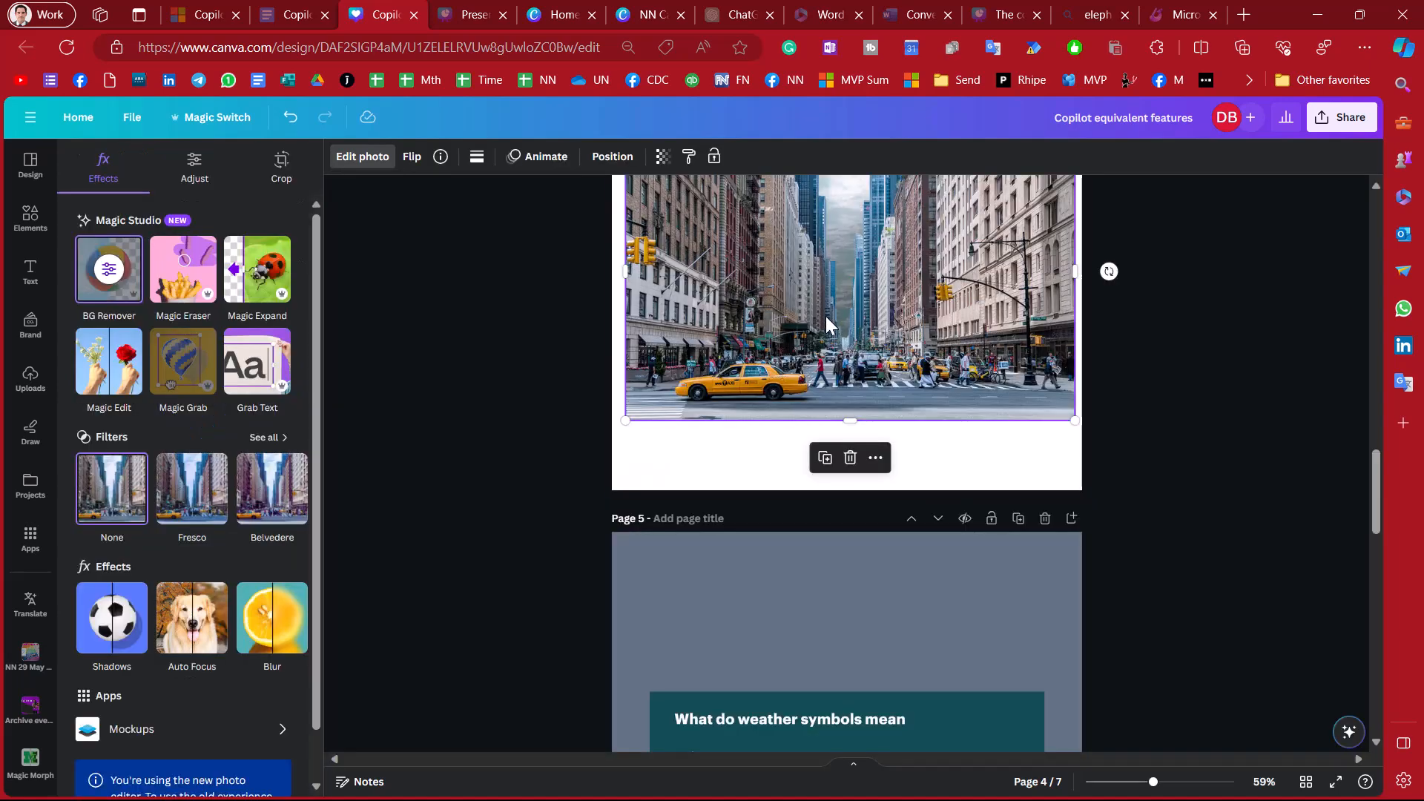
scroll("up", 3)
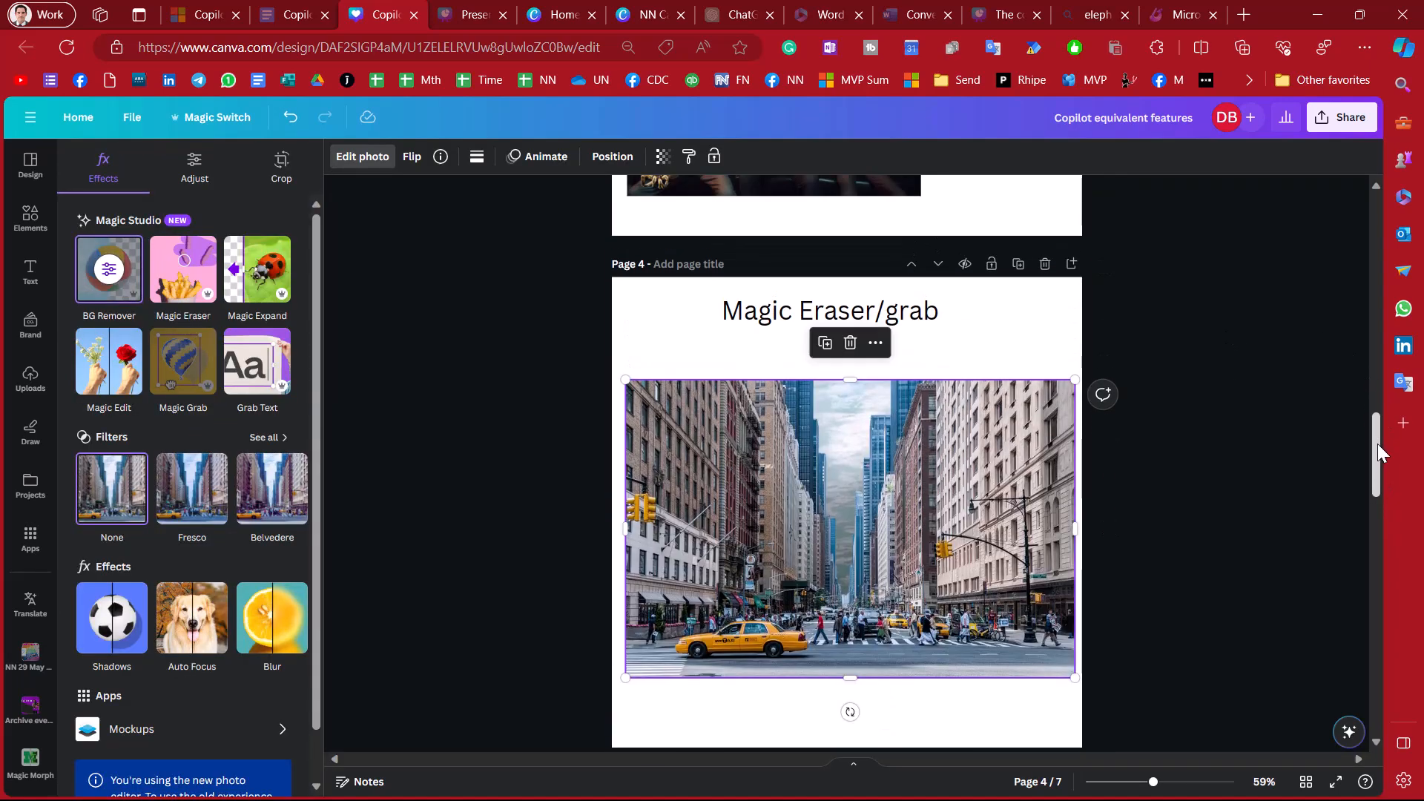
scroll("down", 3)
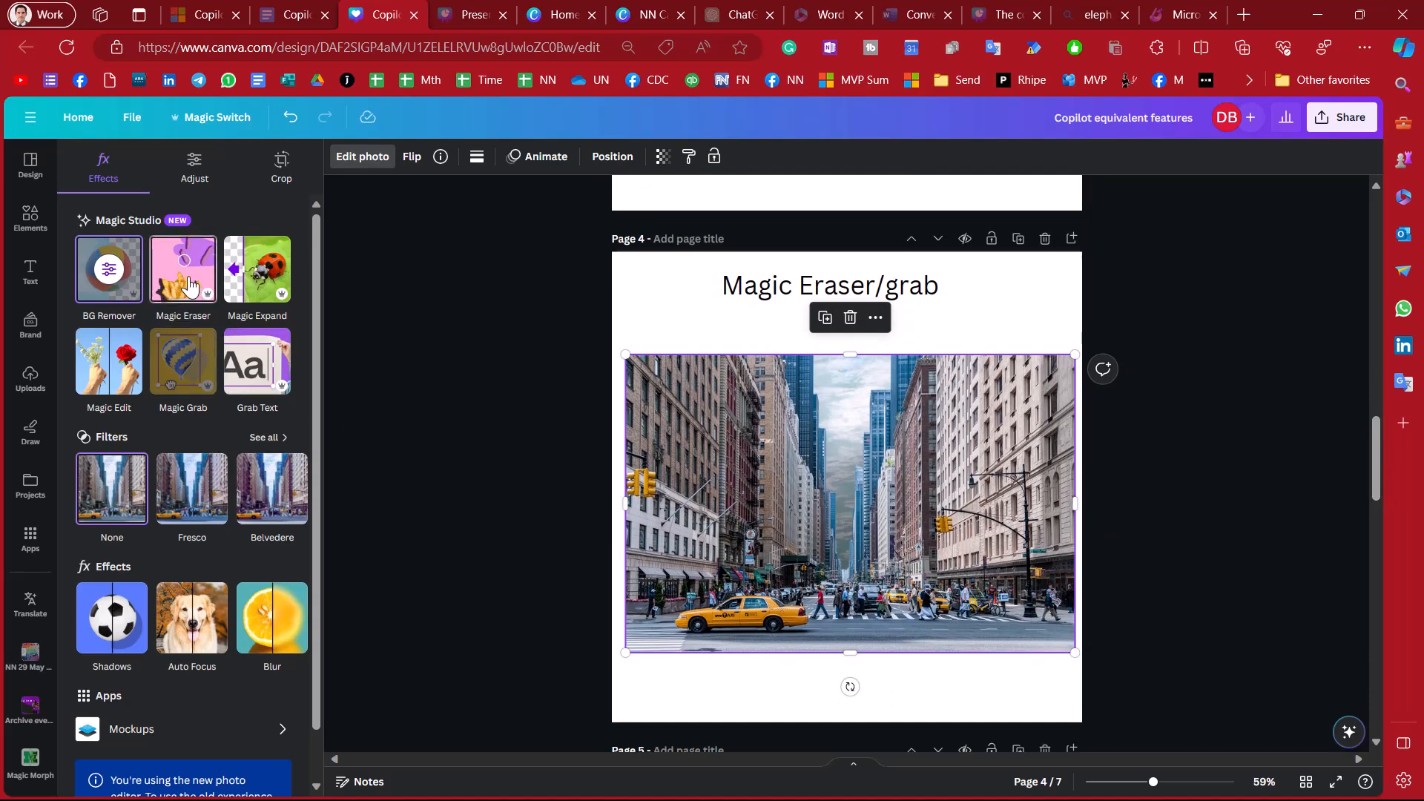
left_click(182, 269)
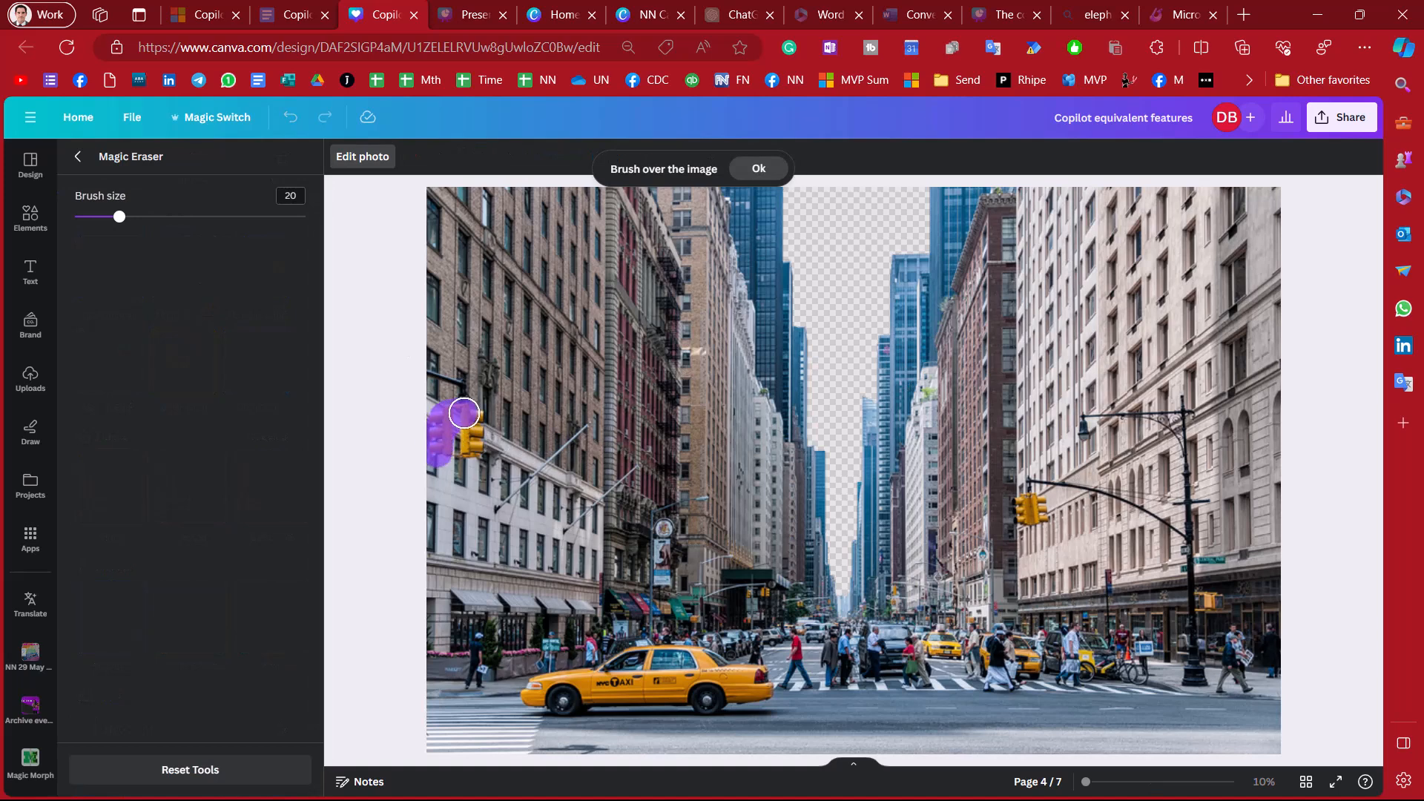
left_click(758, 170)
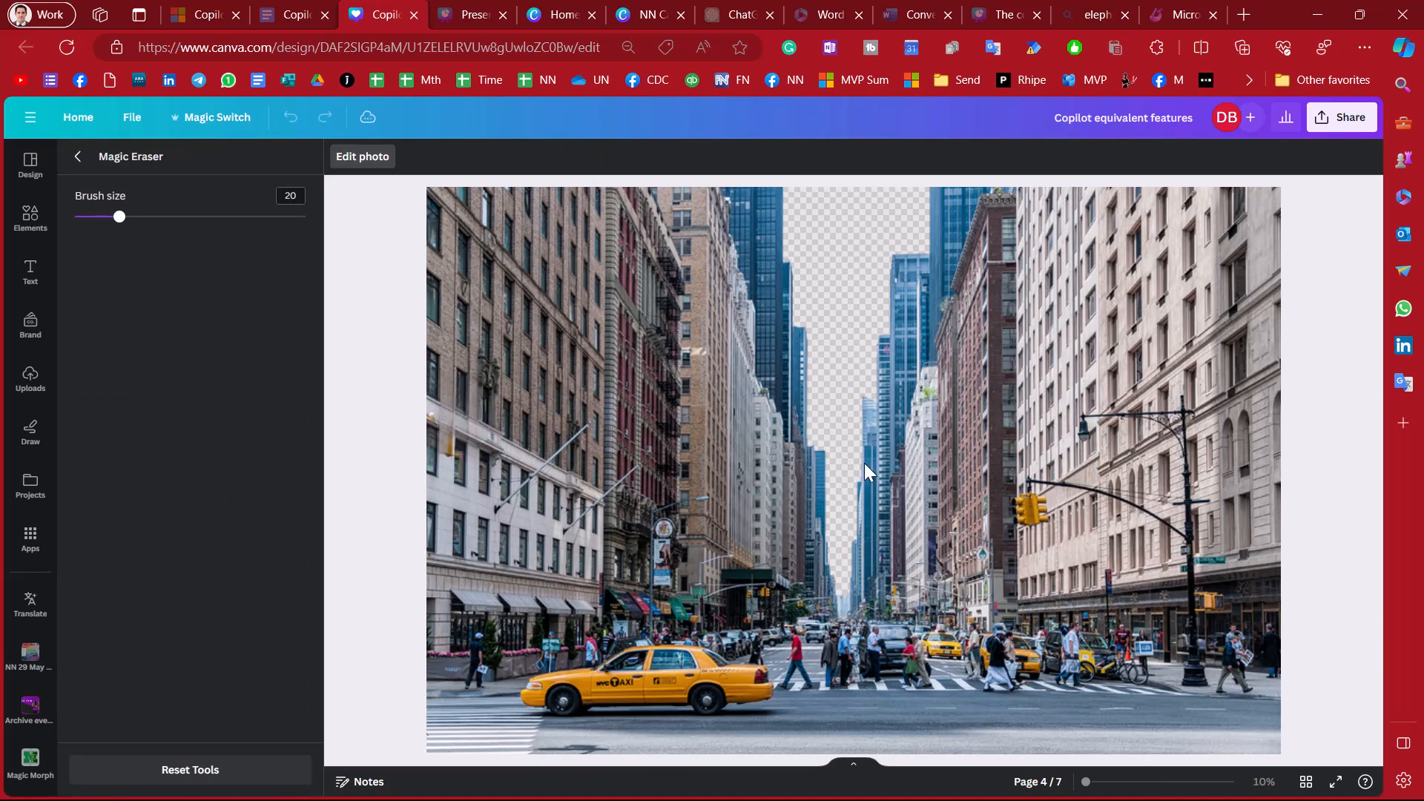
mouse_move(448, 457)
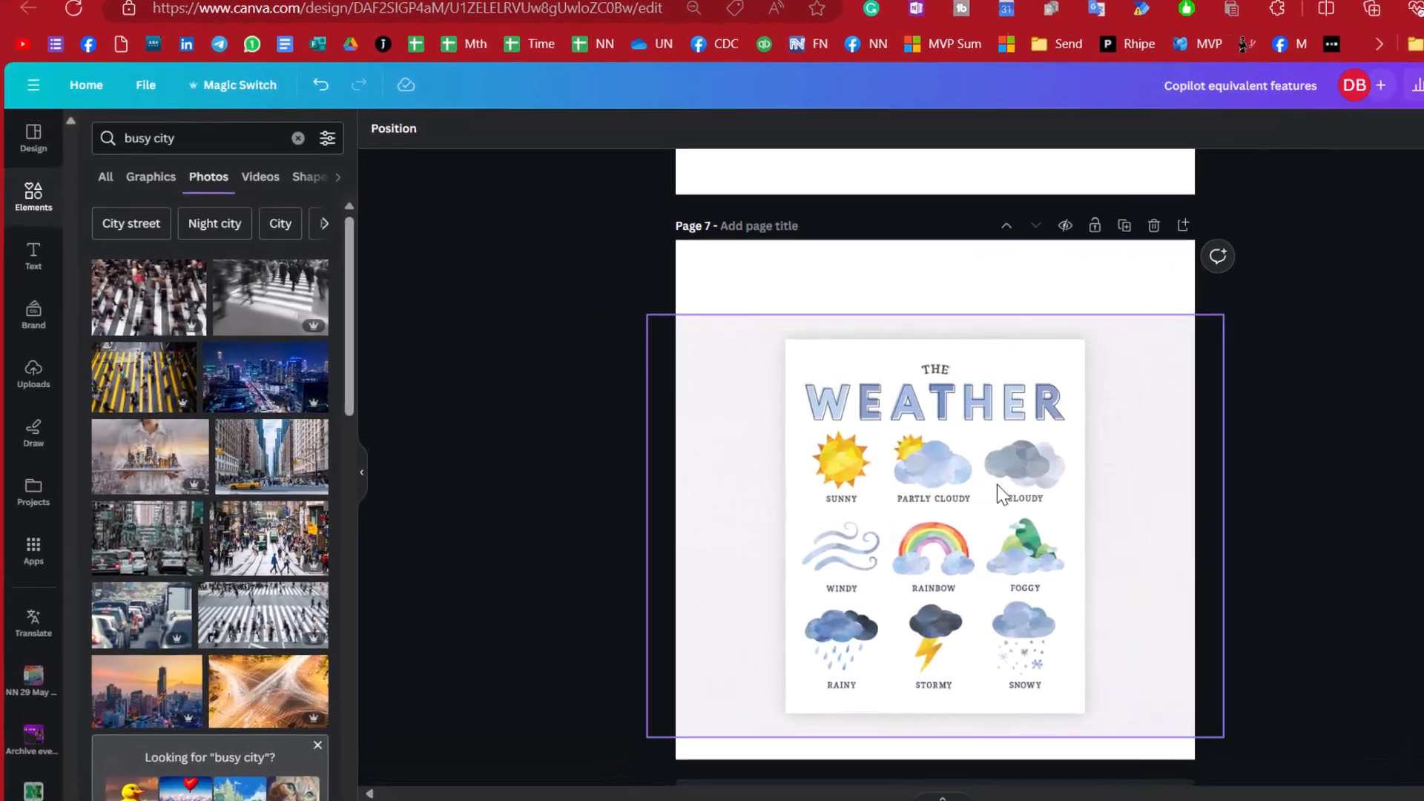
left_click(933, 526)
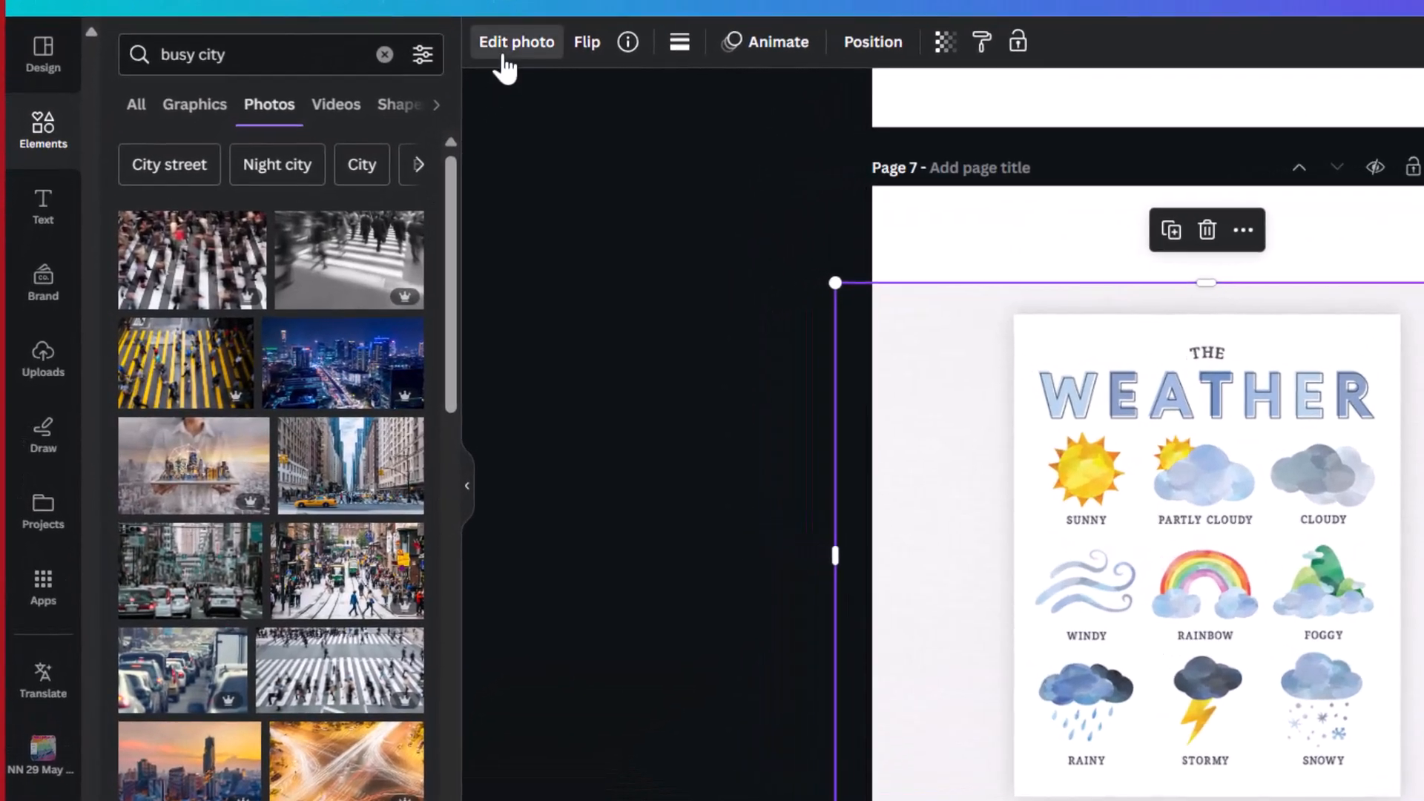
- Edit the extracted poster label so it reads 'Much sun' and deselect it
left_click(516, 42)
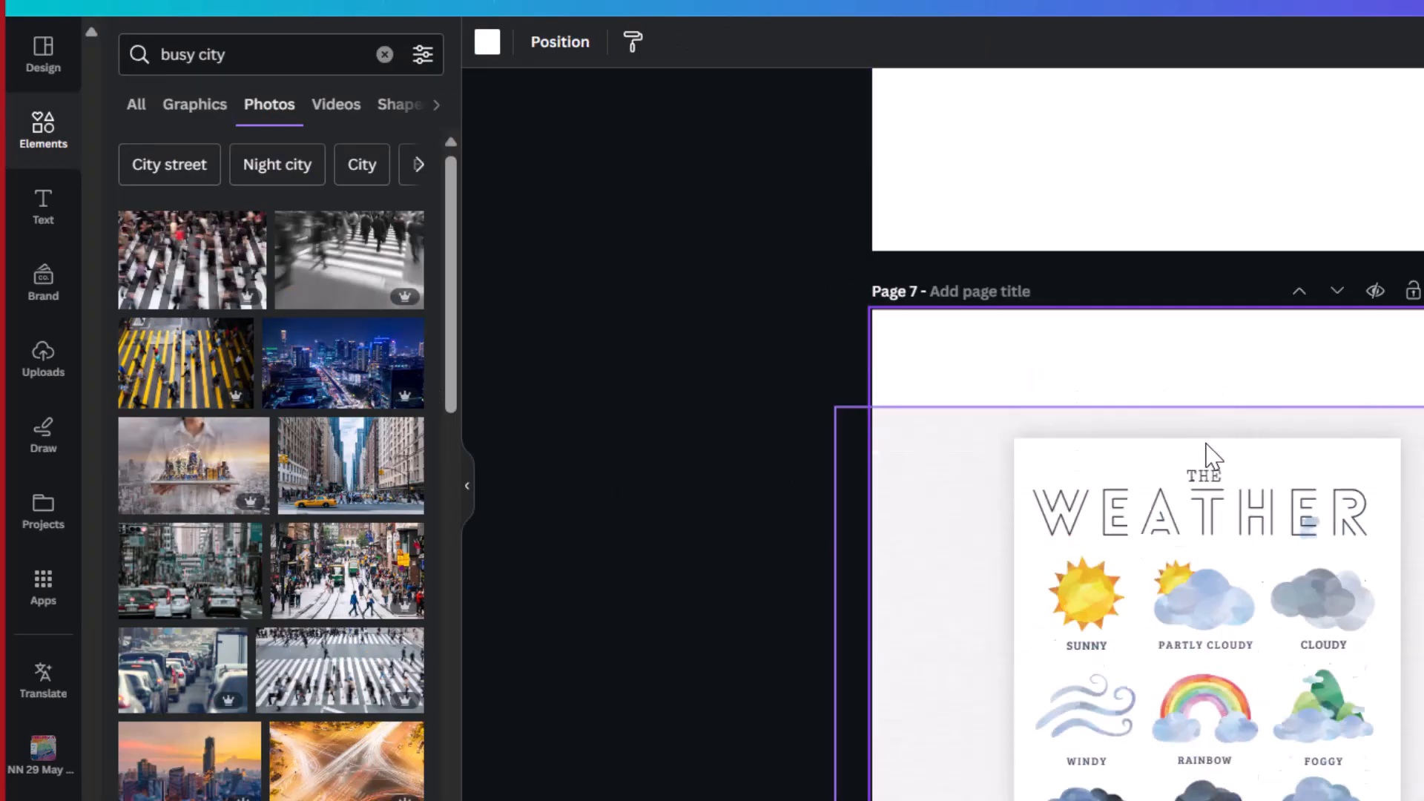
scroll("down", 3)
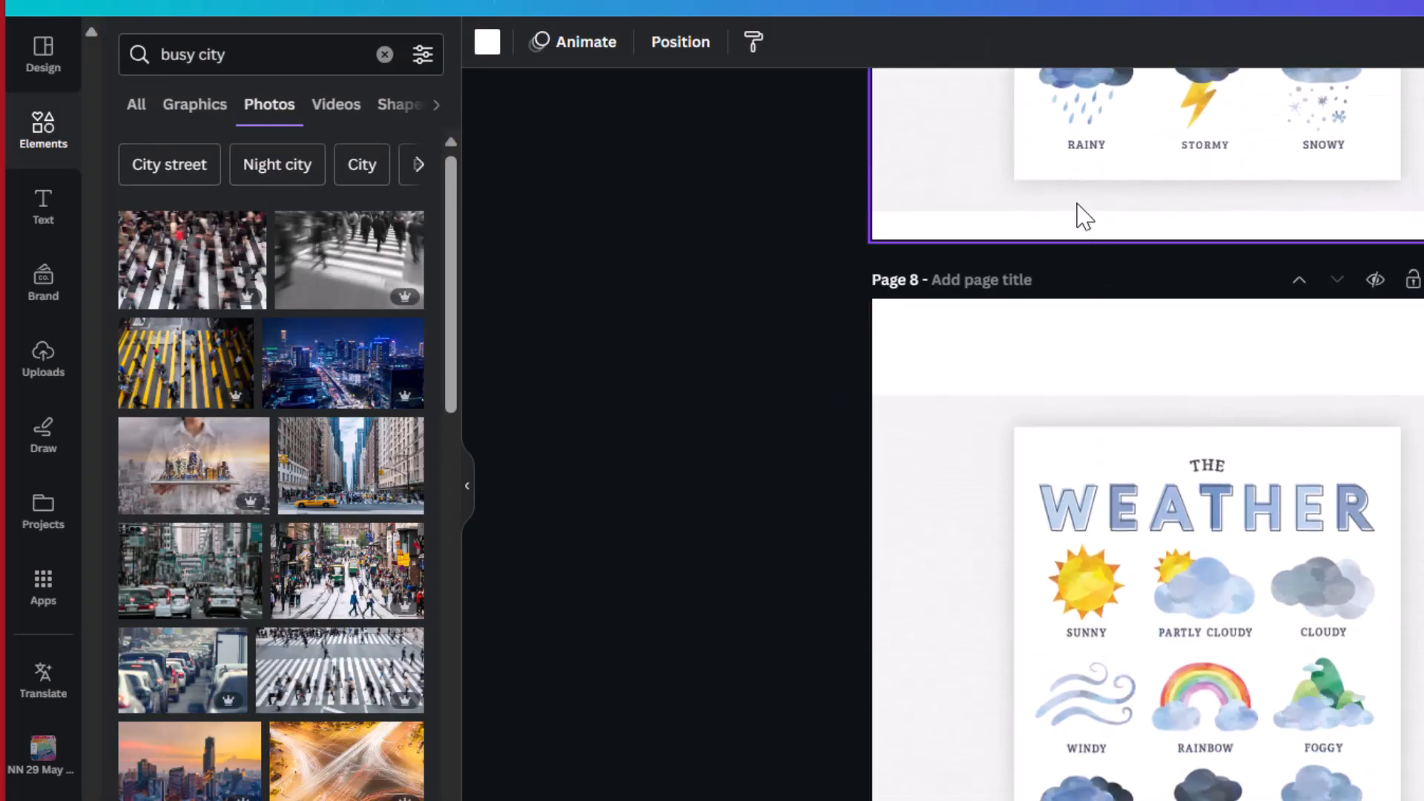
left_click(1204, 144)
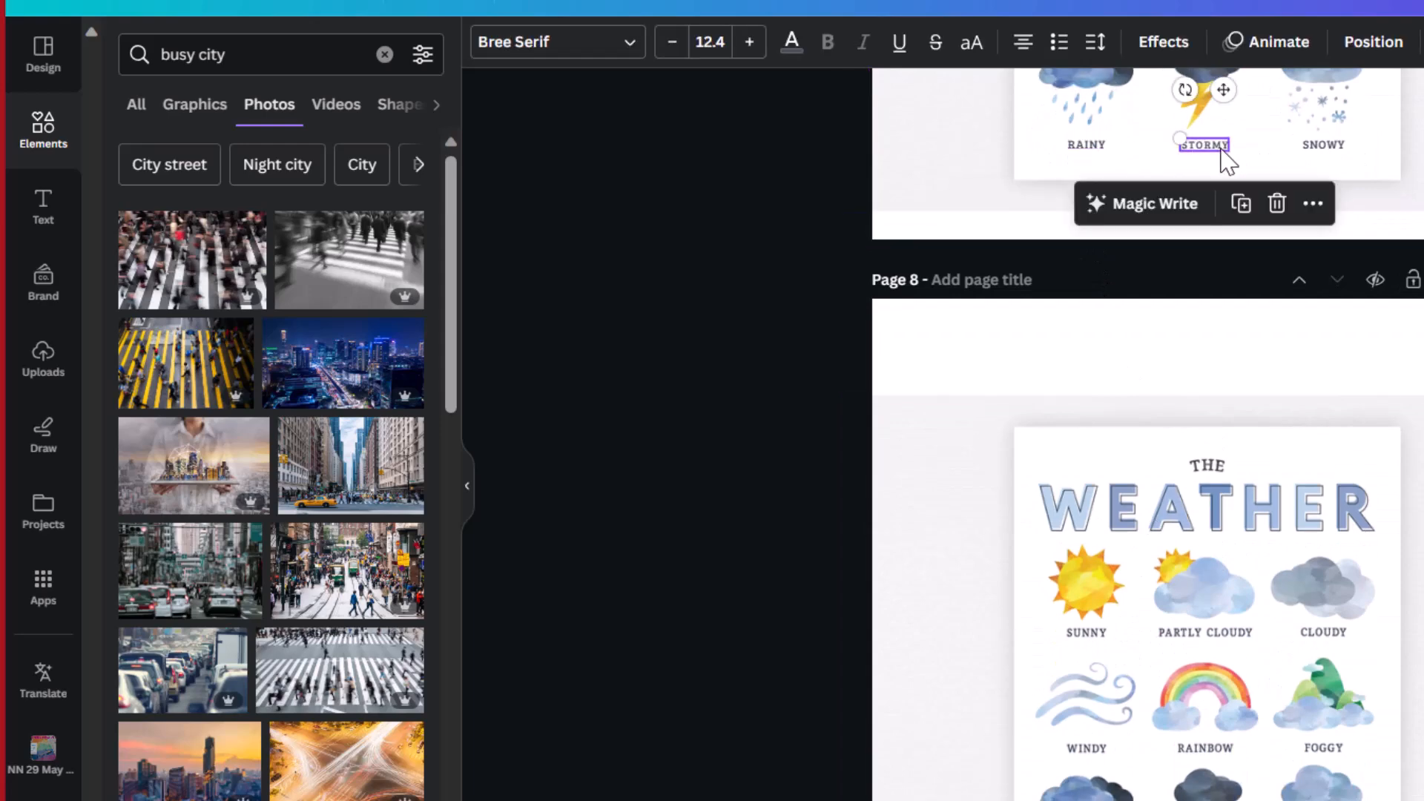
scroll("down", 3)
type("Much sun")
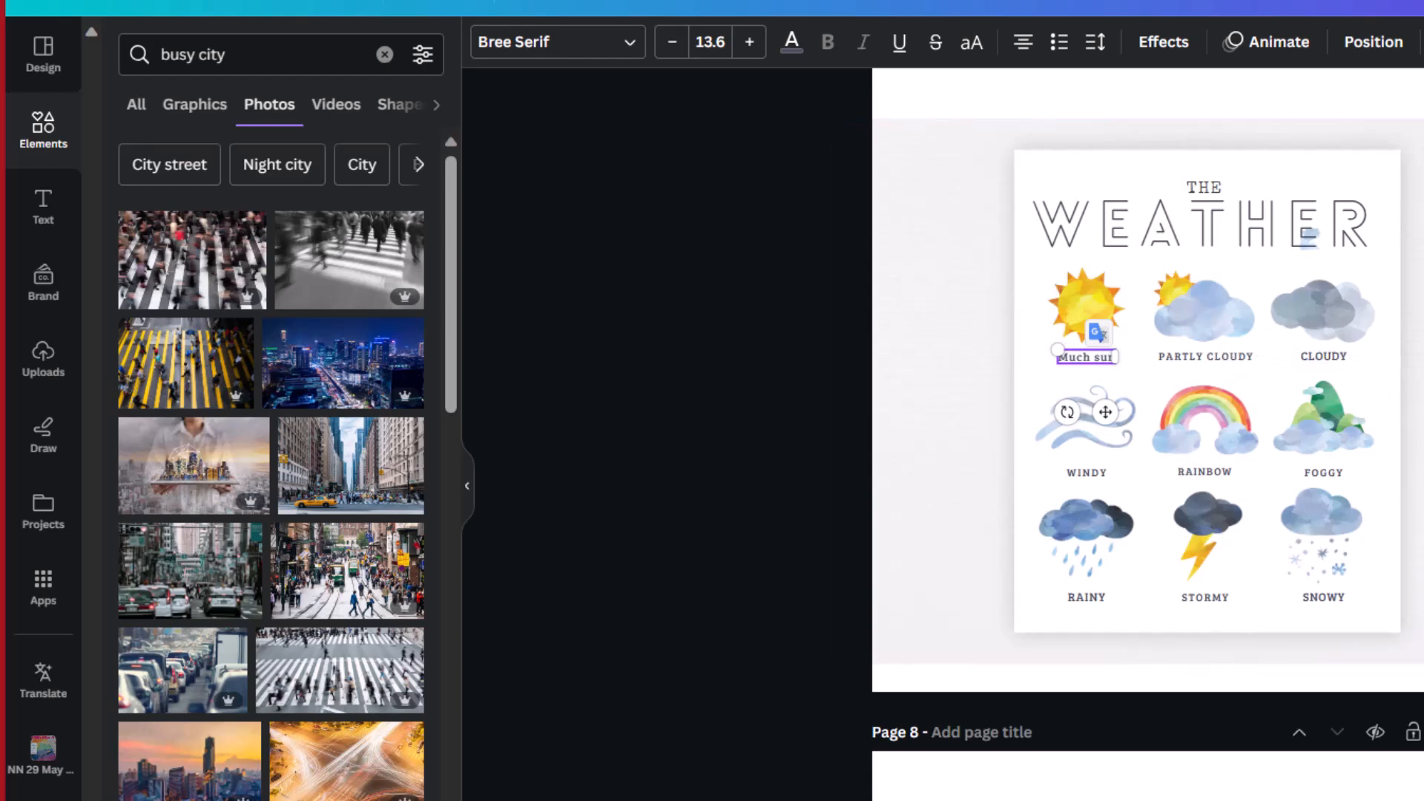
left_click(1086, 356)
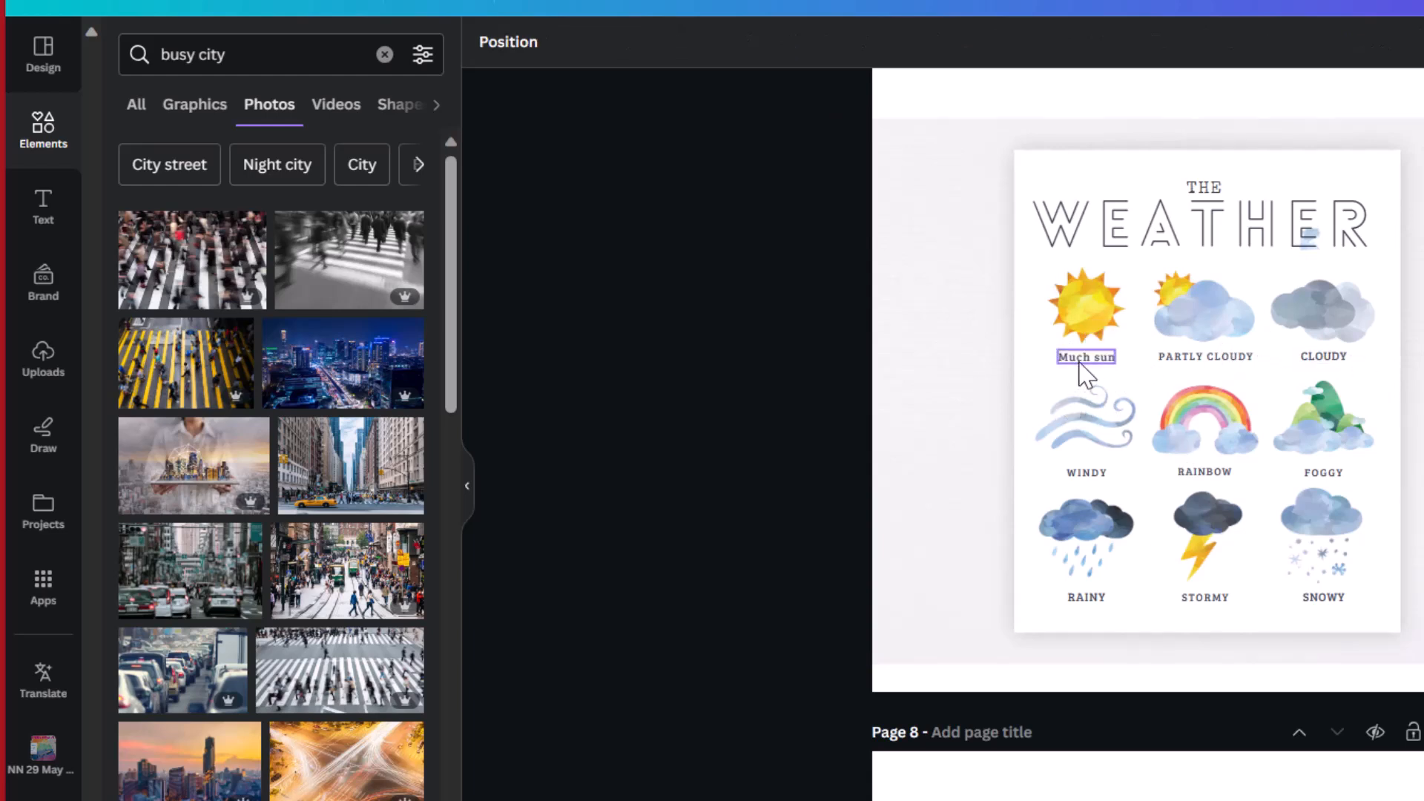
left_click(1085, 356)
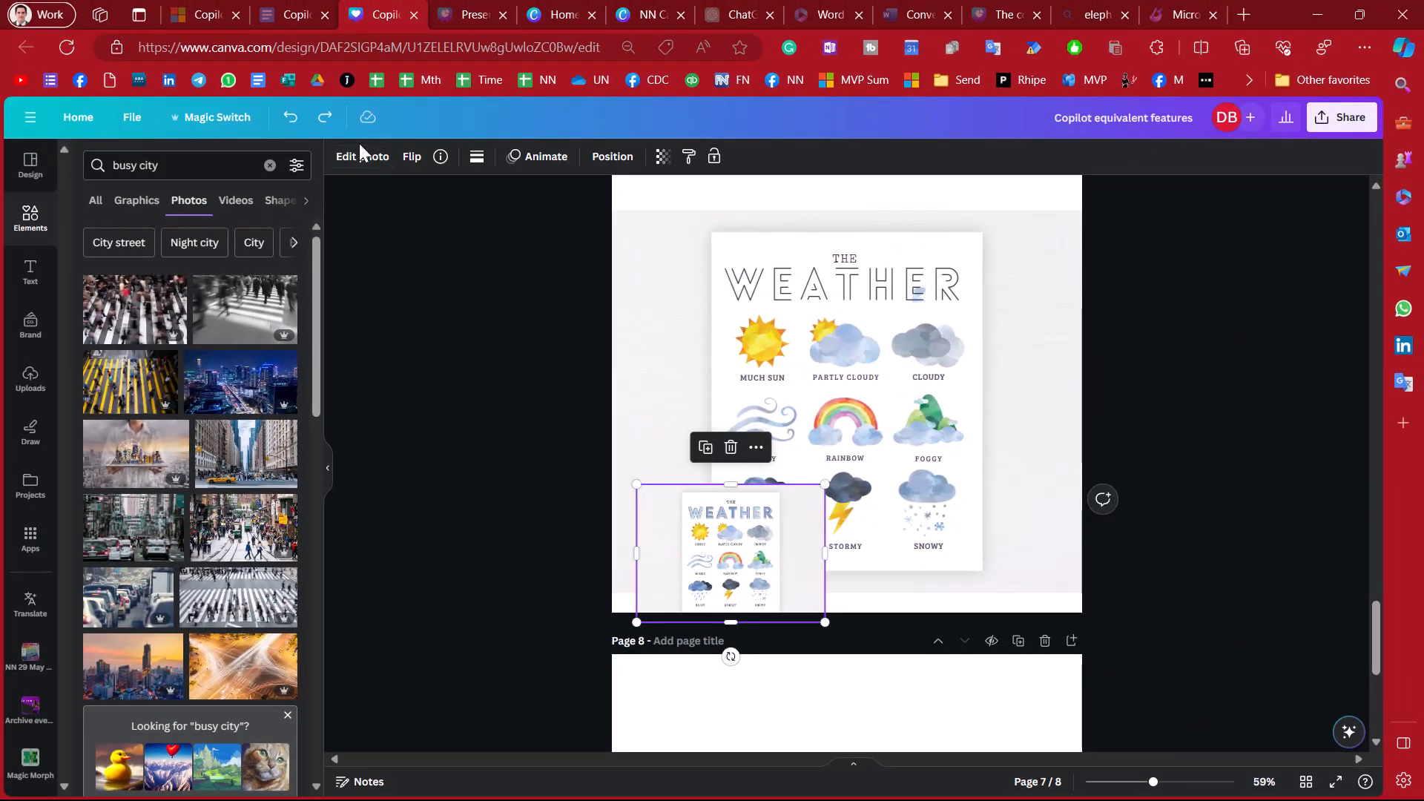
- Browse the Magic Studio photo effects, then bring up Magic Media with its Images and Videos options
left_click(362, 156)
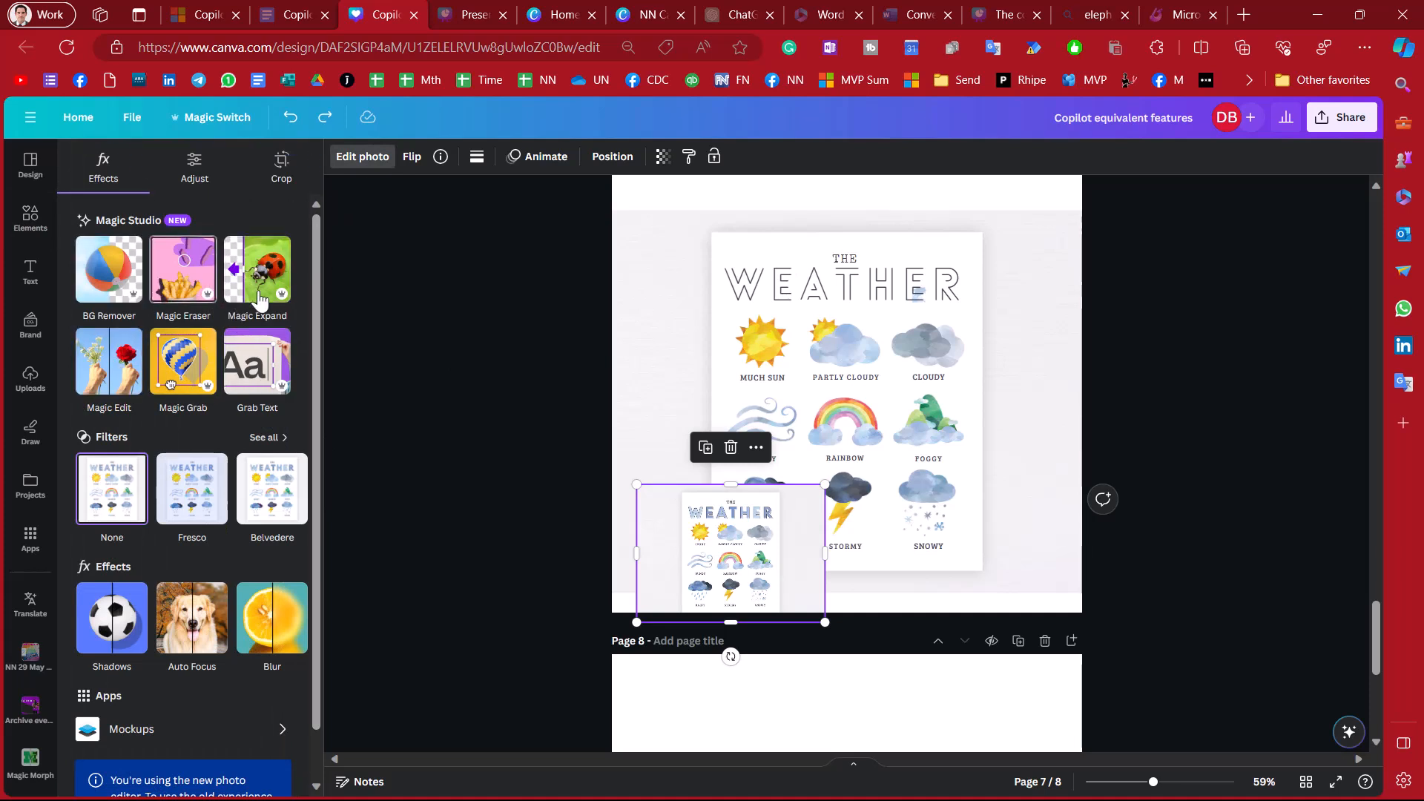
mouse_move(273, 350)
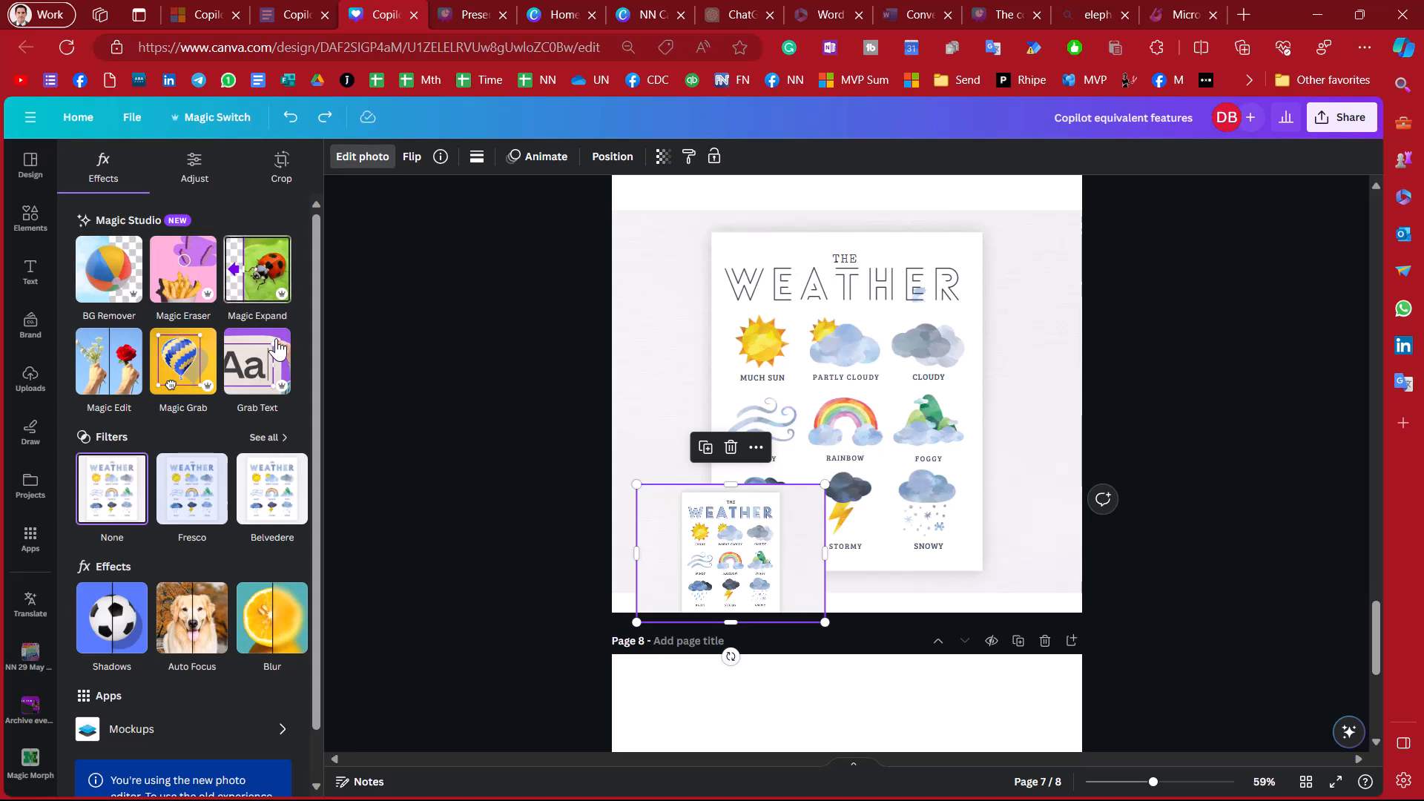
mouse_move(256, 362)
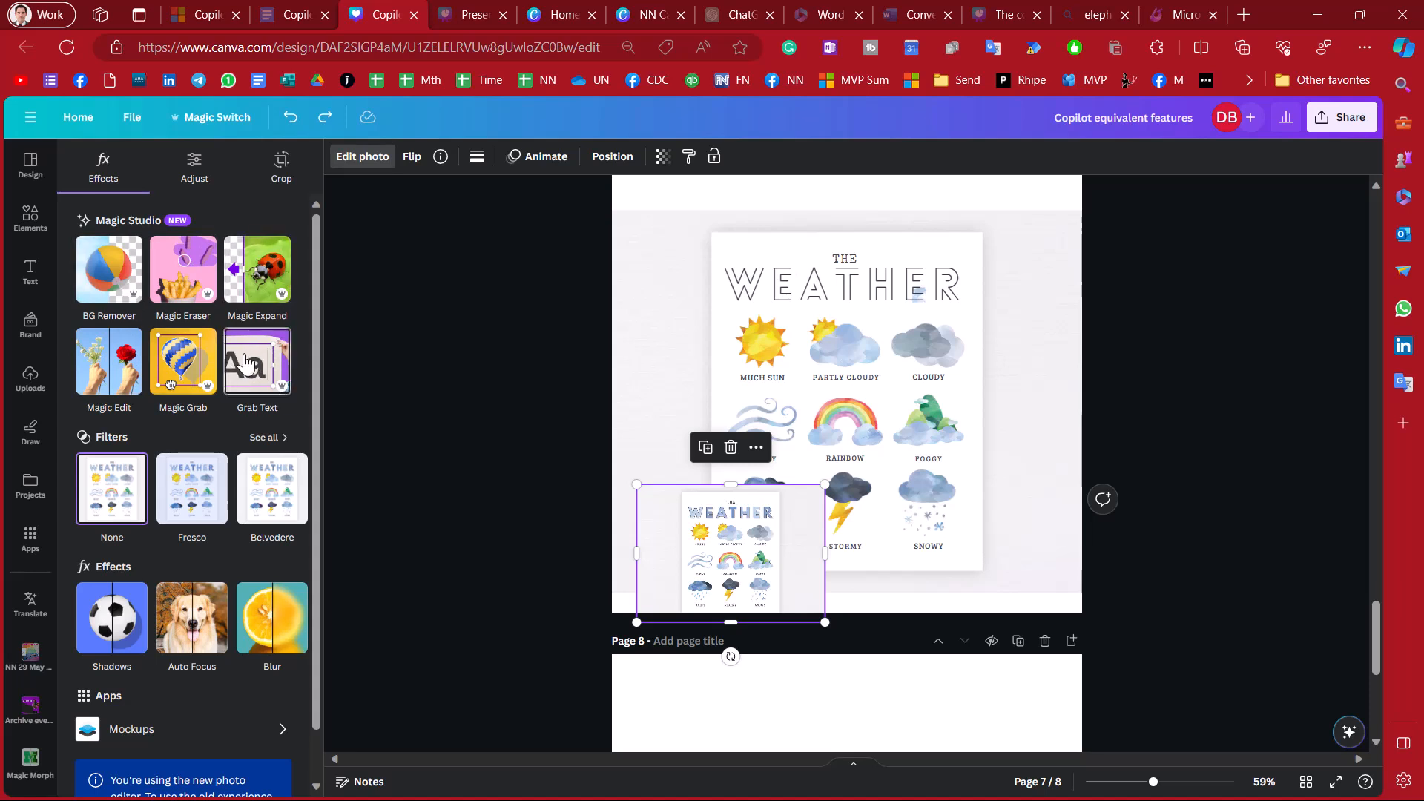
mouse_move(135, 291)
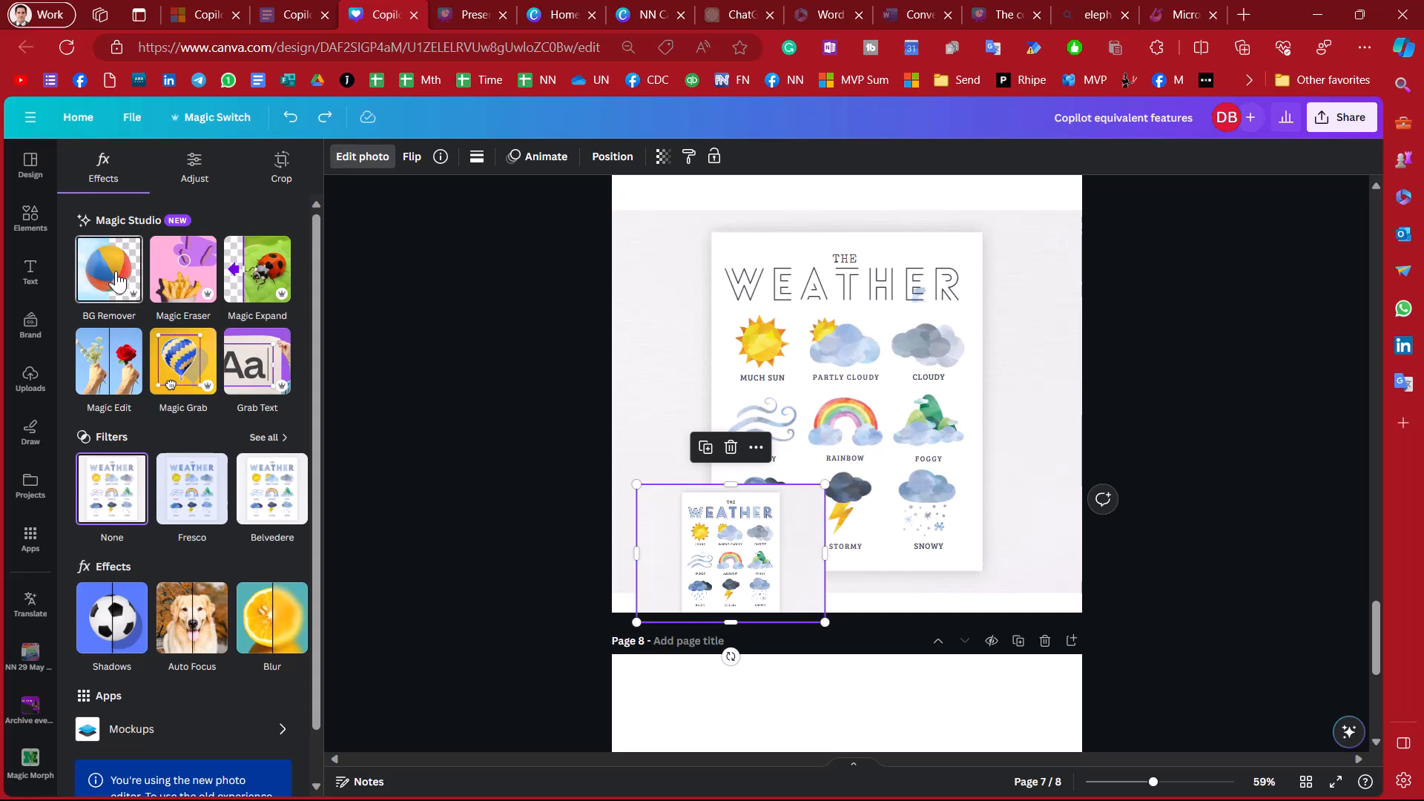
mouse_move(53, 485)
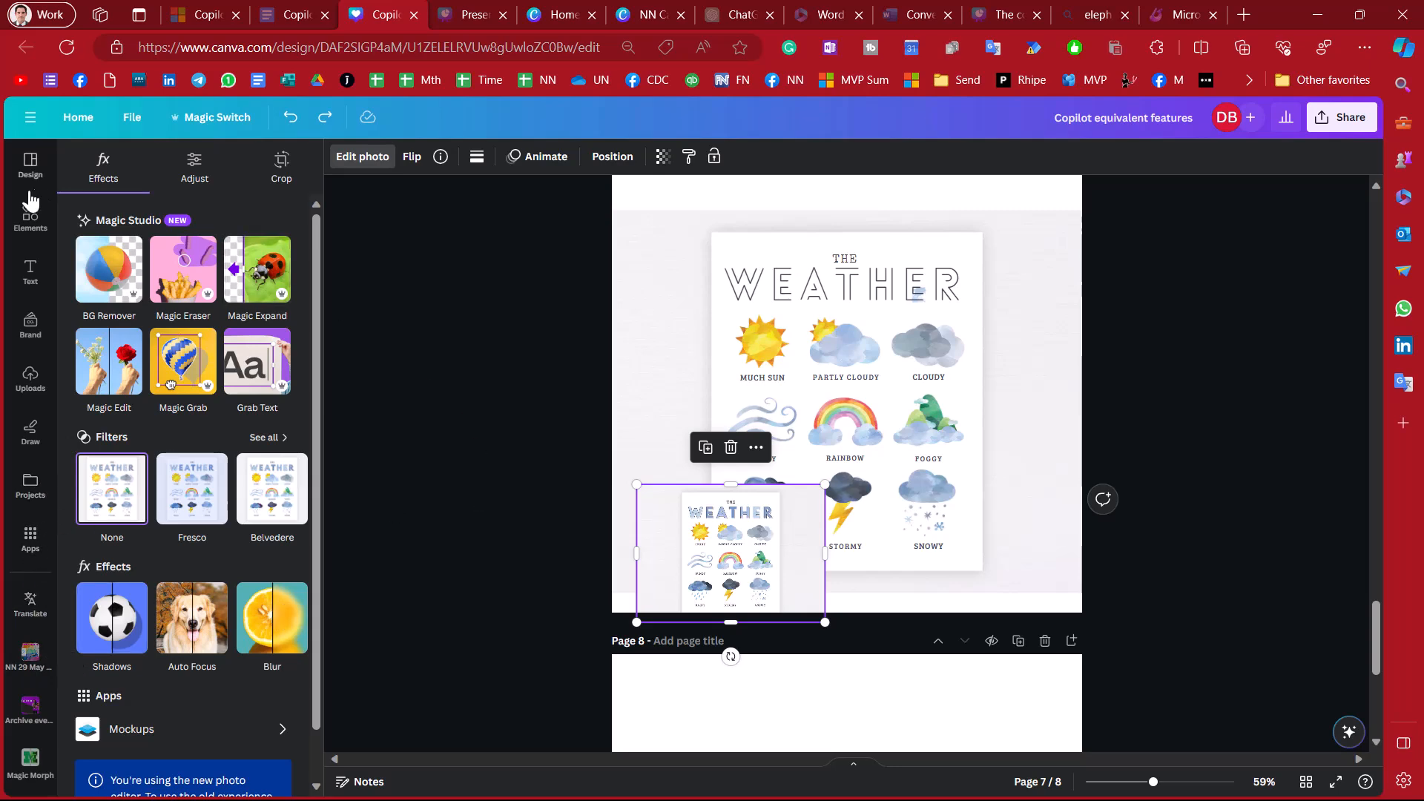
left_click(30, 215)
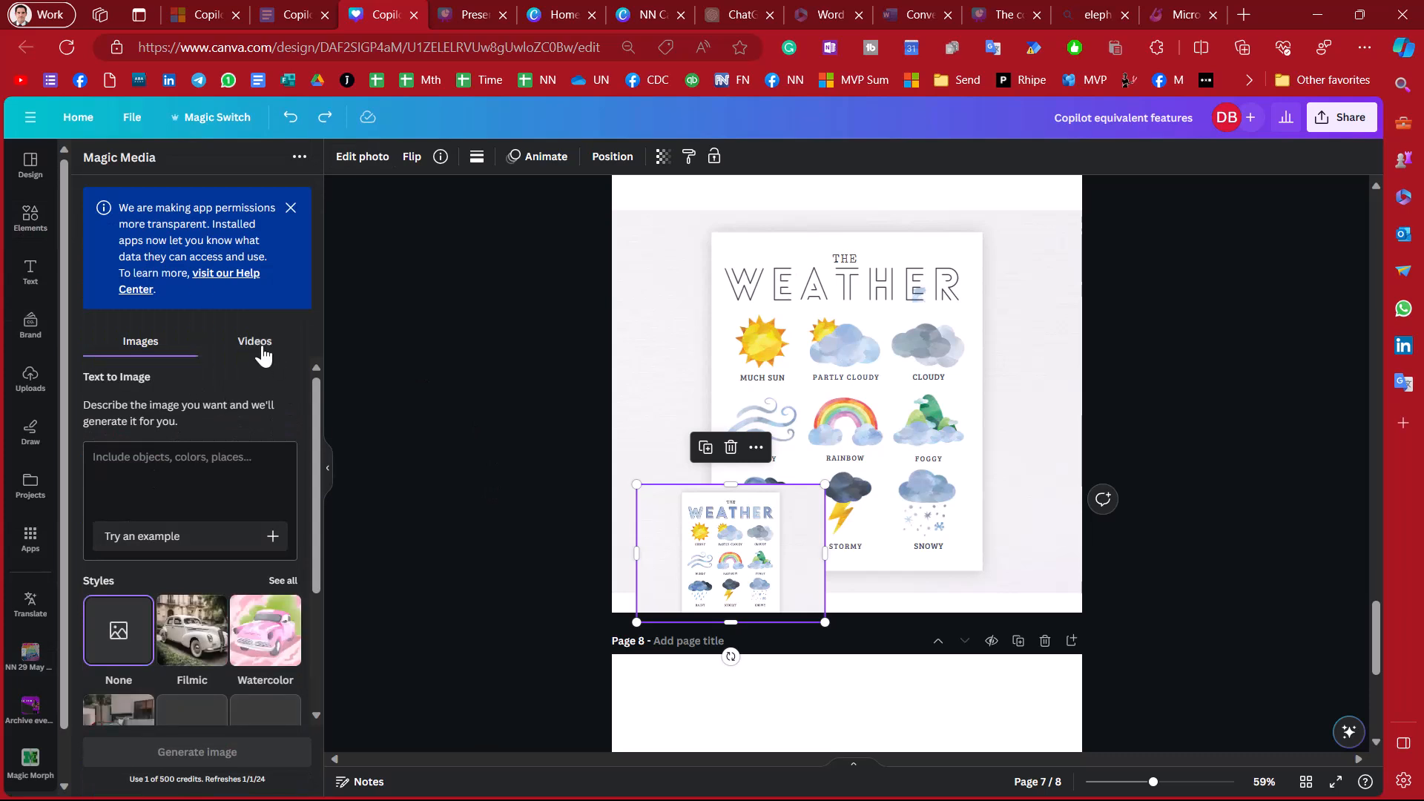
left_click(140, 341)
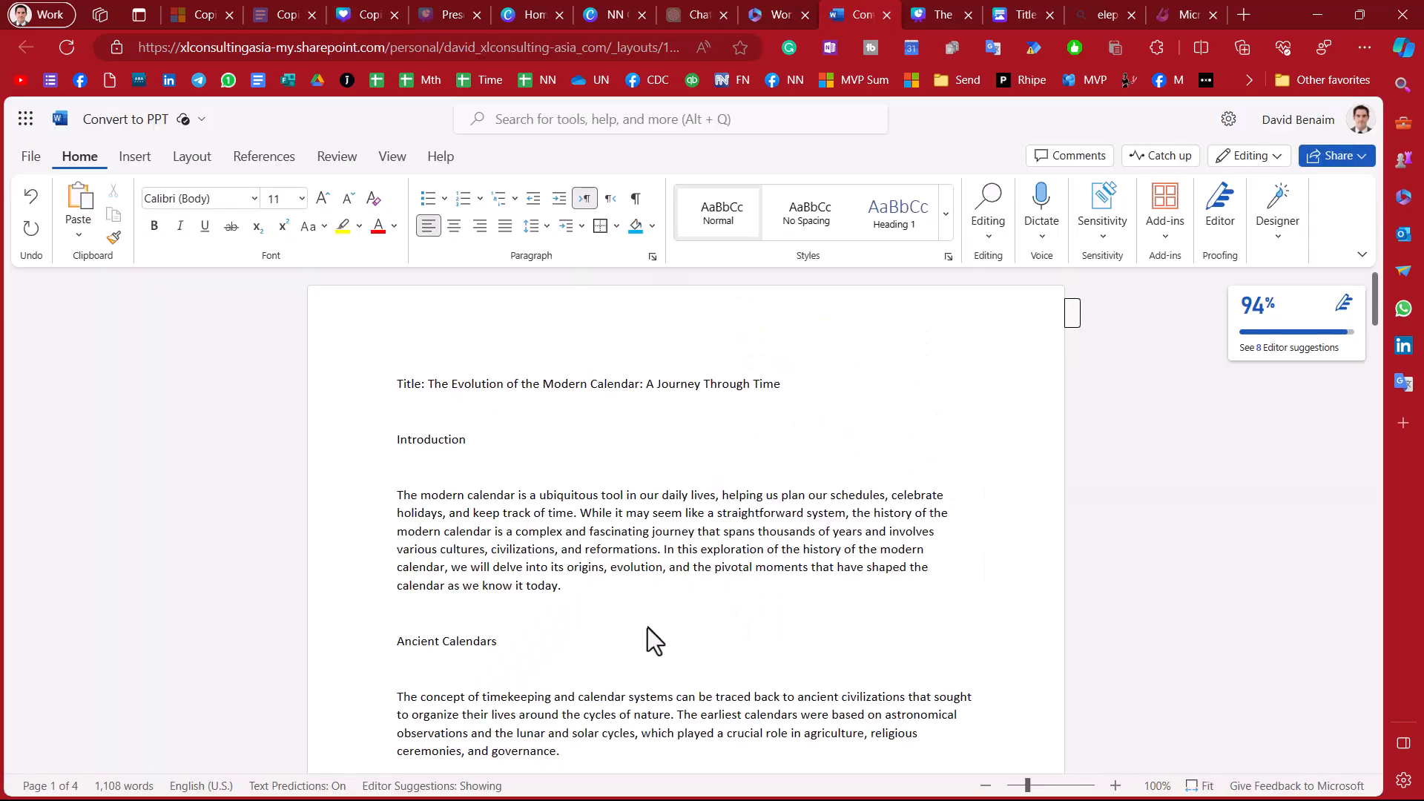
- Export the calendar history document to a PowerPoint presentation and open the result
left_click(398, 382)
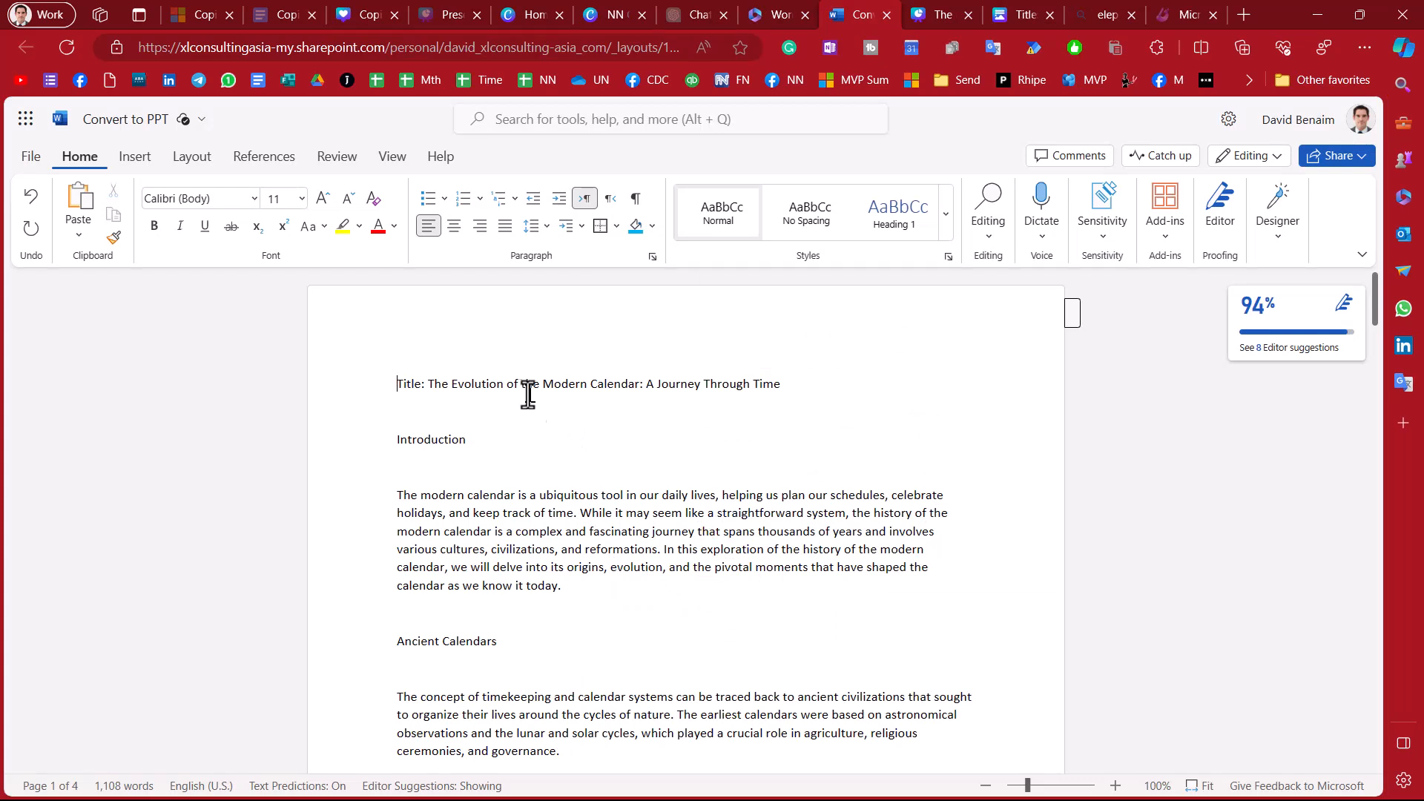
mouse_move(359, 236)
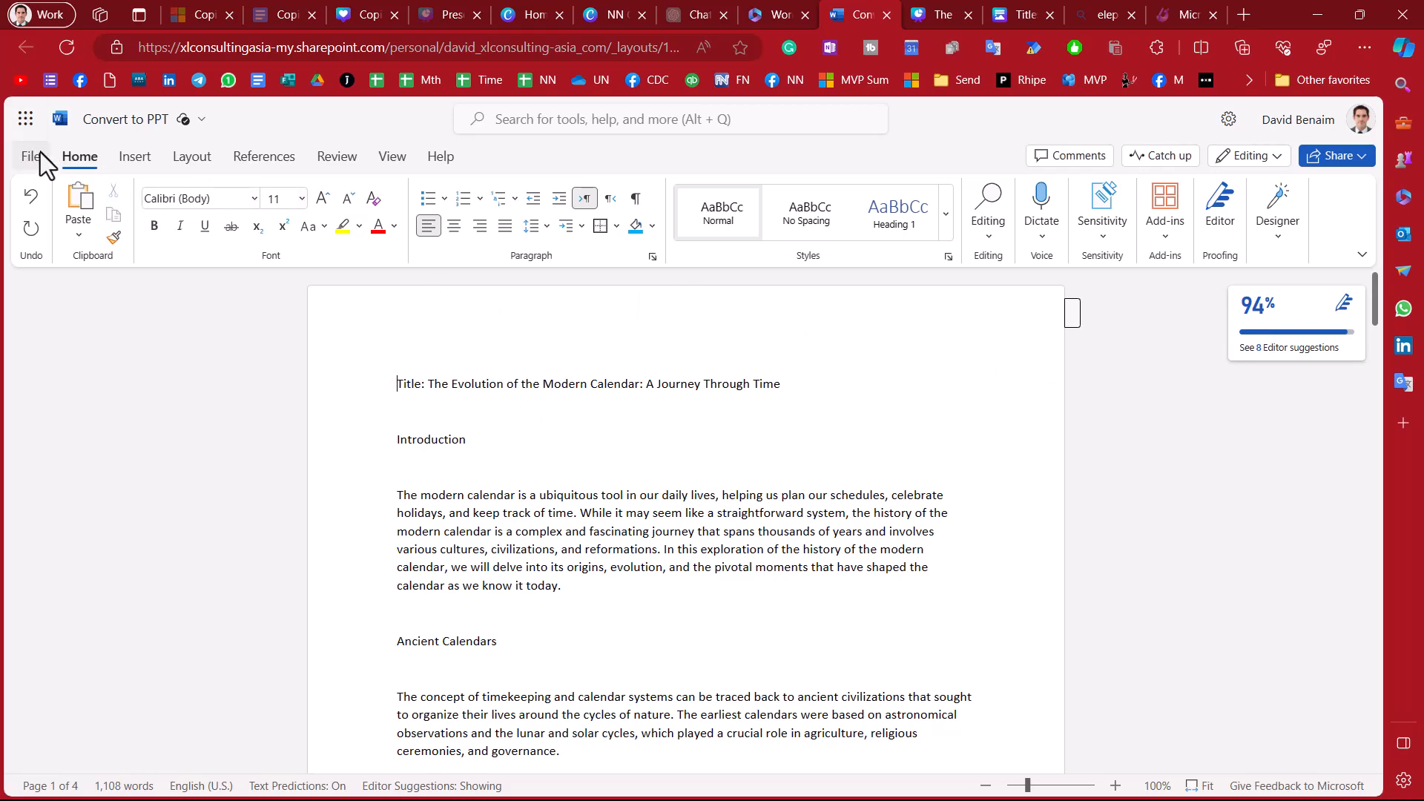
mouse_move(32, 156)
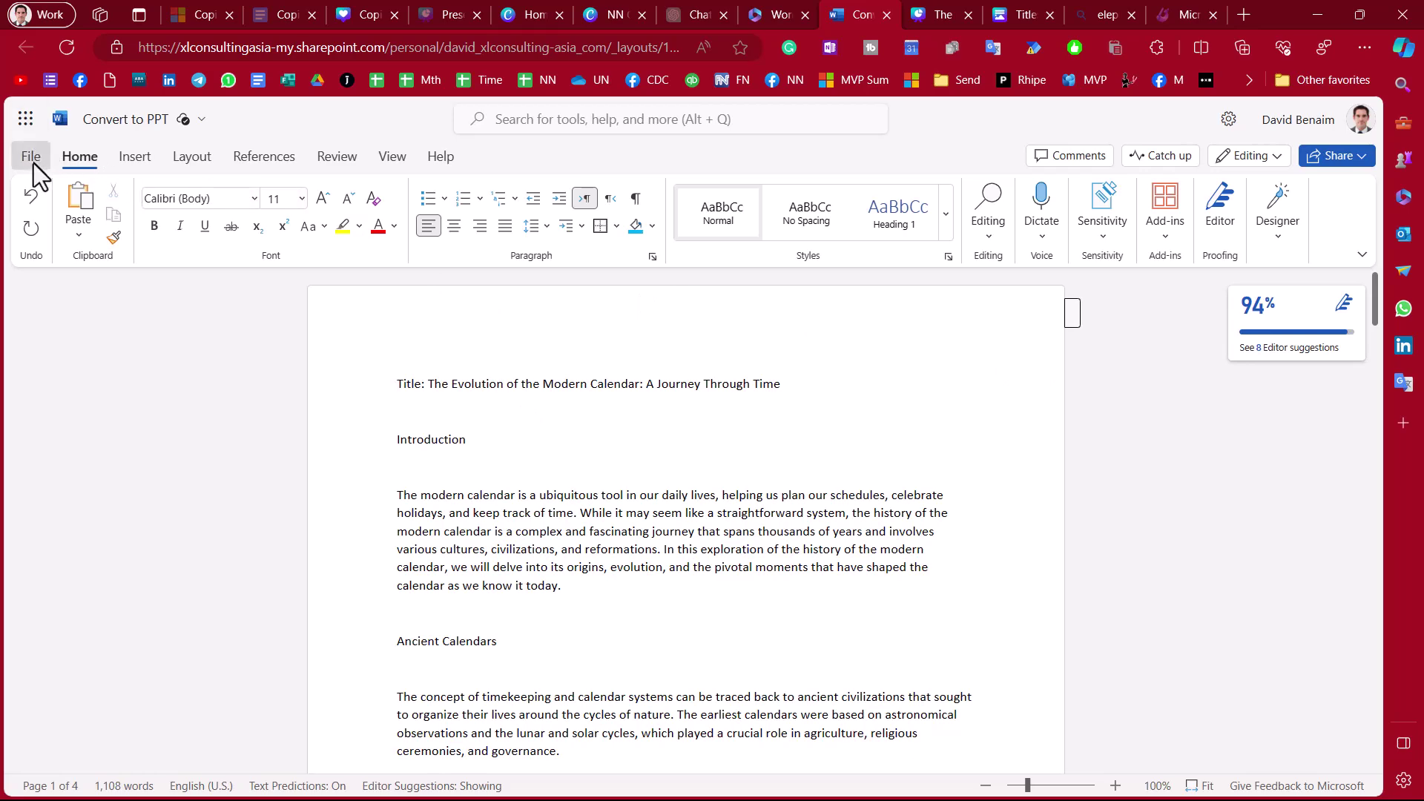
left_click(30, 155)
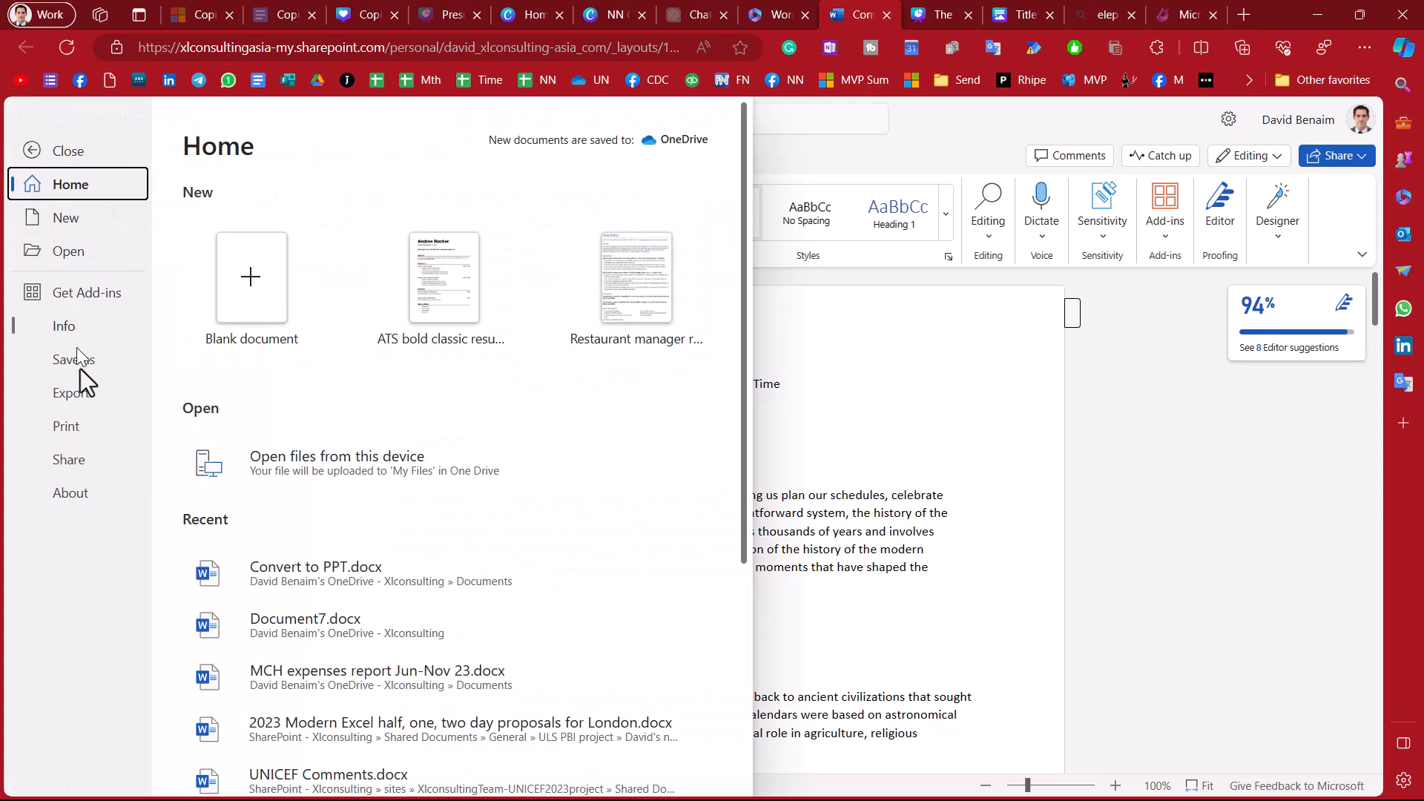
left_click(73, 392)
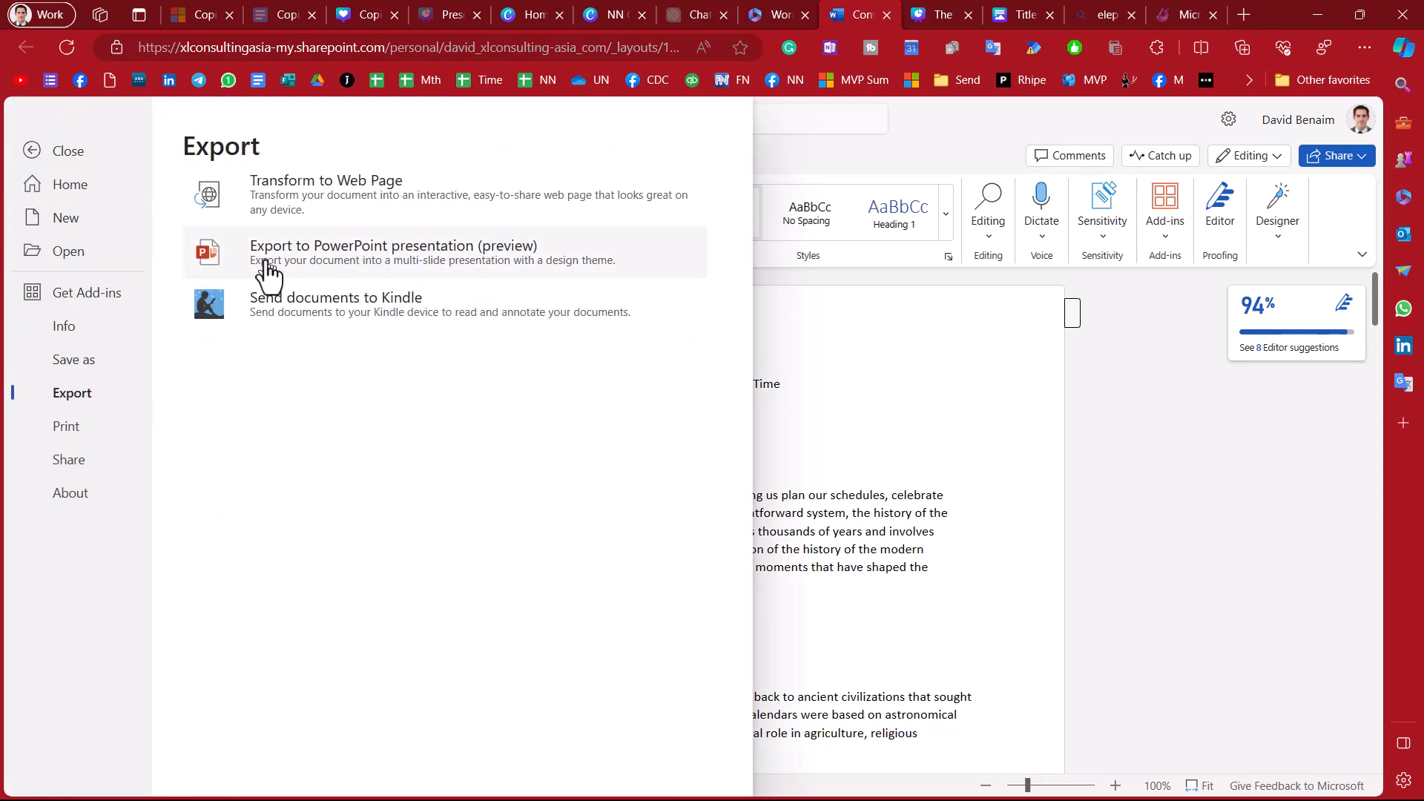
left_click(392, 252)
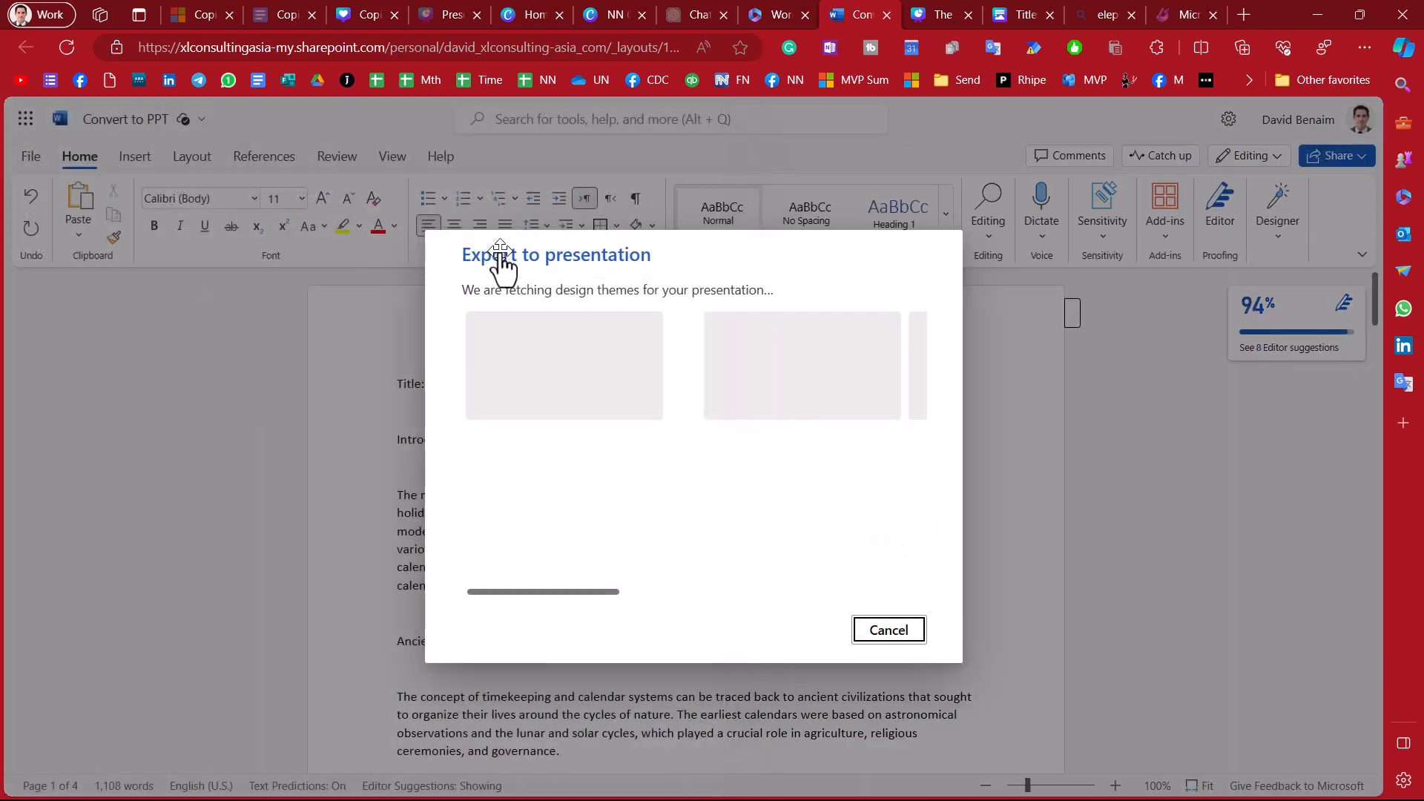
mouse_move(686, 415)
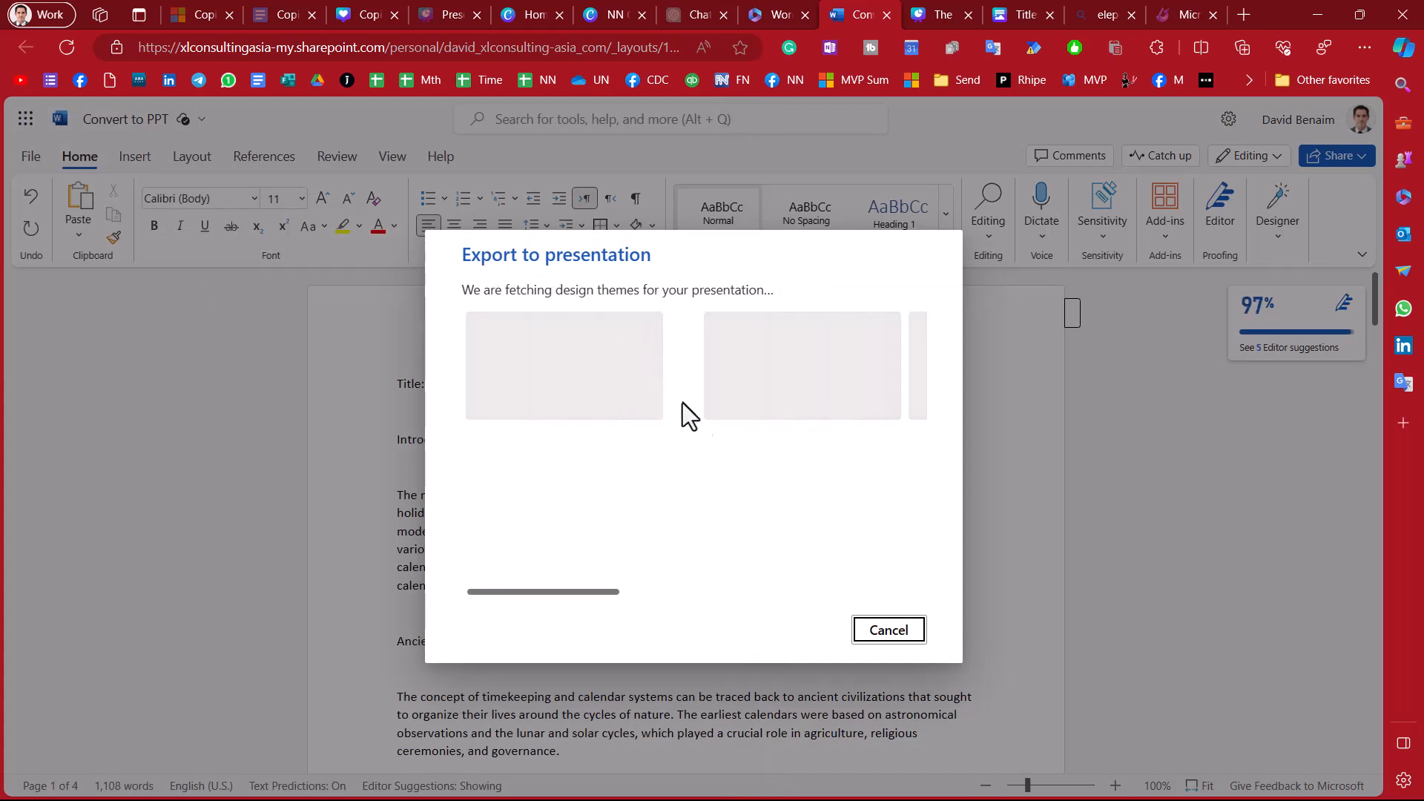
mouse_move(754, 510)
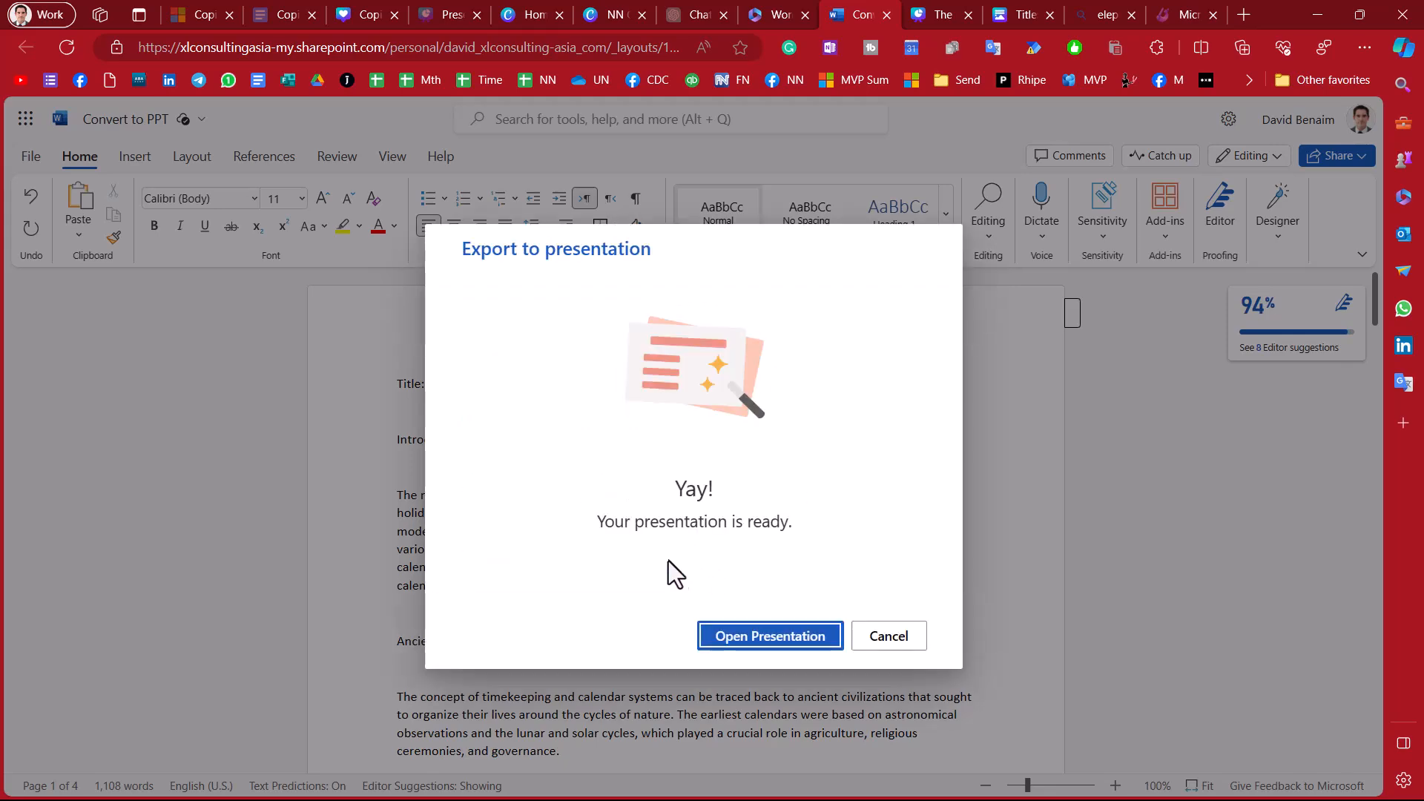
left_click(768, 636)
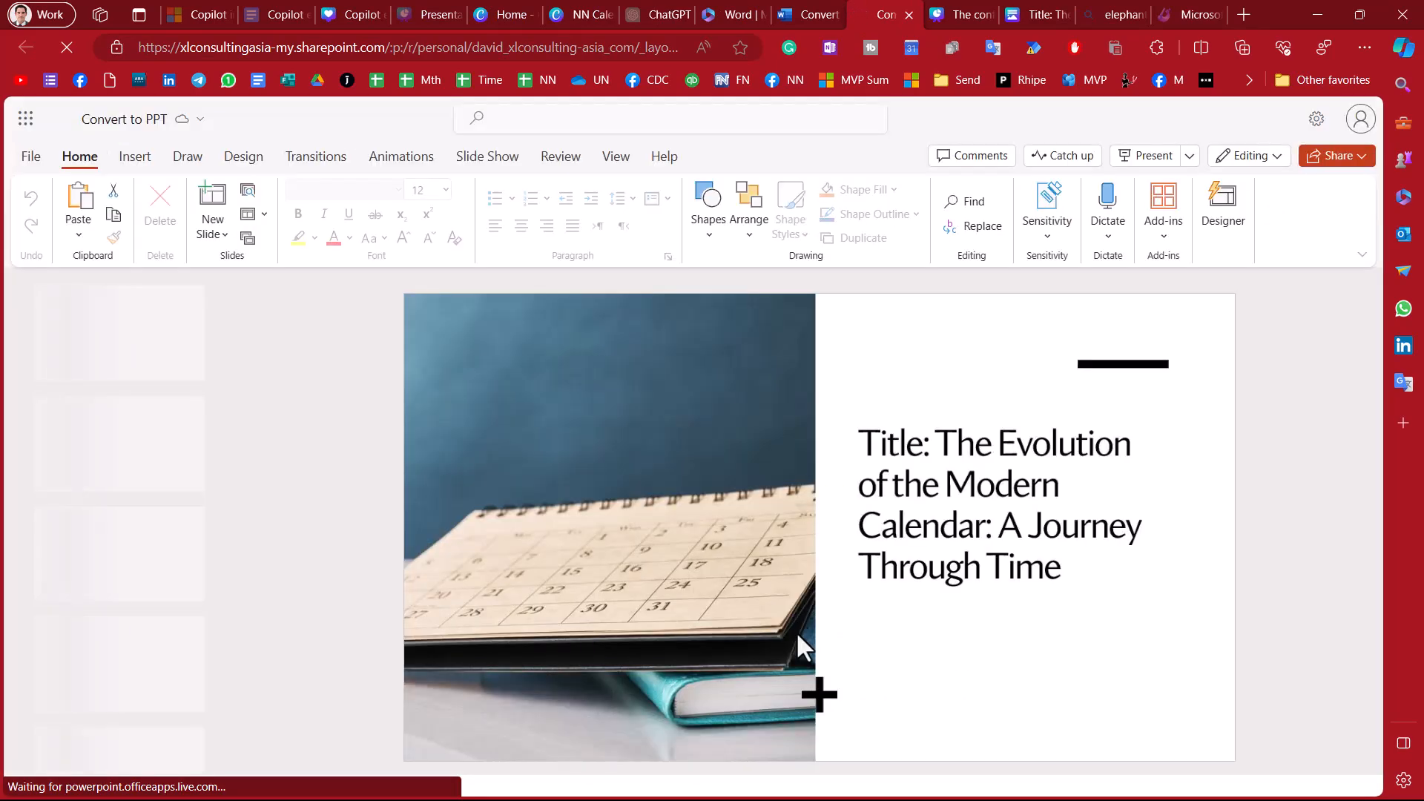
left_click(944, 444)
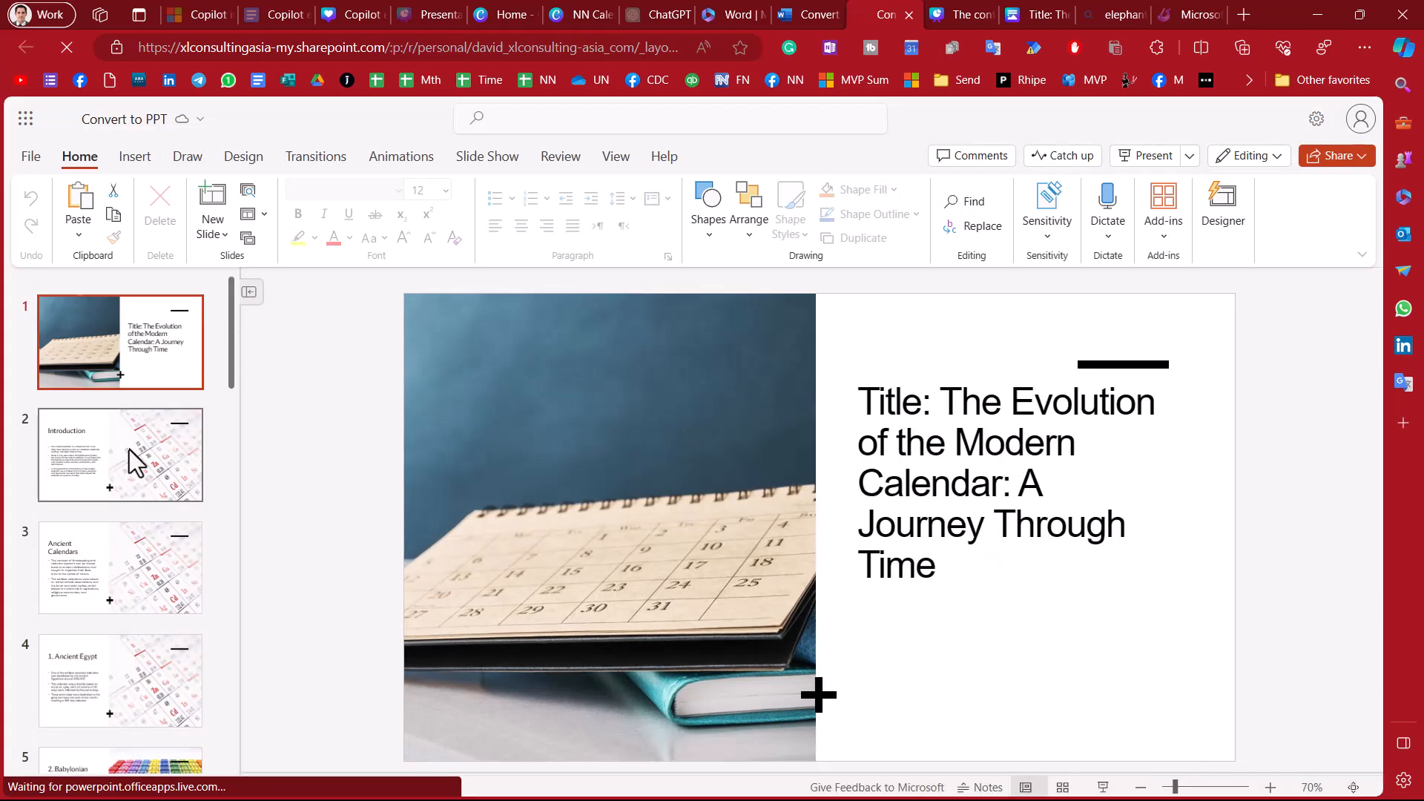
left_click(120, 454)
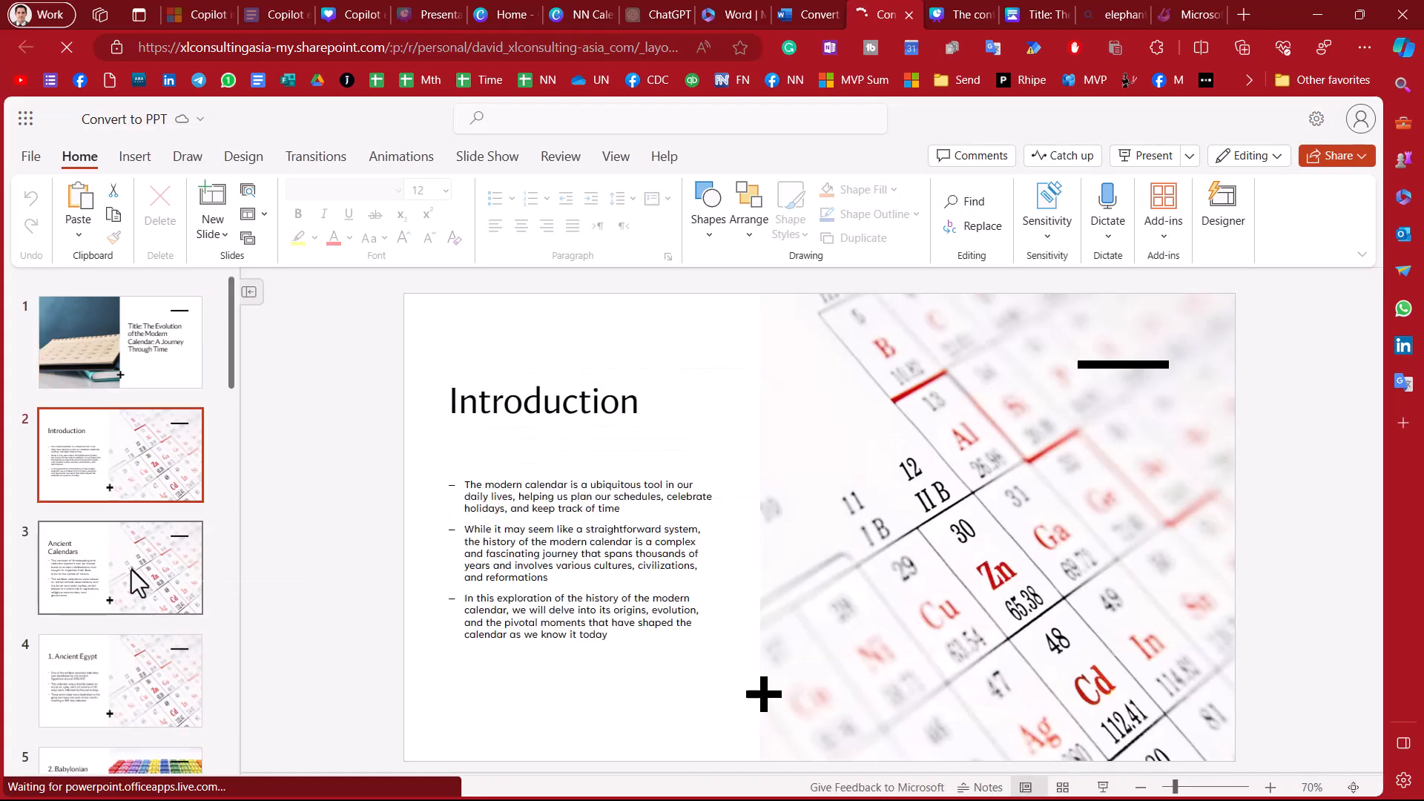
left_click(120, 567)
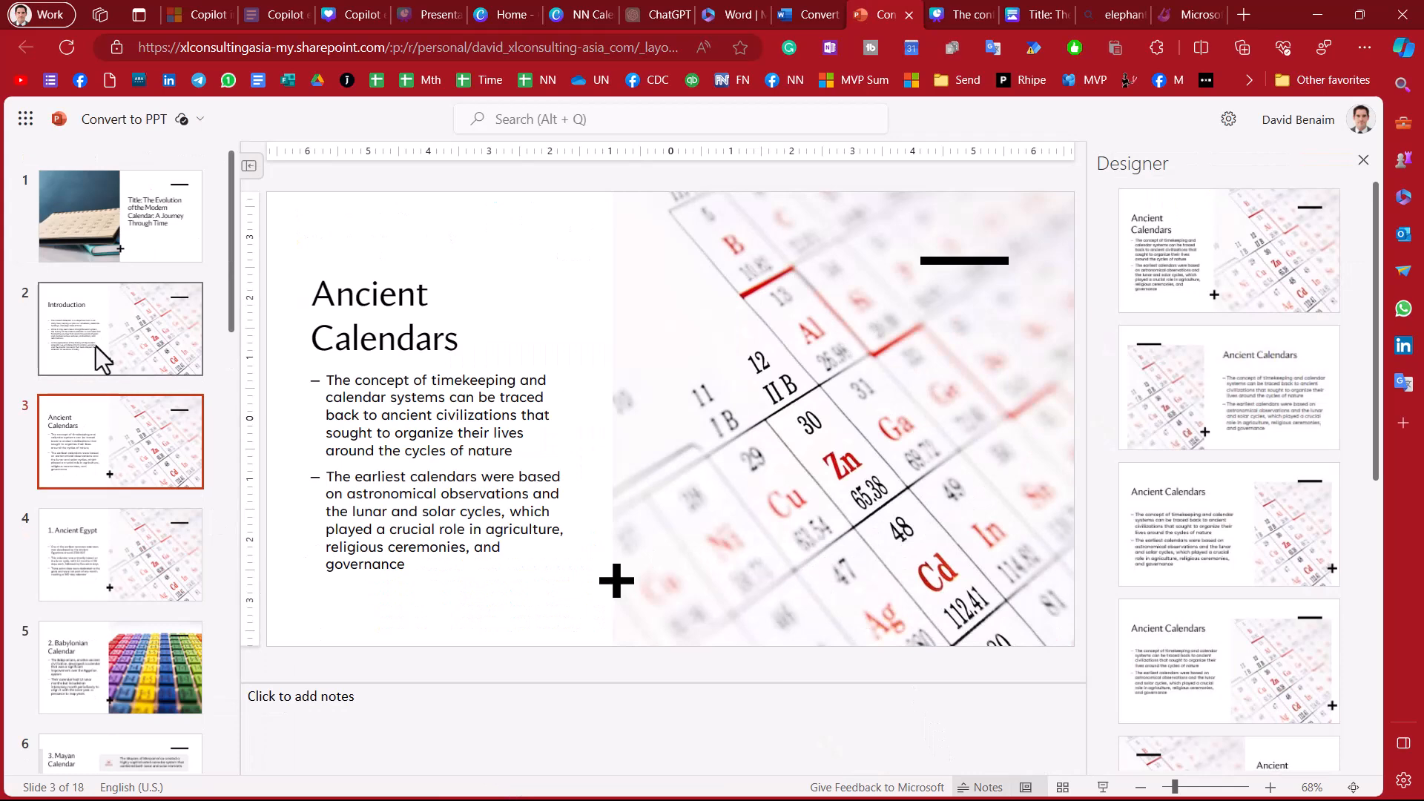
left_click(120, 667)
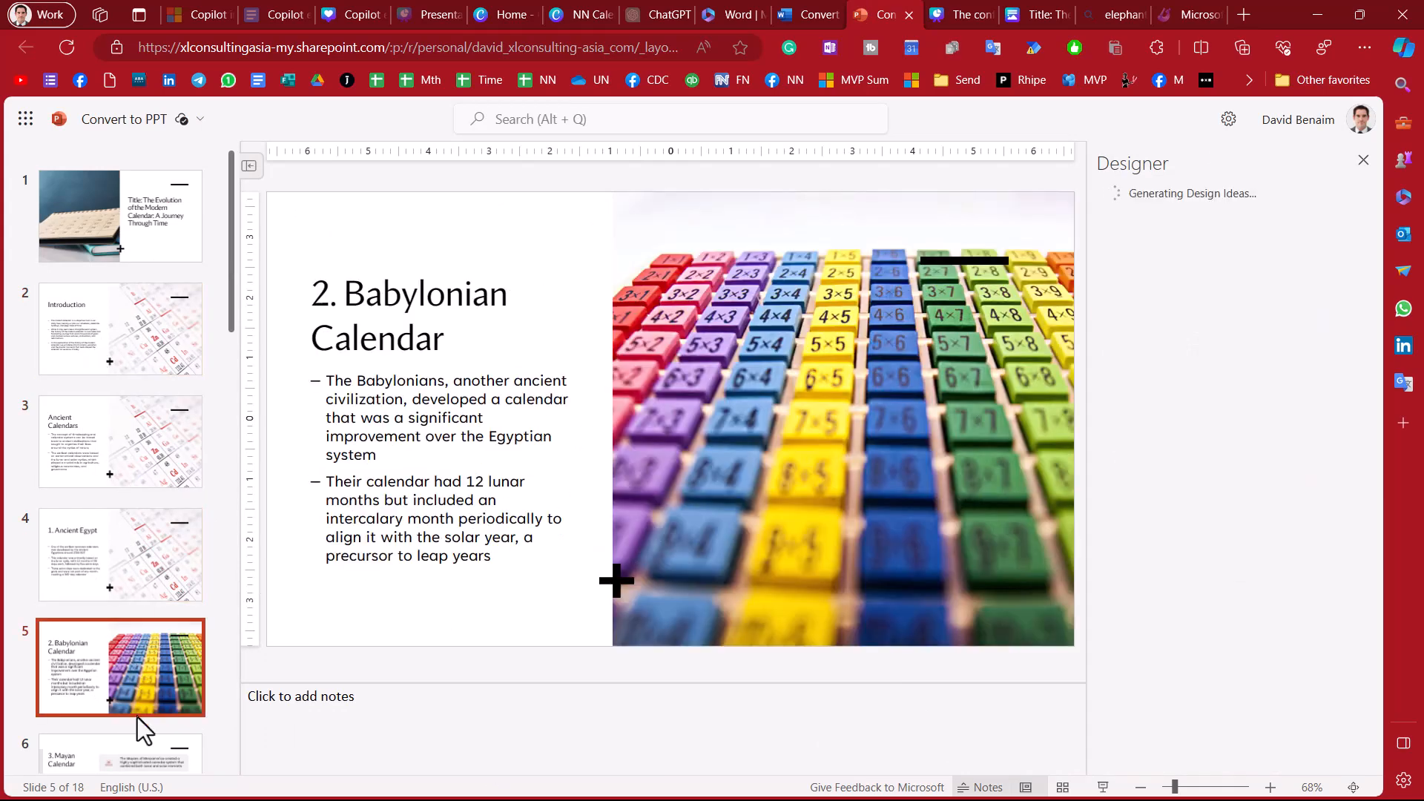
left_click(119, 197)
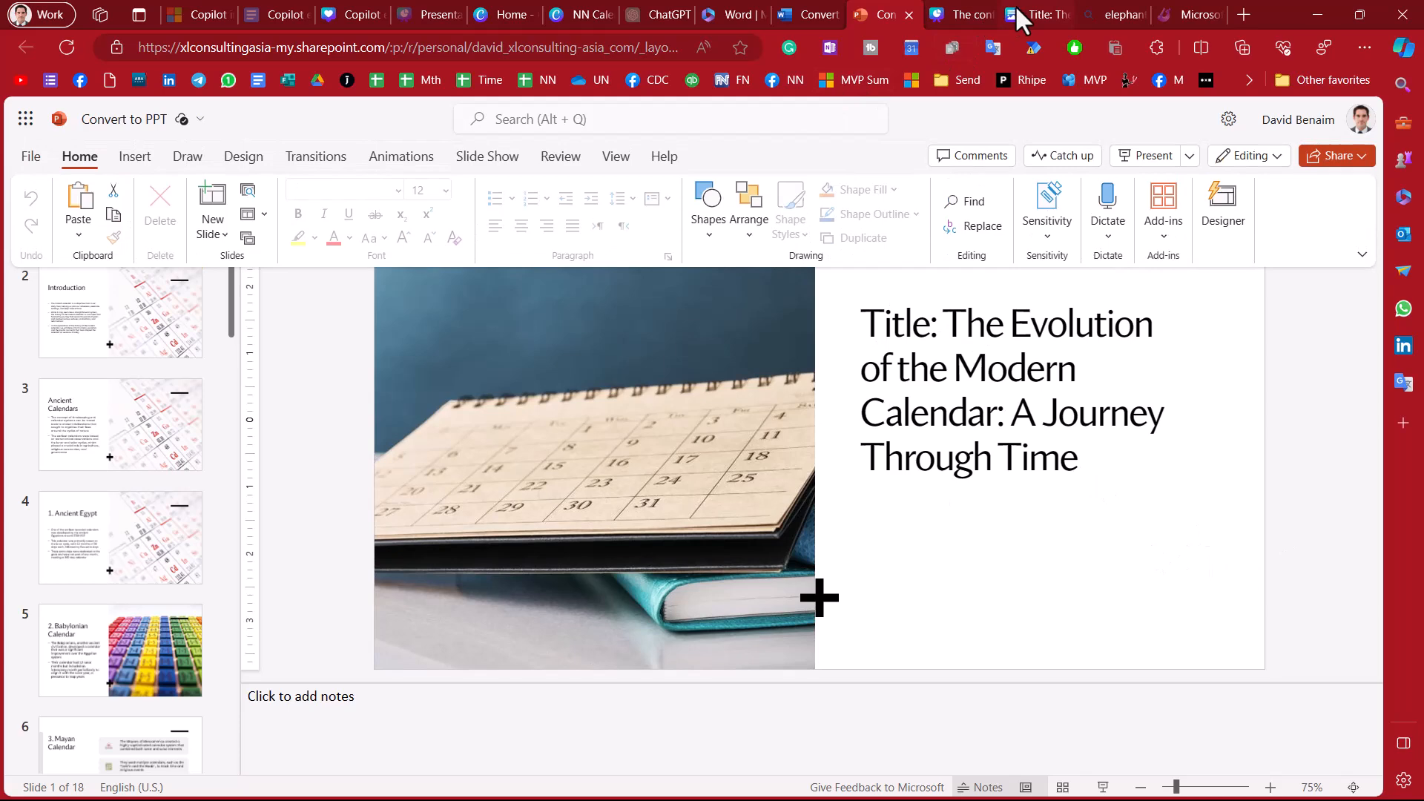
- Convert the calendar Doc to a deck, choosing the blue Your Brand style, and create the presentation
left_click(1036, 15)
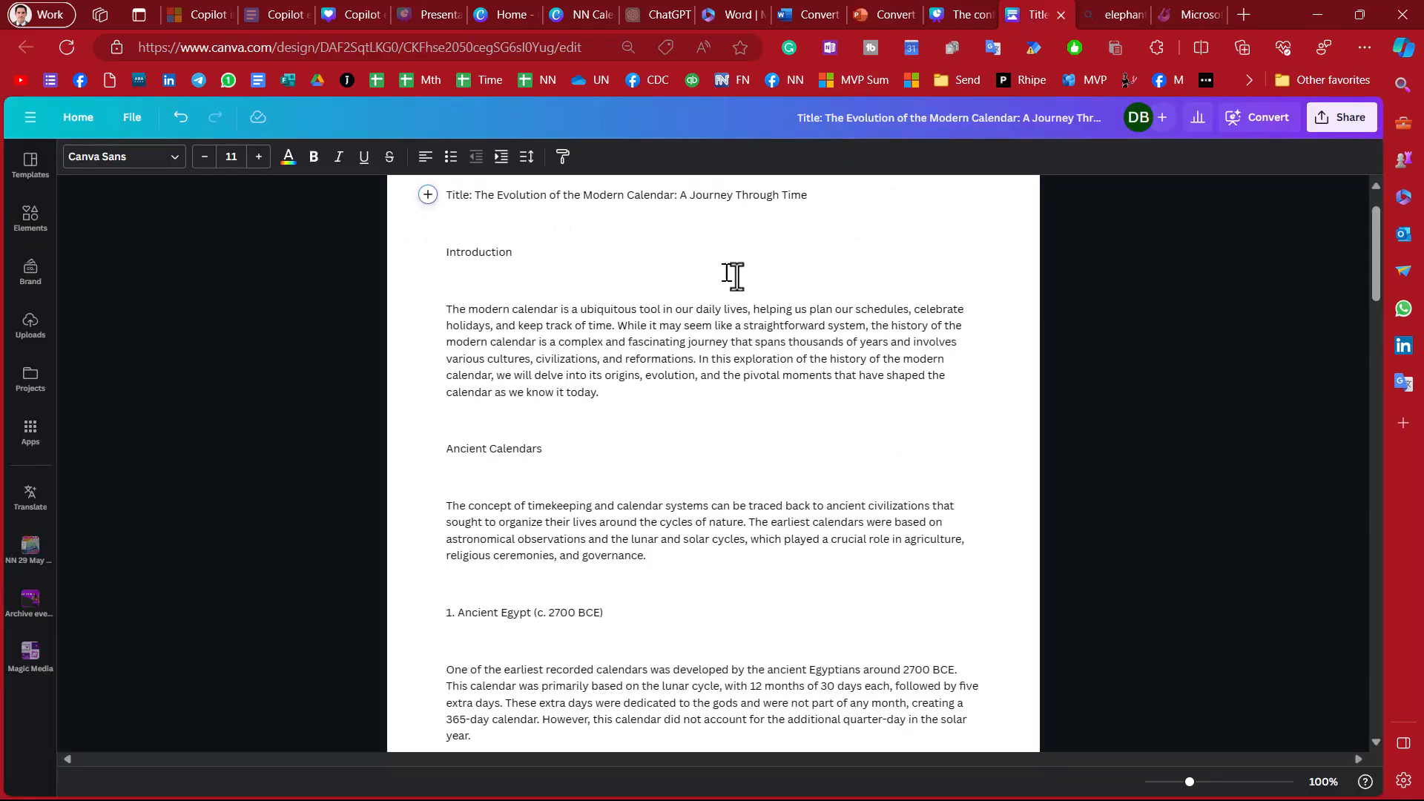
mouse_move(464, 220)
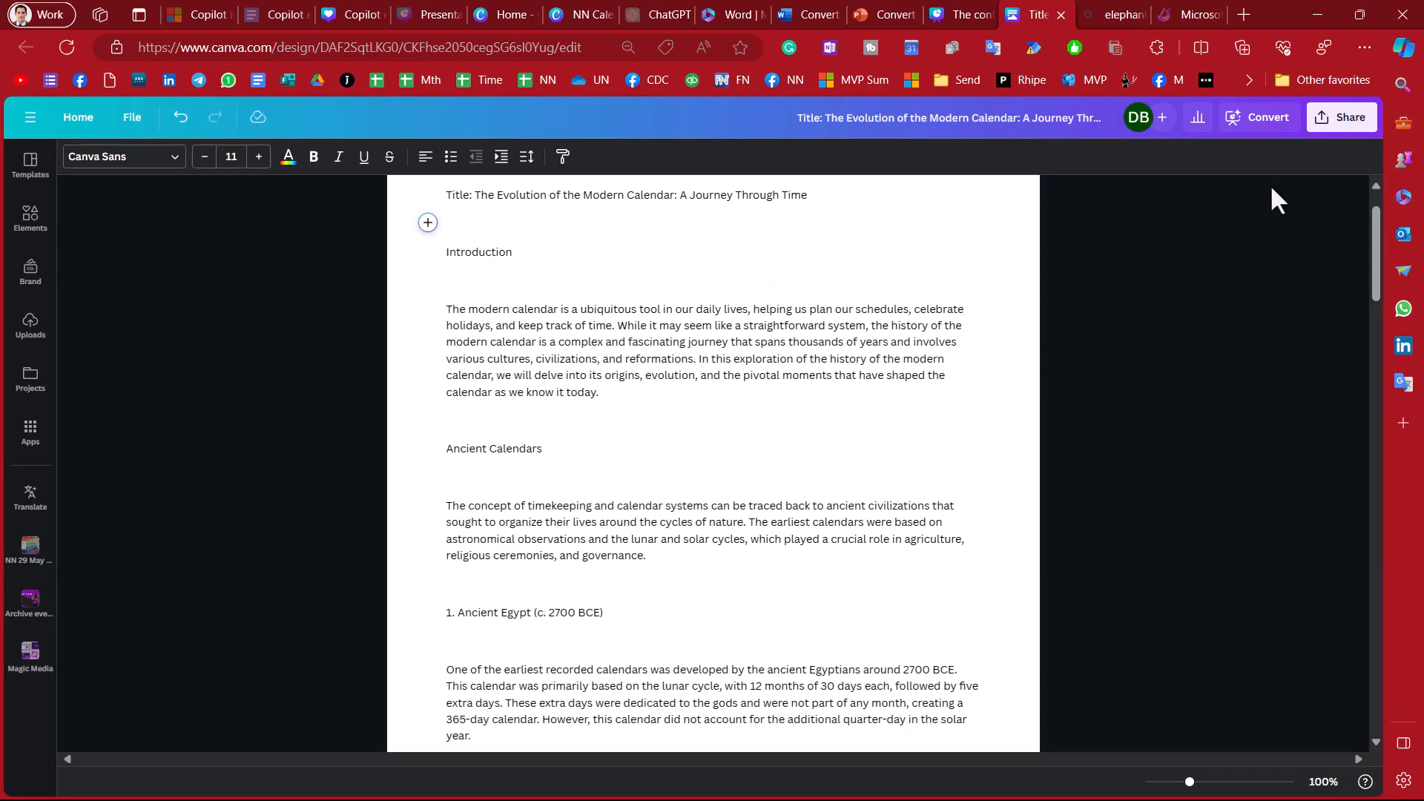
left_click(1265, 117)
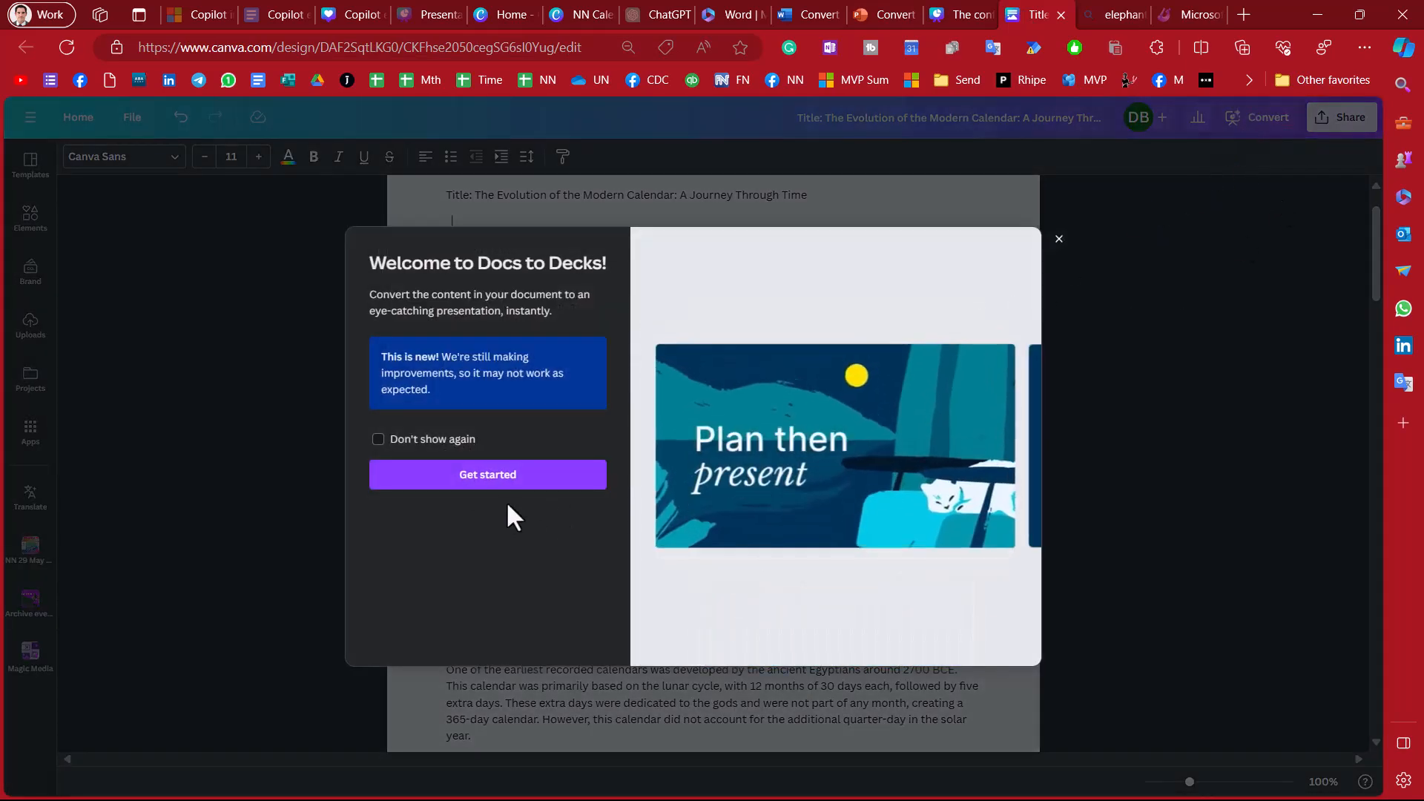
left_click(487, 475)
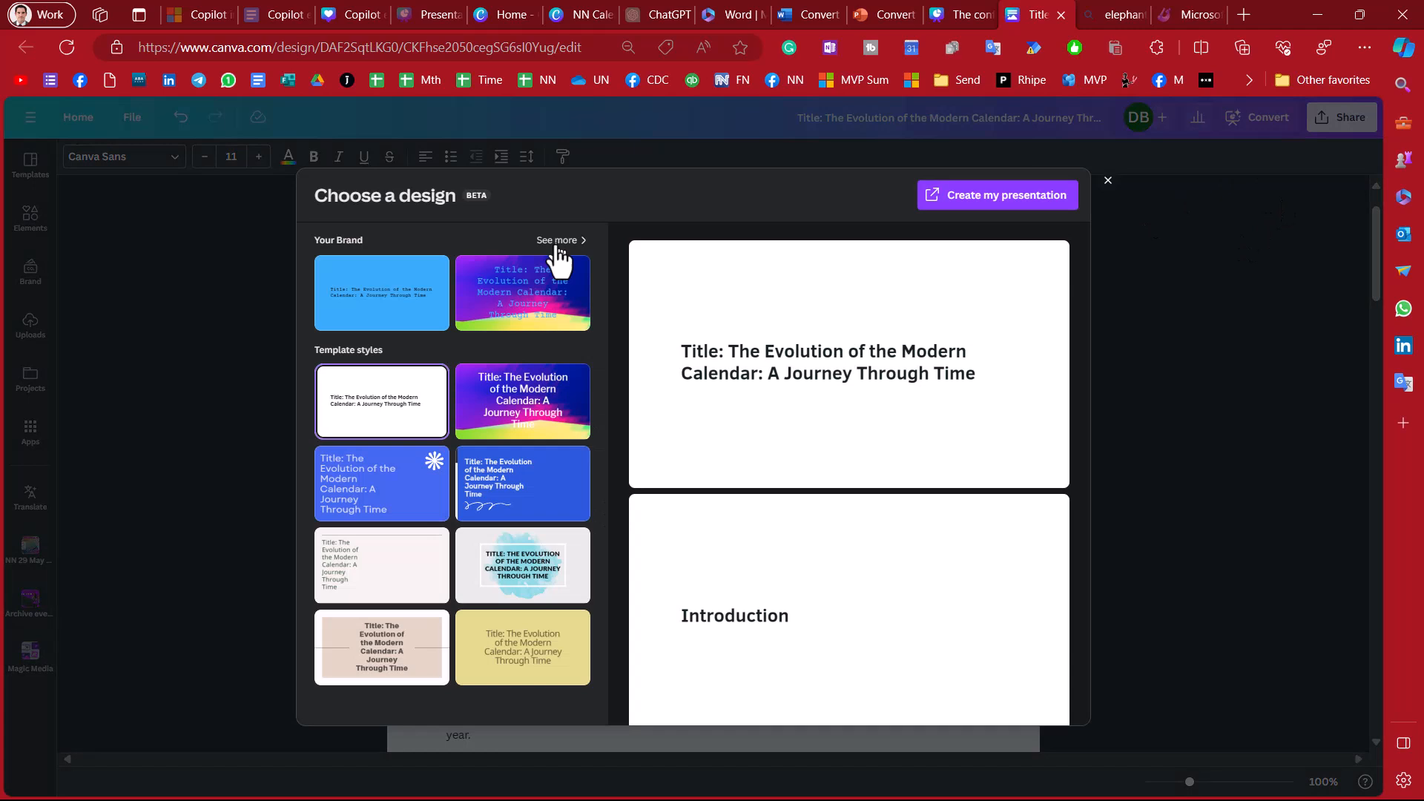
mouse_move(427, 304)
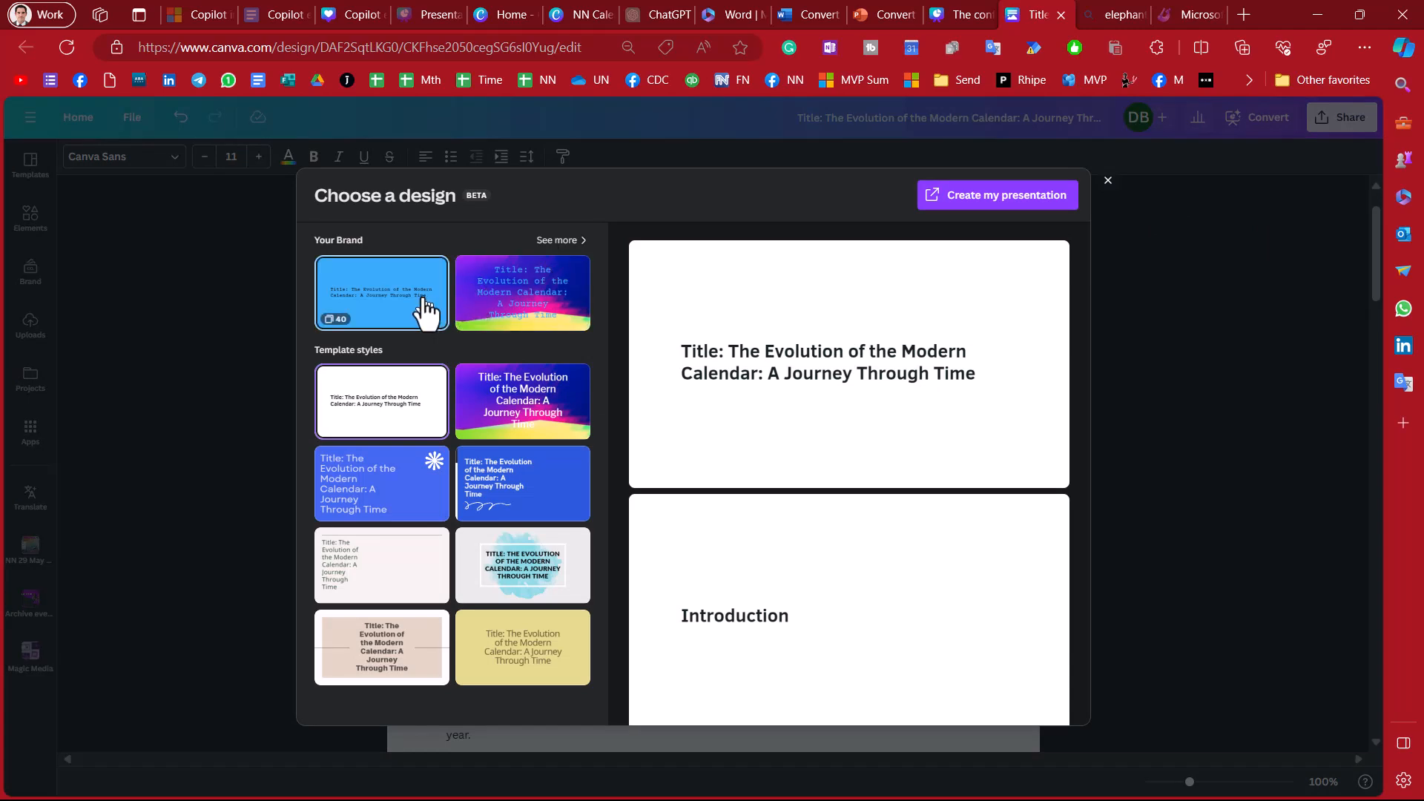
left_click(381, 293)
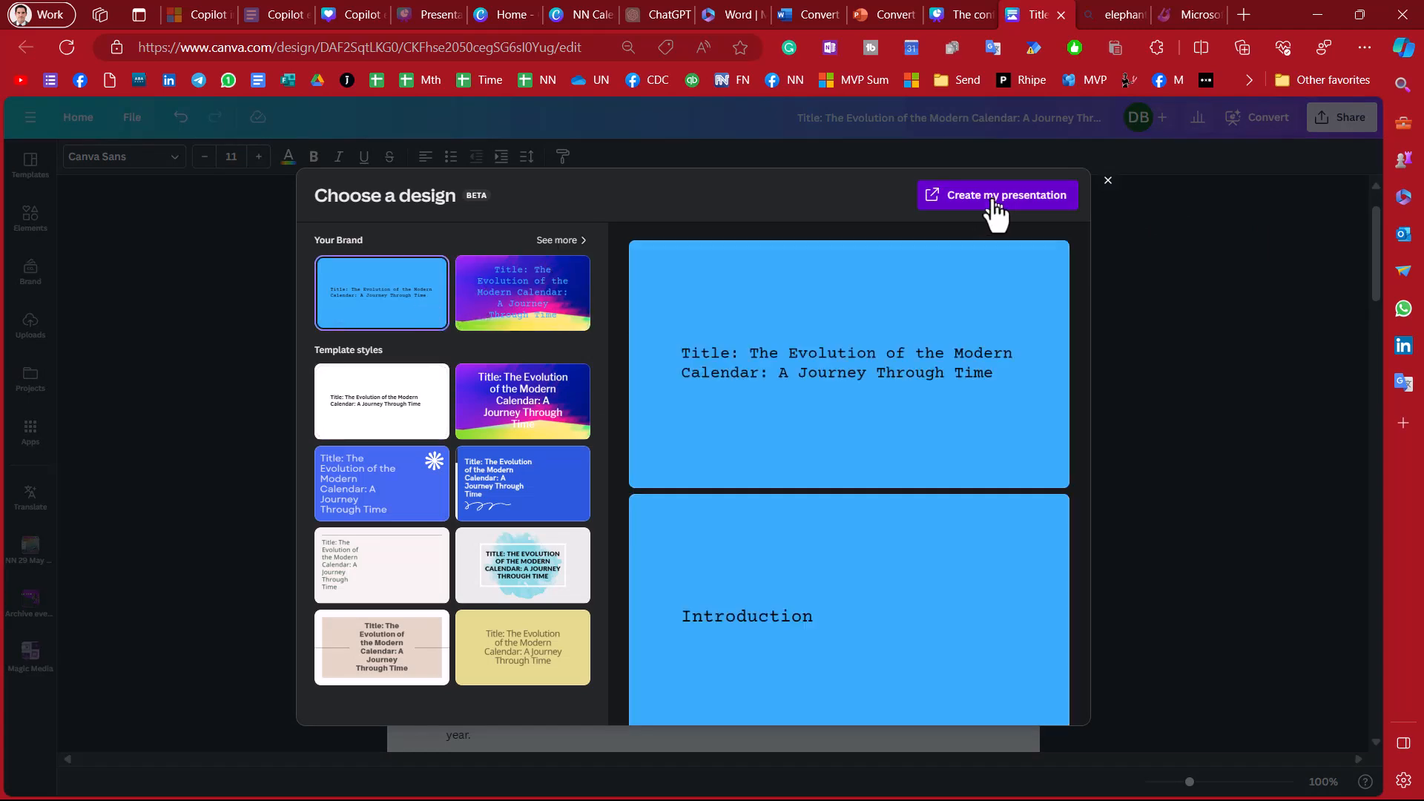
left_click(996, 194)
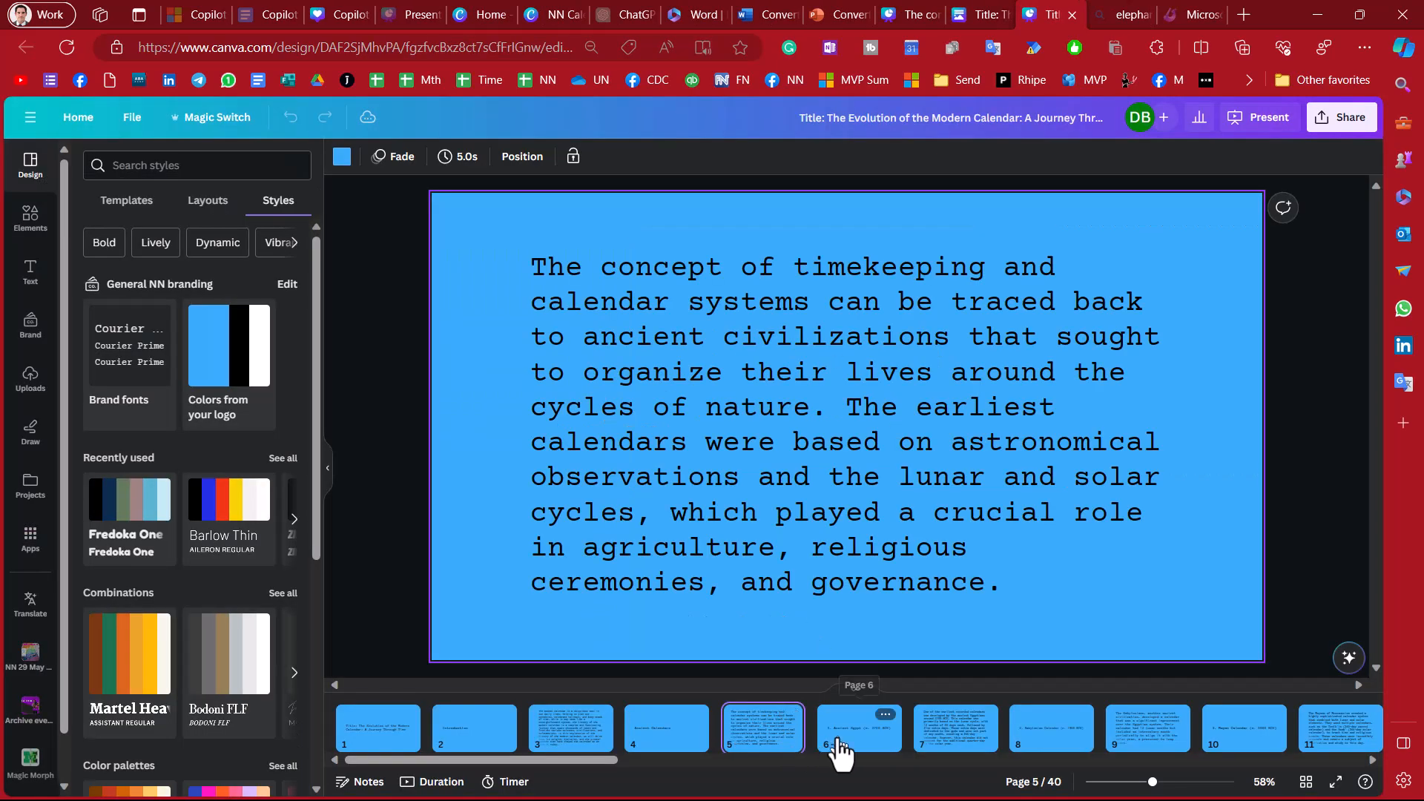
- Browse the Babylonian, Julian and Gregorian adoption (1582) slides via the page strip
left_click(1050, 727)
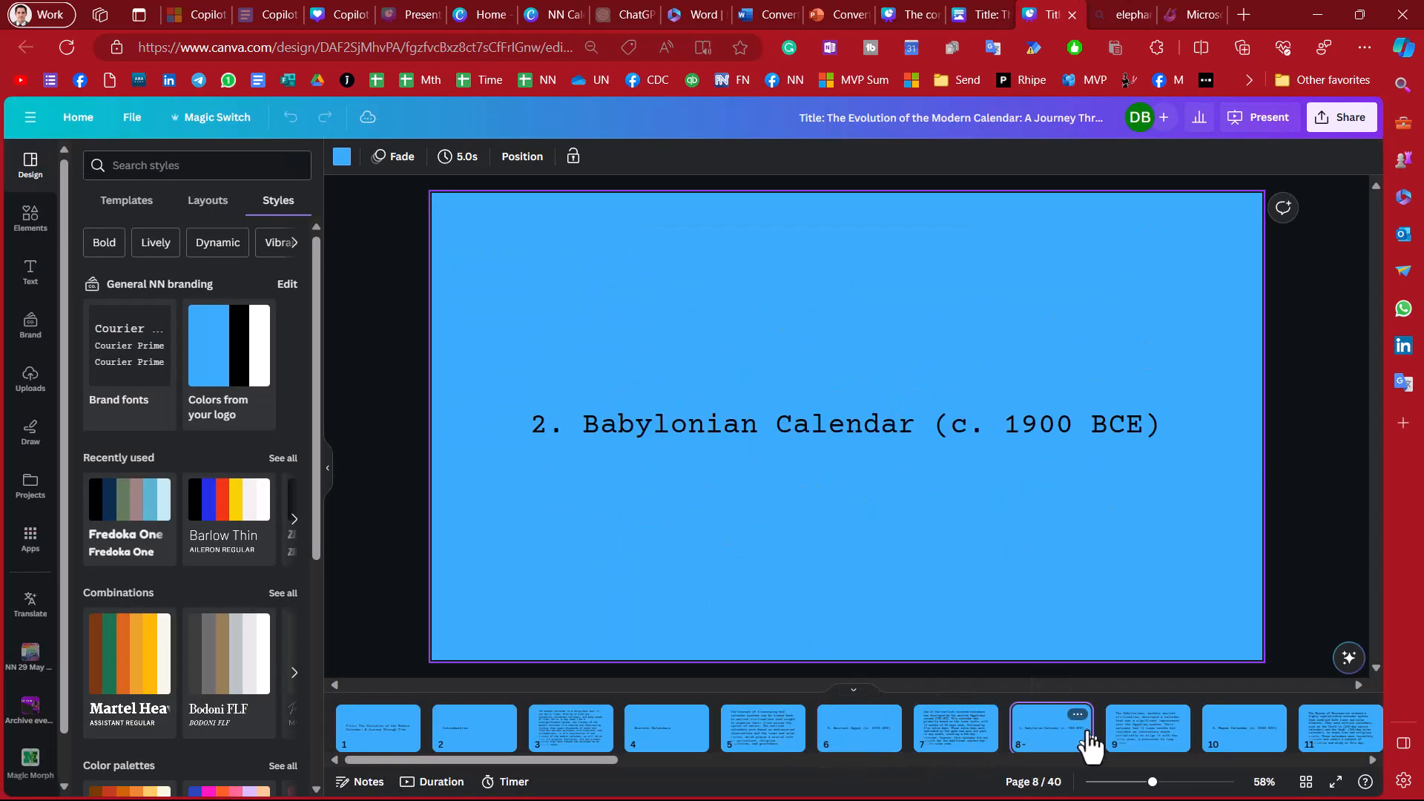
left_click(1146, 726)
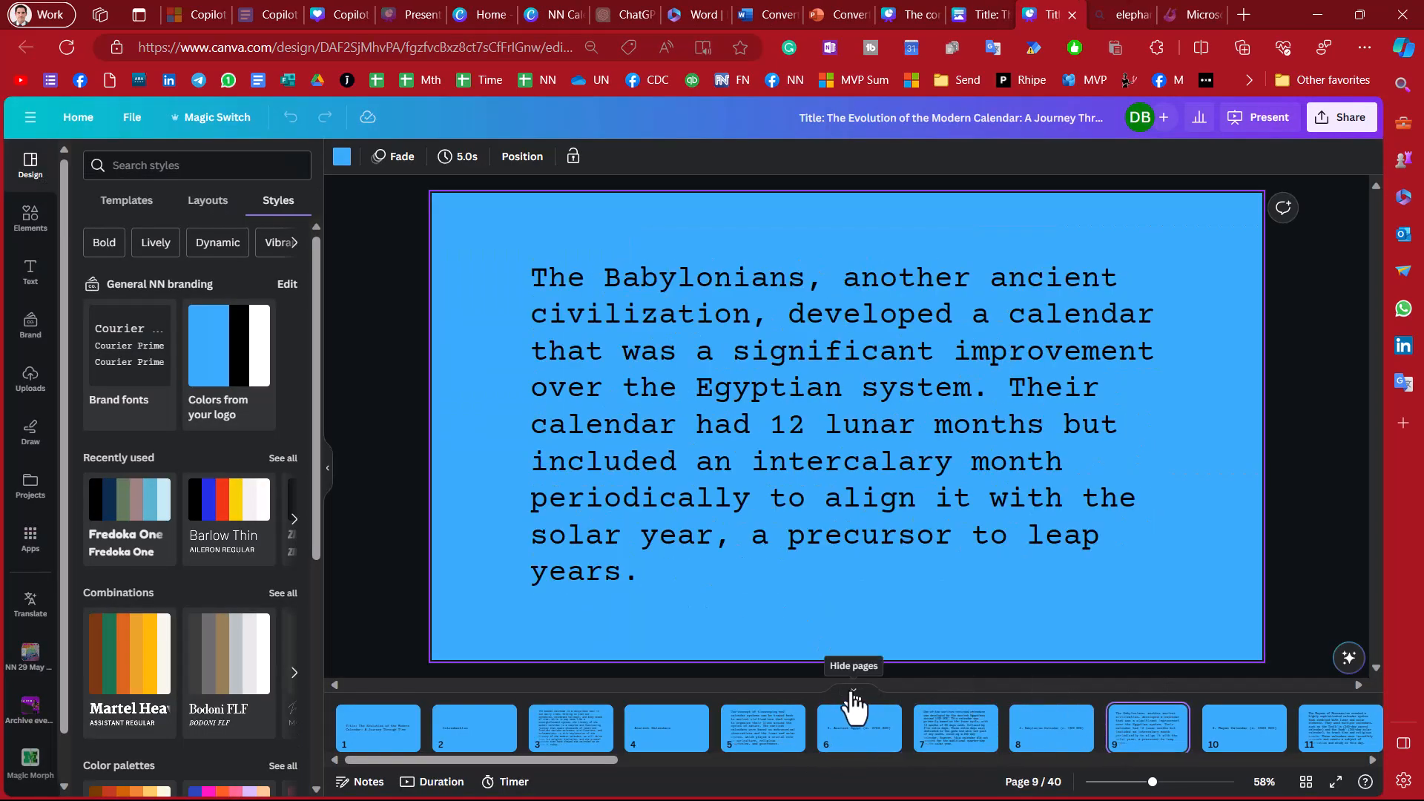
left_click(1340, 727)
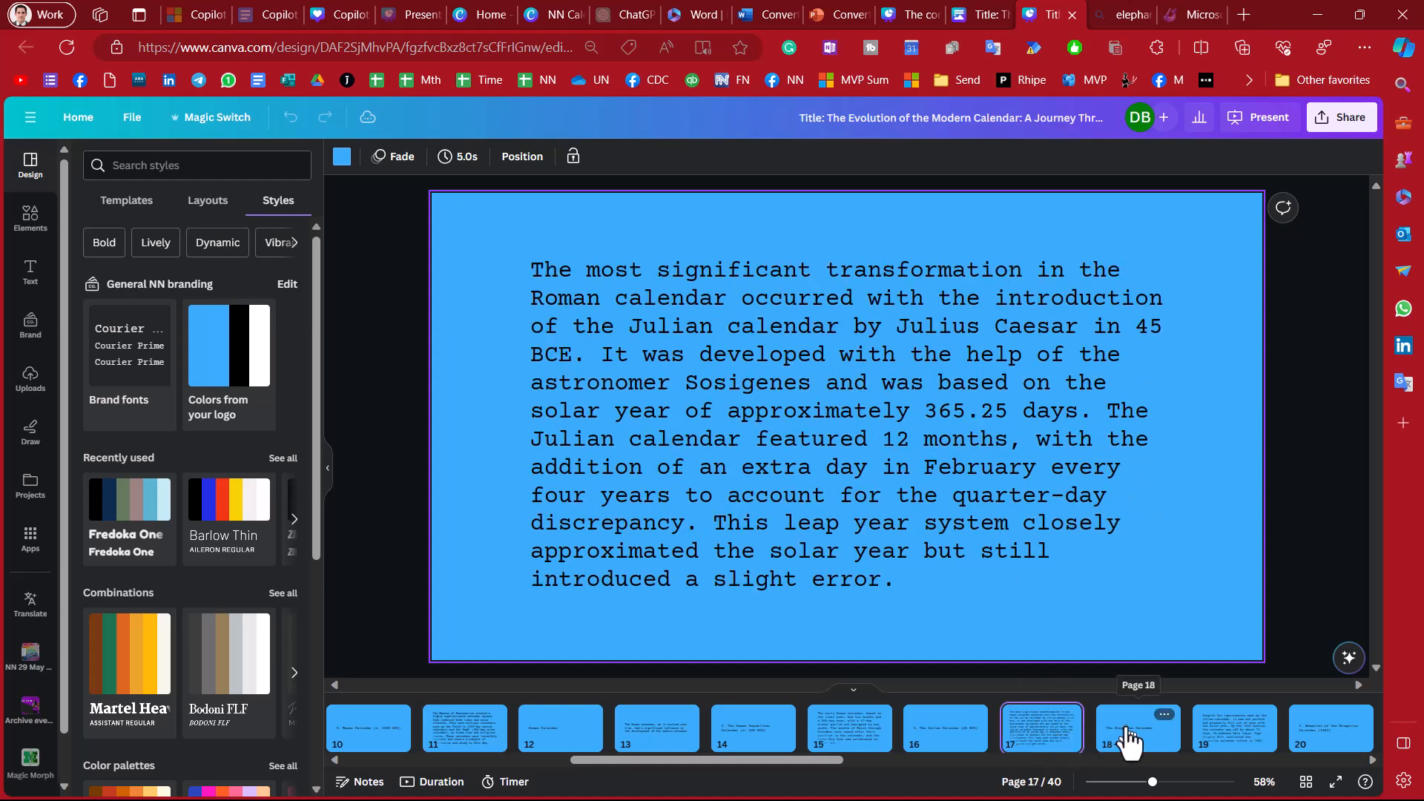
left_click(1329, 726)
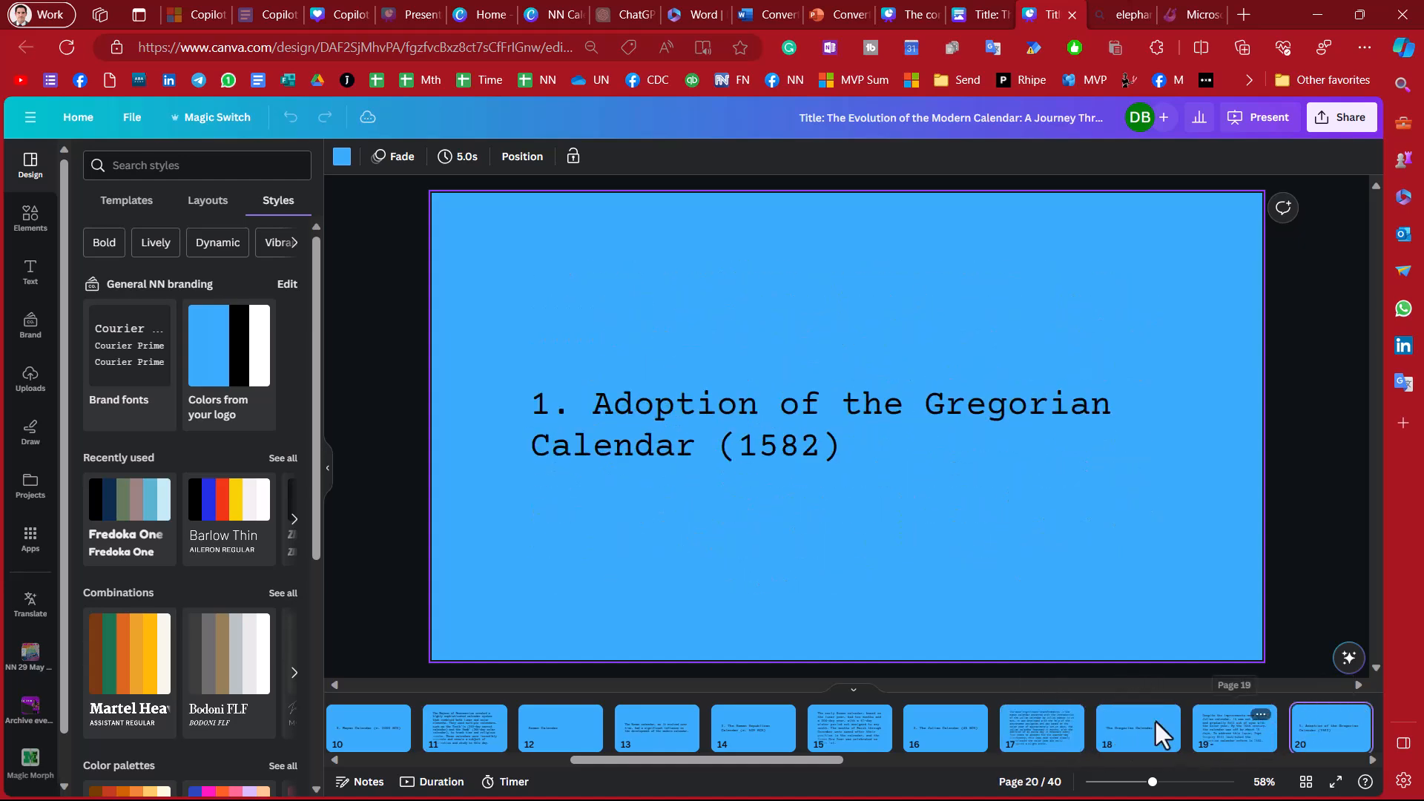
mouse_move(980, 42)
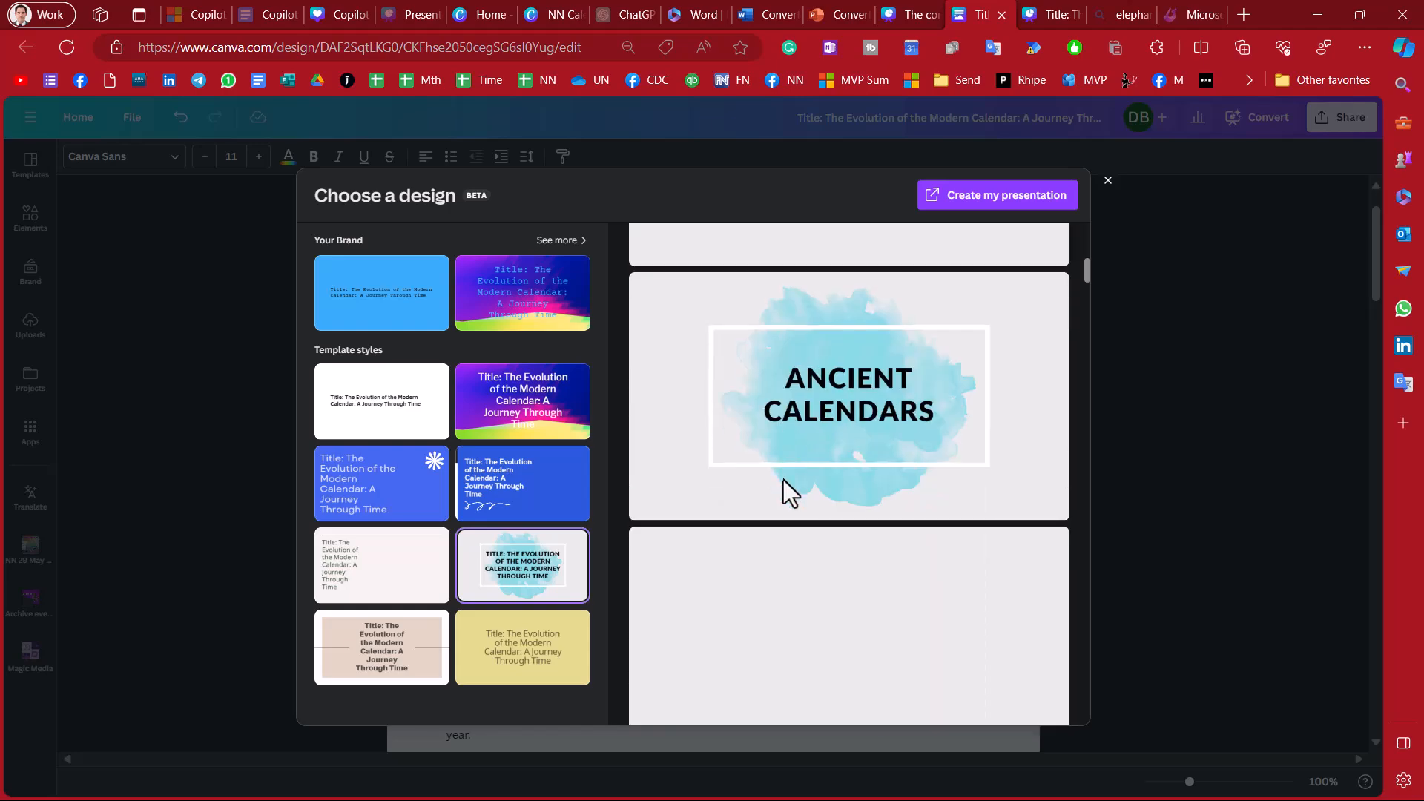
- Scroll through the watercolour deck preview, then switch to the NN Calendar final.pptx presentation
scroll("down", 3)
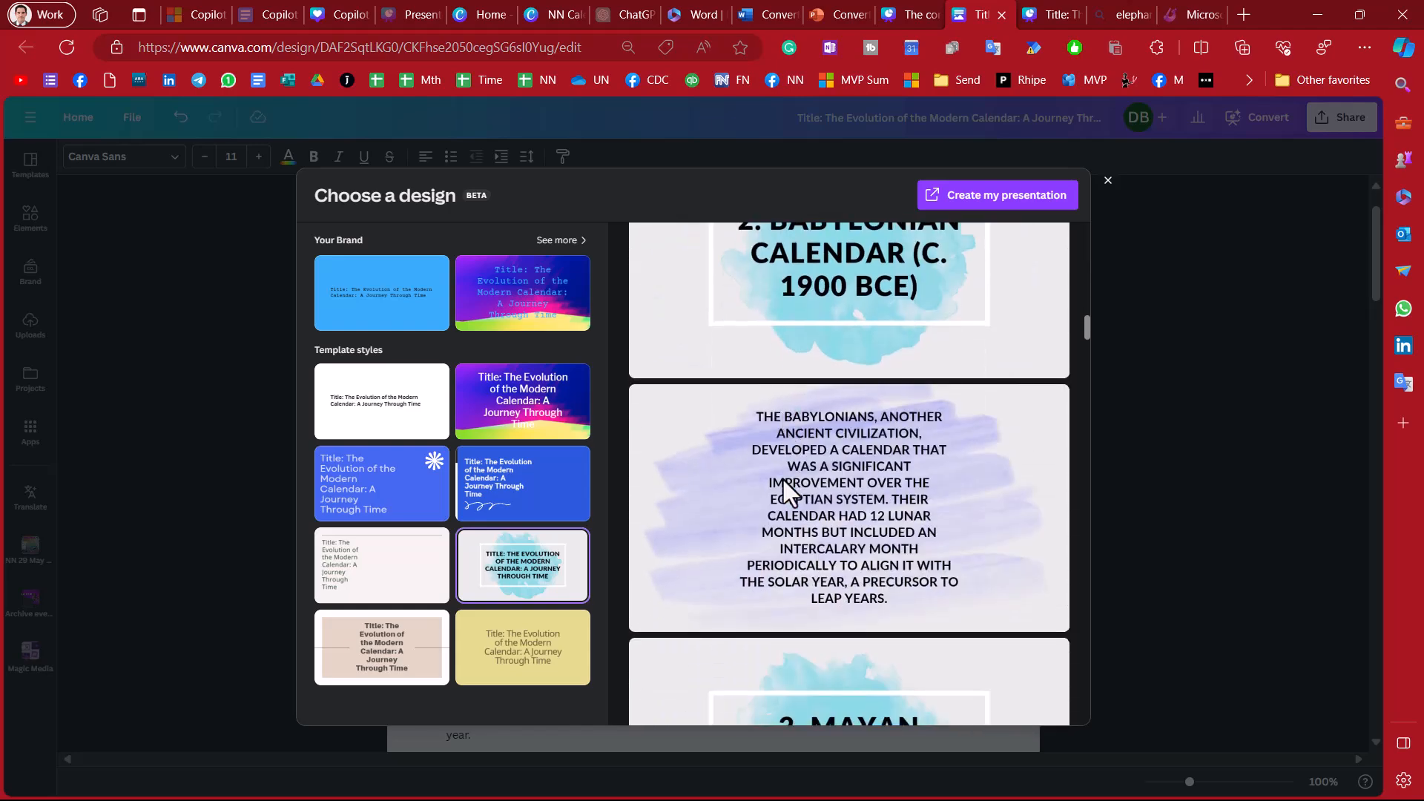
scroll("down", 3)
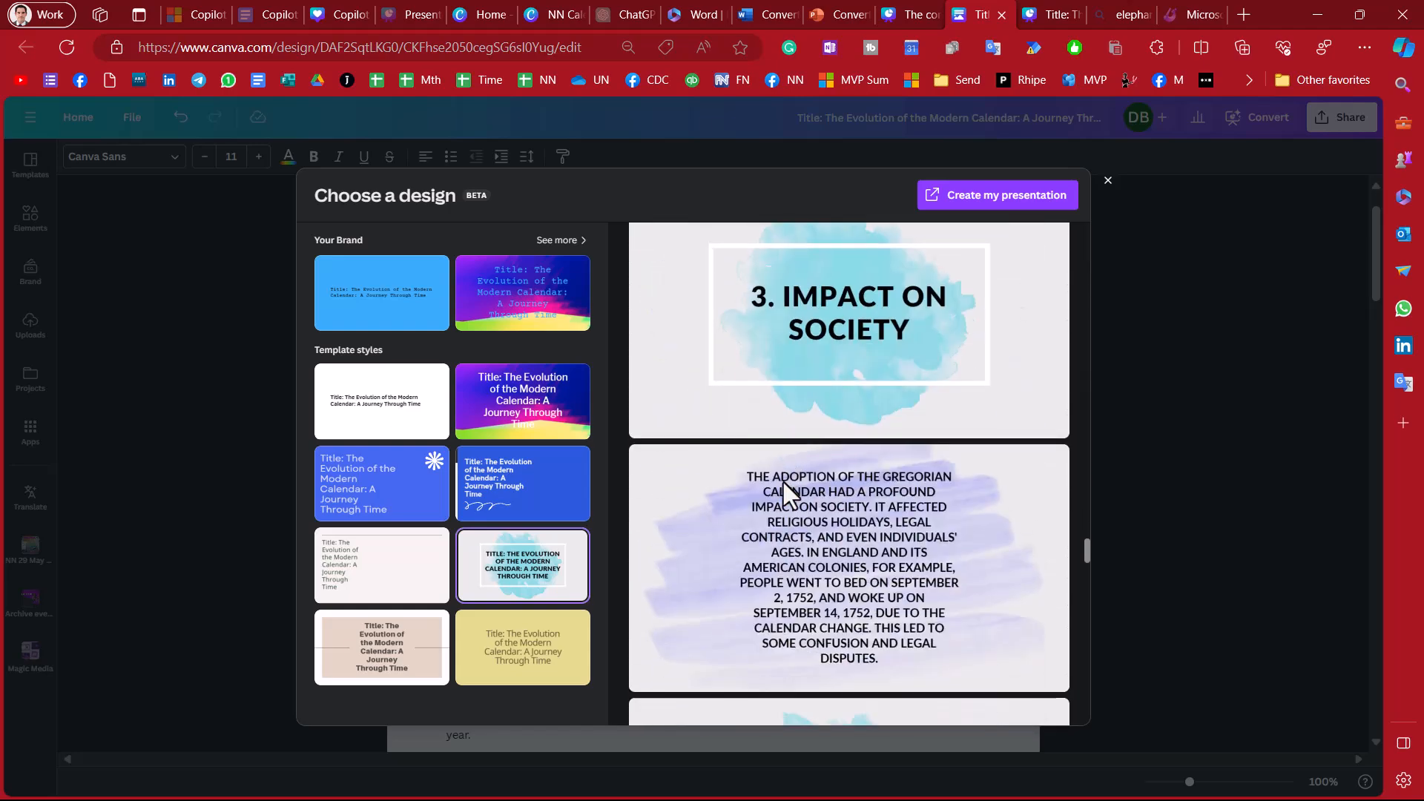
scroll("down", 3)
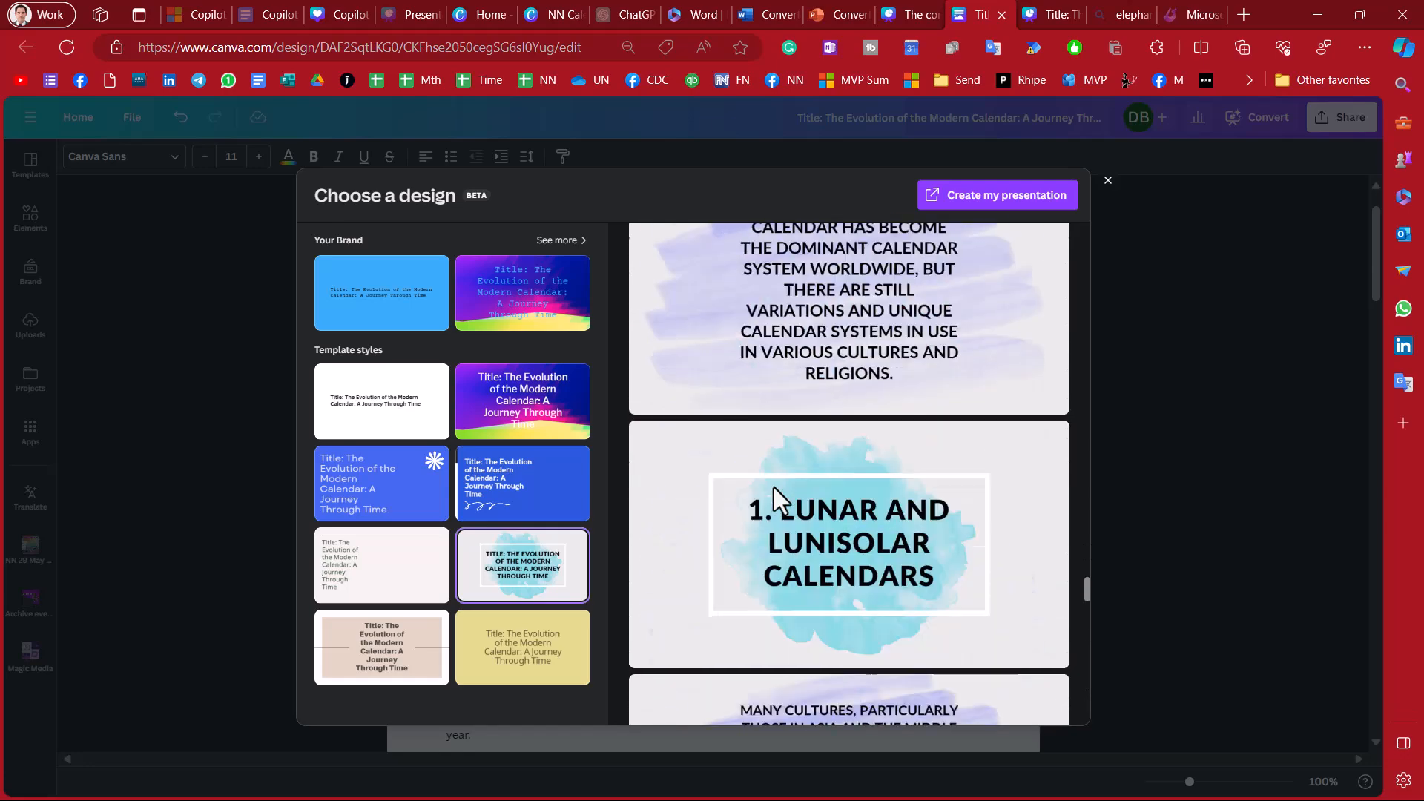
scroll("down", 3)
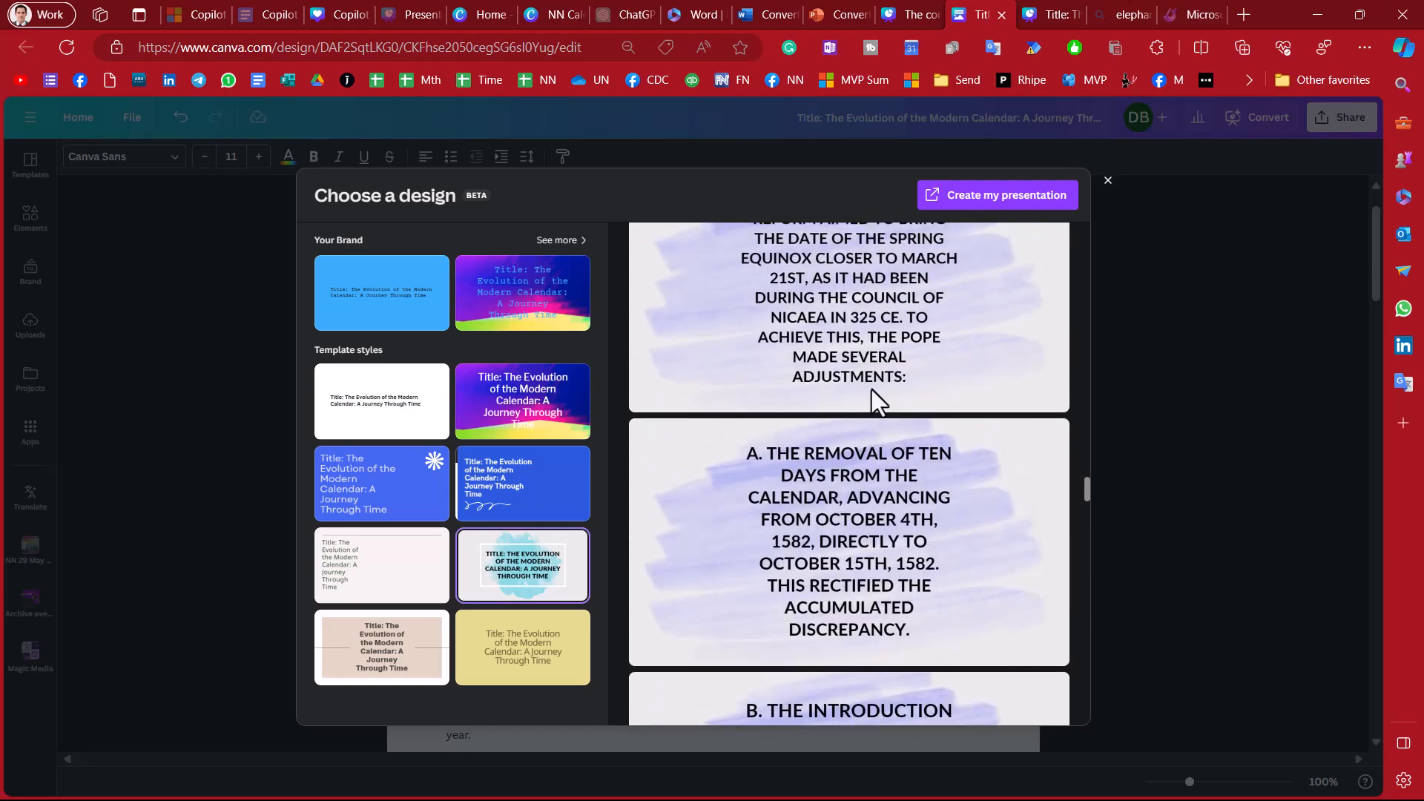
scroll("up", 3)
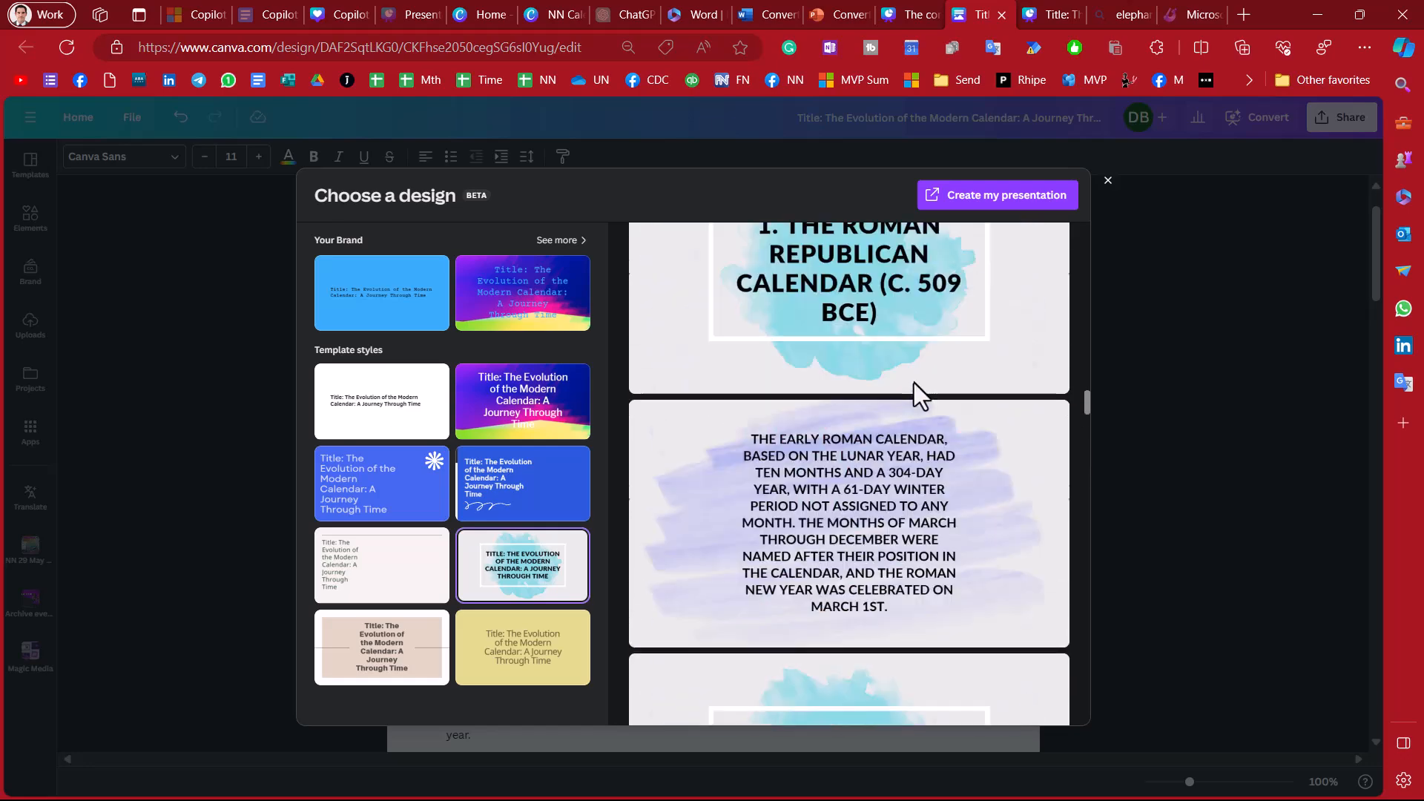
scroll("up", 3)
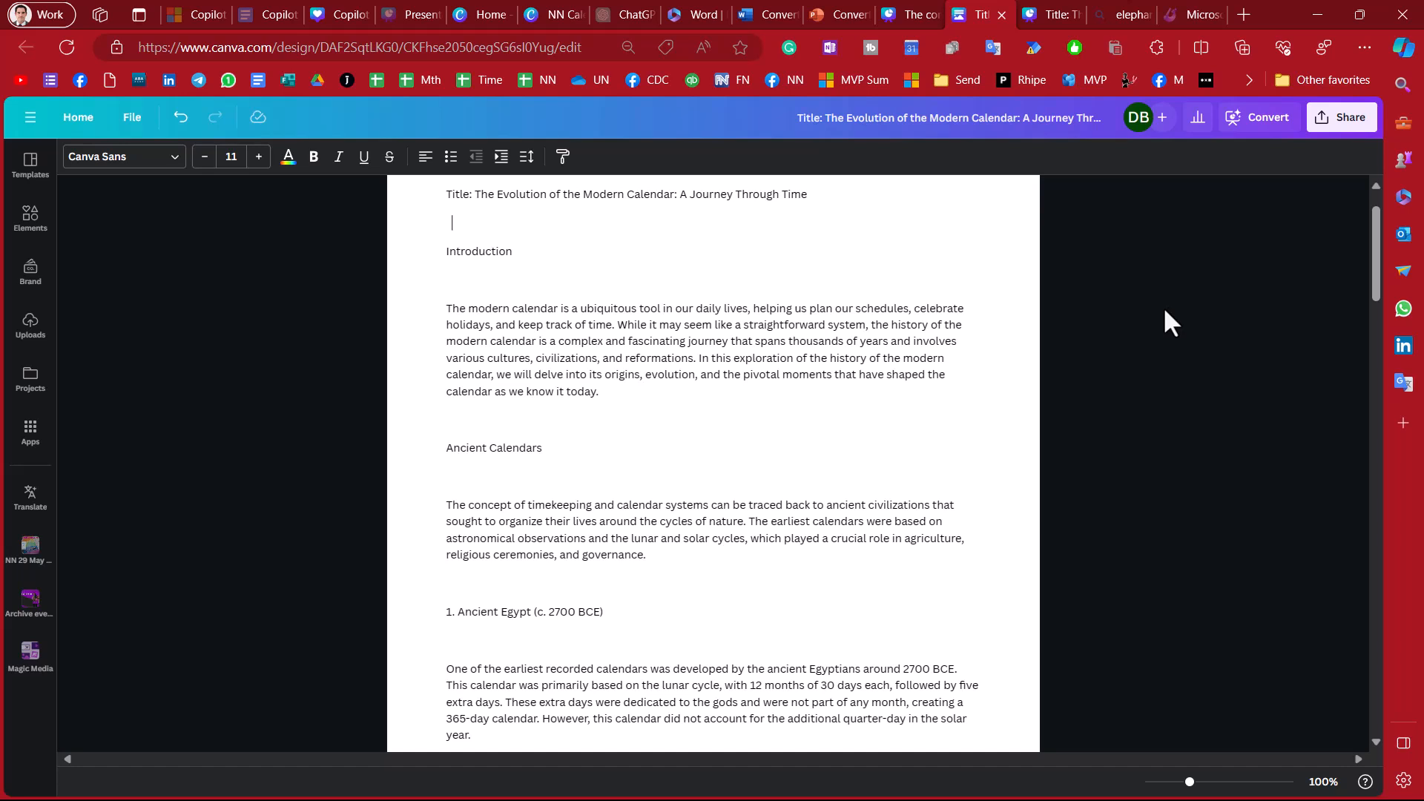
mouse_move(909, 15)
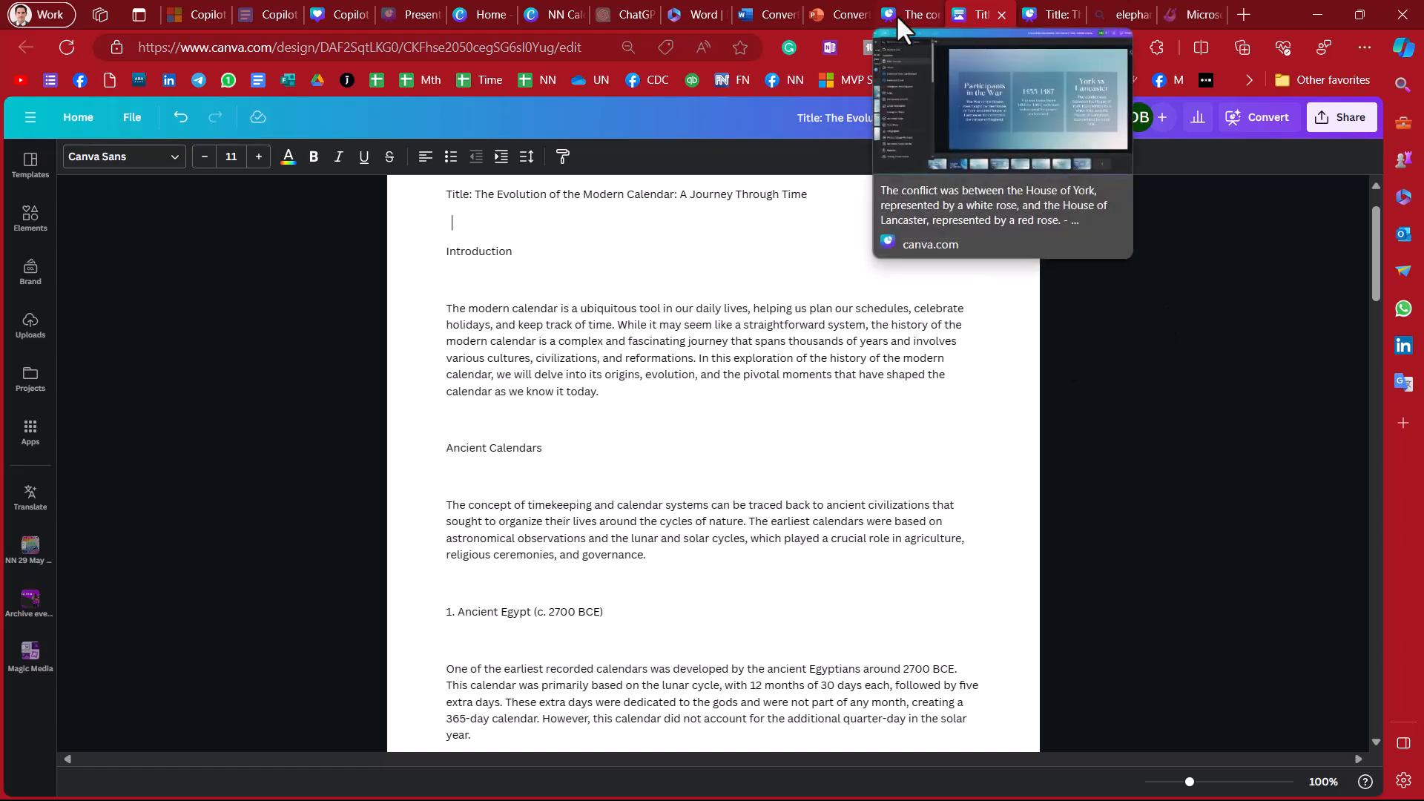
mouse_move(540, 36)
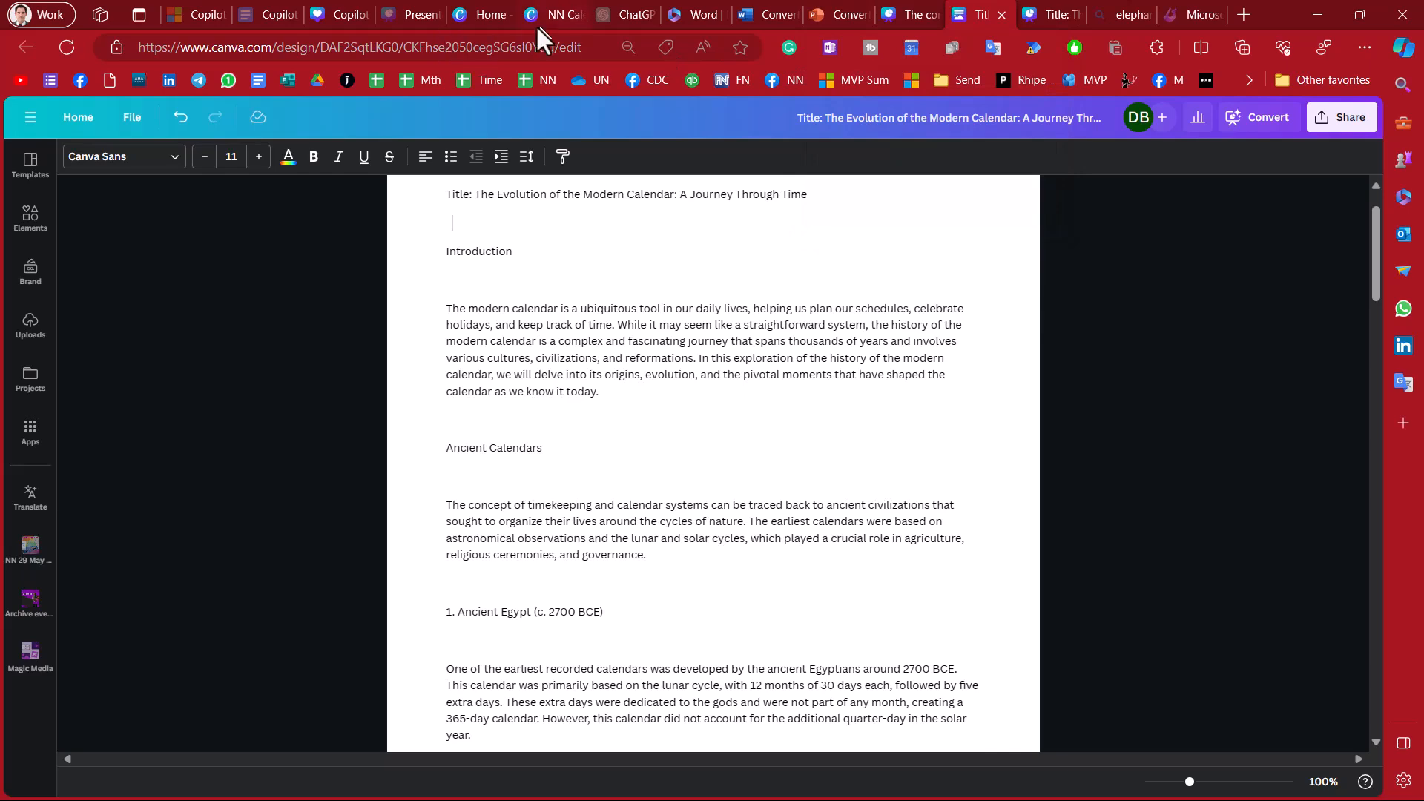
left_click(544, 15)
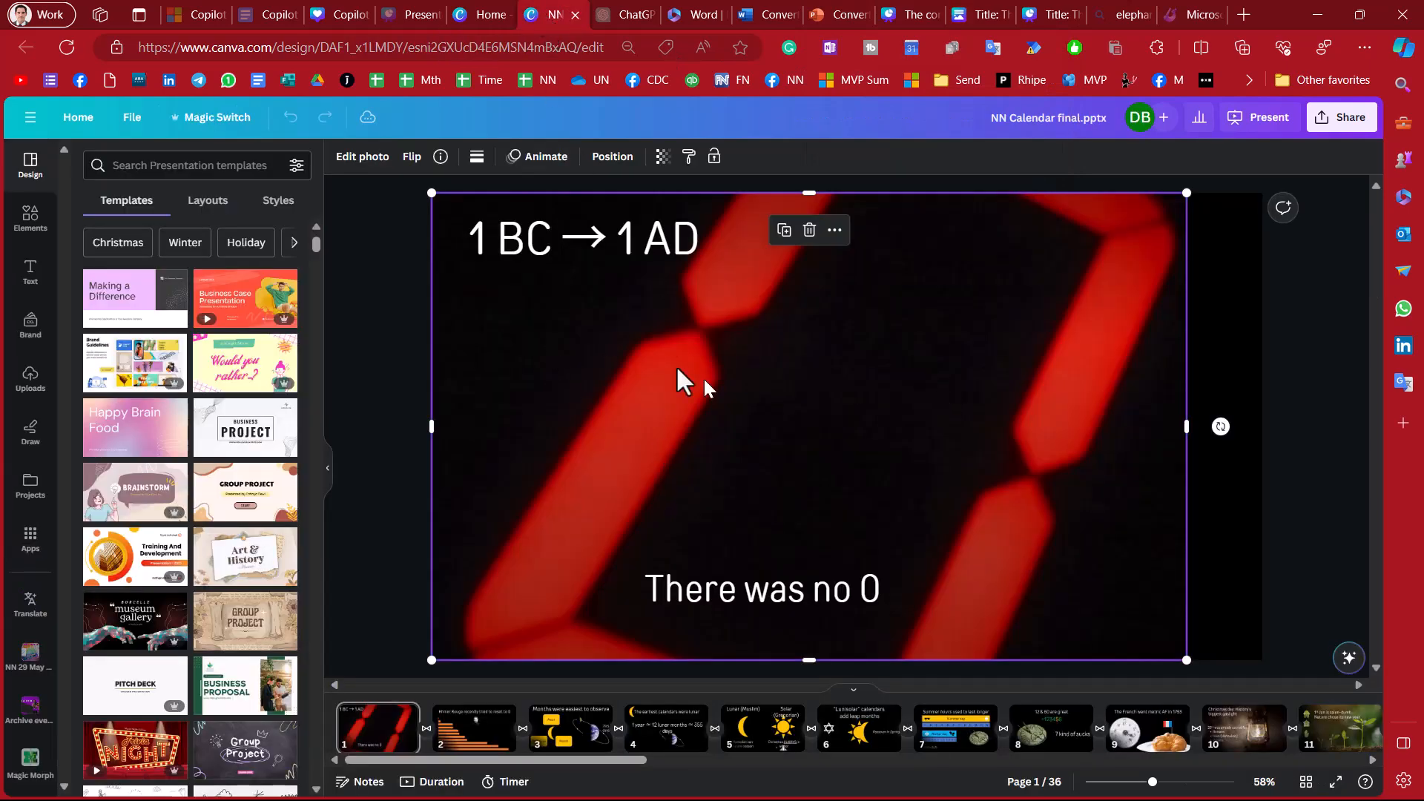
- Use Magic Switch to transform the deck into a Doc keeping all slide text
left_click(572, 238)
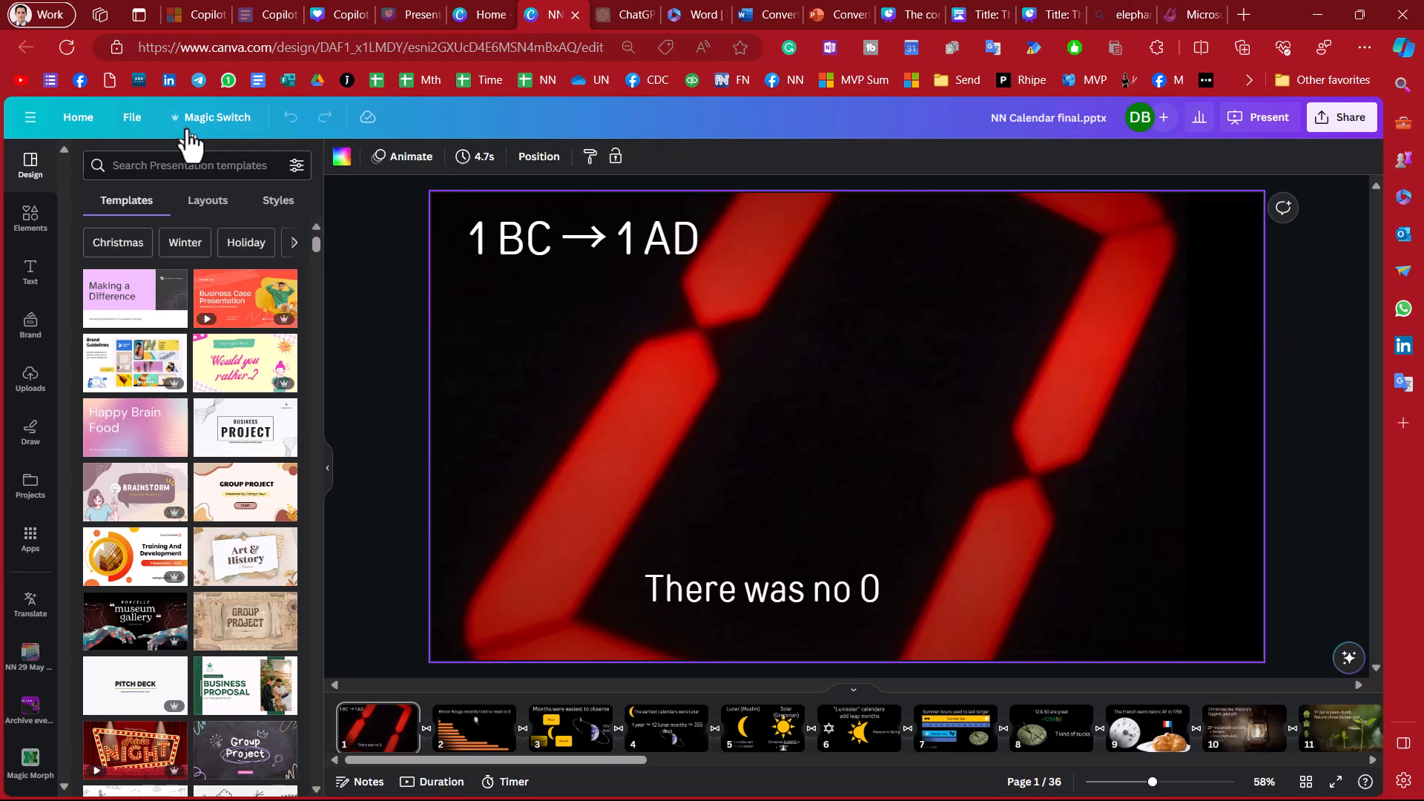
left_click(218, 117)
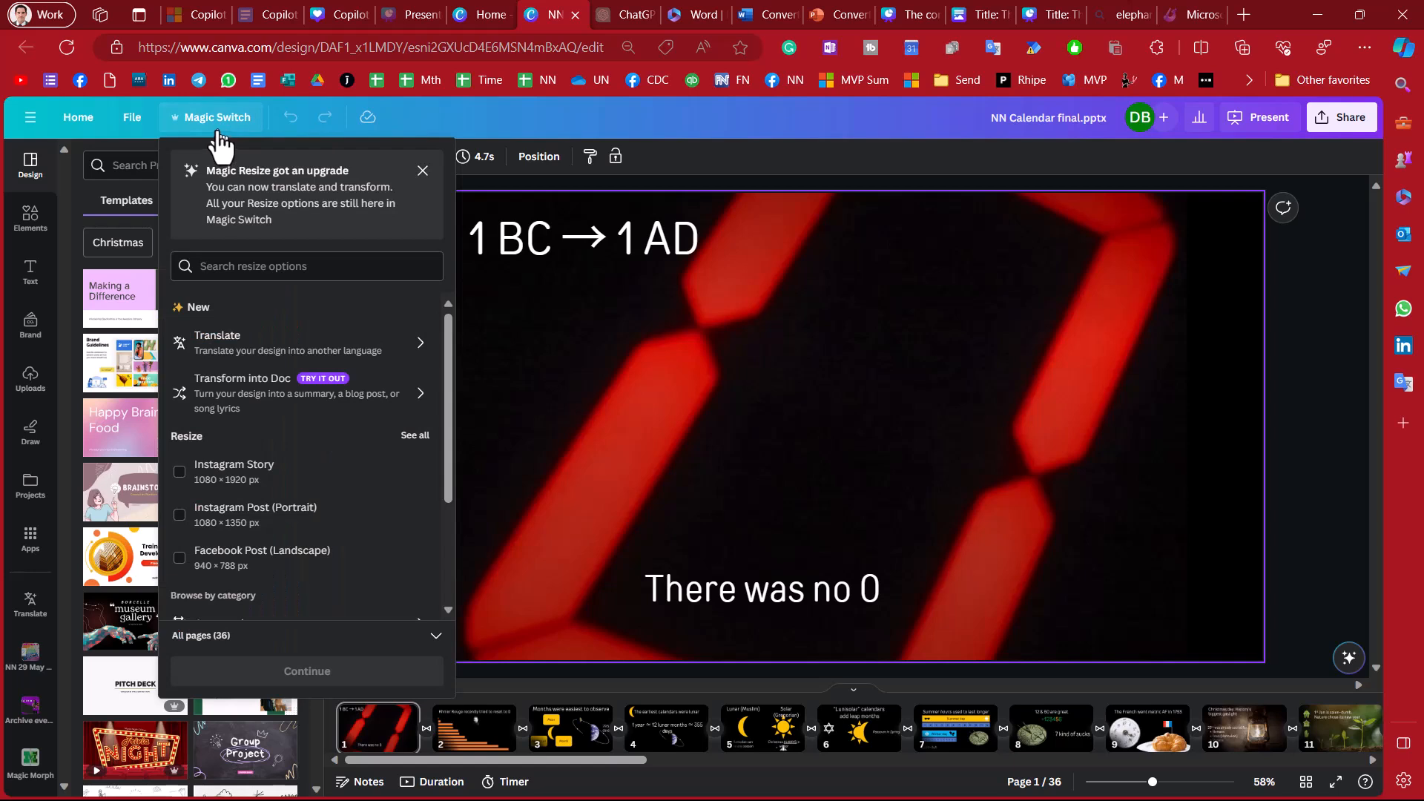
mouse_move(322, 531)
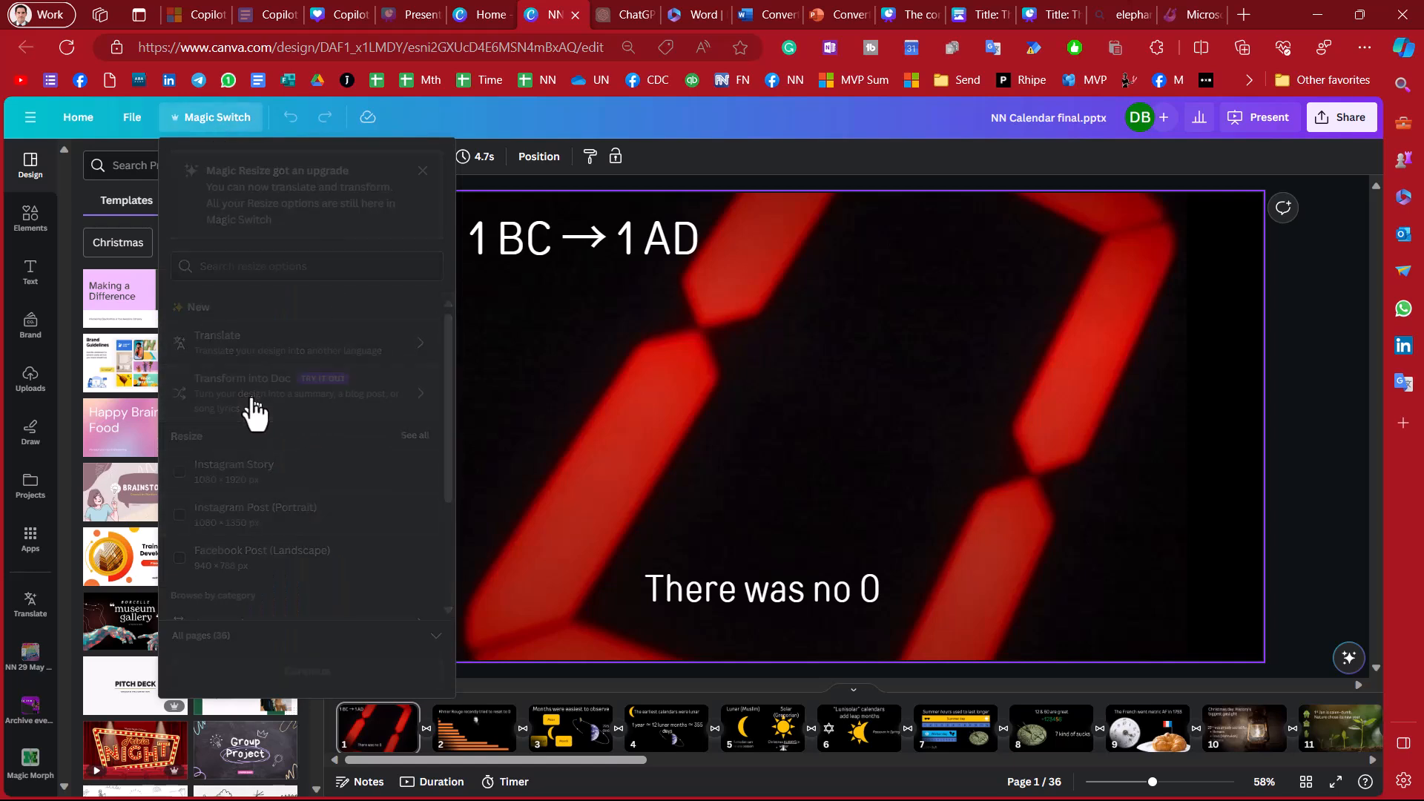
left_click(245, 385)
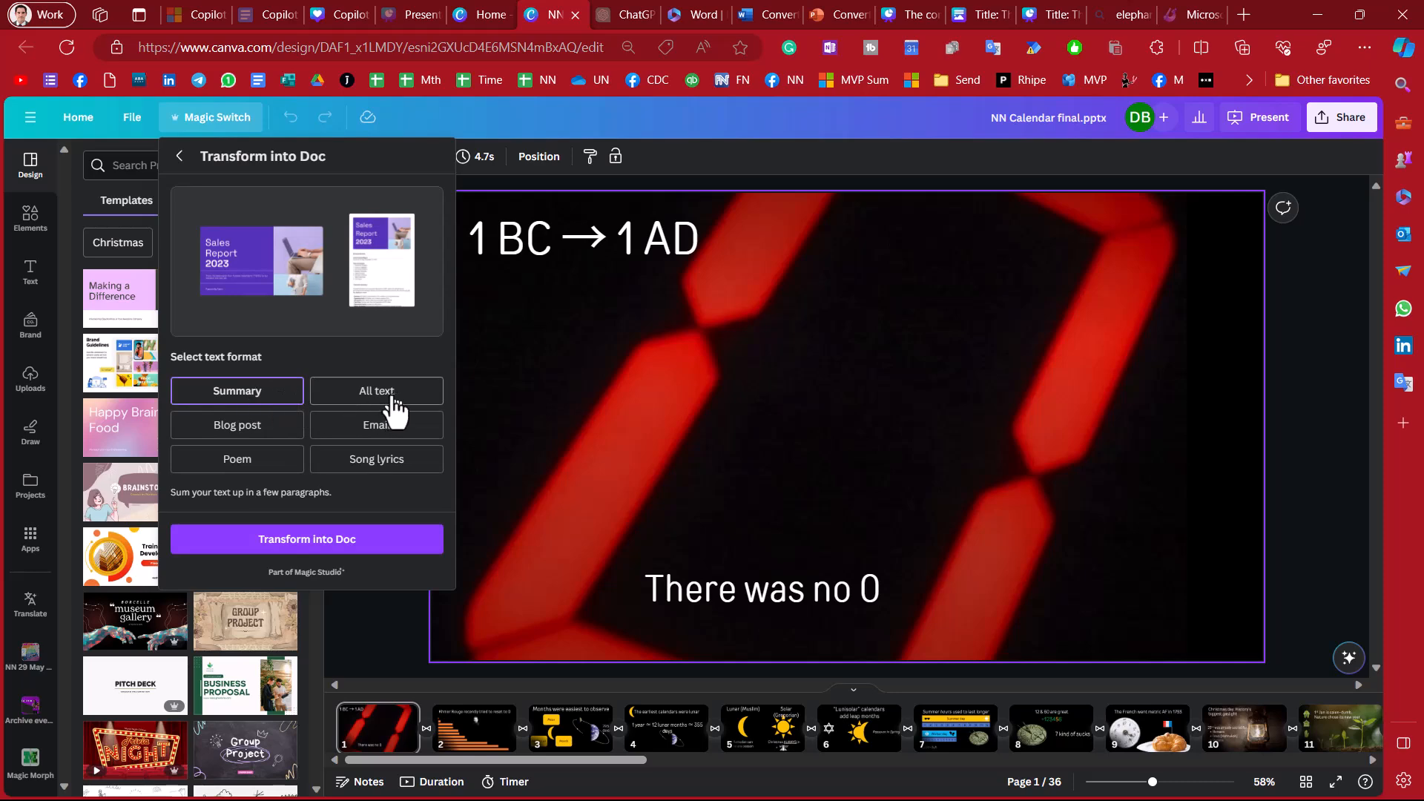
left_click(305, 538)
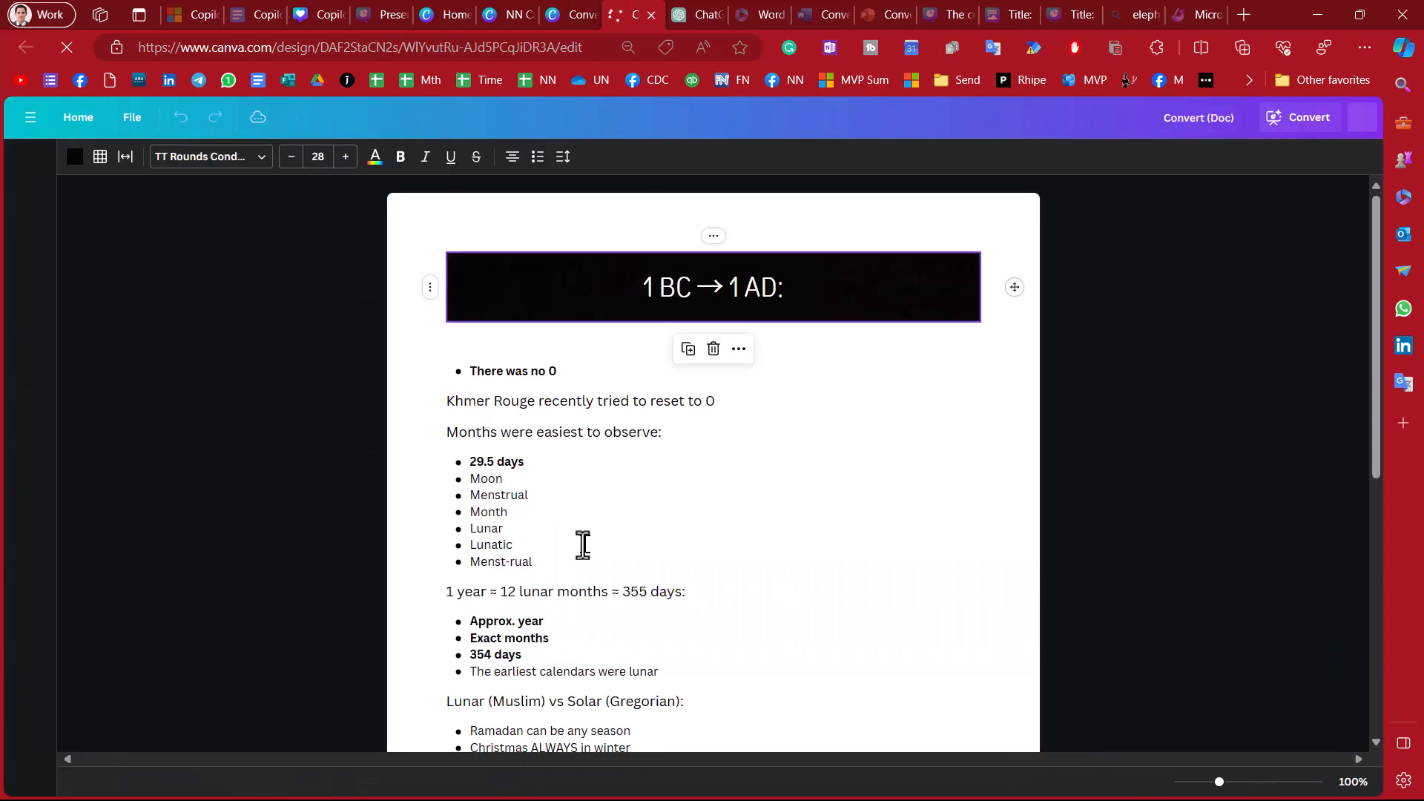
- Use Magic Switch to transform the slides into a Song lyrics Doc
scroll("down", 3)
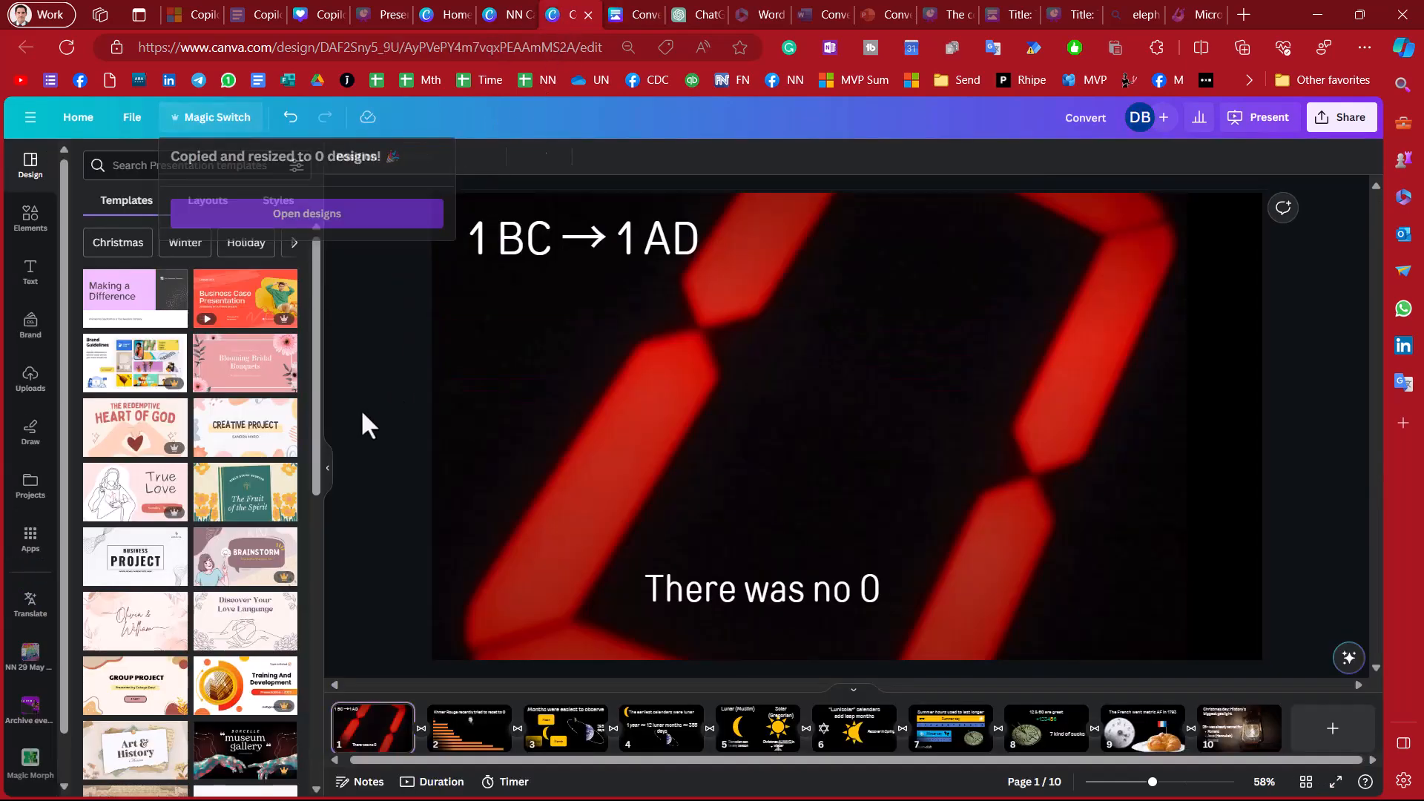
left_click(217, 115)
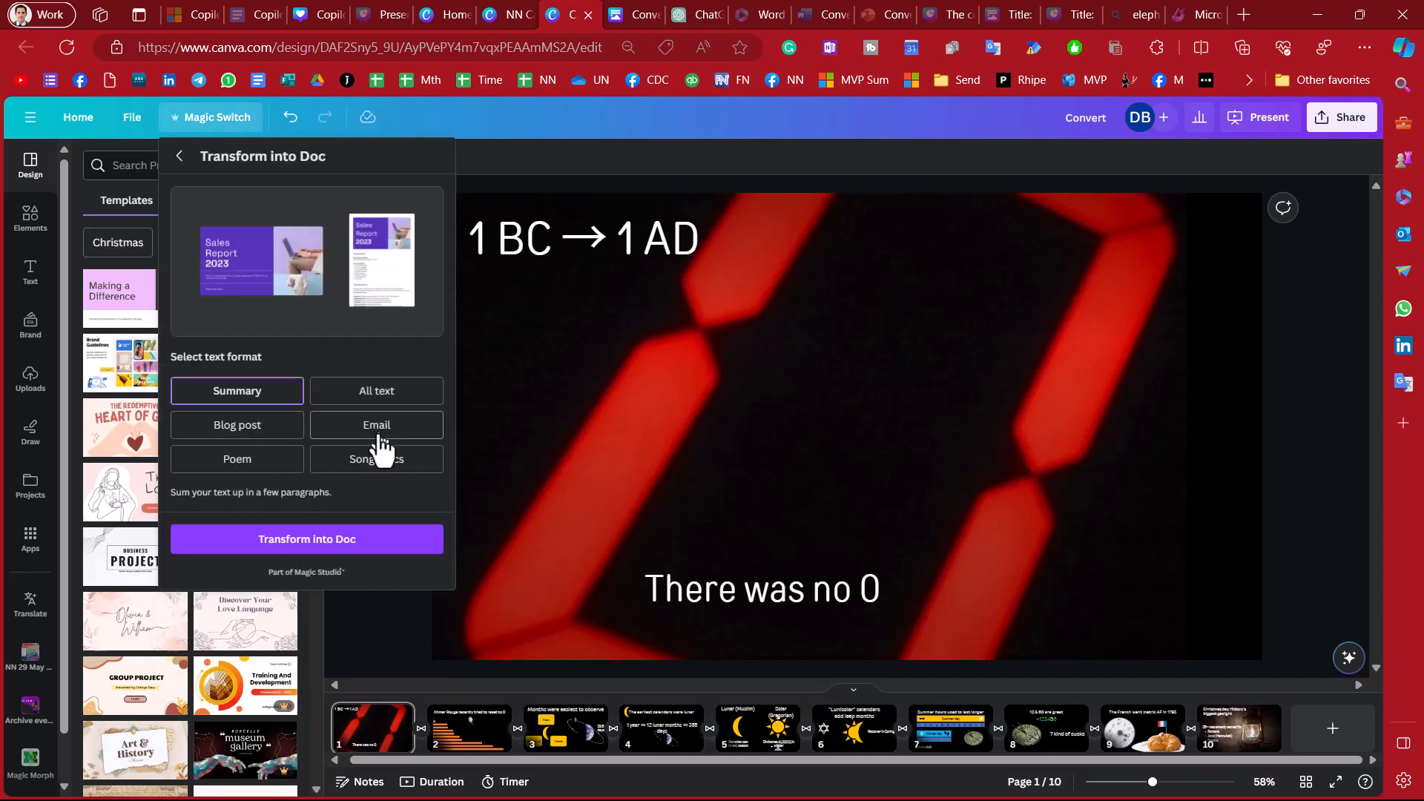
mouse_move(423, 441)
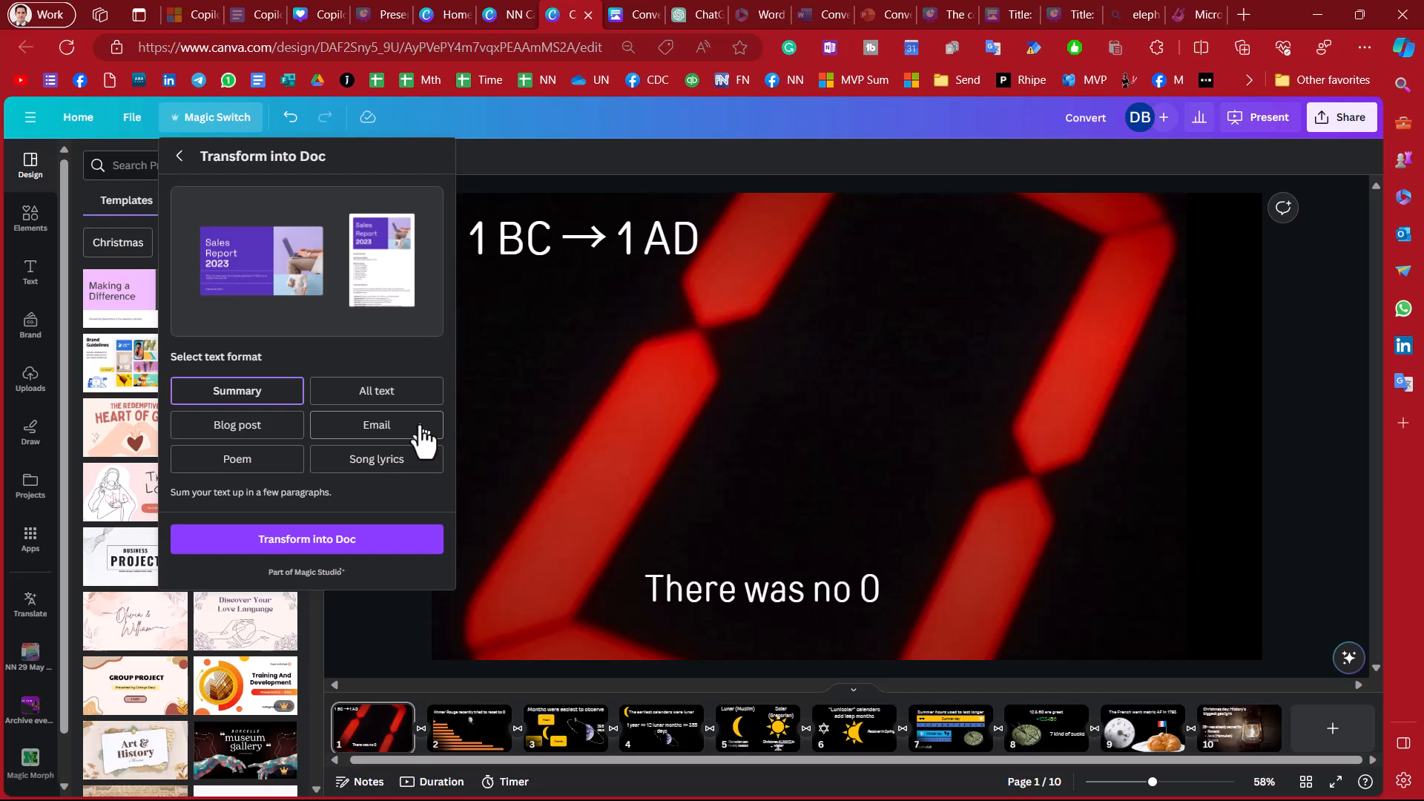
mouse_move(375, 458)
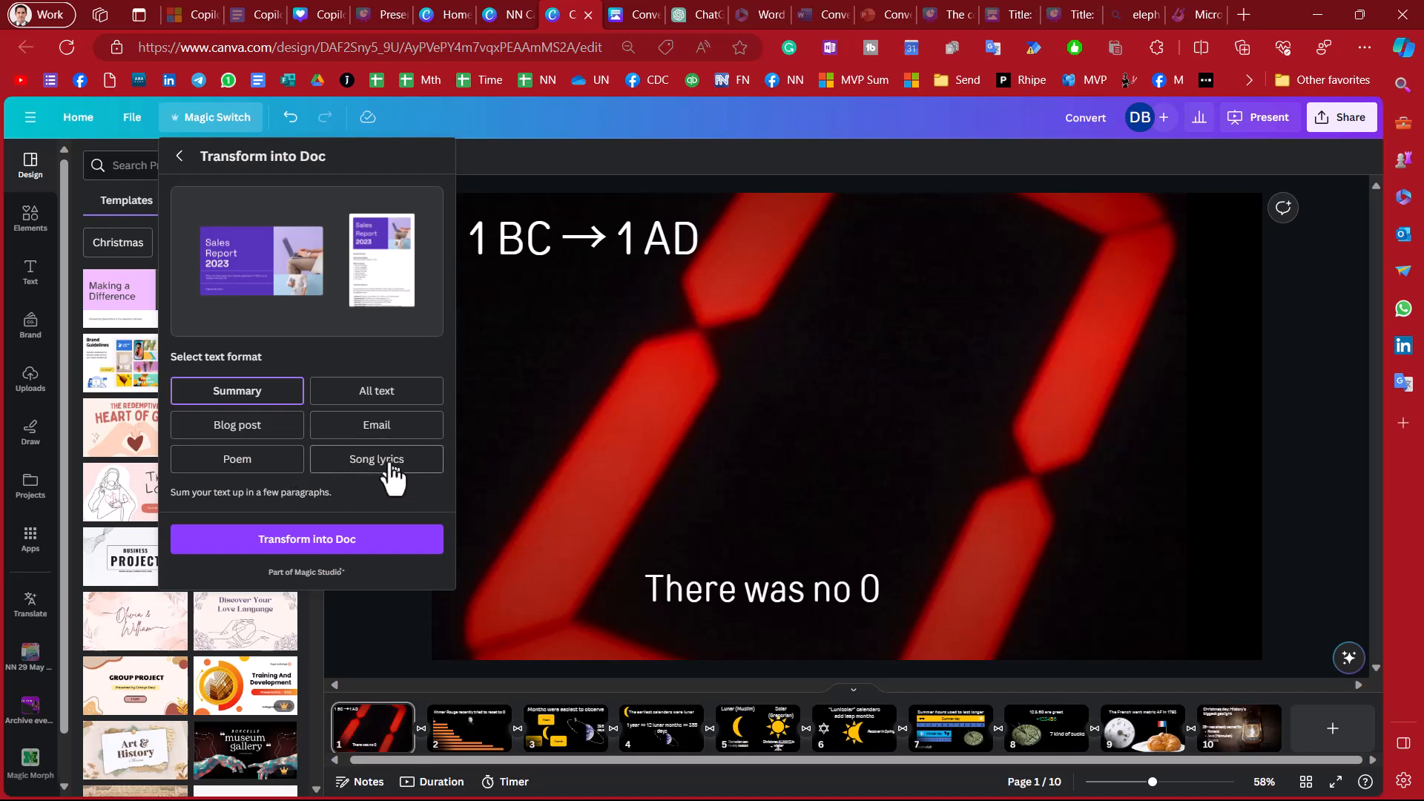
left_click(375, 459)
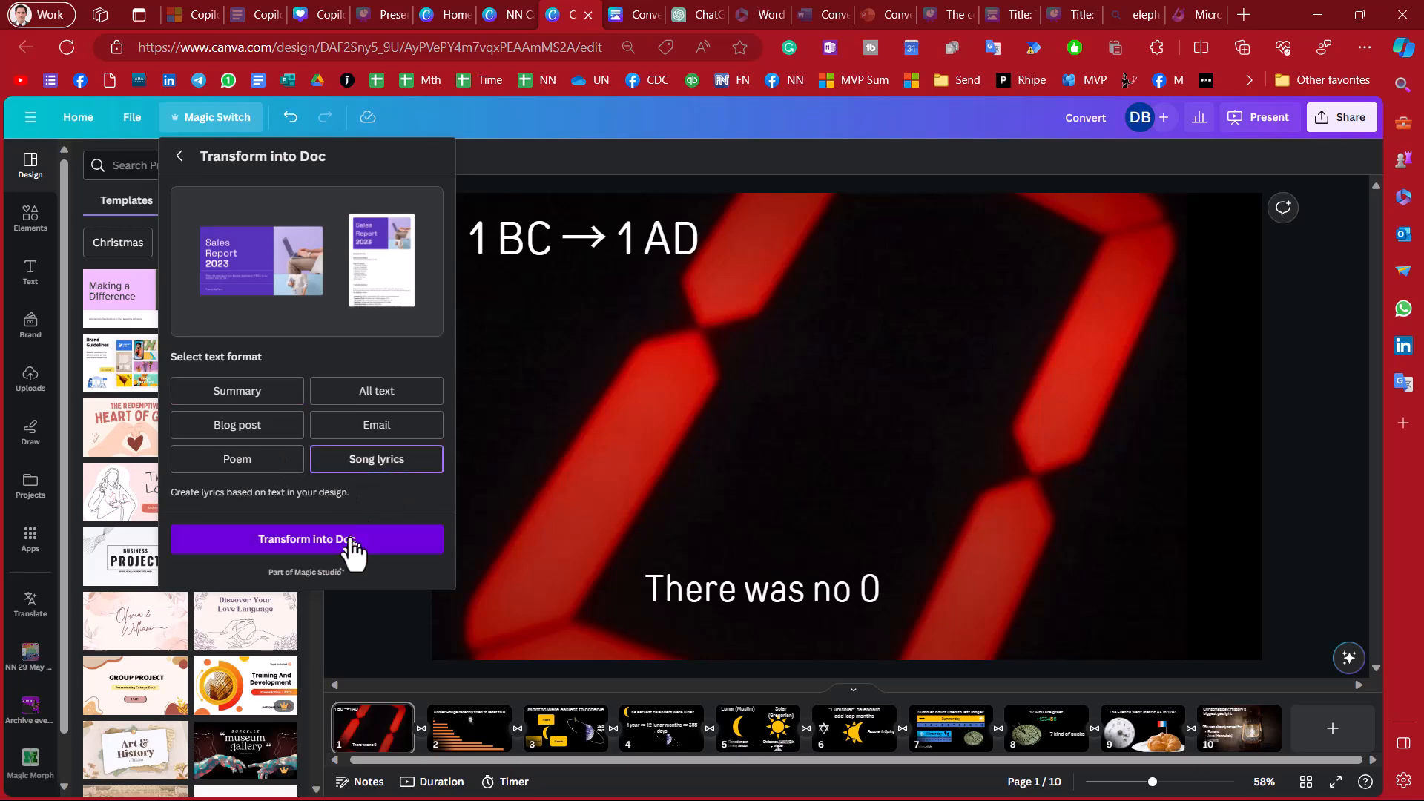
left_click(307, 539)
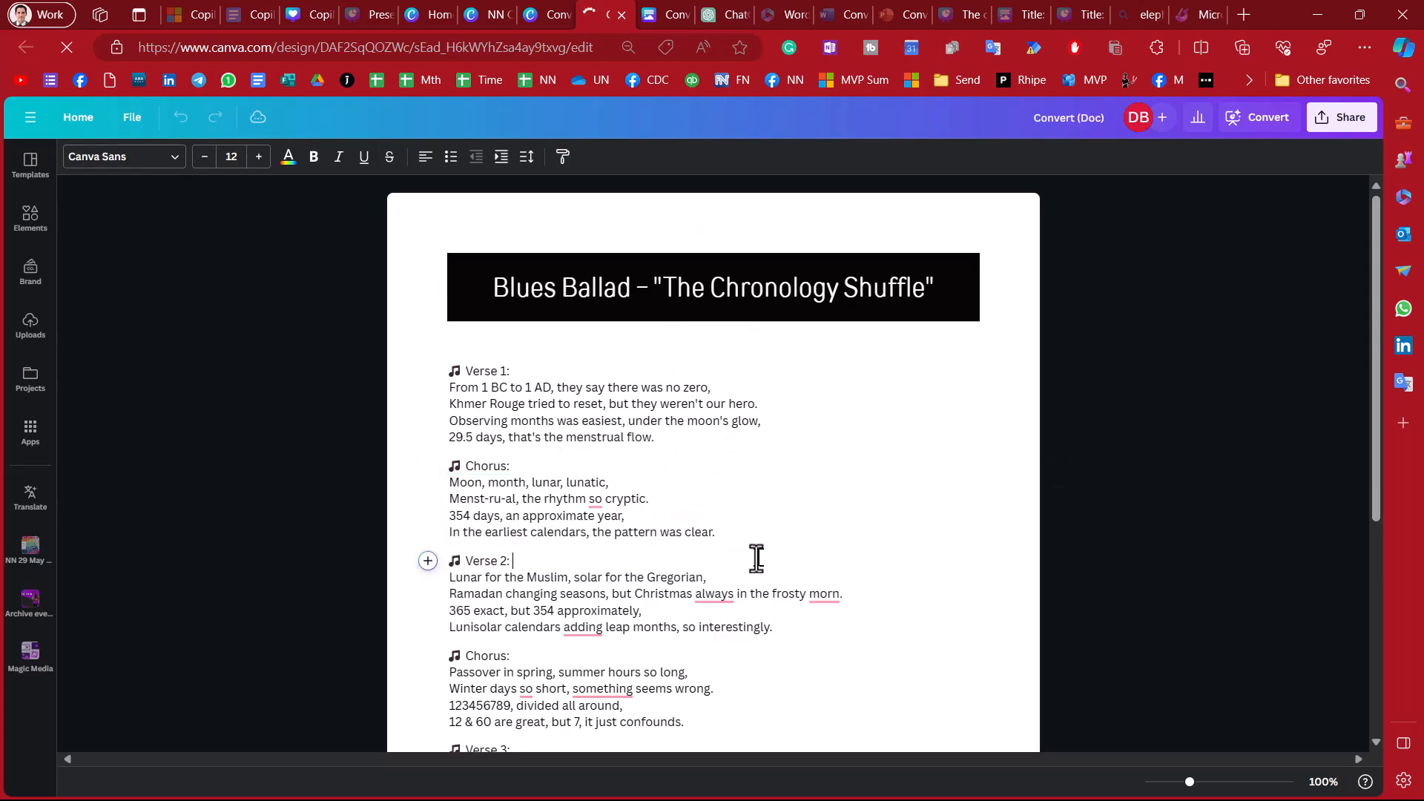
mouse_move(636, 104)
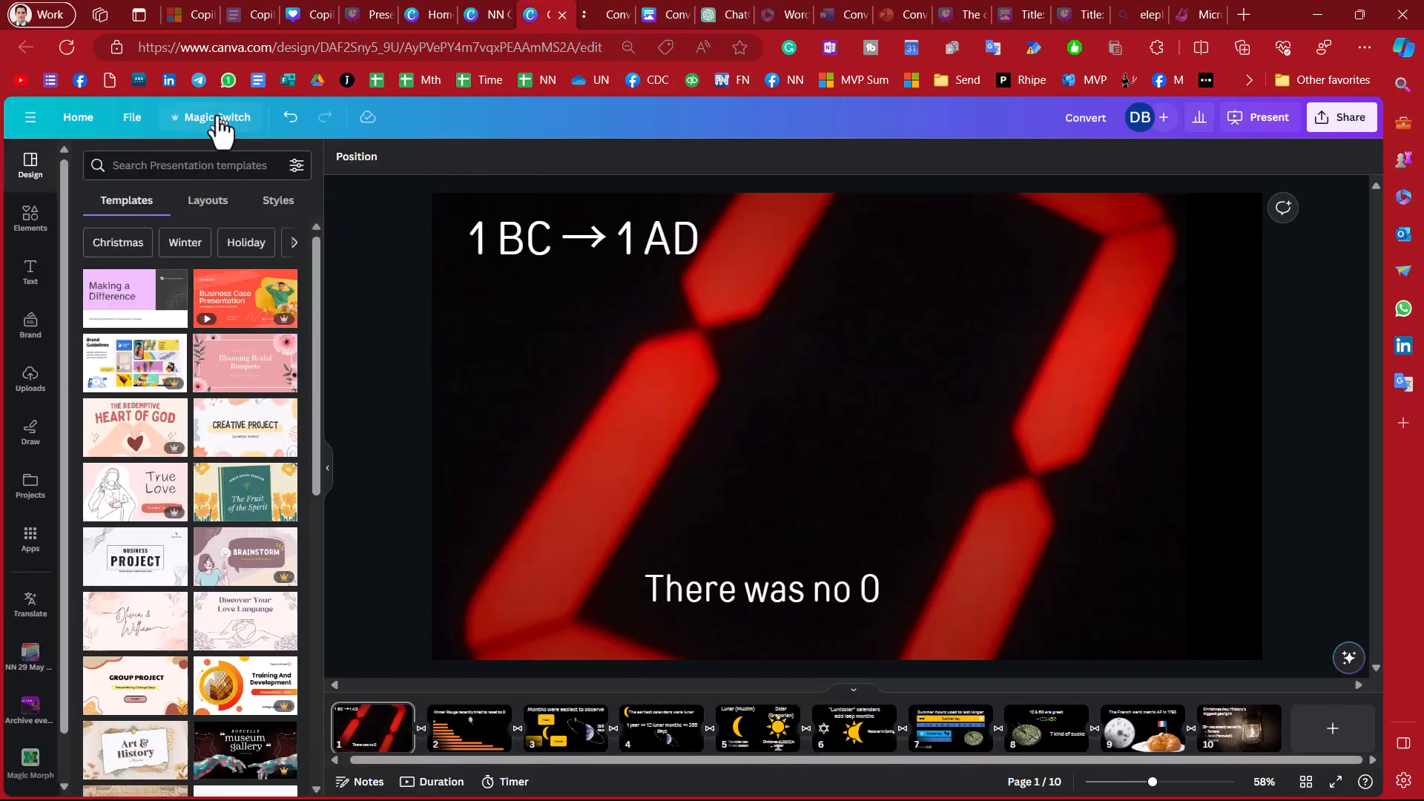
- Use Magic Switch Translate with Khmer as target language, applied to pages 1–5
left_click(218, 116)
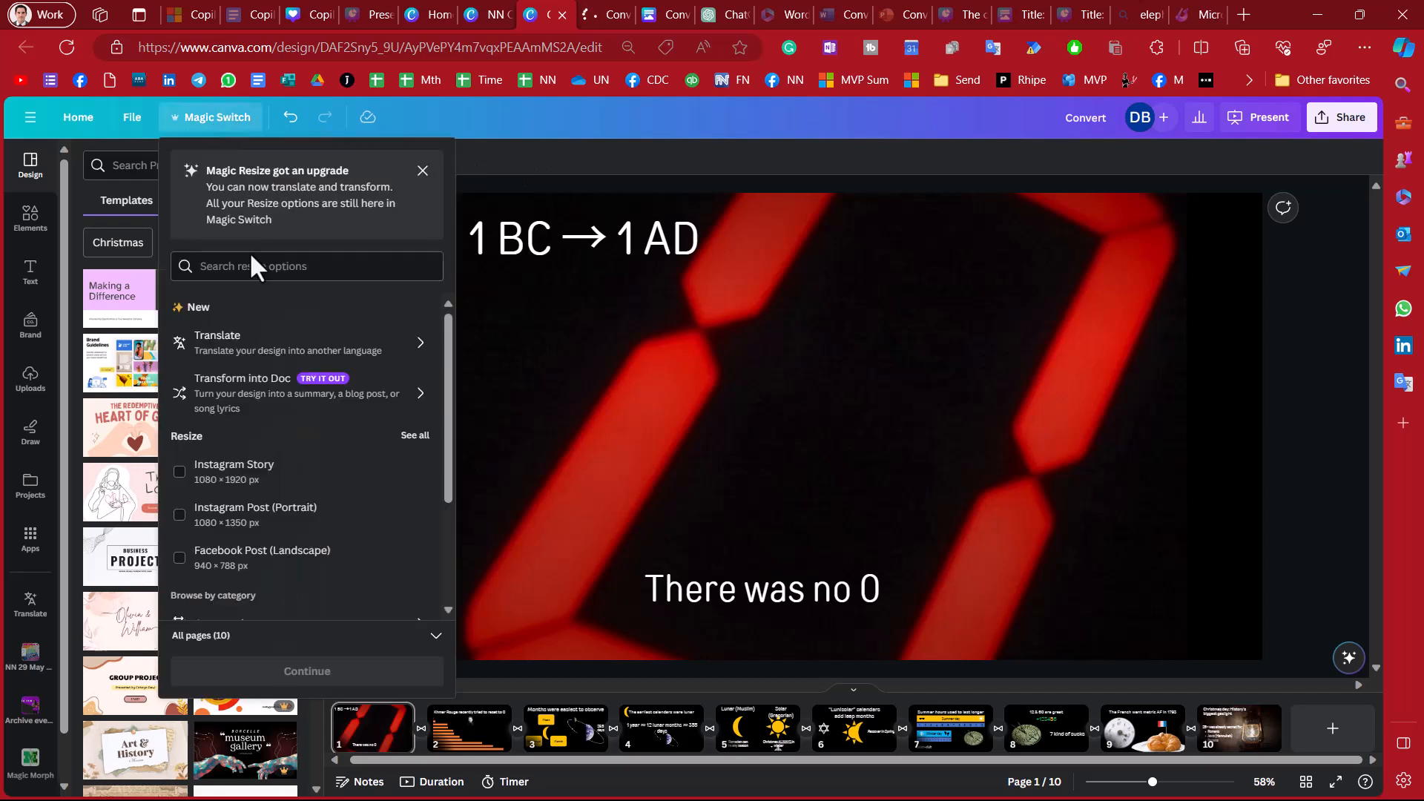
mouse_move(350, 525)
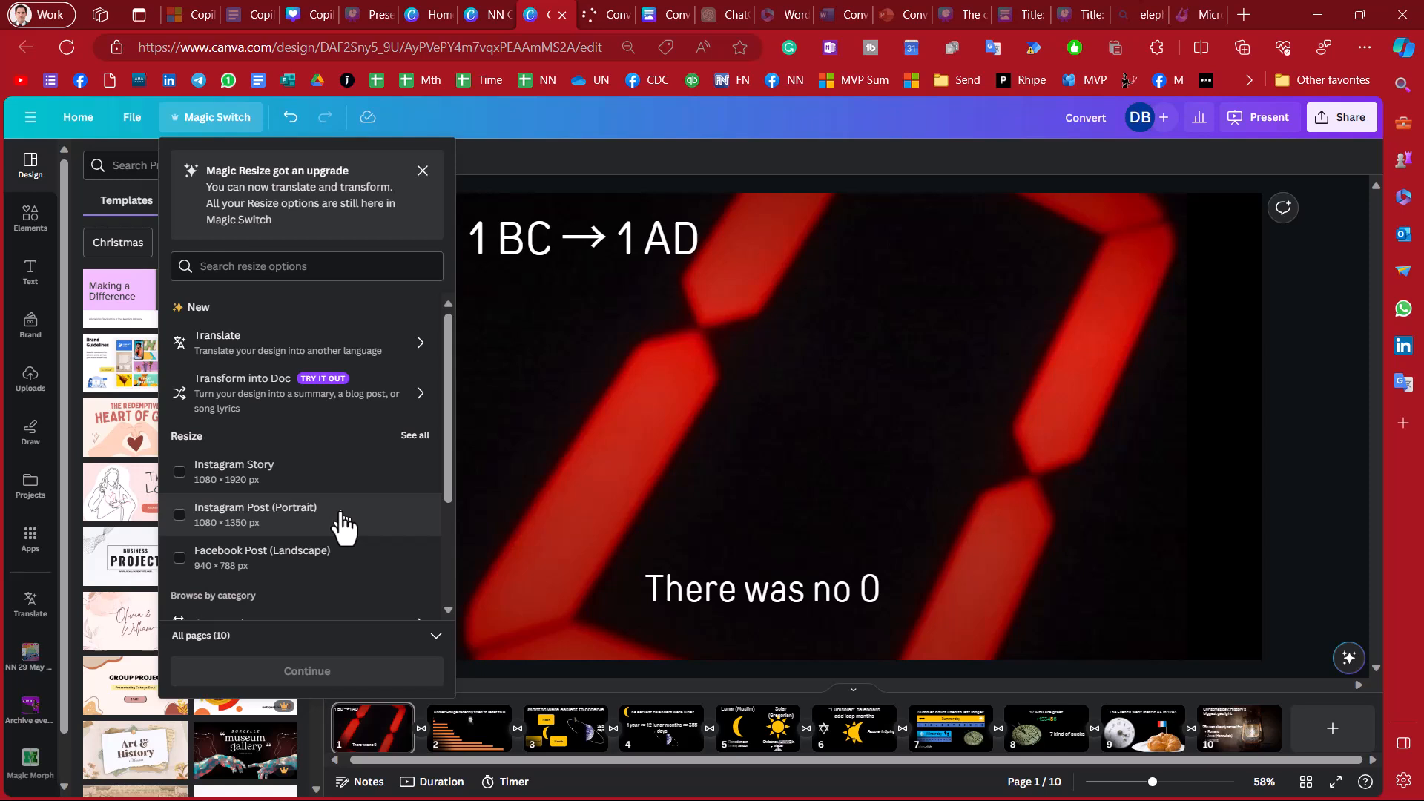
scroll("down", 3)
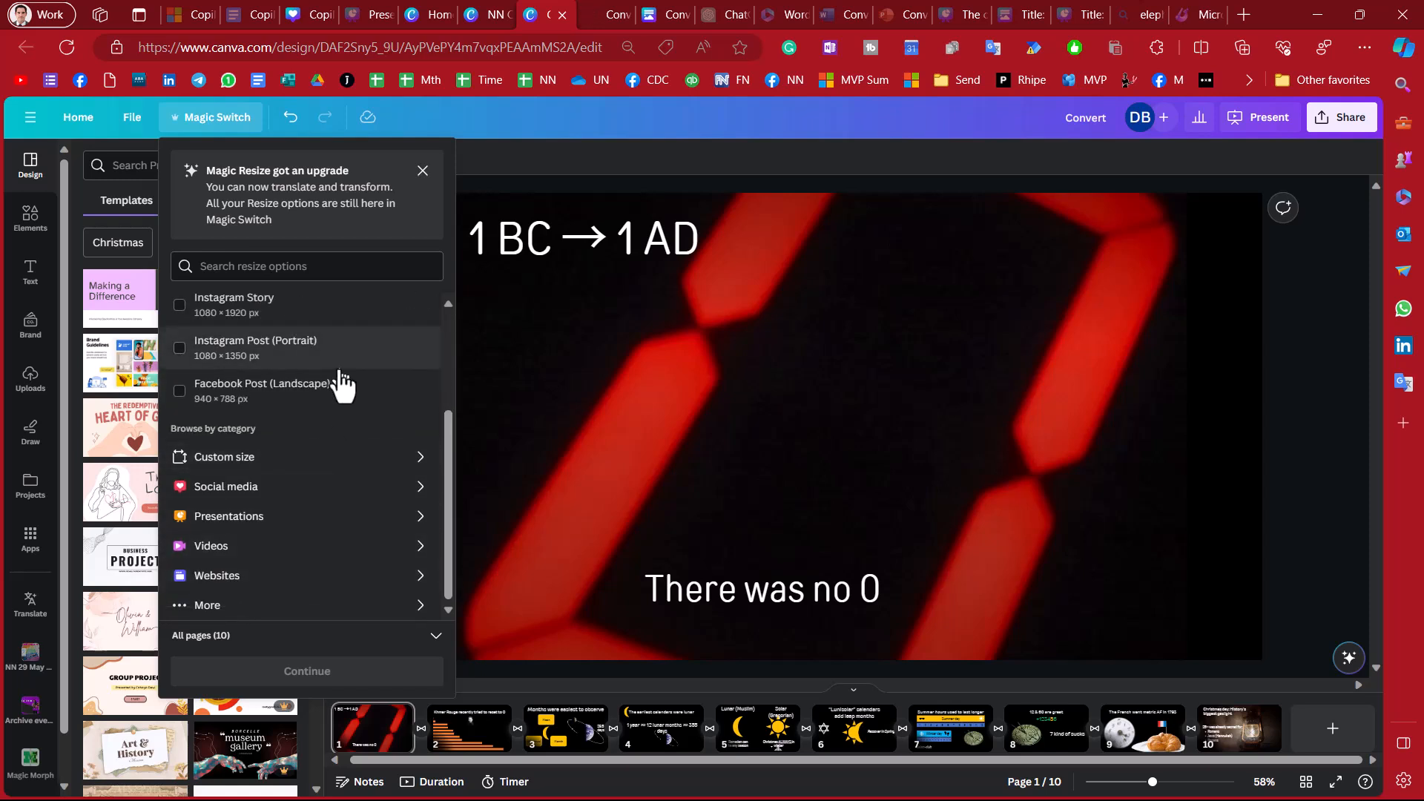
scroll("up", 3)
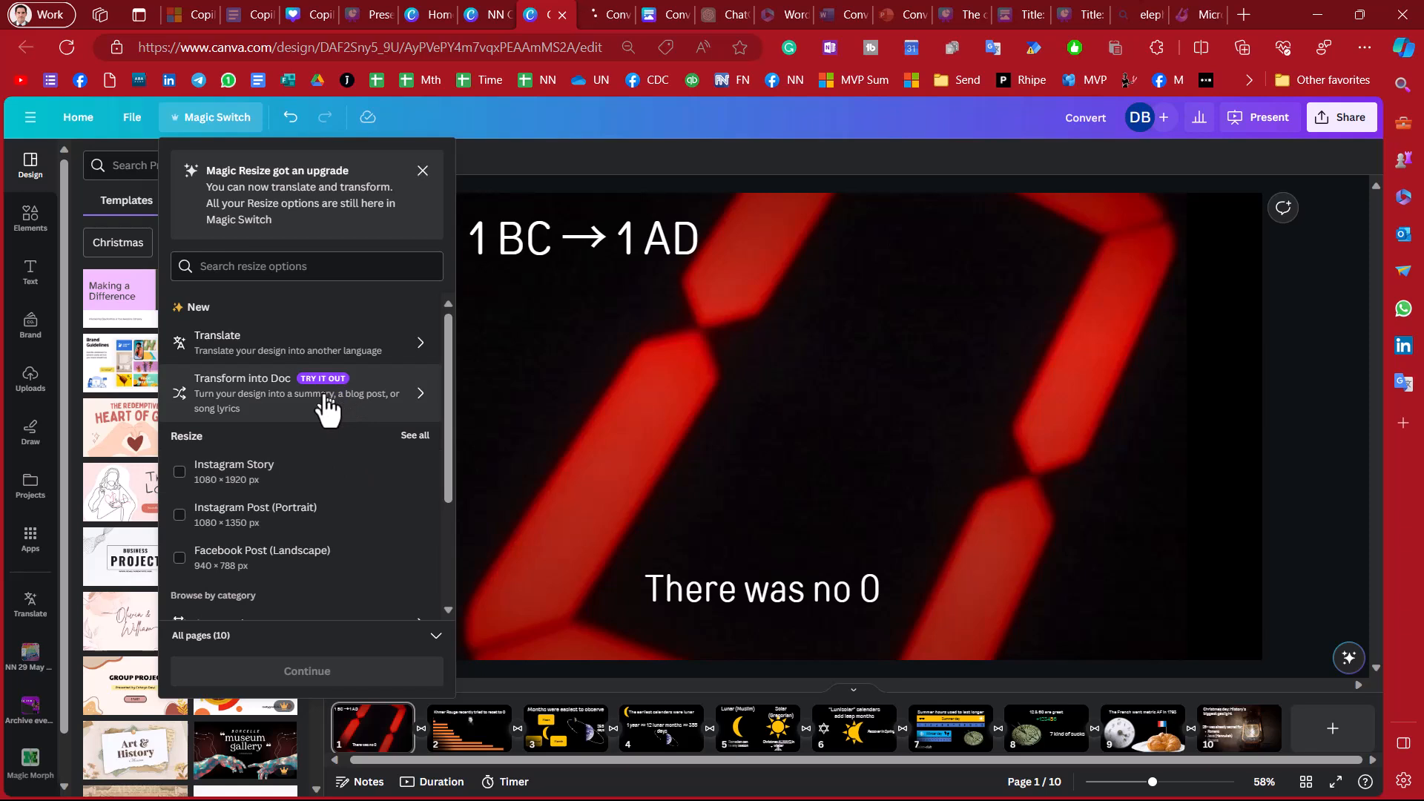
mouse_move(375, 404)
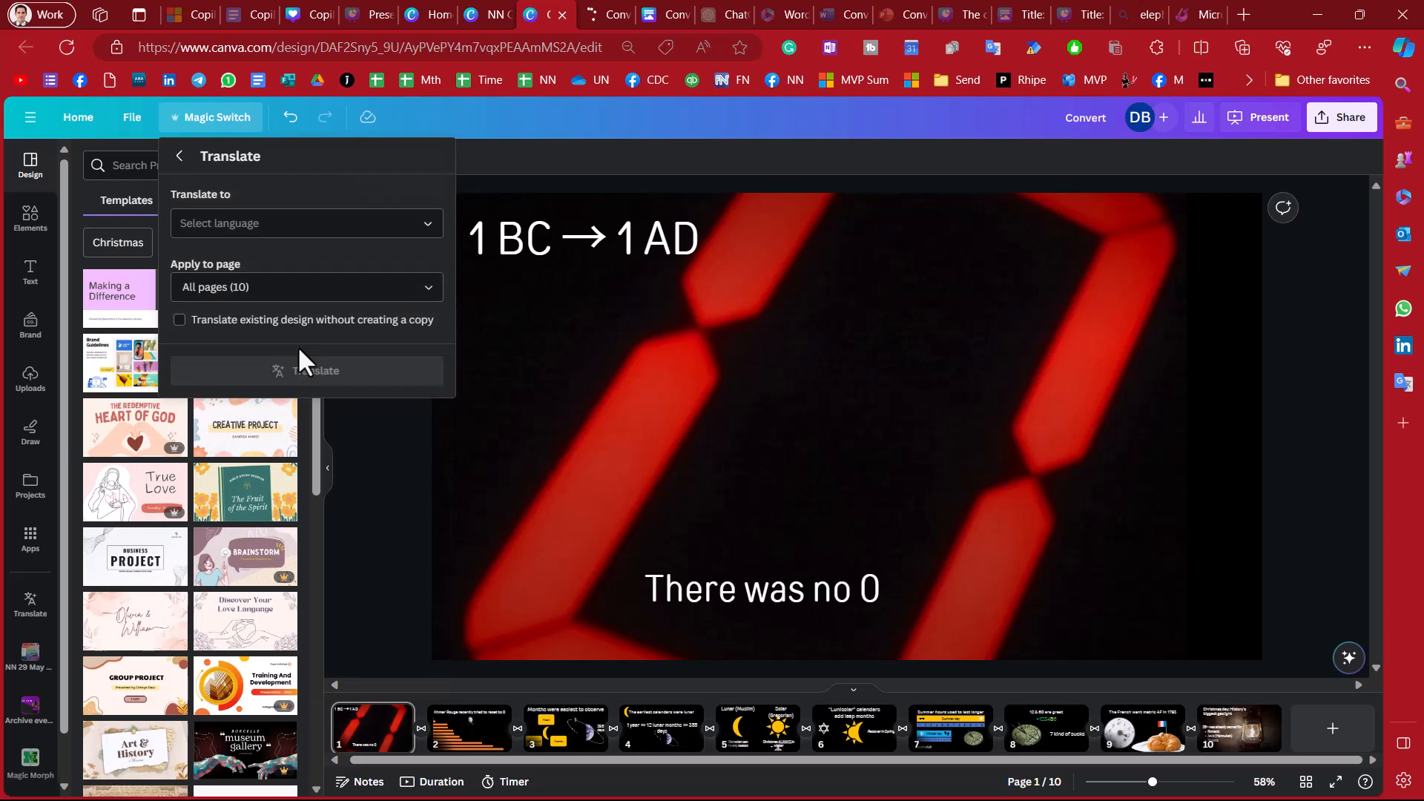
left_click(306, 222)
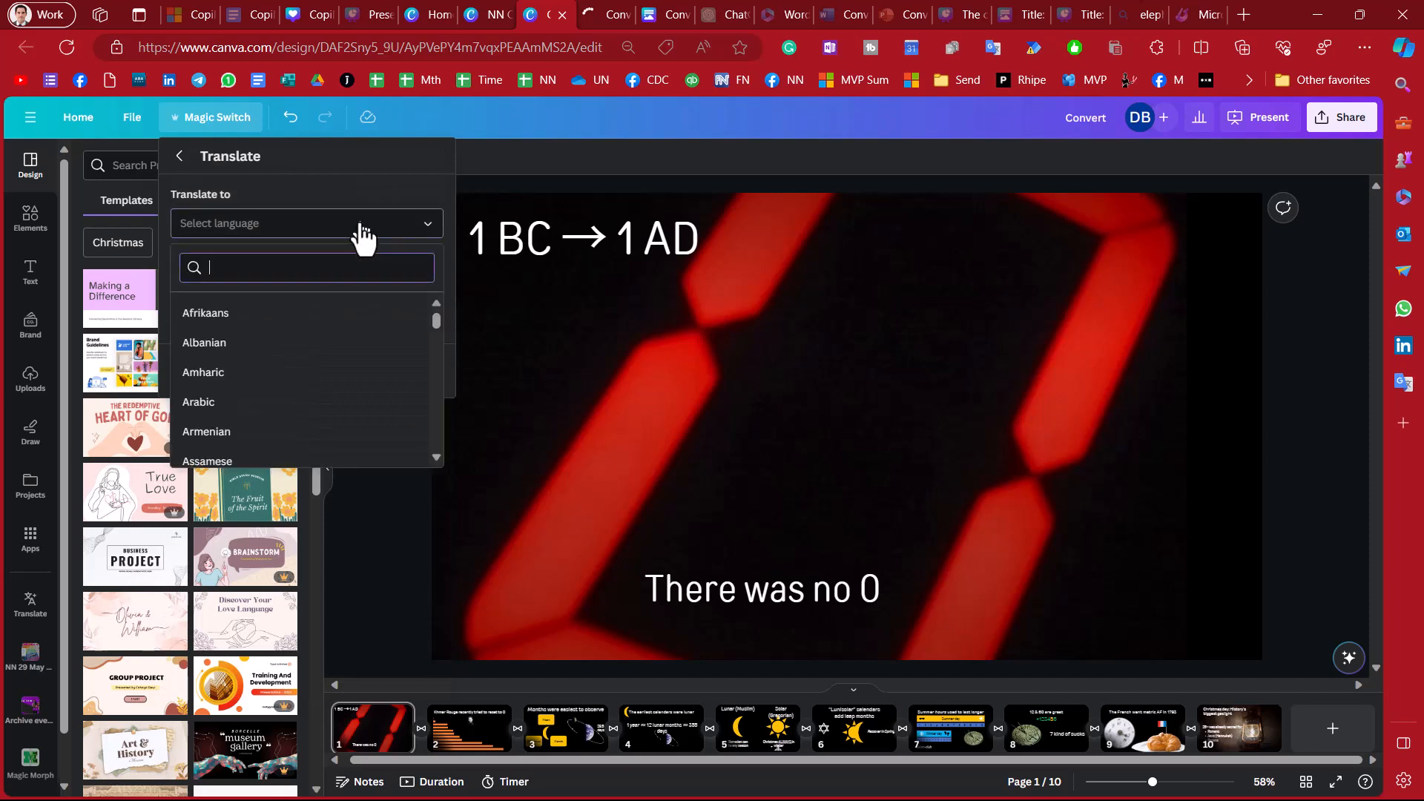
type("khmer")
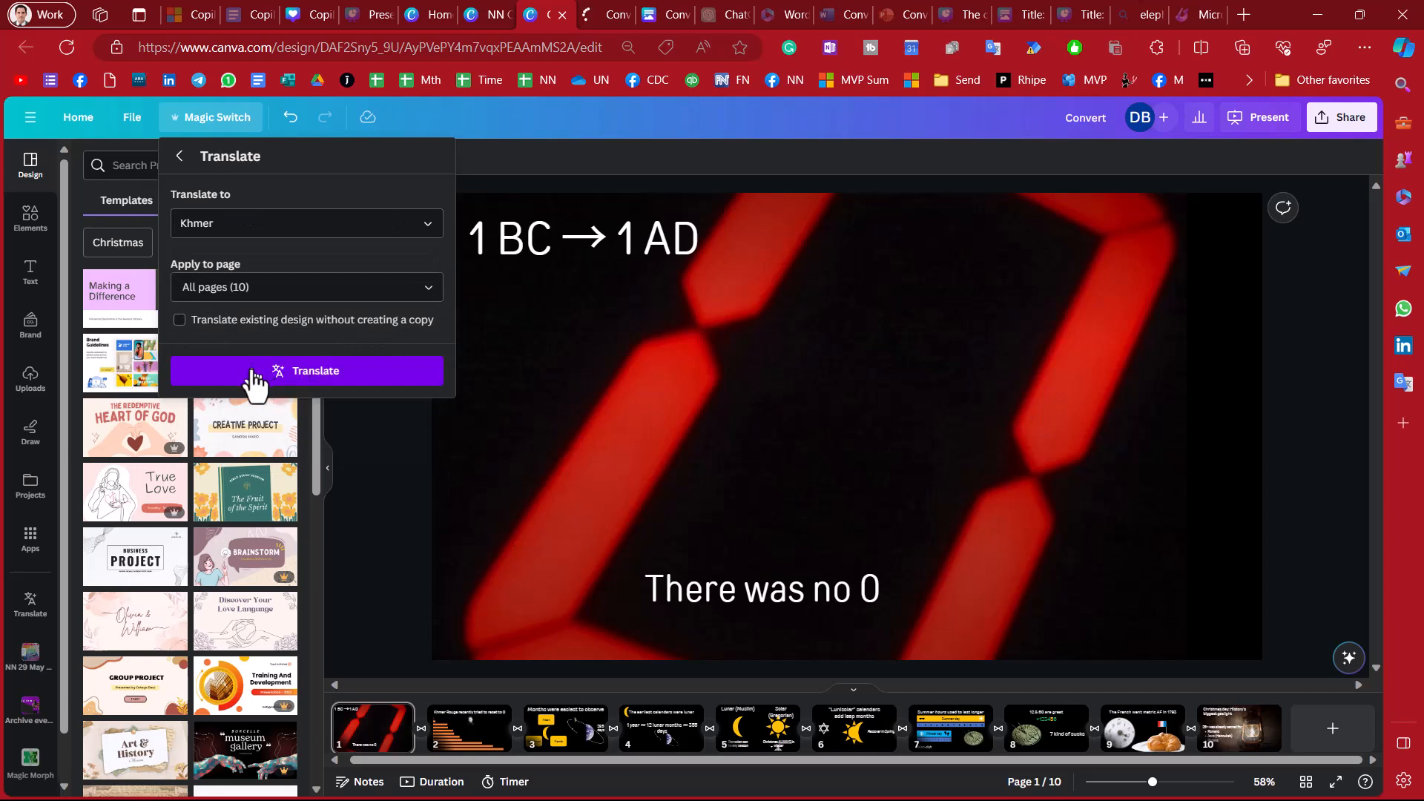
left_click(305, 286)
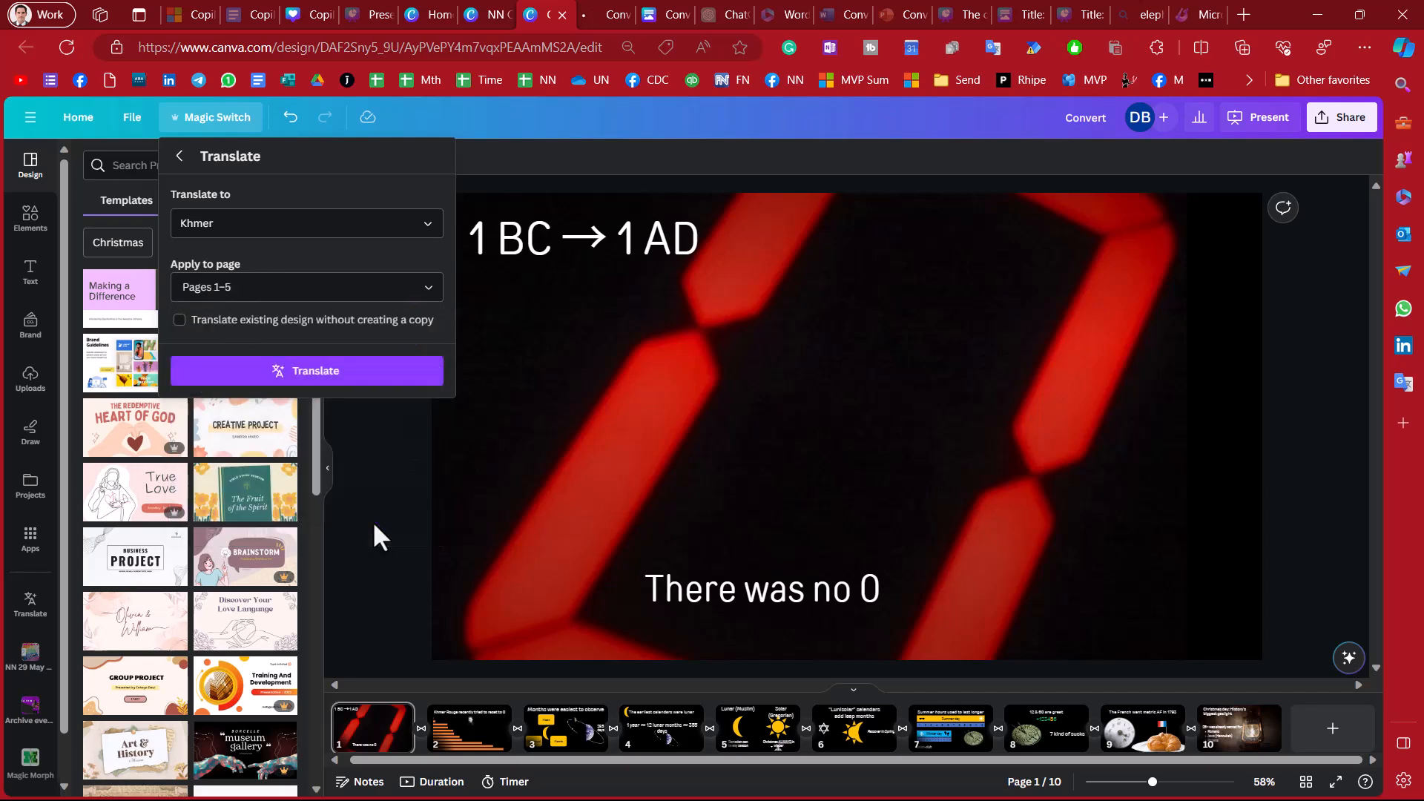
left_click(306, 371)
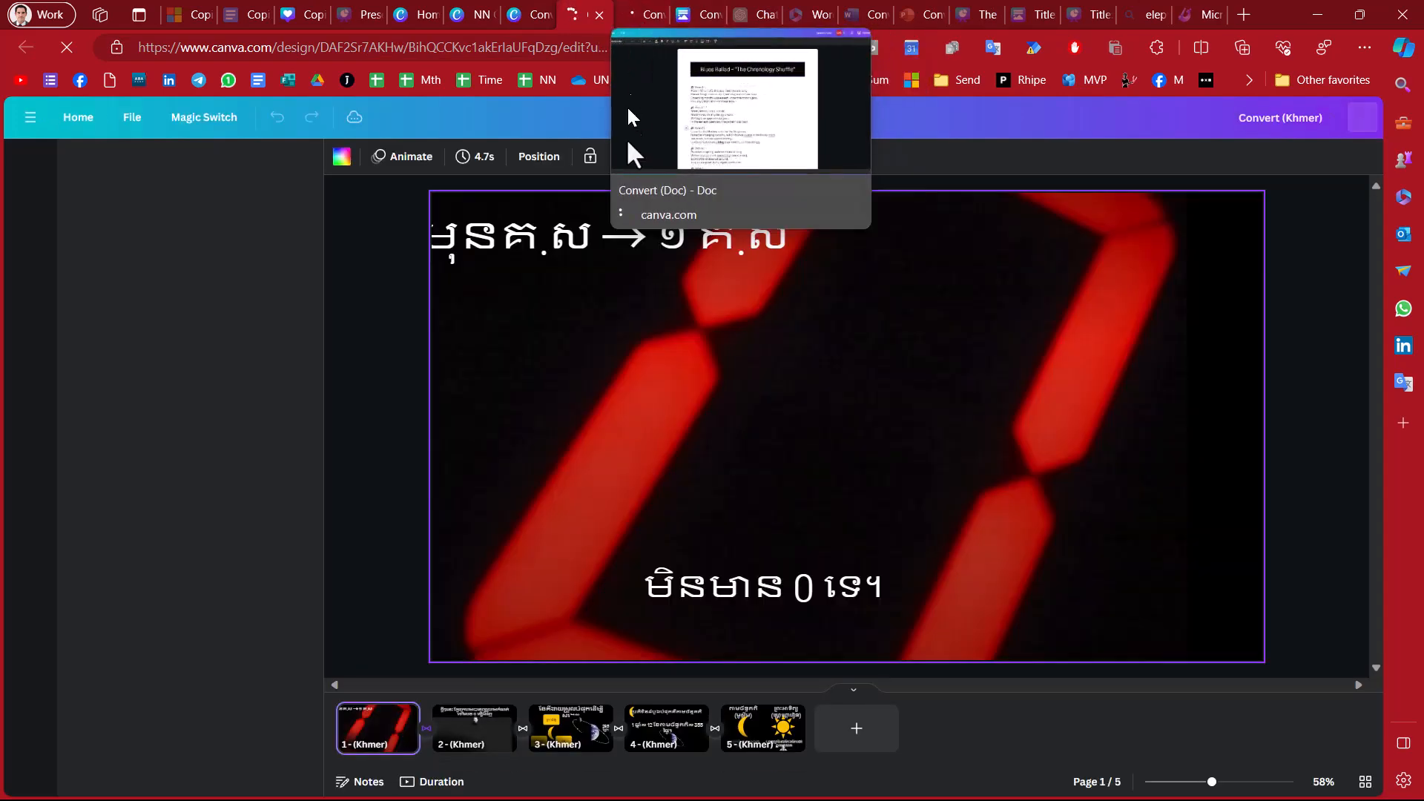
- Browse the Khmer copy's pages 2, 4 and 5, then return to the English deck's Lunar vs Solar page
left_click(473, 727)
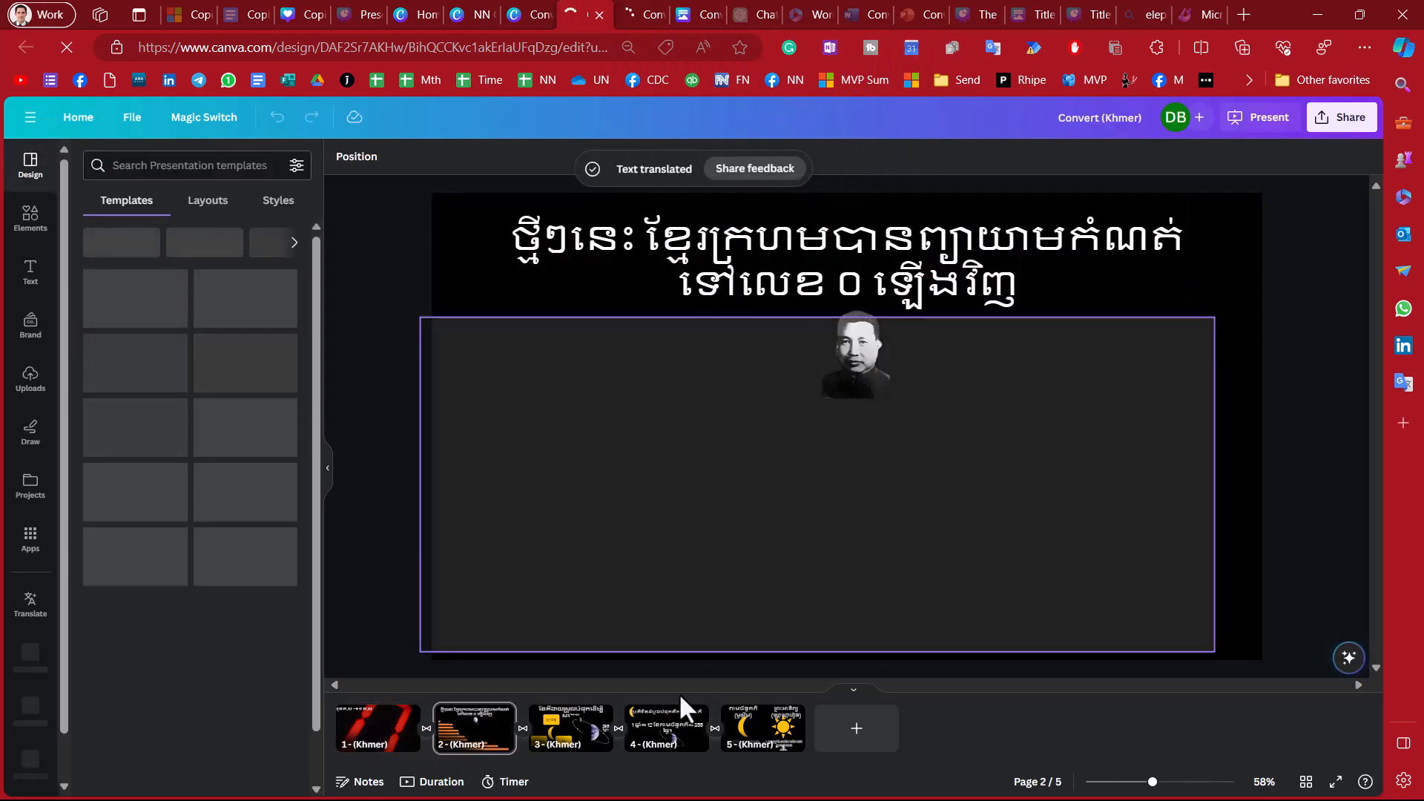
left_click(666, 727)
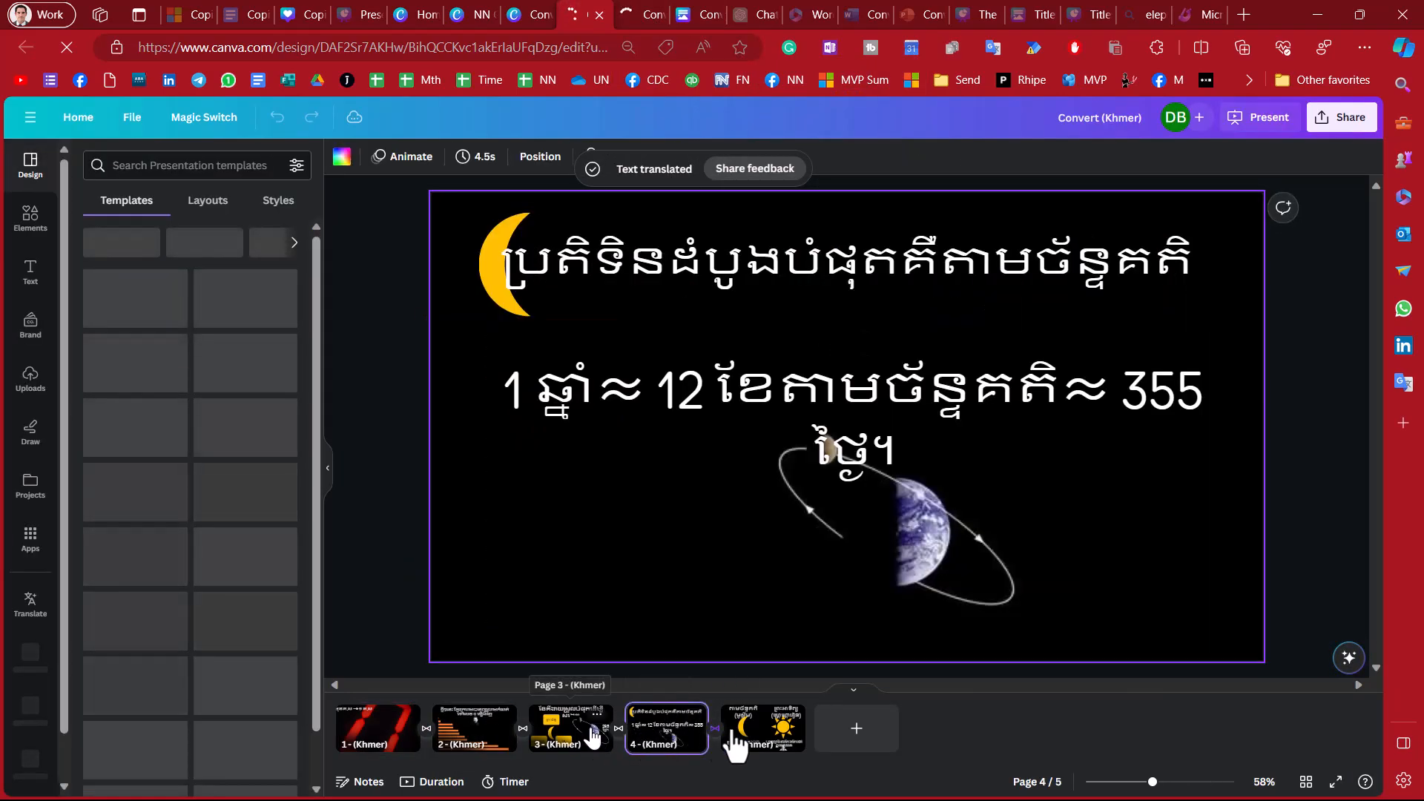
left_click(762, 727)
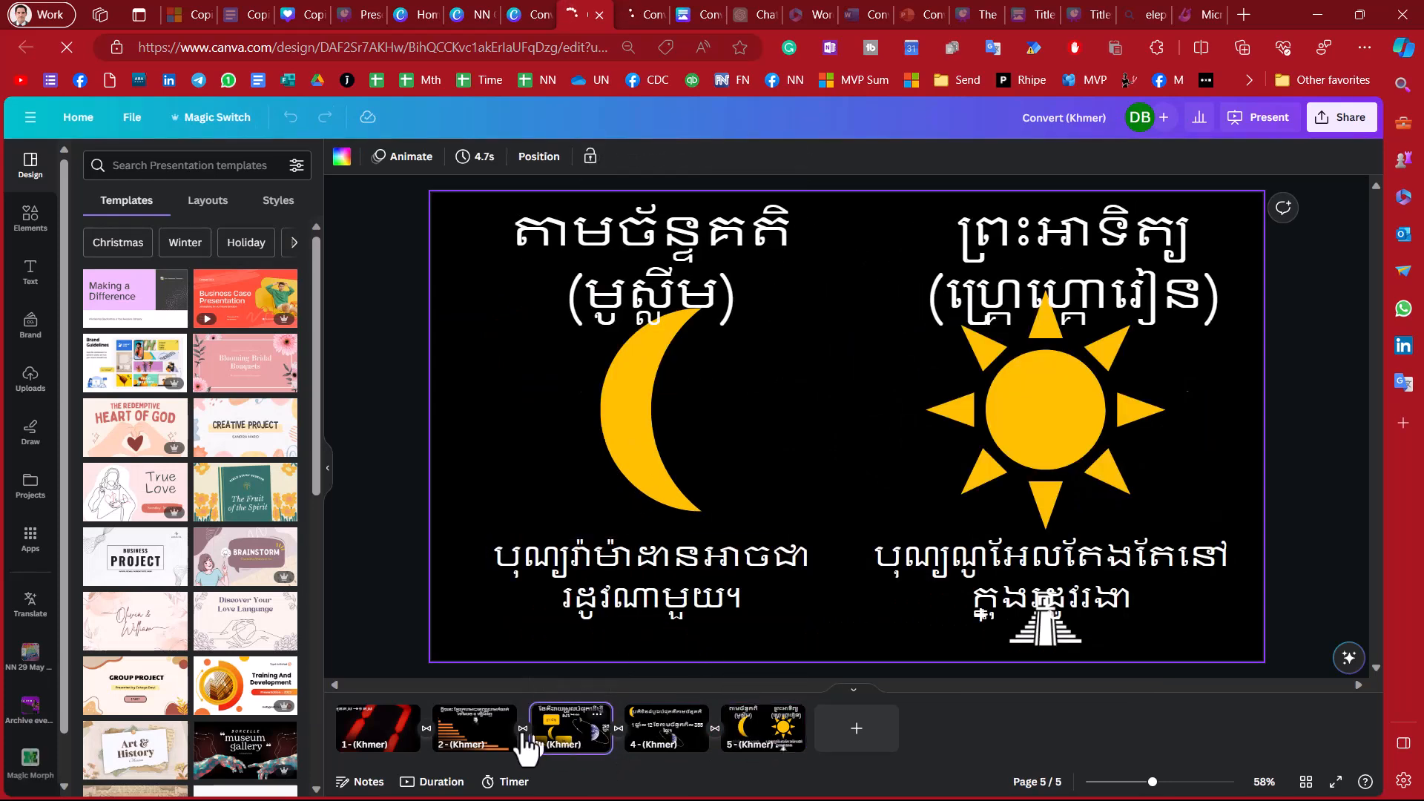
left_click(473, 727)
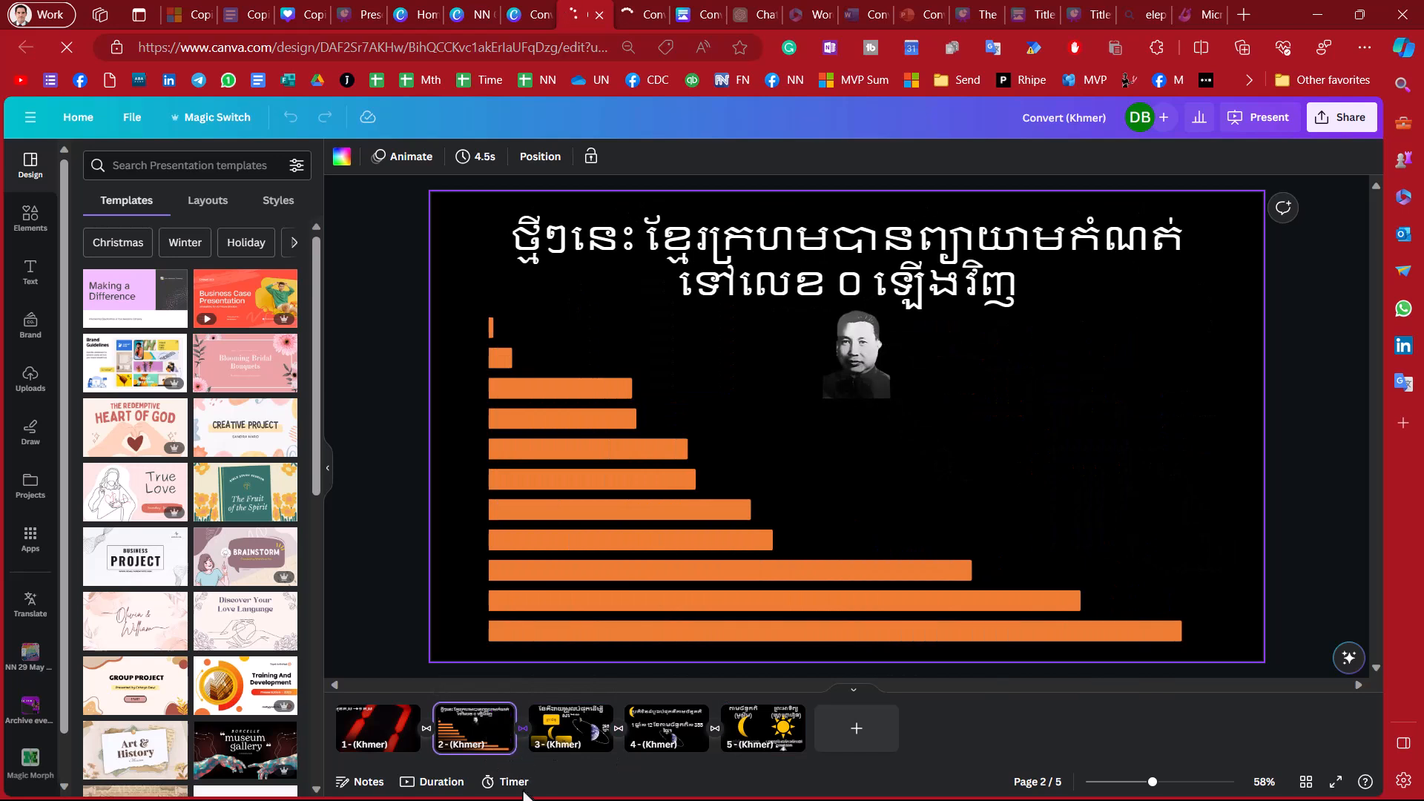
left_click(378, 727)
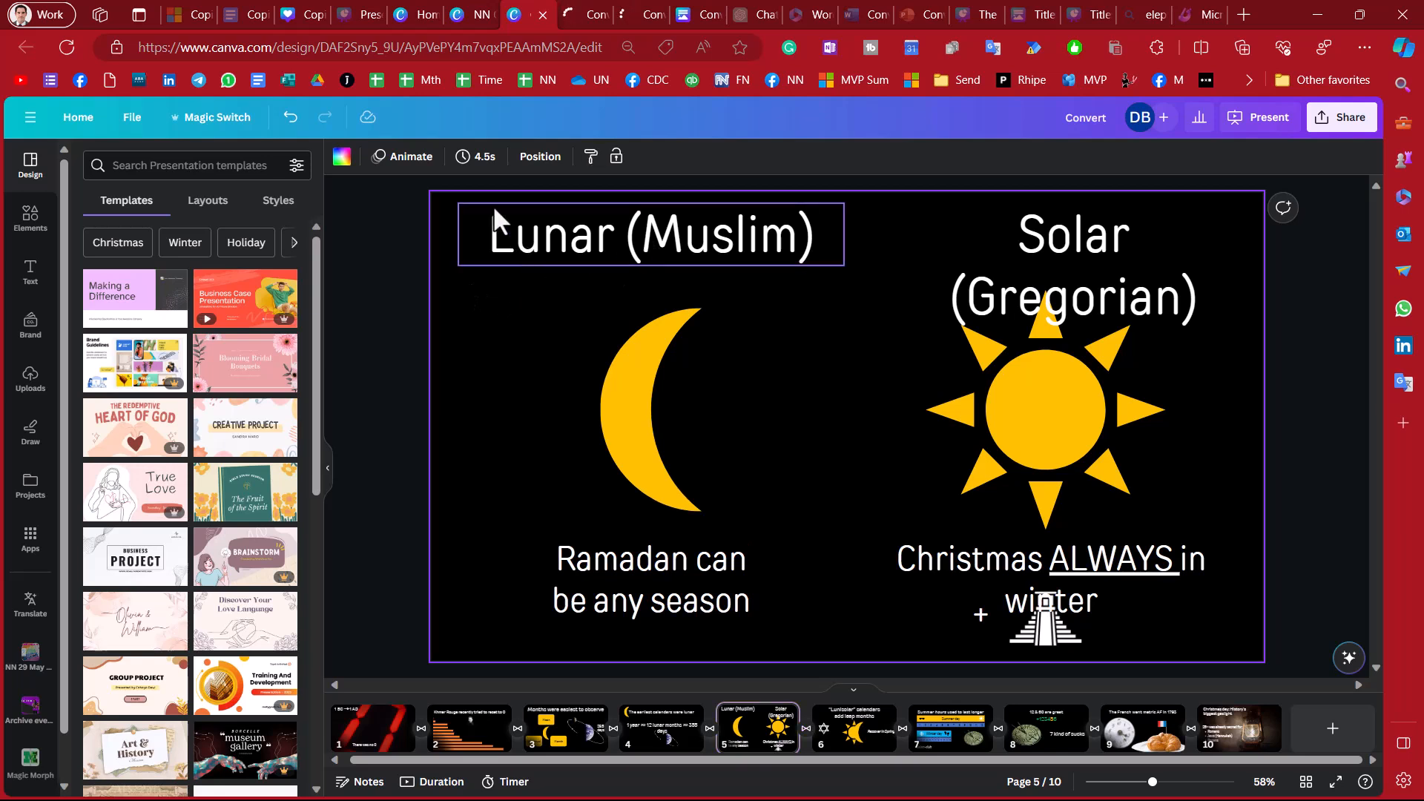
- Apply Magic Animate in the Playful style, then switch it to Bold
left_click(410, 156)
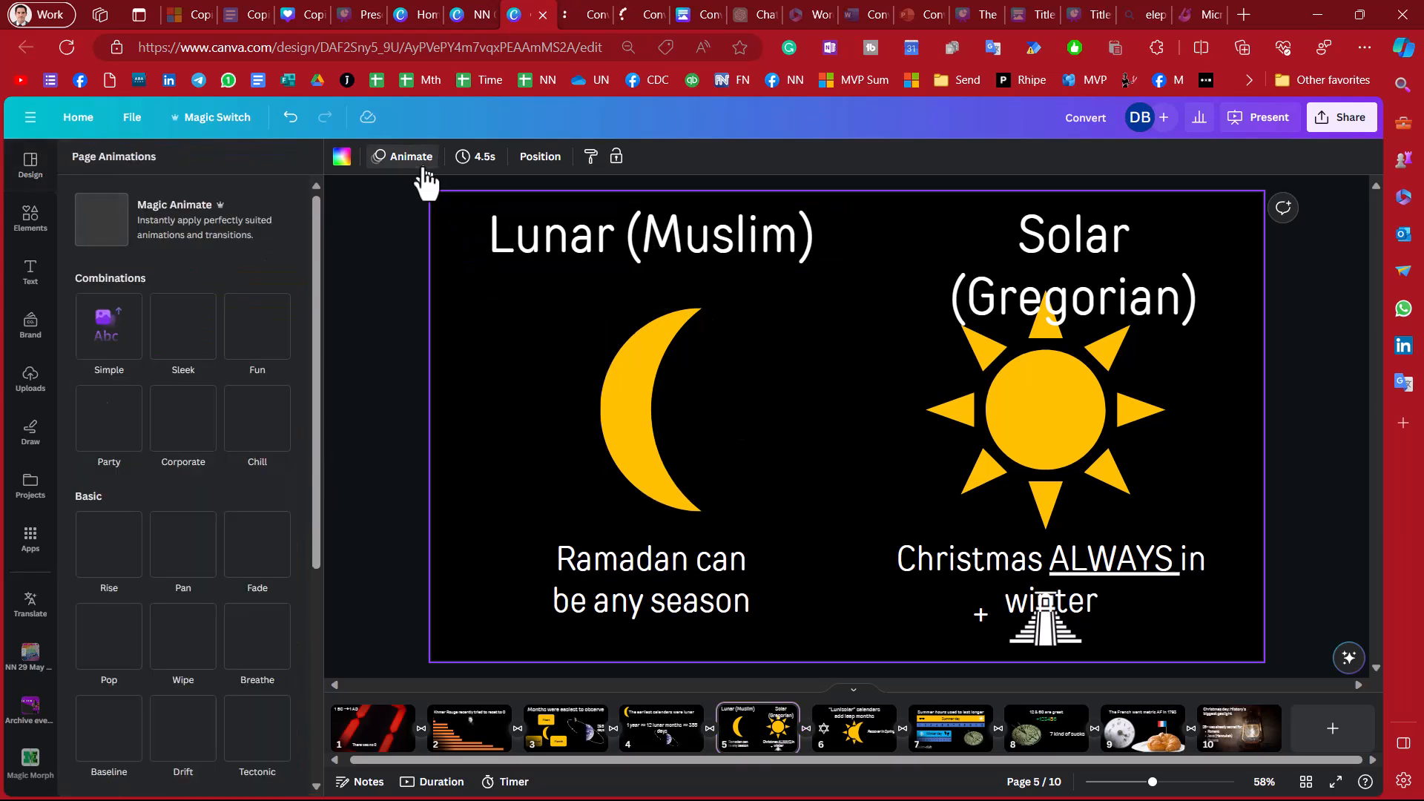
left_click(409, 156)
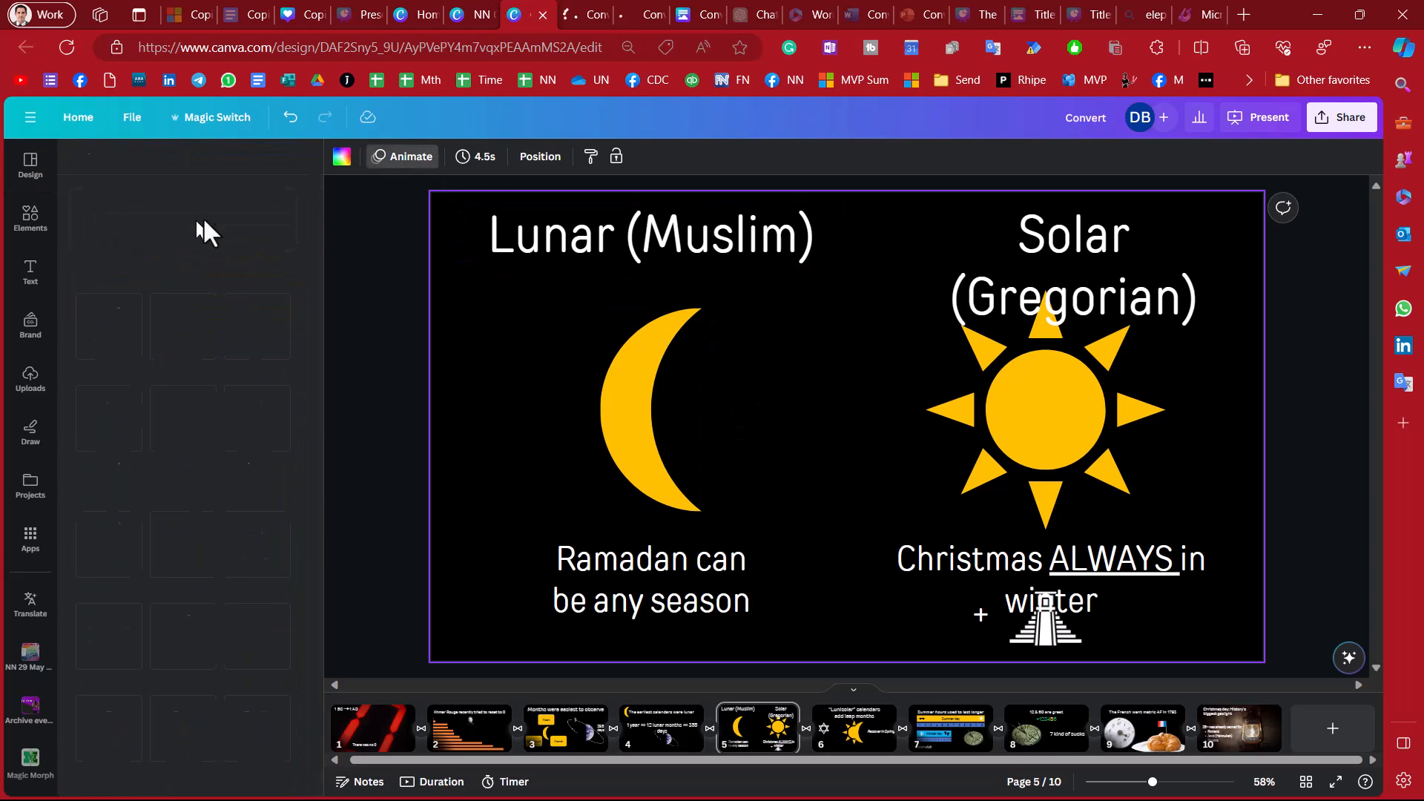
left_click(409, 156)
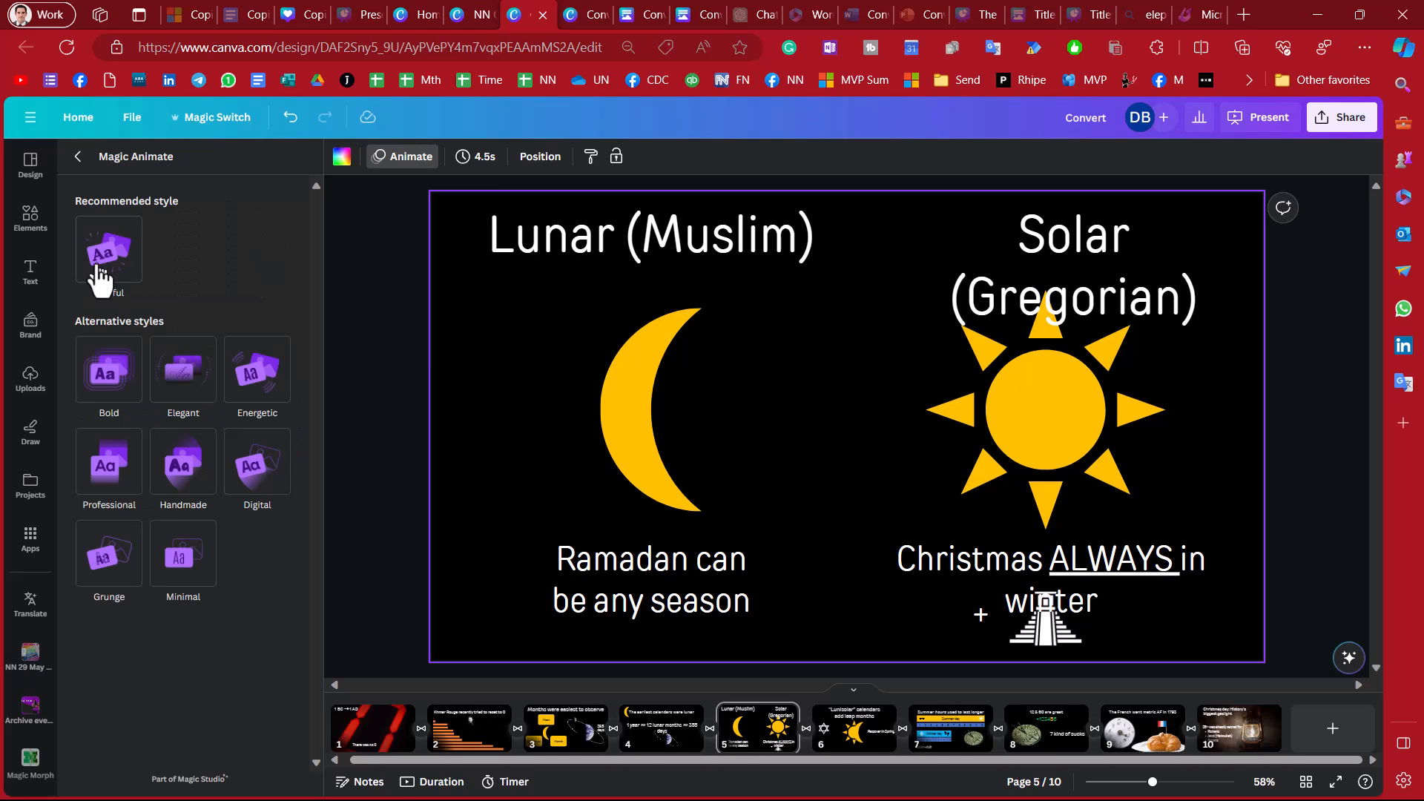
left_click(108, 252)
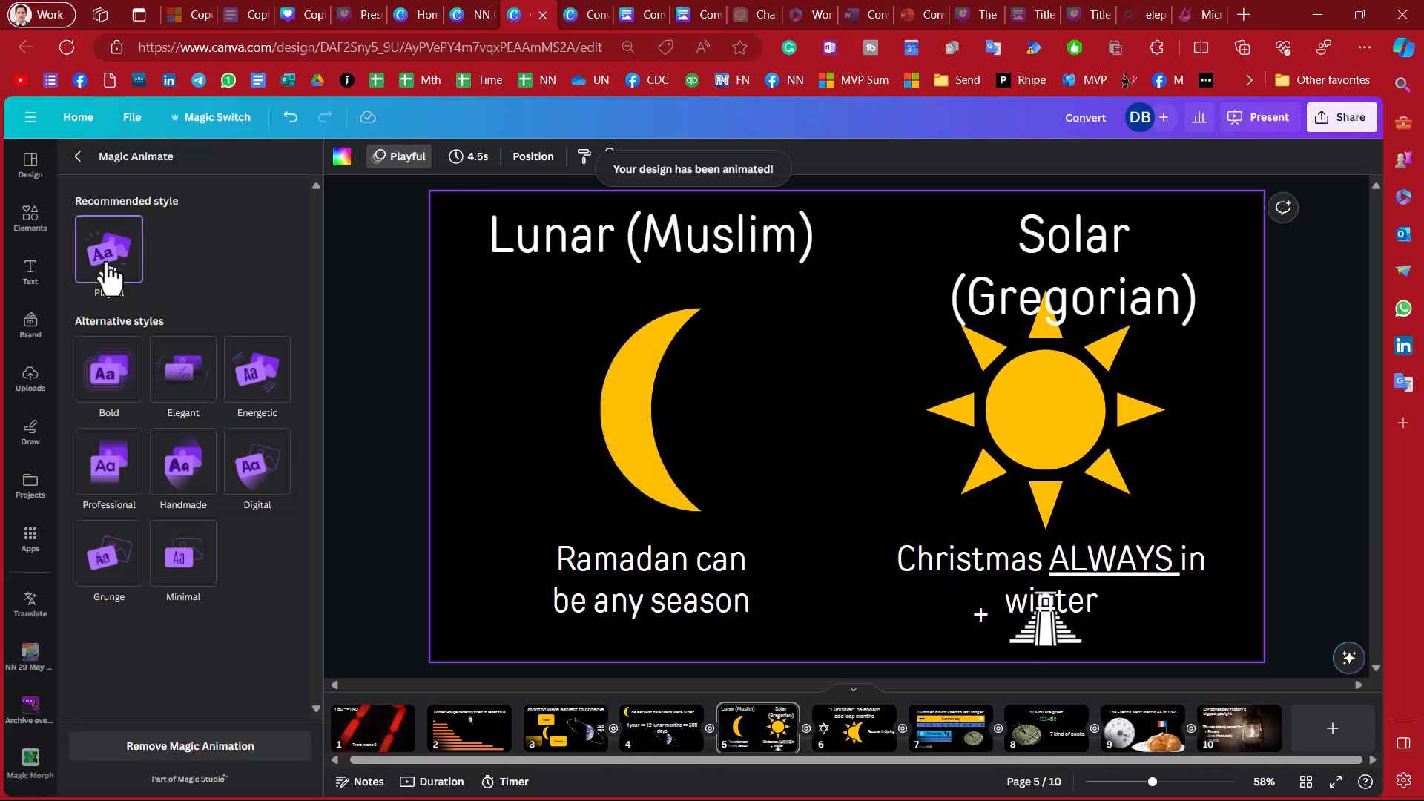
left_click(109, 372)
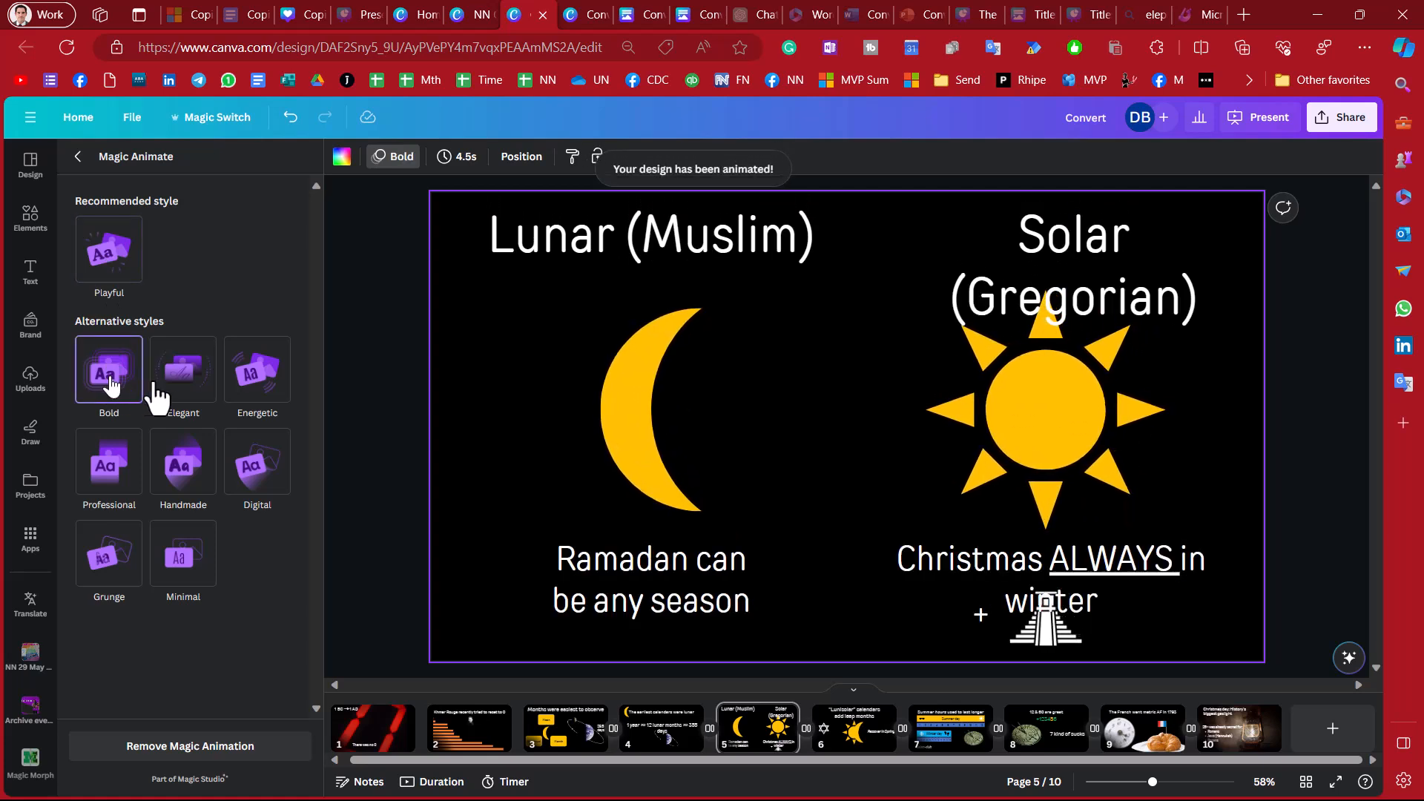
mouse_move(256, 372)
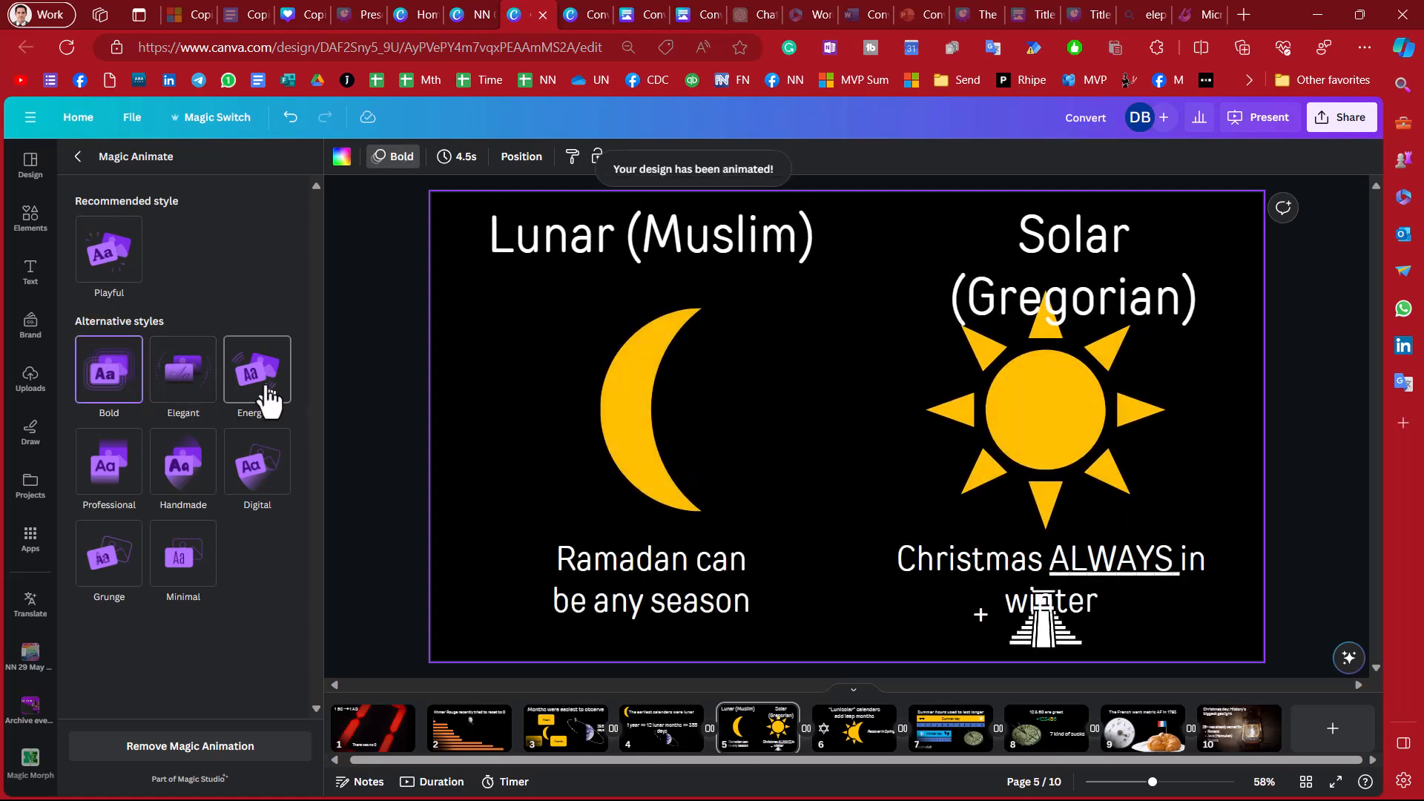
mouse_move(257, 463)
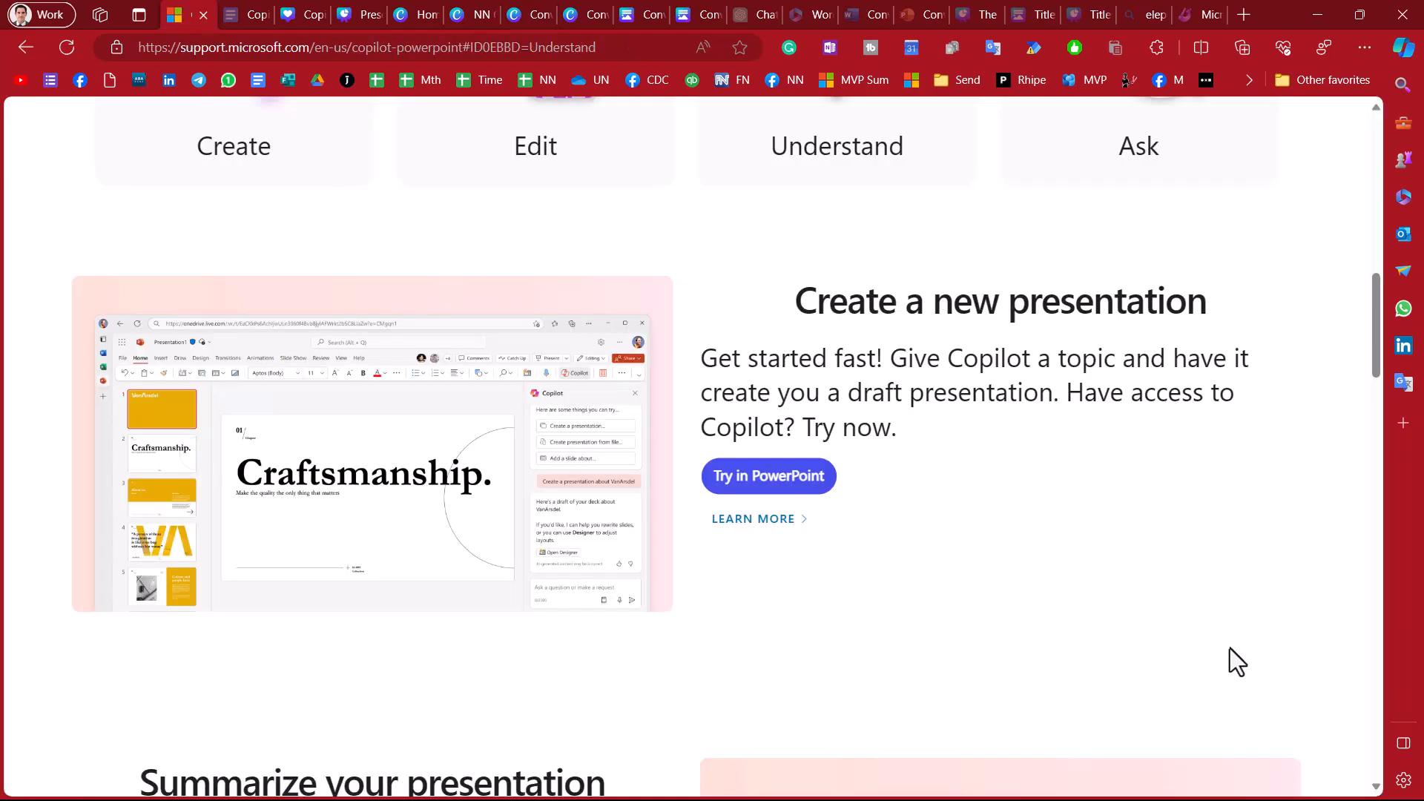
- Scroll the Copilot for PowerPoint support page to the organization-branding section
scroll("down", 3)
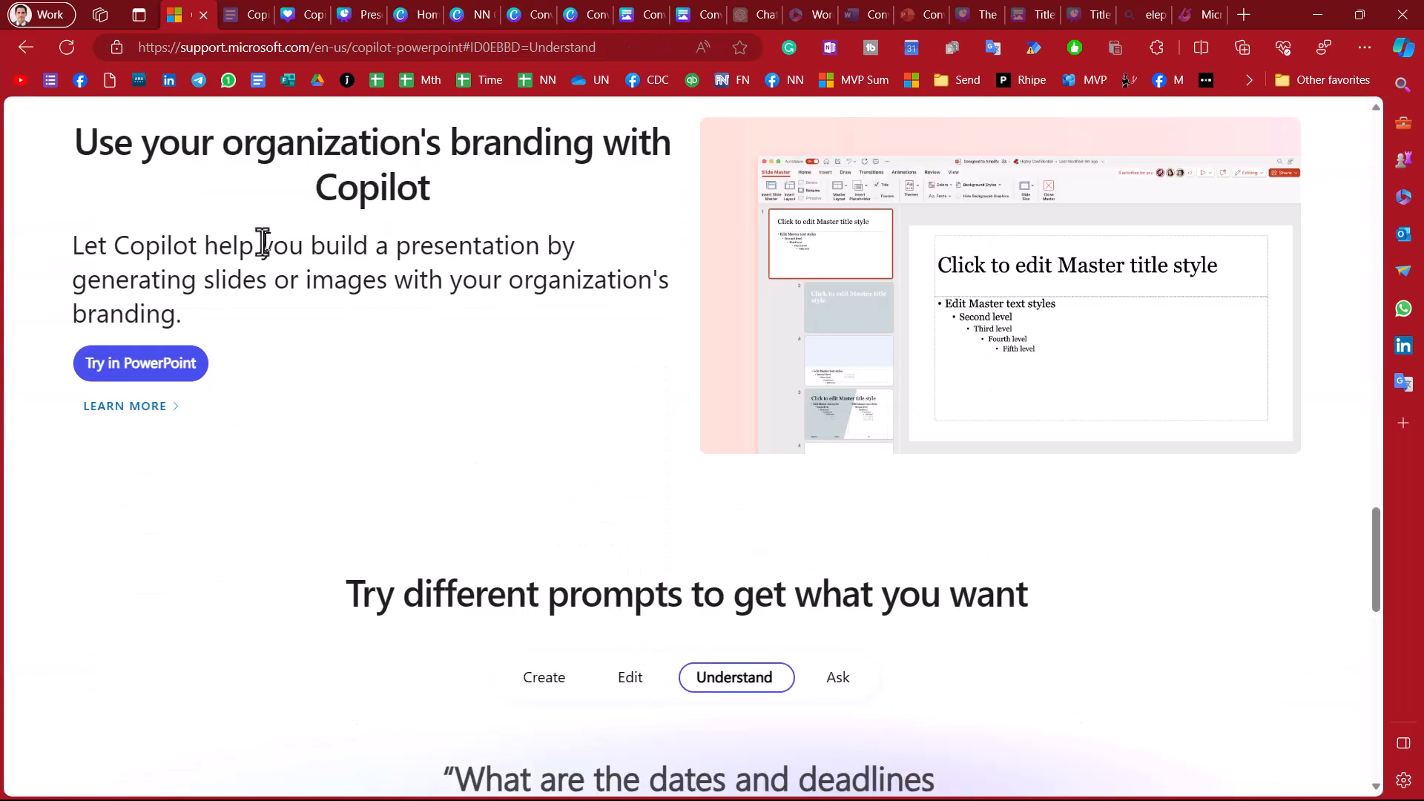
mouse_move(107, 154)
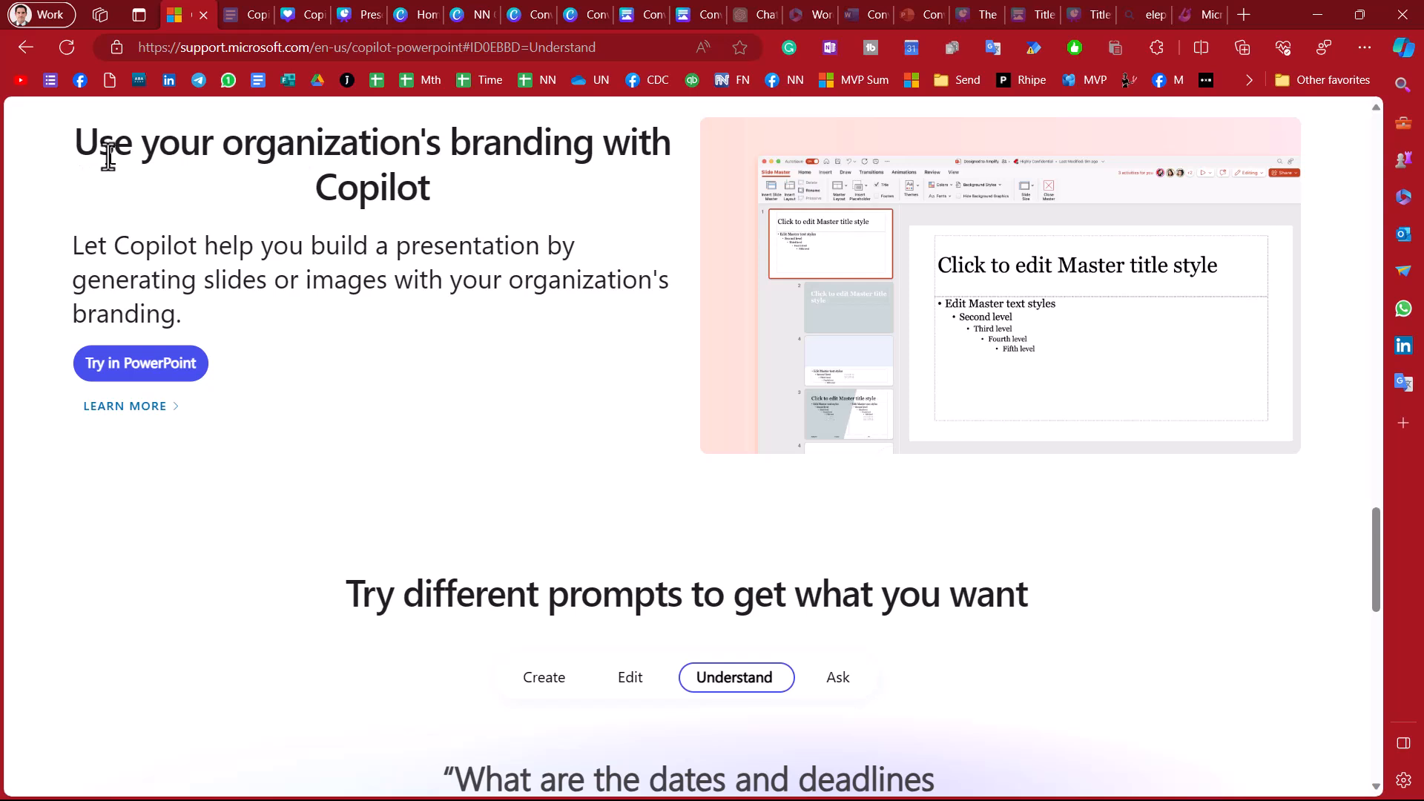
mouse_move(233, 325)
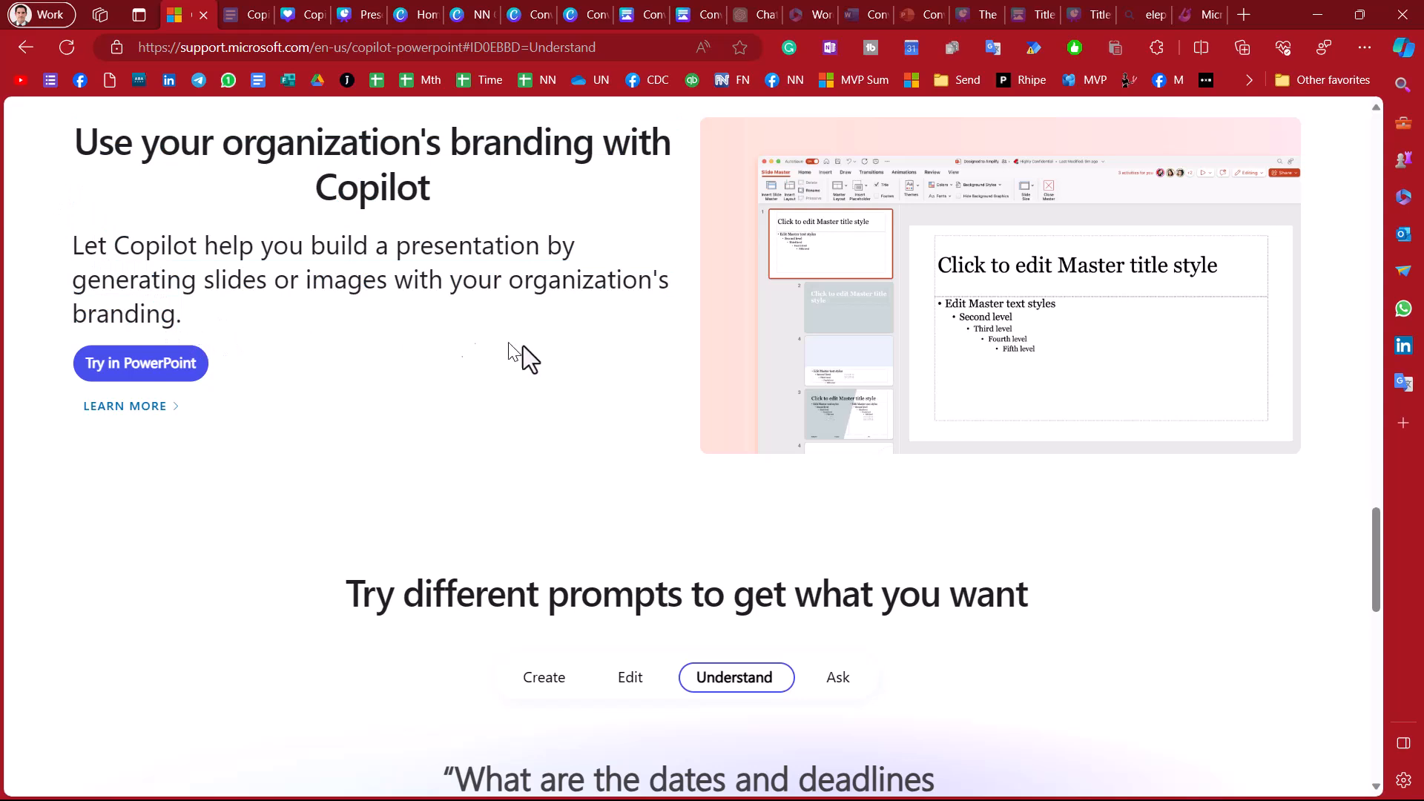
mouse_move(359, 15)
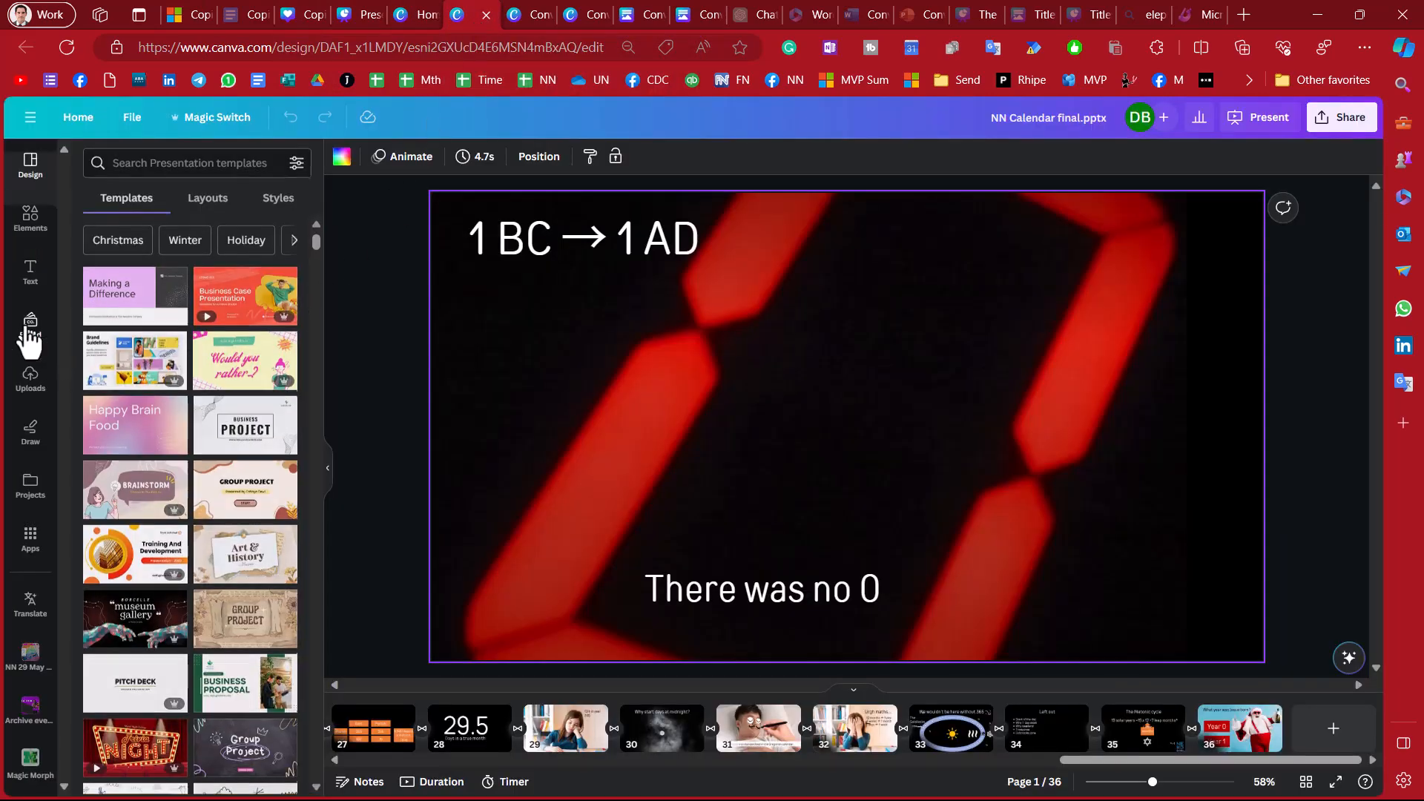
- Show the Brand Kit panel with logos, colours, fonts and brand voice
left_click(29, 325)
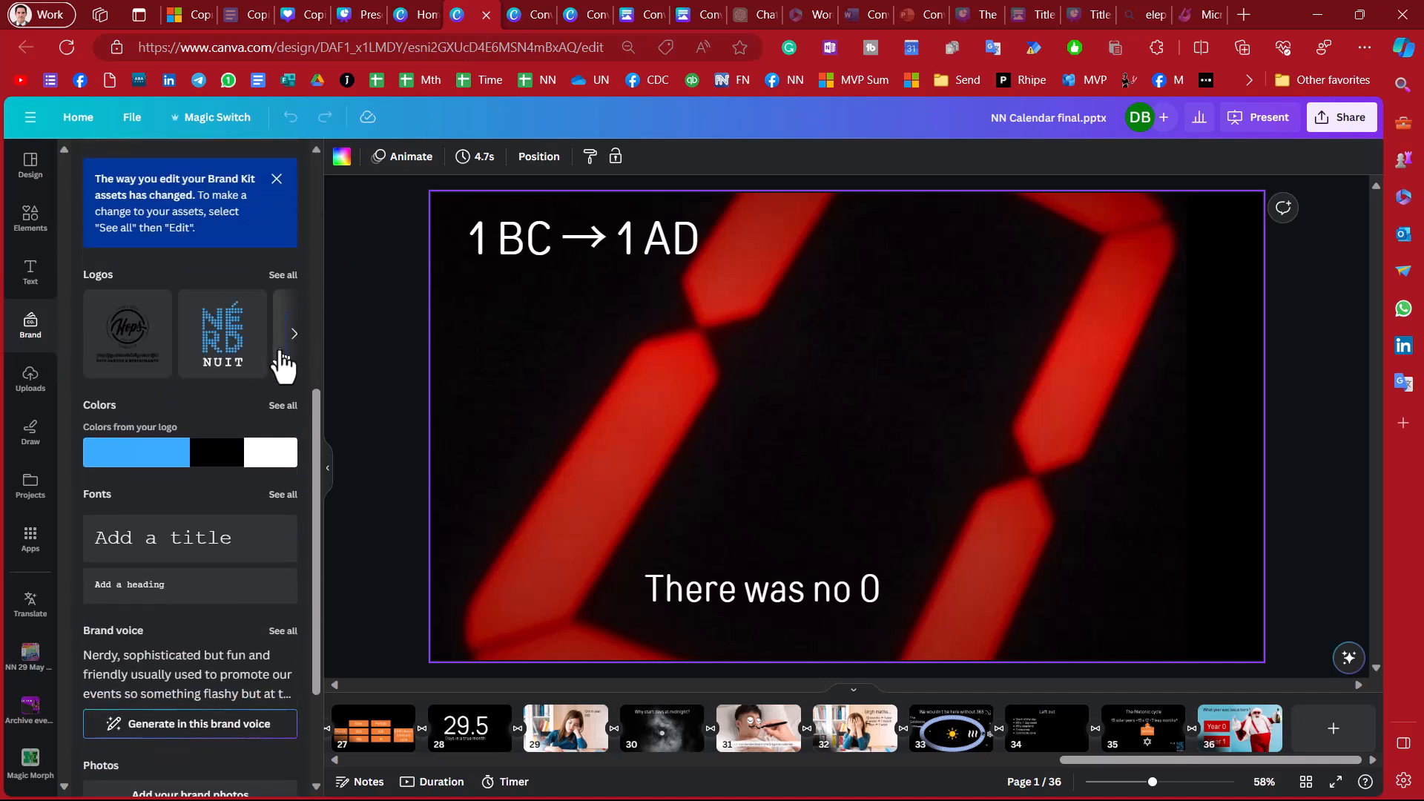
mouse_move(163, 458)
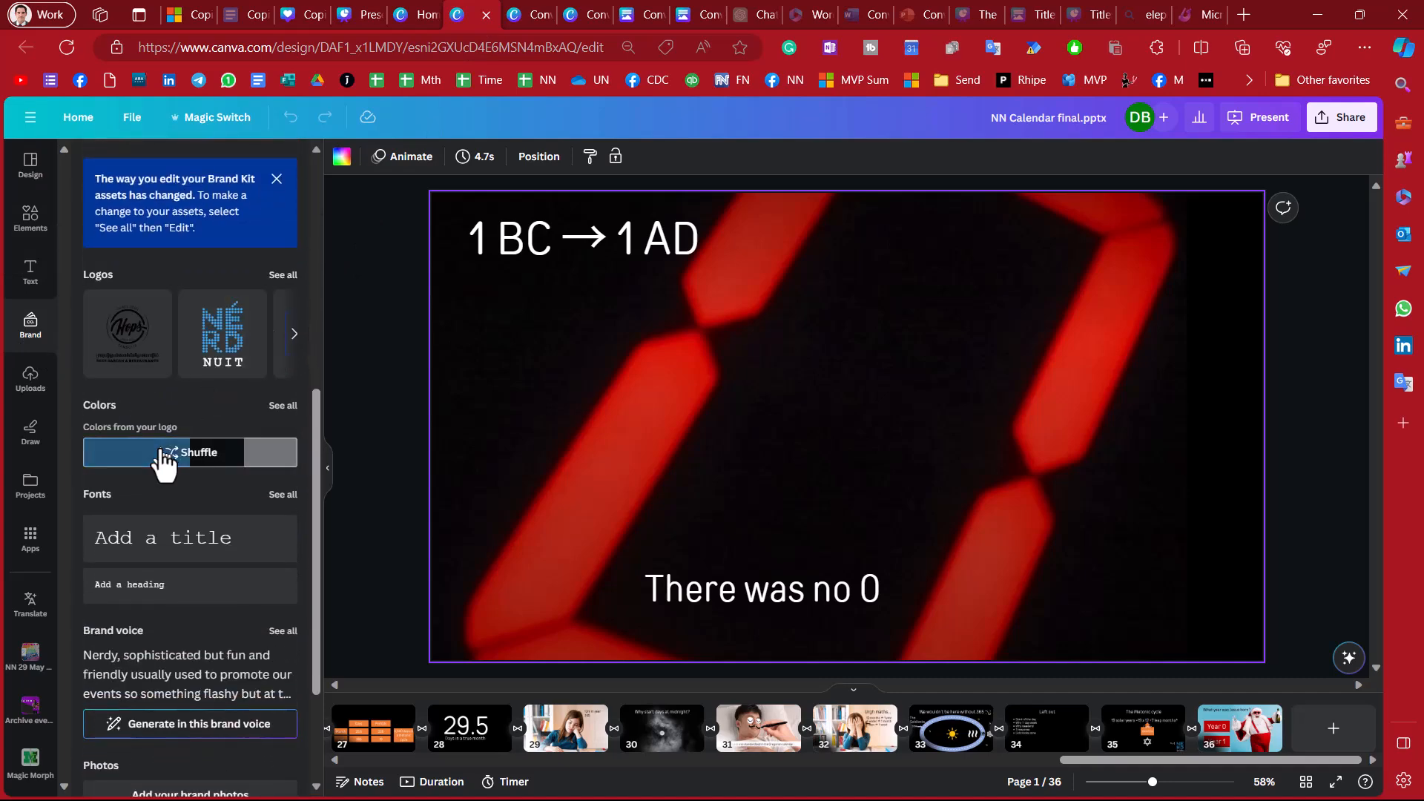
scroll("up", 3)
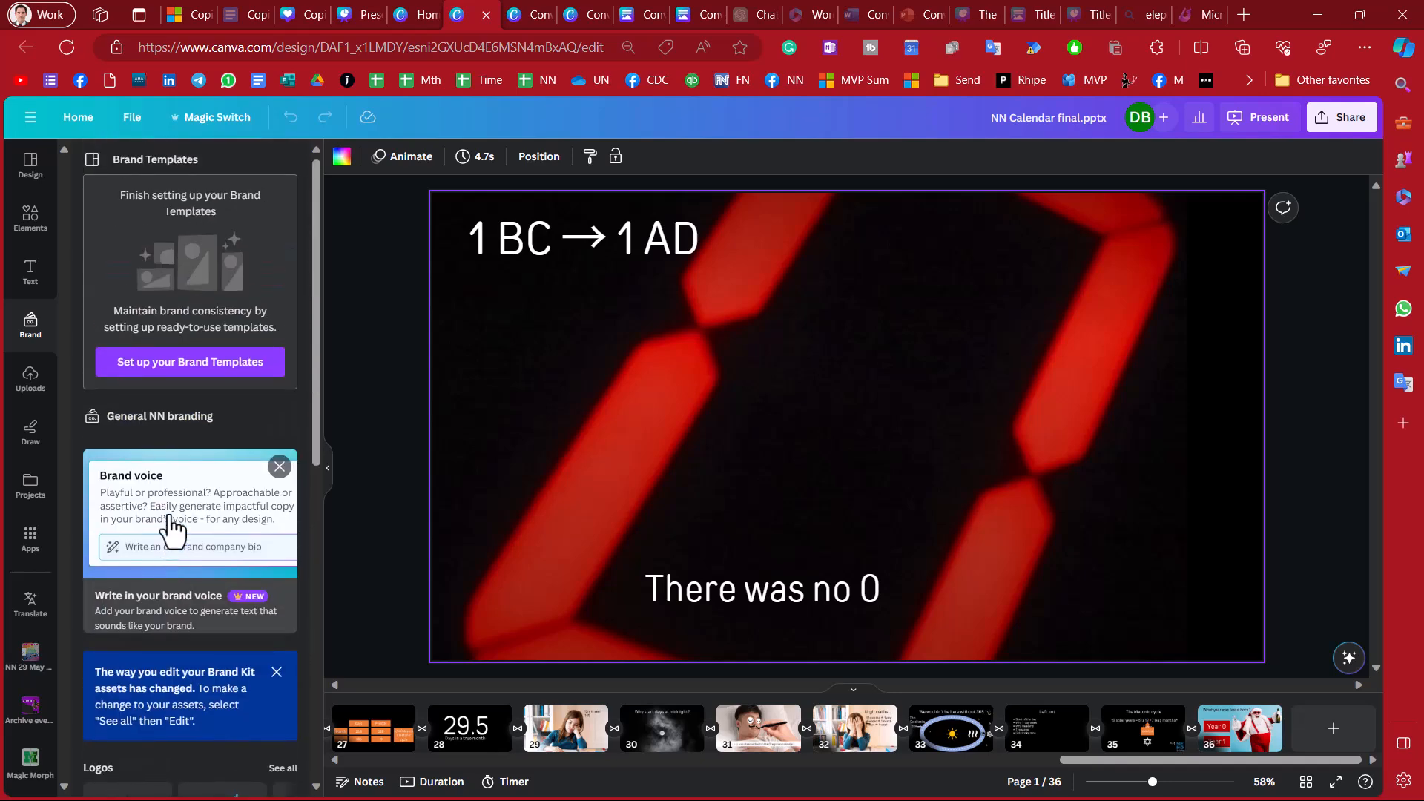
mouse_move(180, 264)
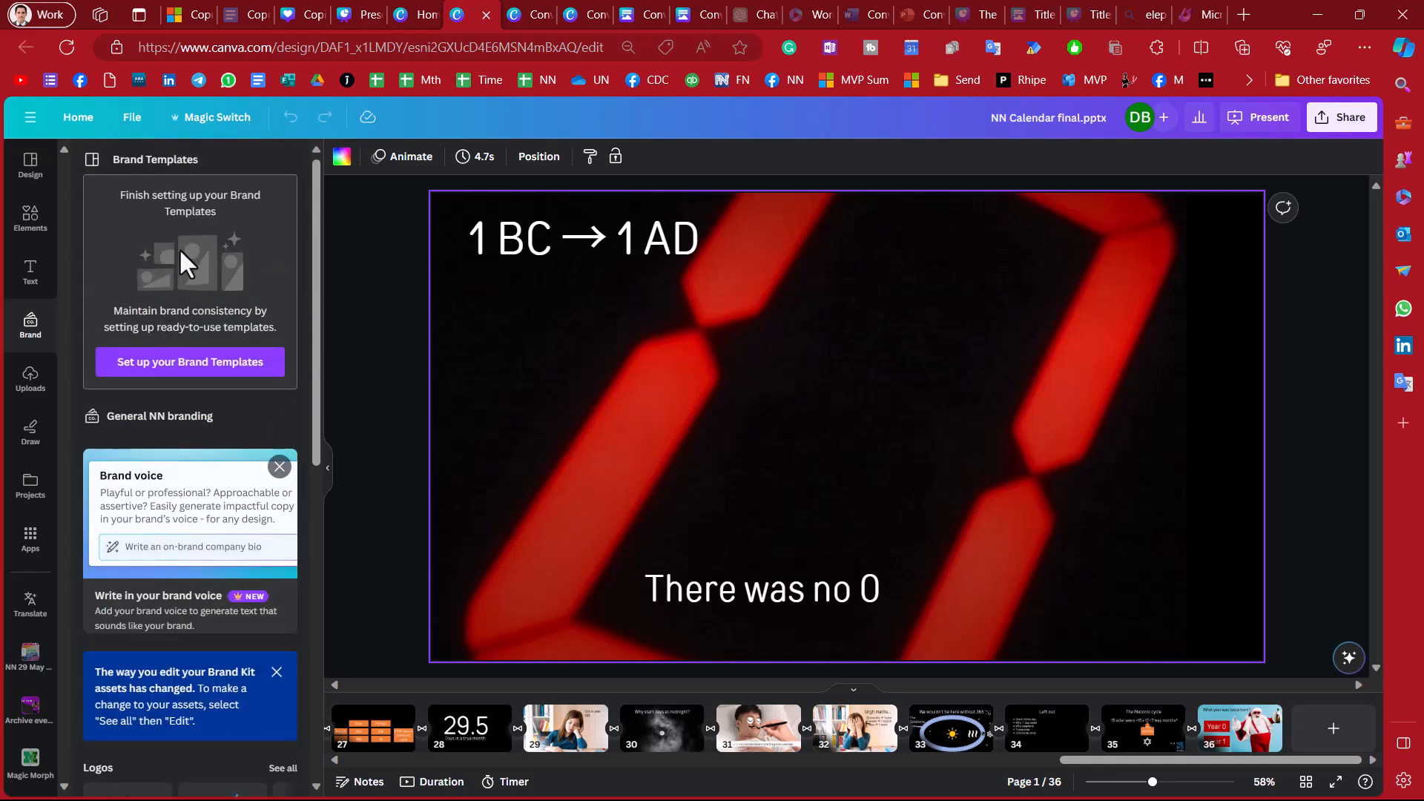
mouse_move(155, 531)
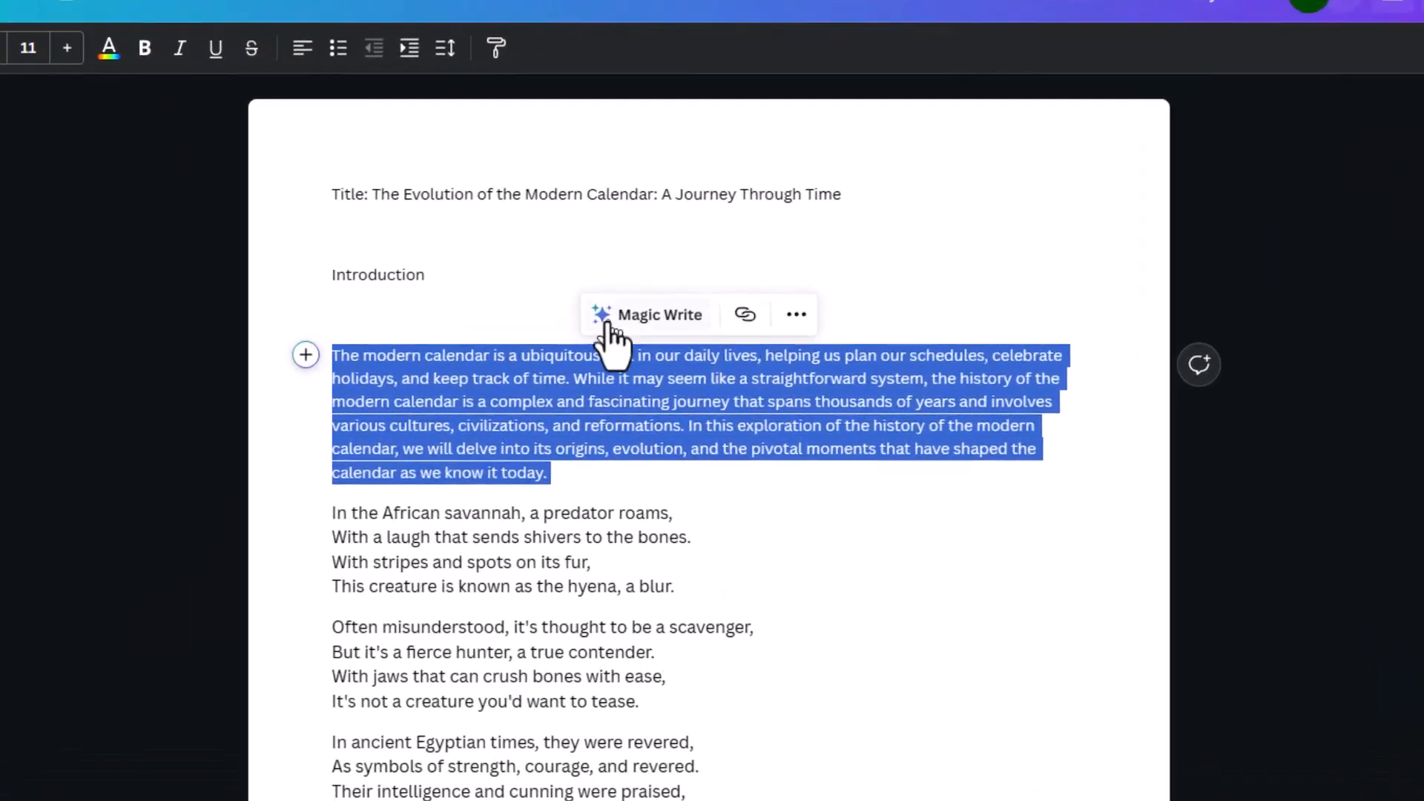
- Insert Magic Write's shorter brand-voice rewrite beneath the calendar introduction paragraph
left_click(660, 314)
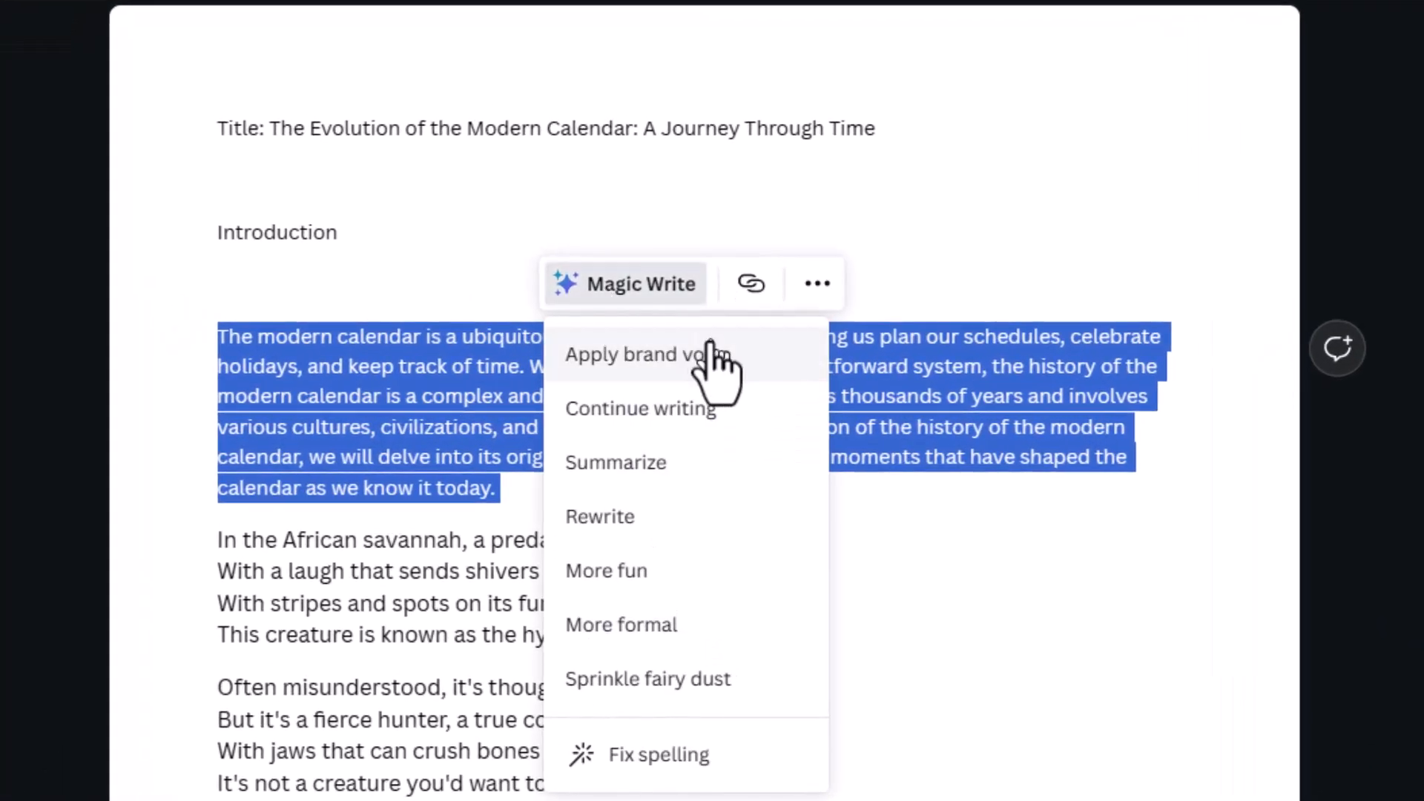
mouse_move(663, 472)
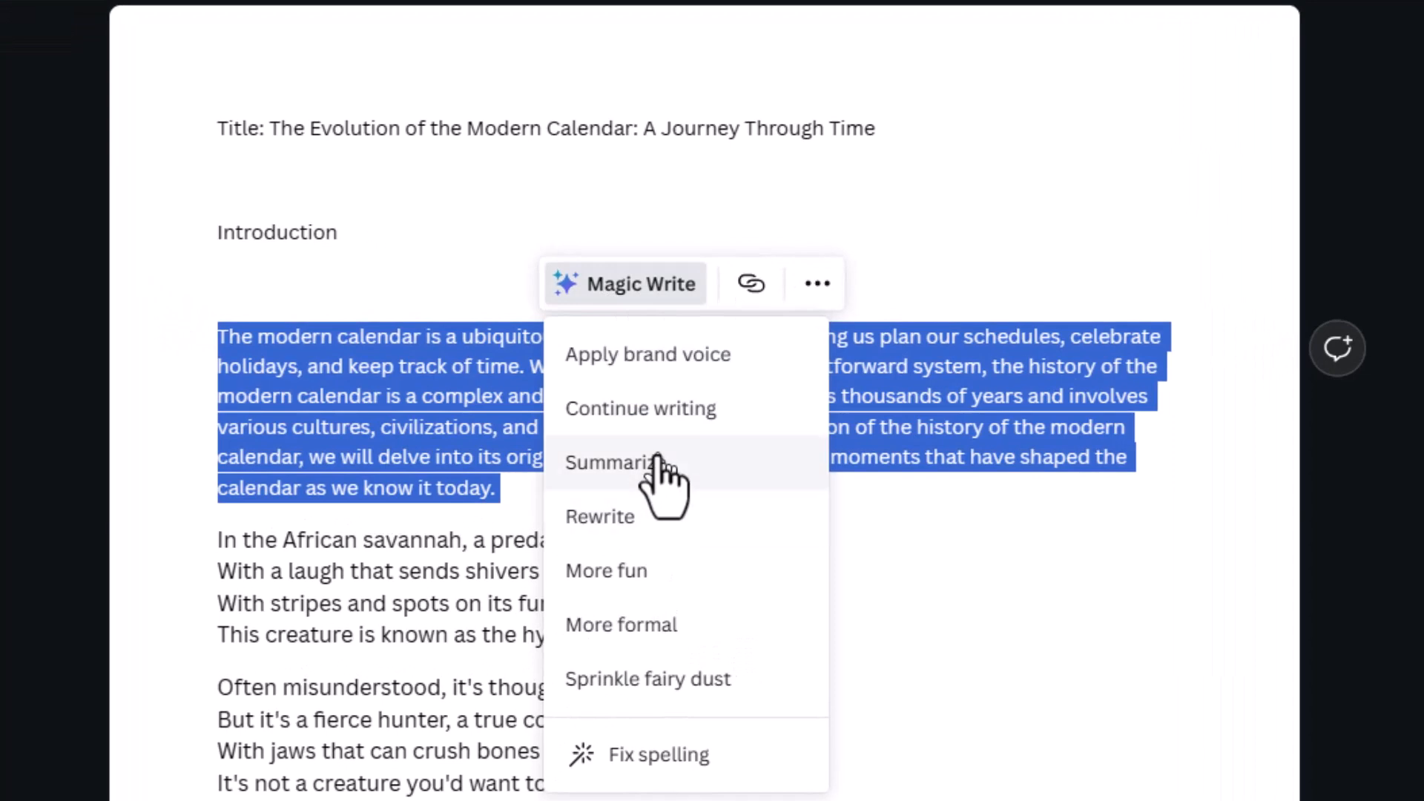
mouse_move(663, 299)
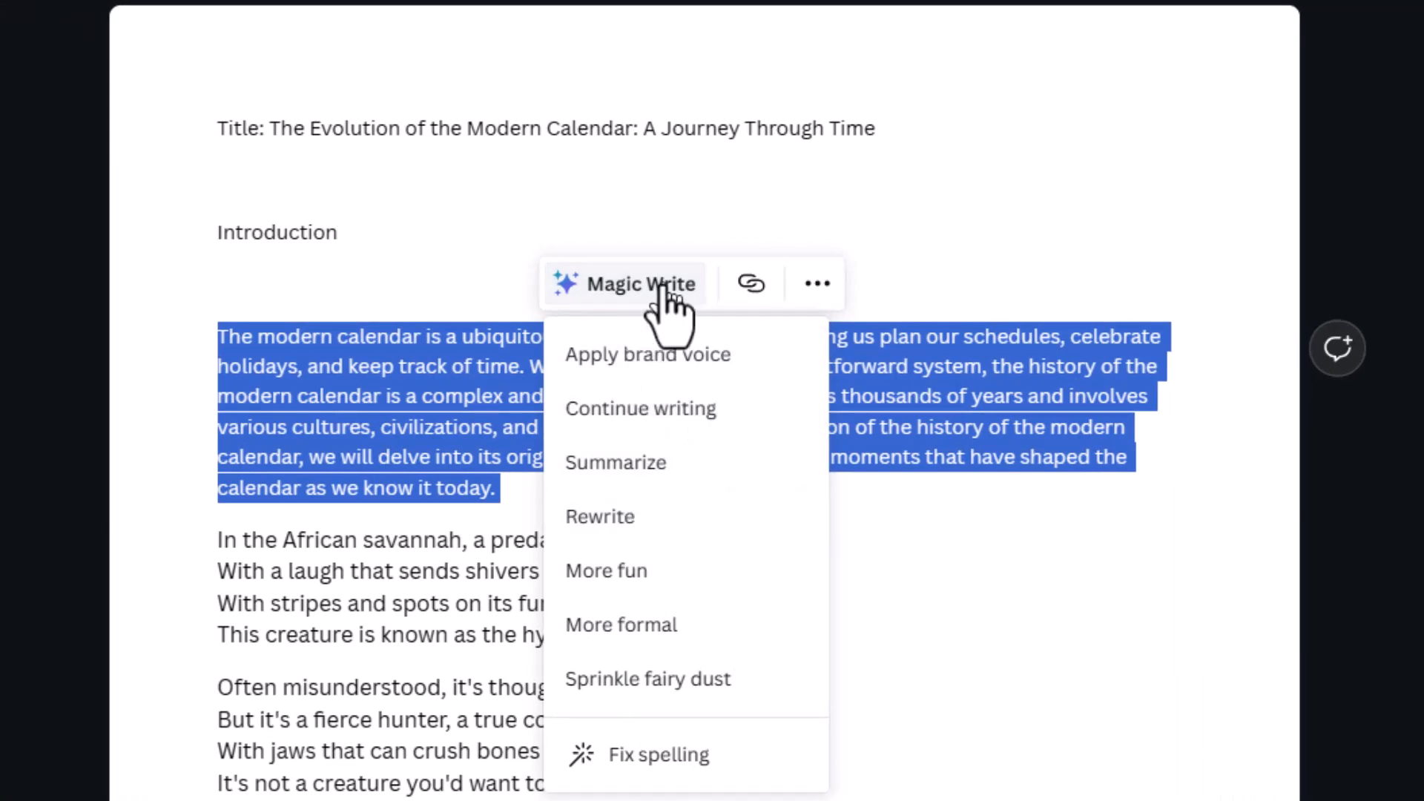
mouse_move(604, 390)
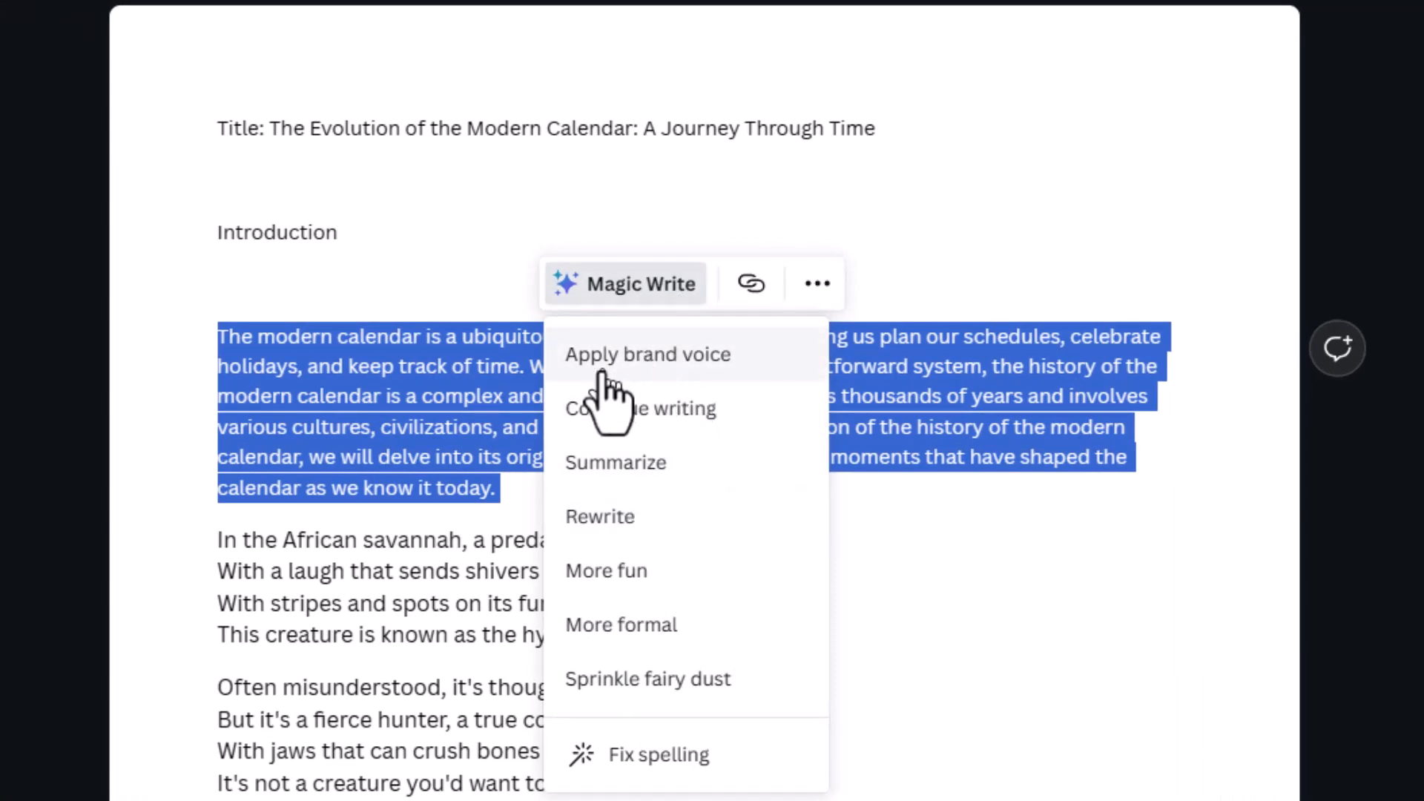
left_click(614, 462)
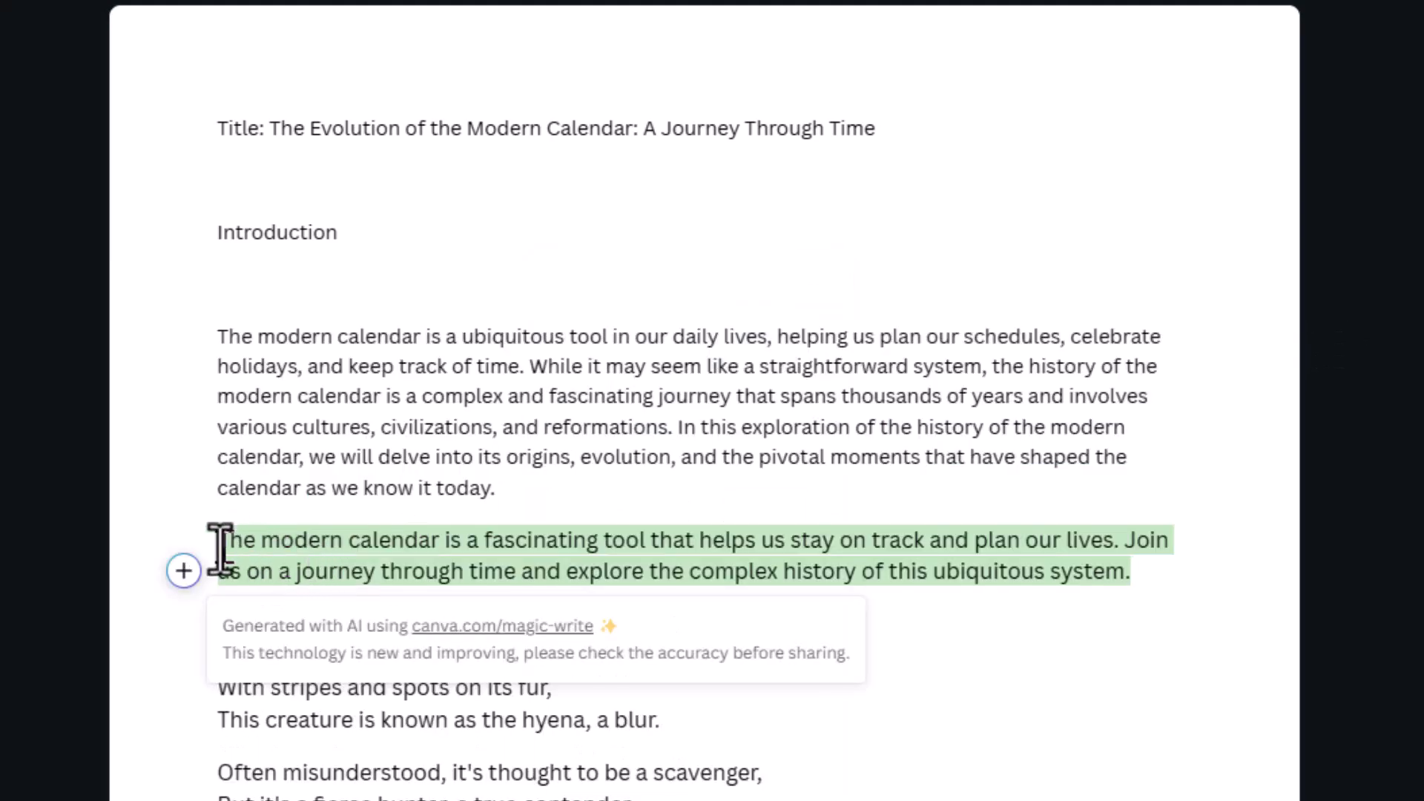
mouse_move(1142, 570)
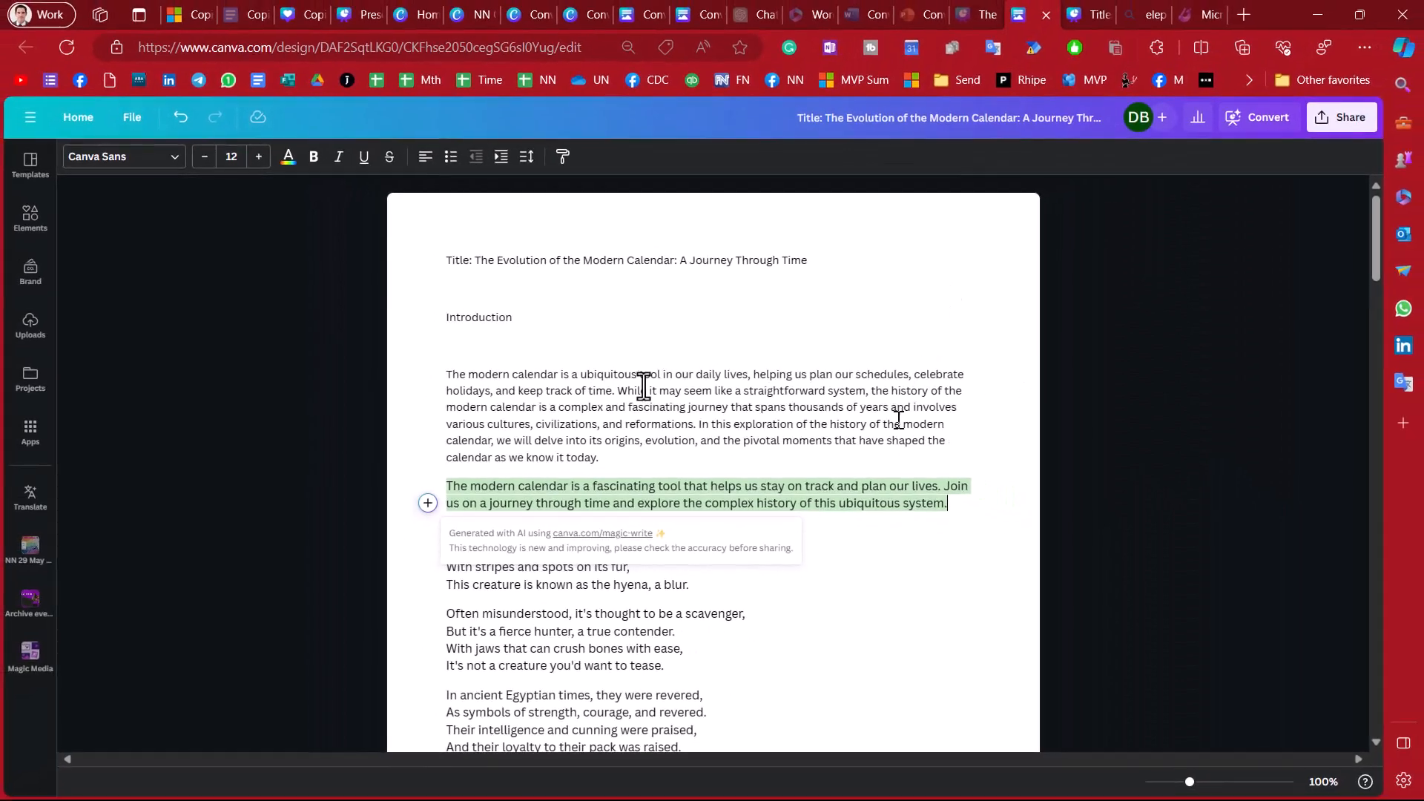
- Get ChatGPT 4 to summarise the 'Copilot replacement apps' pptx as a bullet list, regenerating after the error
left_click(621, 15)
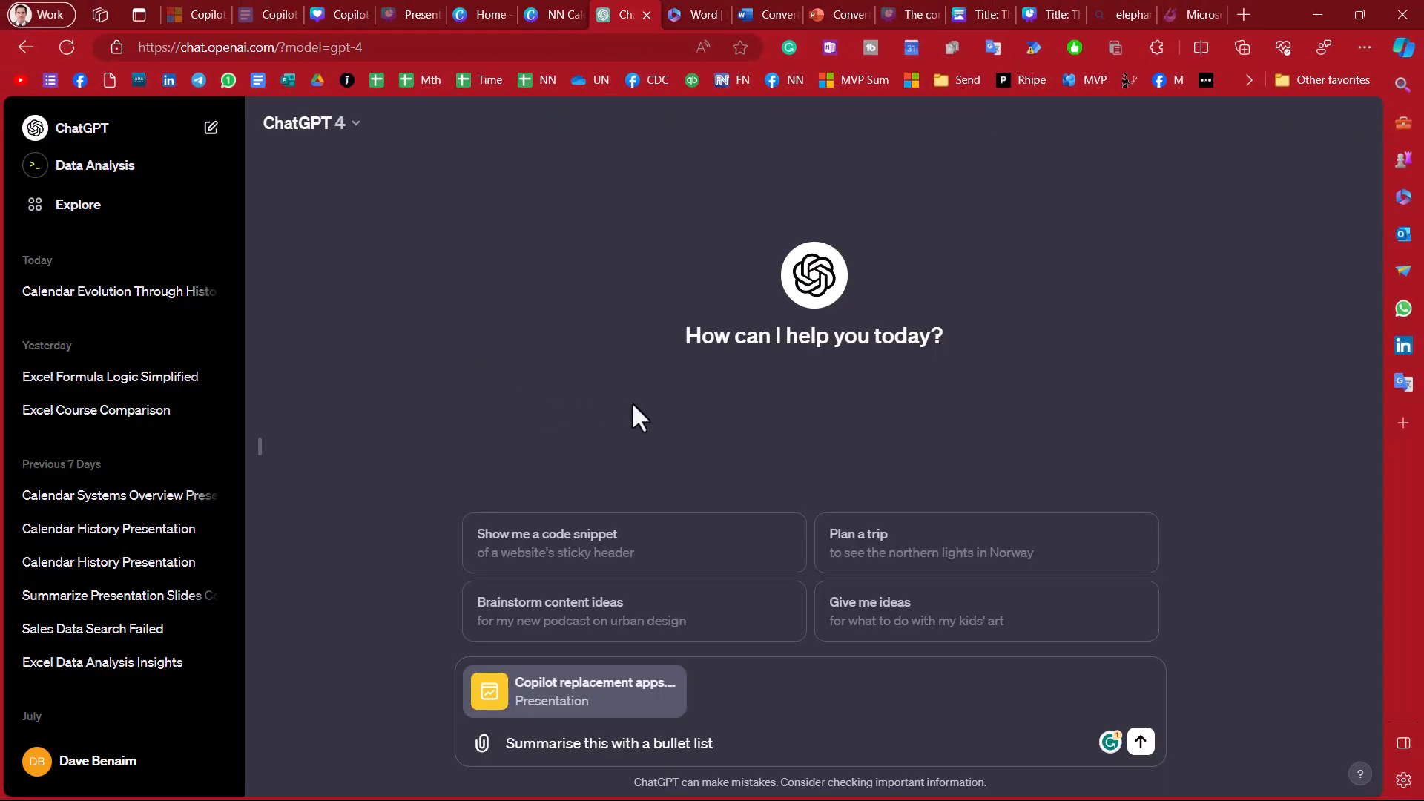
mouse_move(593, 243)
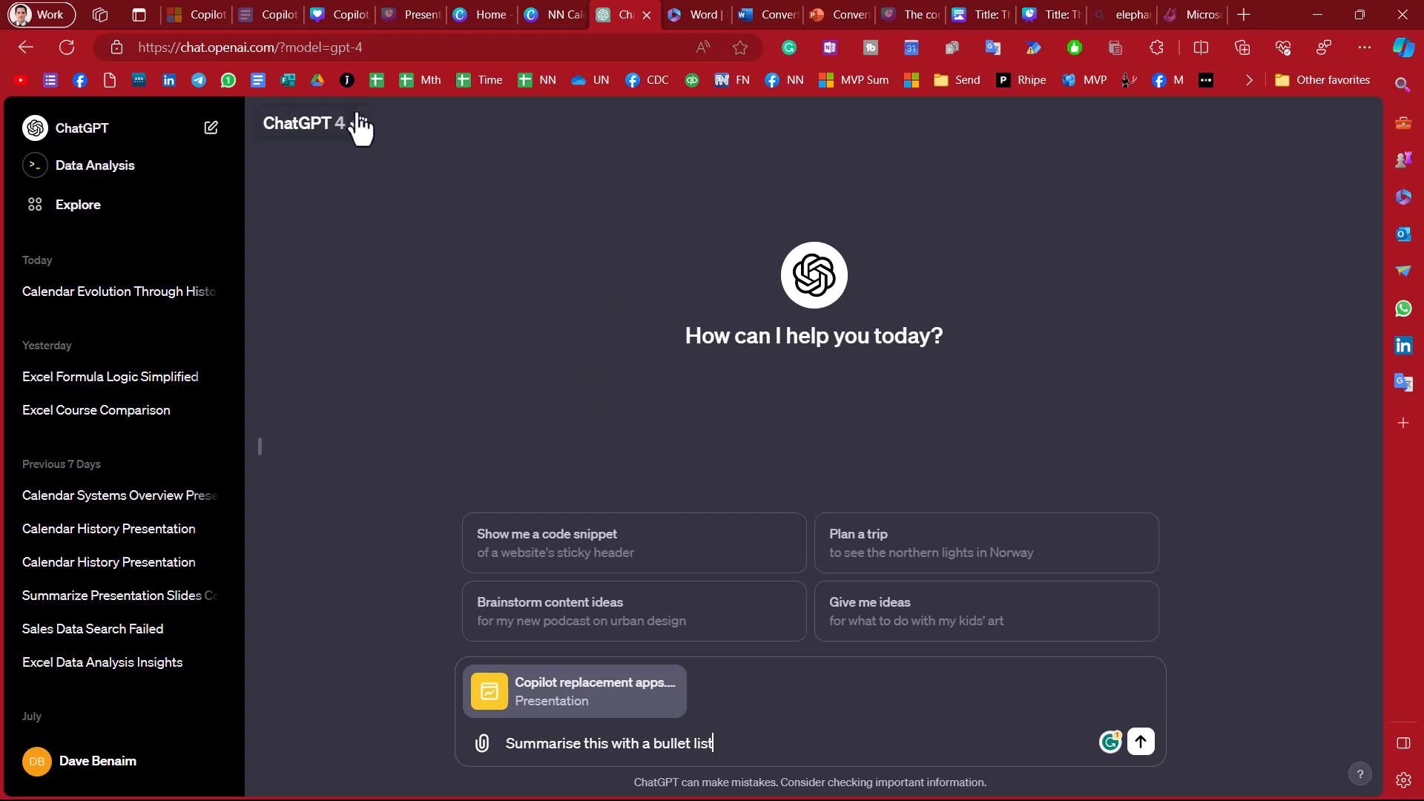
mouse_move(754, 731)
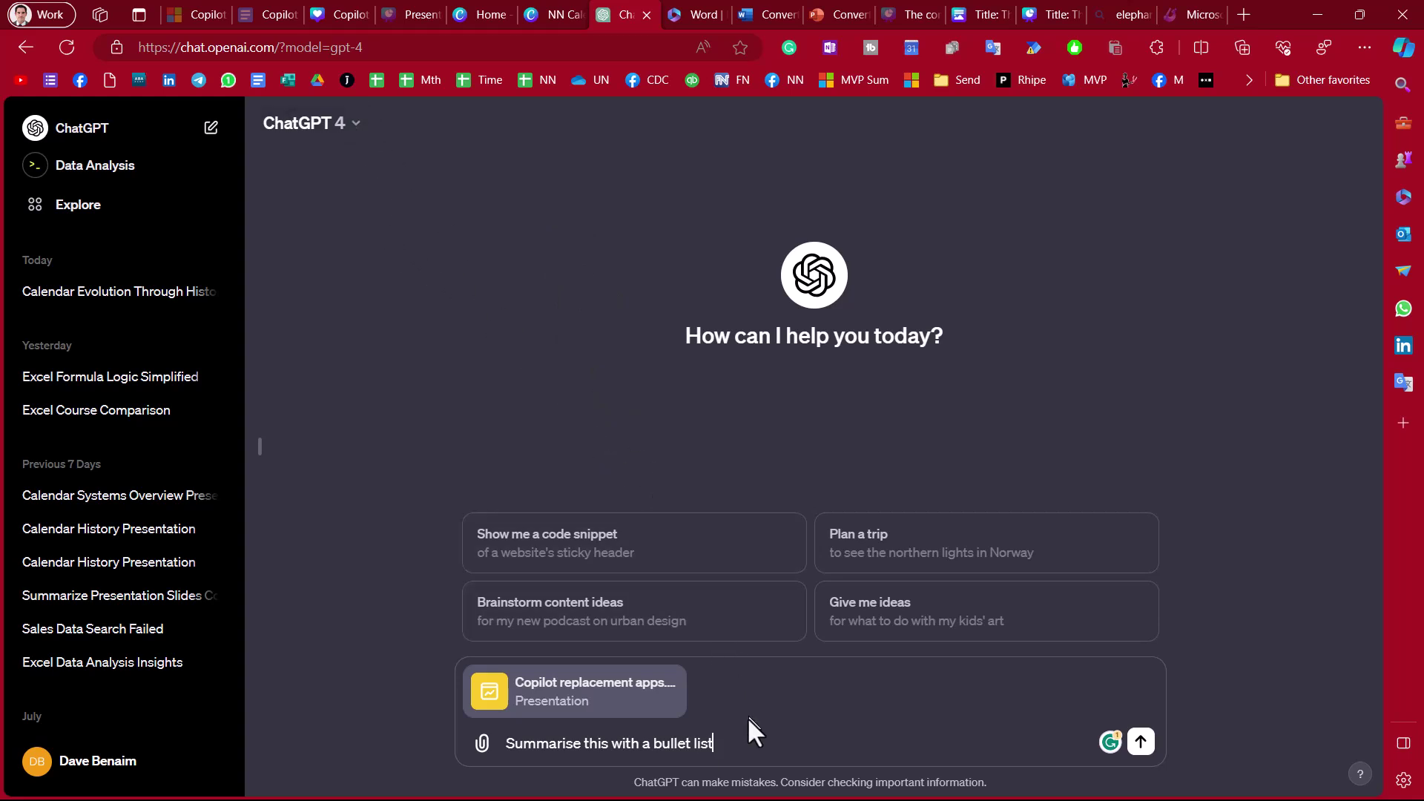
mouse_move(463, 722)
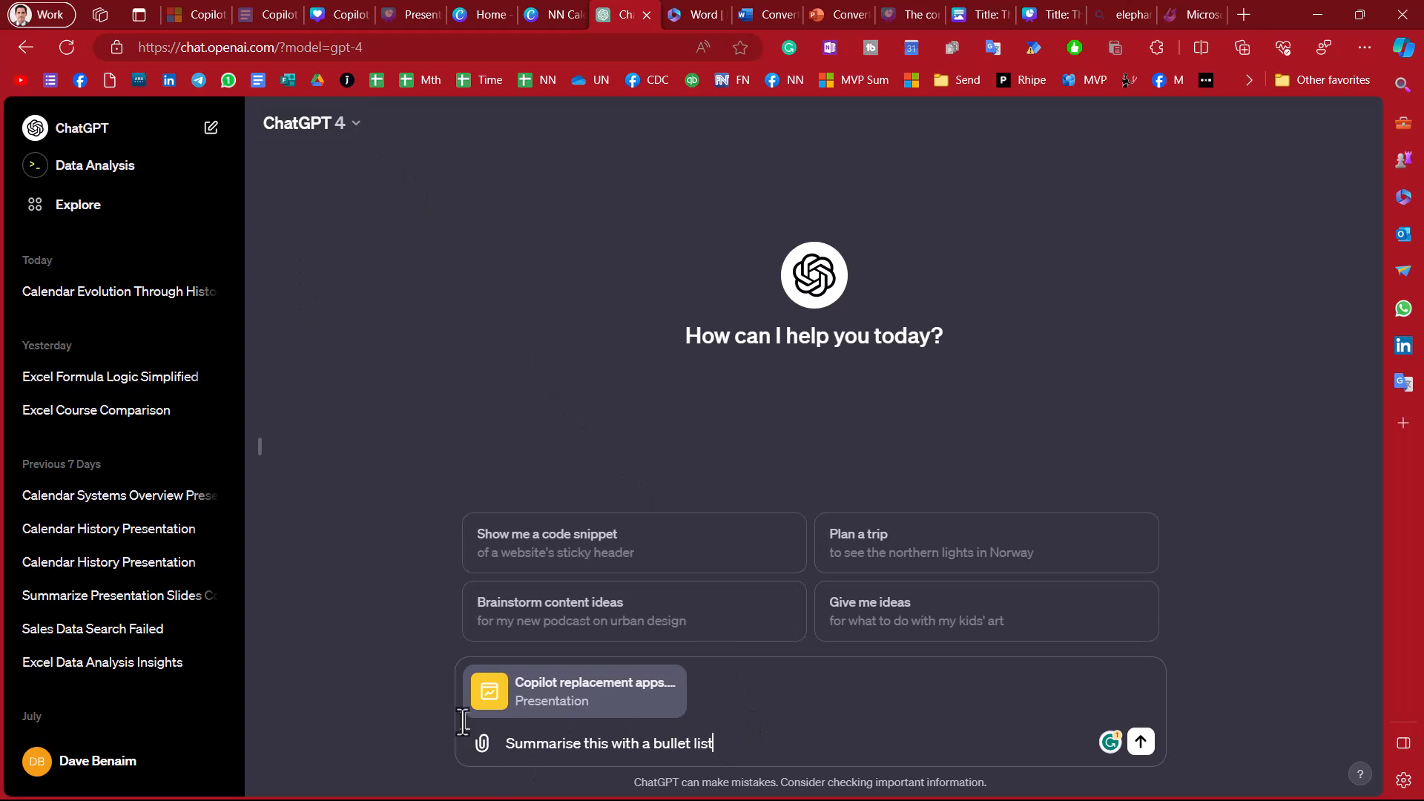
mouse_move(1142, 734)
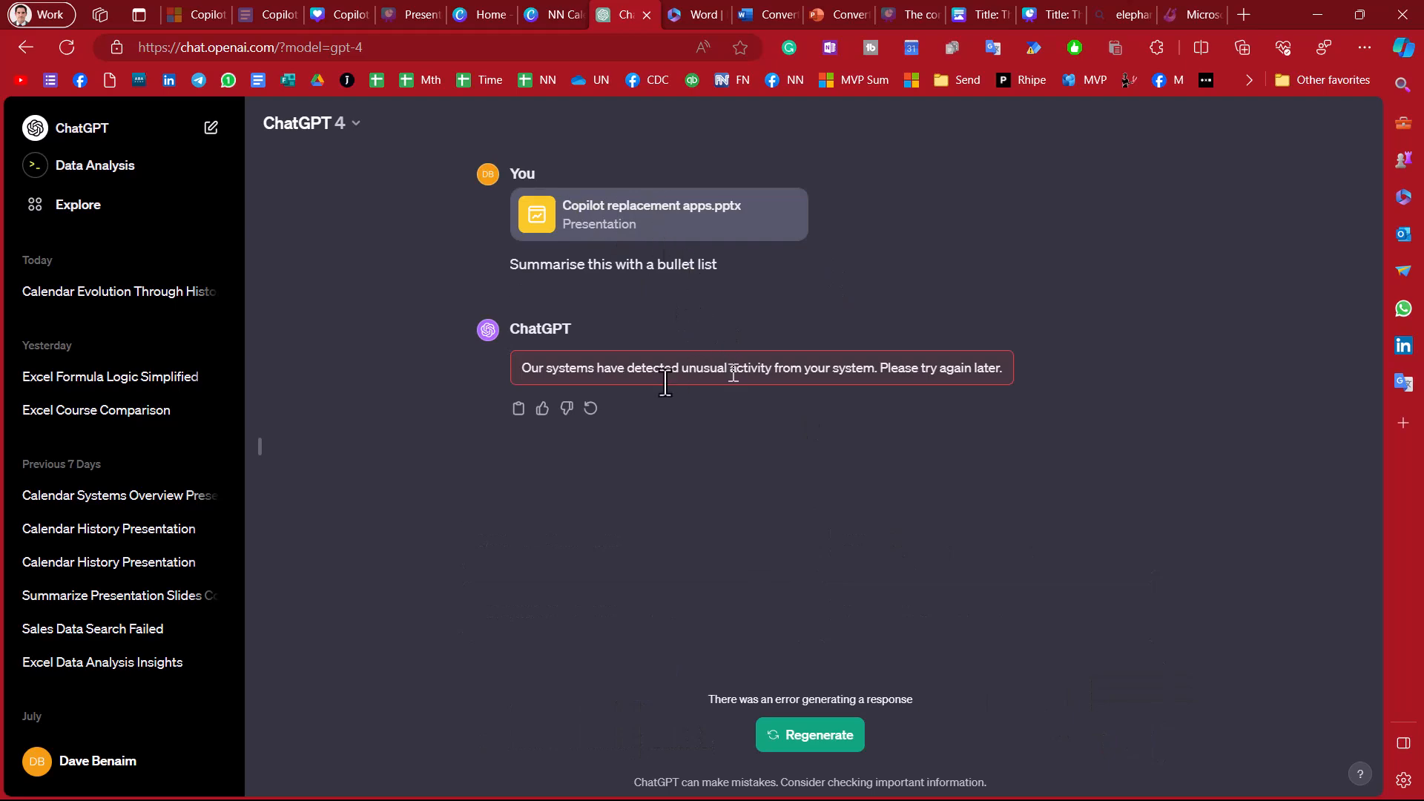
left_click(808, 735)
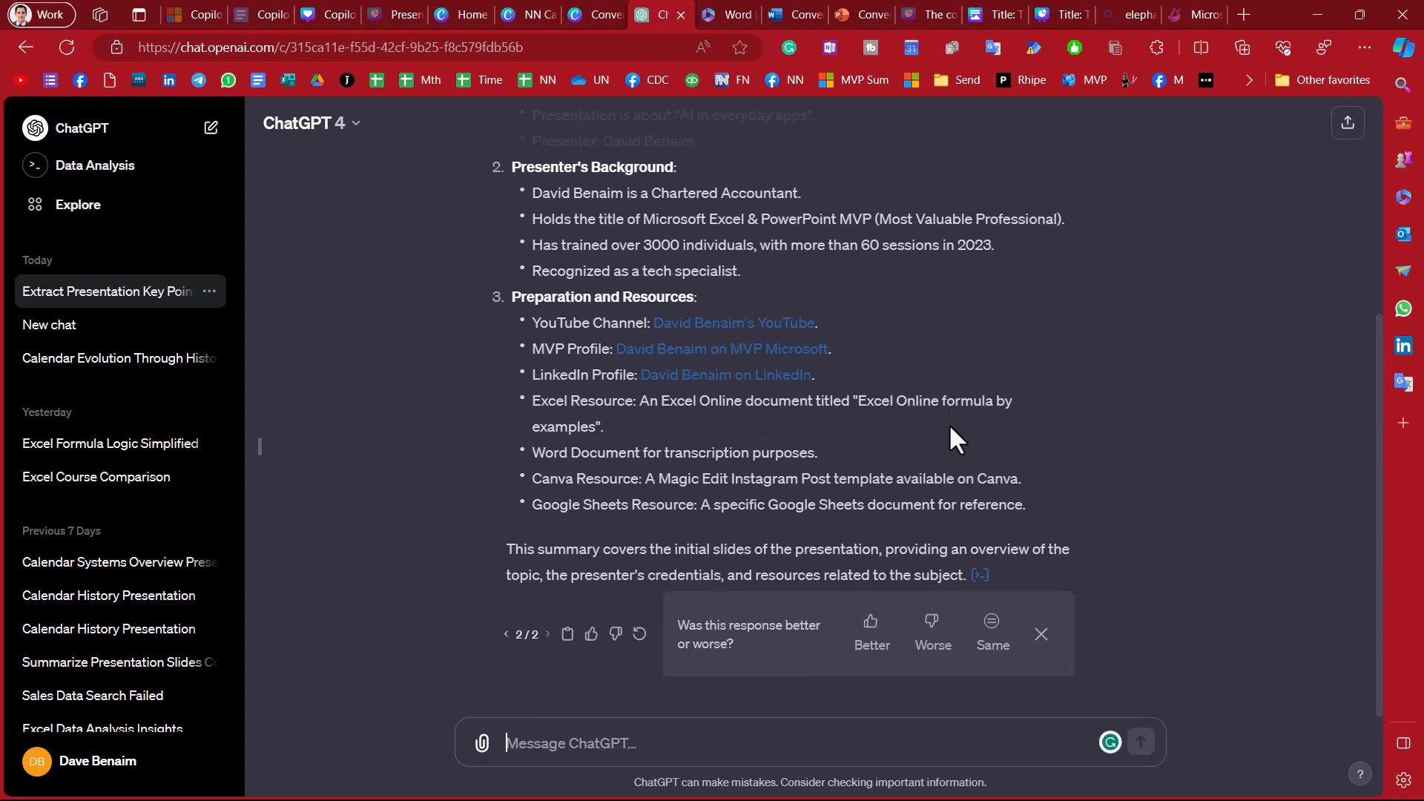
- Ask ChatGPT to generate speaker notes for slide 2 of the presentation
scroll("up", 3)
type("generat")
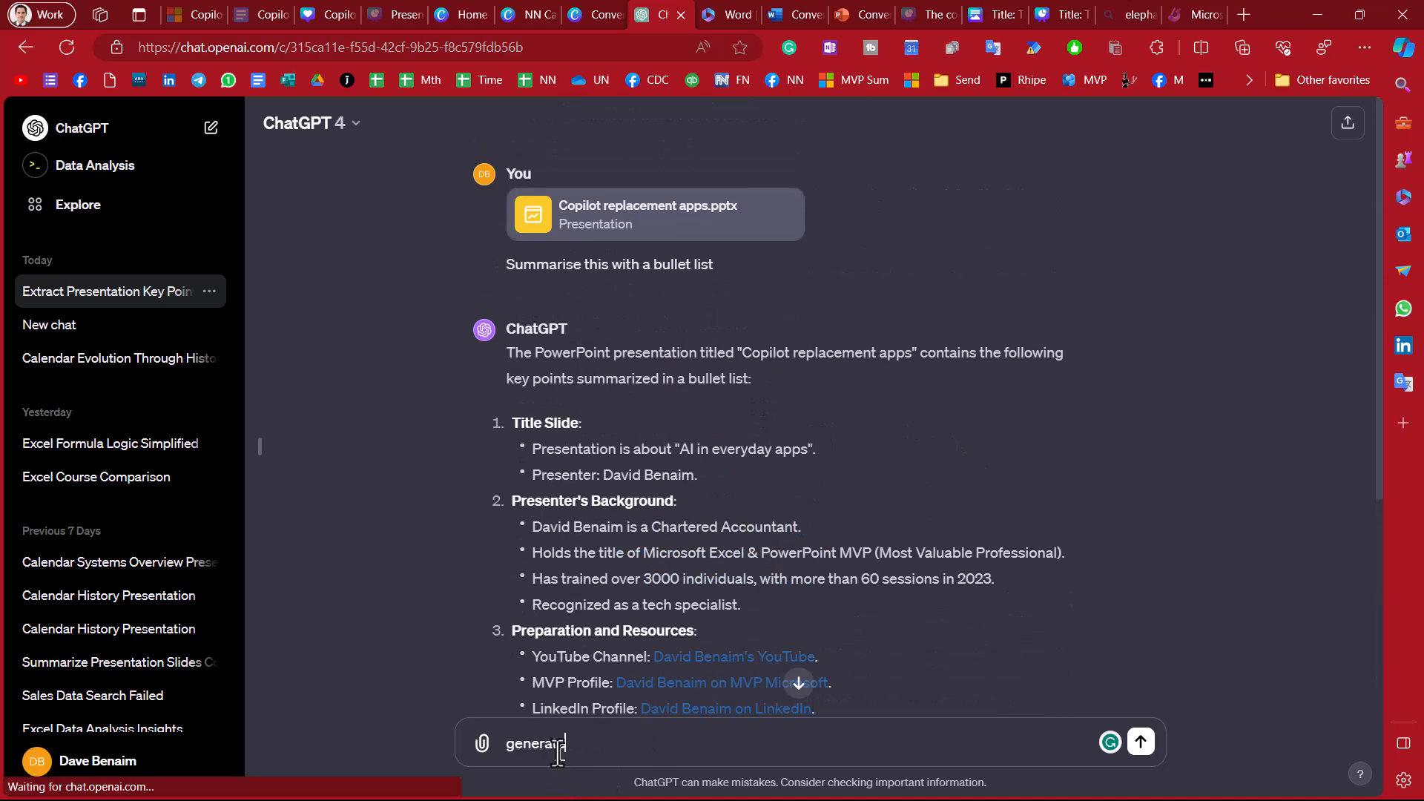
type("speaker notes for slide 2")
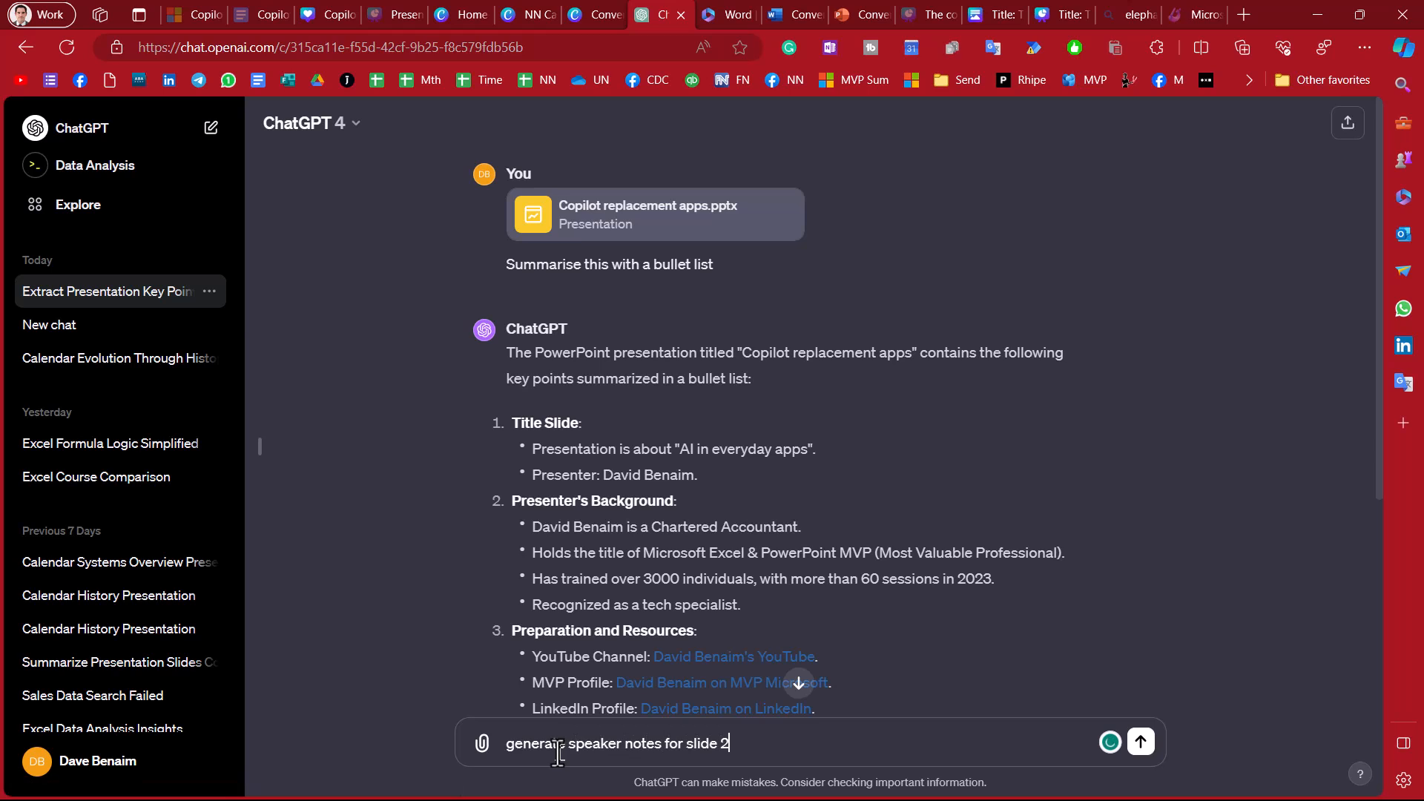
left_click(1139, 742)
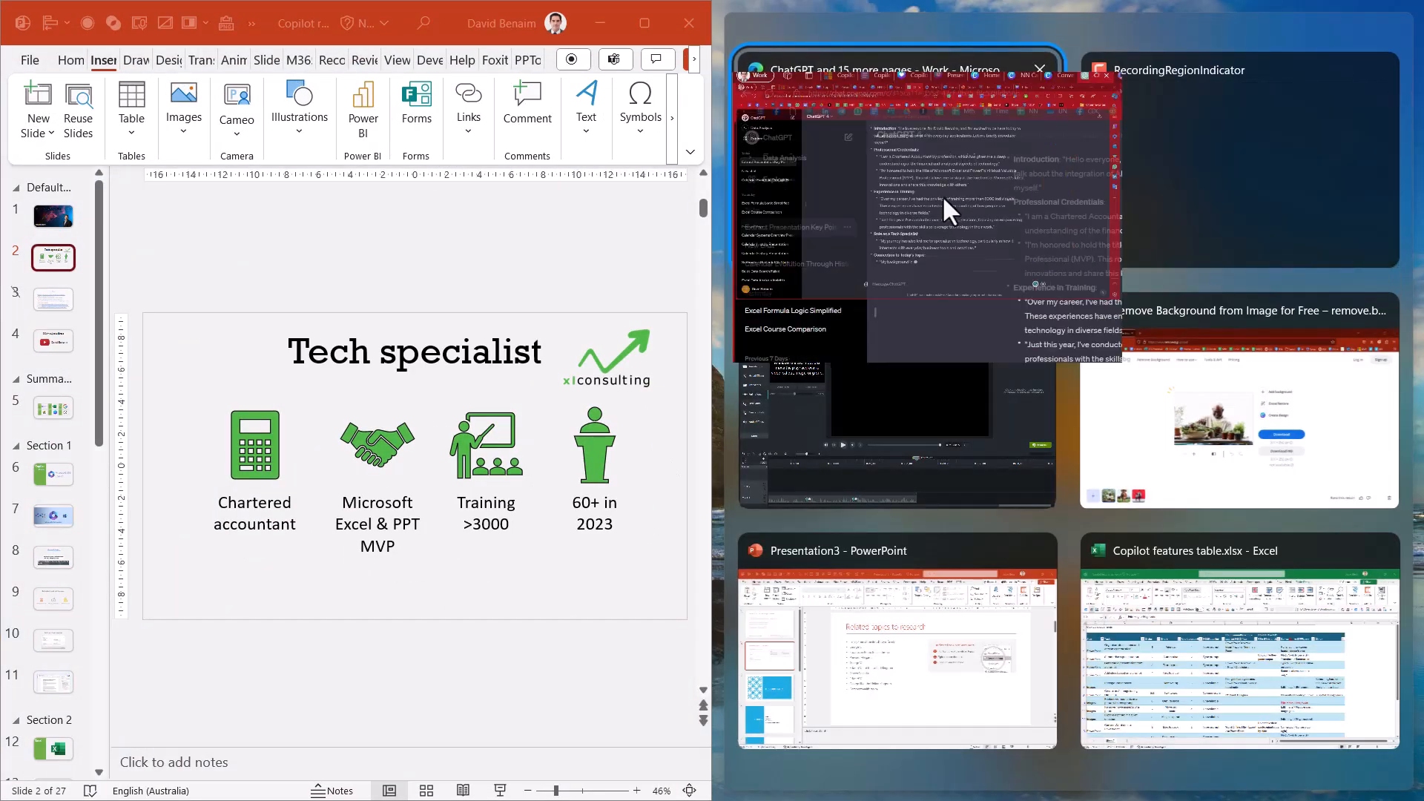
- Snap the ChatGPT window beside the 'Tech specialist' slide and read through the generated notes
left_click(908, 227)
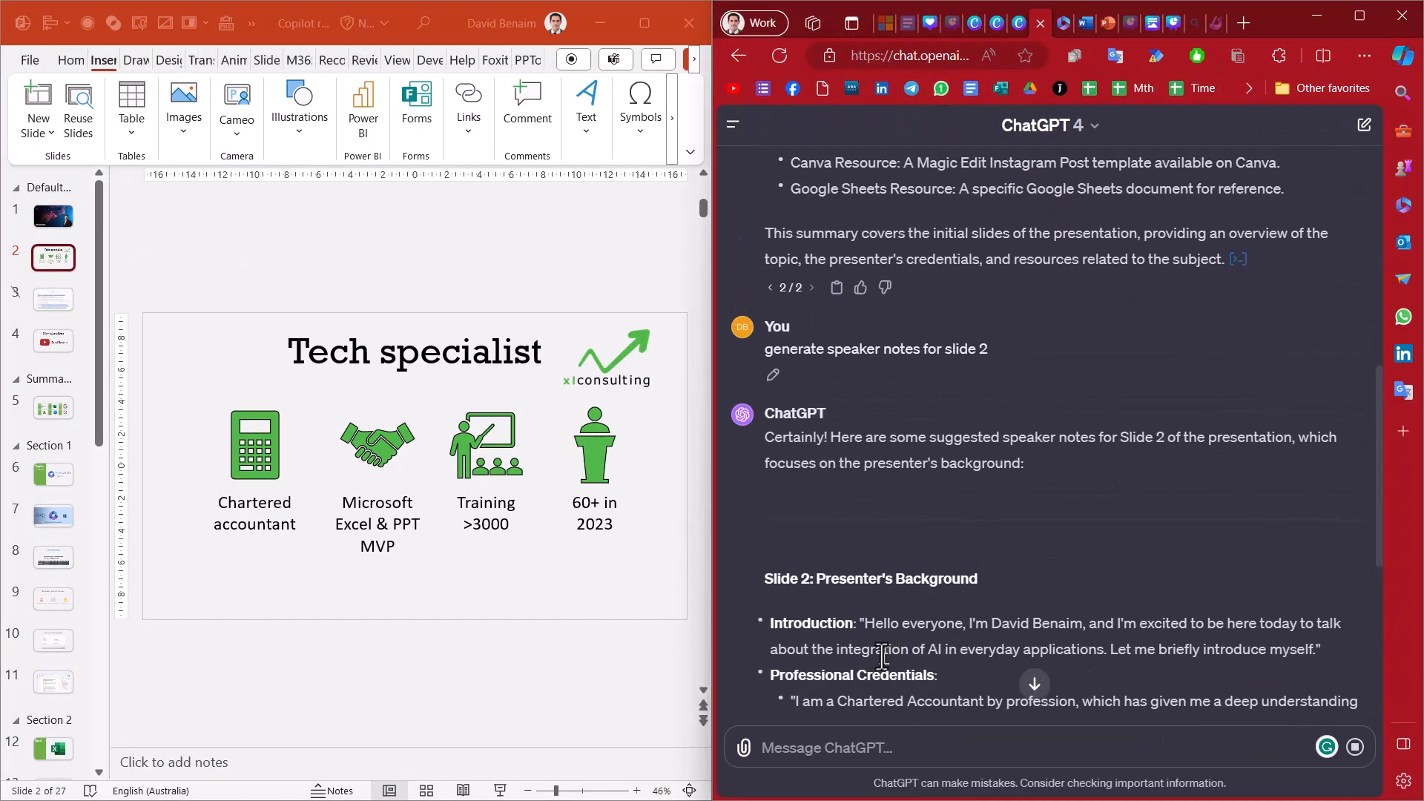
mouse_move(783, 623)
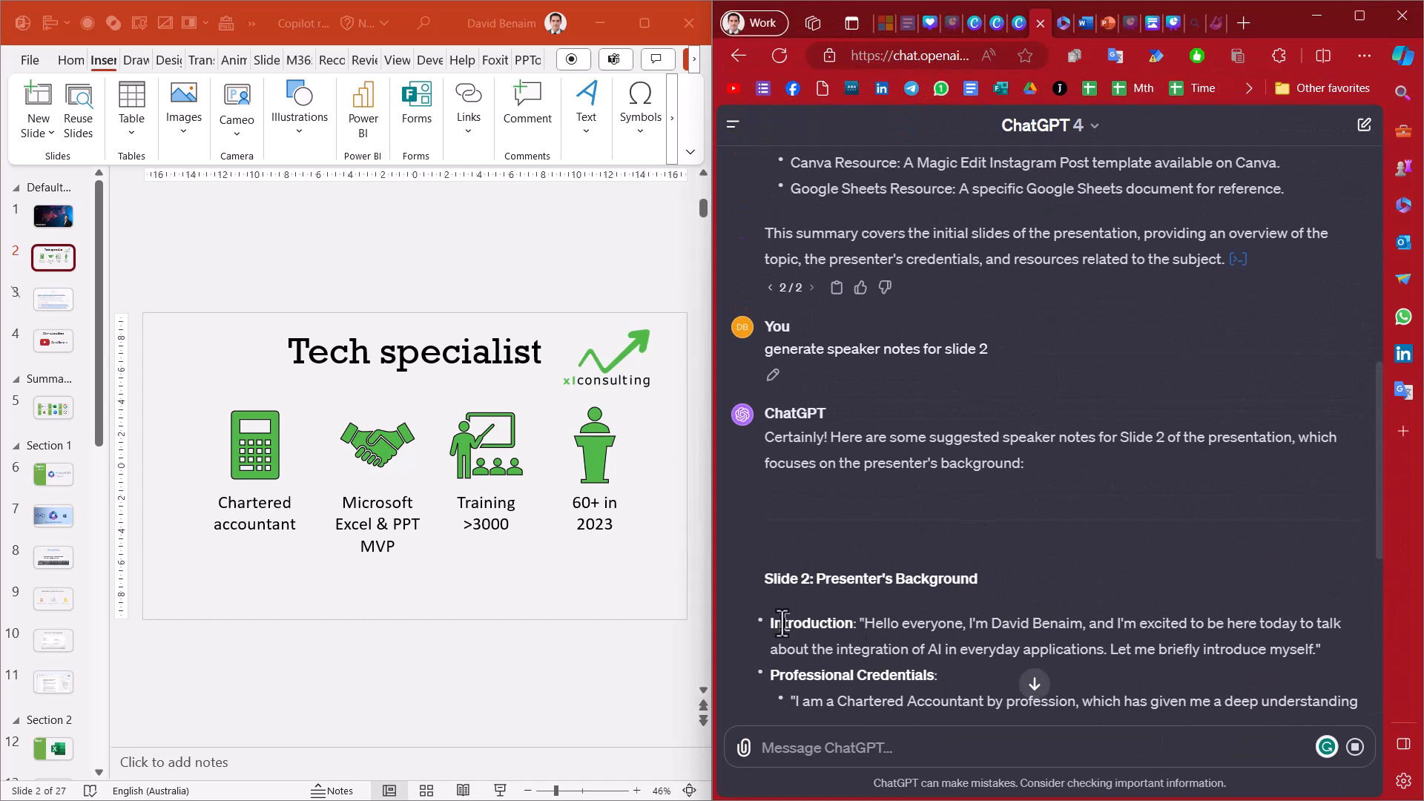
mouse_move(258, 368)
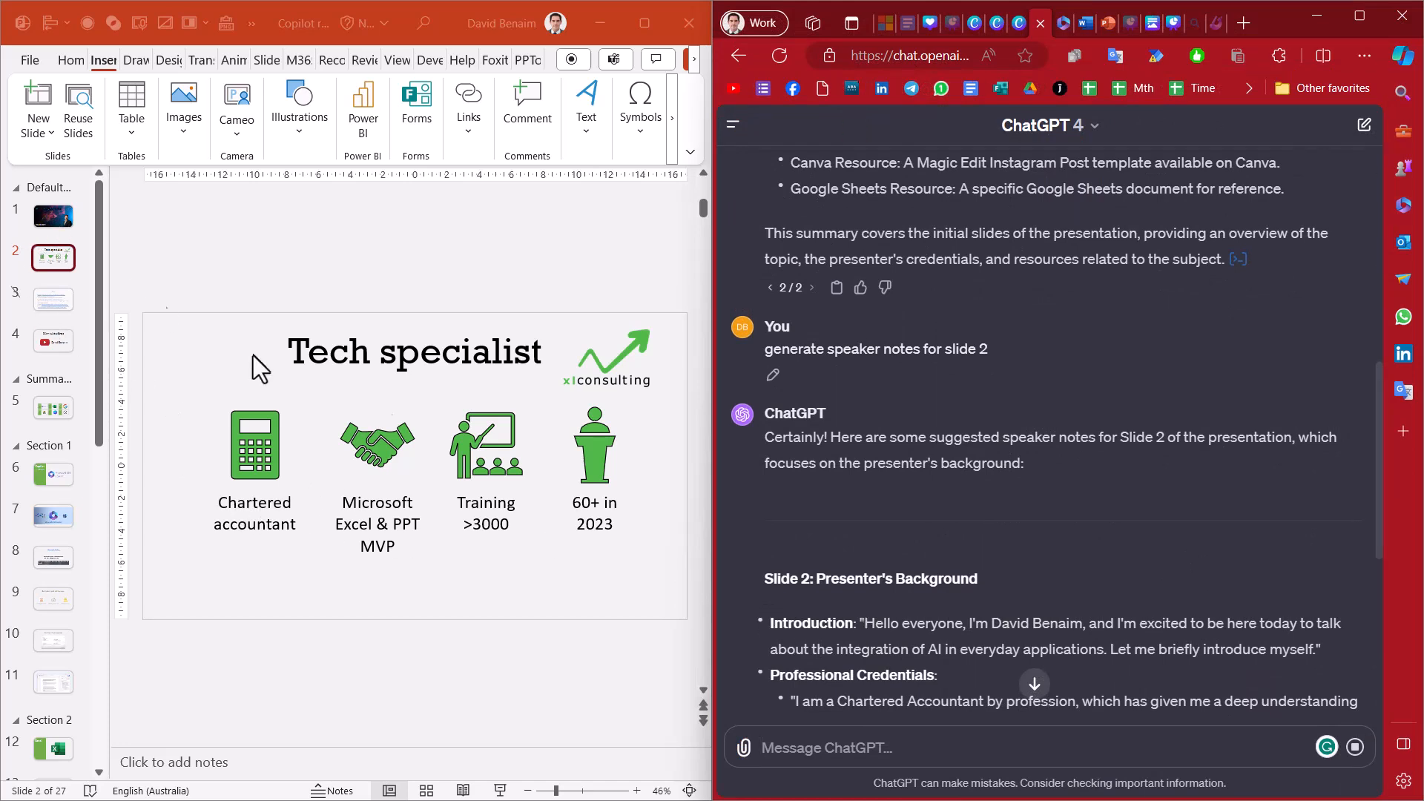
mouse_move(855, 701)
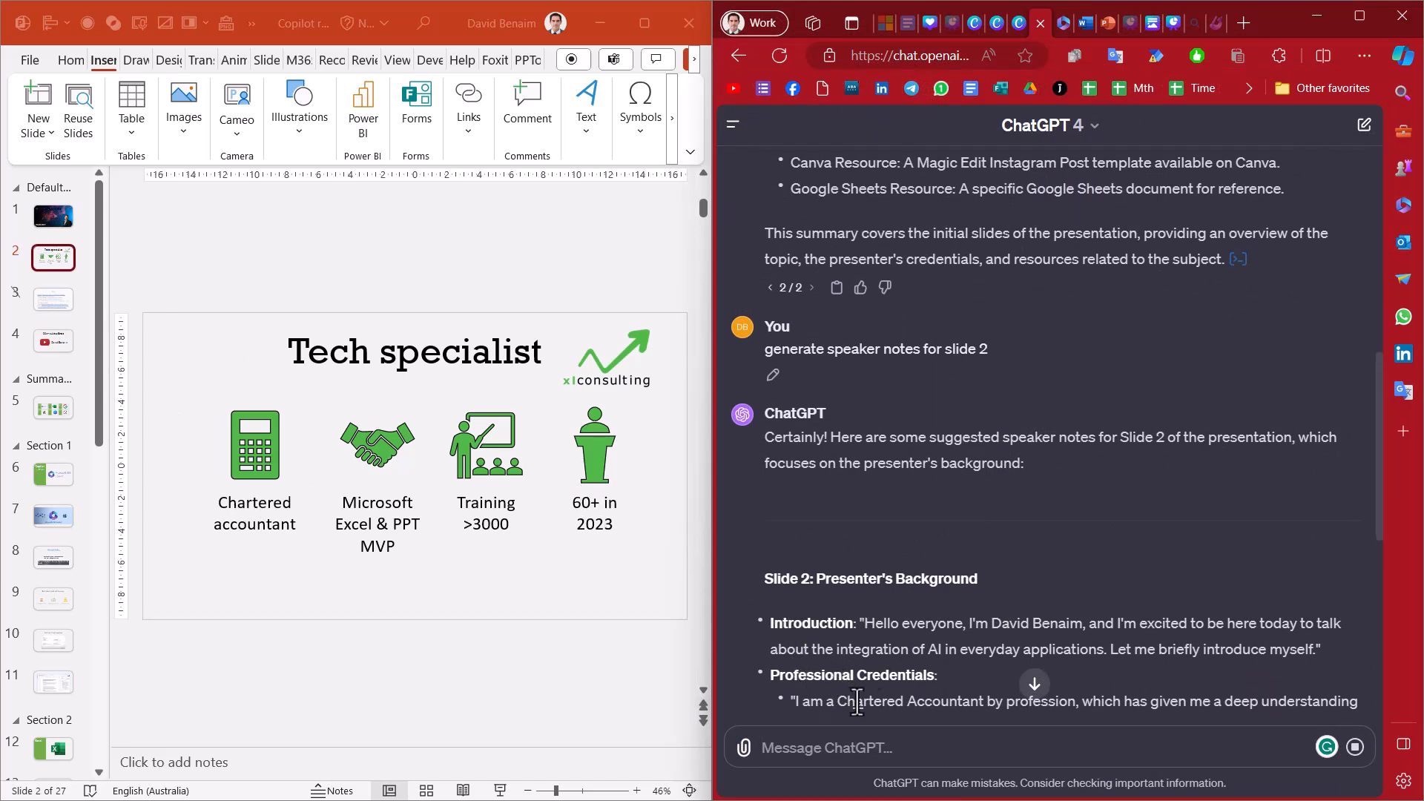
scroll("down", 3)
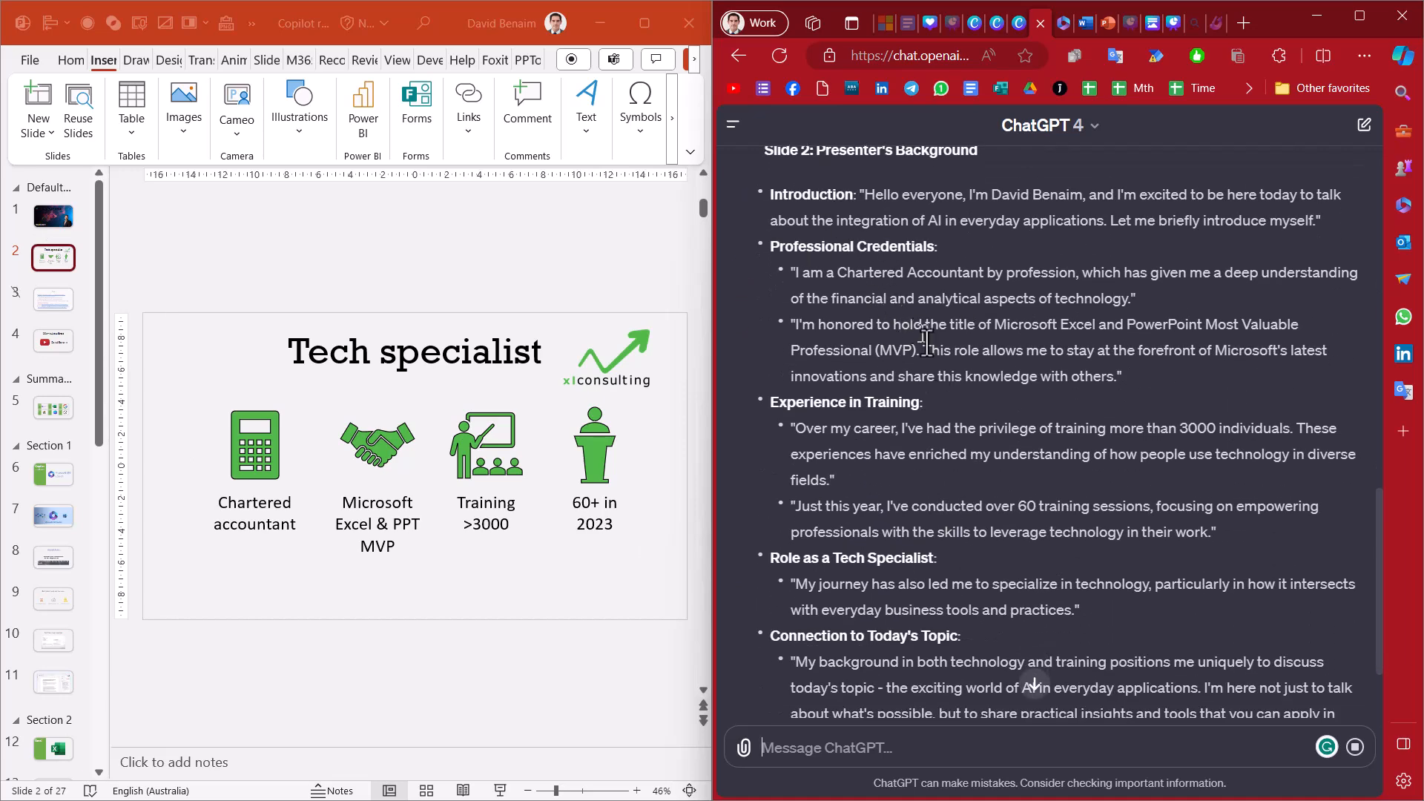
scroll("down", 3)
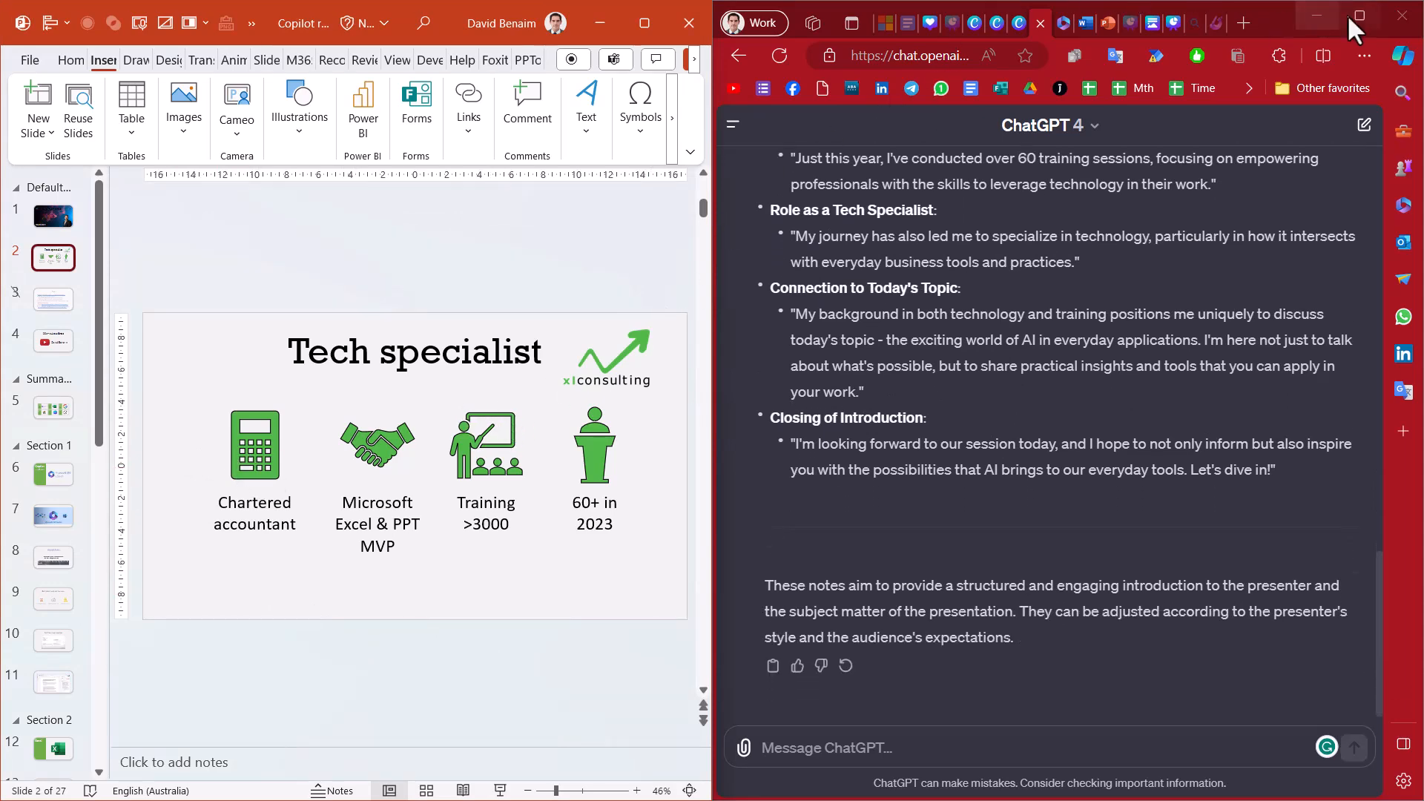
- Maximise the ChatGPT window and review the slide 2 speaker-notes conversation
left_click(1360, 15)
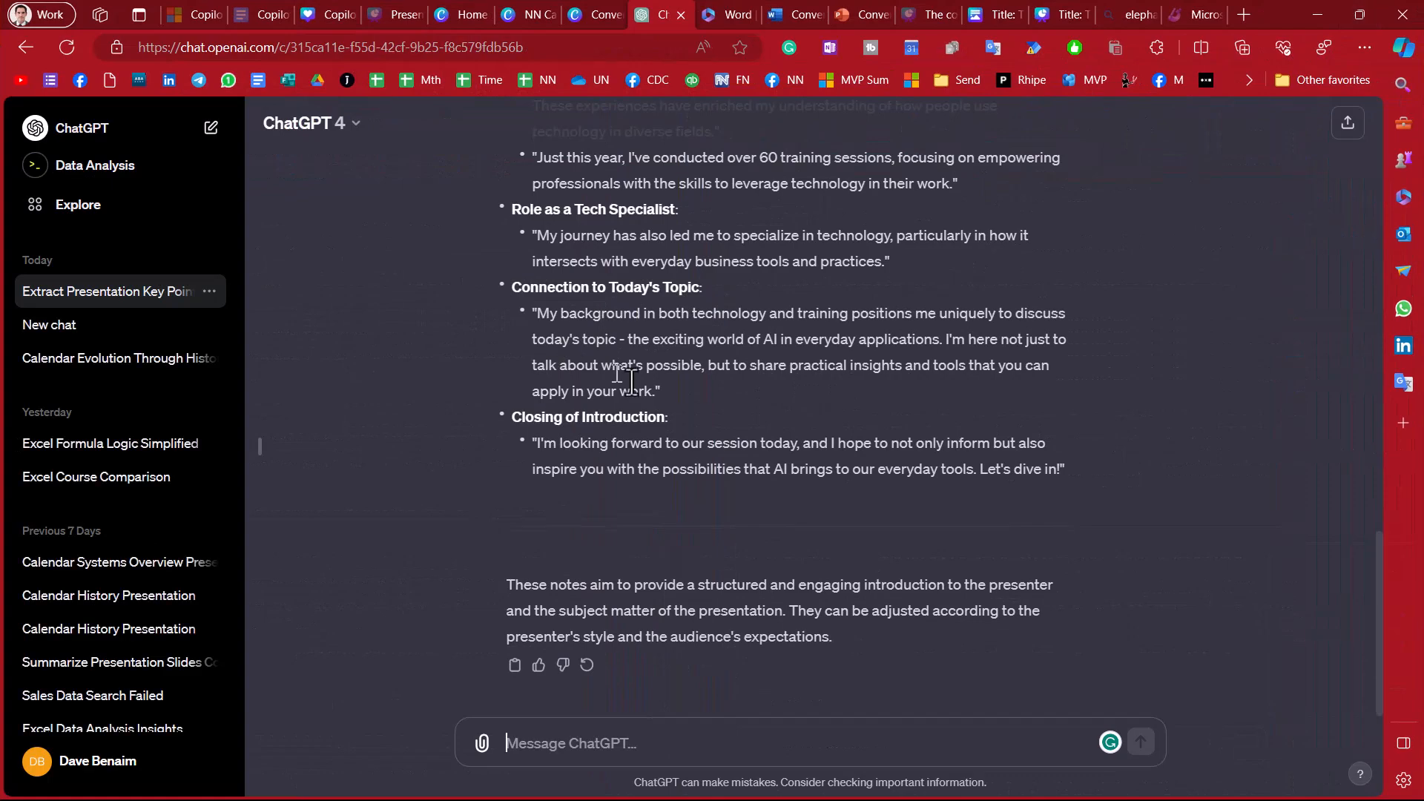
scroll("up", 3)
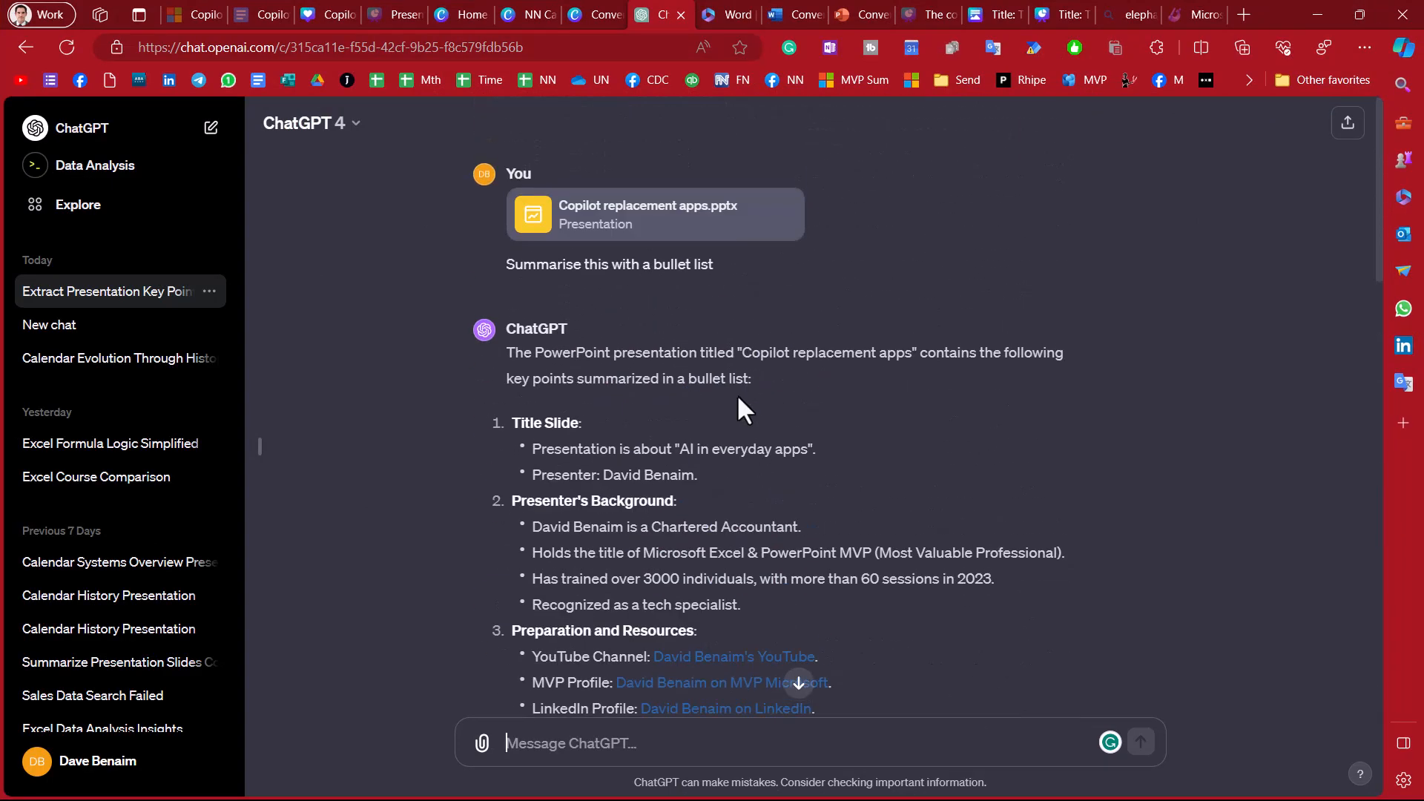
scroll("down", 3)
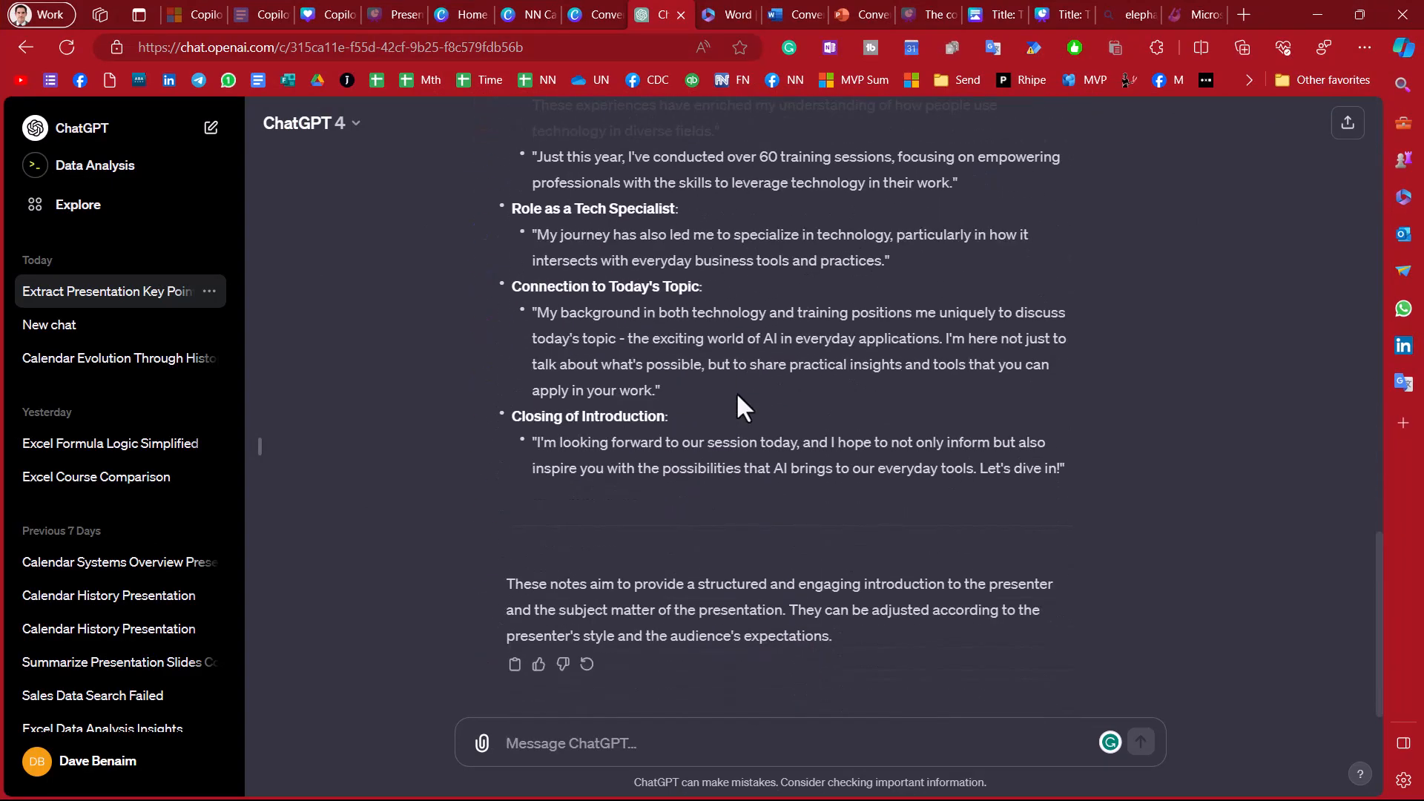
mouse_move(727, 373)
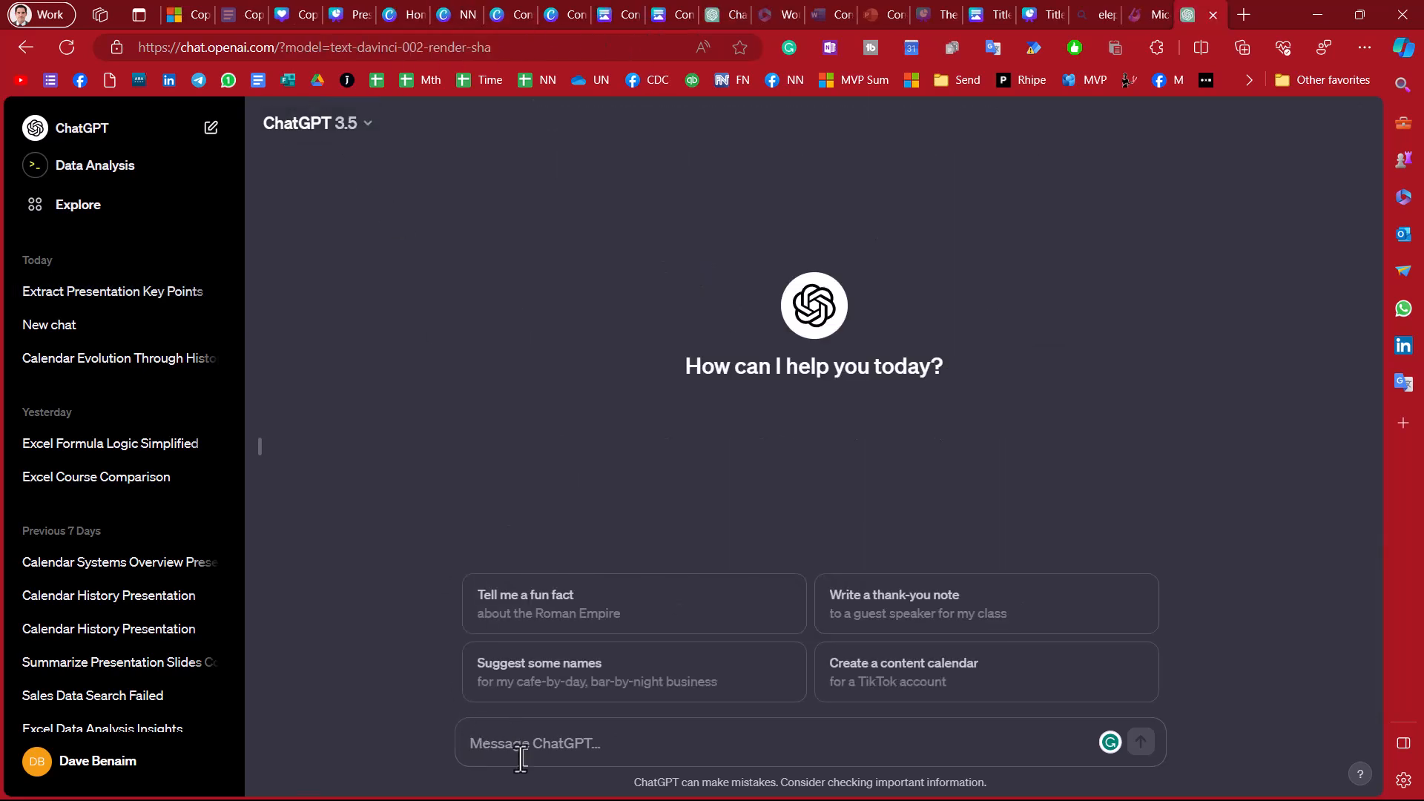
mouse_move(669, 409)
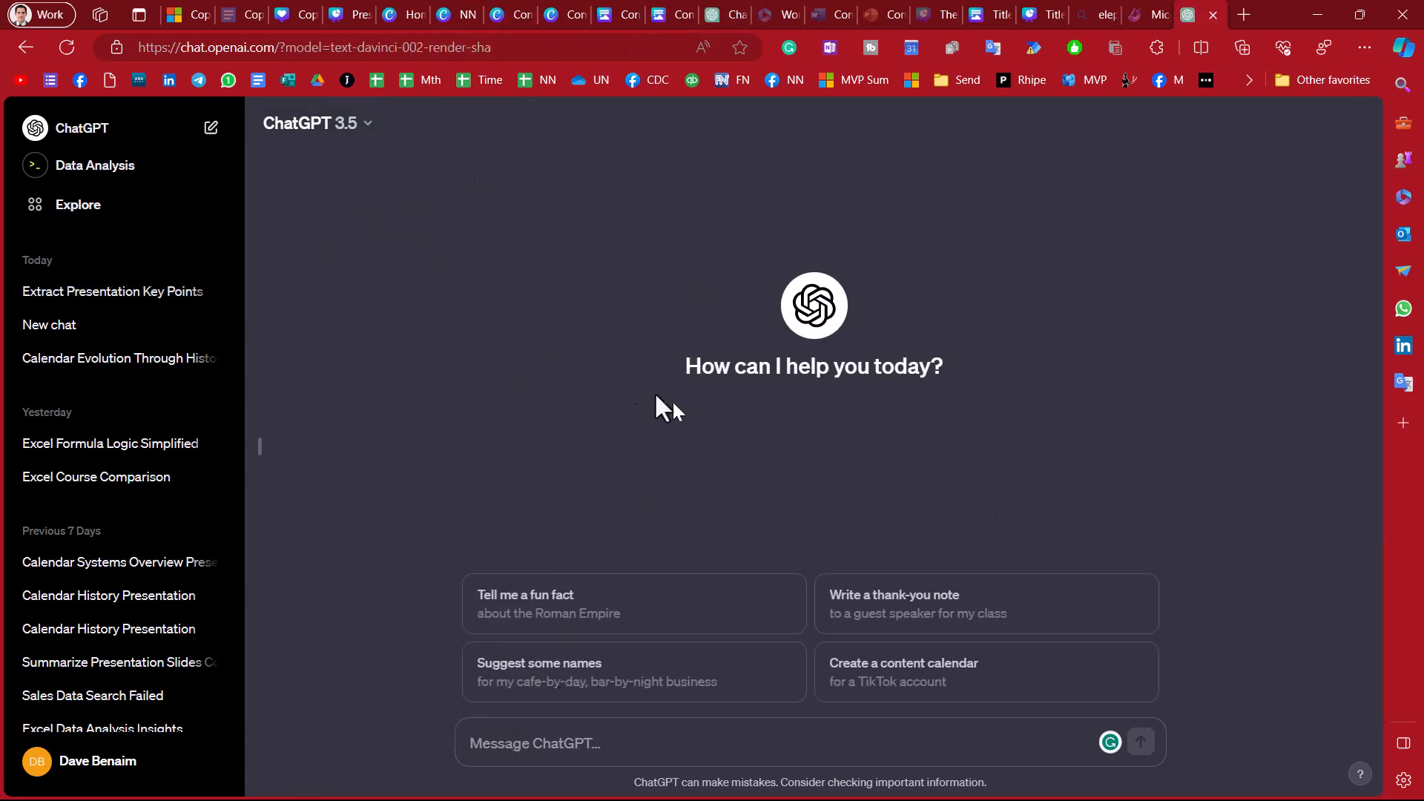
mouse_move(1201, 526)
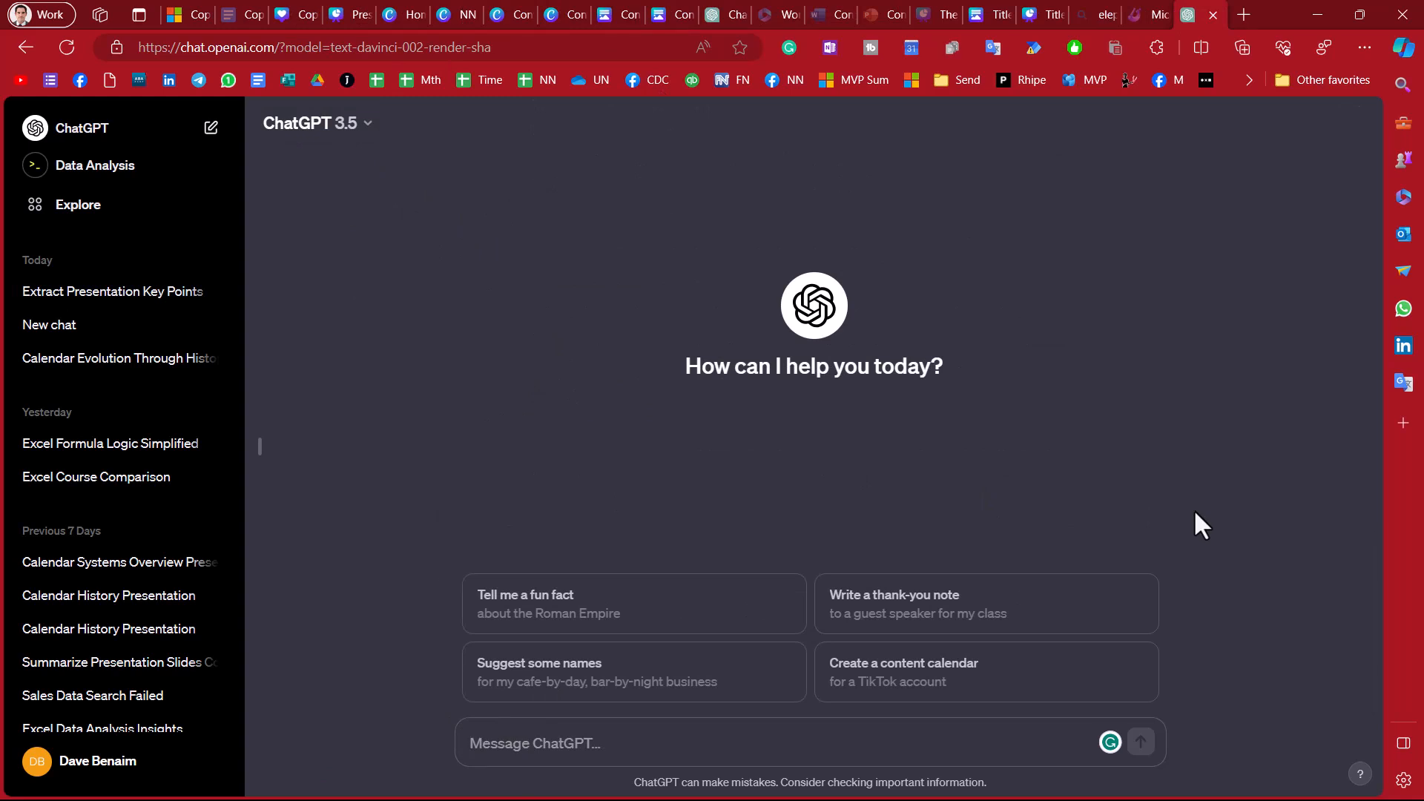
mouse_move(961, 378)
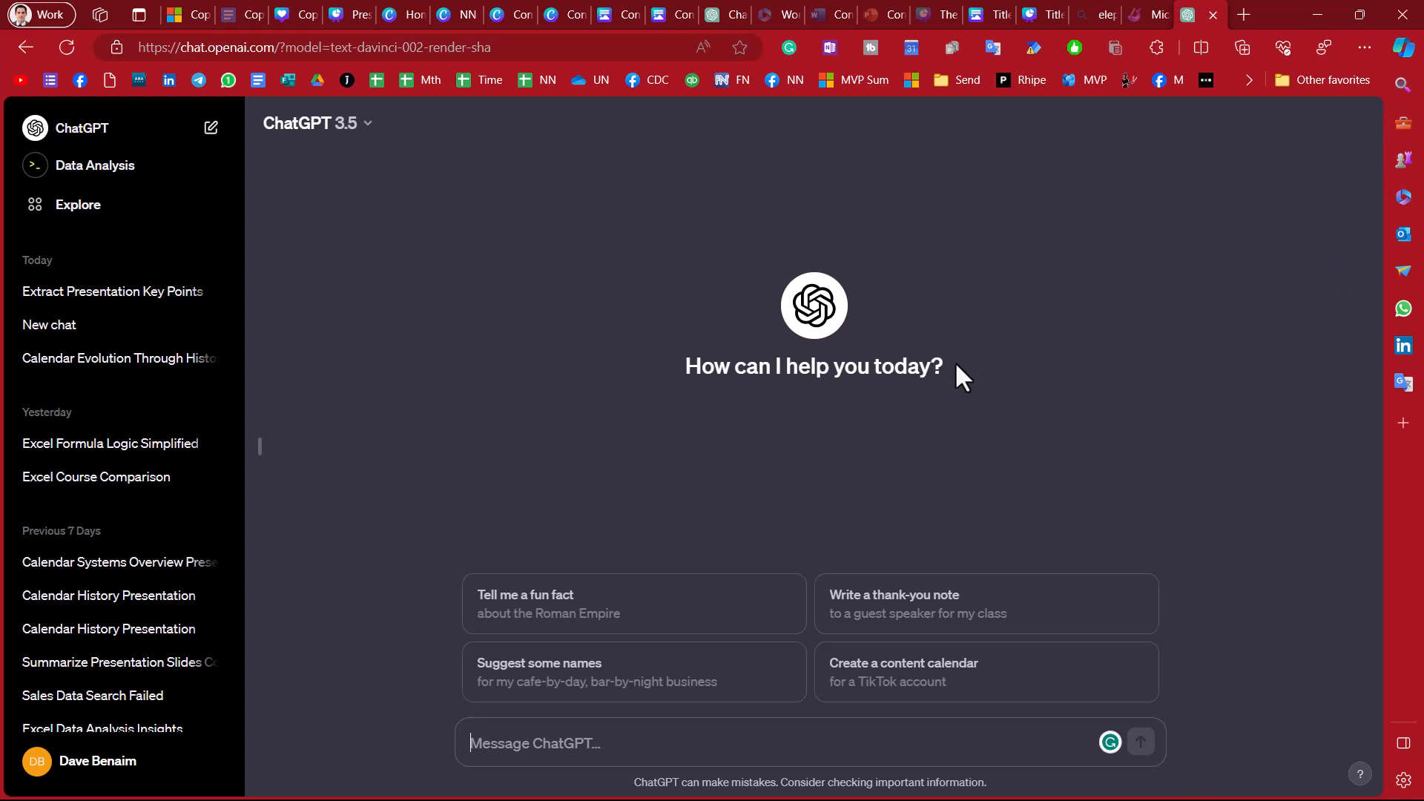
- Ask GPT-3.5 'what is a good font size for a presentation' and get its 24–32 point answer
type("what is")
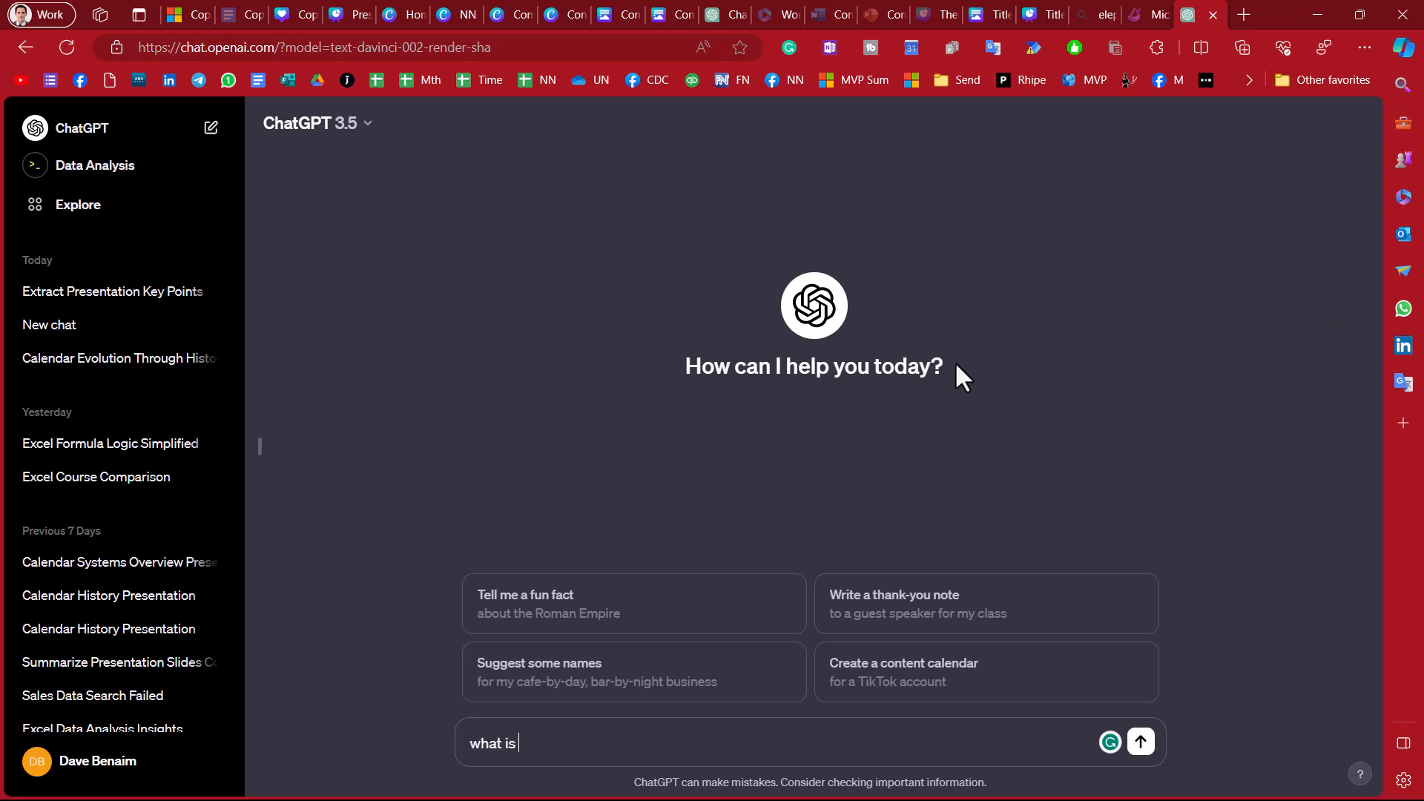
type("a good font s")
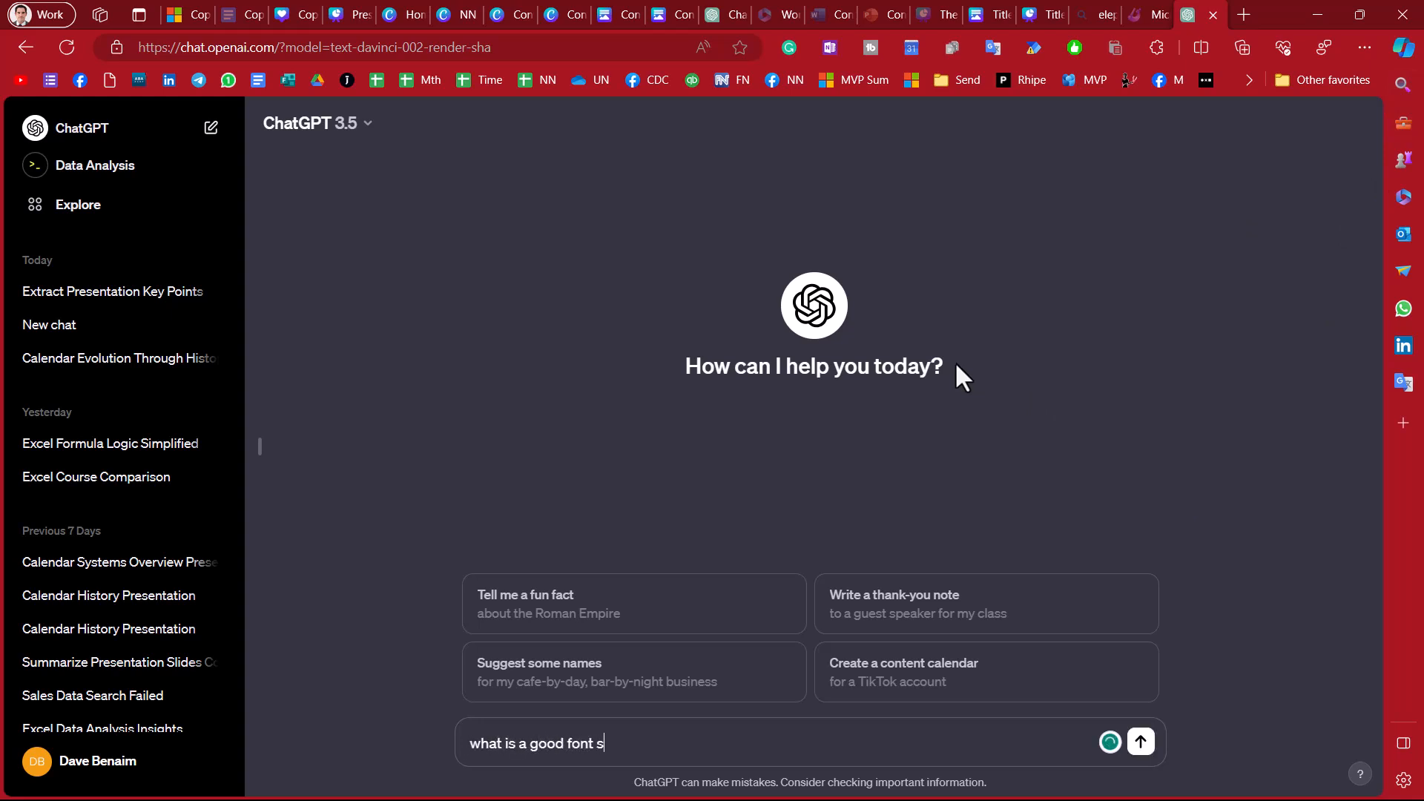
type("ize for a present")
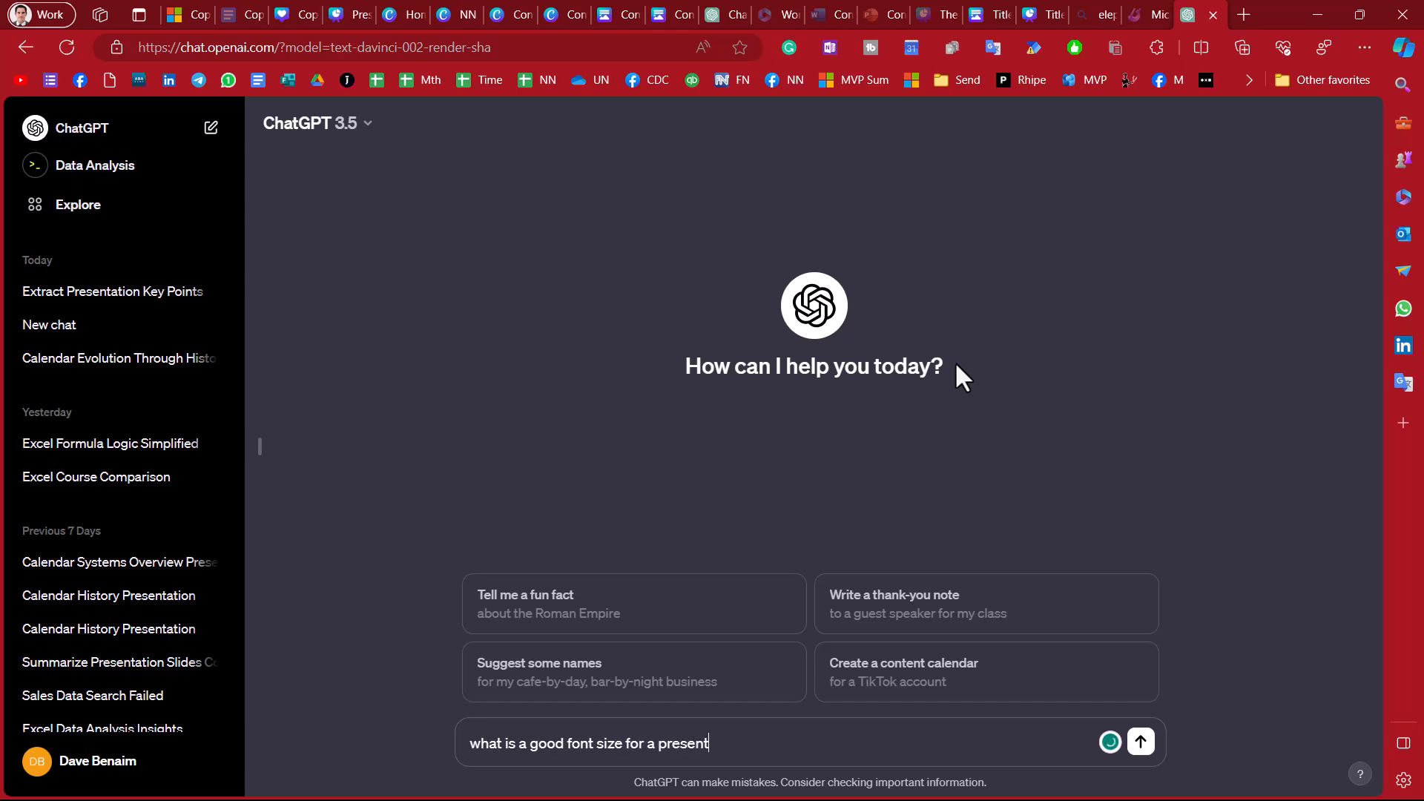
left_click(1139, 742)
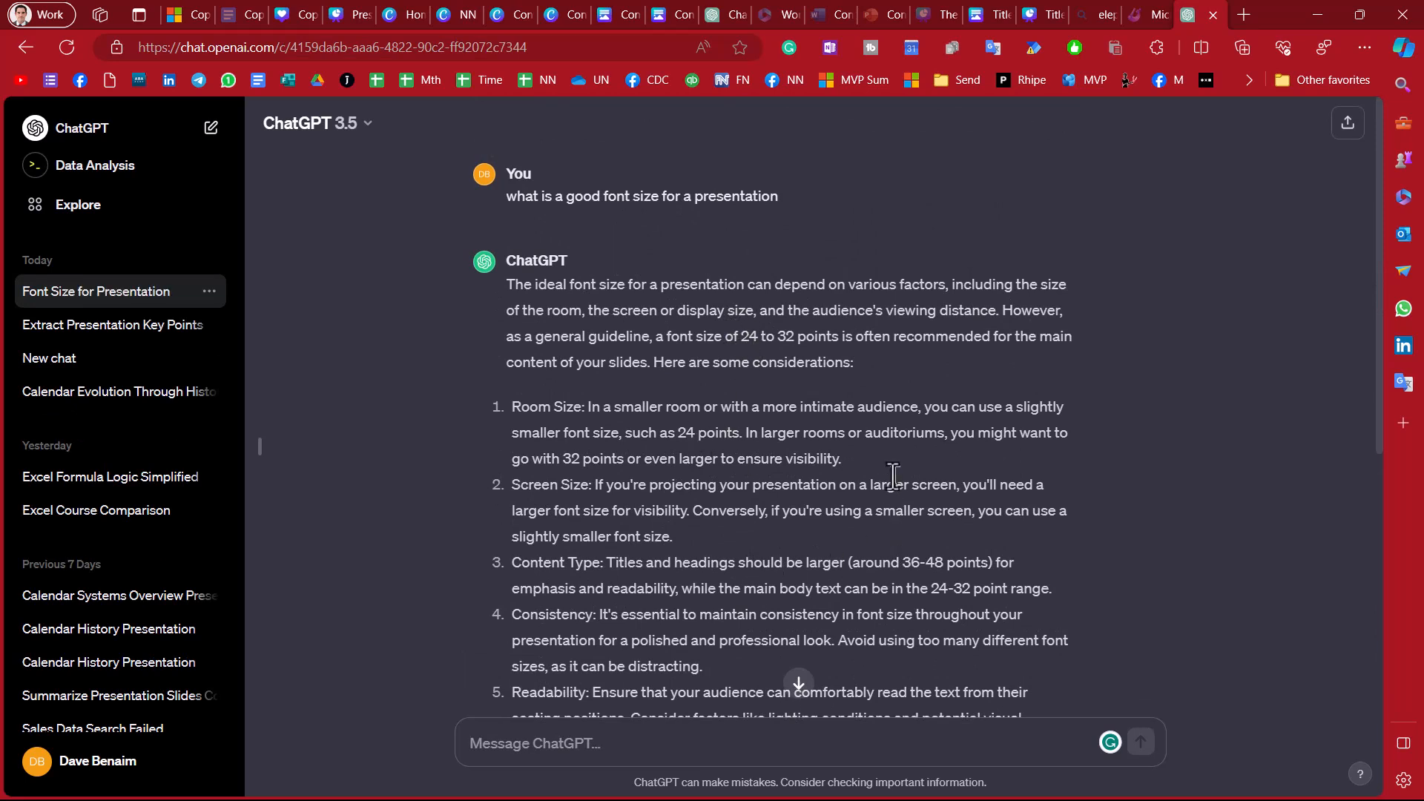
mouse_move(881, 454)
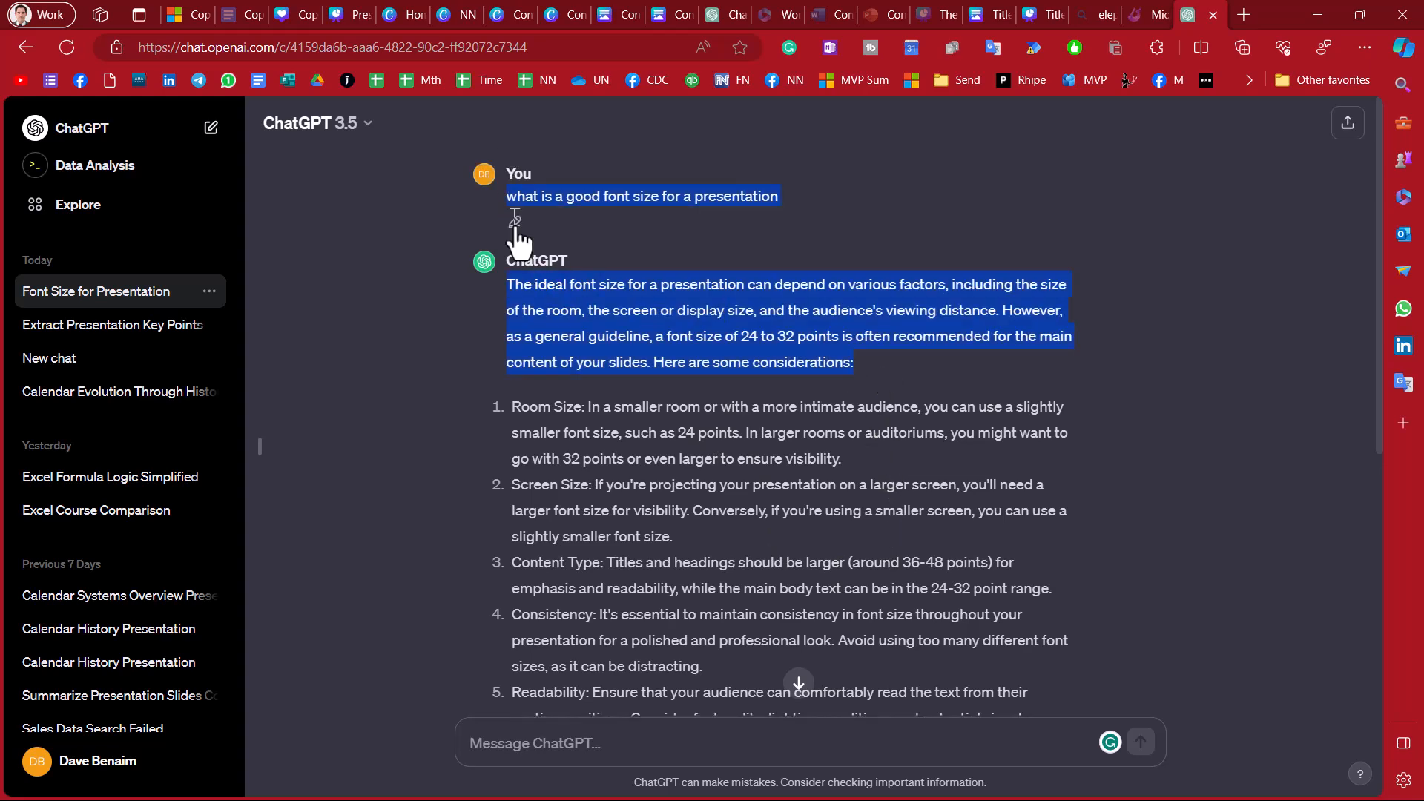
scroll("down", 3)
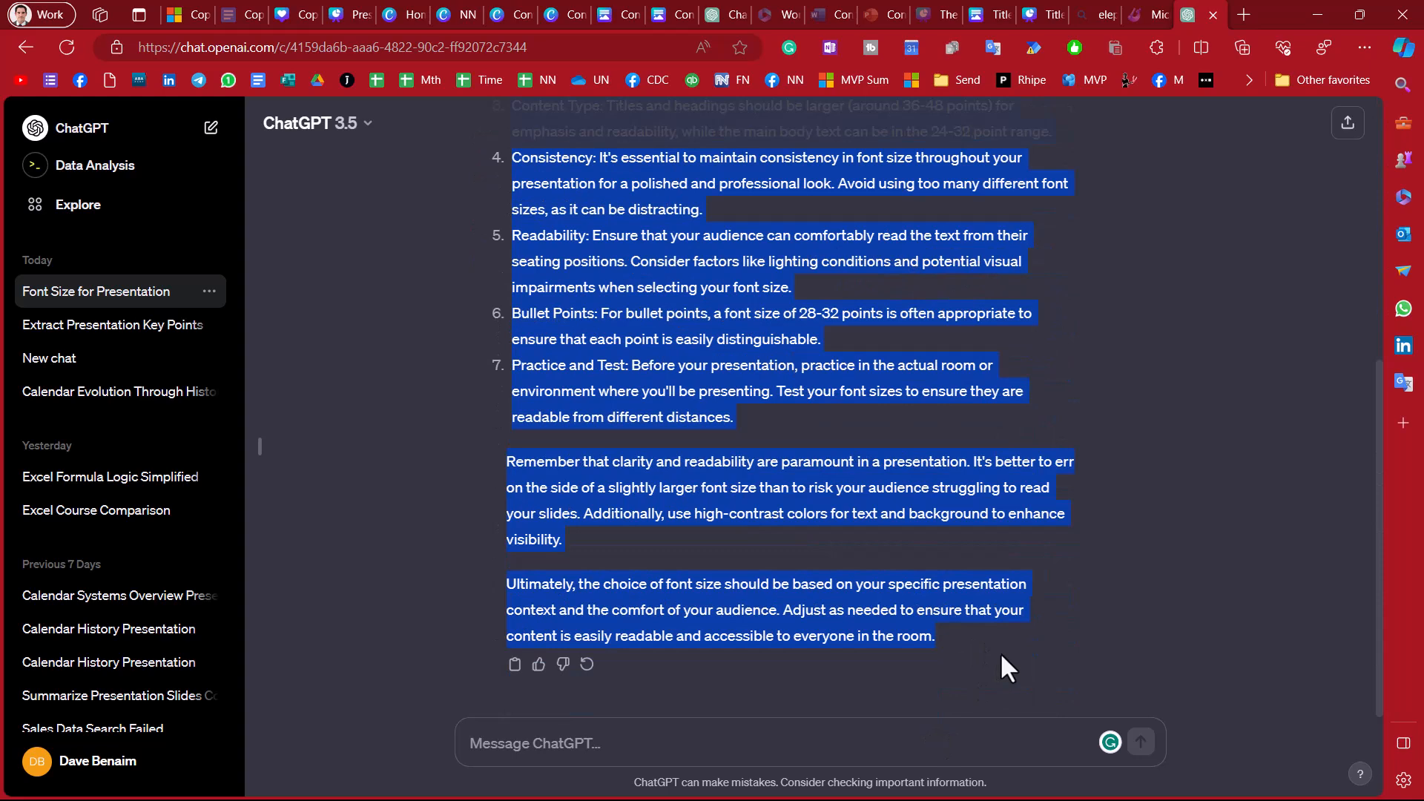
left_click(768, 430)
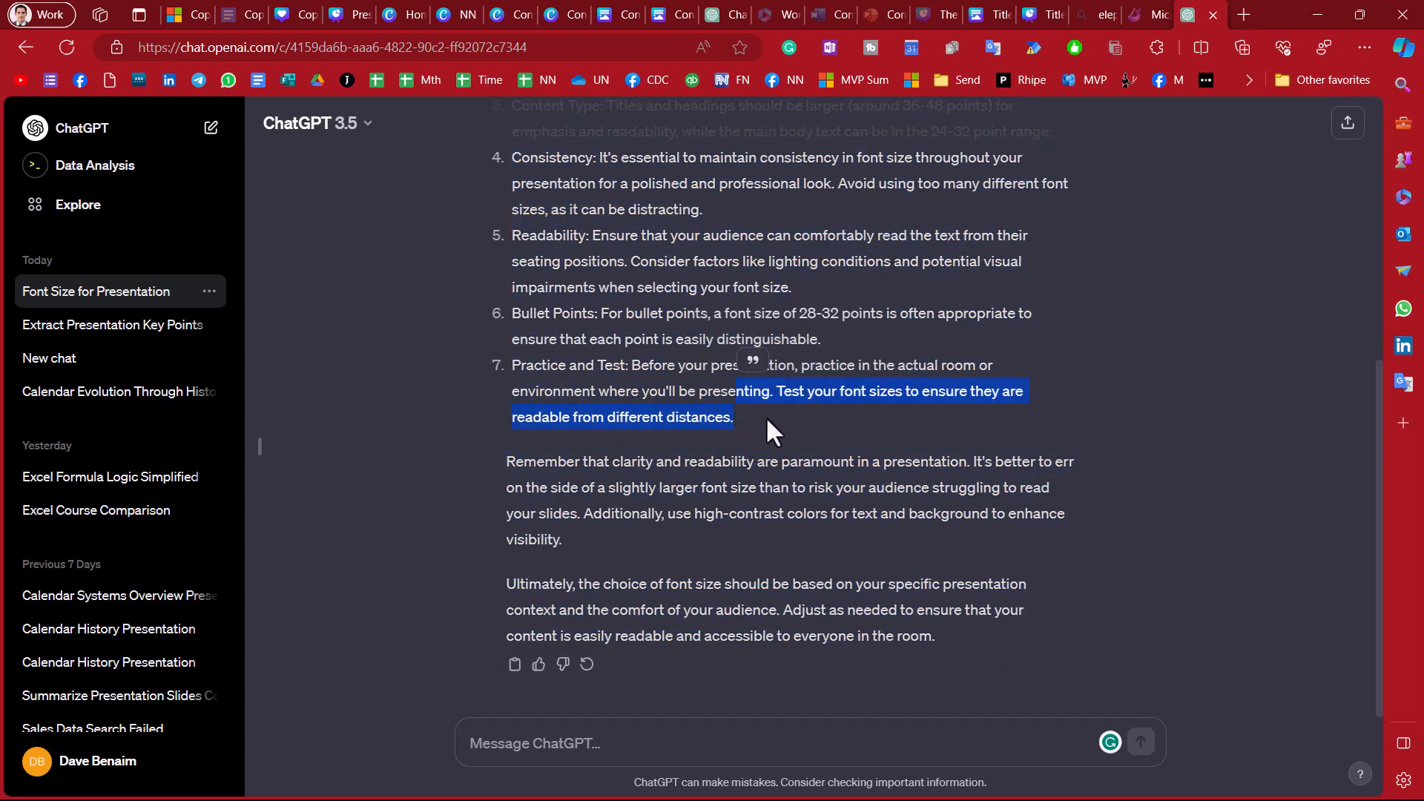
left_click(682, 390)
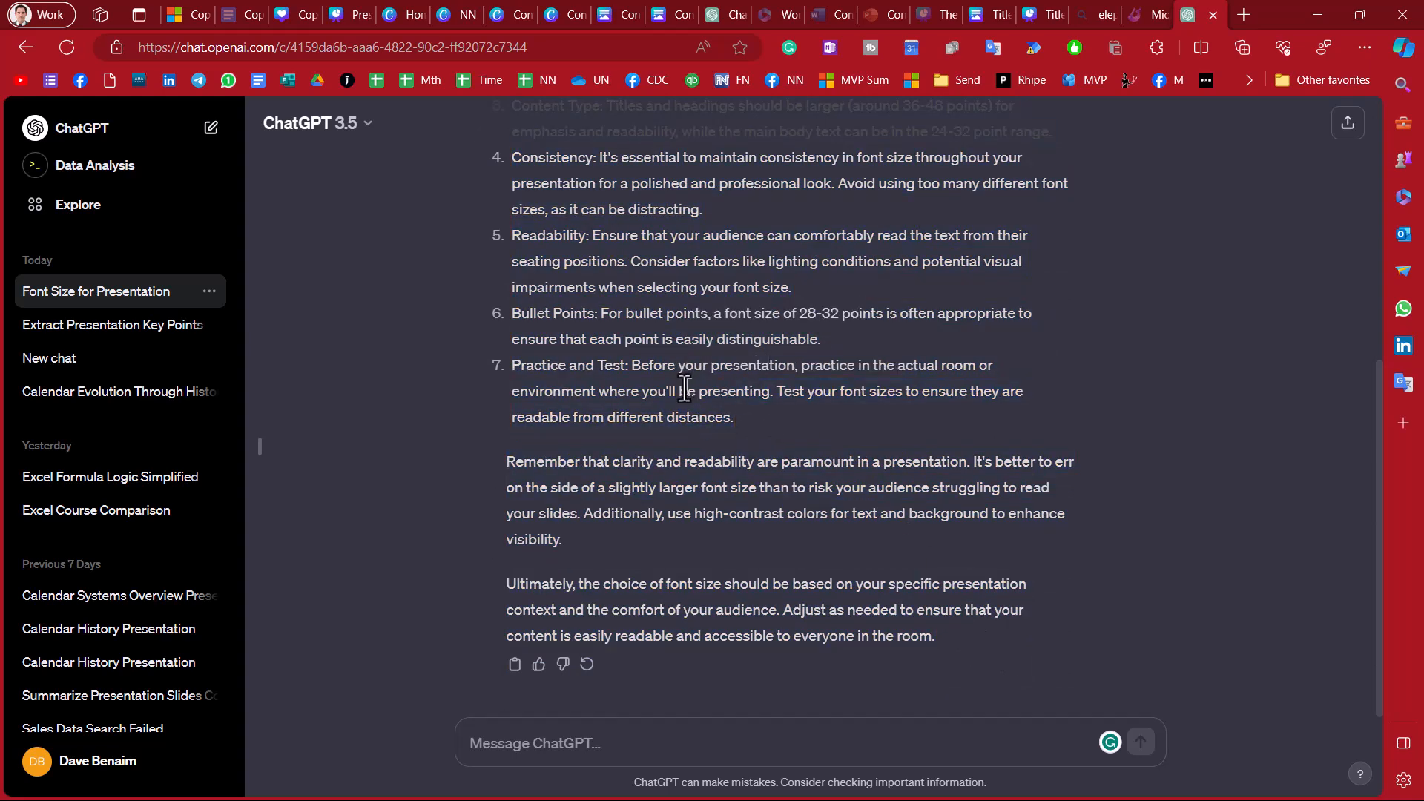